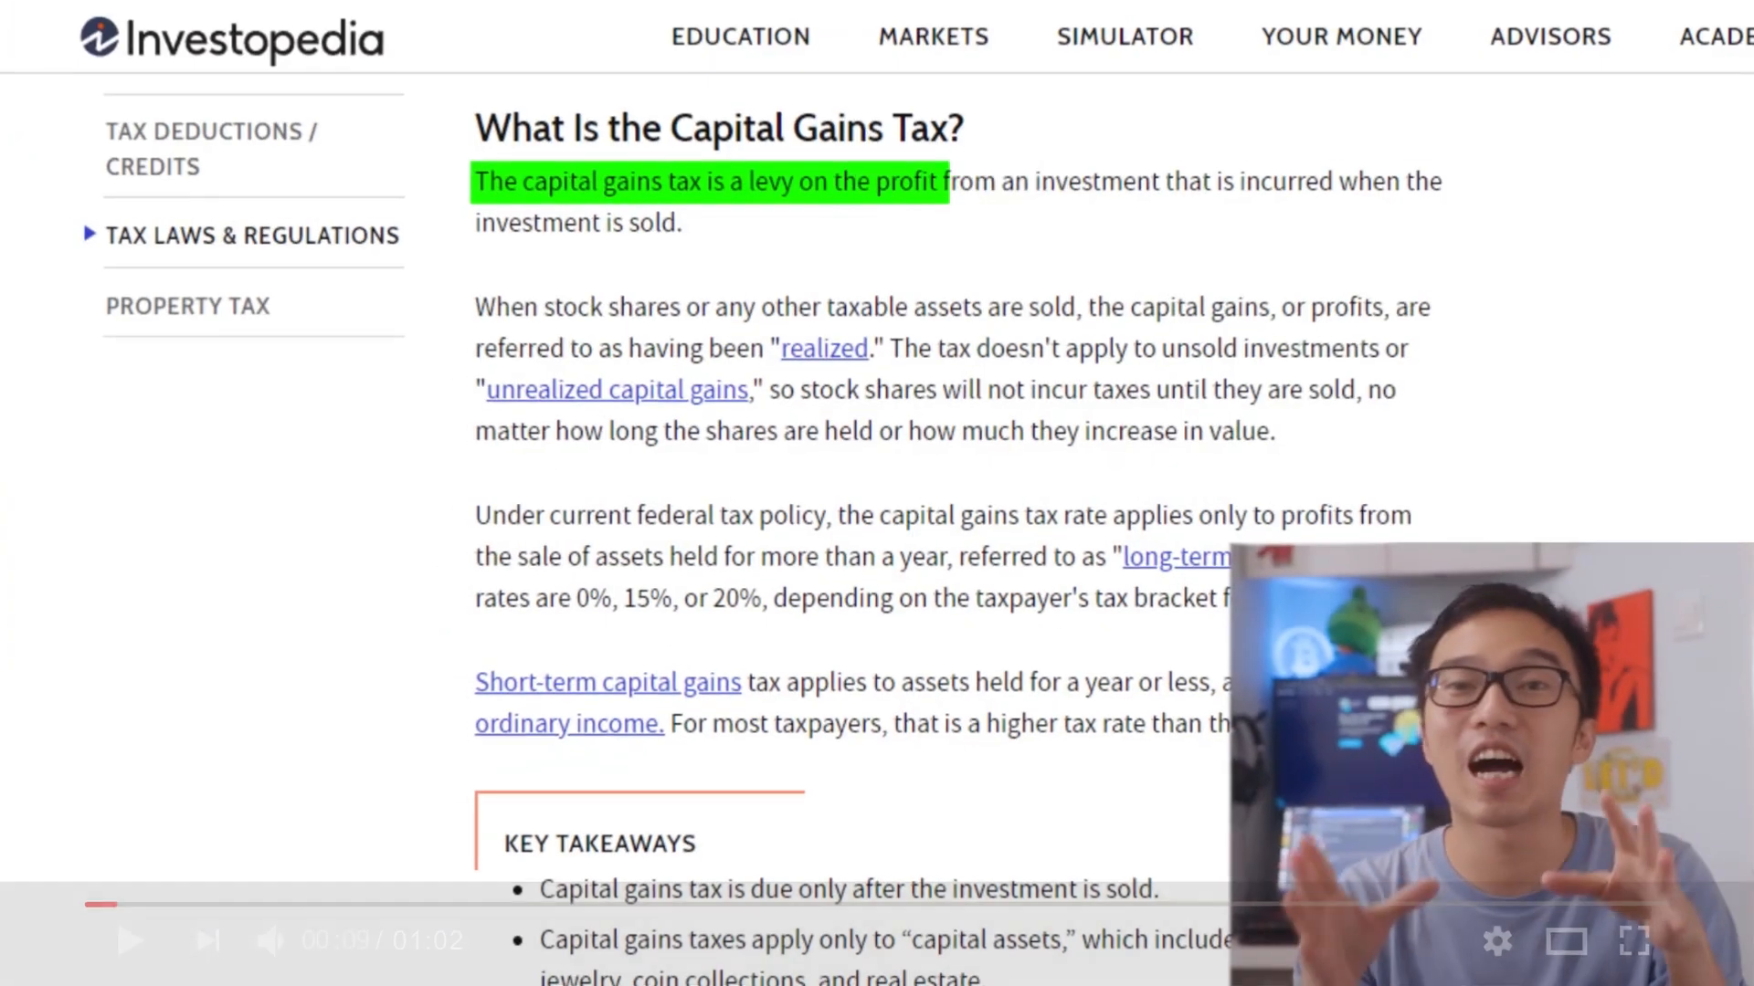
- Scroll the Dashboard to review the Luna price, staking return and transaction charts
scroll(down, 3)
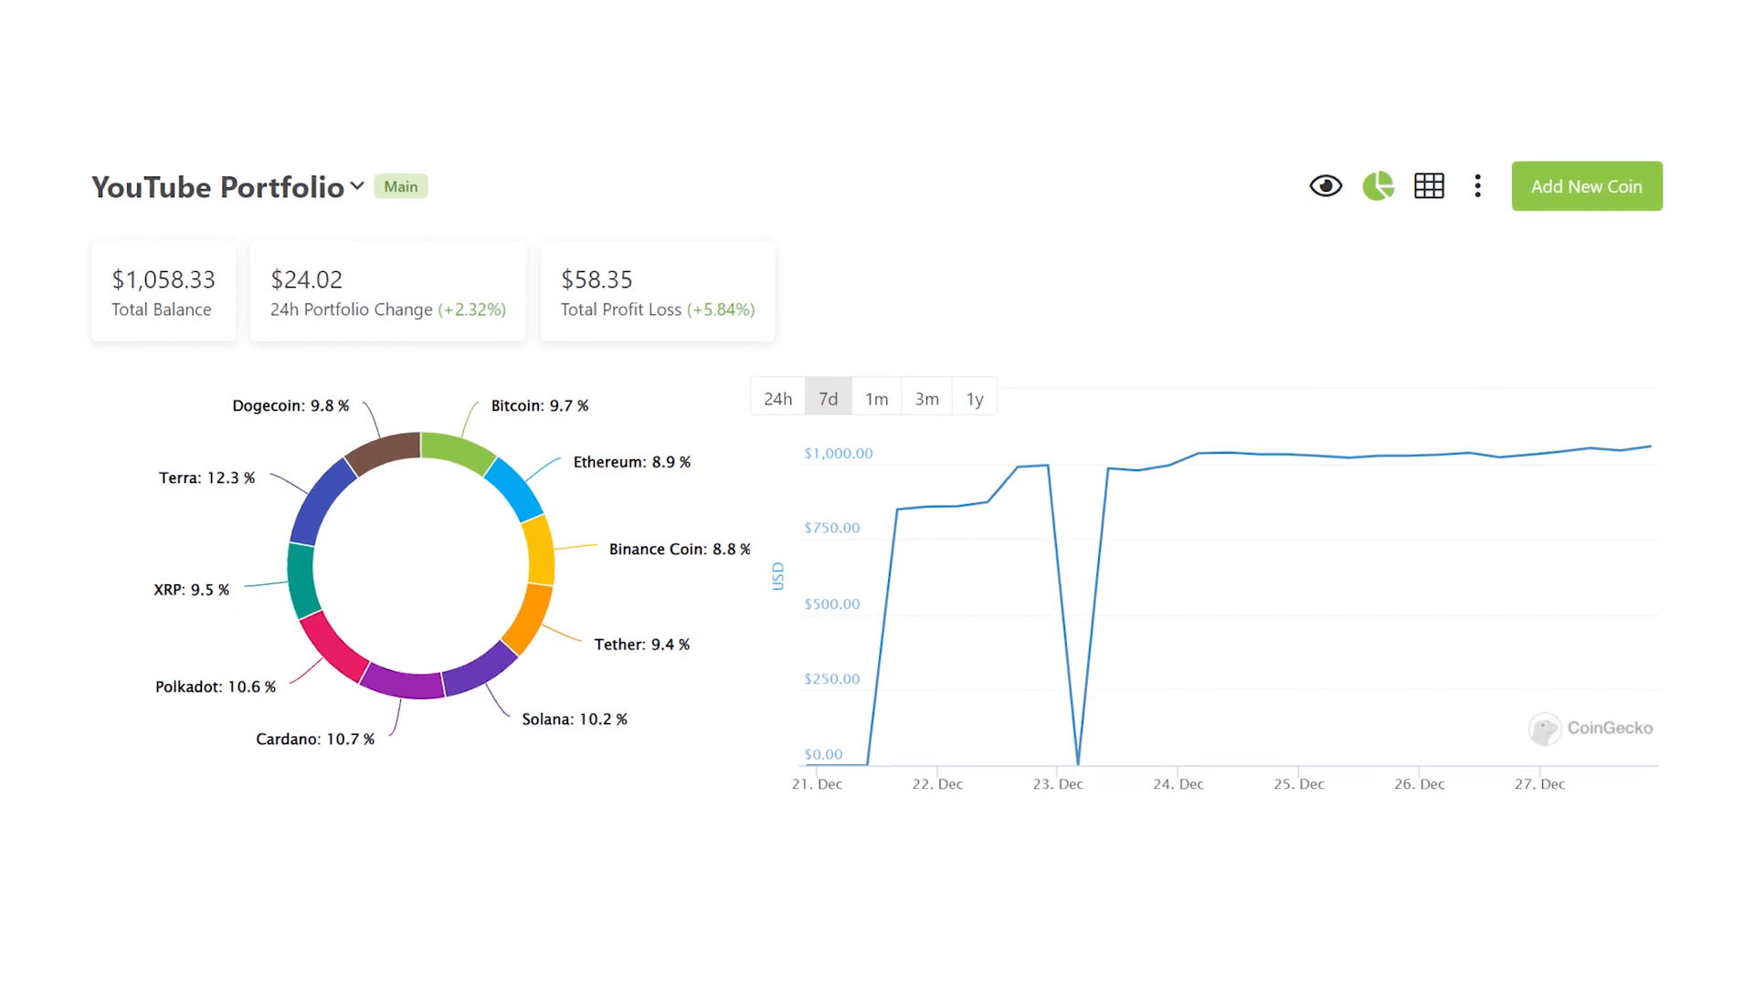
scroll(up, 3)
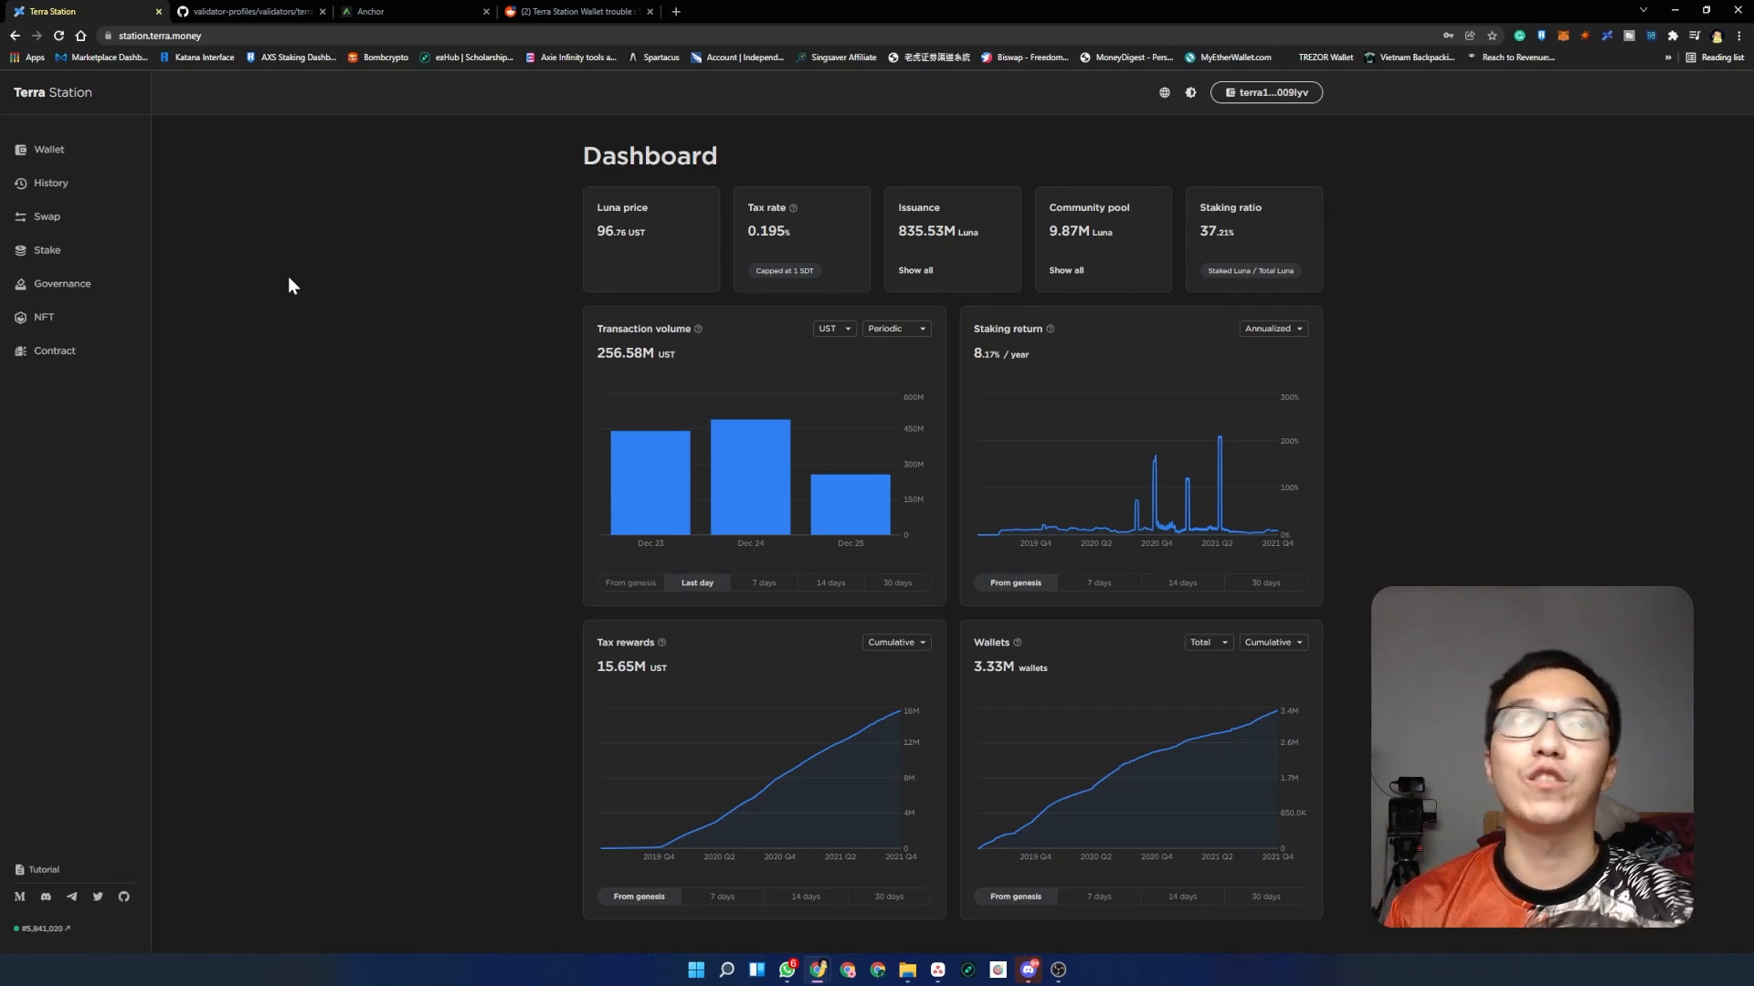
mouse_move(497, 424)
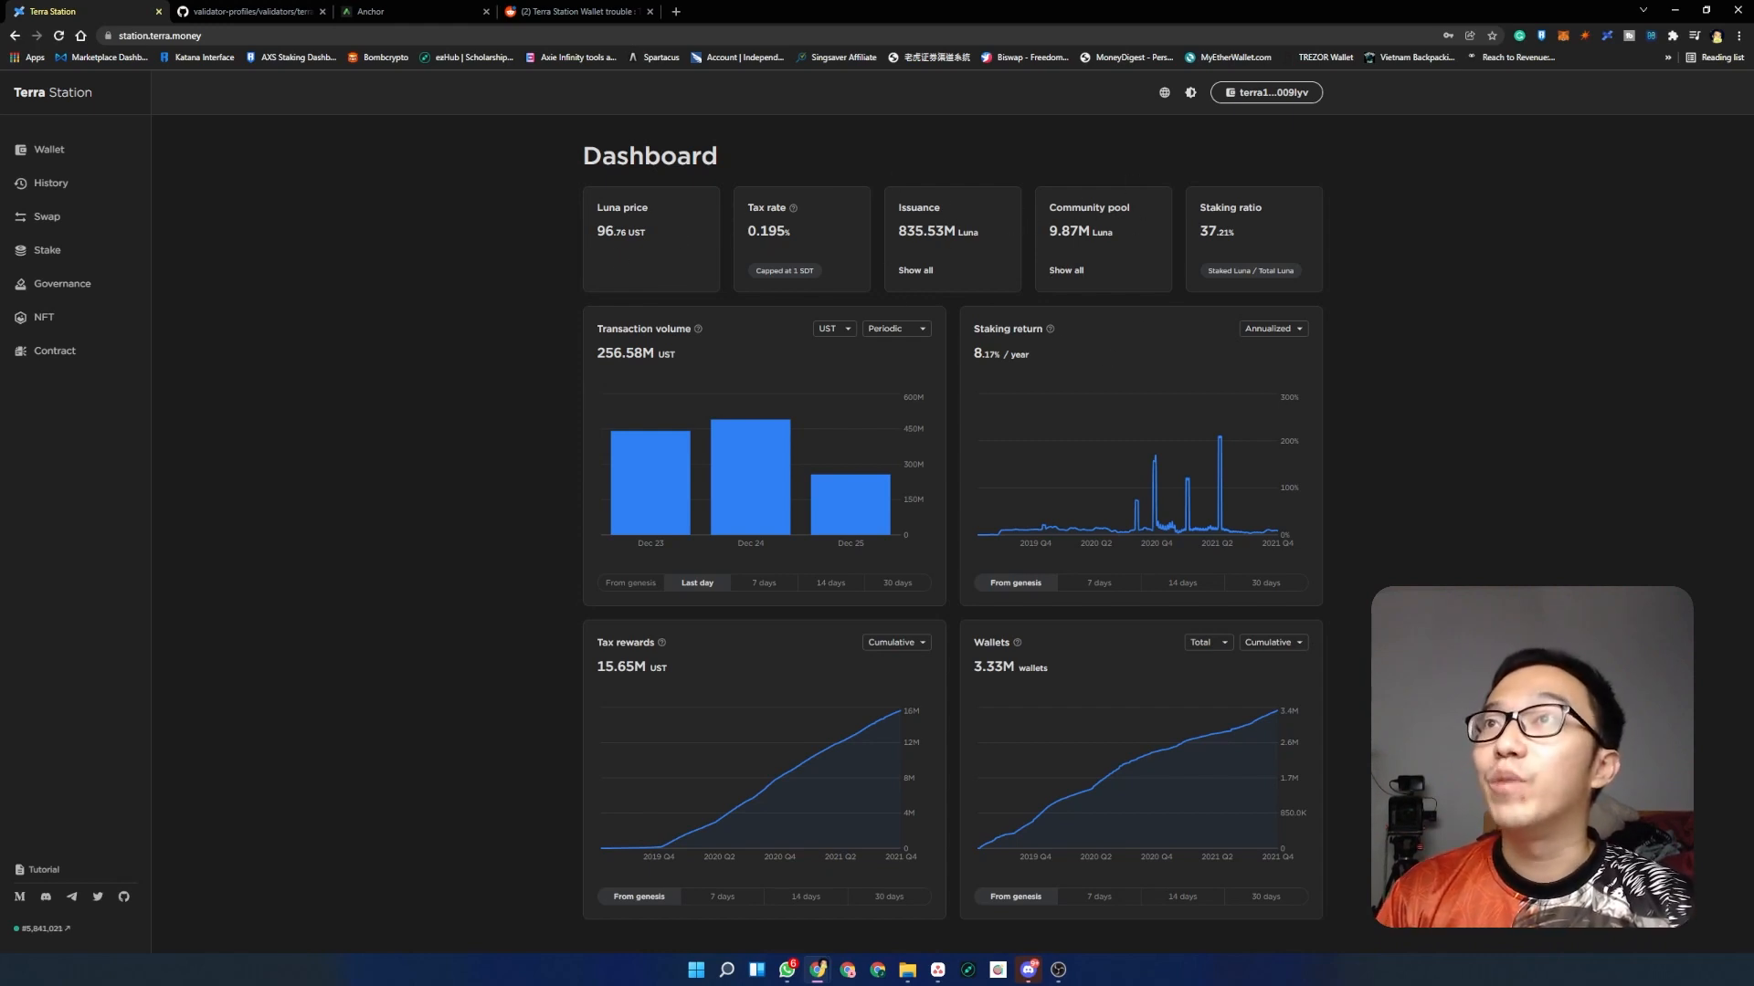
mouse_move(1315, 285)
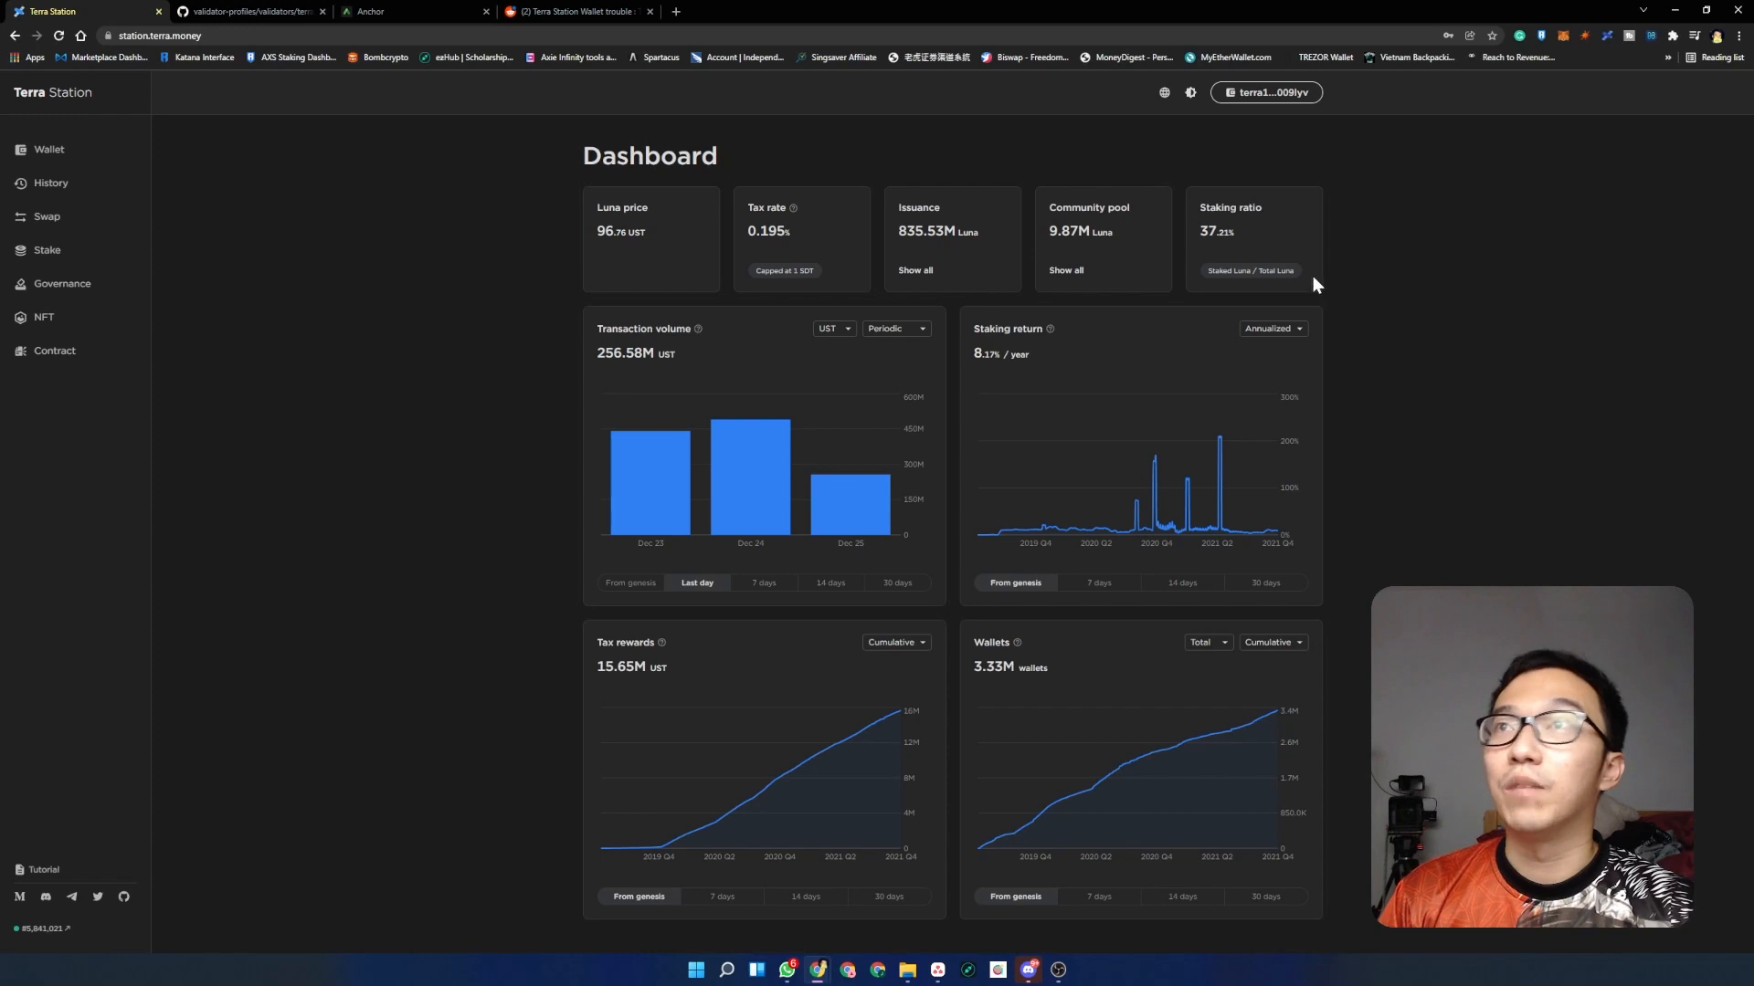
mouse_move(1230, 262)
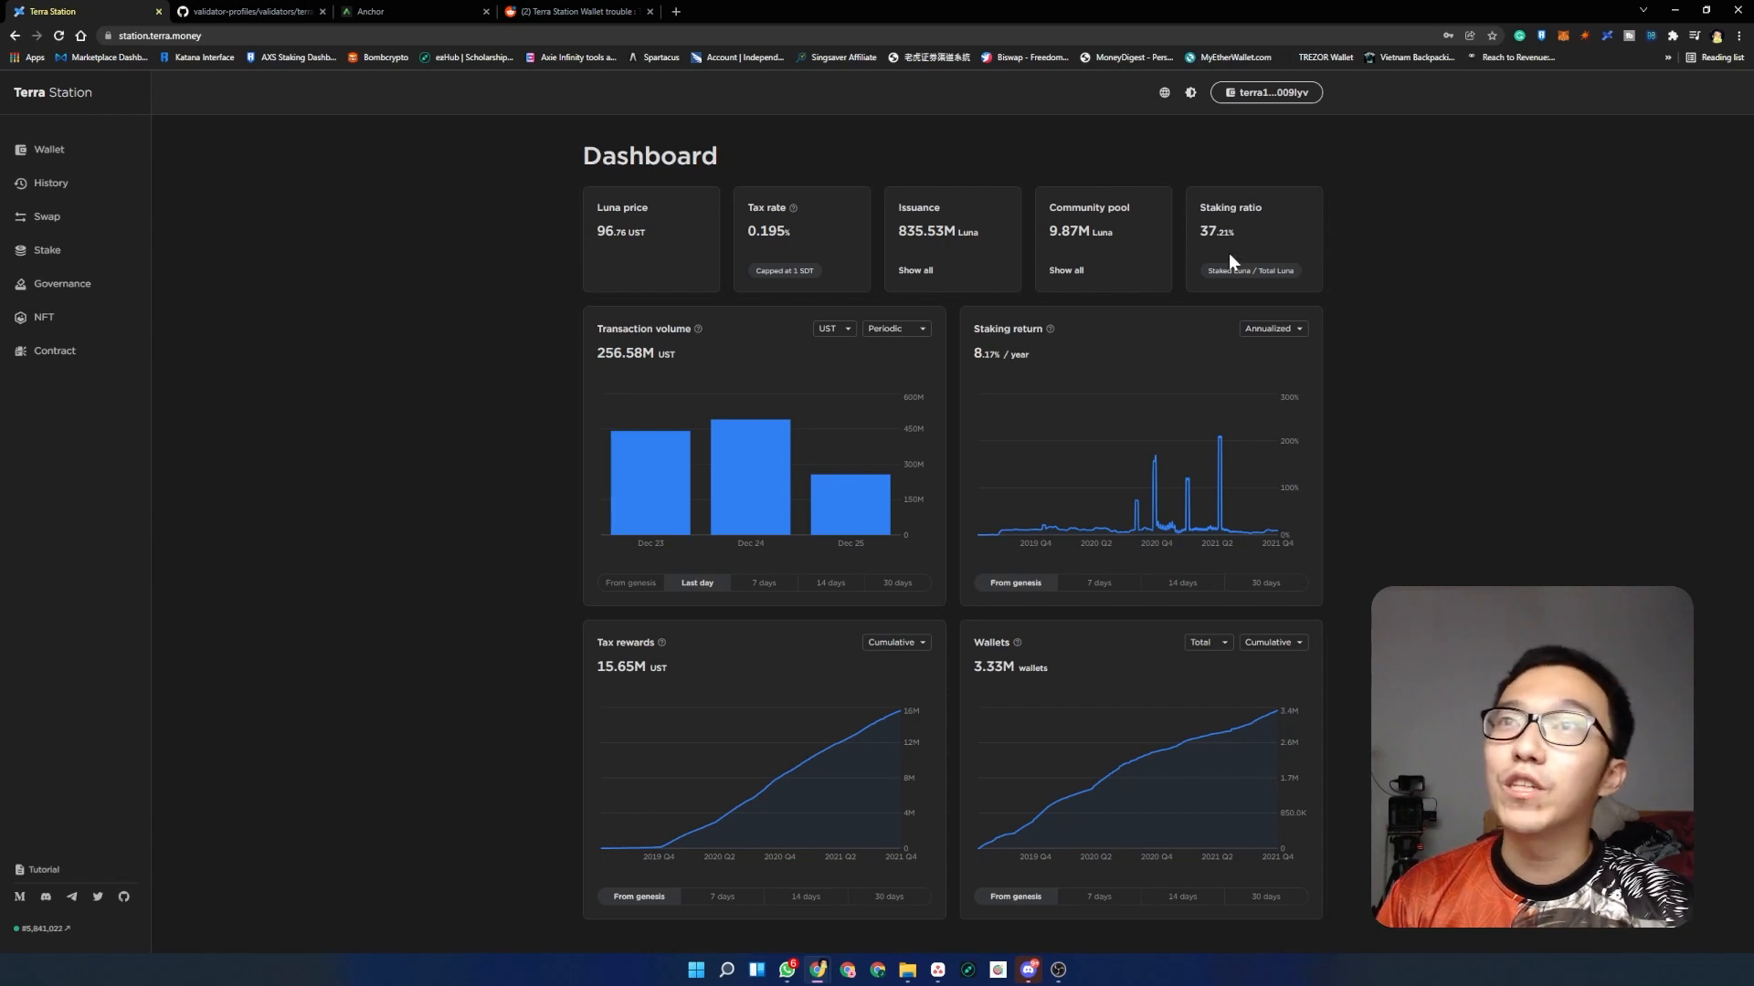
mouse_move(1230, 223)
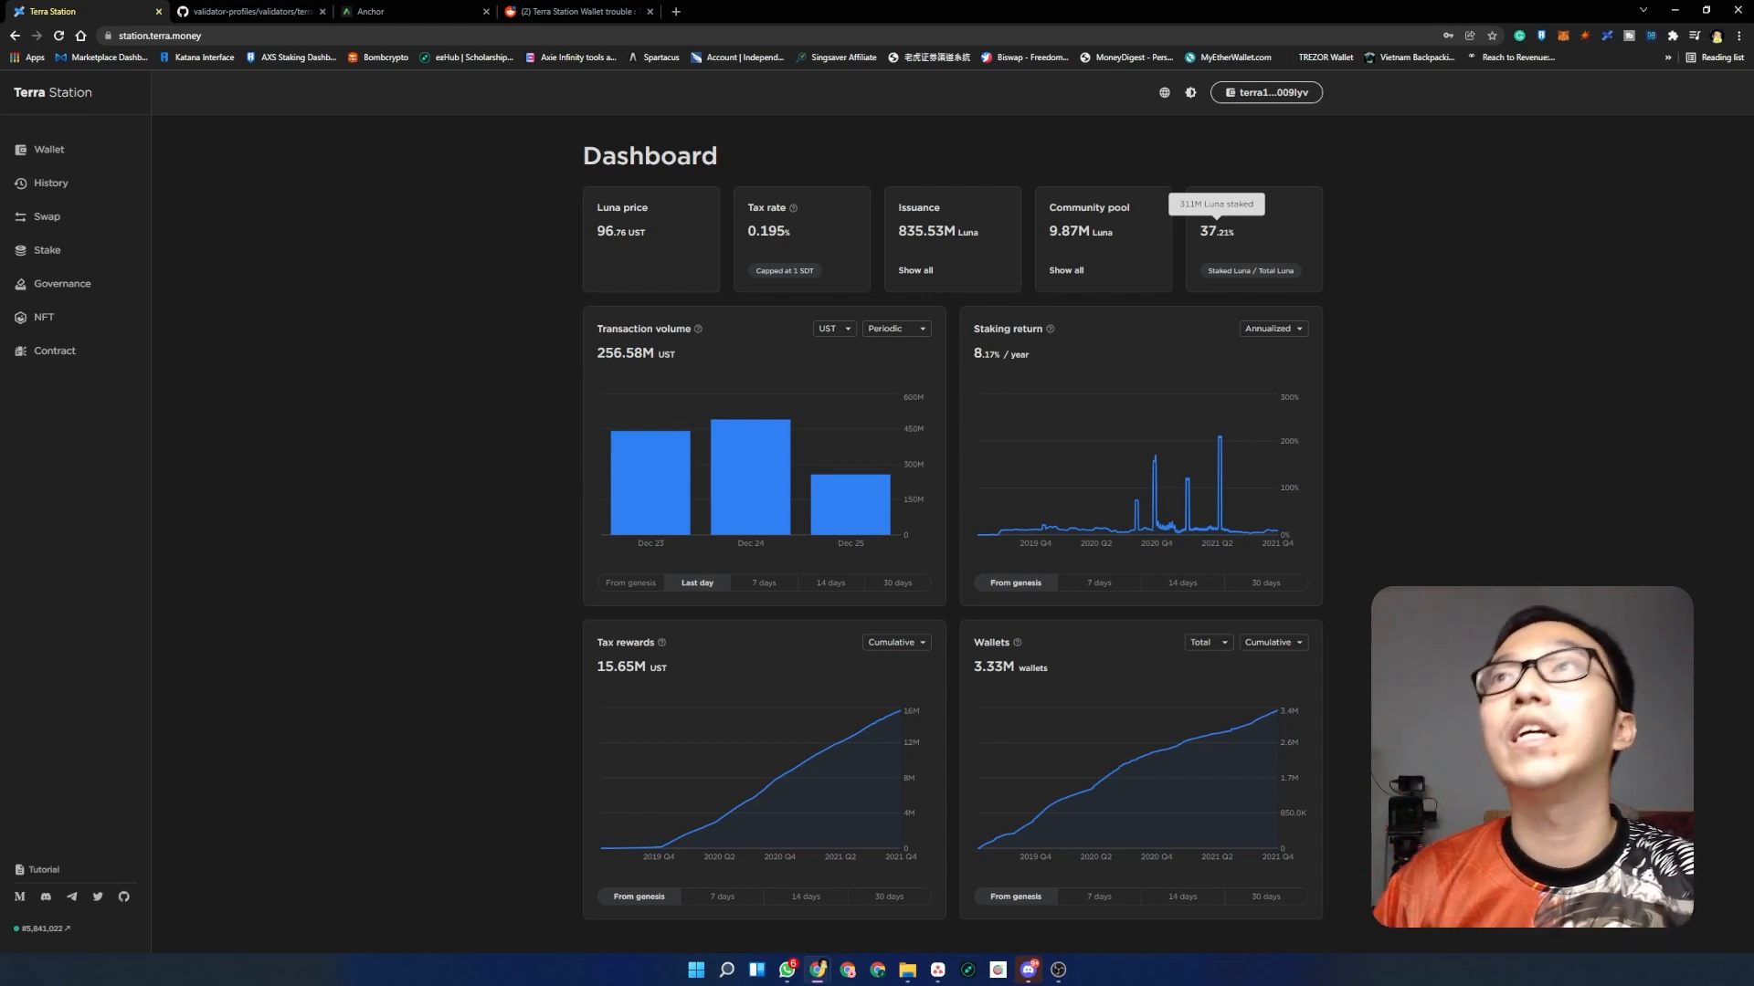
mouse_move(1354, 278)
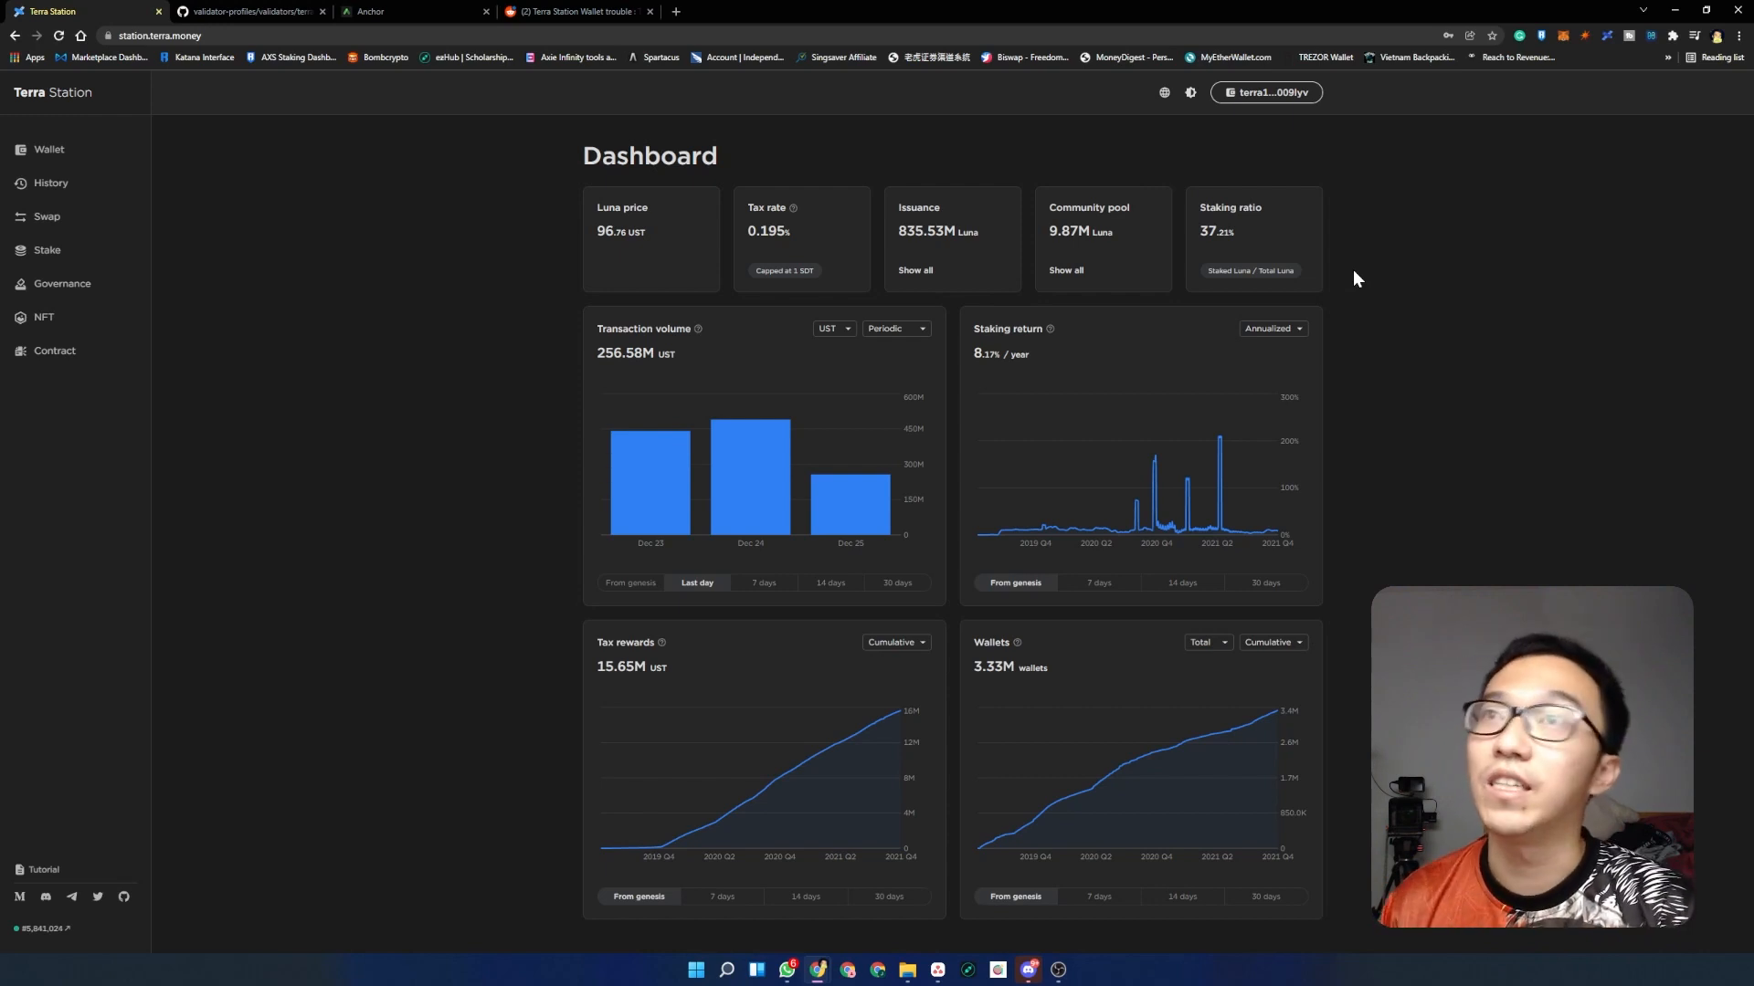
mouse_move(1064, 355)
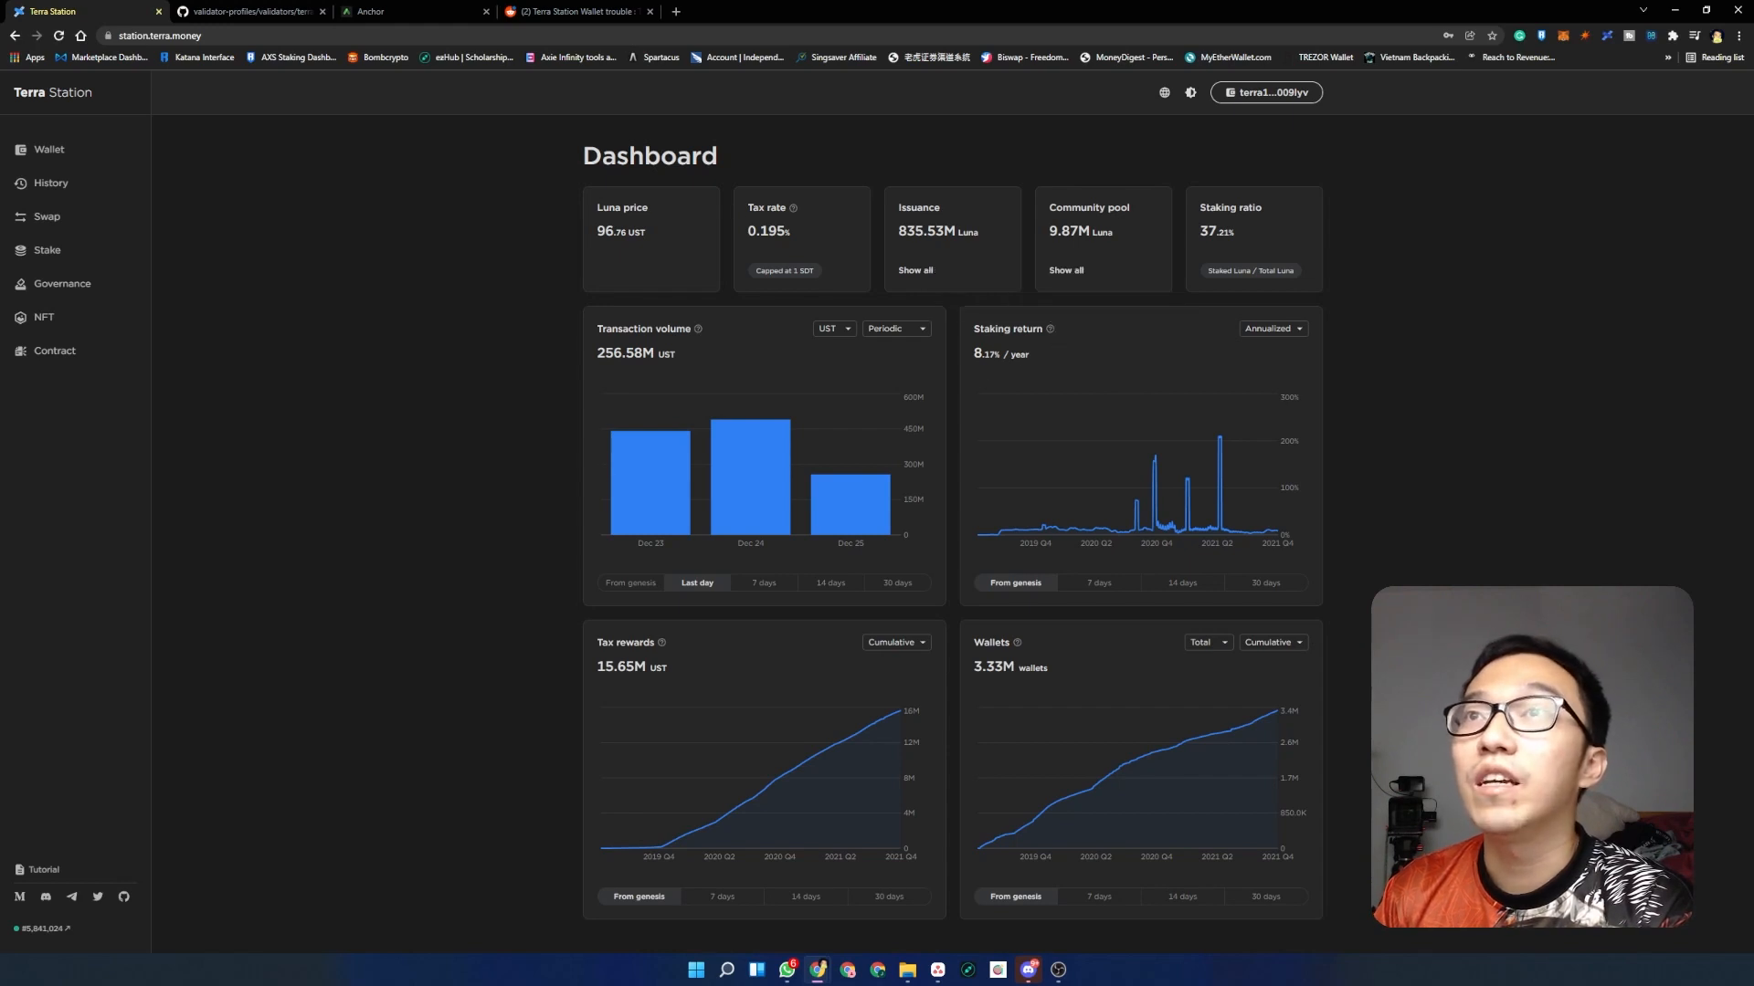
mouse_move(1206, 434)
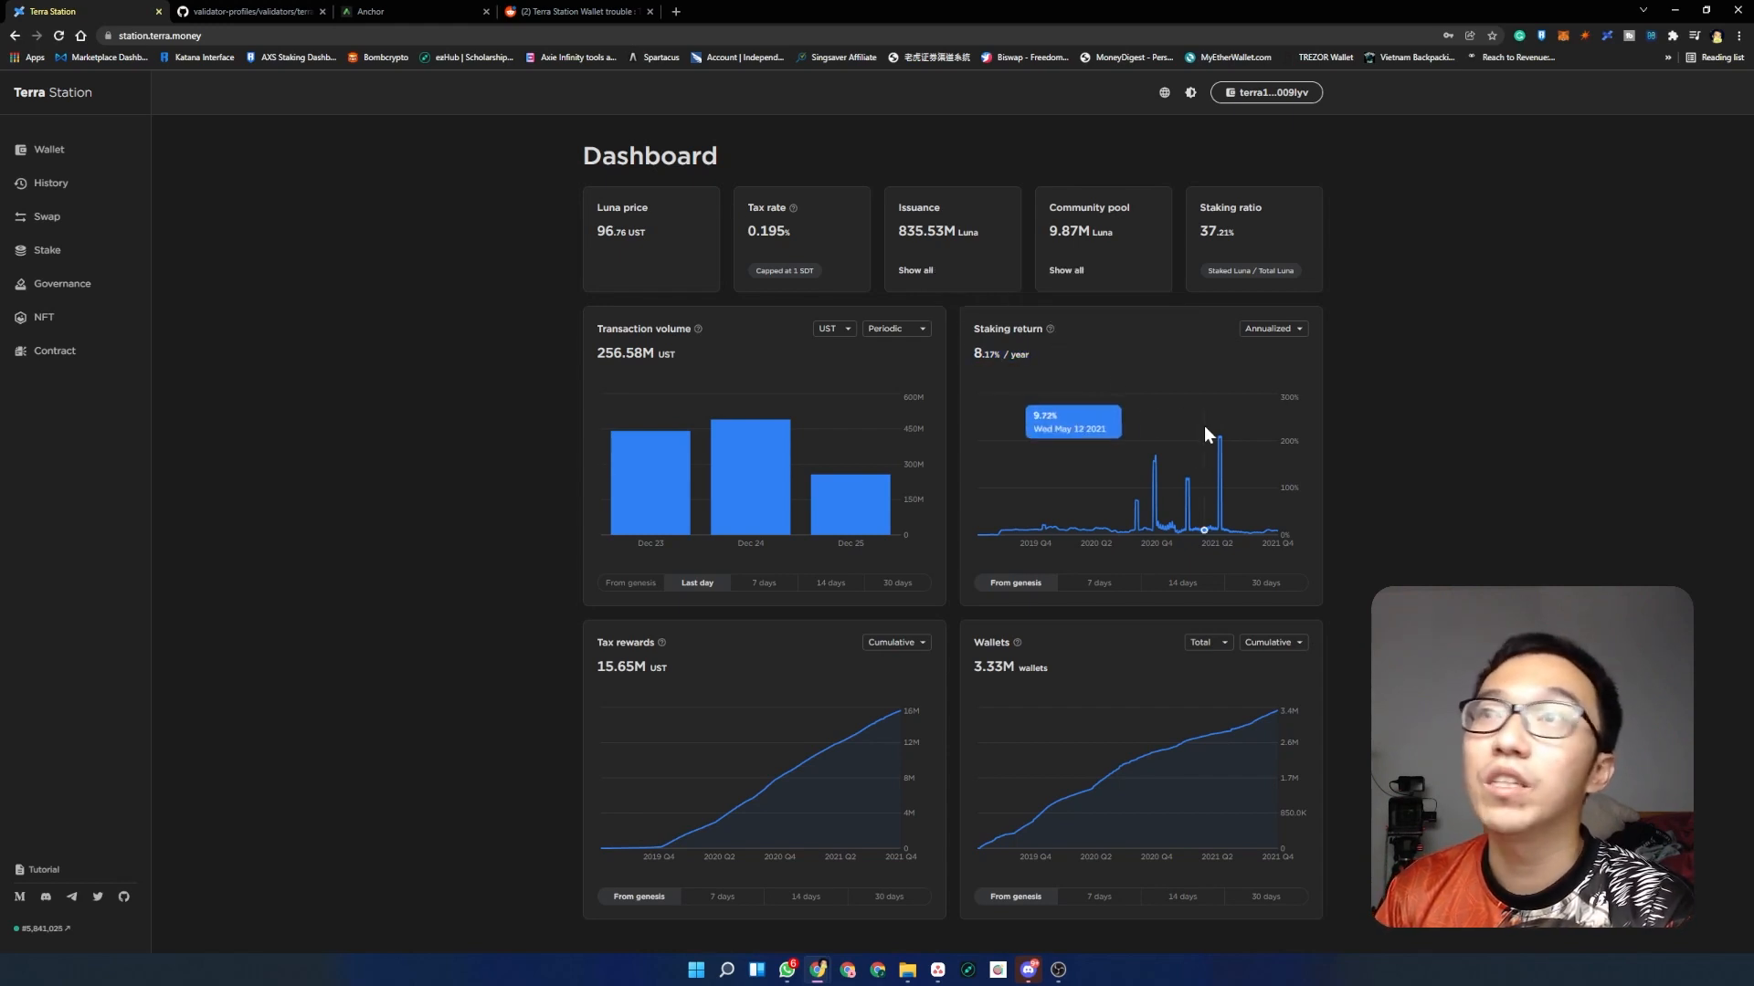
mouse_move(1222, 444)
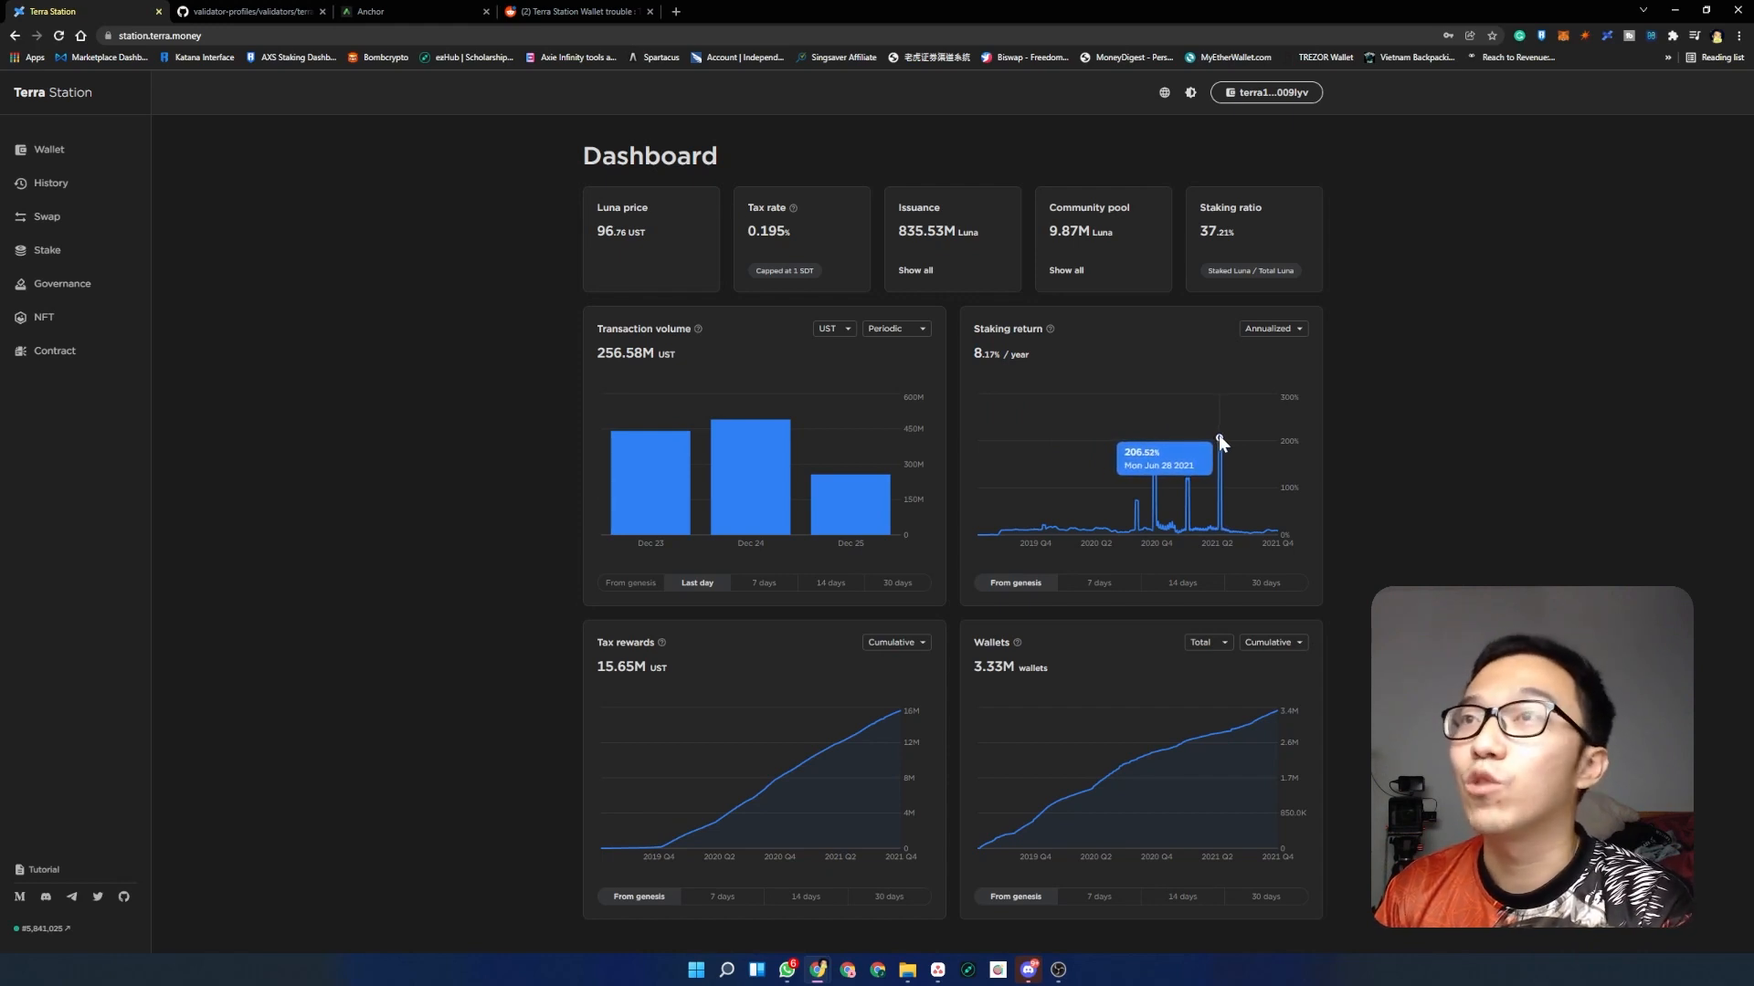
mouse_move(1273, 536)
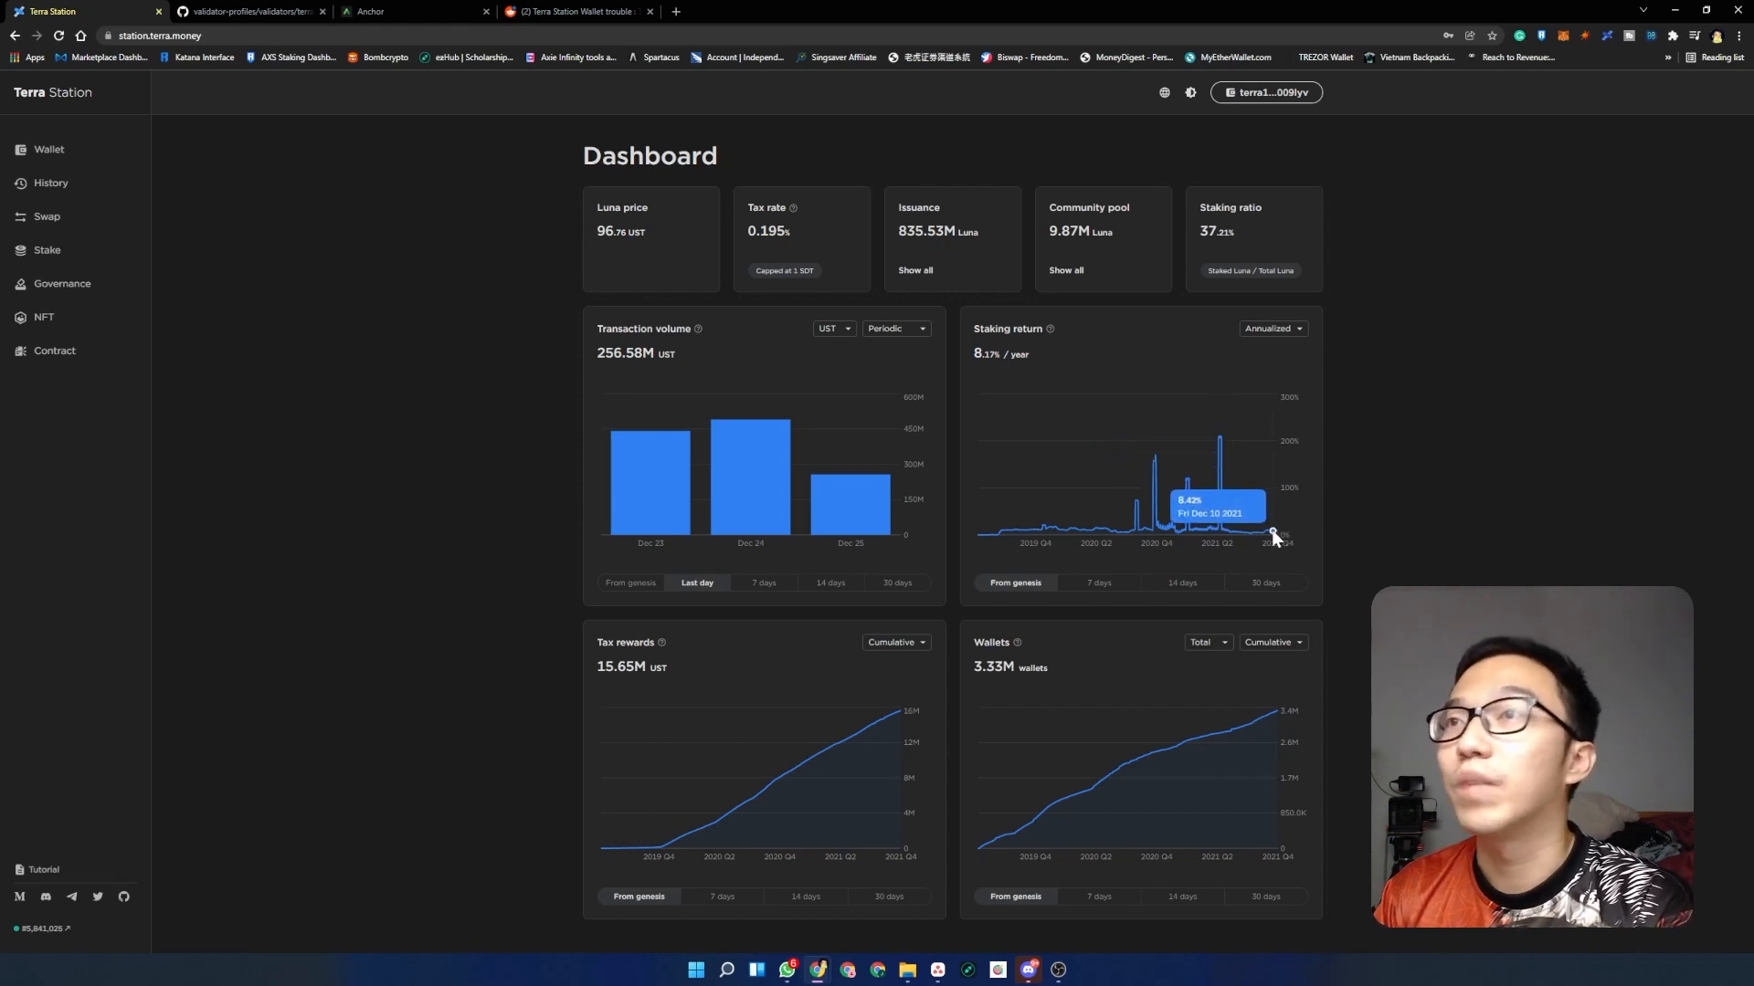
mouse_move(1253, 537)
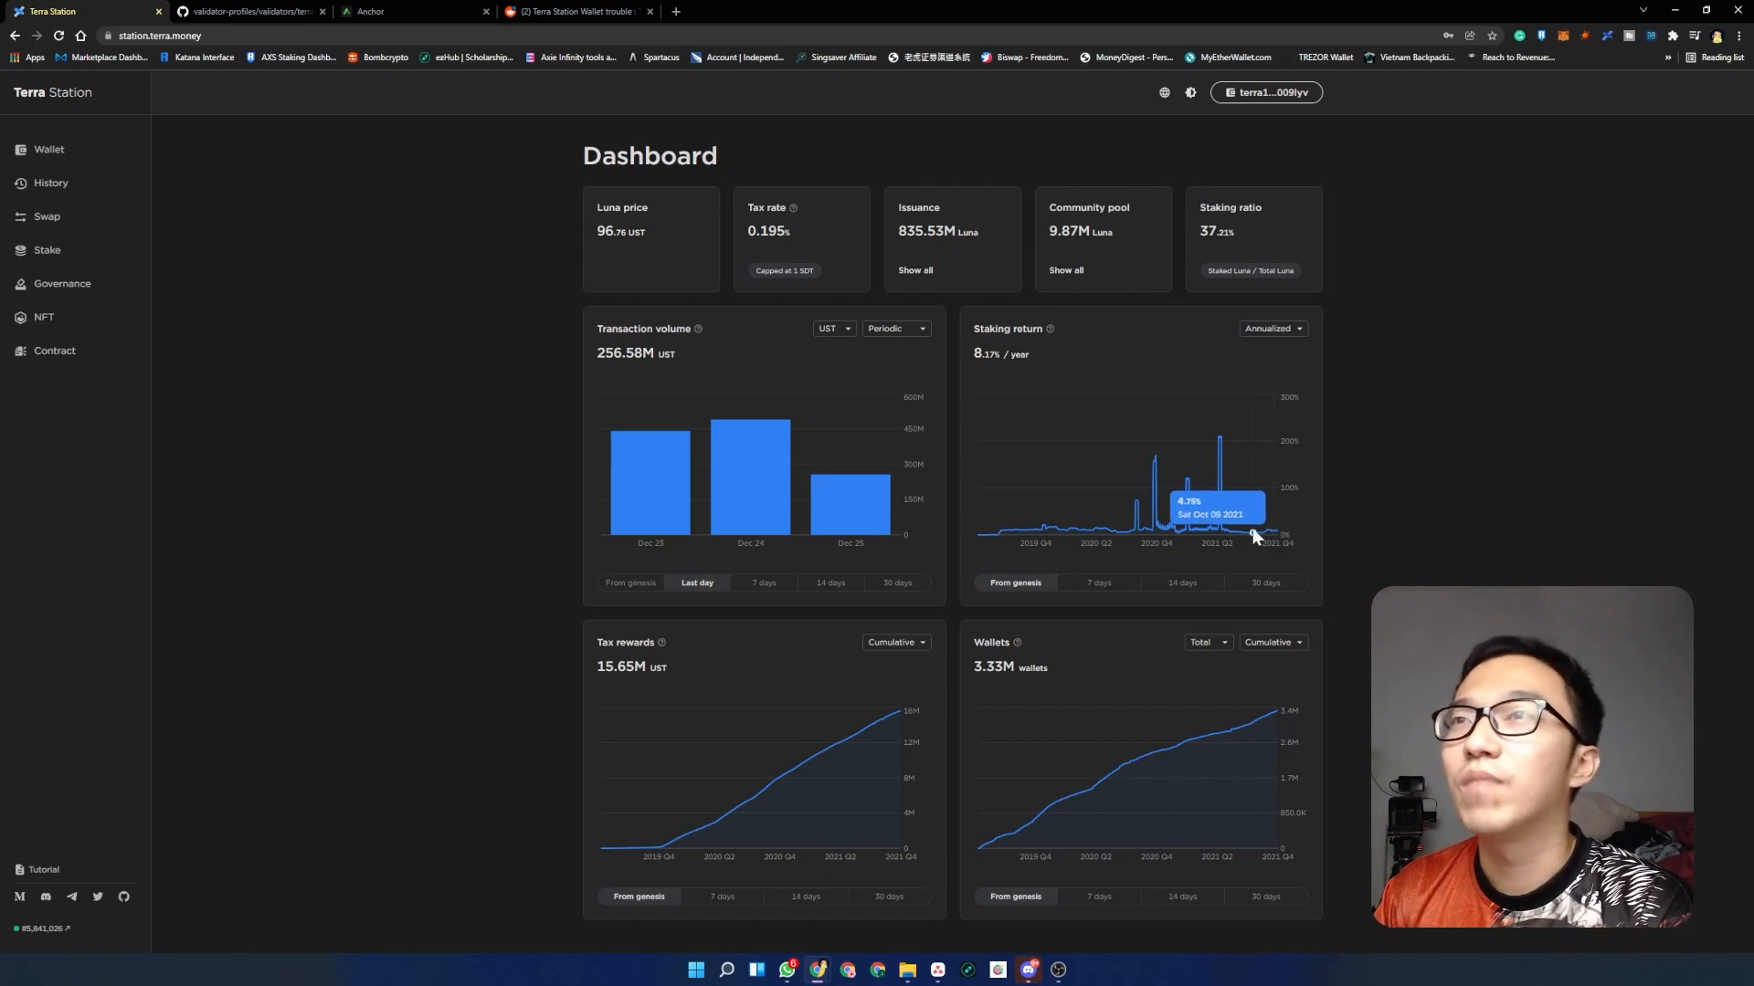
mouse_move(1279, 533)
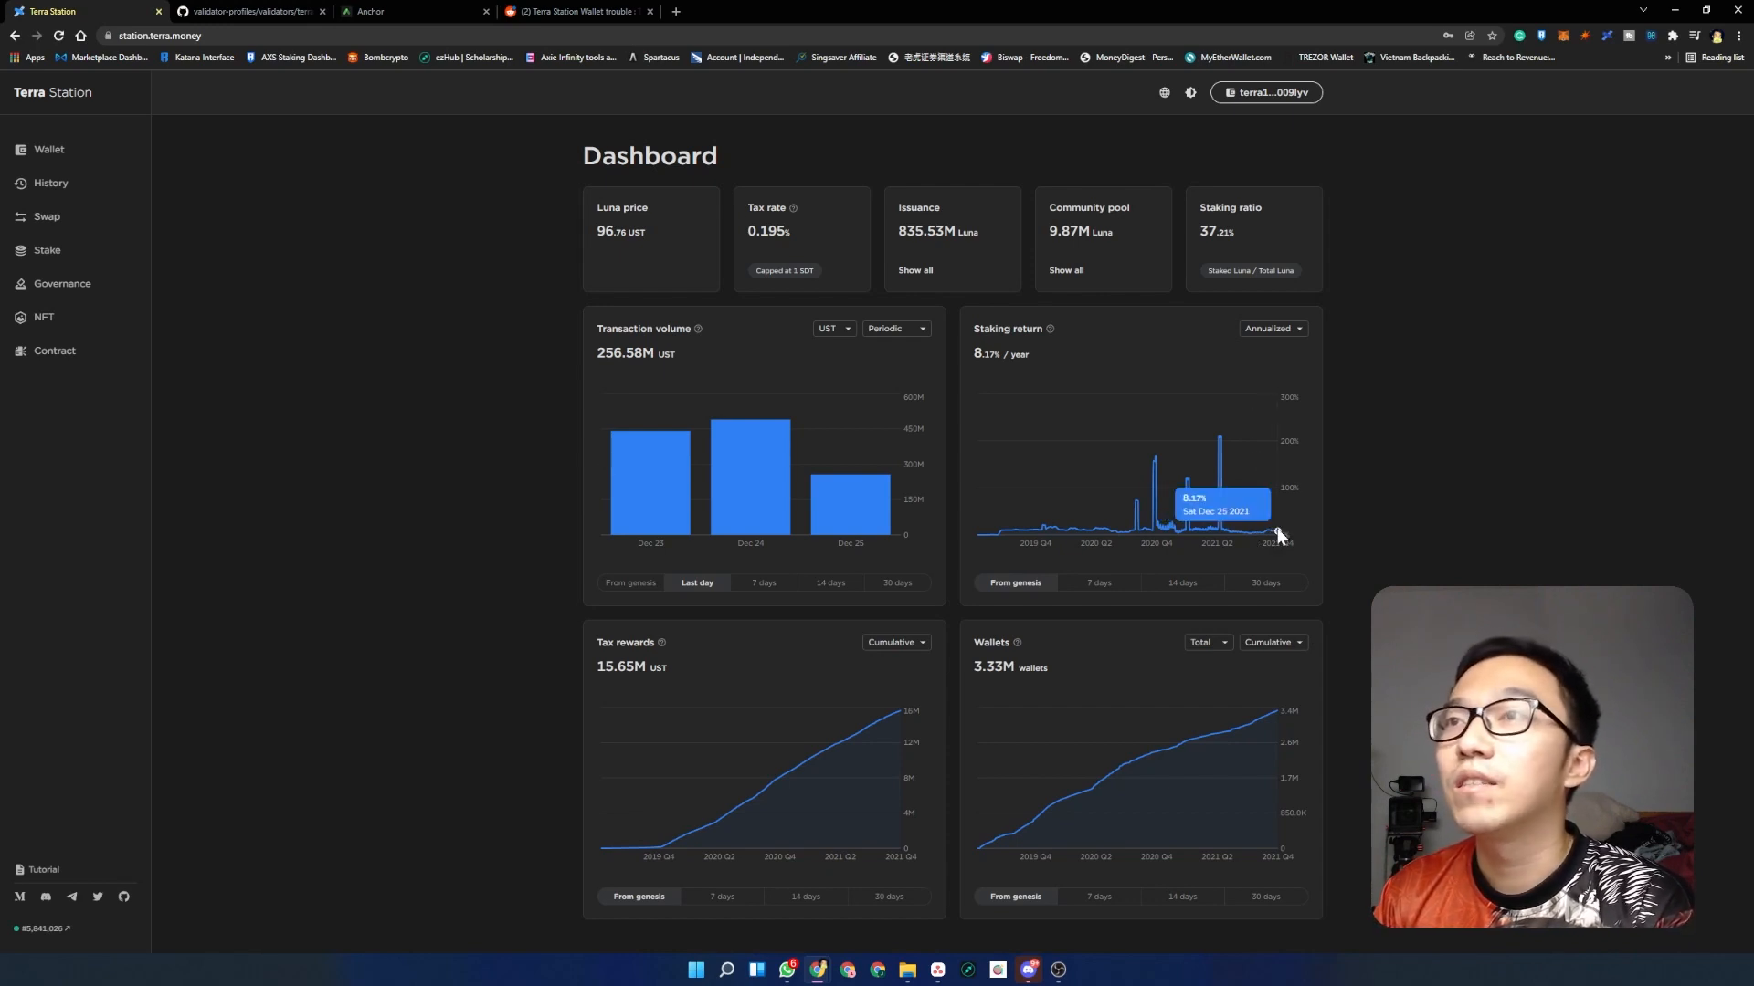
- Show the Wallet page with about 1,025 UST, delegated Luna and the Anchor Earn deposit
click(47, 148)
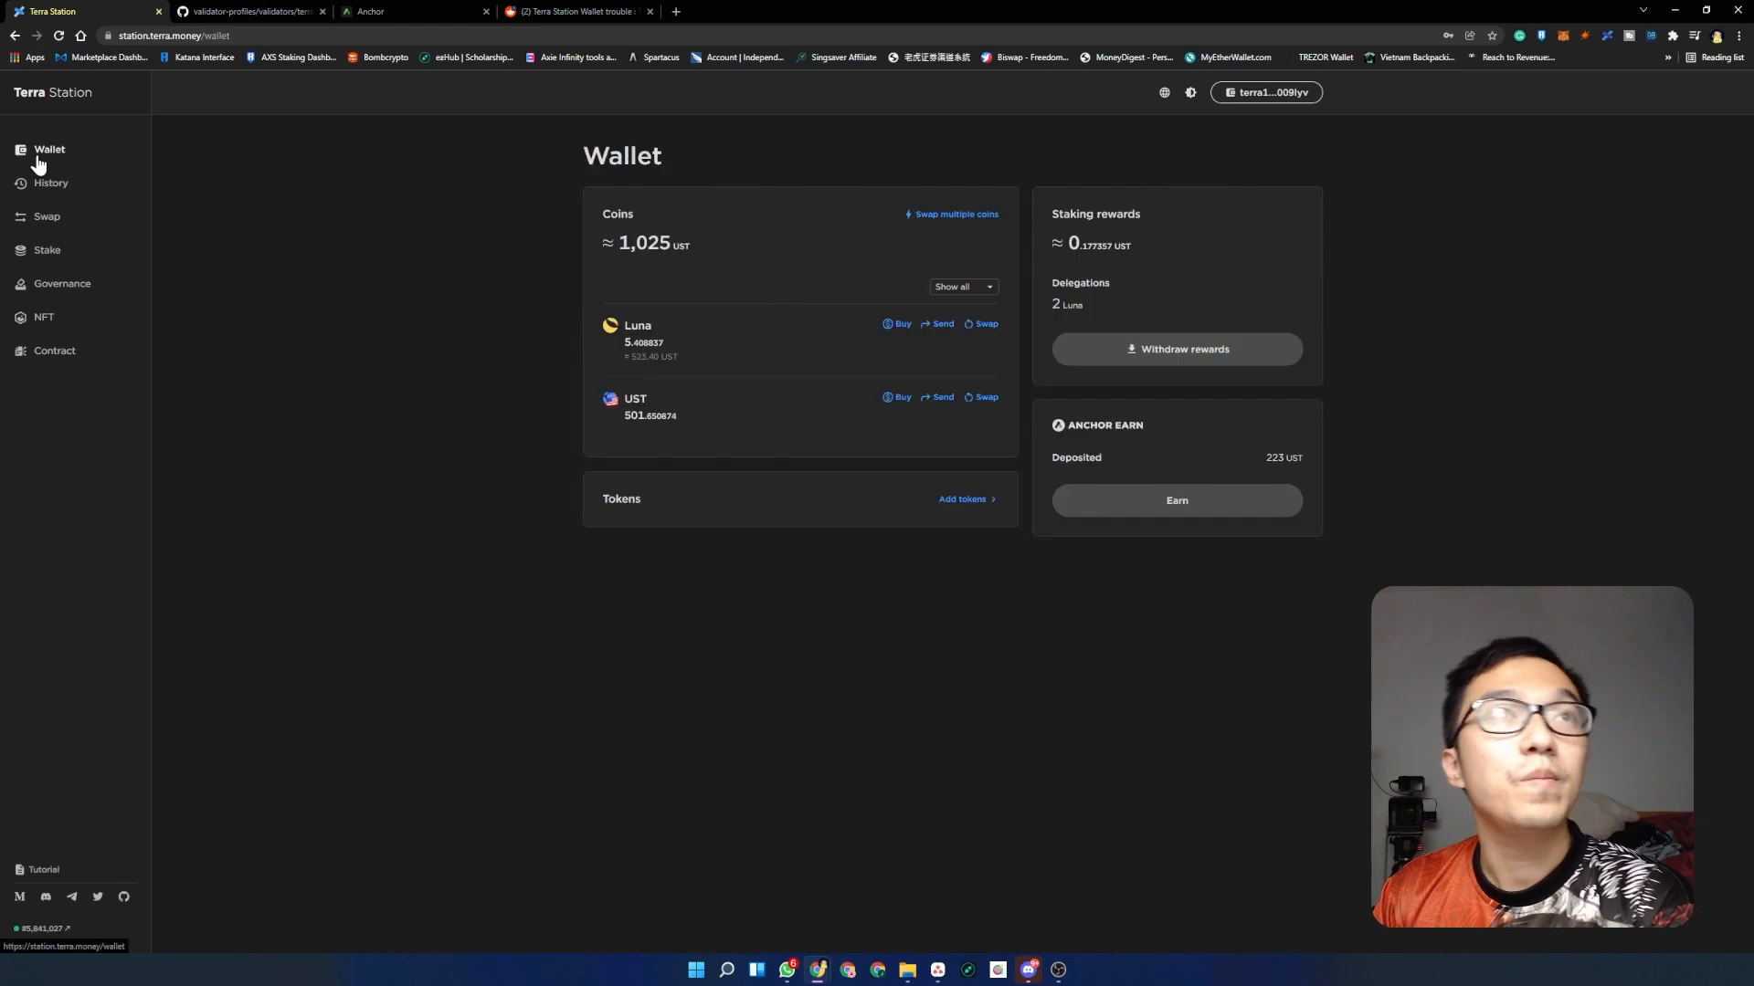
mouse_move(685, 157)
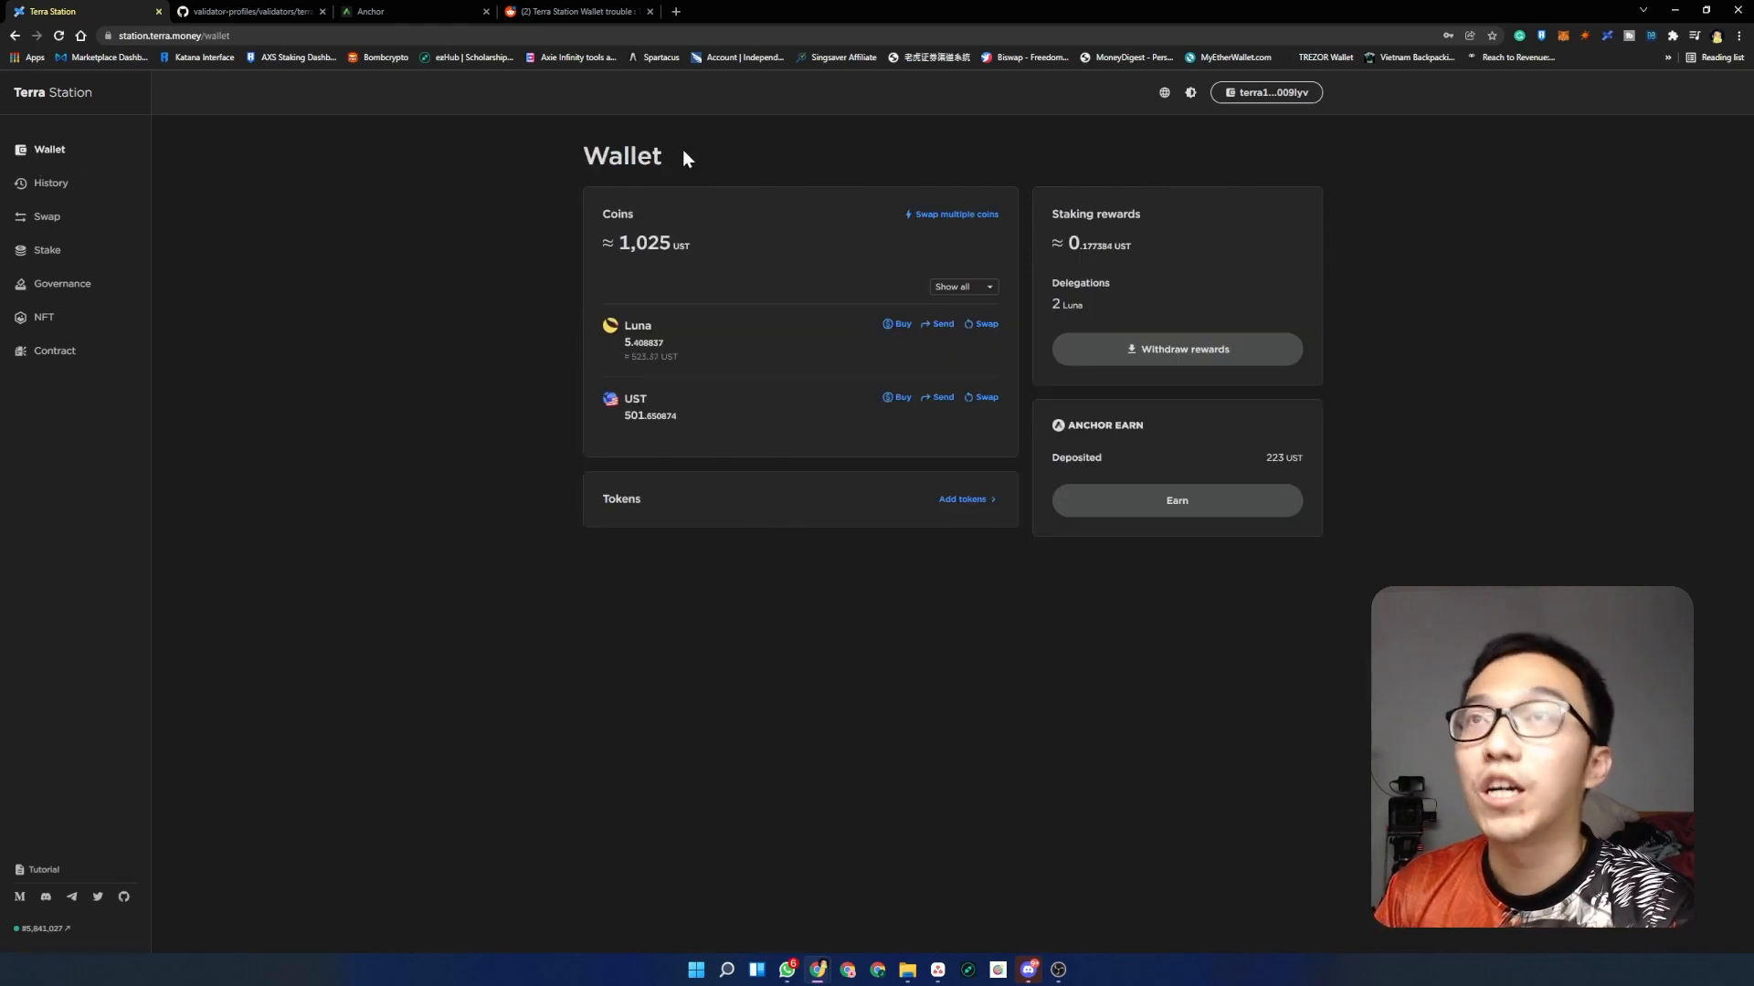
mouse_move(1157, 164)
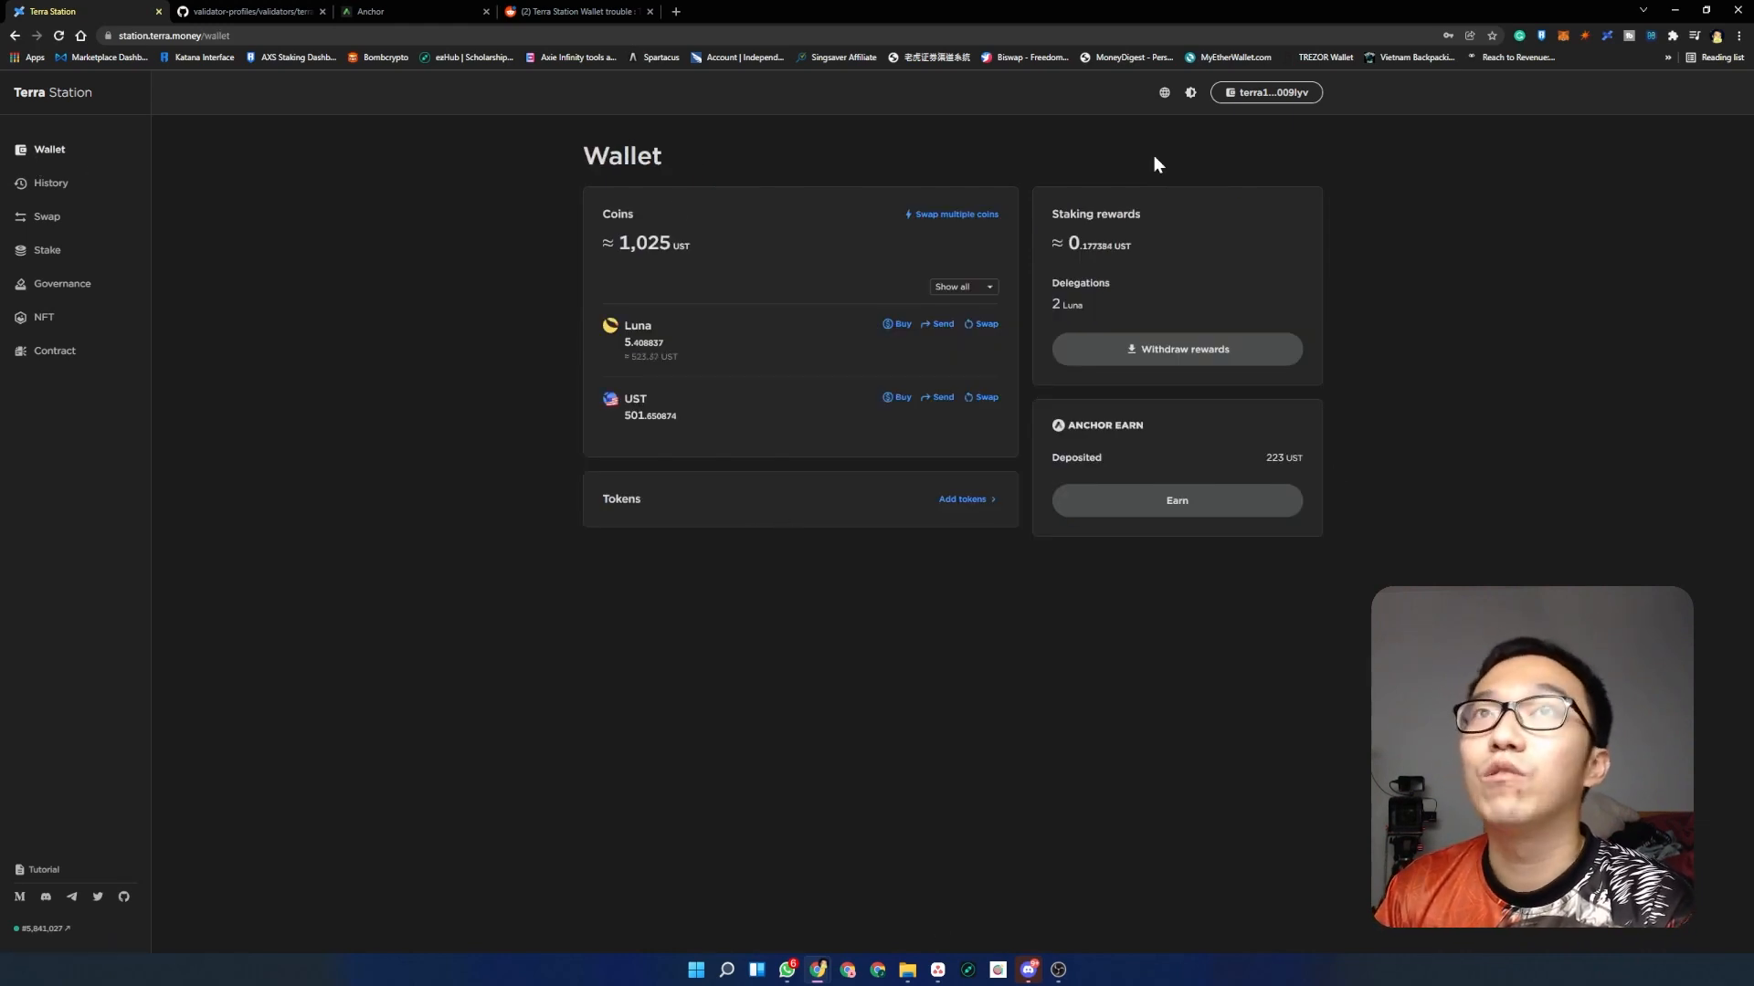
mouse_move(1585, 82)
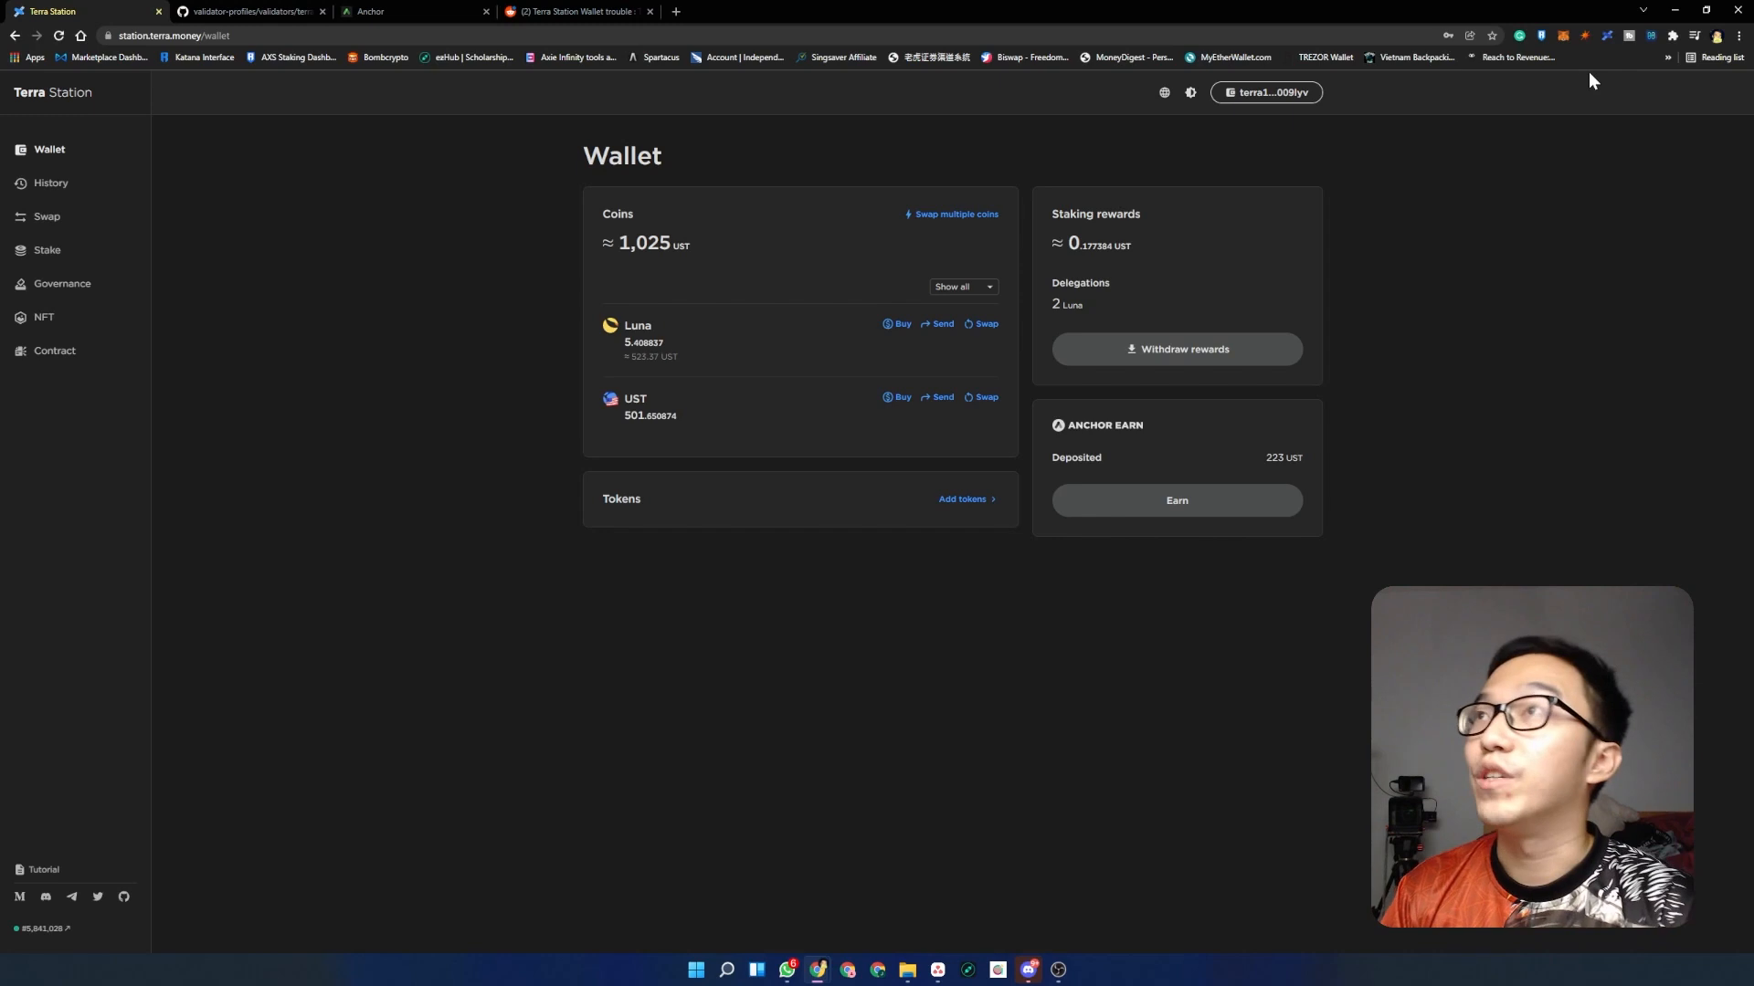
- Reject the pending 5 Luna delegation request in the Terra Station extension
click(1592, 36)
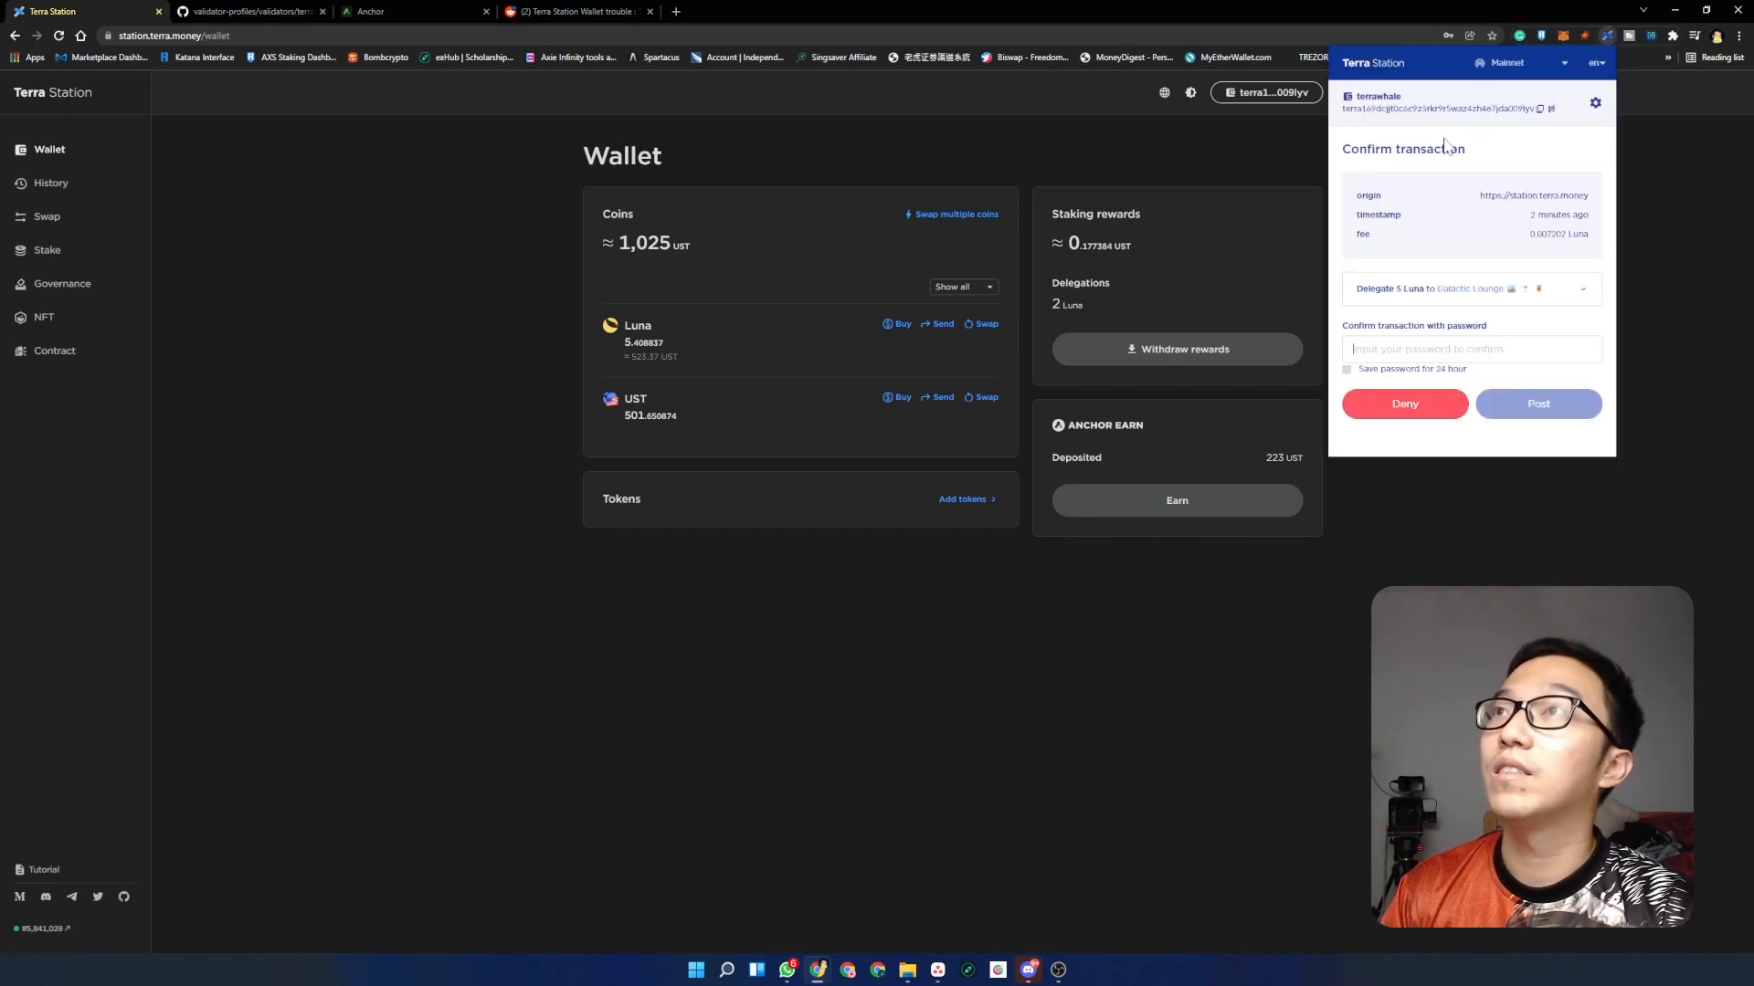
mouse_move(1405, 404)
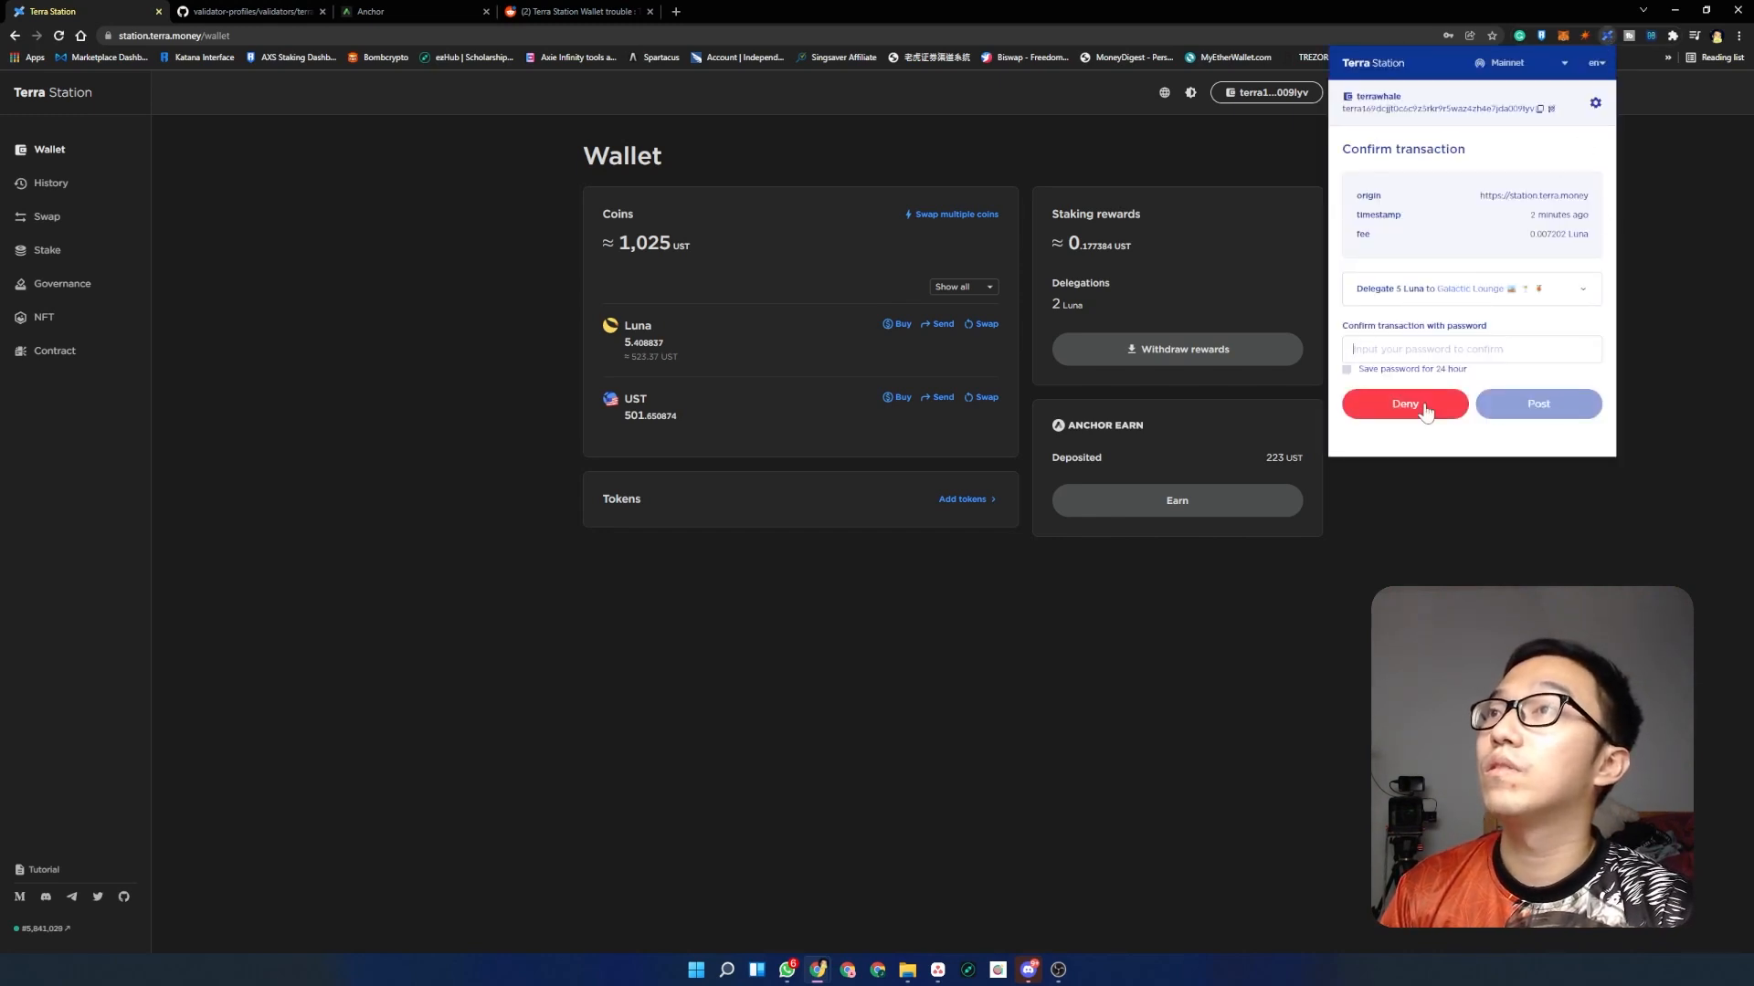
click(1403, 404)
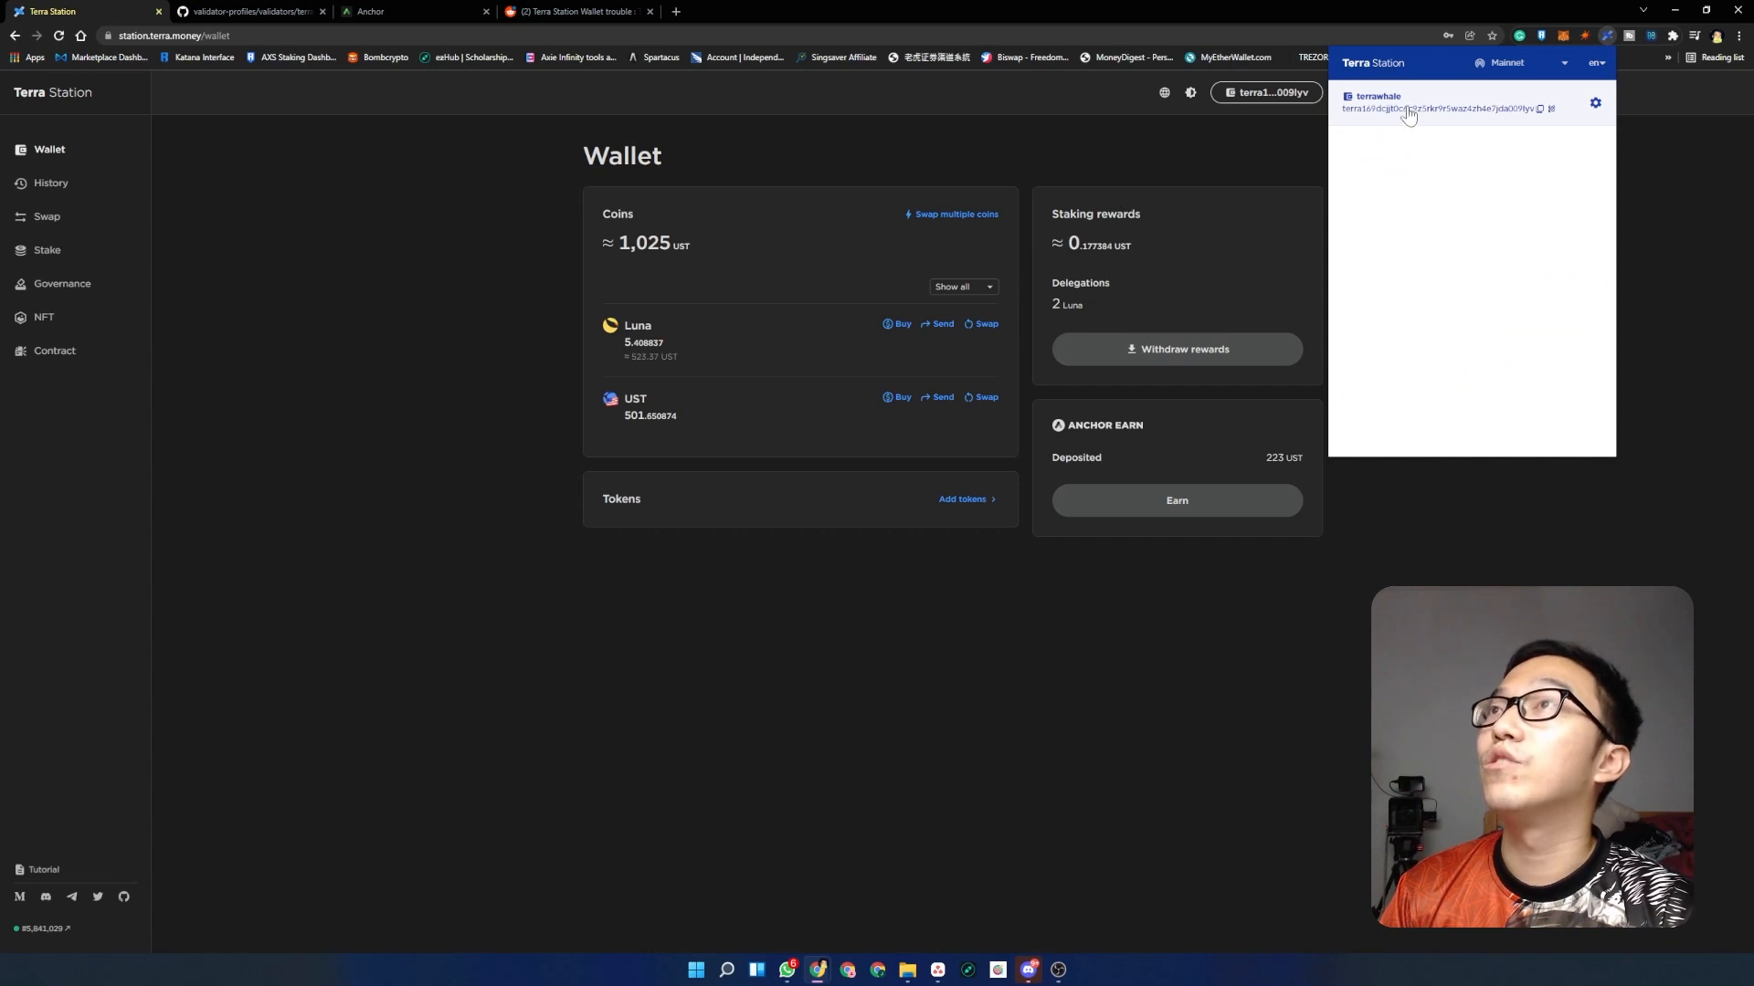
mouse_move(1475, 130)
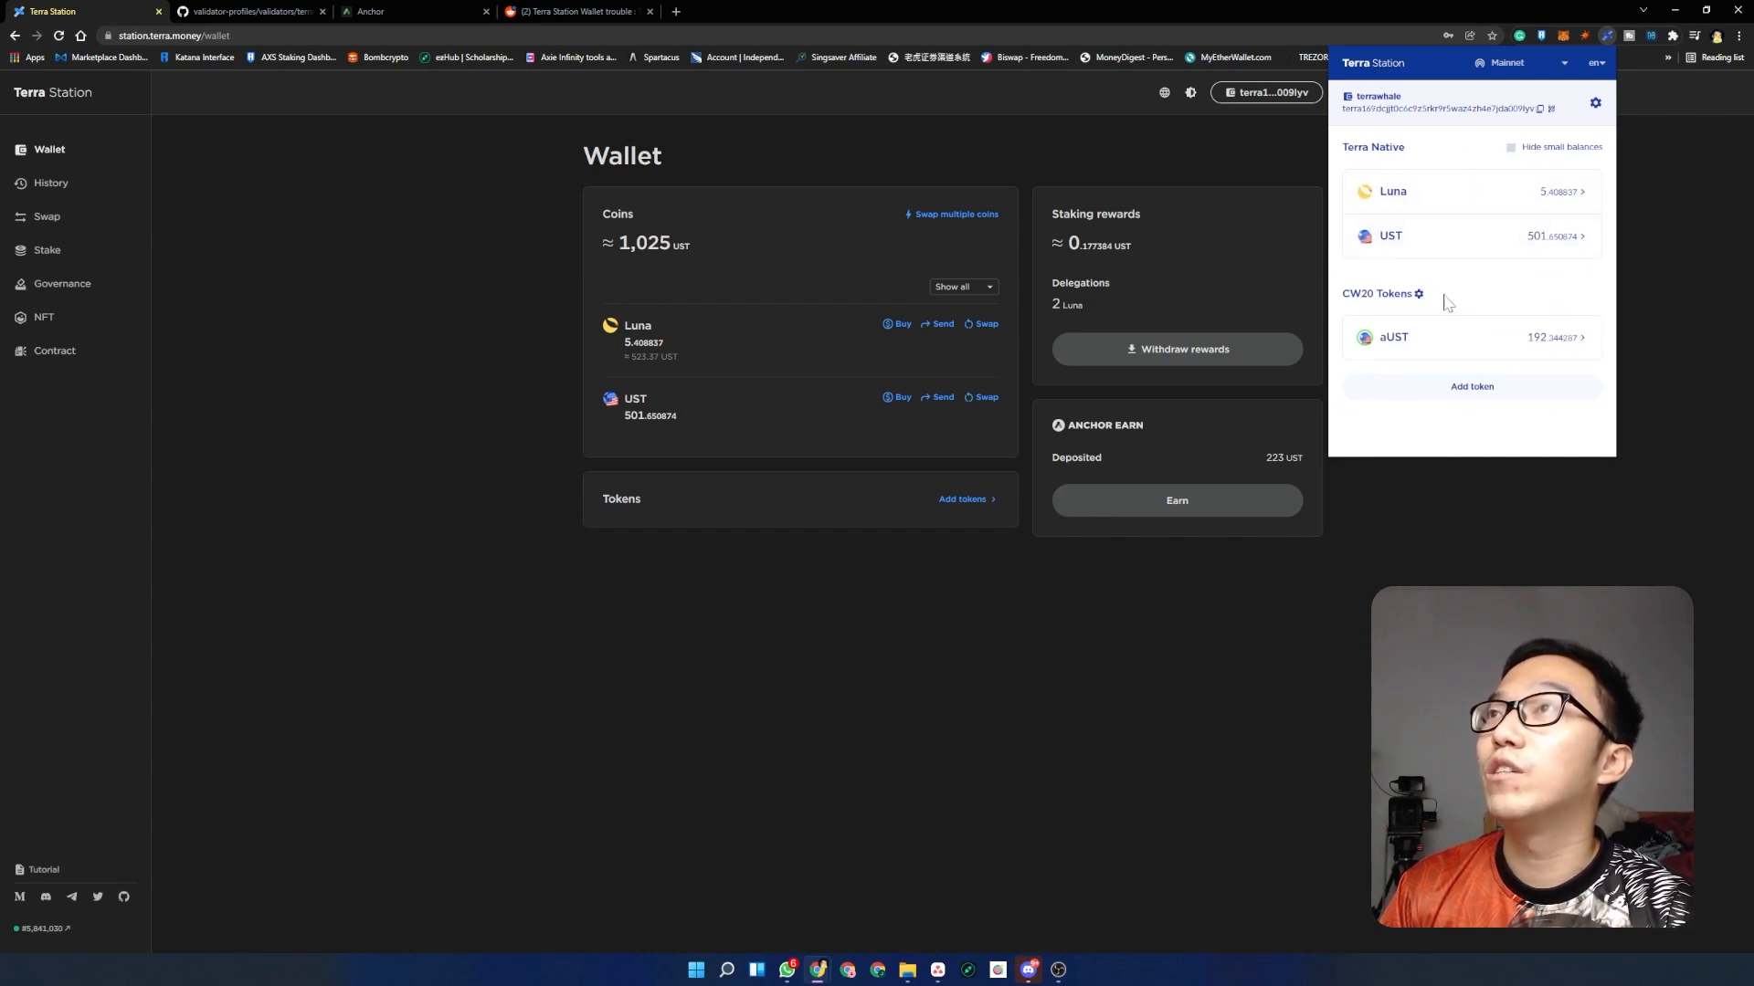
mouse_move(1489, 265)
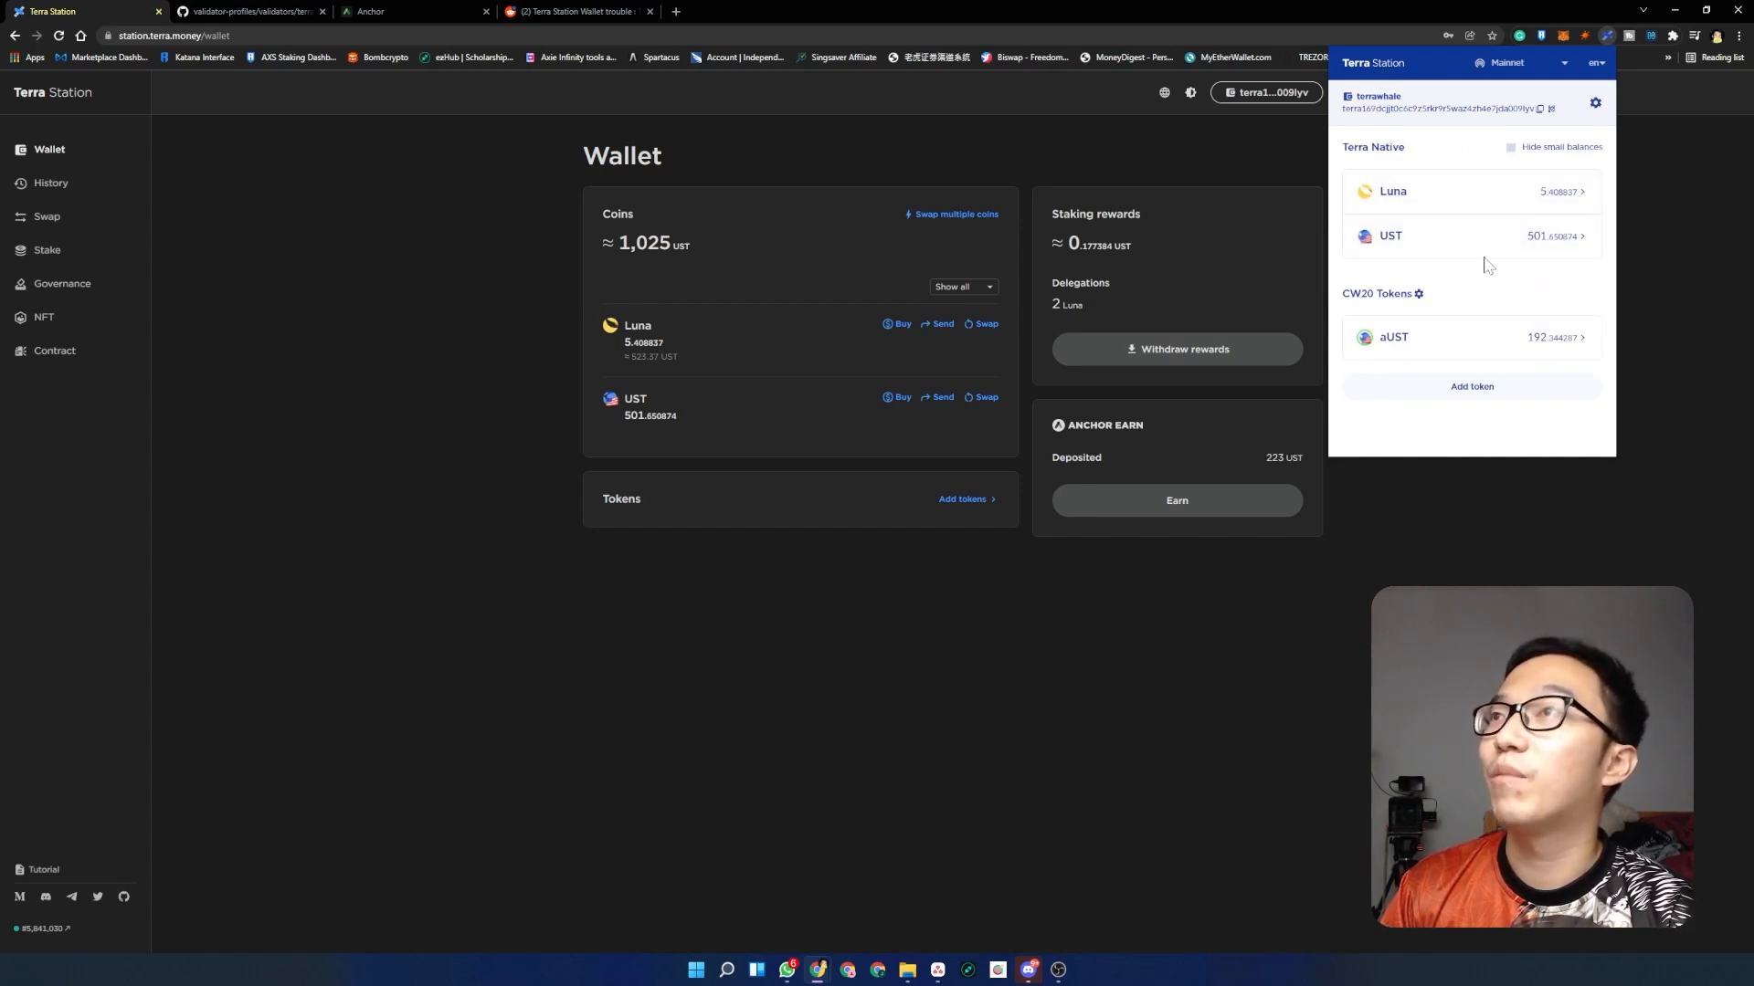
mouse_move(1456, 347)
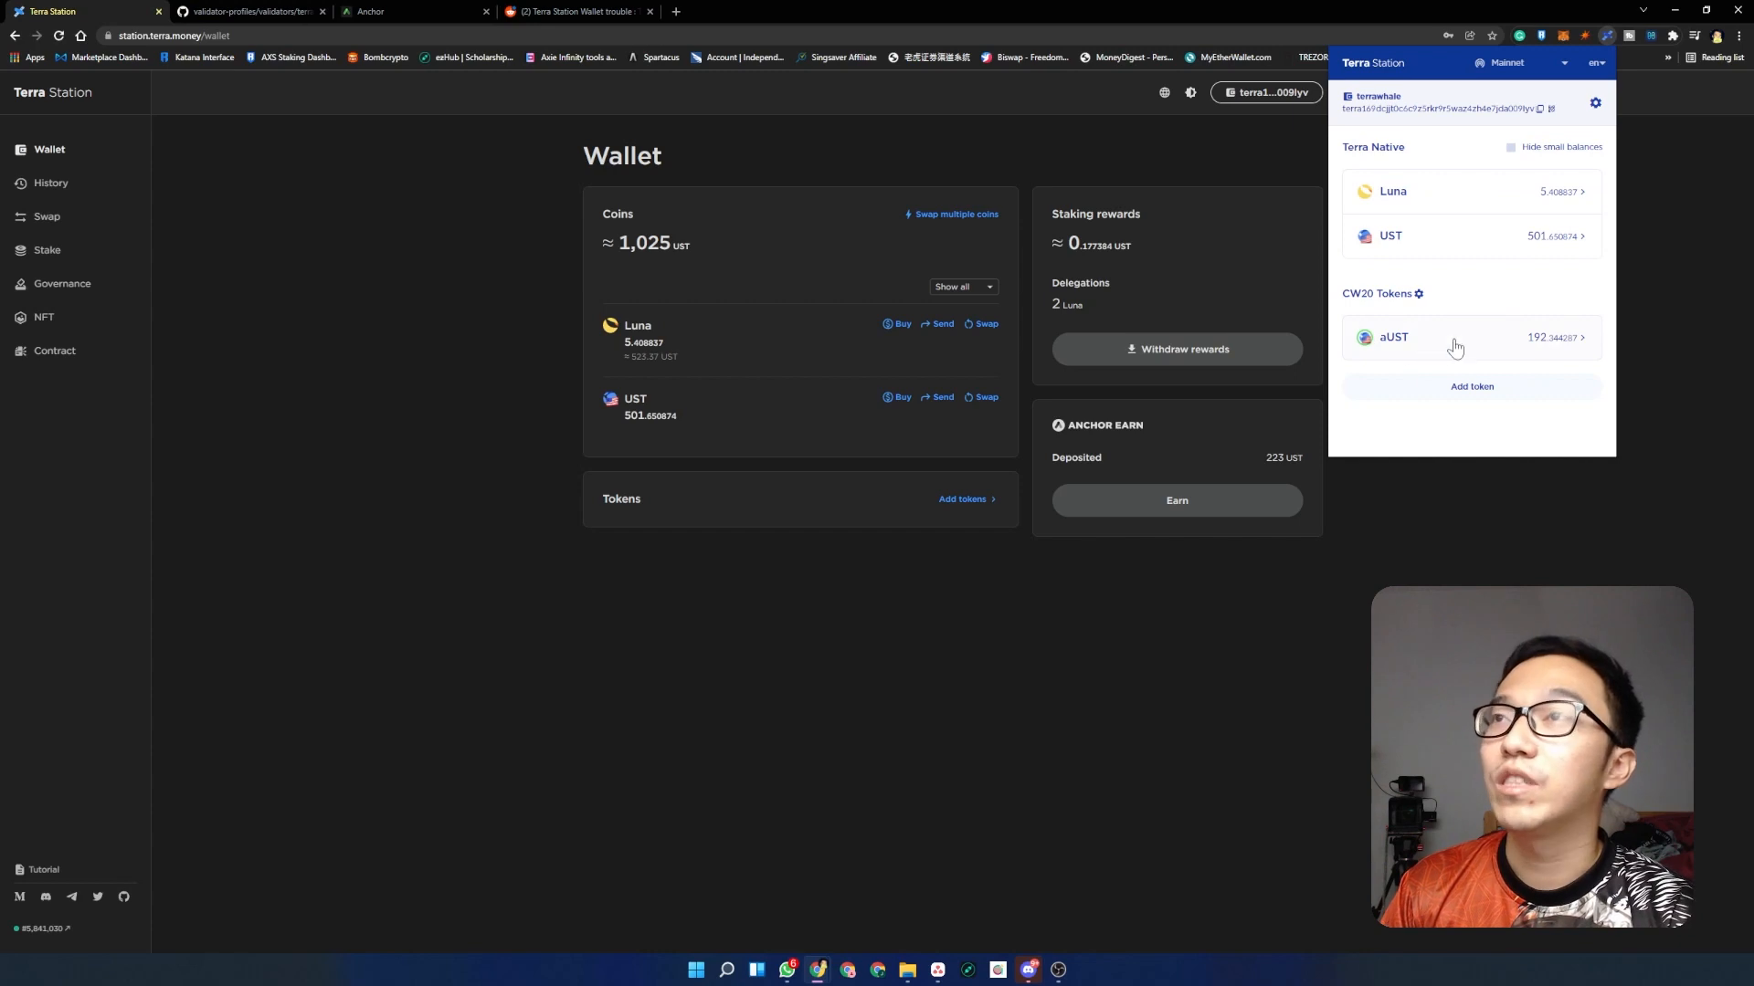
mouse_move(1602, 47)
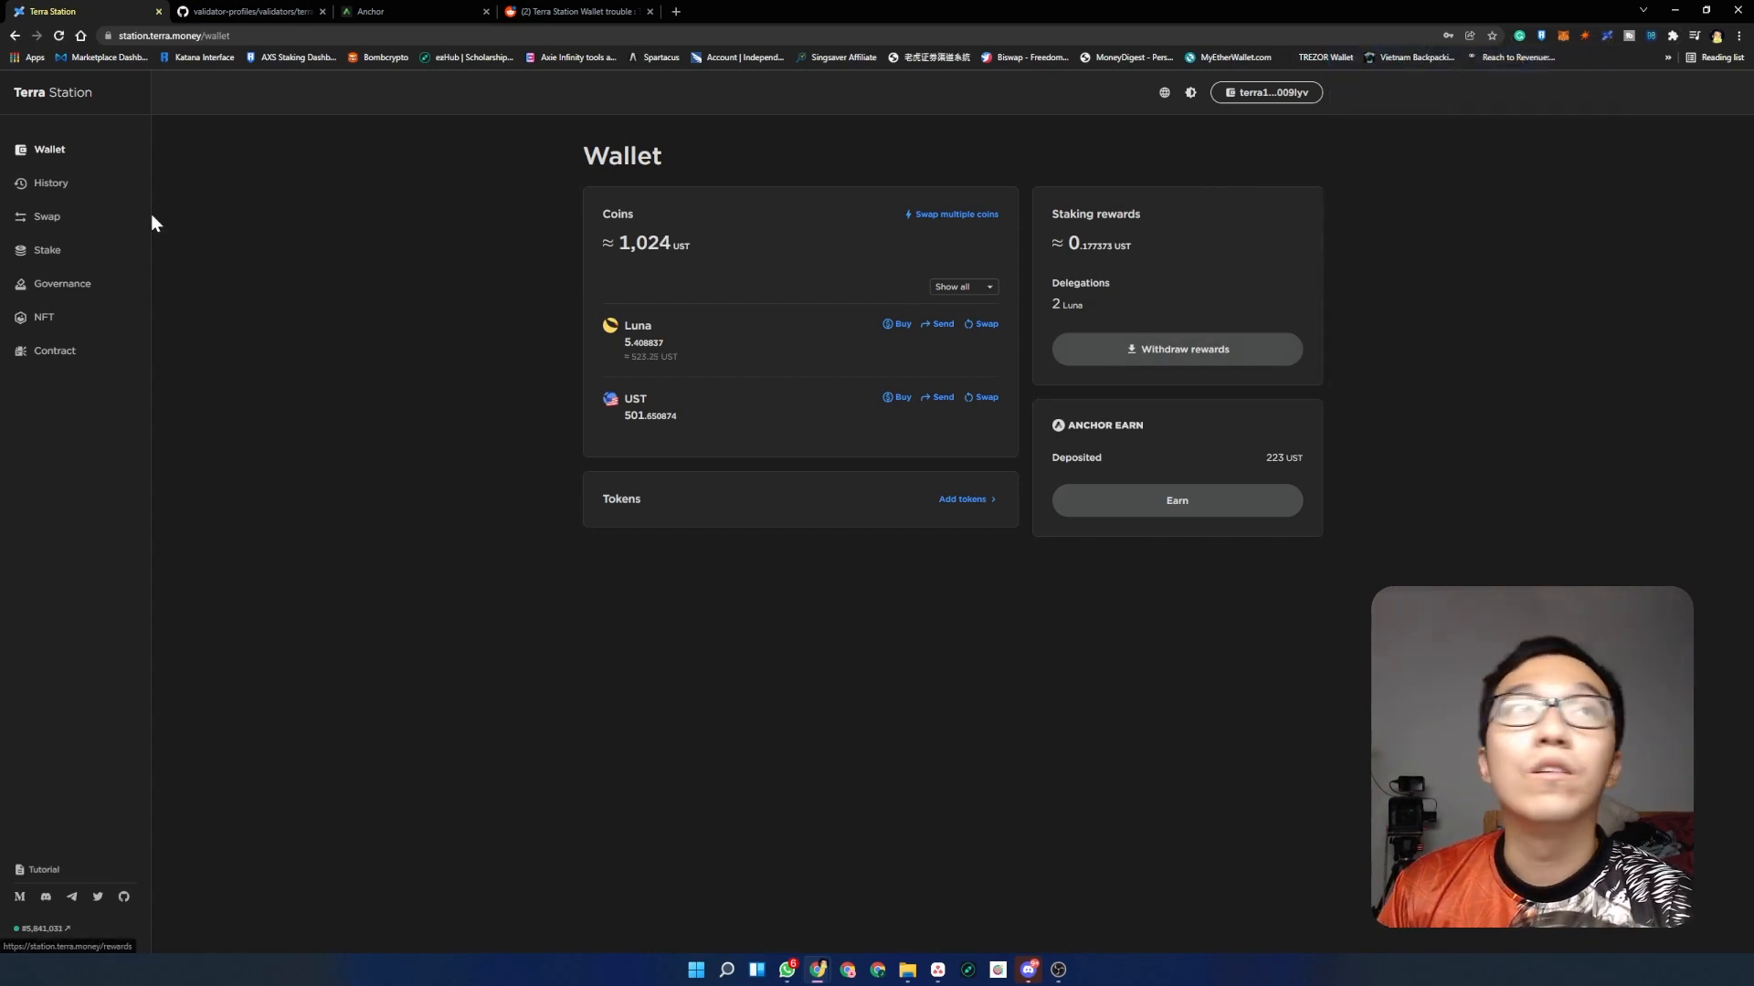
mouse_move(152, 223)
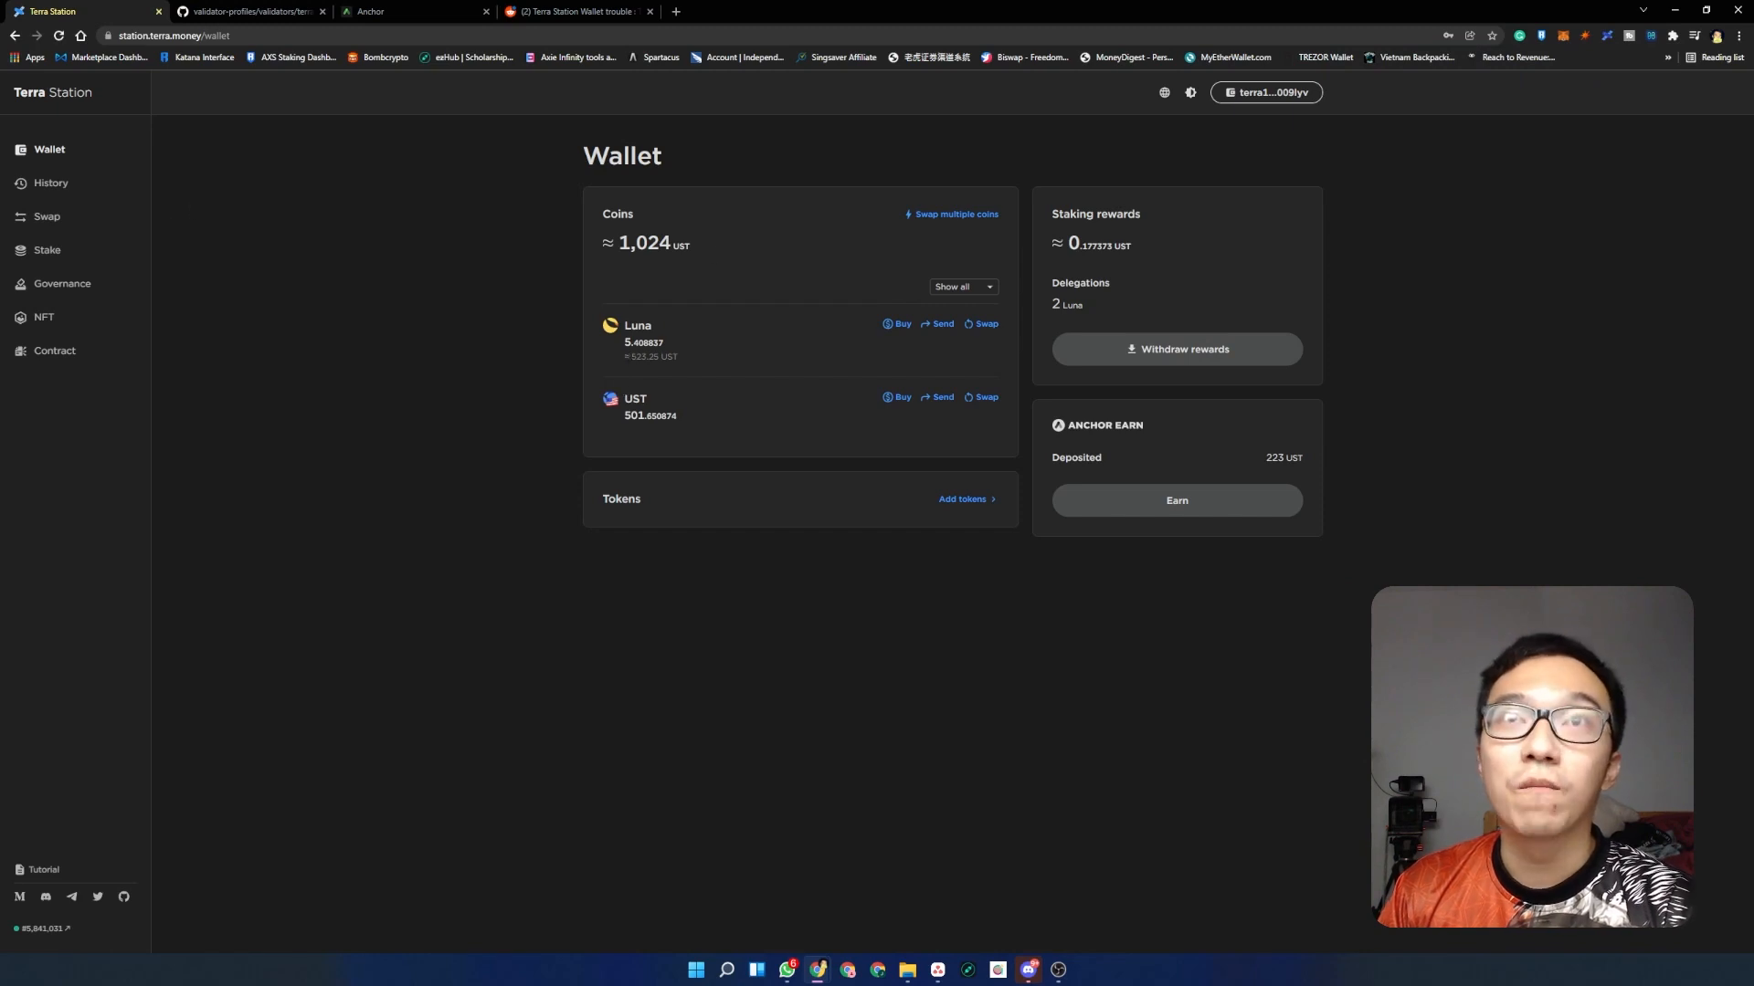
mouse_move(48, 251)
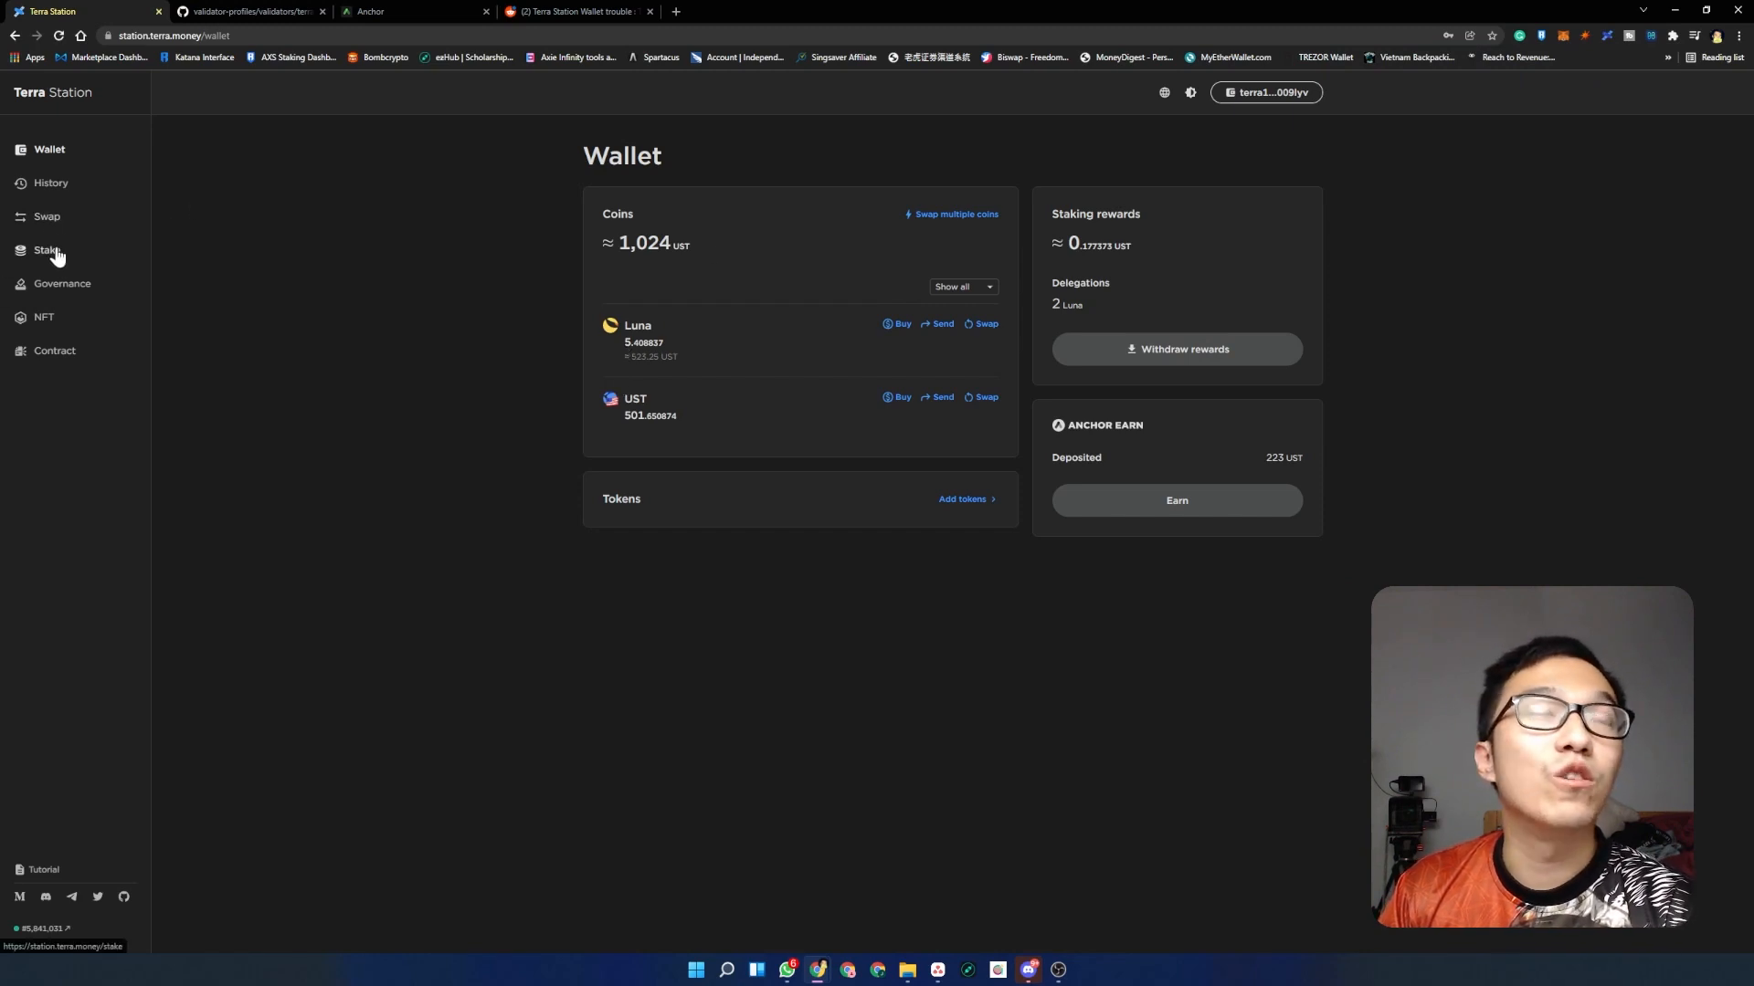
- Show the Stake page's delegations list with 2 Luna held by Galactic Lounge
click(48, 250)
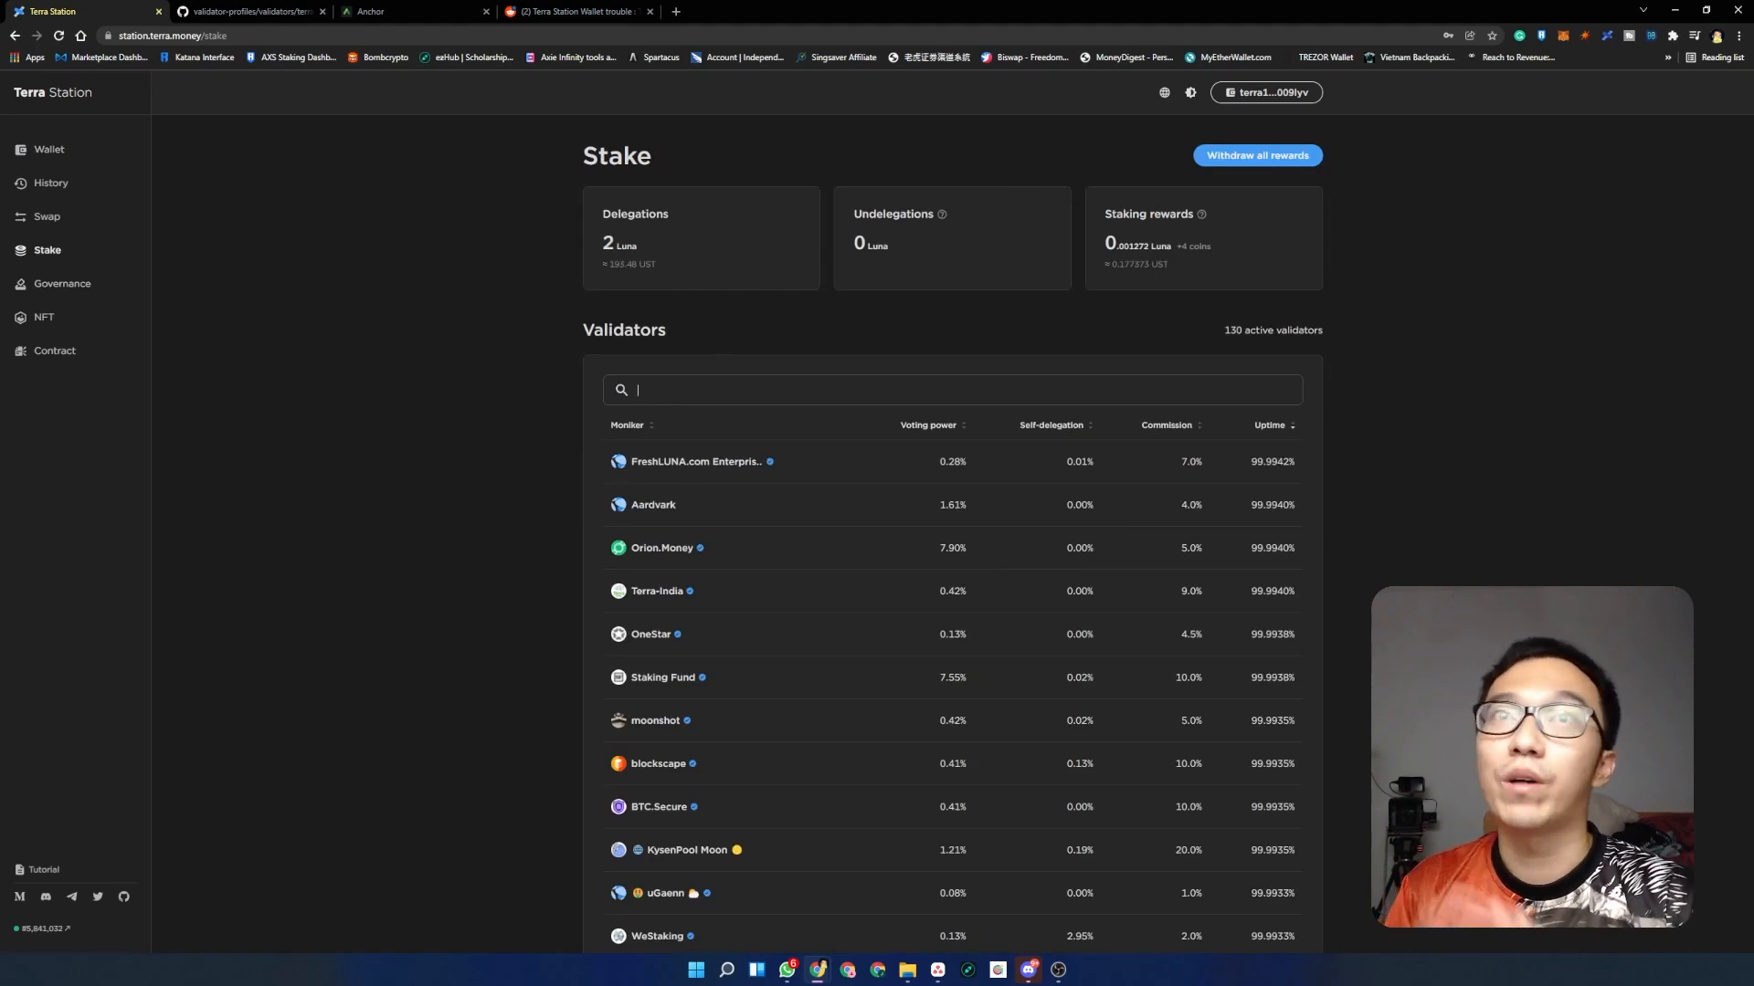
mouse_move(745, 340)
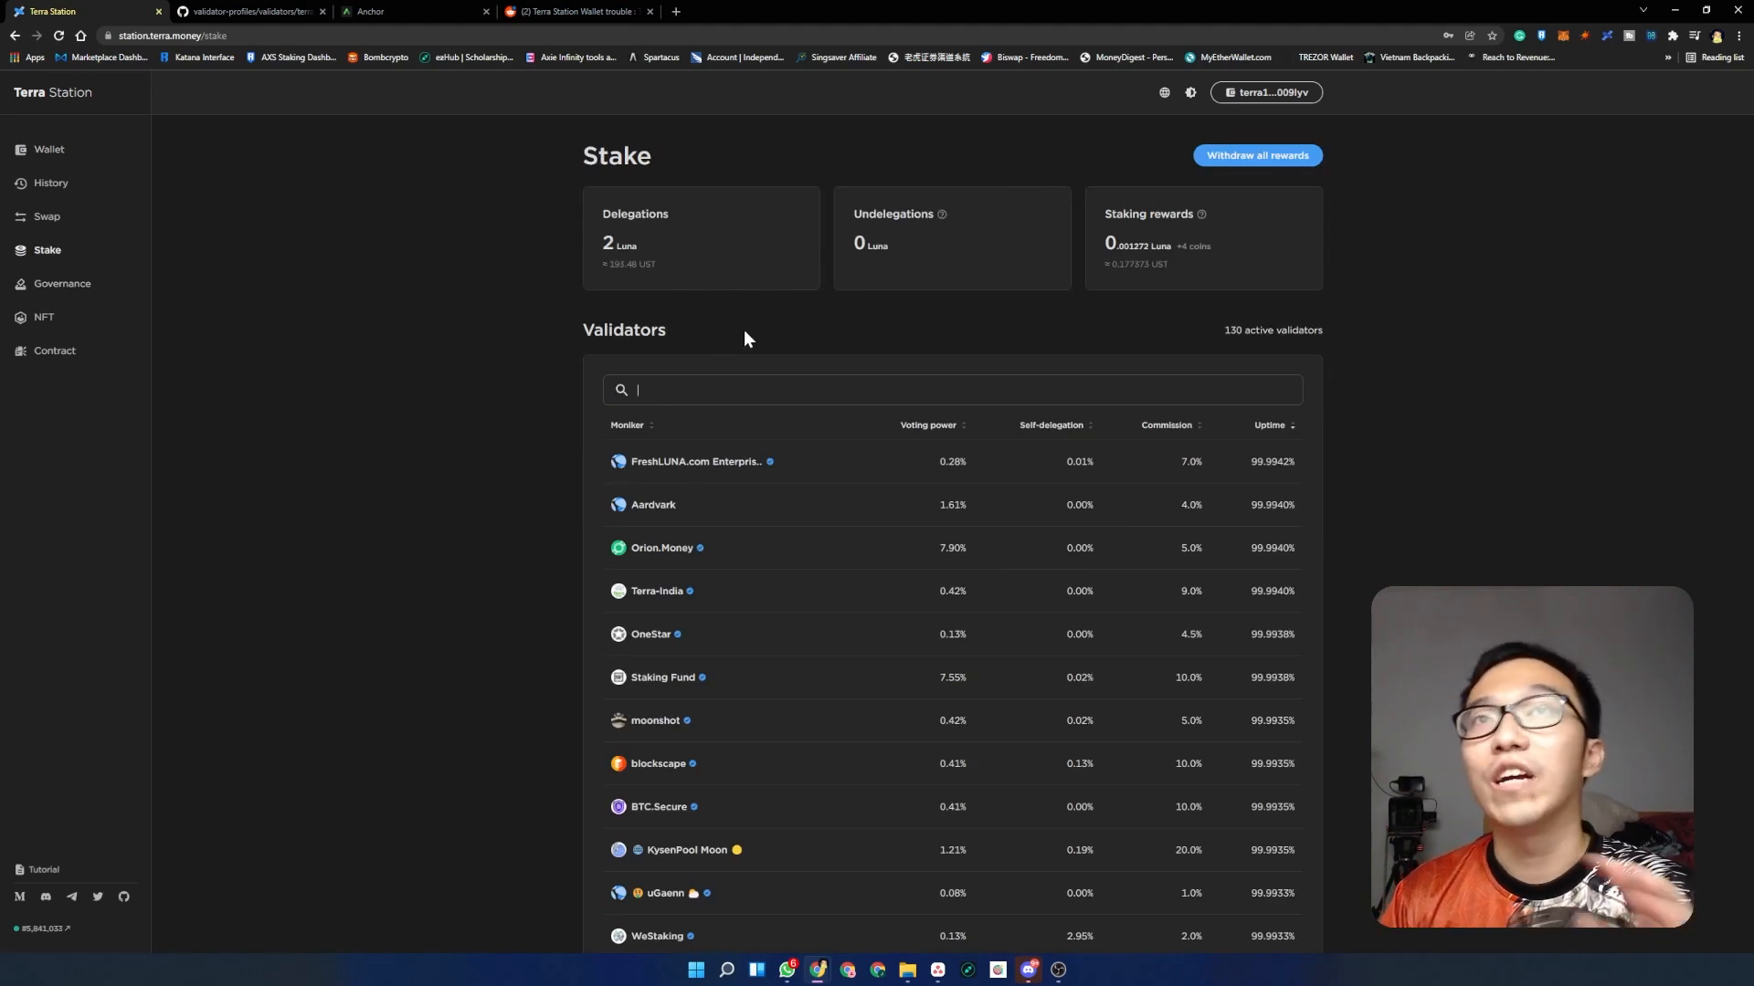
mouse_move(696, 256)
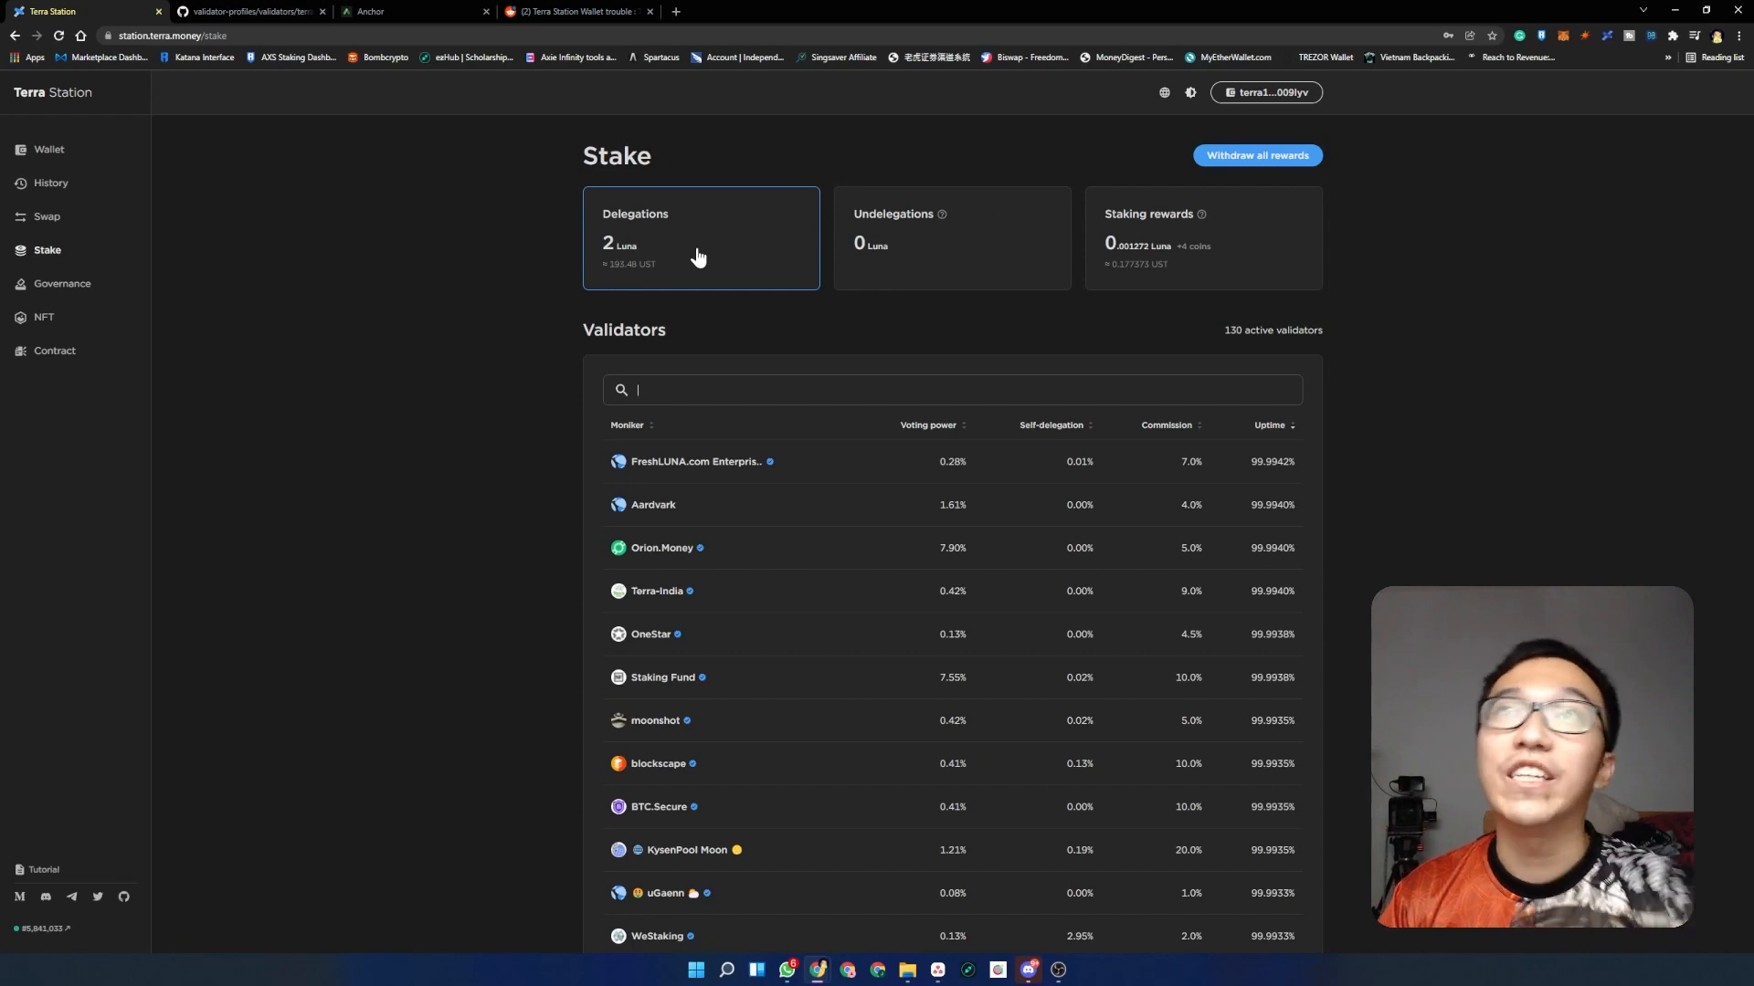
click(700, 237)
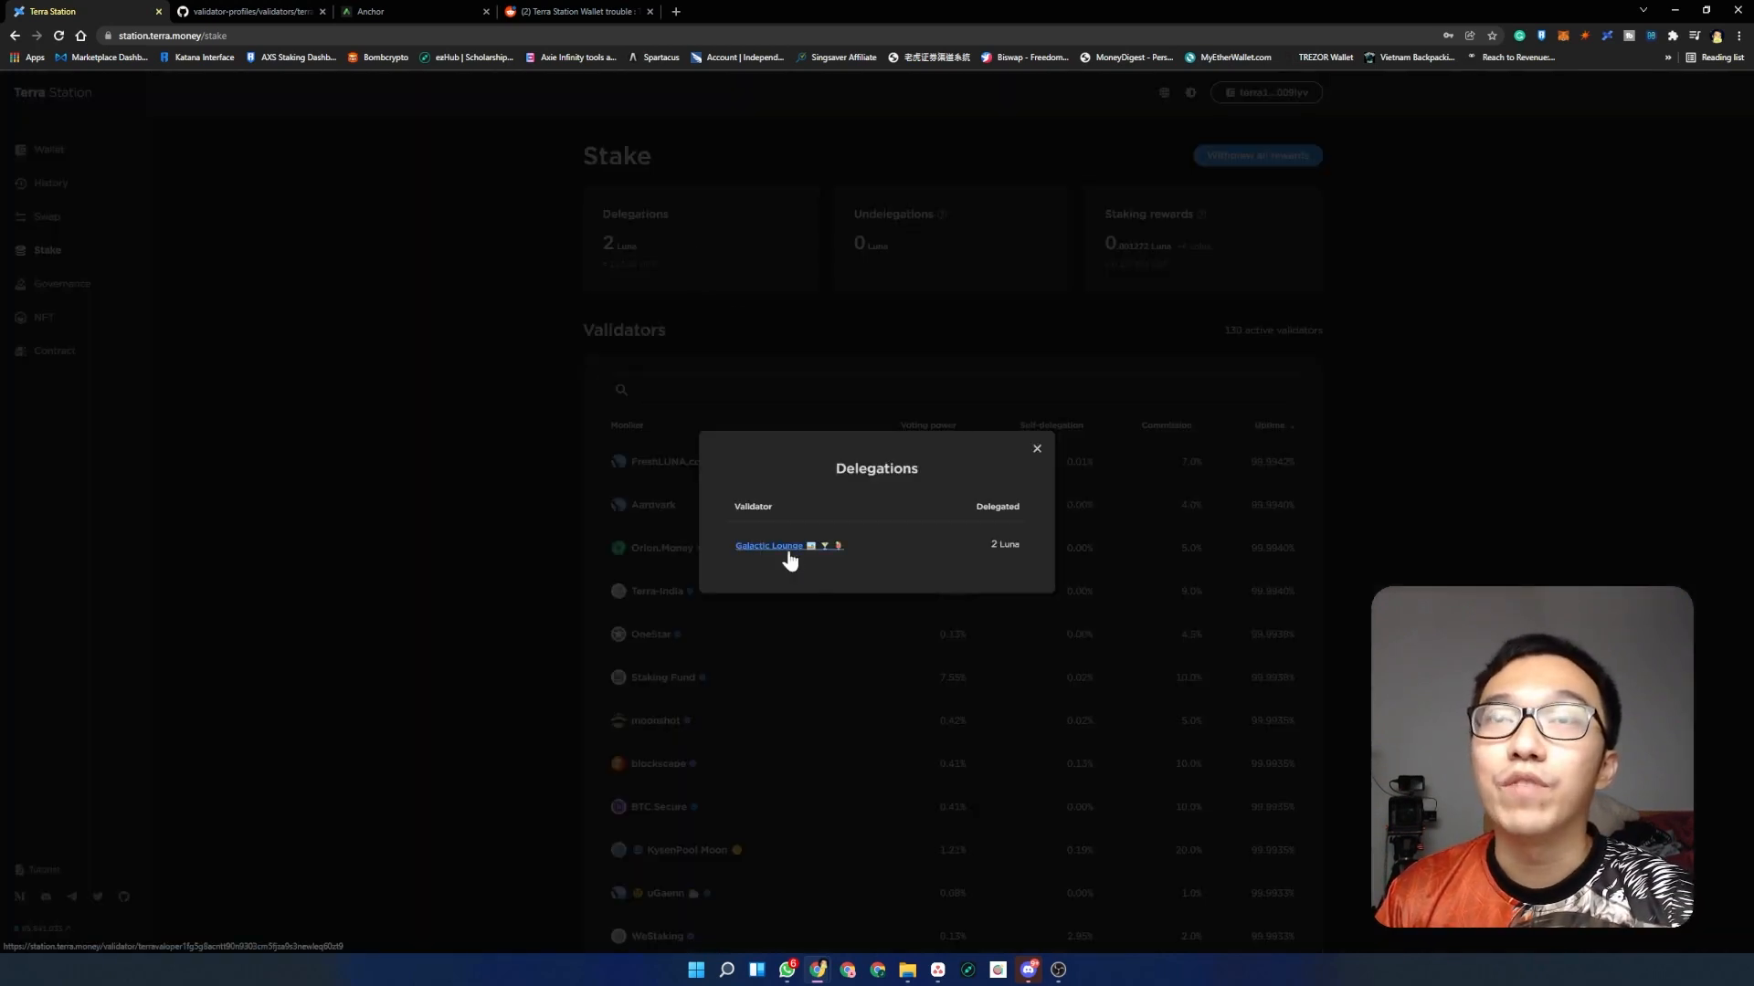
- View Galactic Lounge's validator details: voting power, commission, uptime and 2 Luna delegated
click(769, 546)
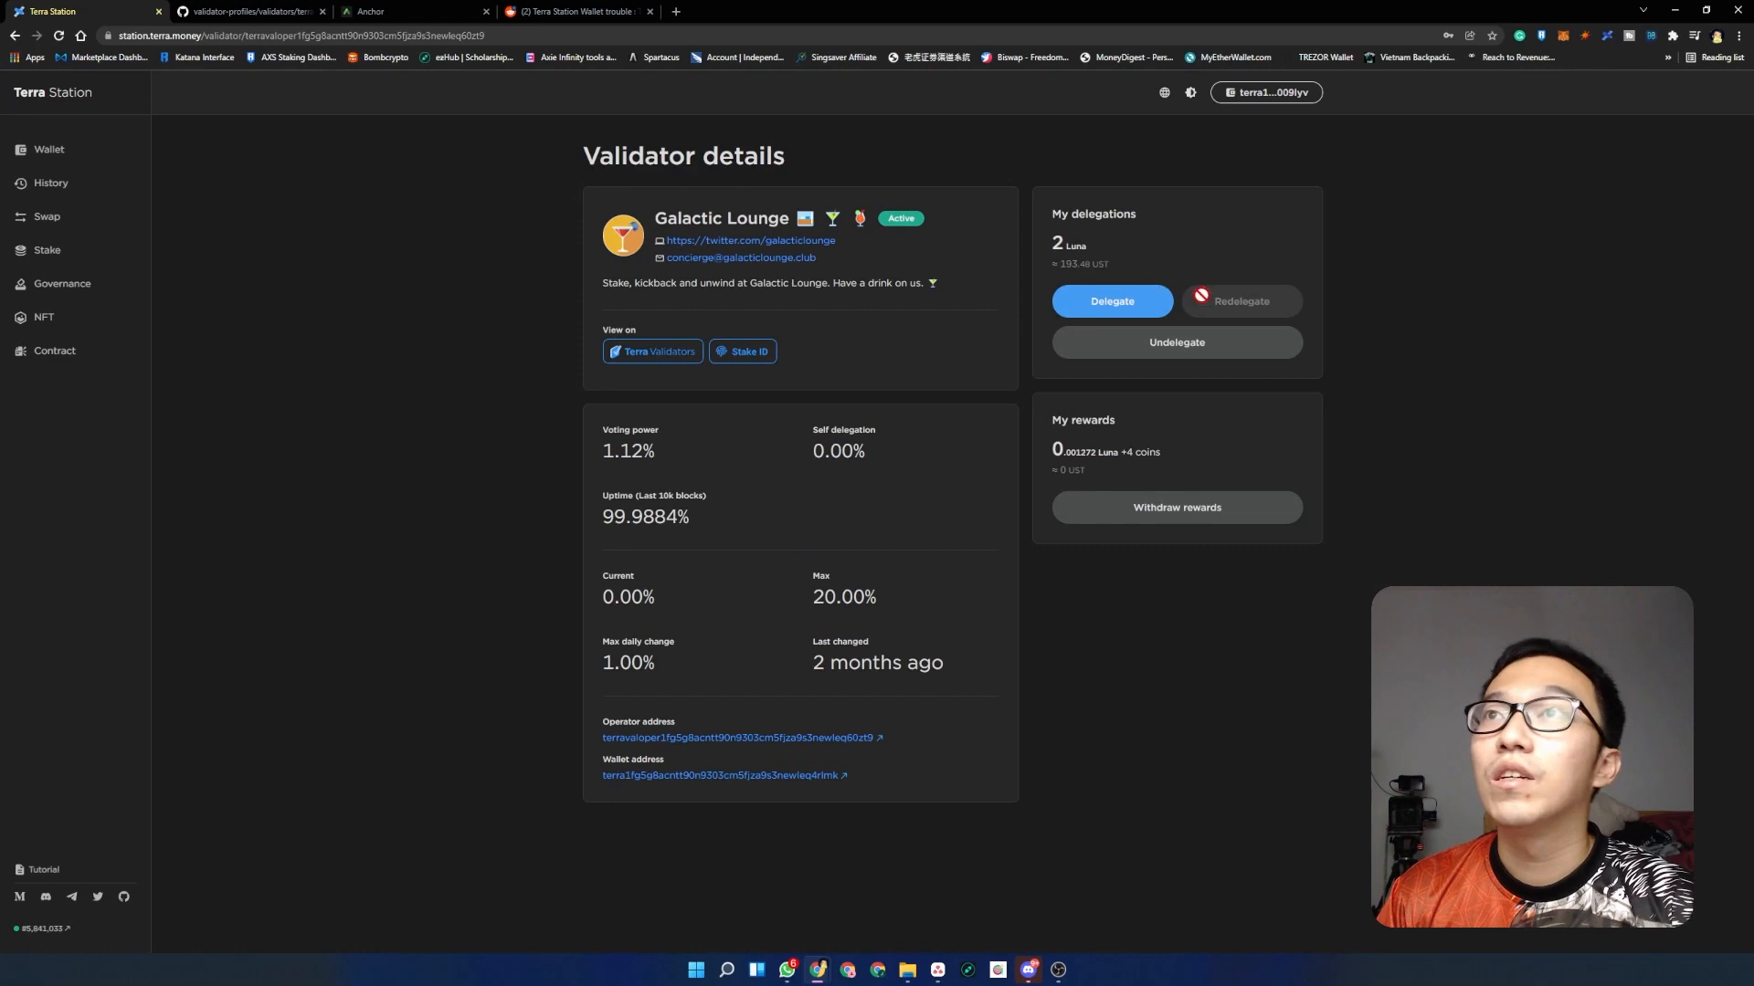
mouse_move(610, 431)
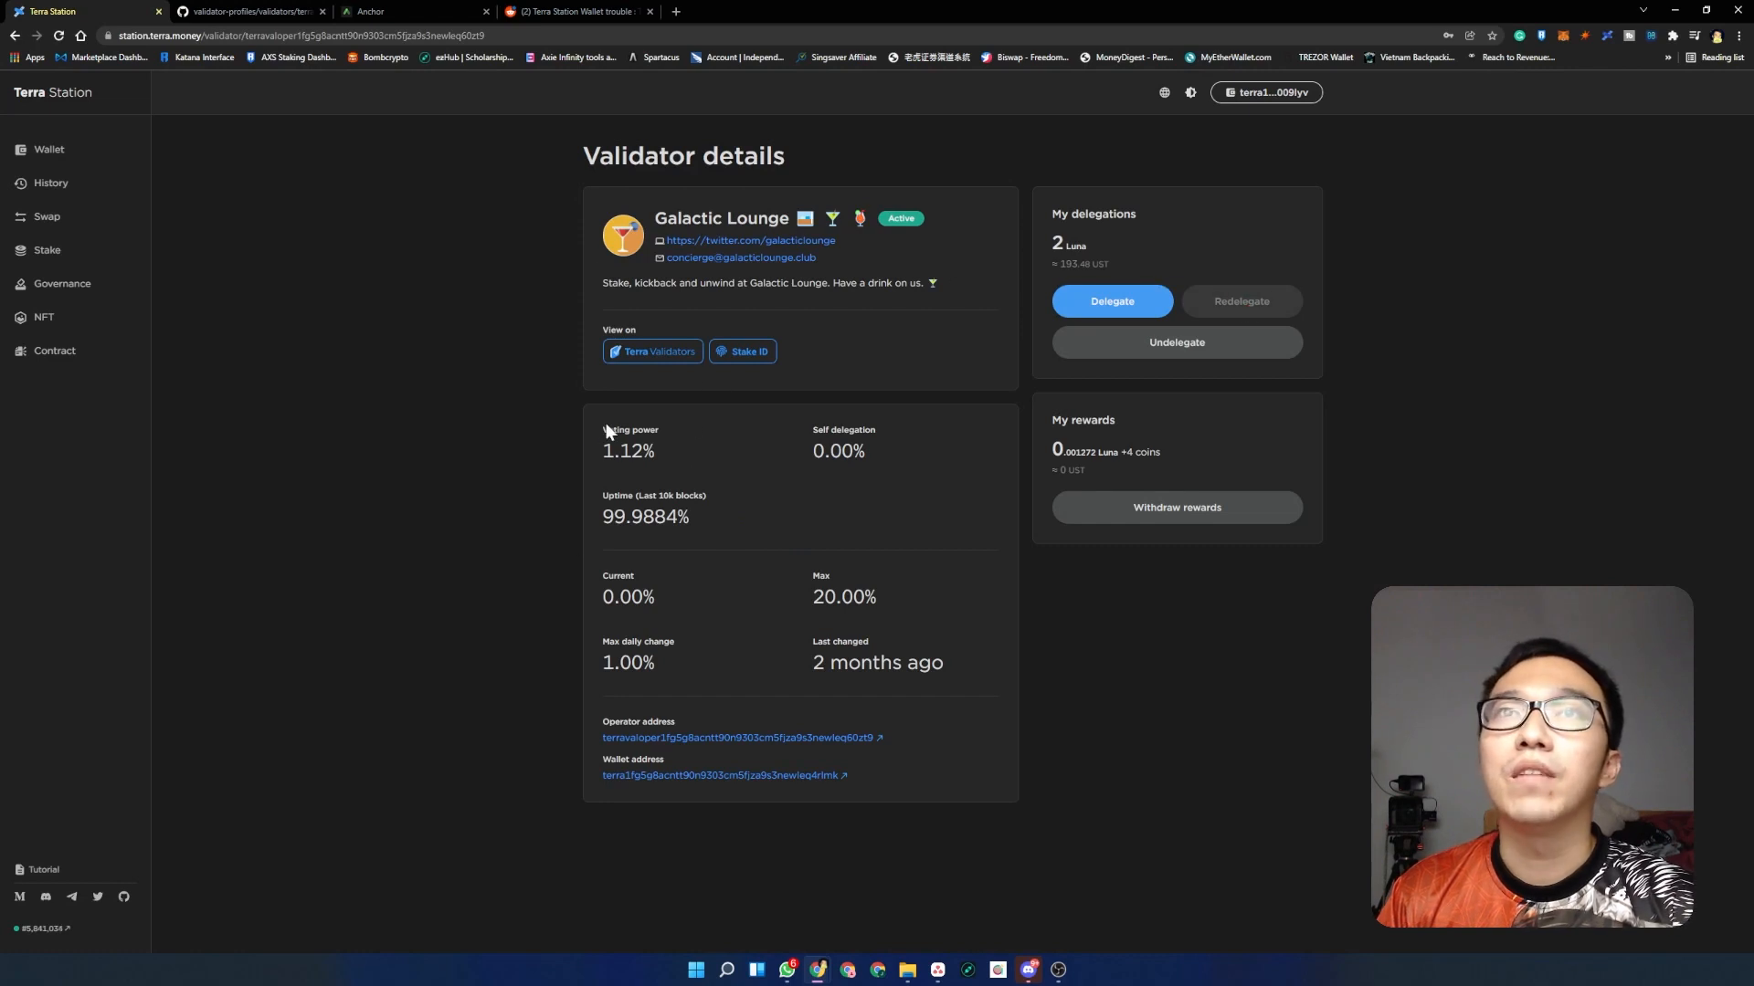
double_click(628, 452)
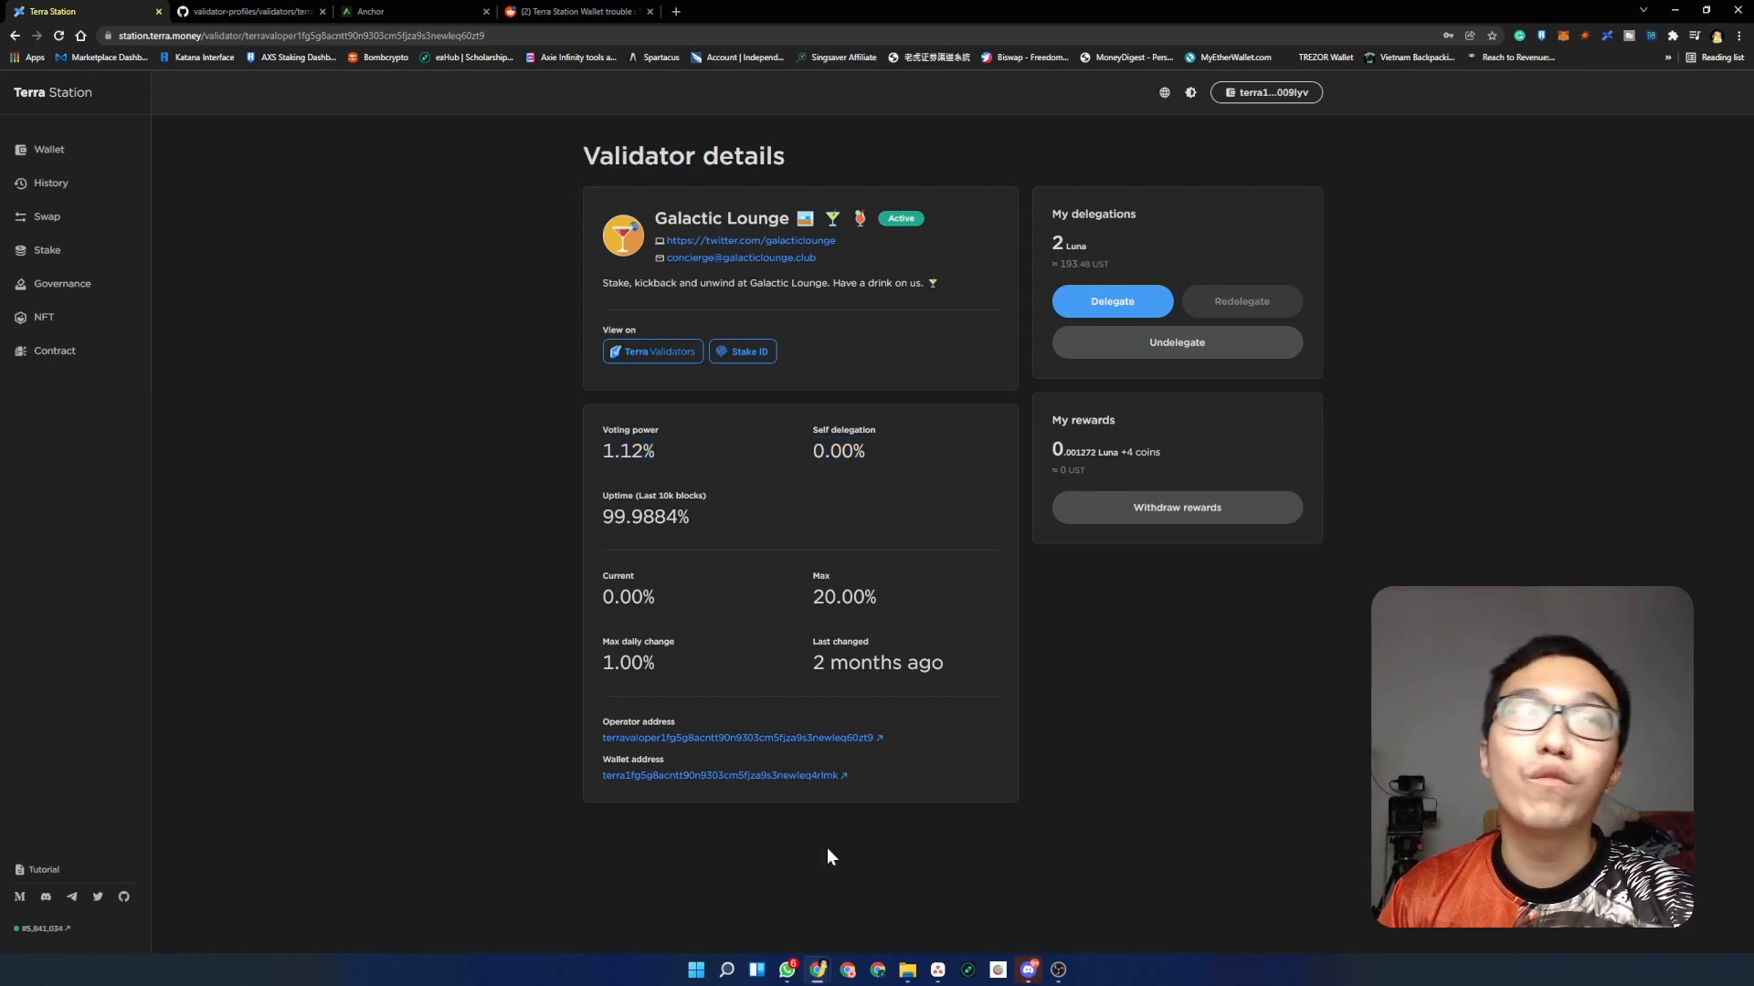
mouse_move(47, 250)
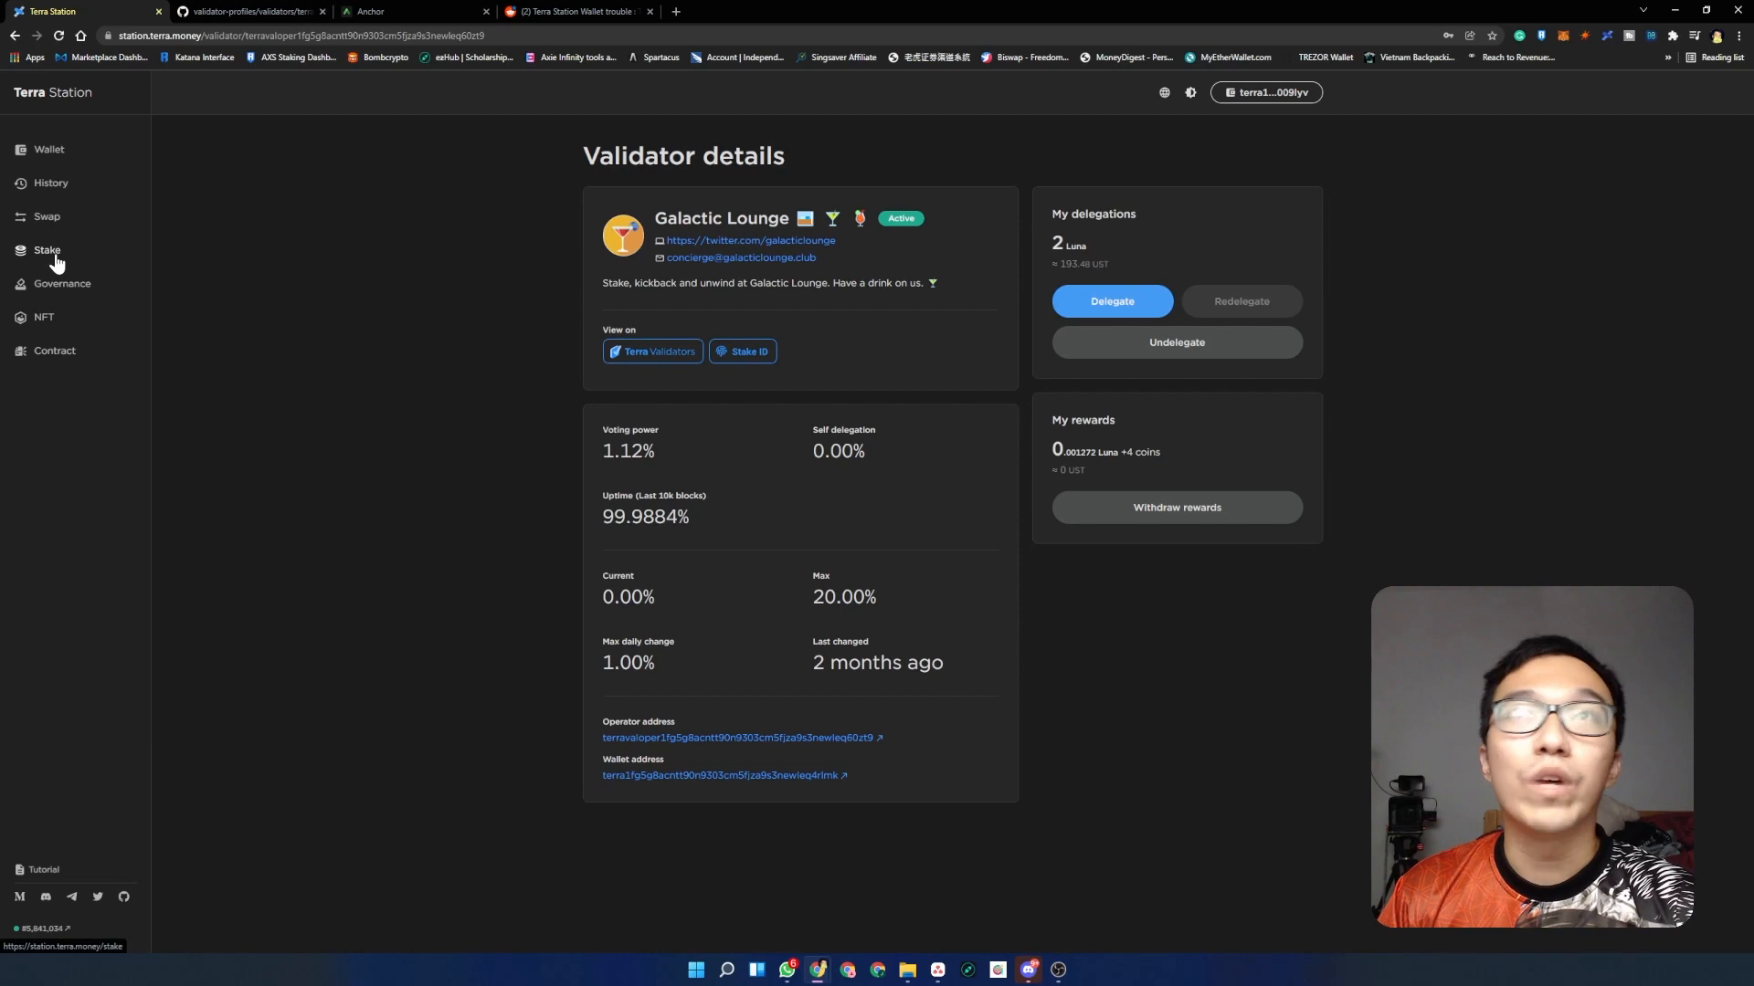
- Return to the Stake page listing 130 active validators and the 2 Luna delegation
click(48, 250)
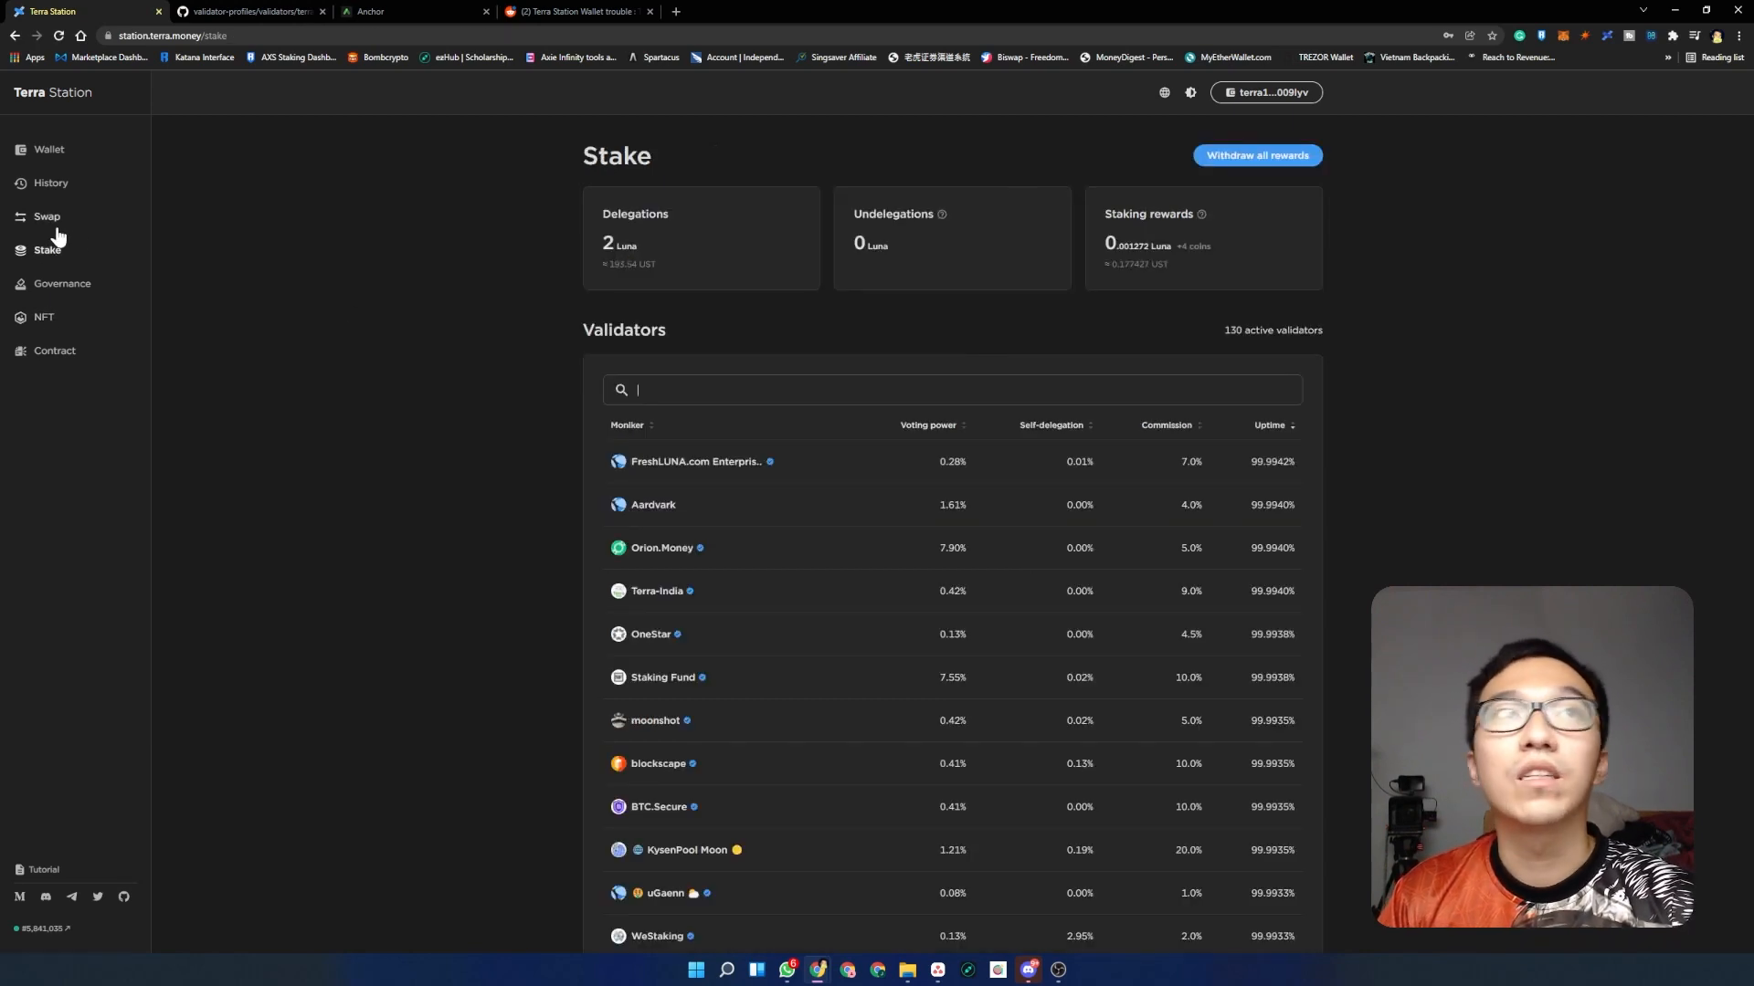
mouse_move(47, 256)
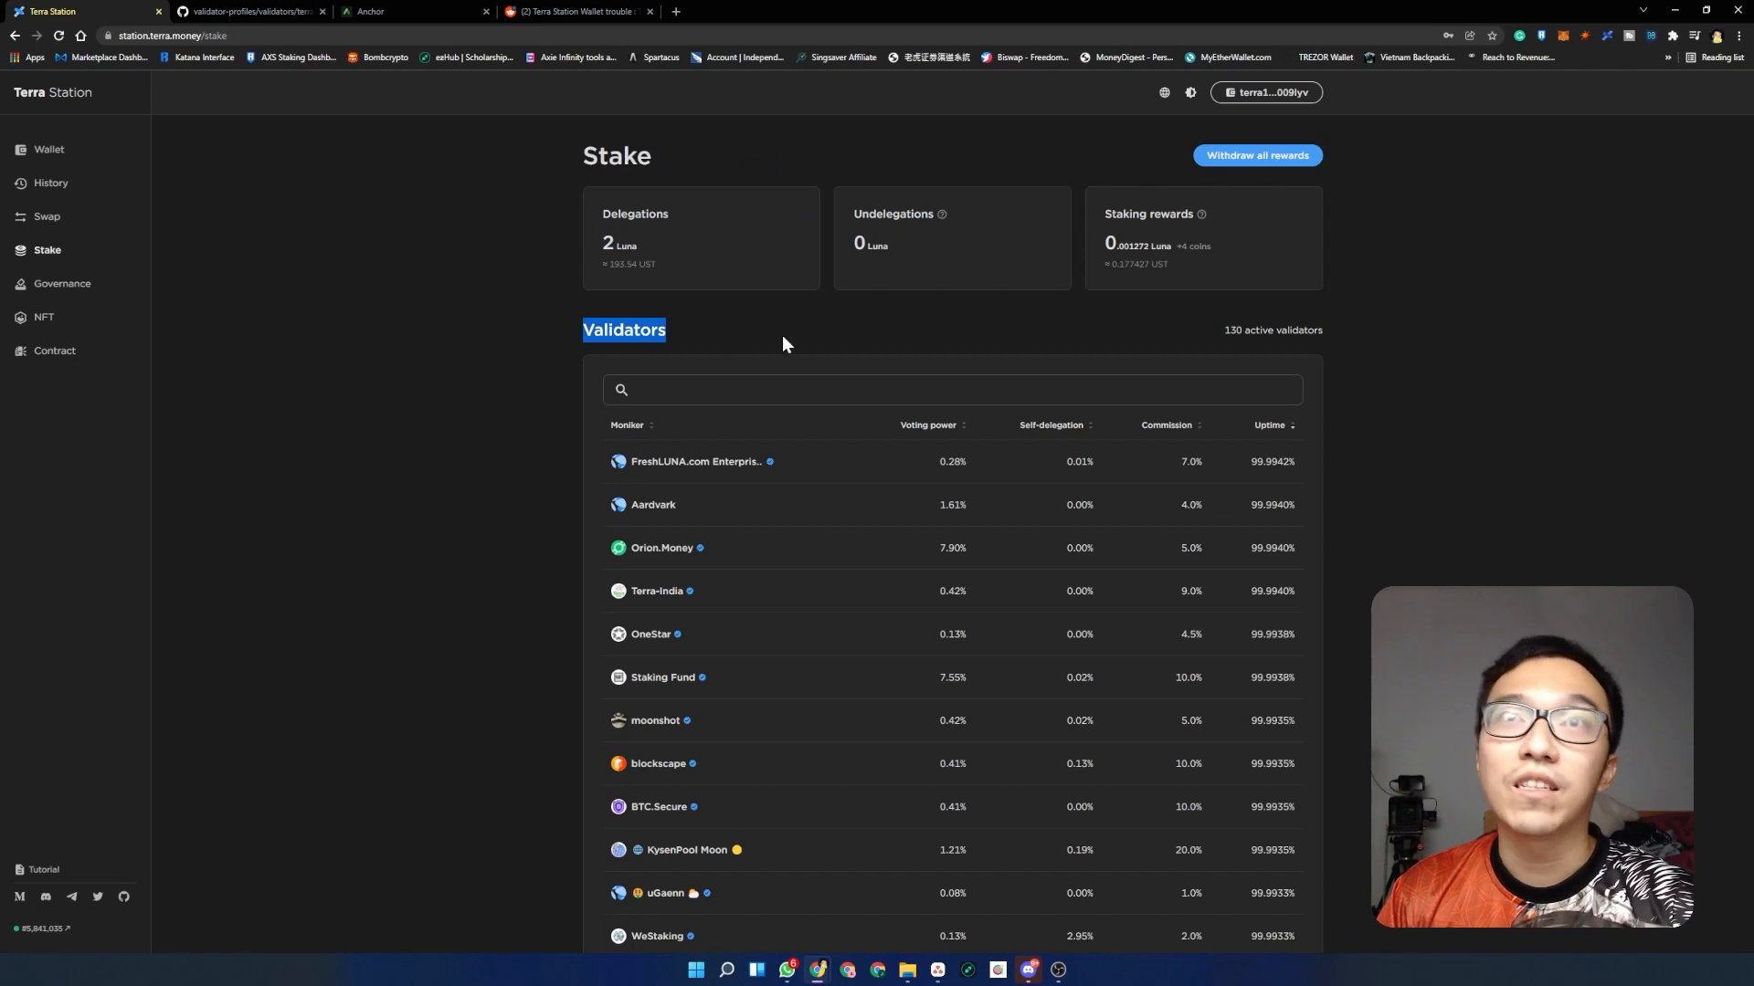
mouse_move(1234, 436)
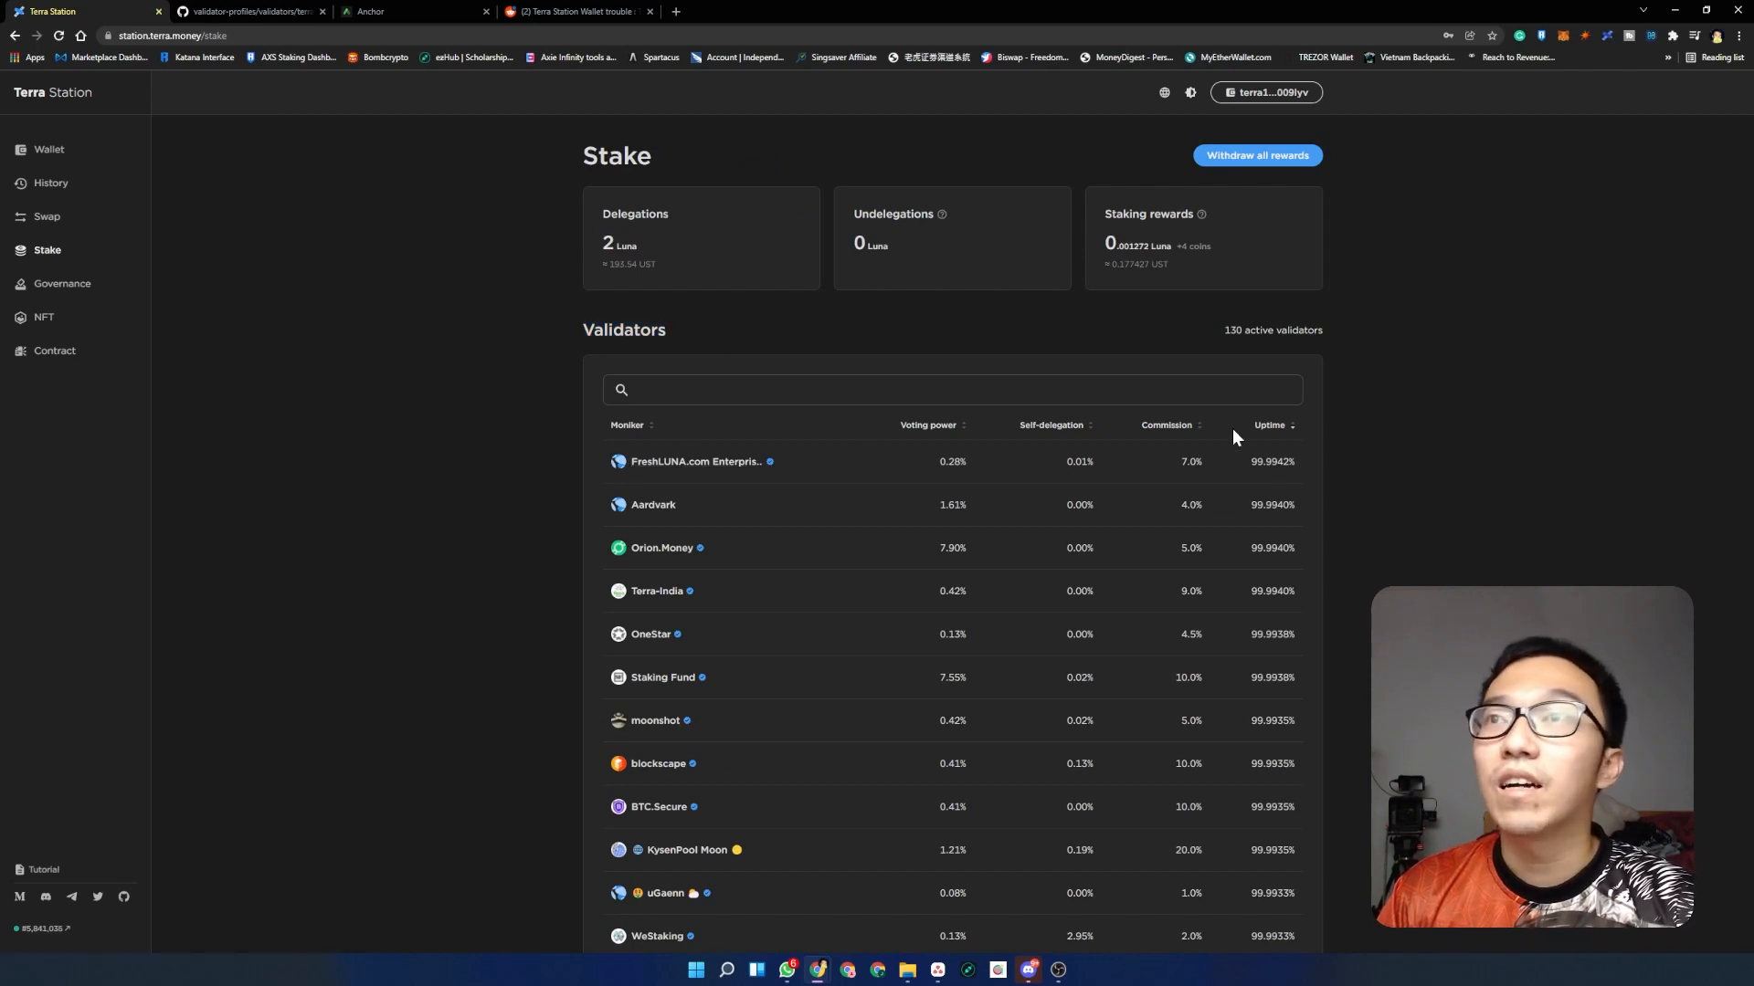
mouse_move(647, 440)
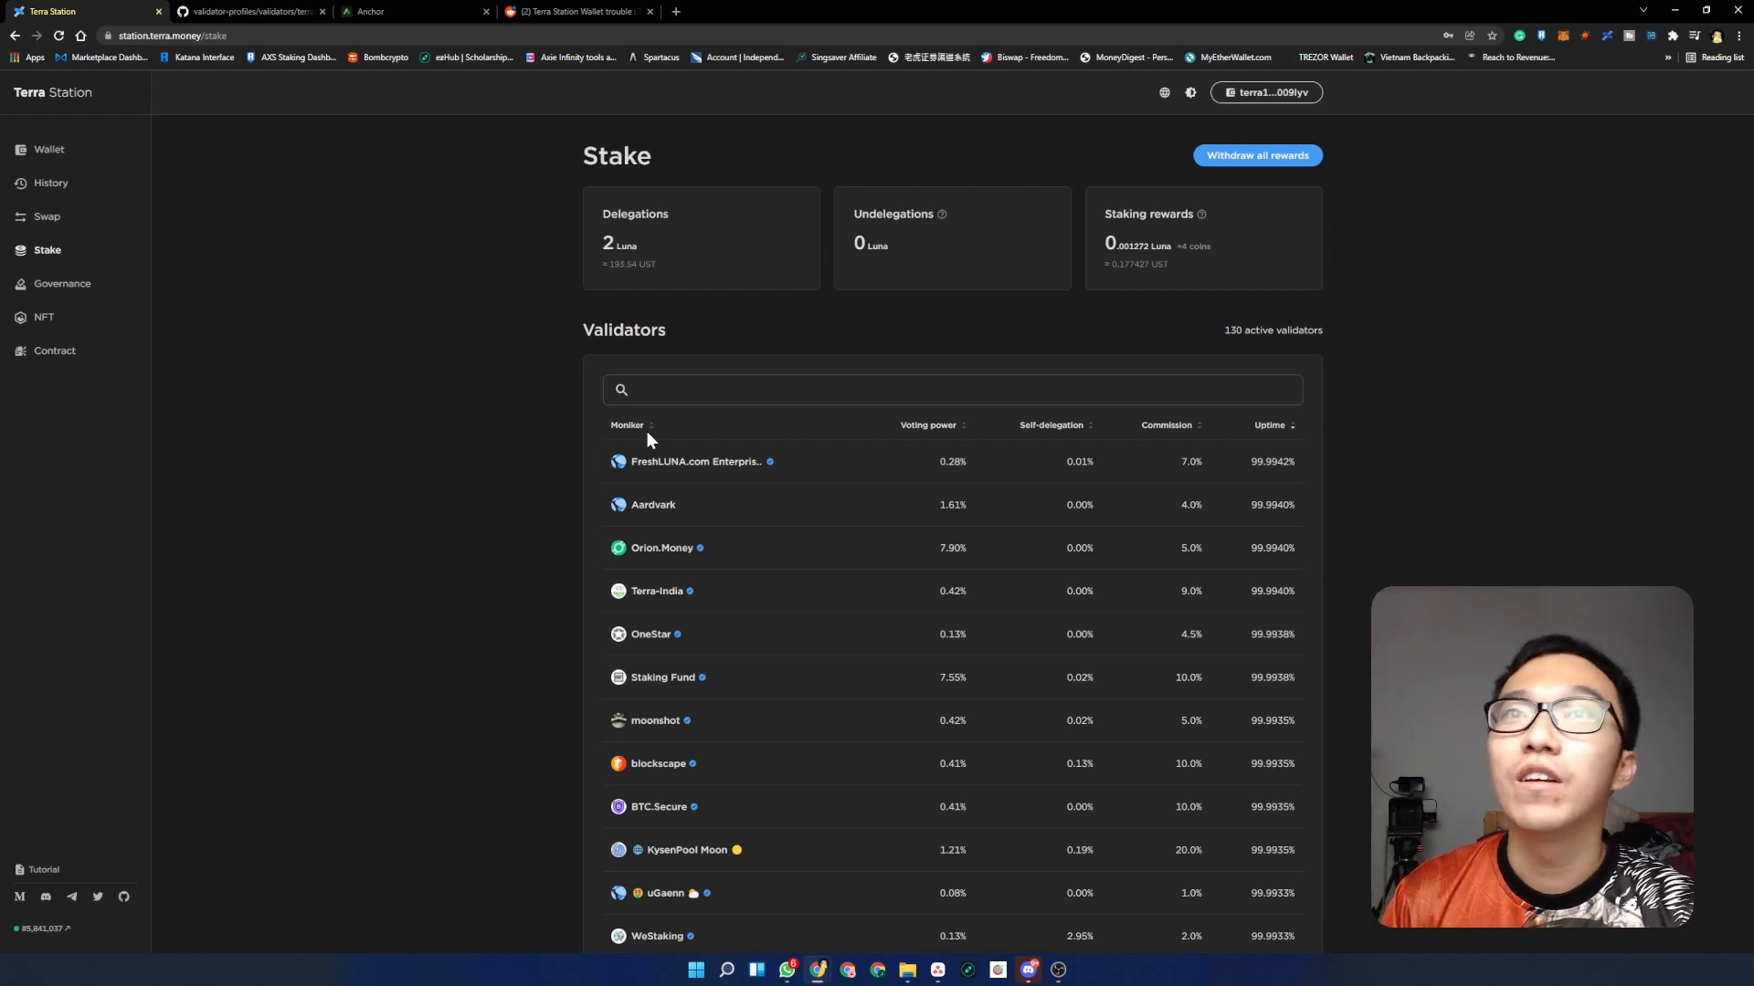
mouse_move(931, 437)
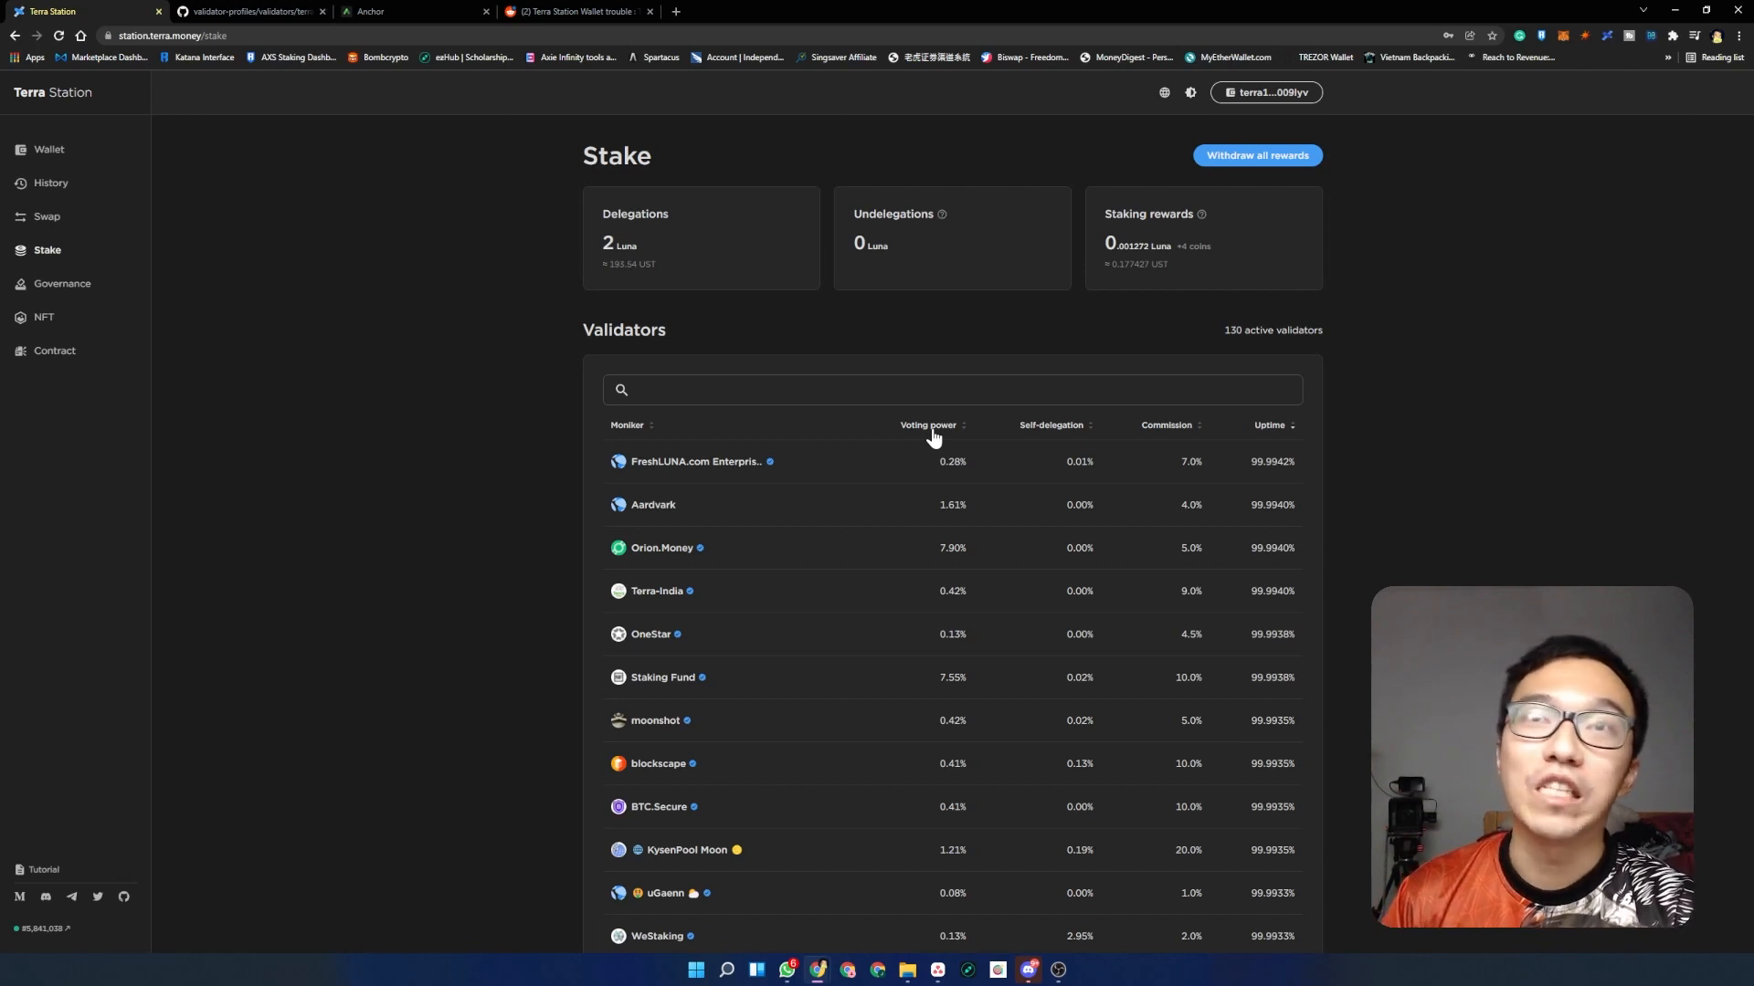
mouse_move(893, 479)
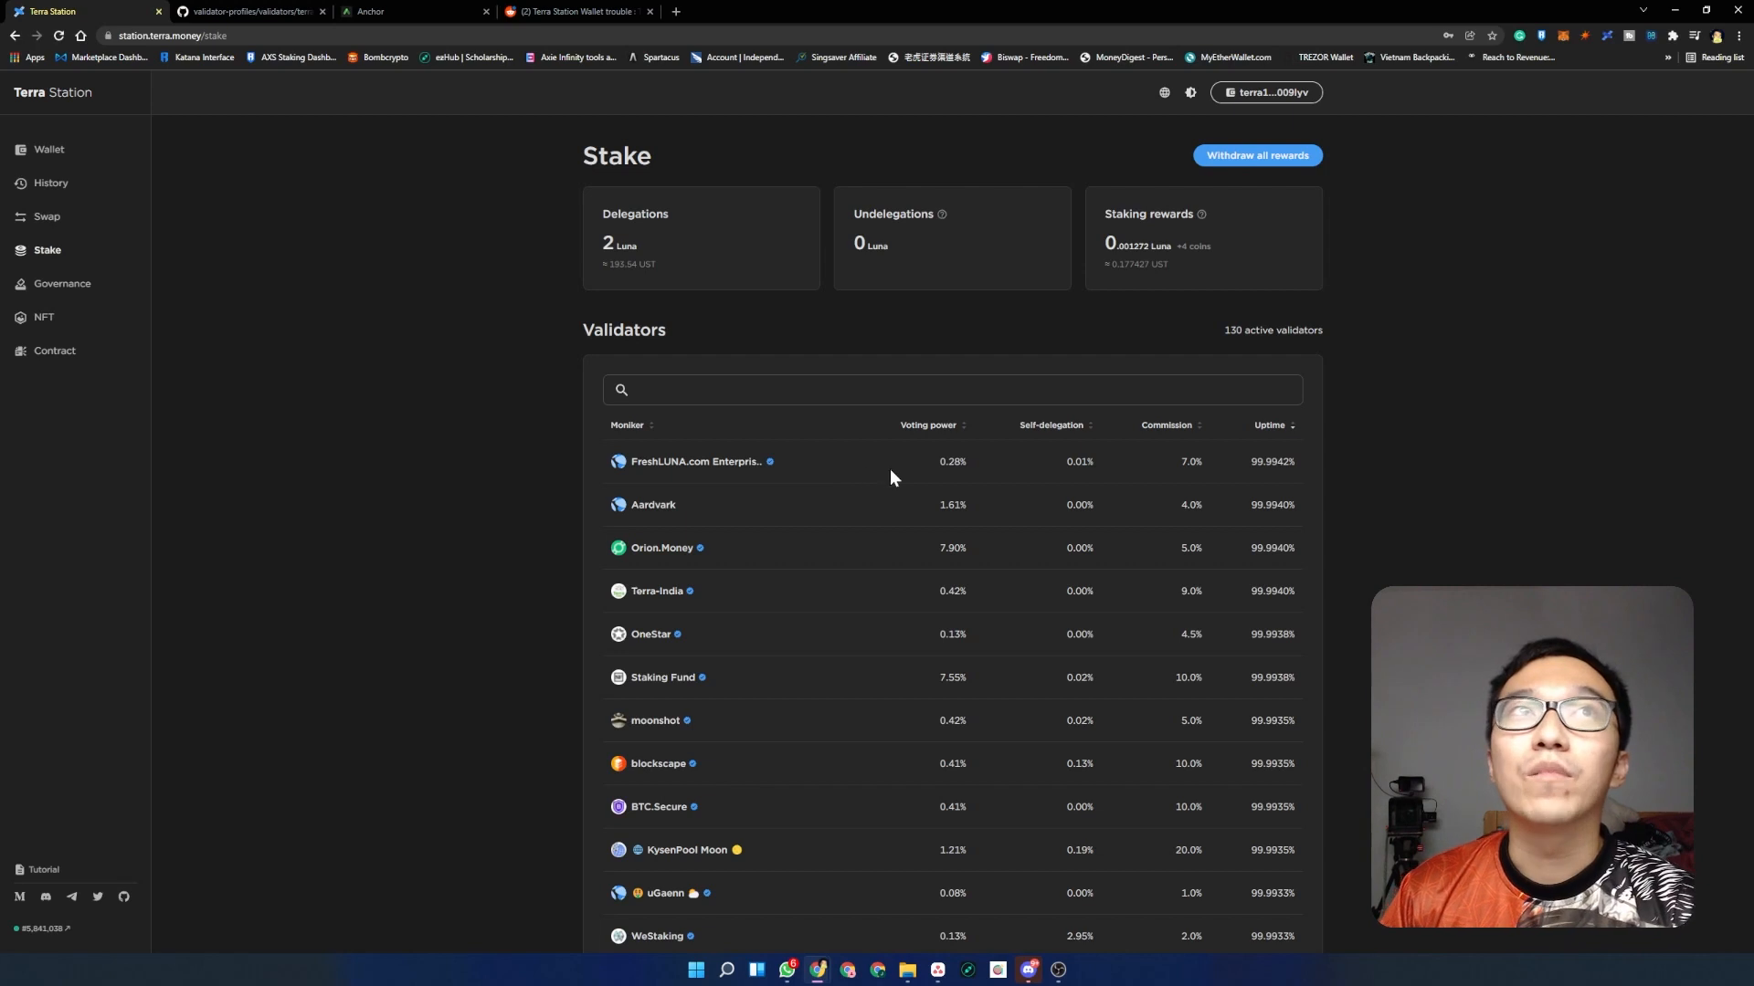
mouse_move(935, 483)
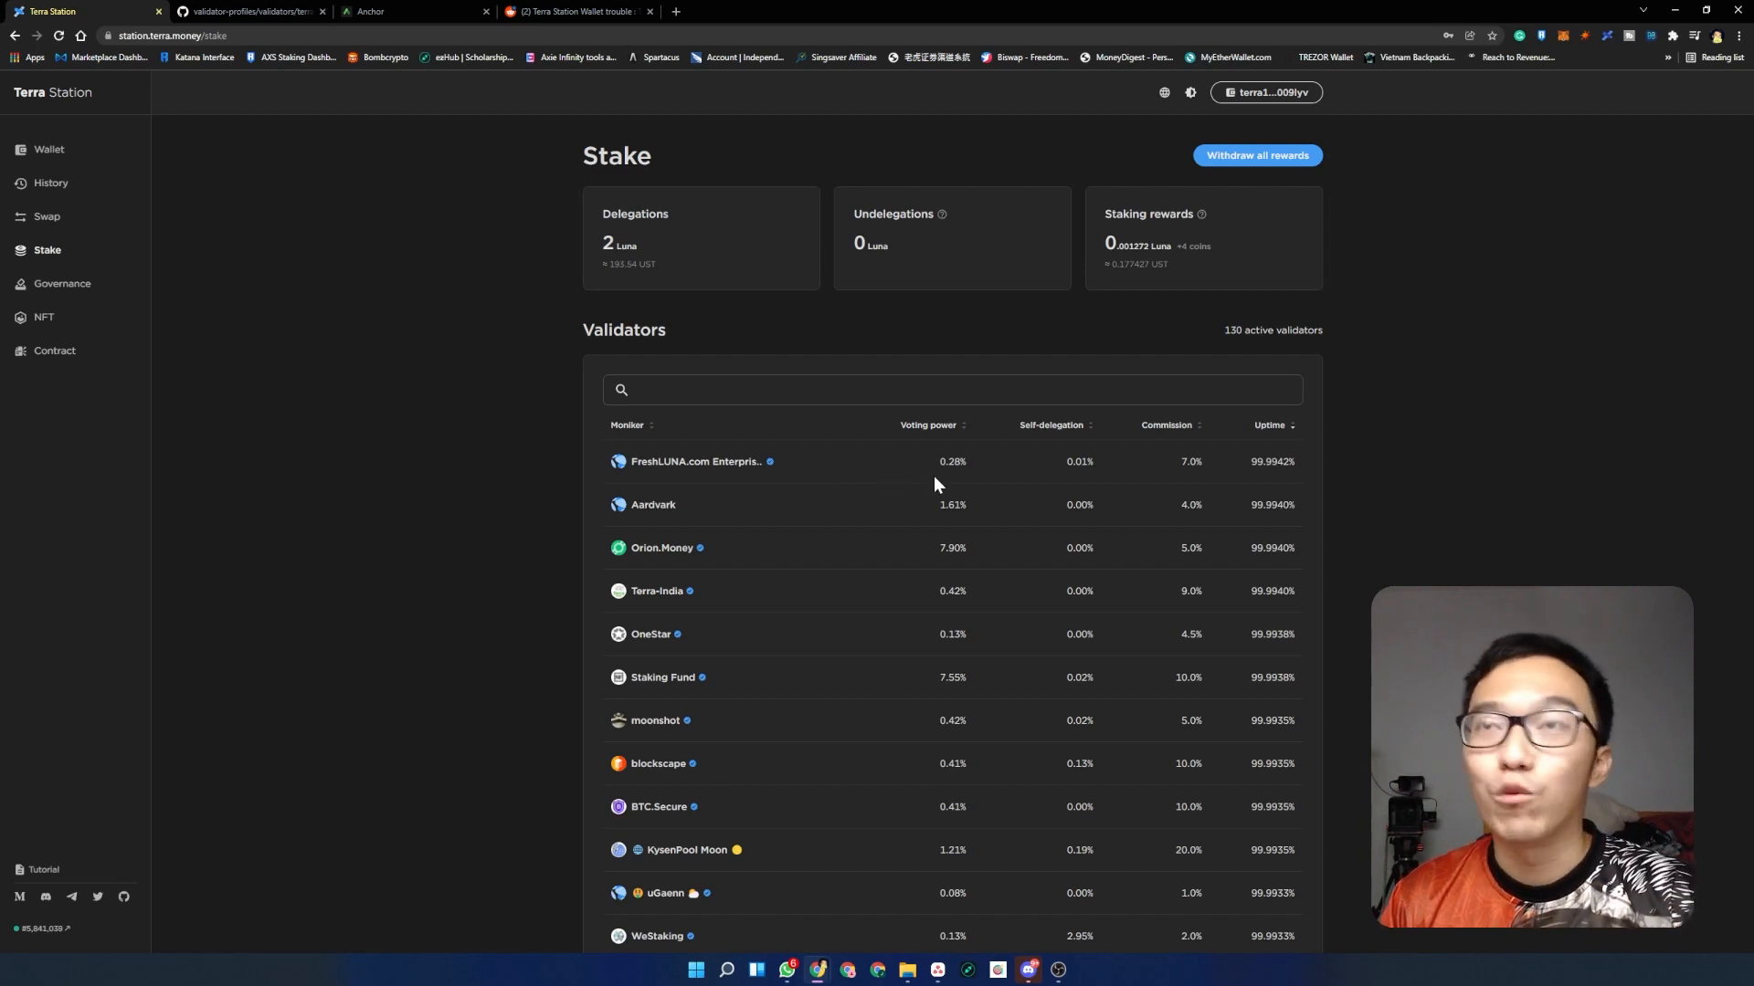
mouse_move(913, 568)
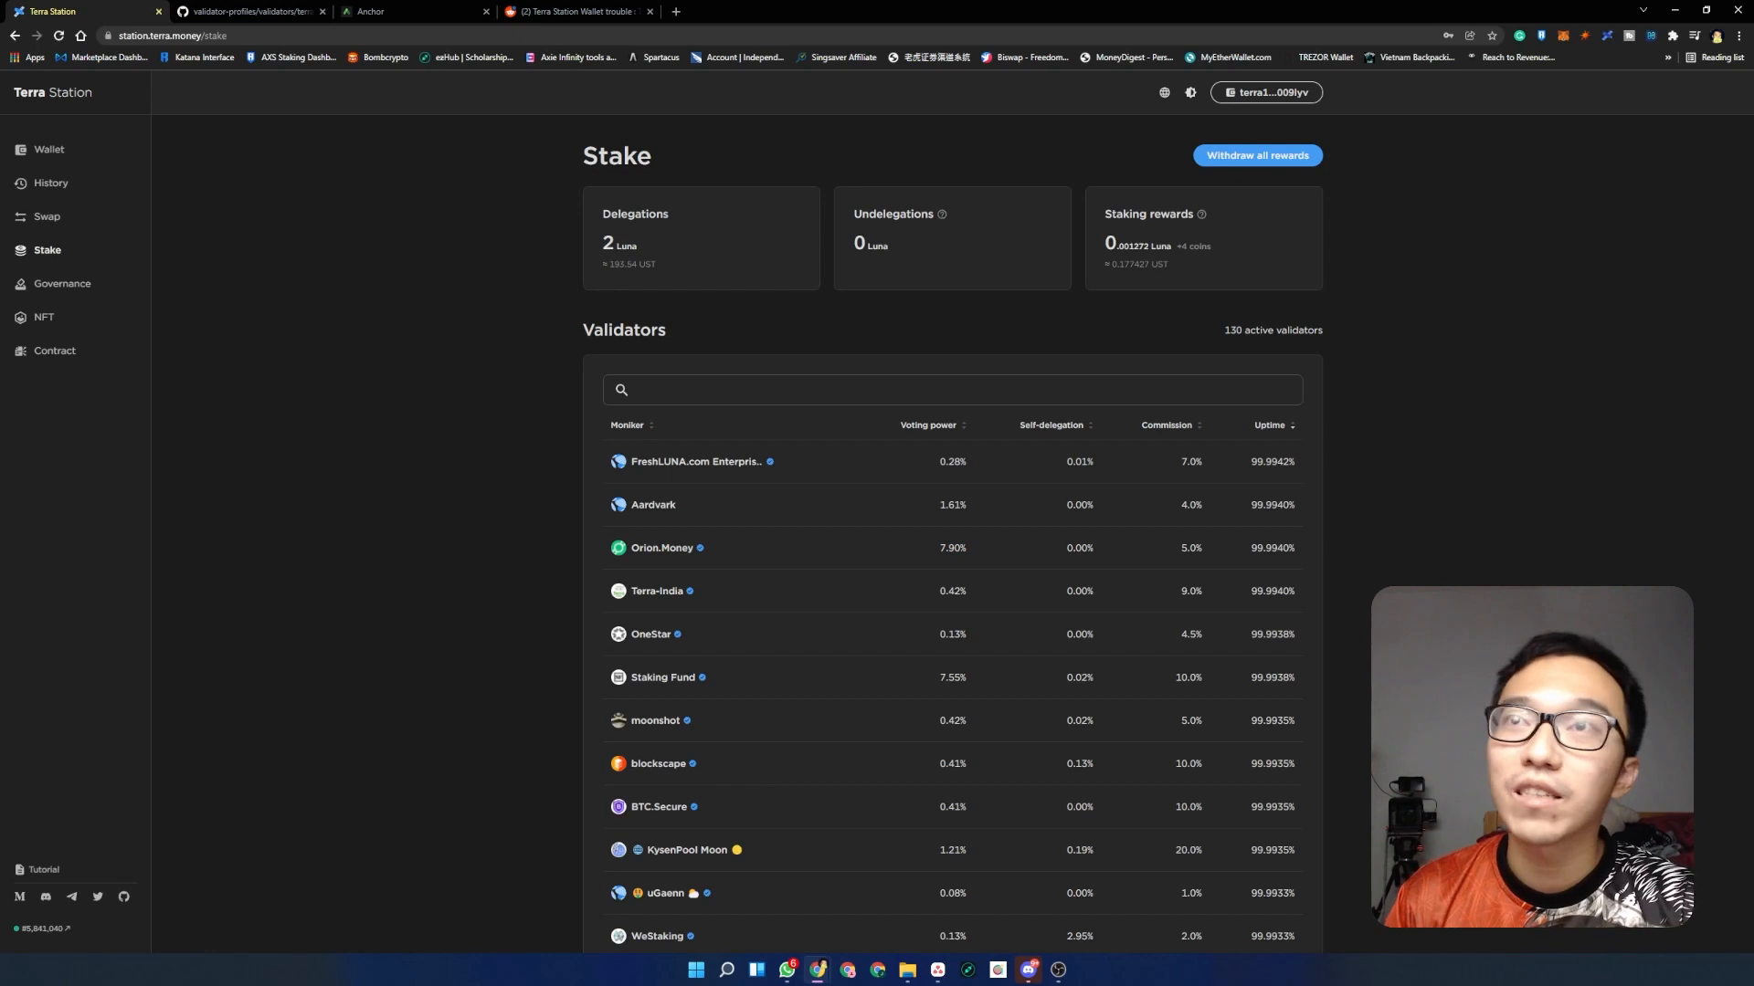
- Sort the validator table by voting power, highest first, led by Orion.Money and Staking Fund
click(928, 426)
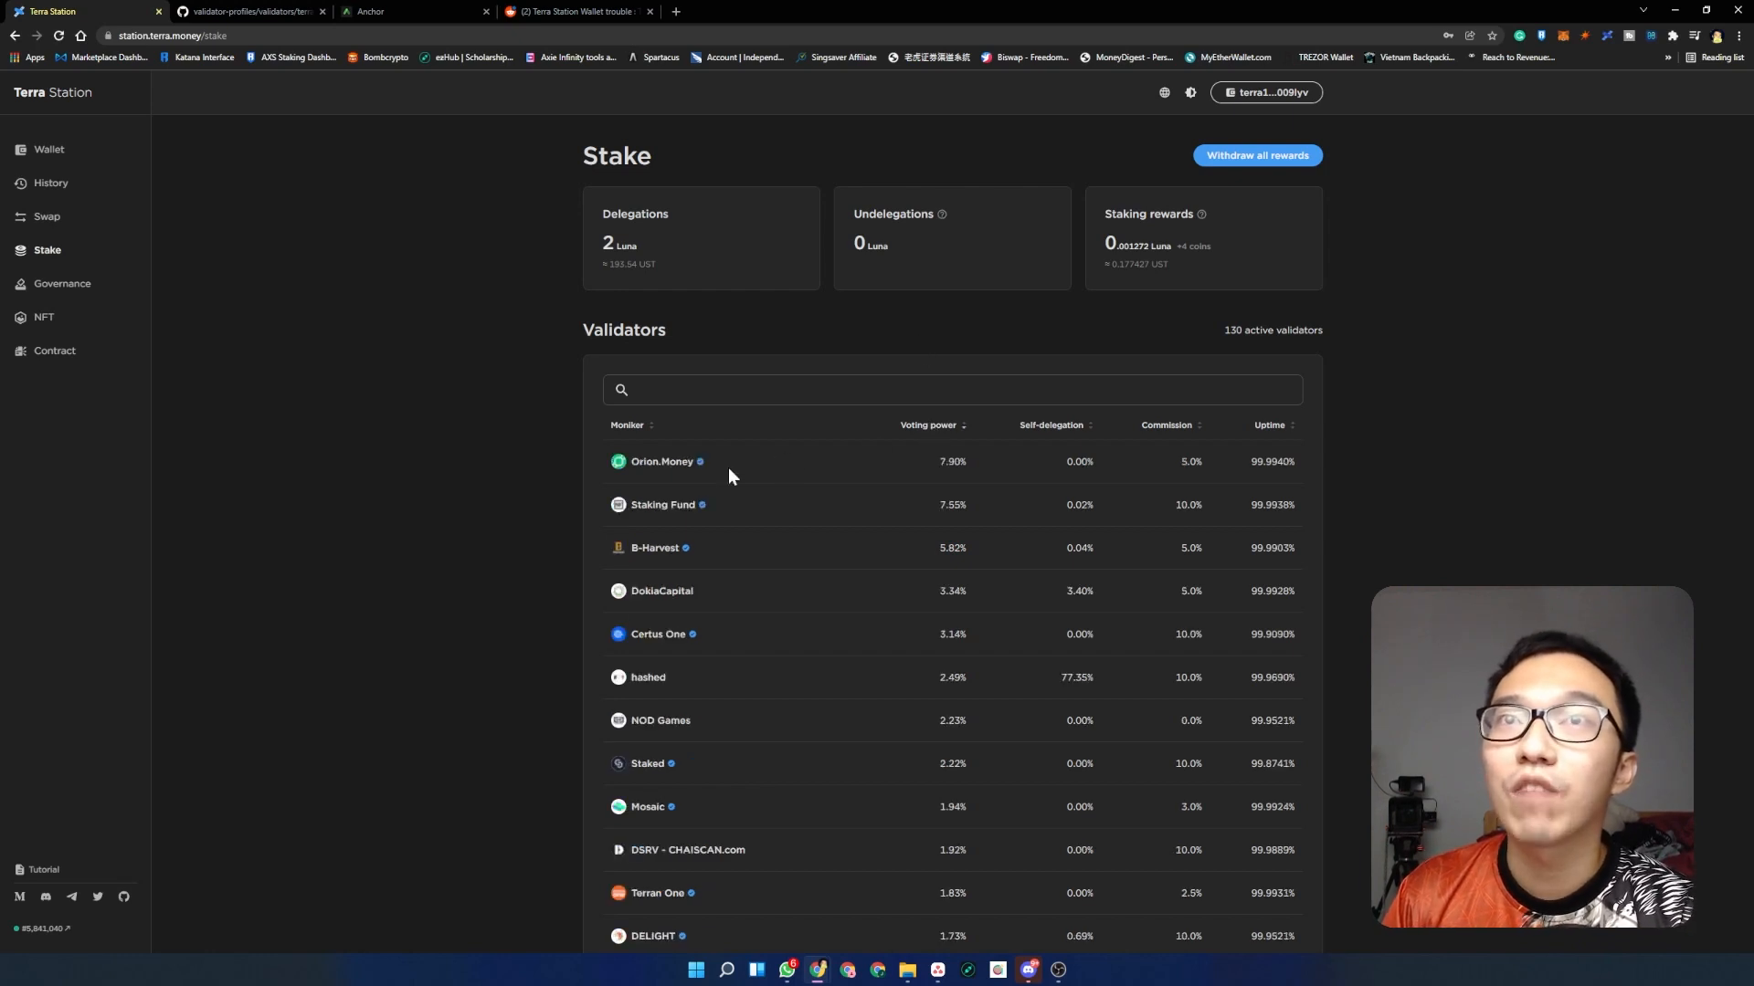
mouse_move(943, 486)
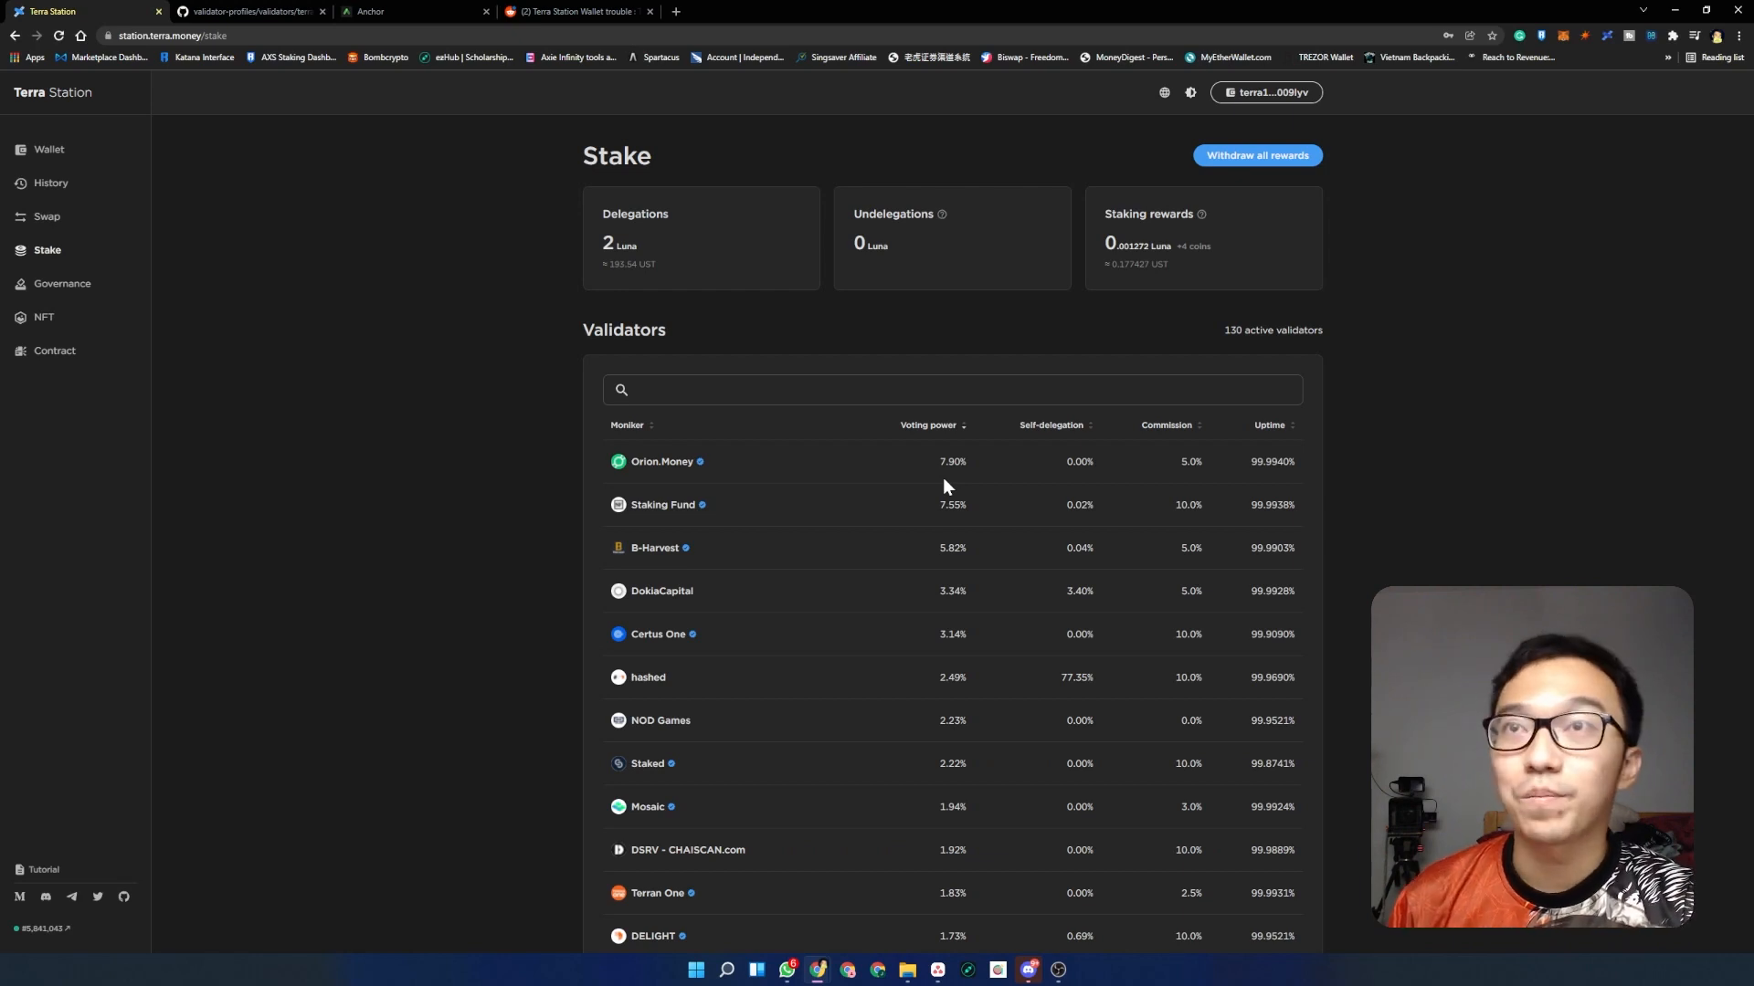
mouse_move(1060, 435)
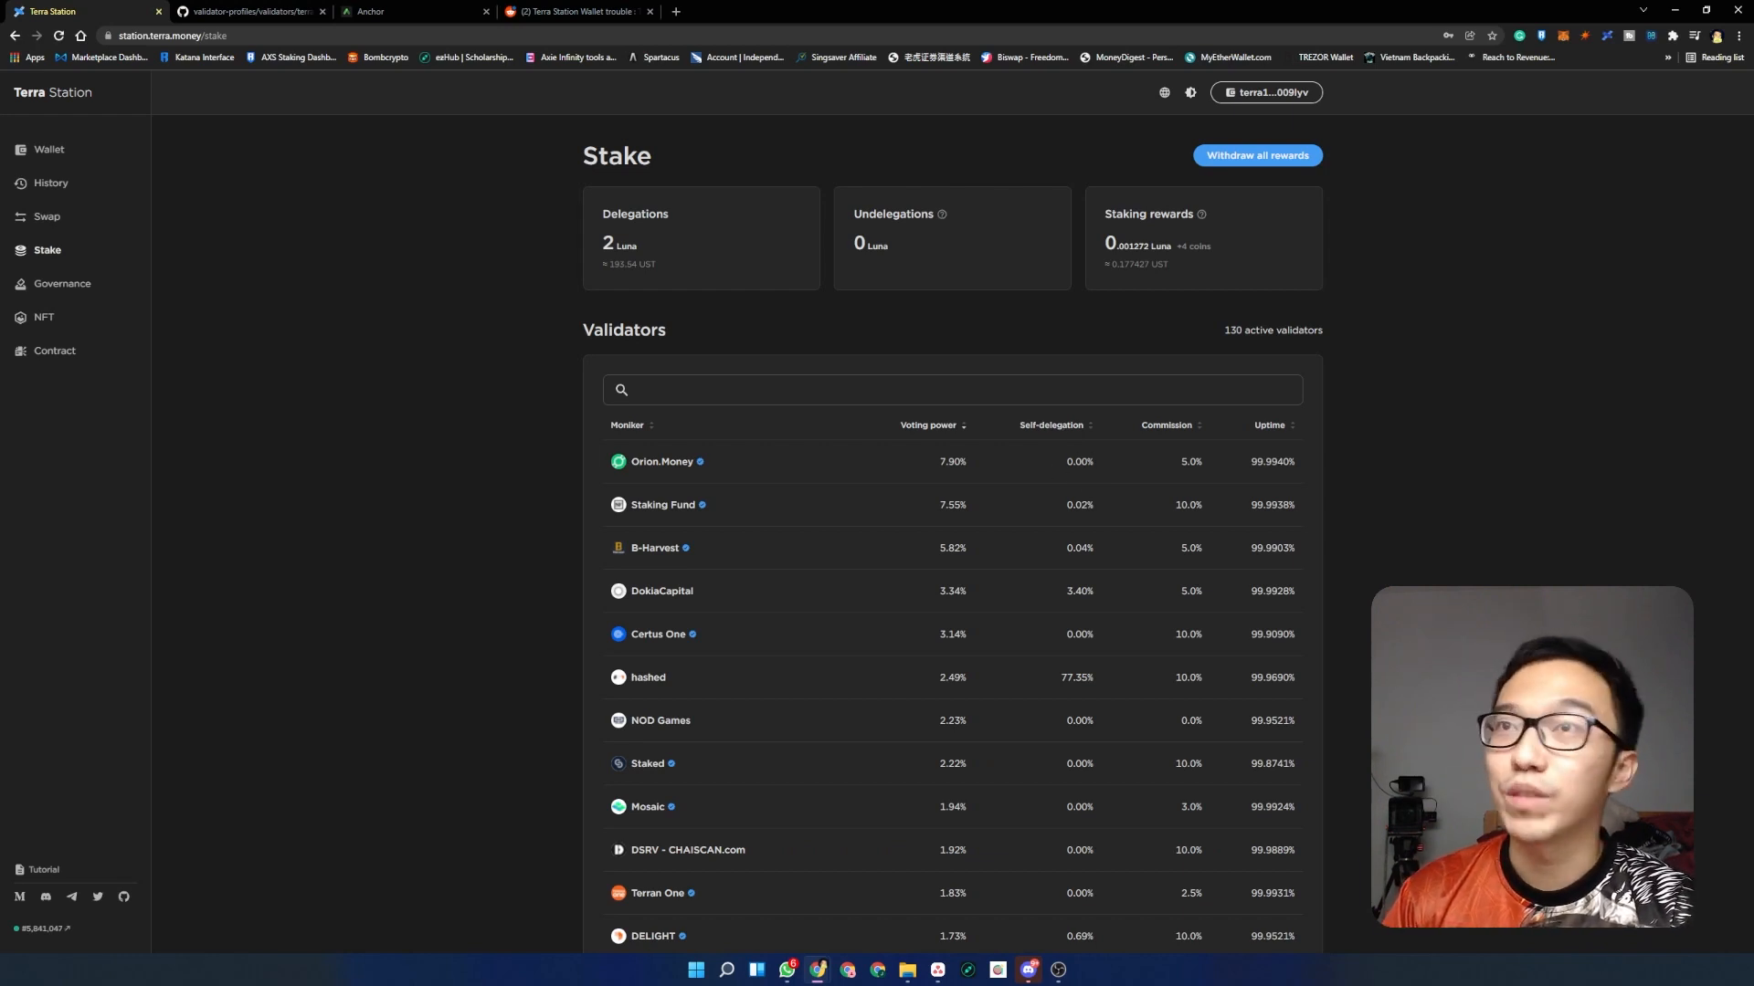
mouse_move(1074, 478)
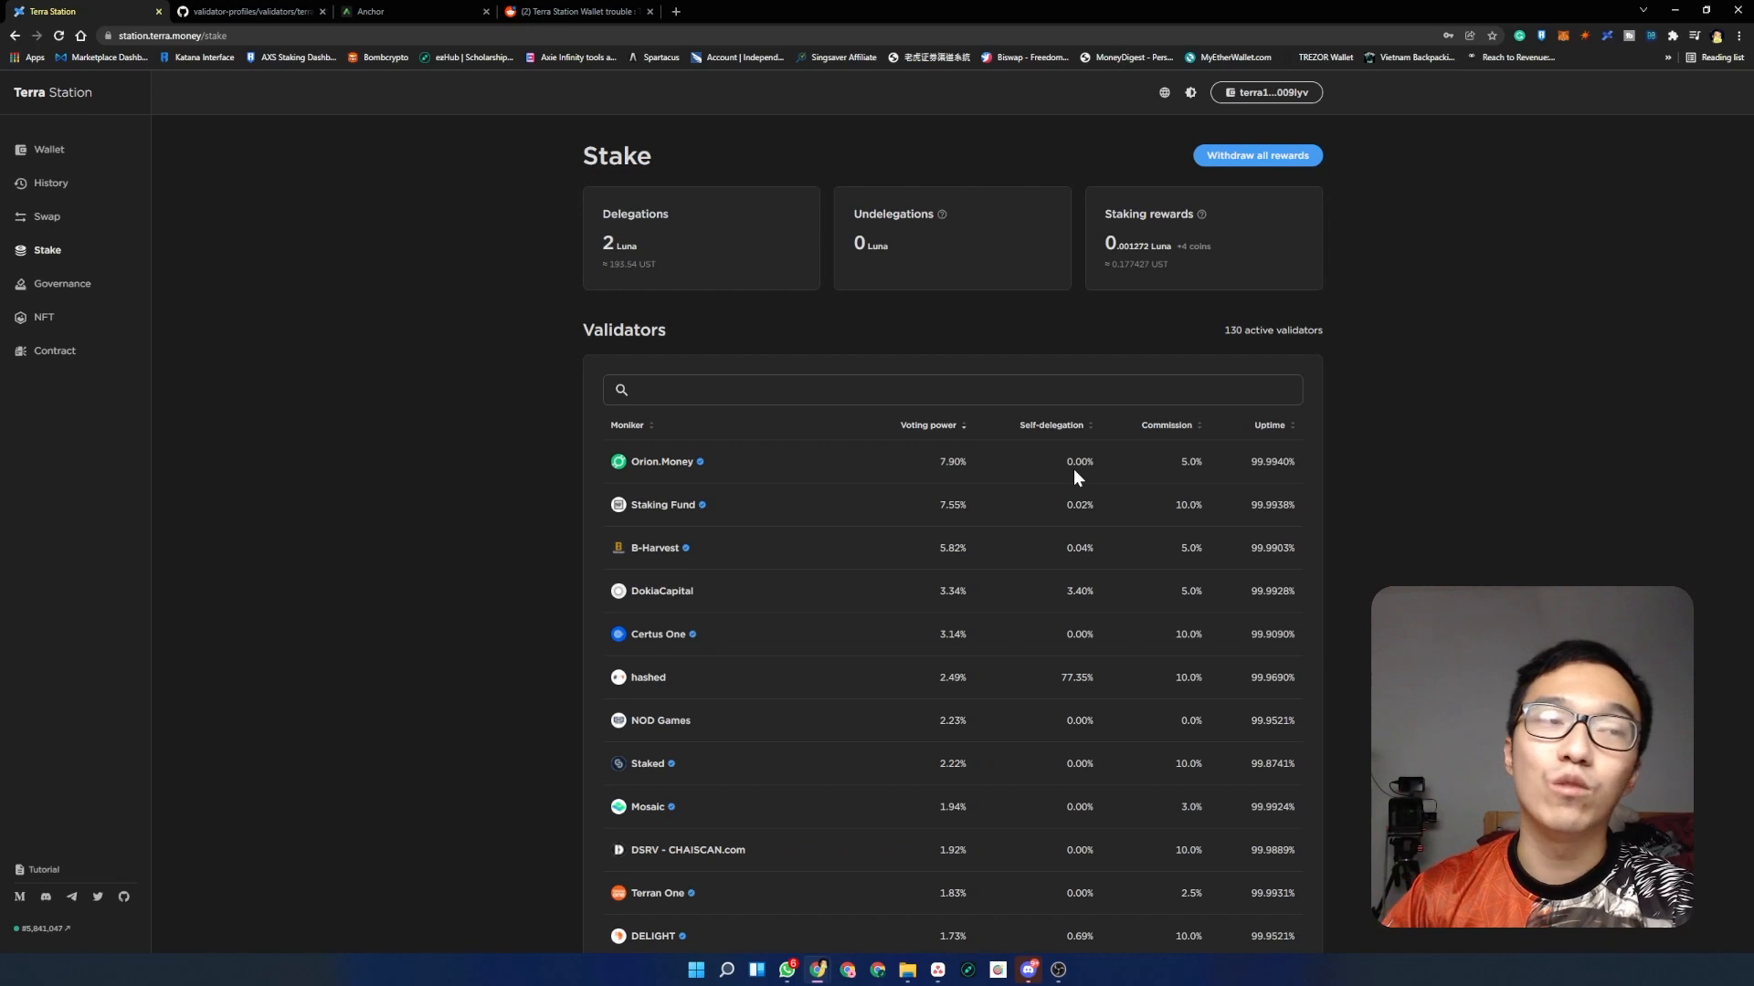
mouse_move(663, 504)
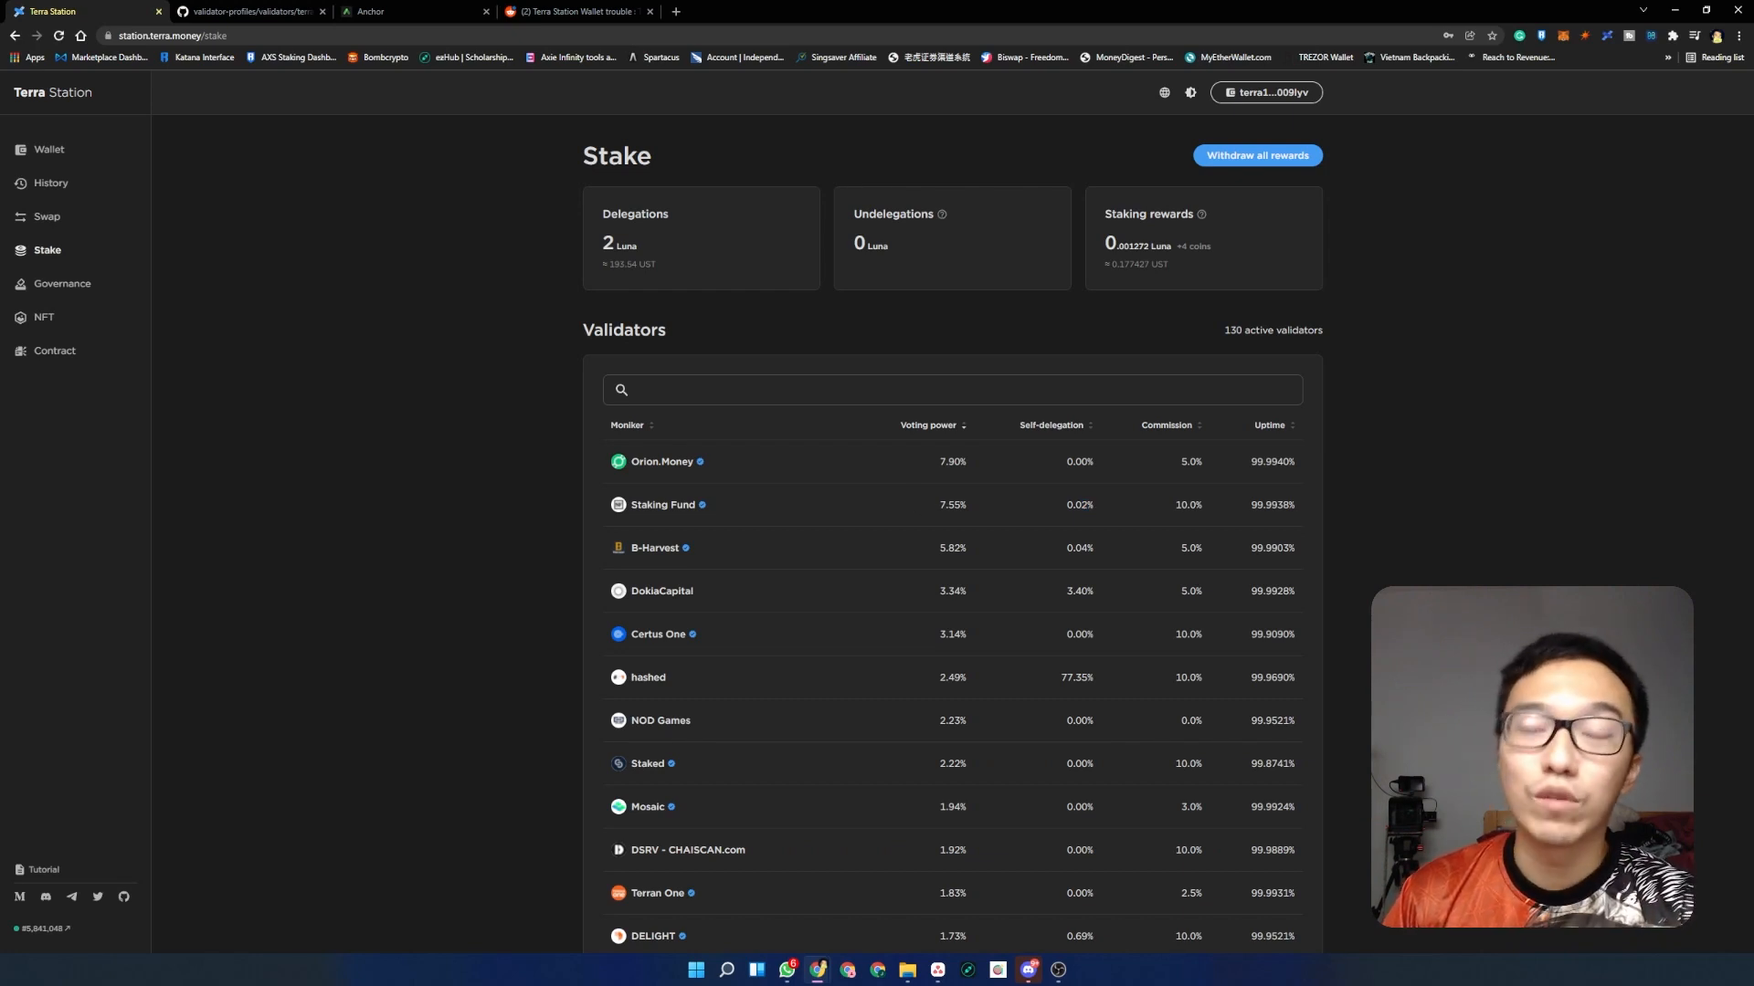
mouse_move(821, 537)
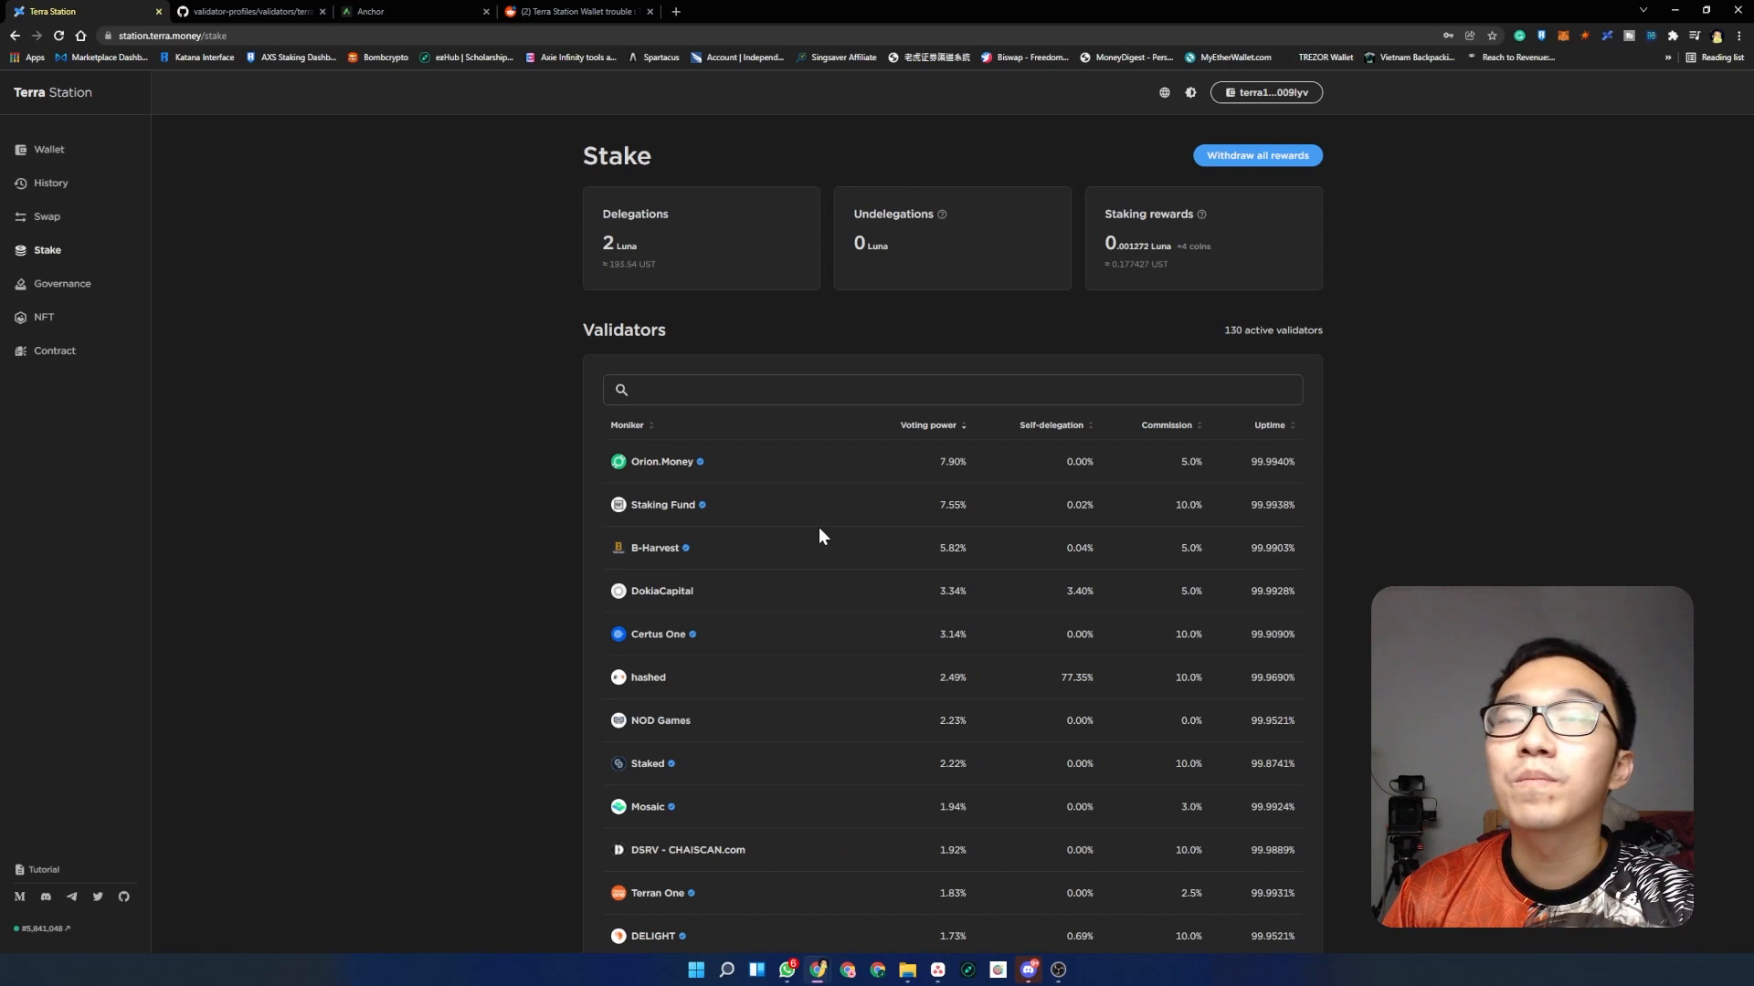
mouse_move(1019, 682)
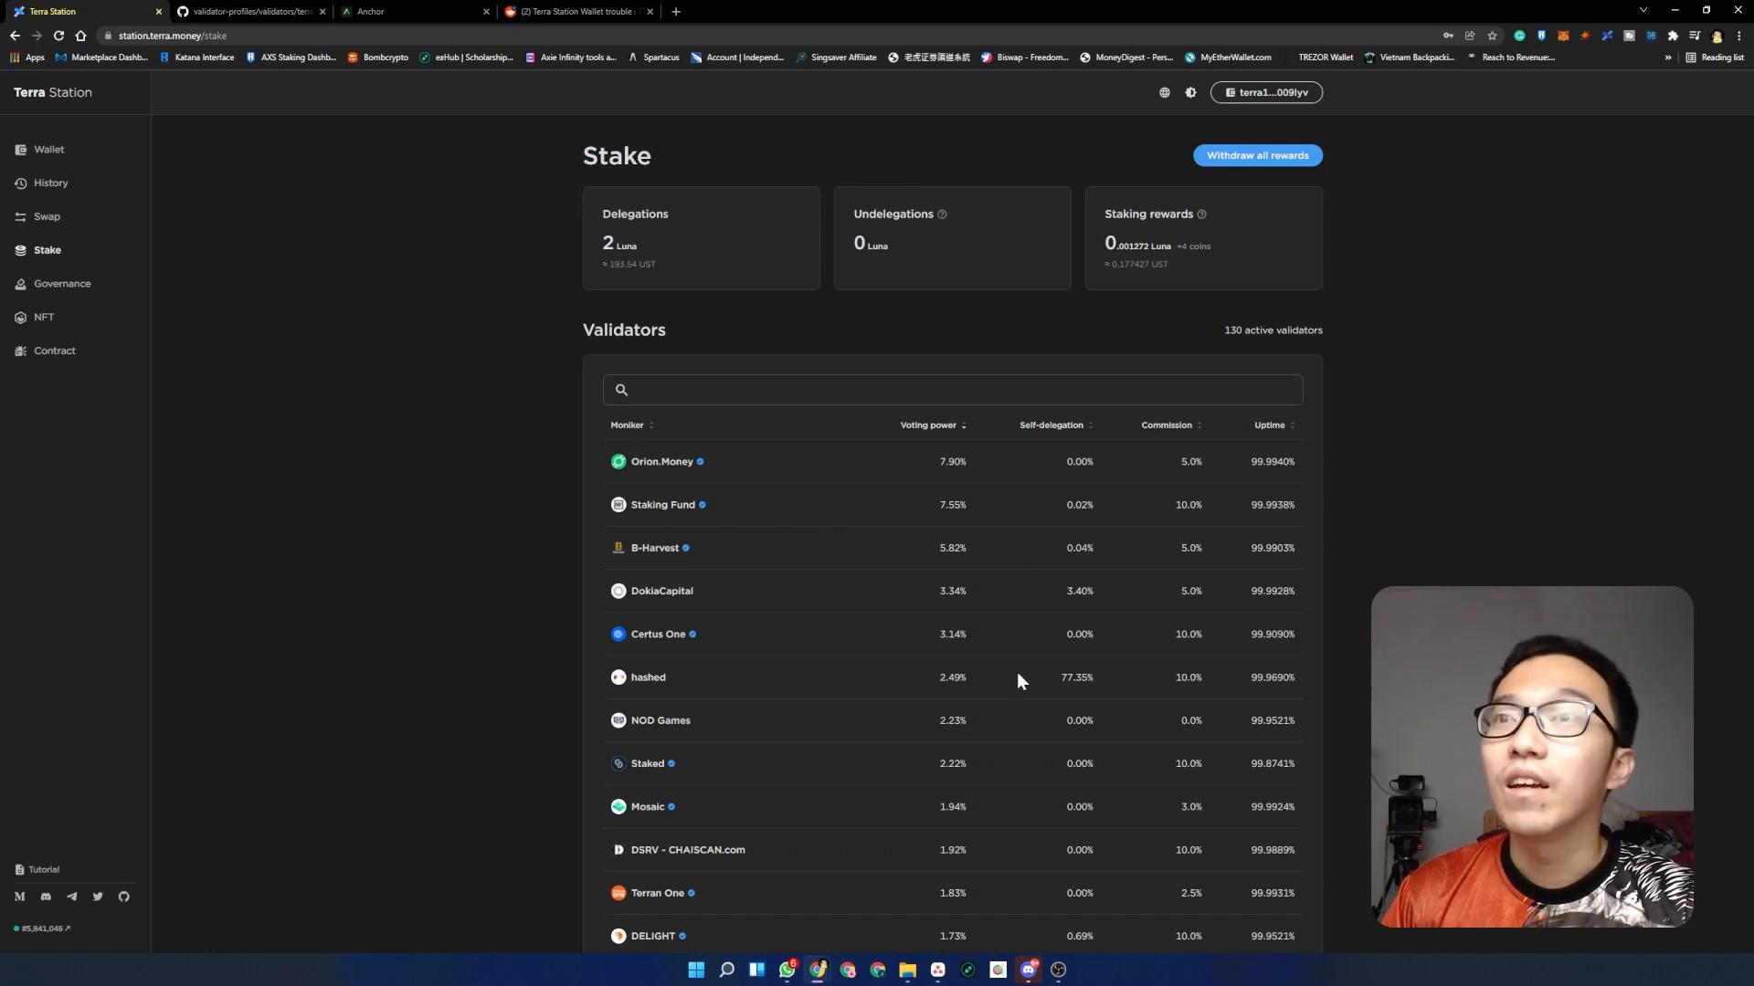
mouse_move(953, 680)
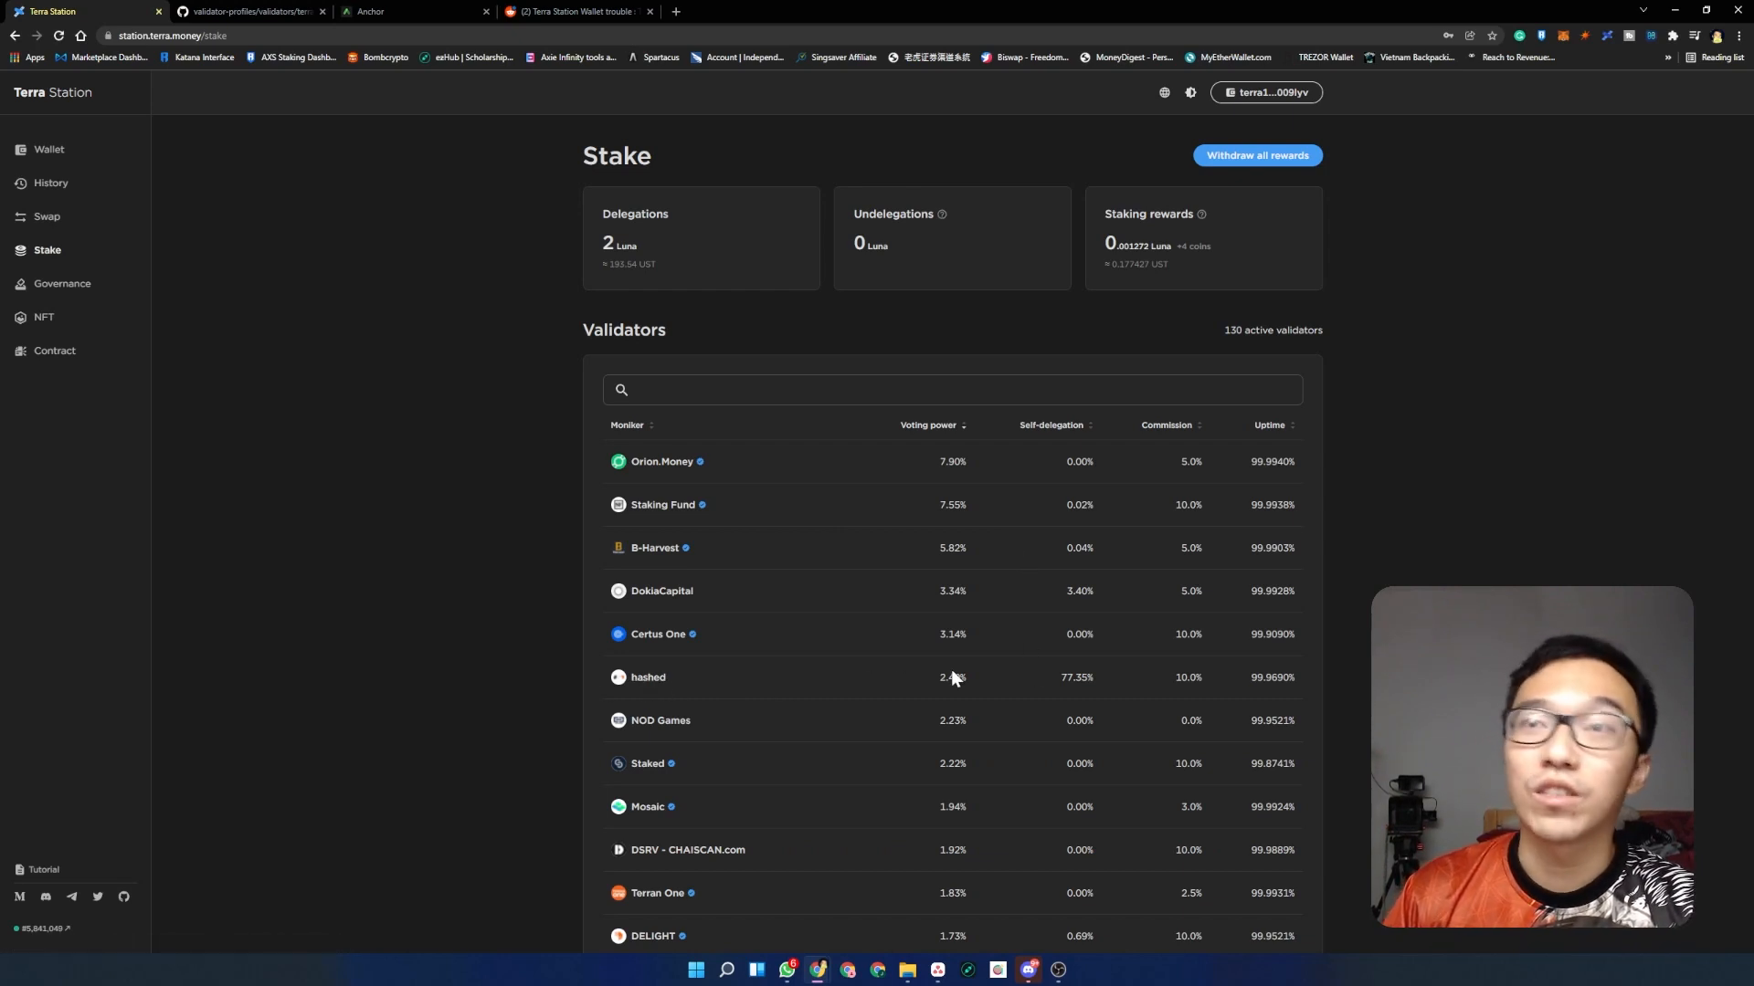
double_click(952, 676)
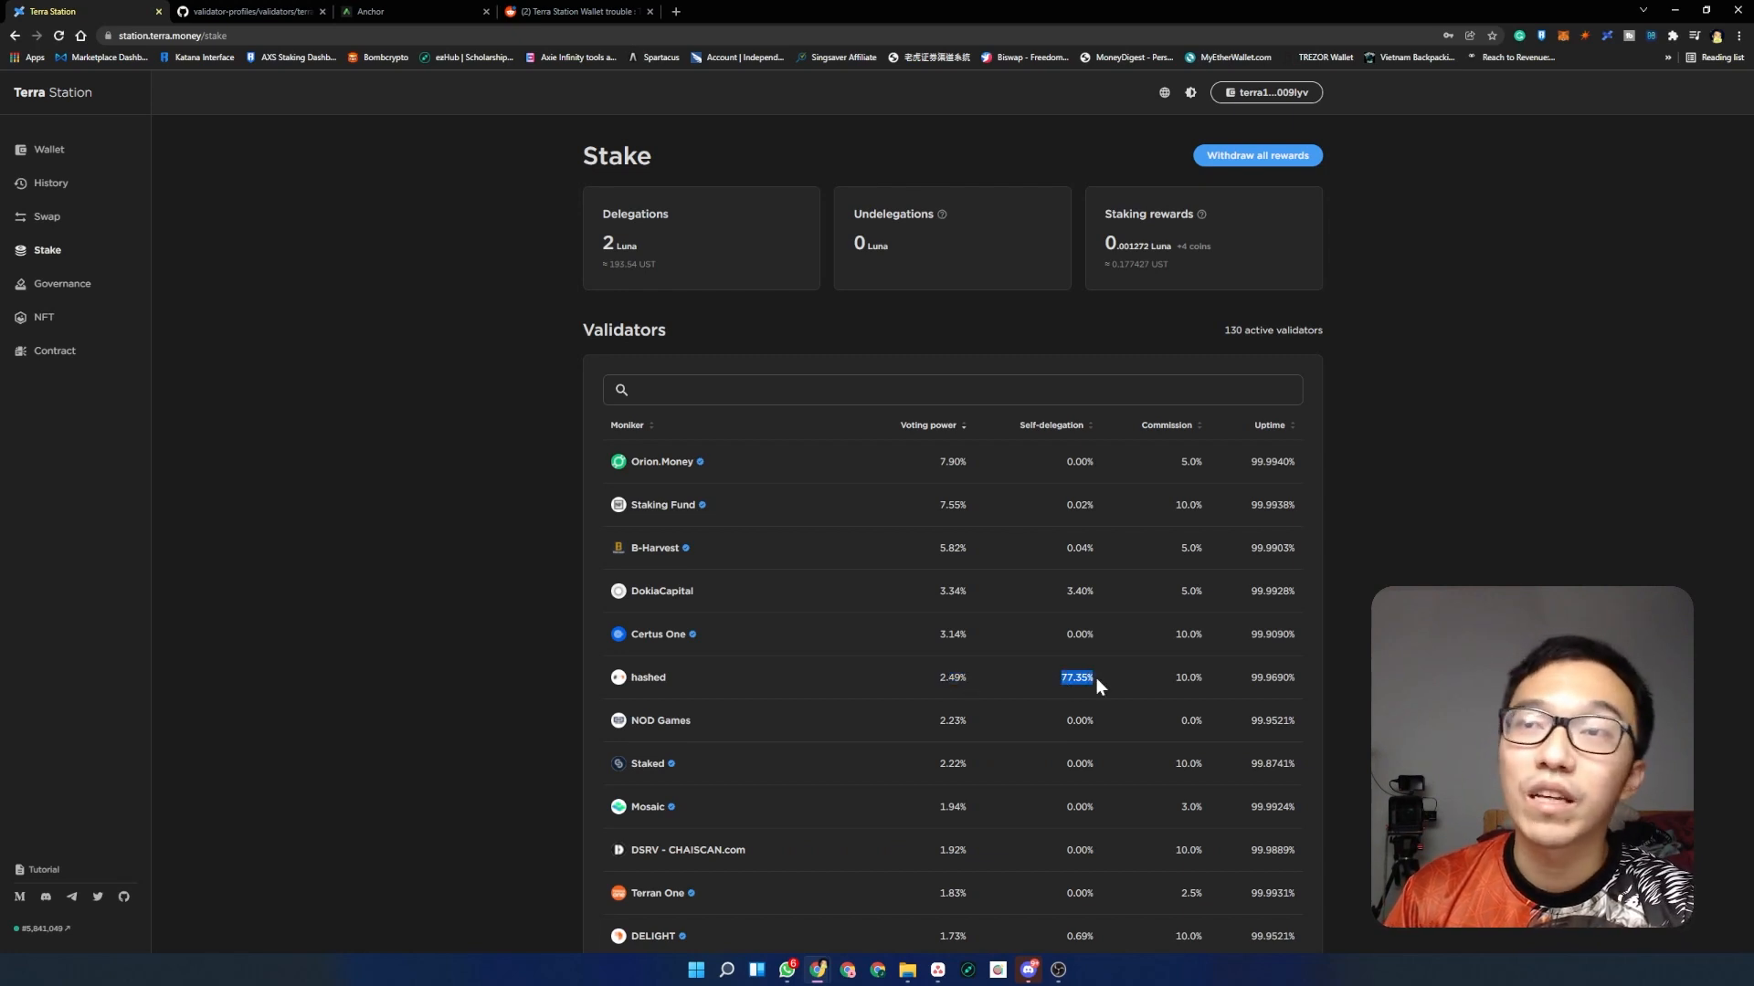
mouse_move(1098, 687)
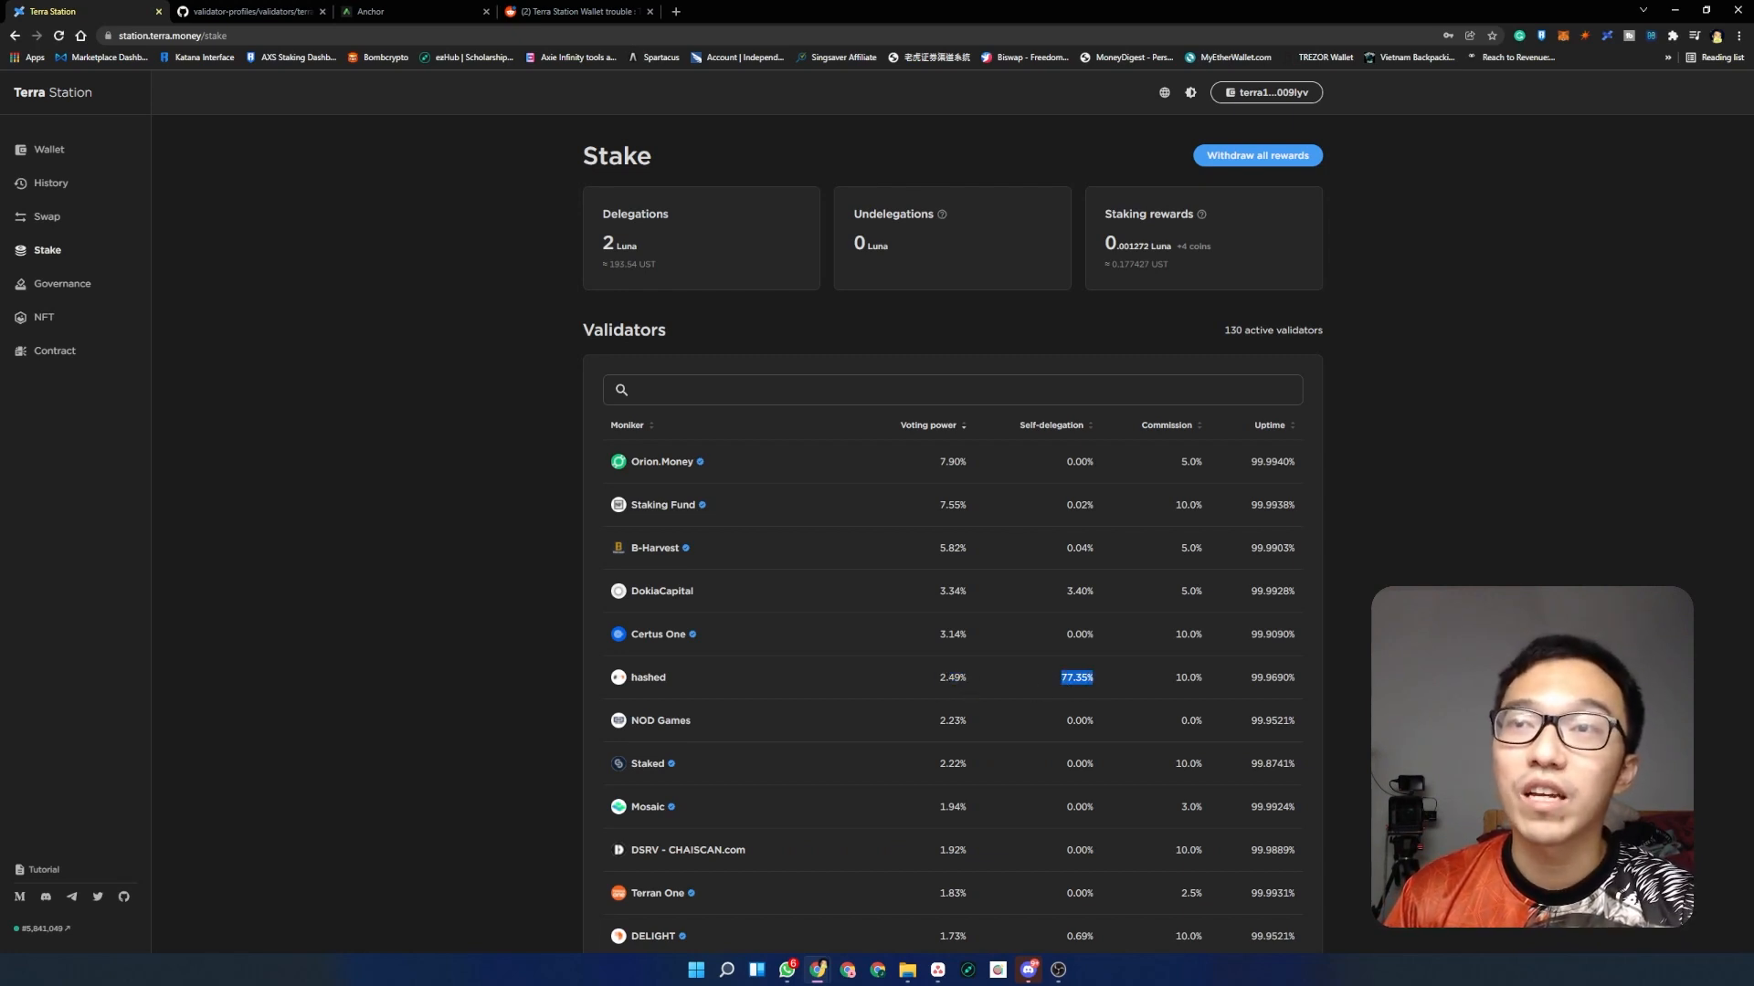
mouse_move(1123, 736)
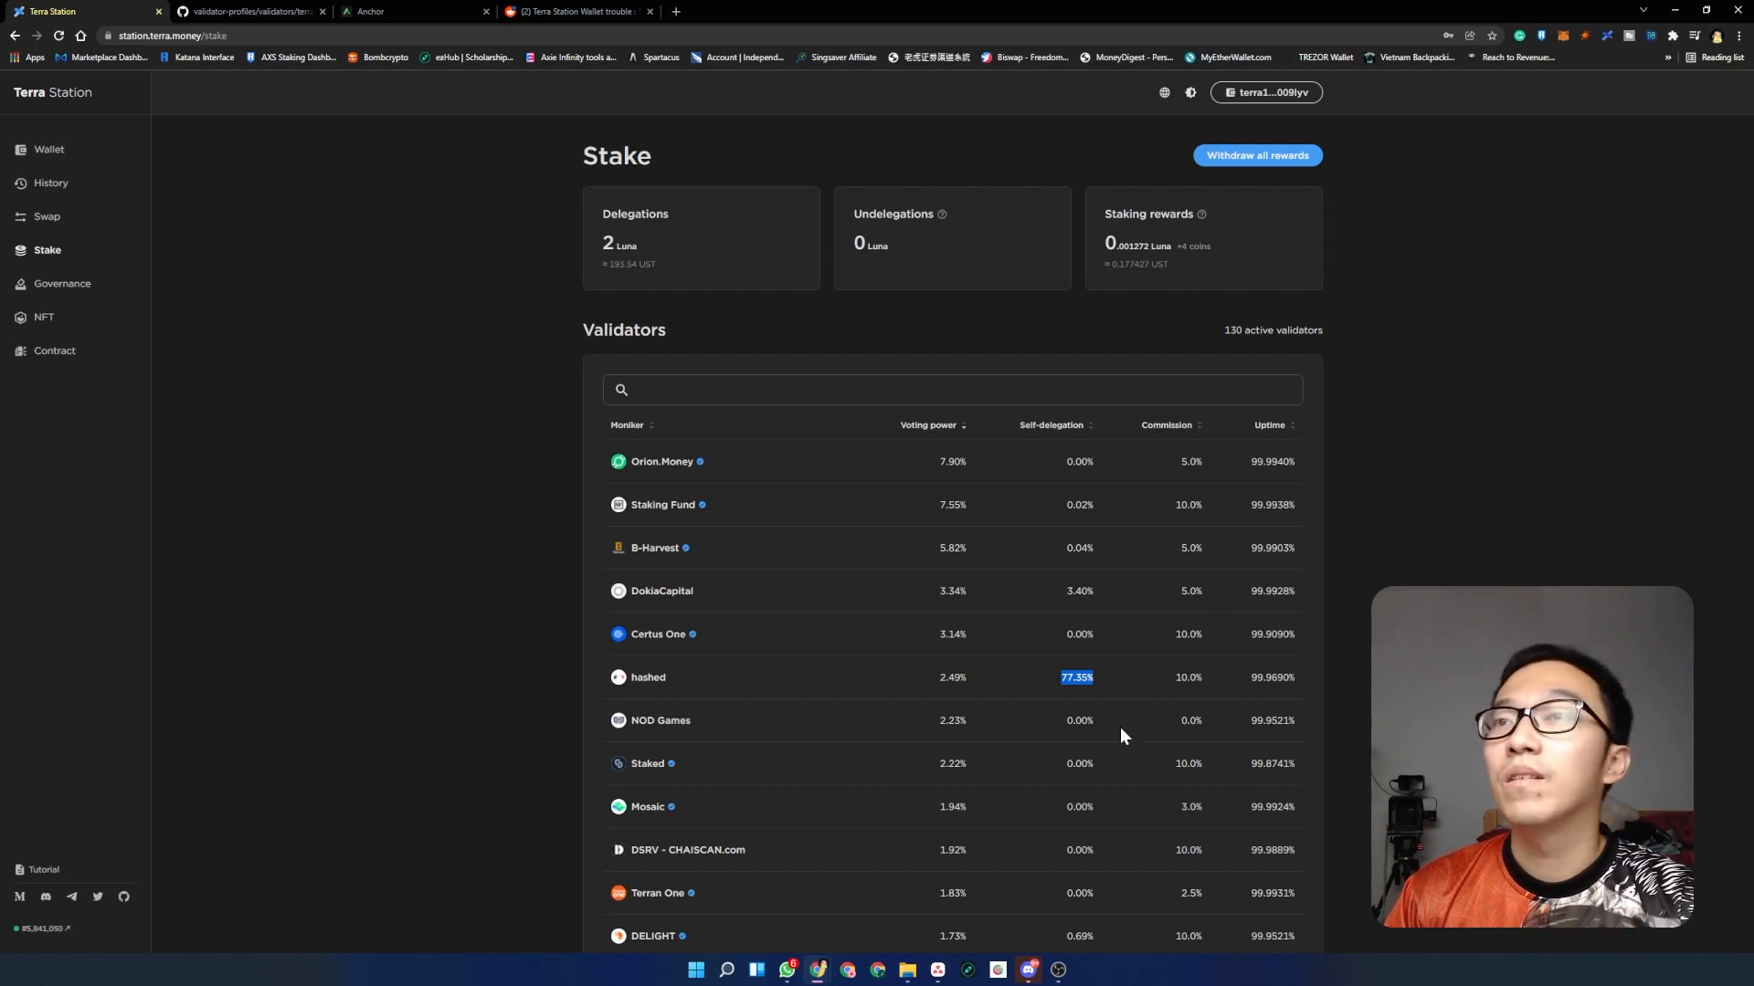
scroll(down, 3)
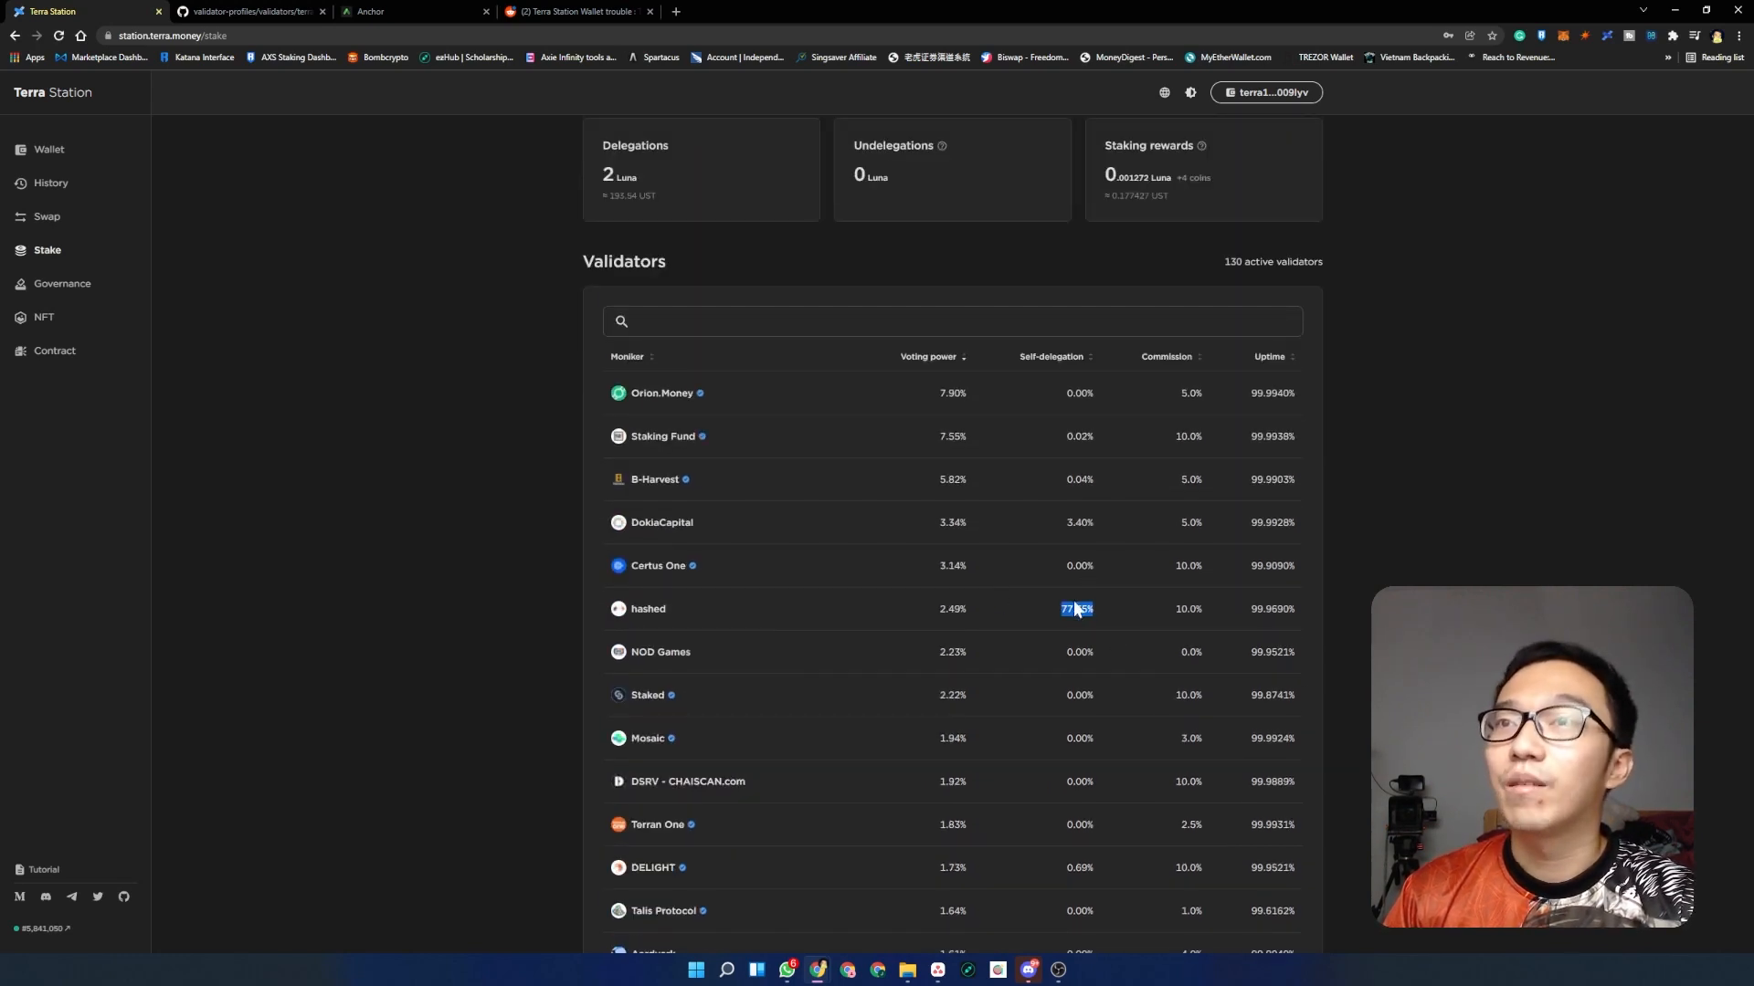
mouse_move(1038, 608)
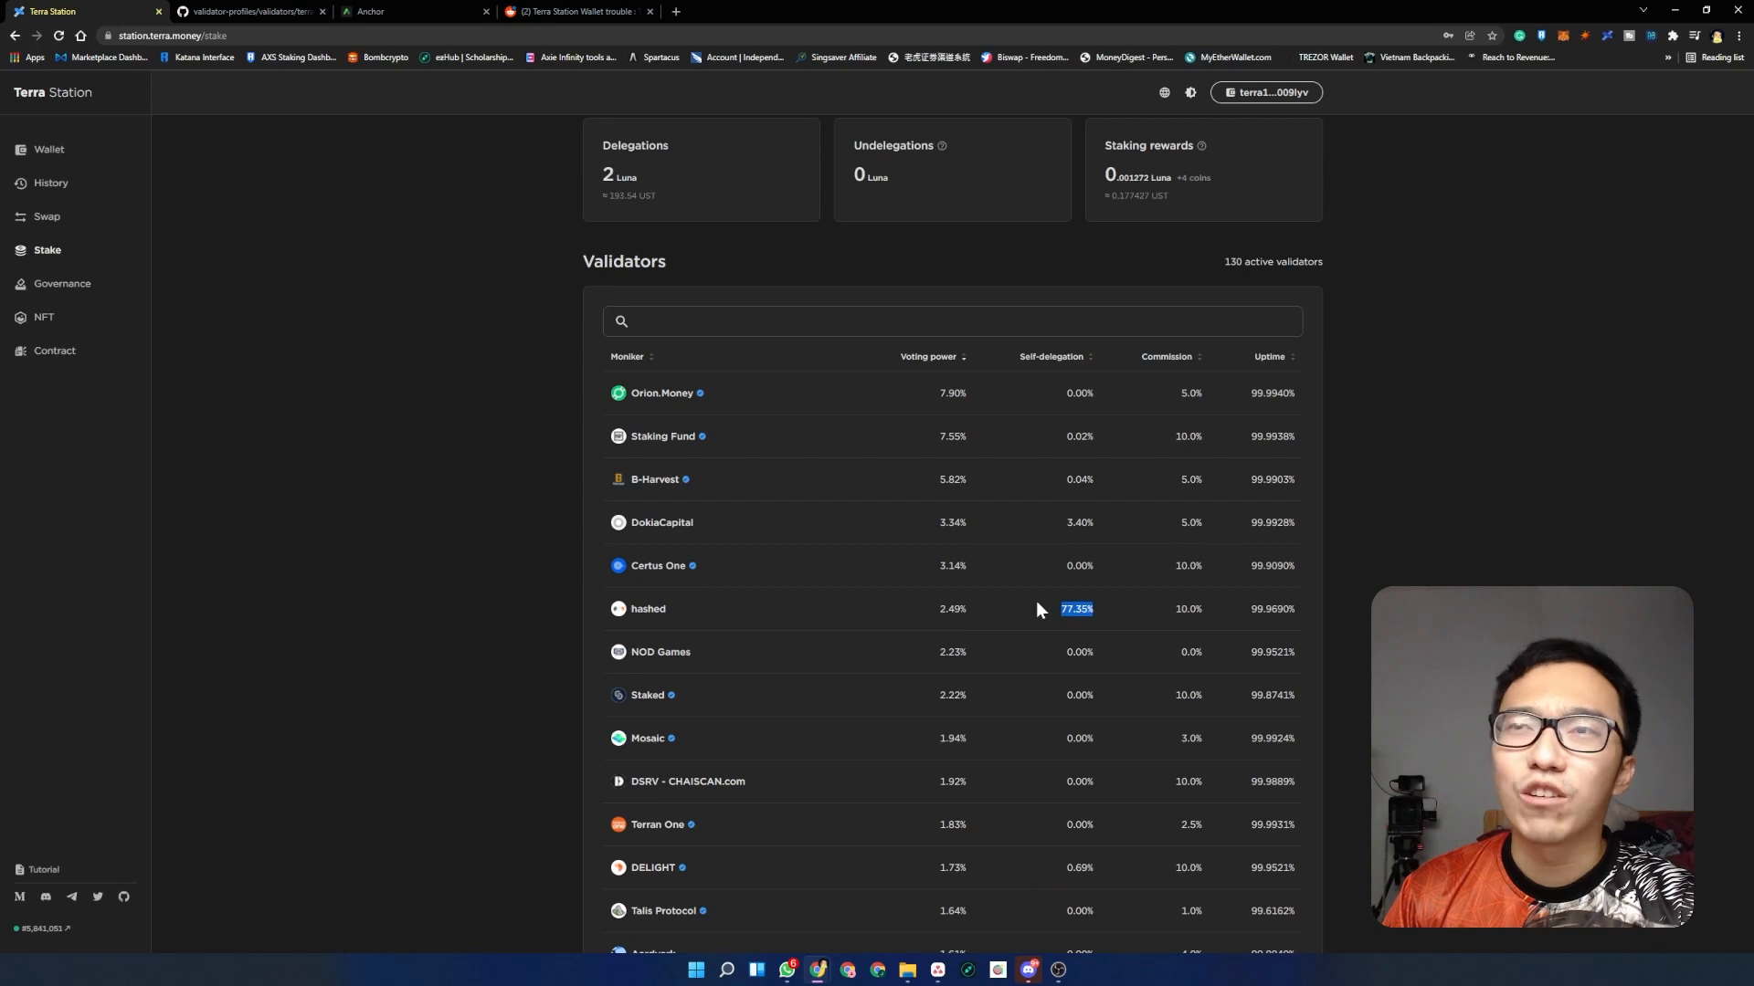
mouse_move(1094, 613)
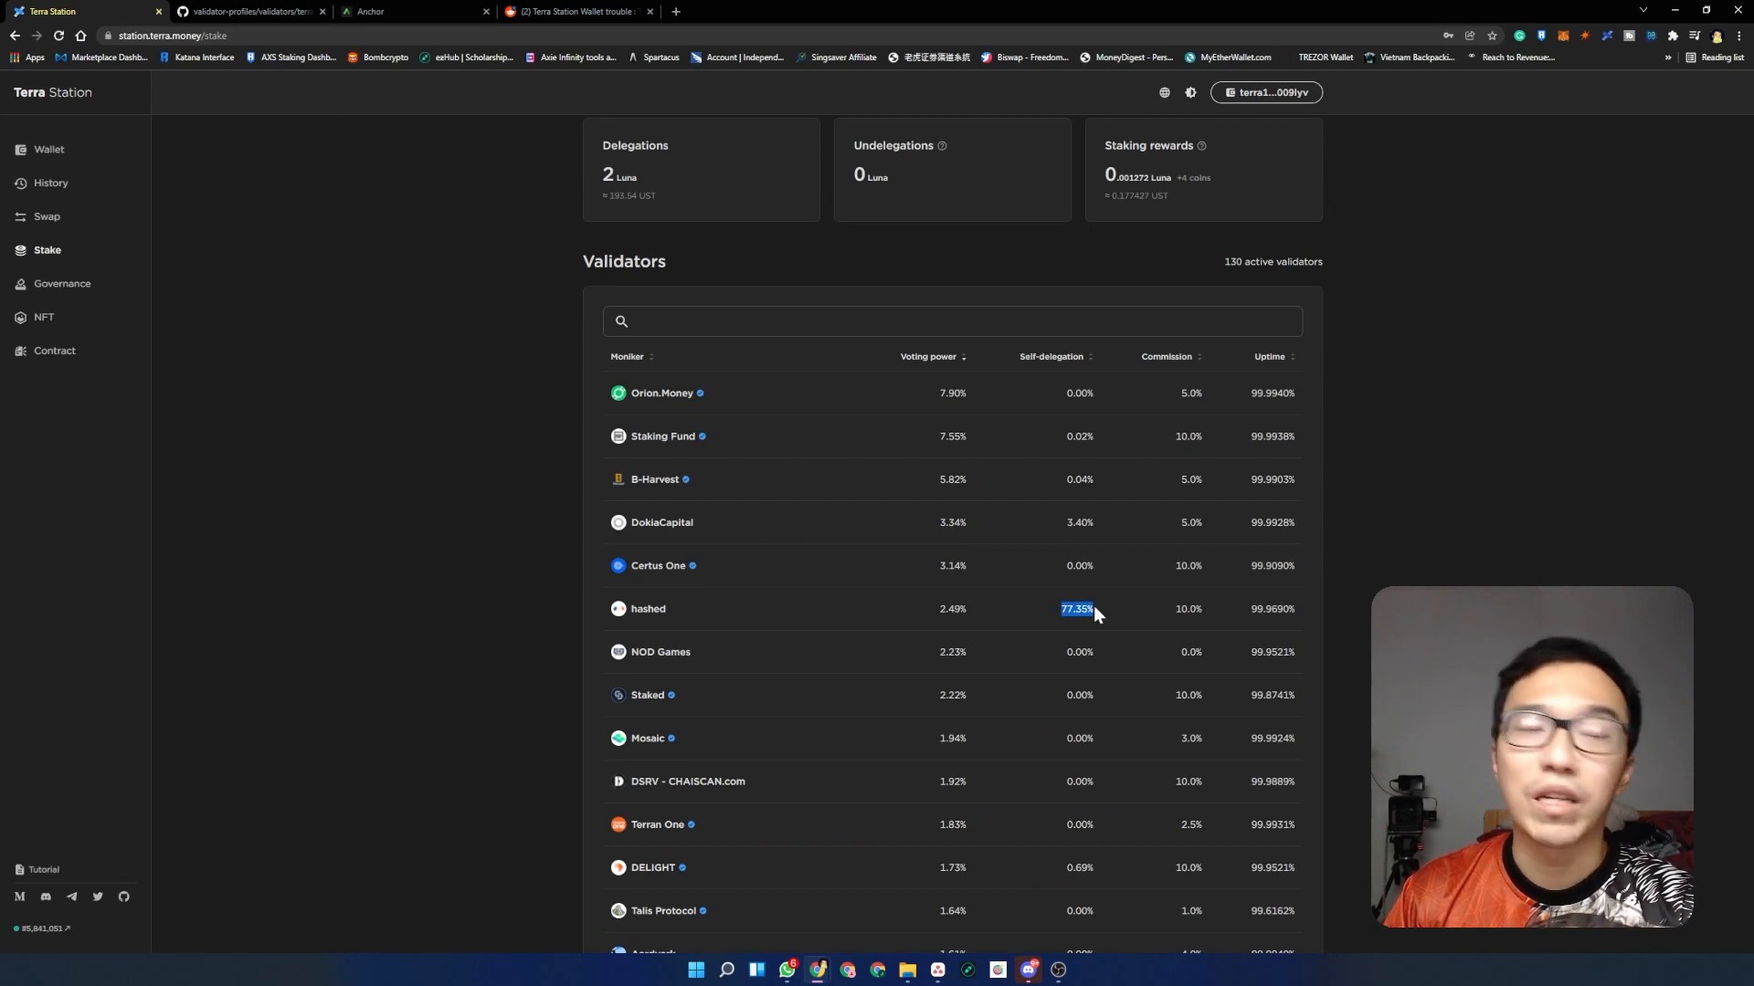
scroll(up, 3)
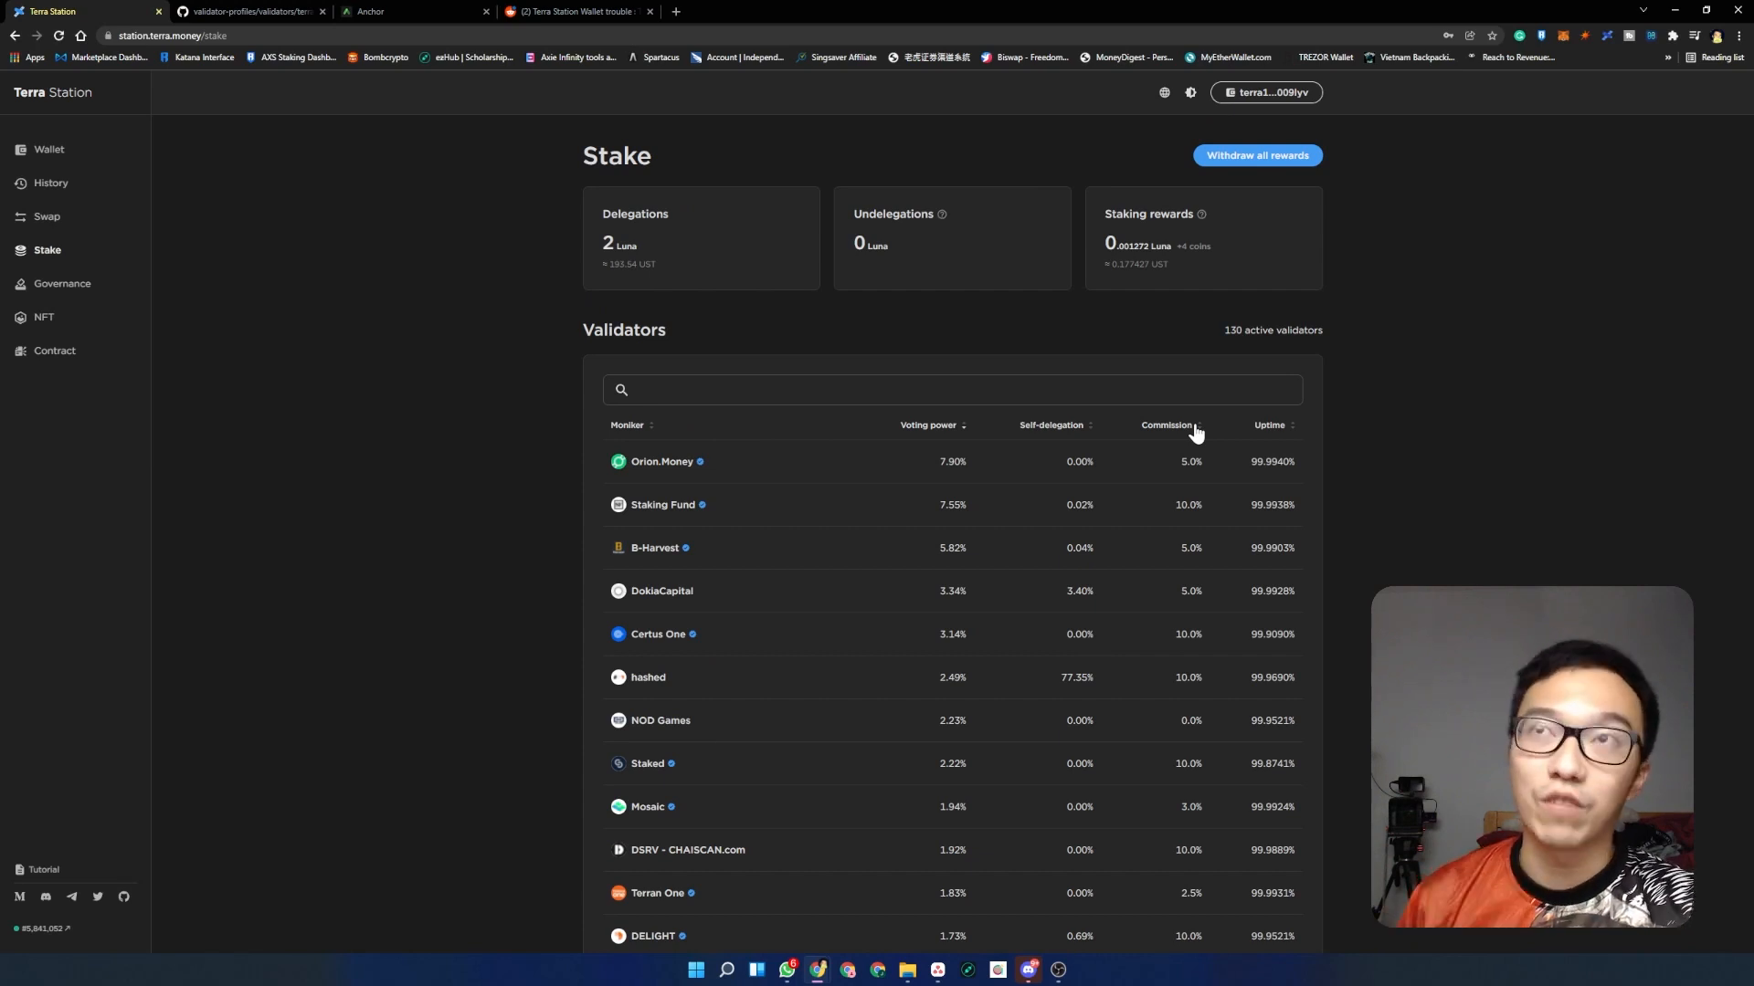
mouse_move(1124, 277)
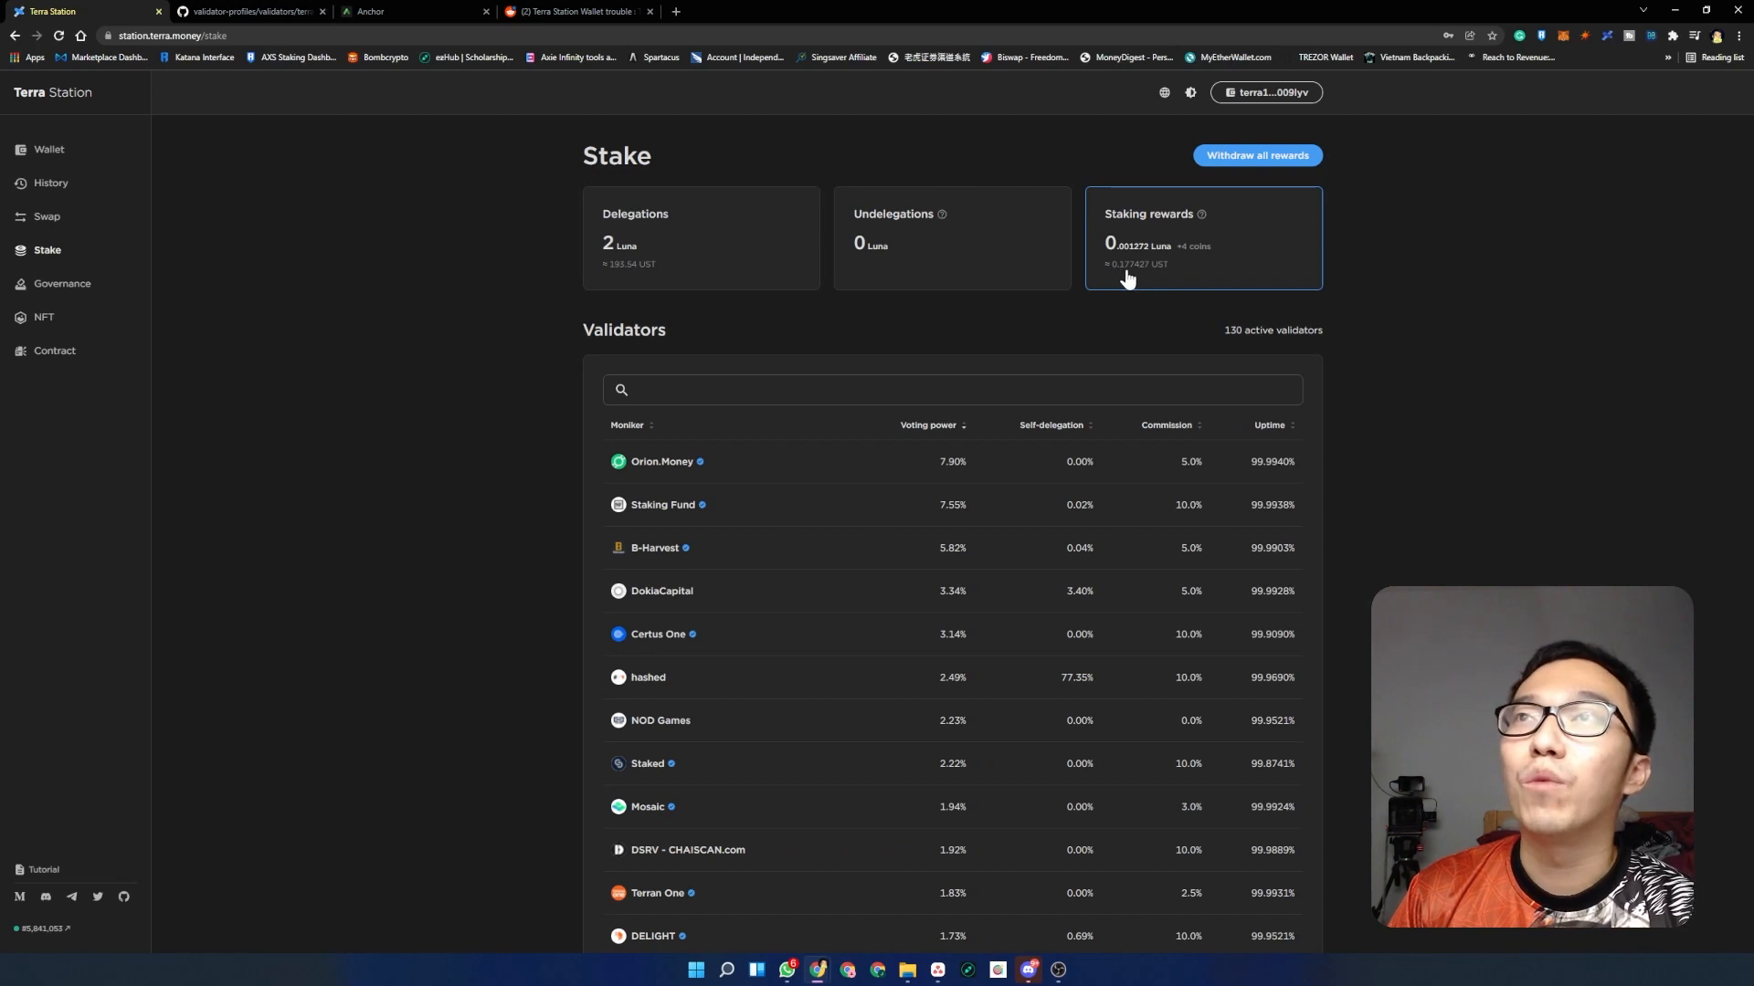
mouse_move(1158, 276)
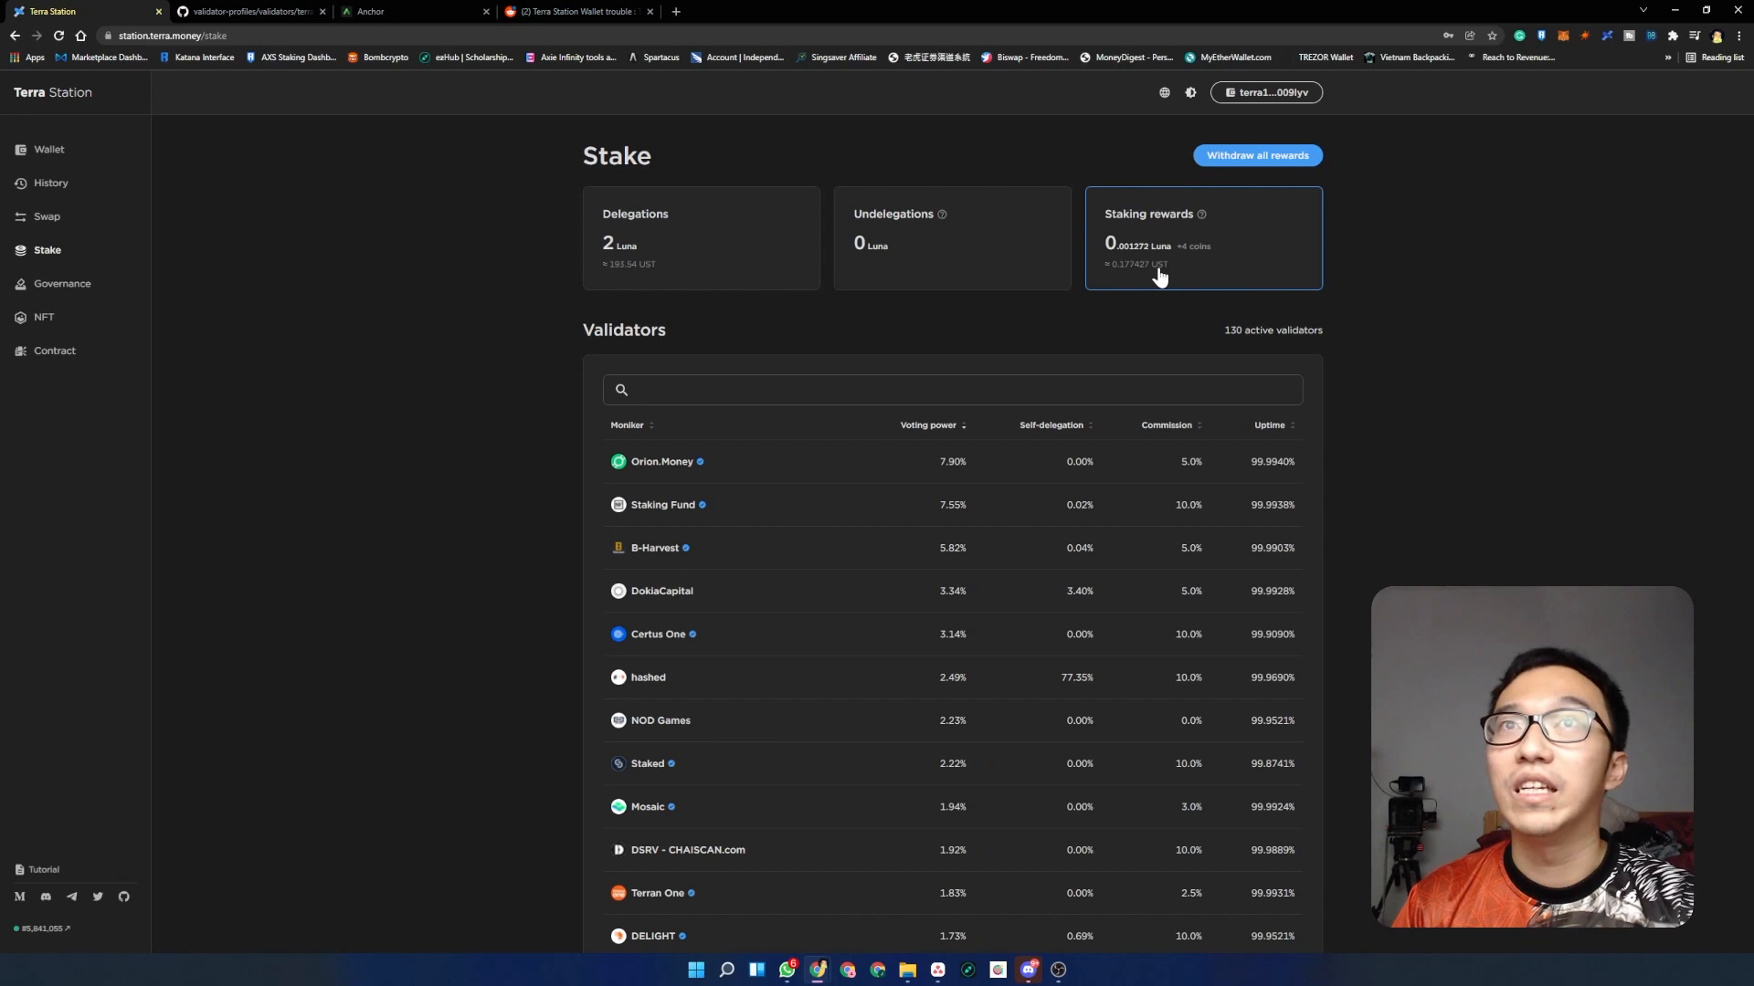
mouse_move(1099, 362)
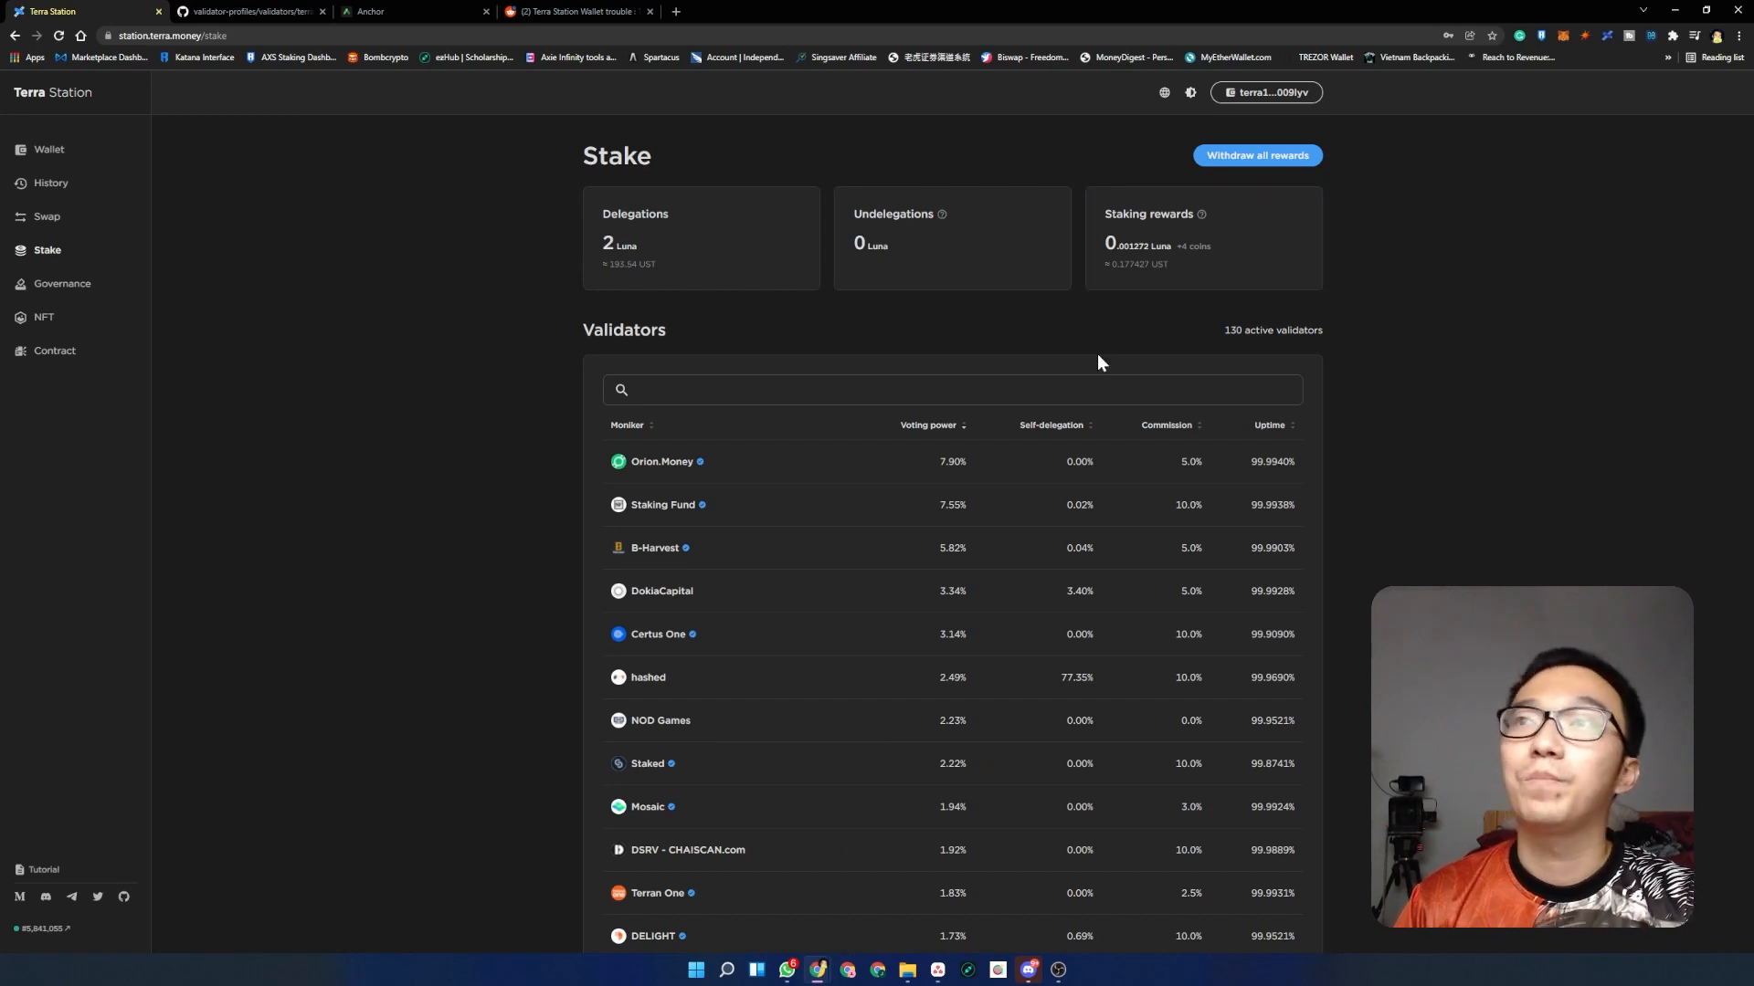
mouse_move(1285, 566)
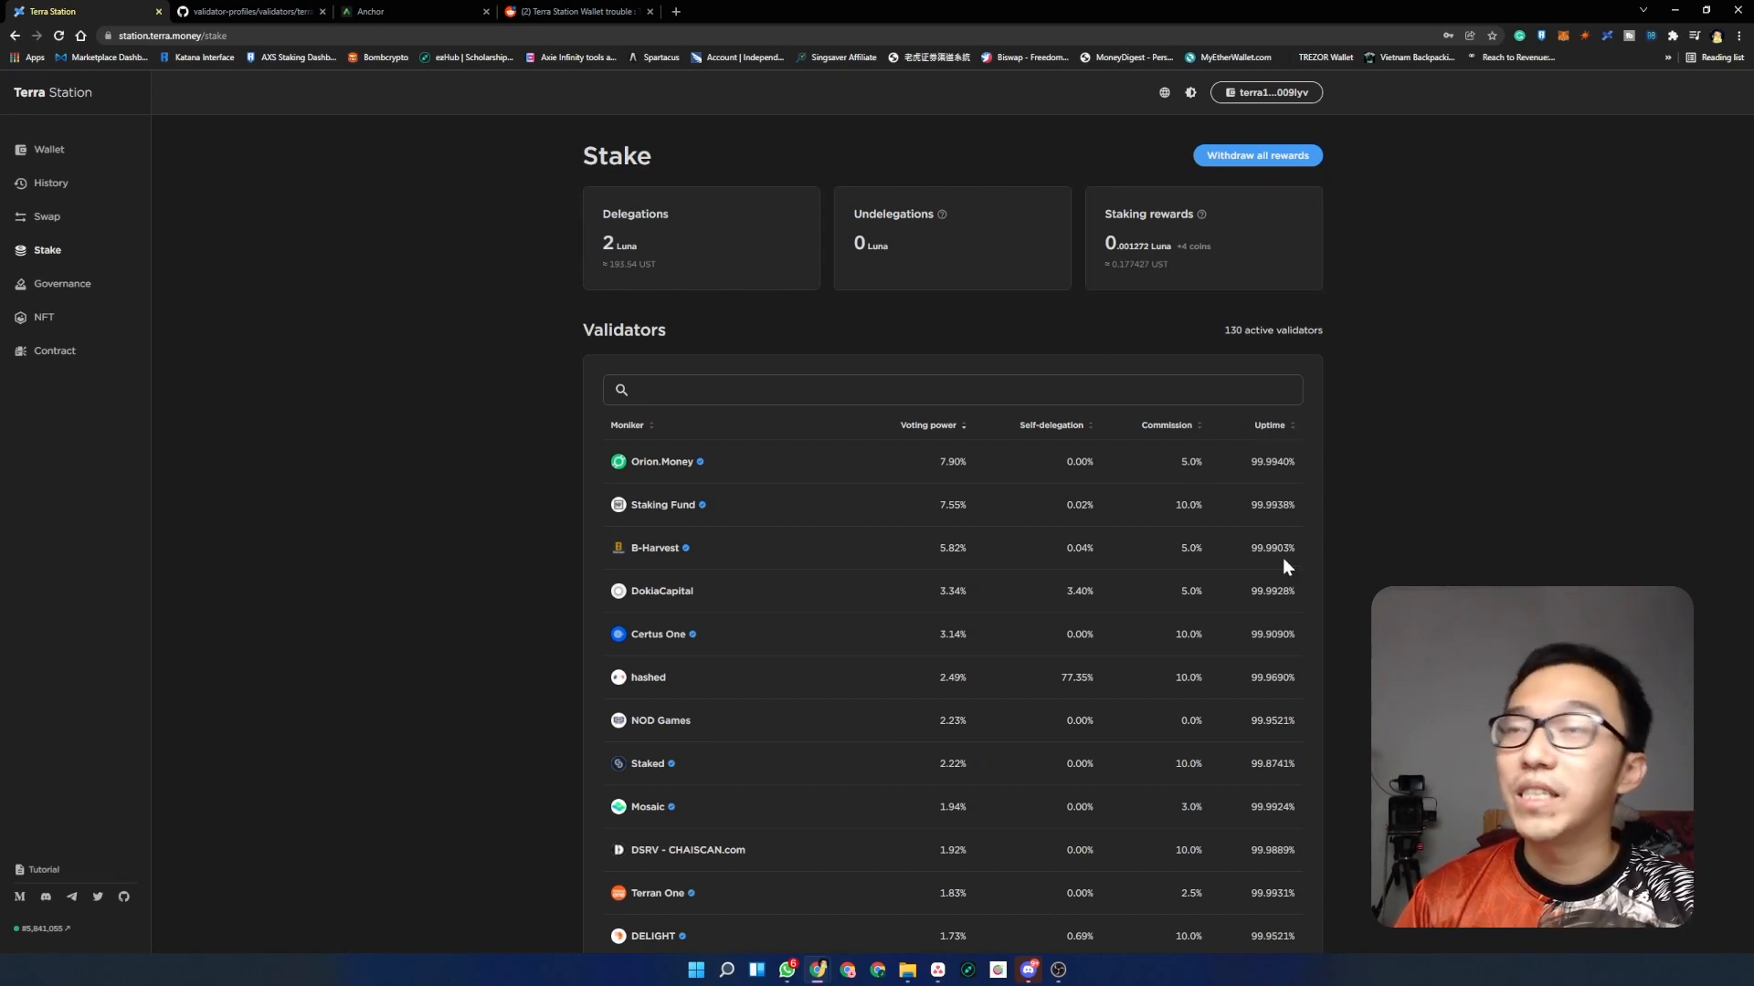
mouse_move(1291, 442)
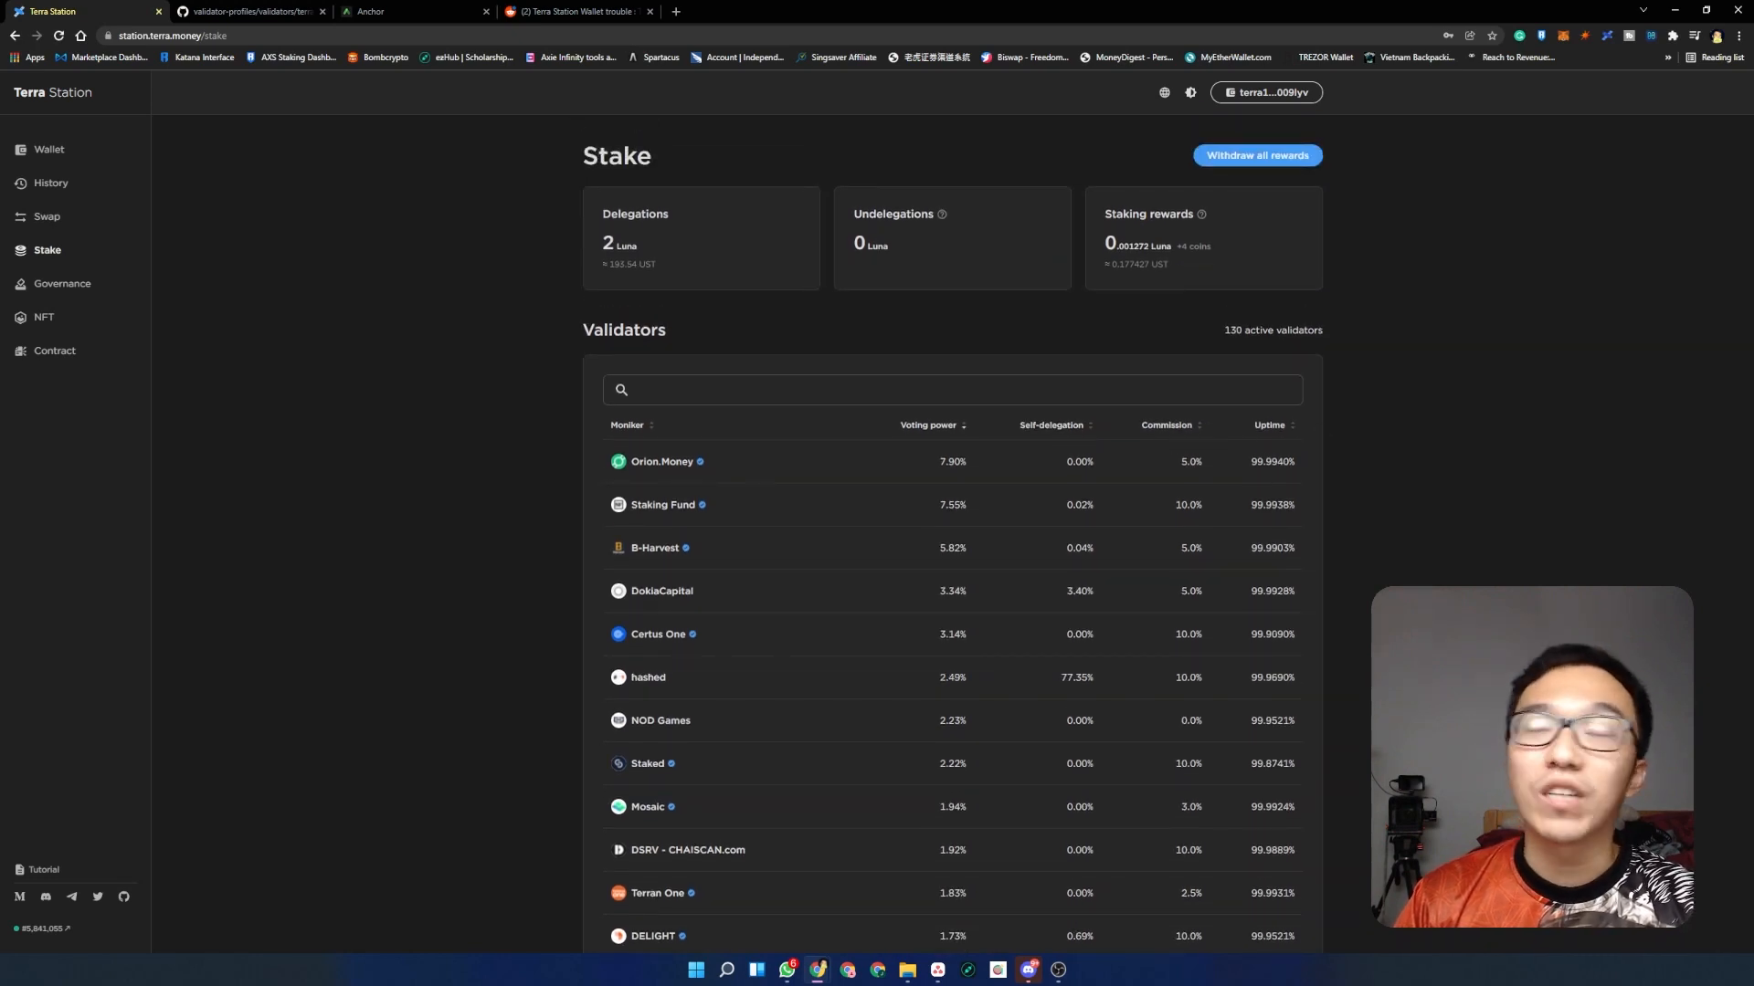
mouse_move(1254, 470)
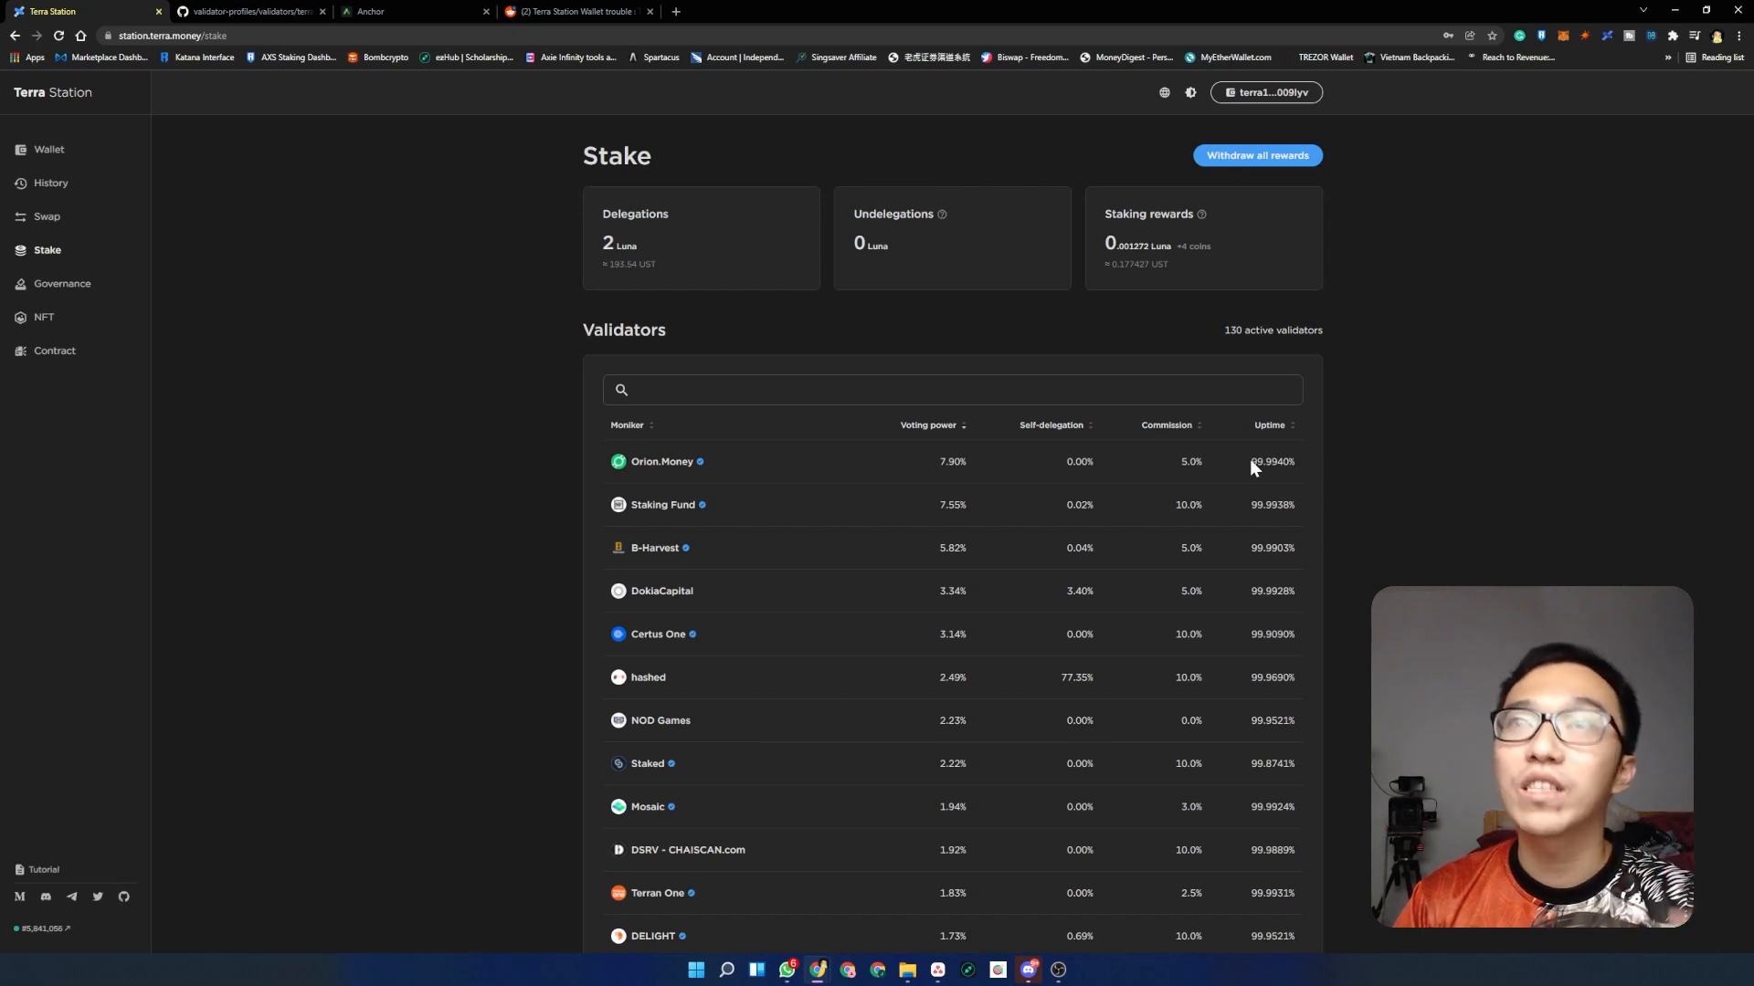
mouse_move(1268, 440)
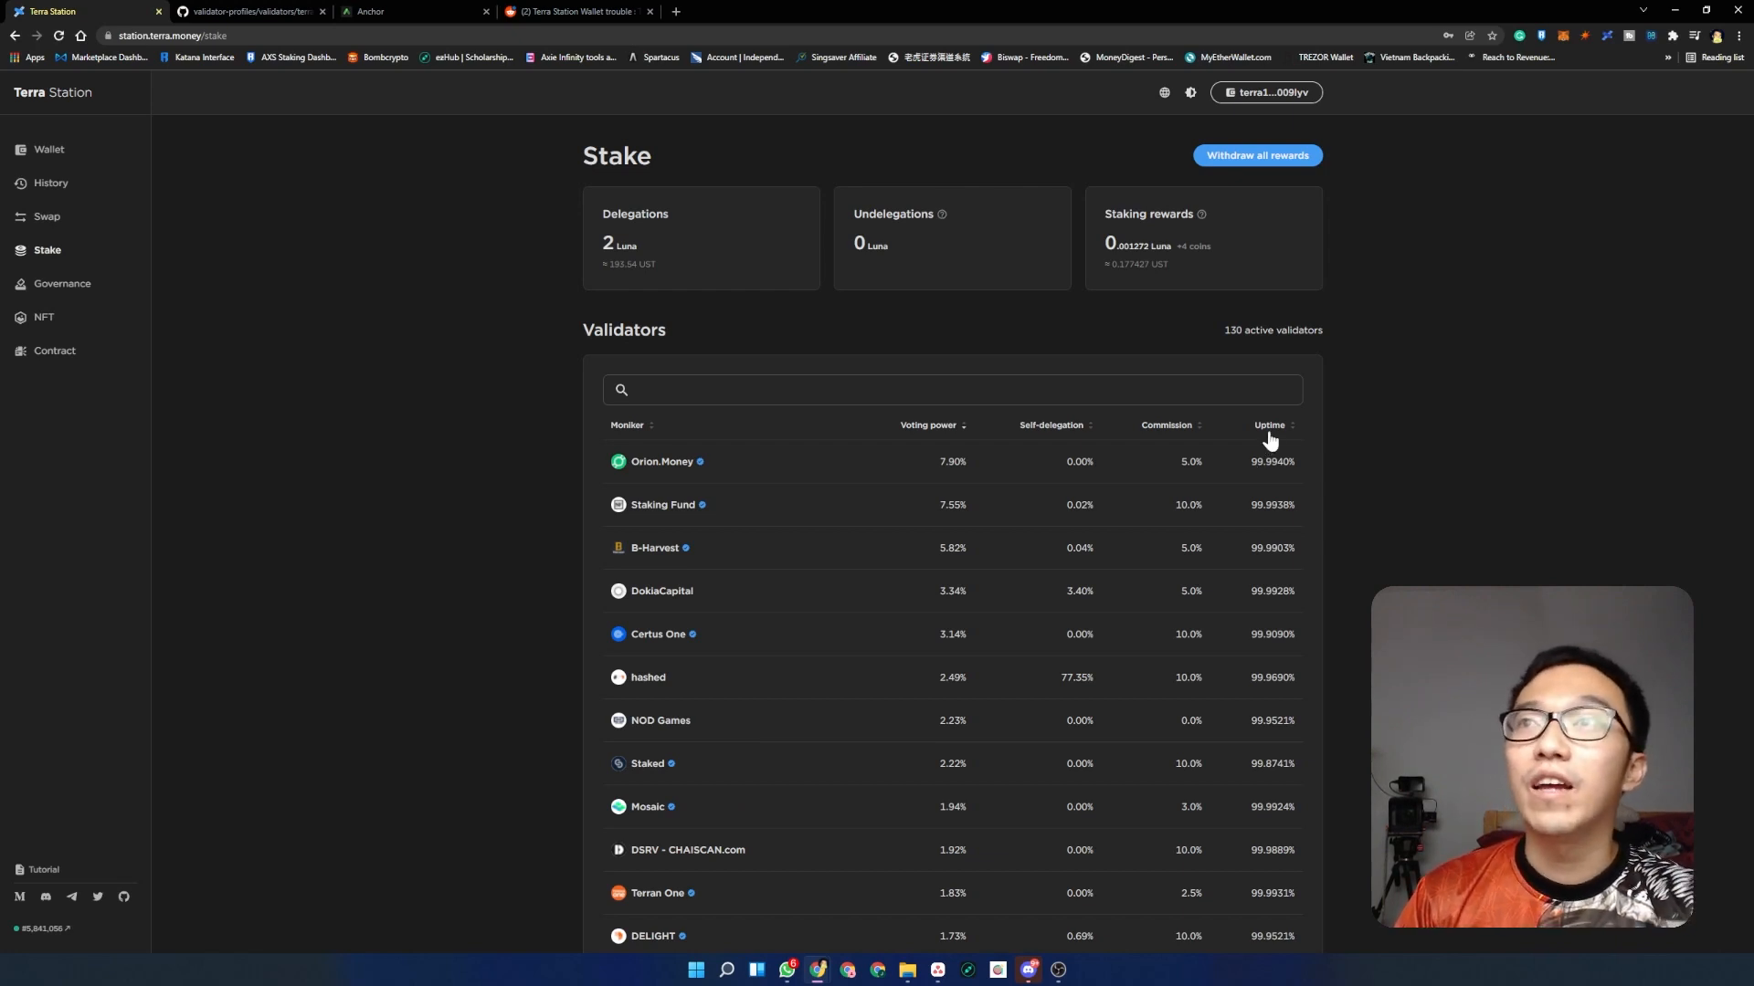
- Sort the validator table by uptime, reverse it, then restore highest uptime first
click(1272, 426)
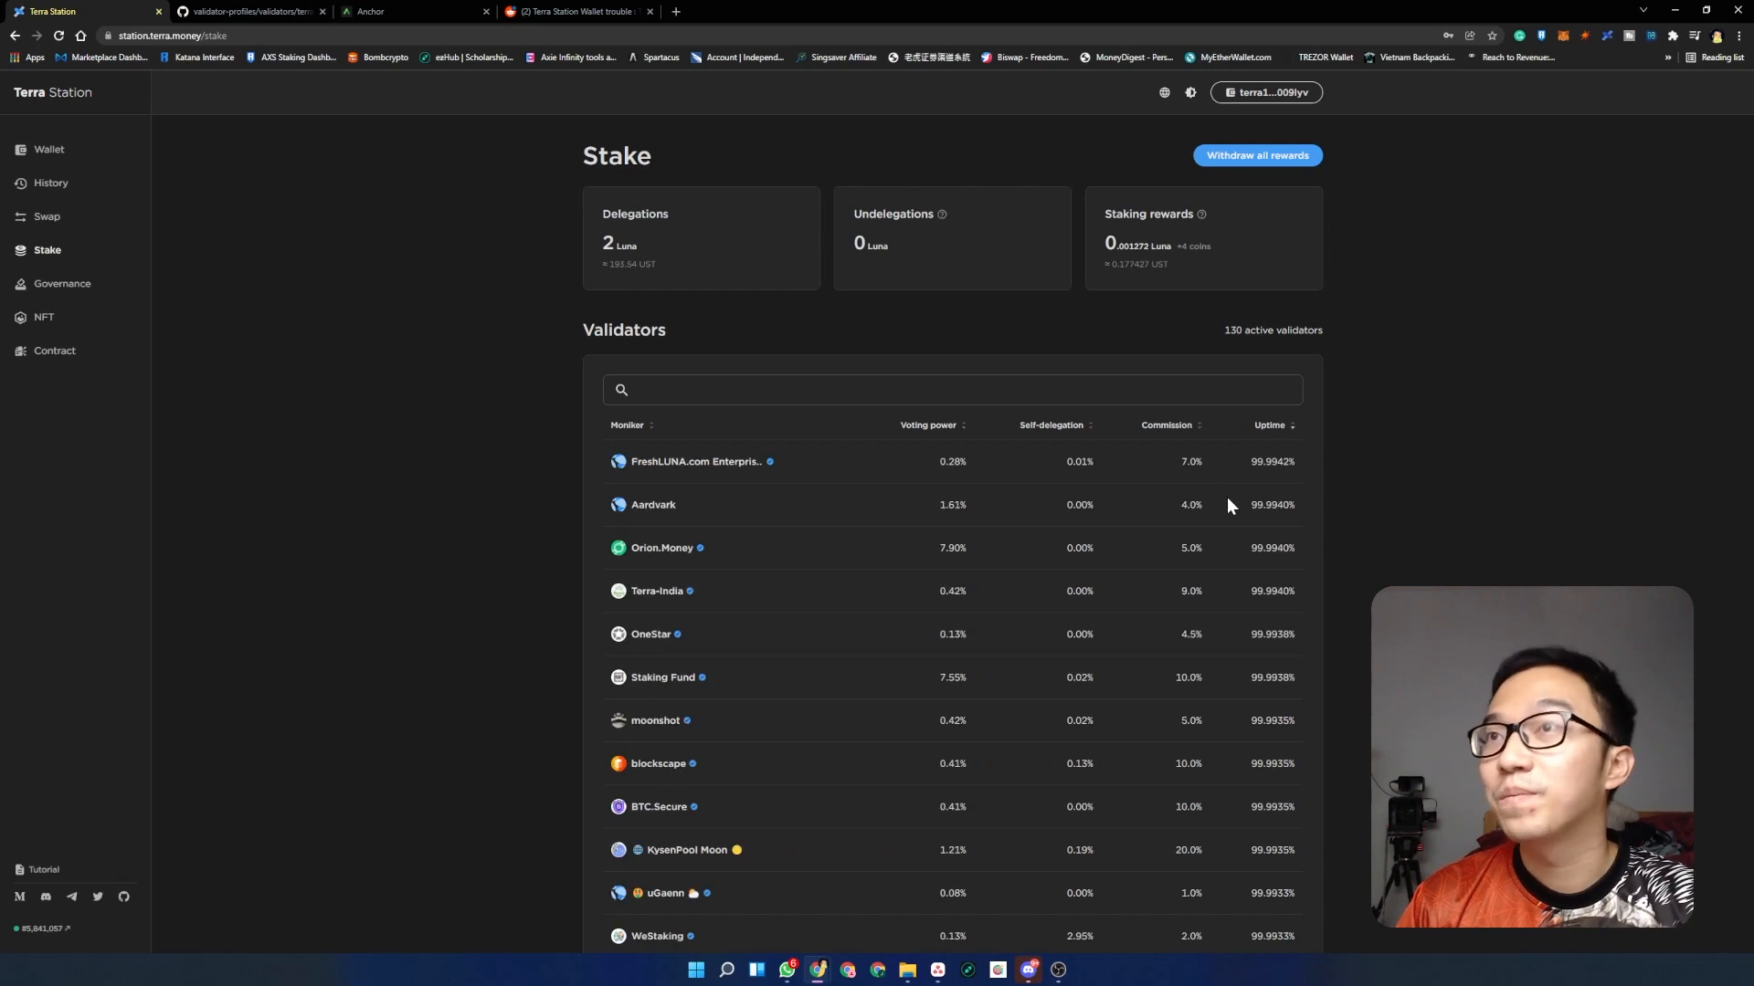
click(1269, 428)
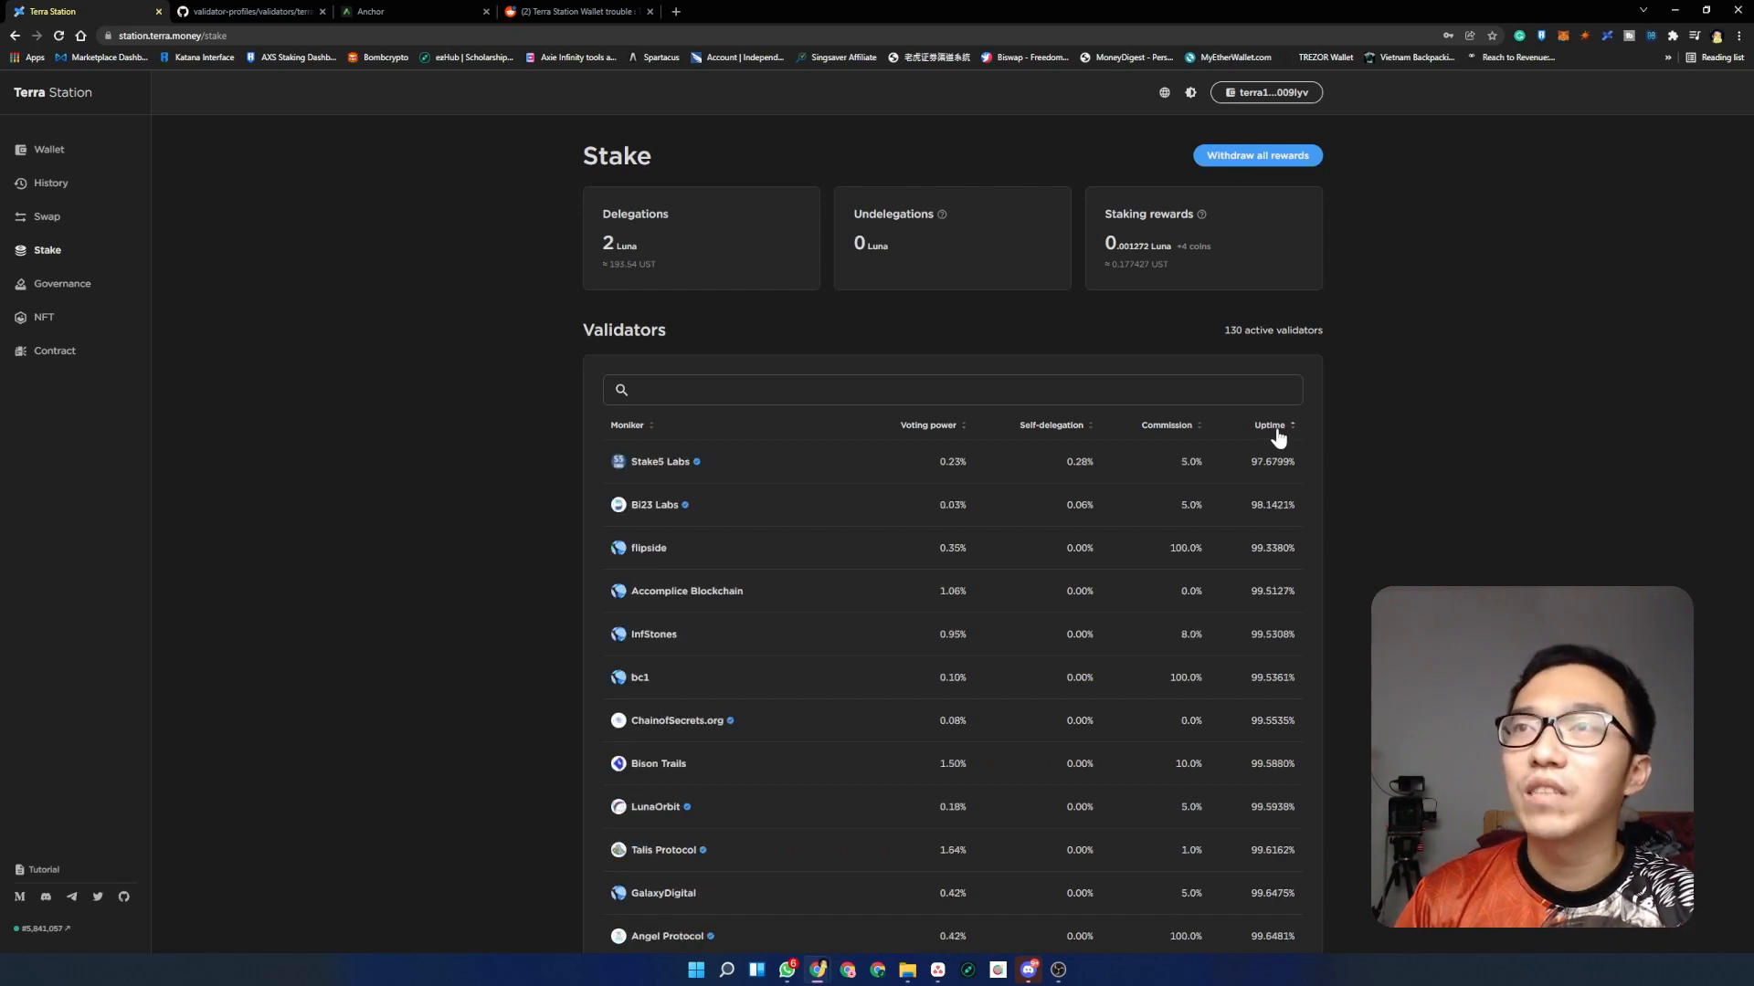
mouse_move(1314, 452)
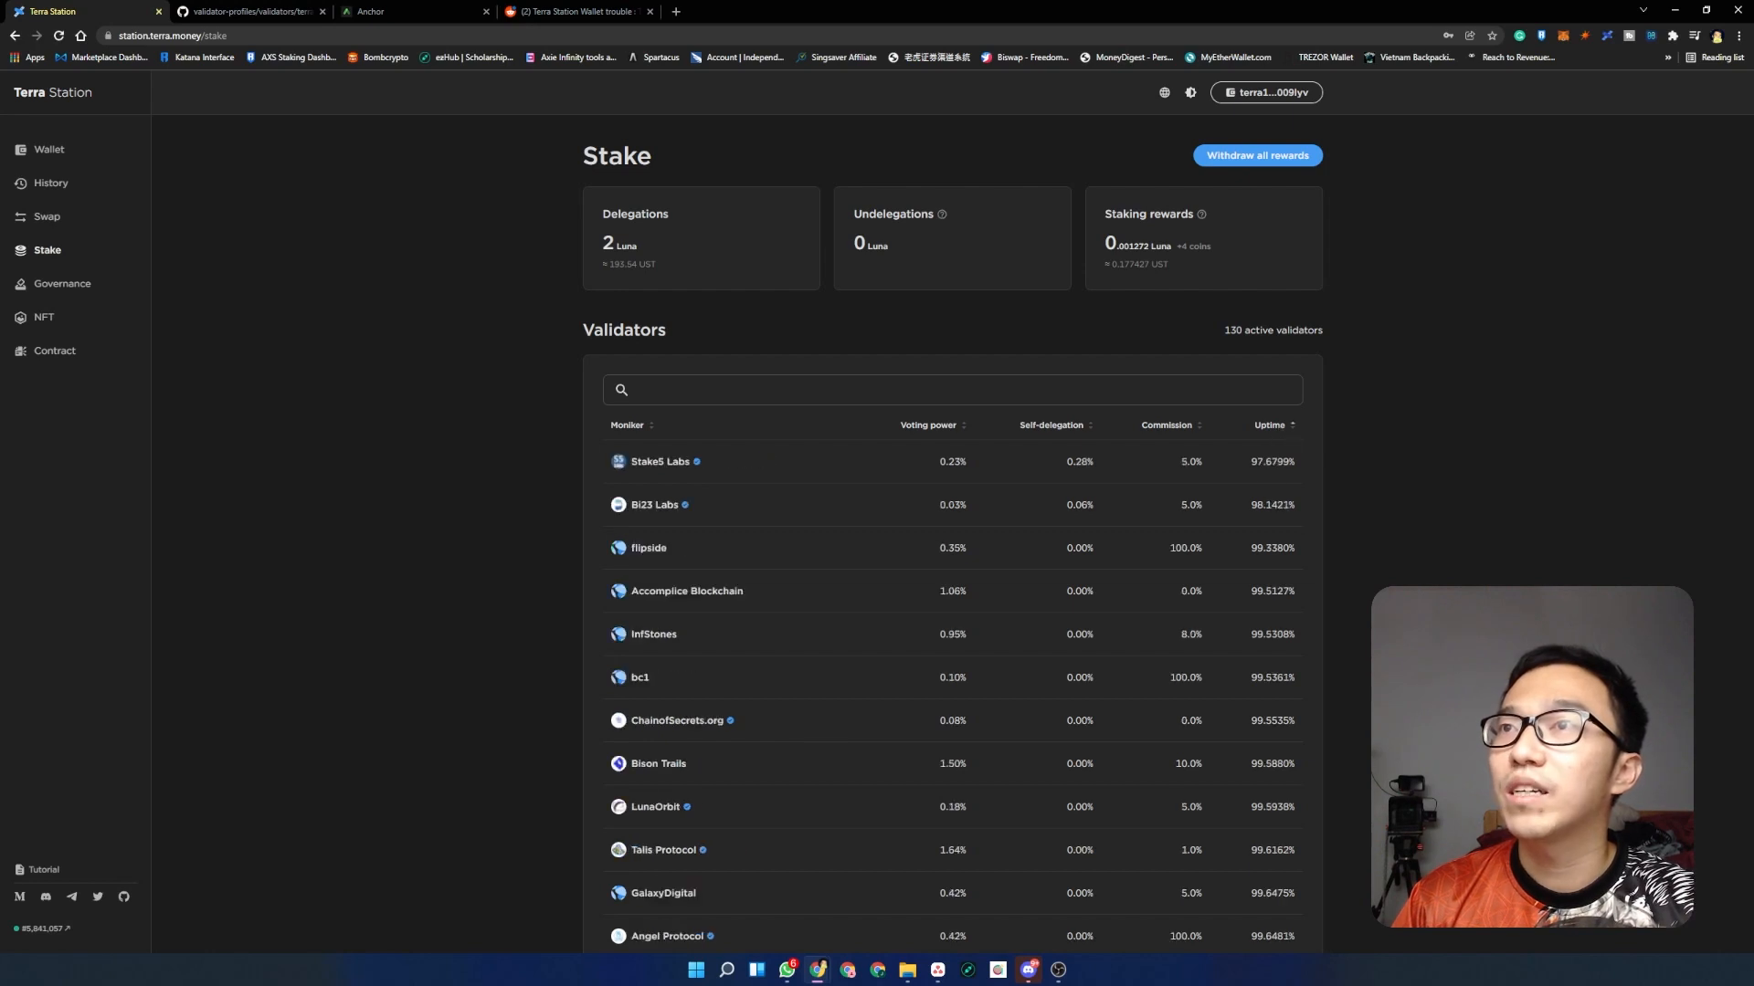
mouse_move(1311, 446)
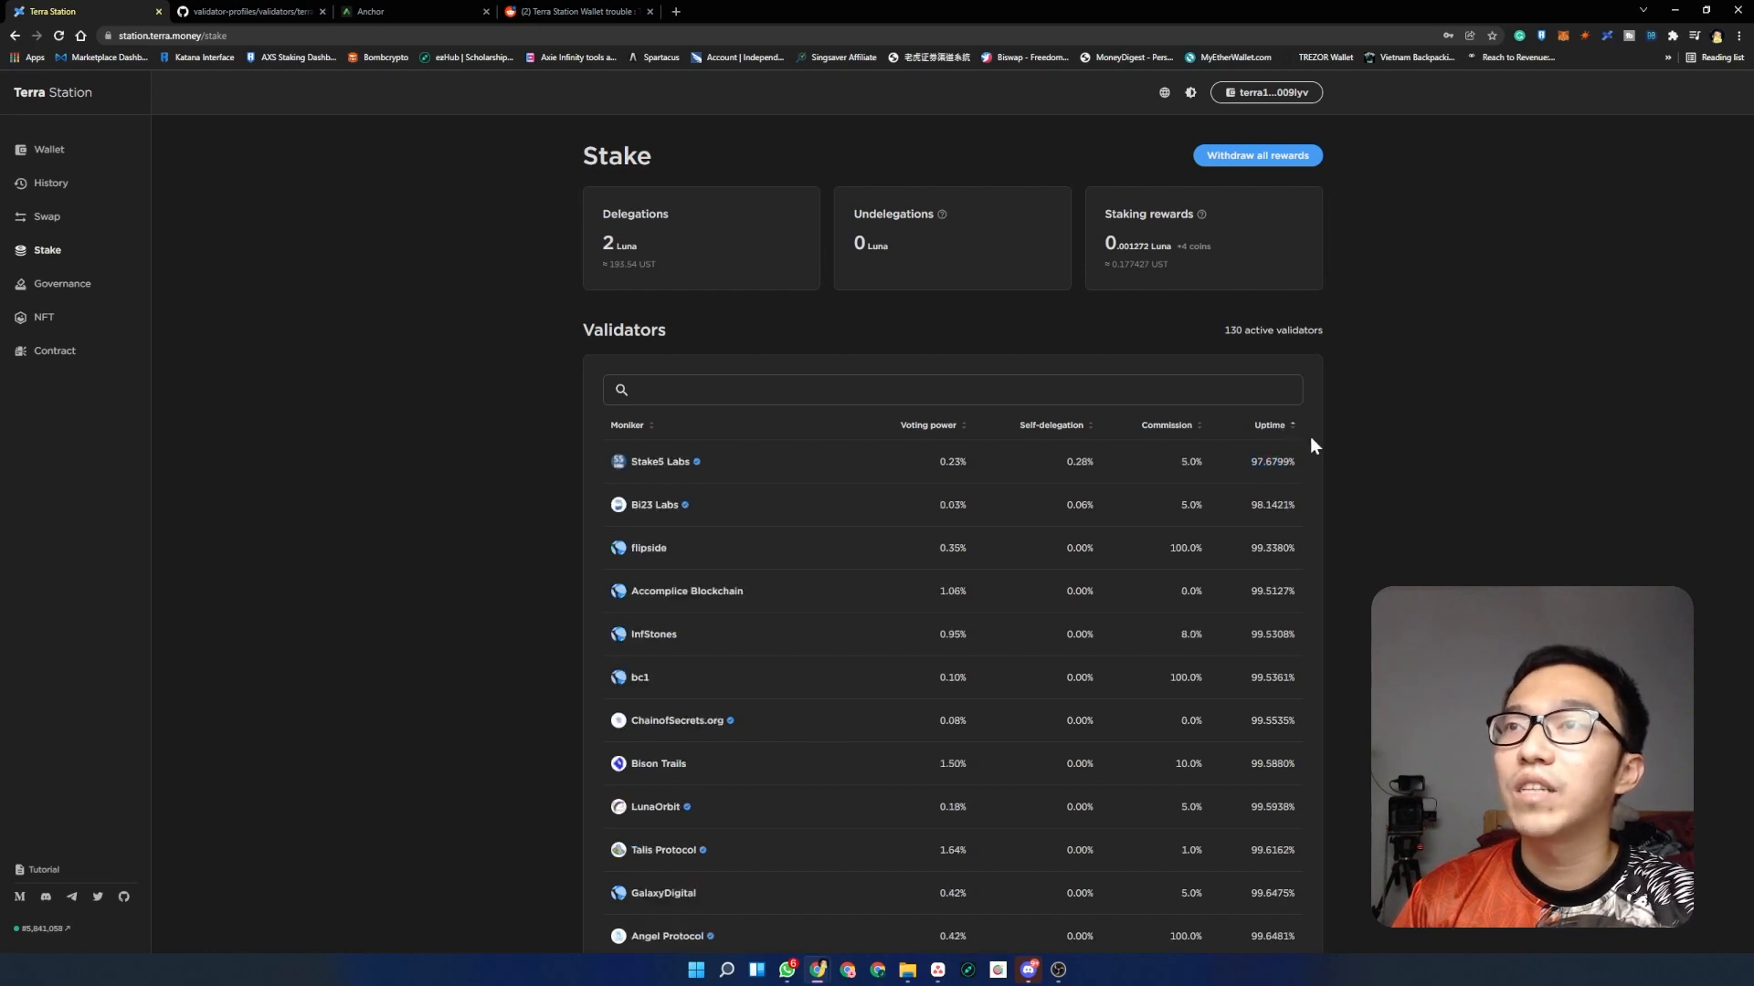
click(1270, 426)
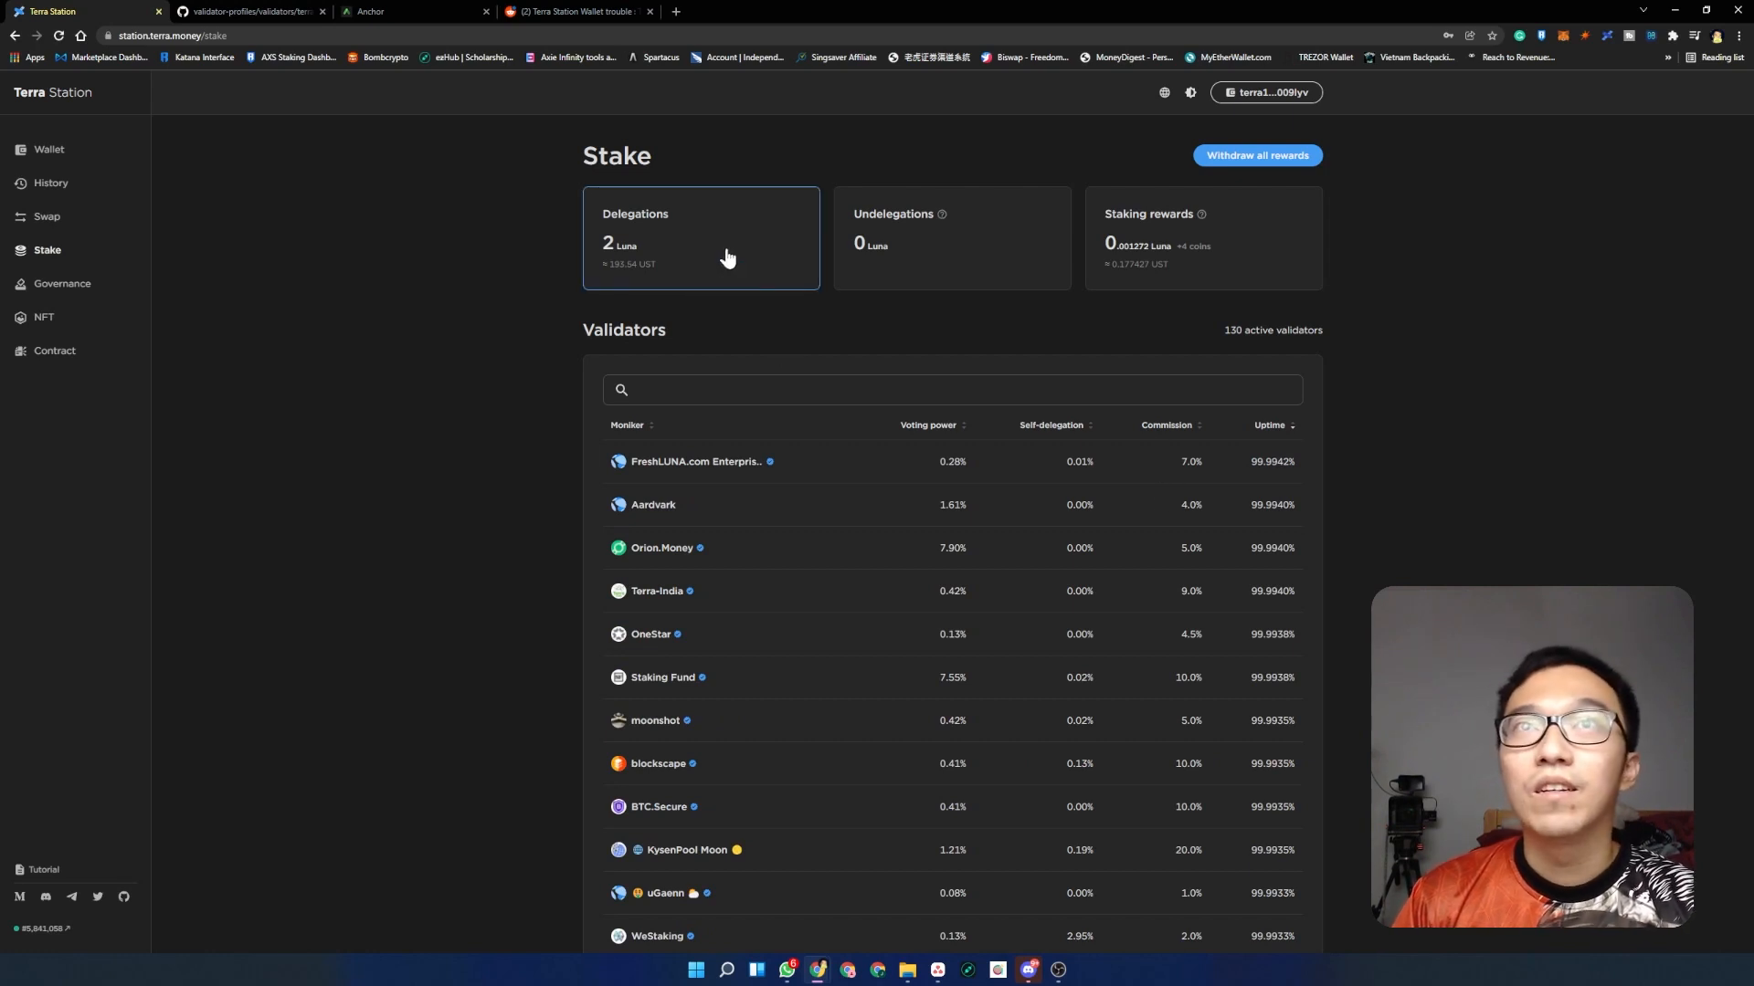
mouse_move(466, 268)
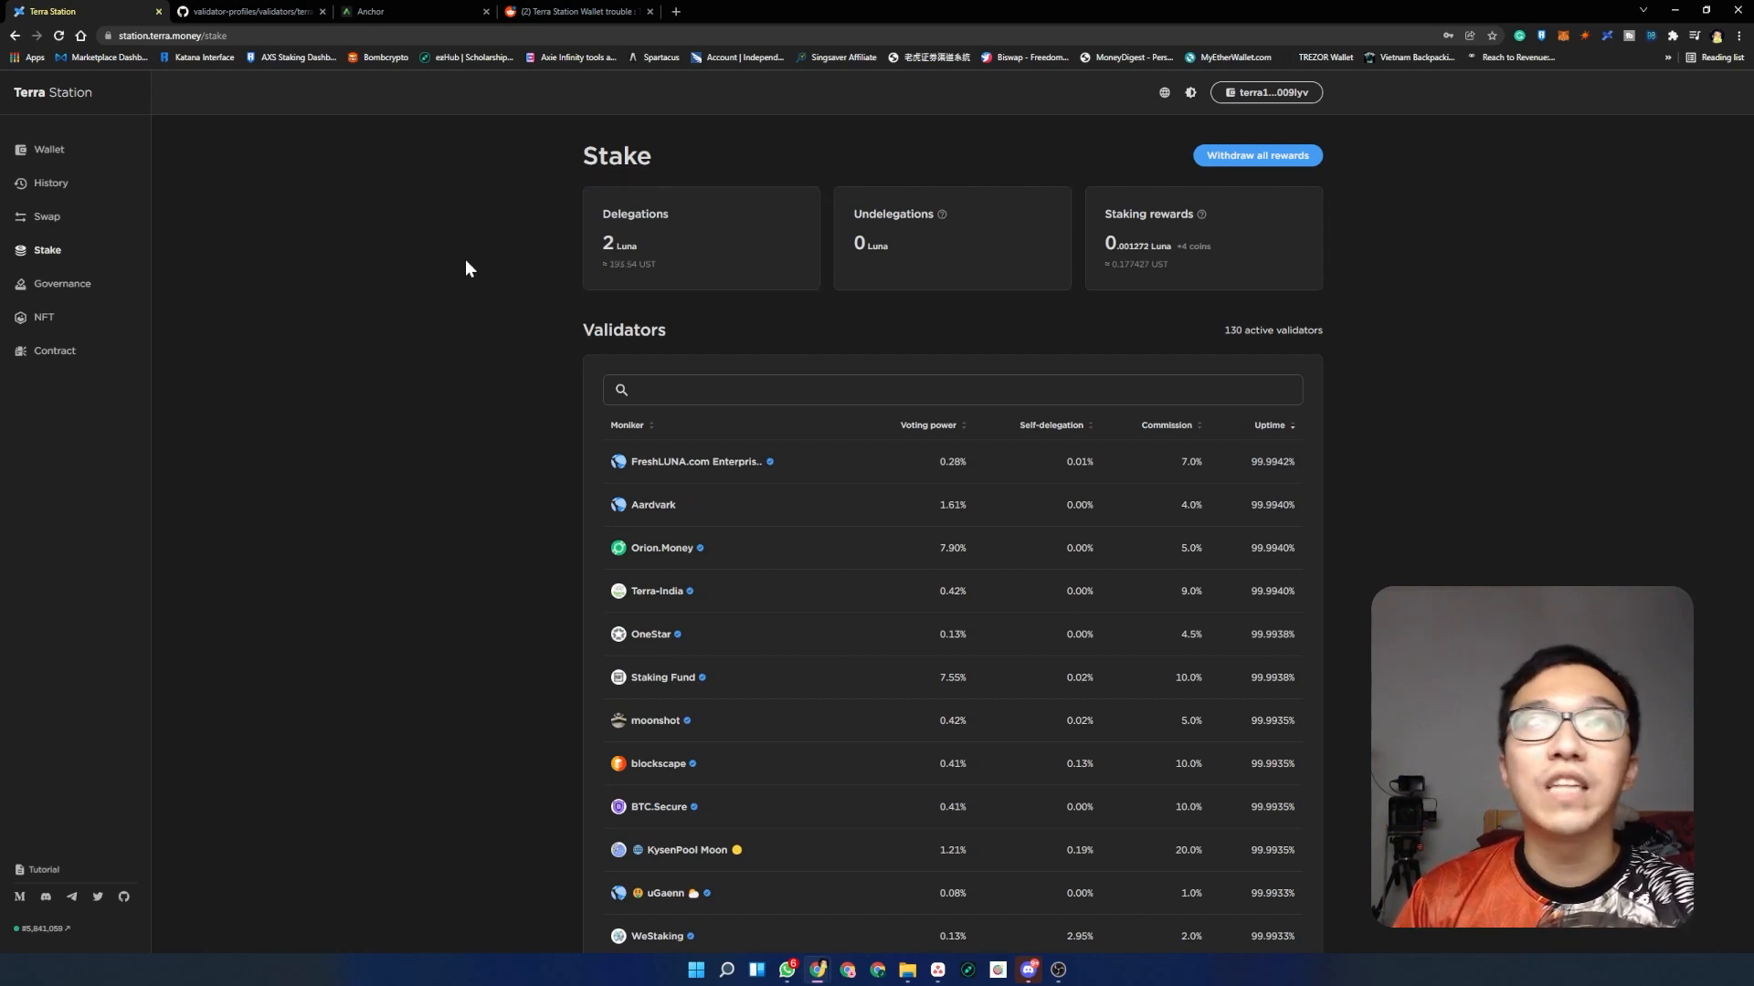
- Reach Galactic Lounge's details via the delegations list, showing 2 Luna and 99.9884% uptime
click(700, 236)
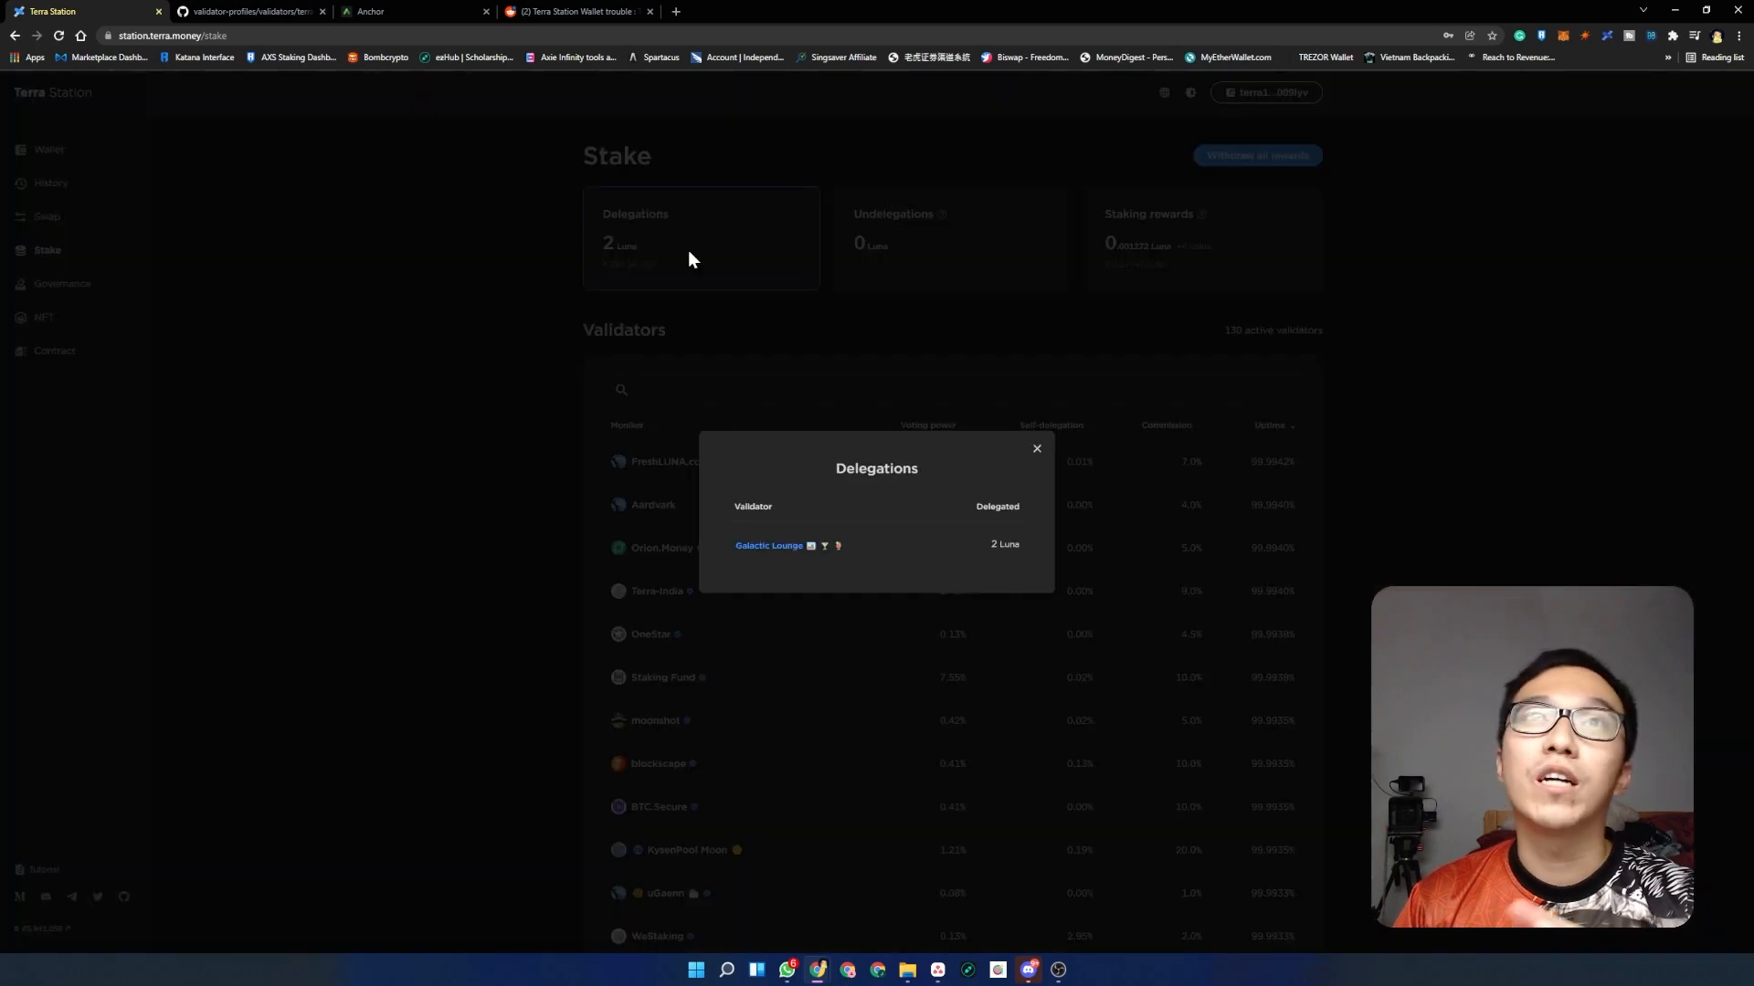
click(769, 546)
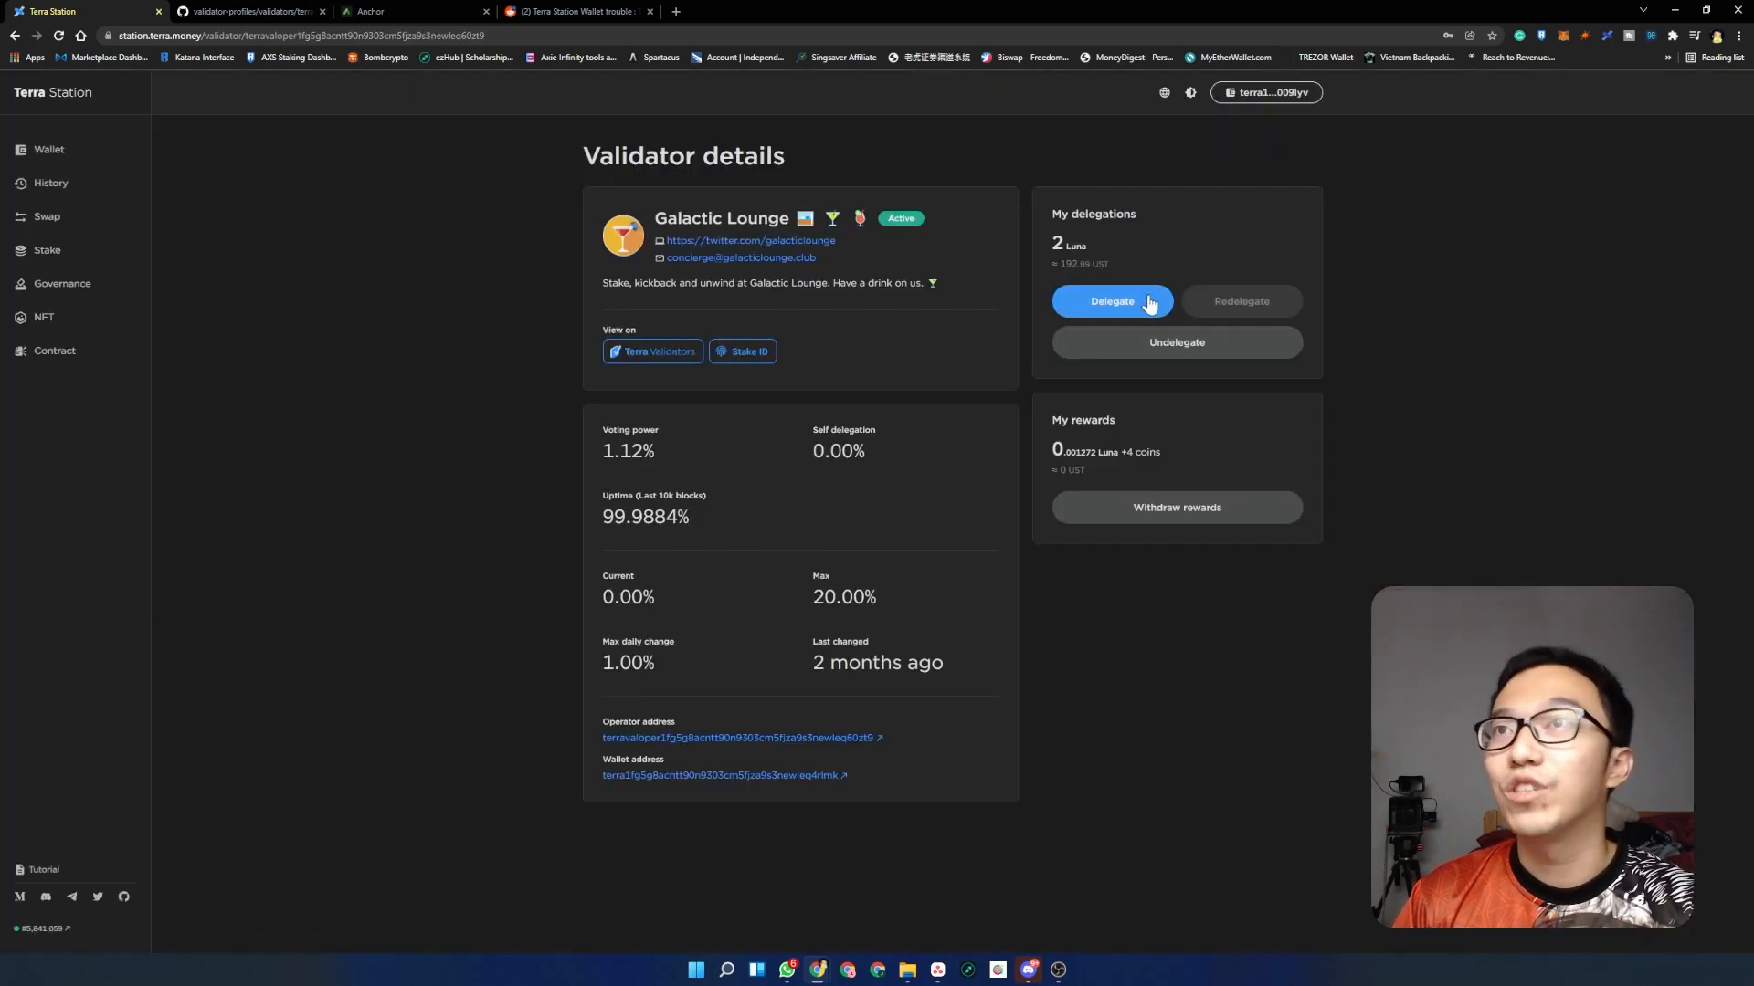
- Enter 5 Luna in the Galactic Lounge delegate form and submit the delegation
click(1111, 302)
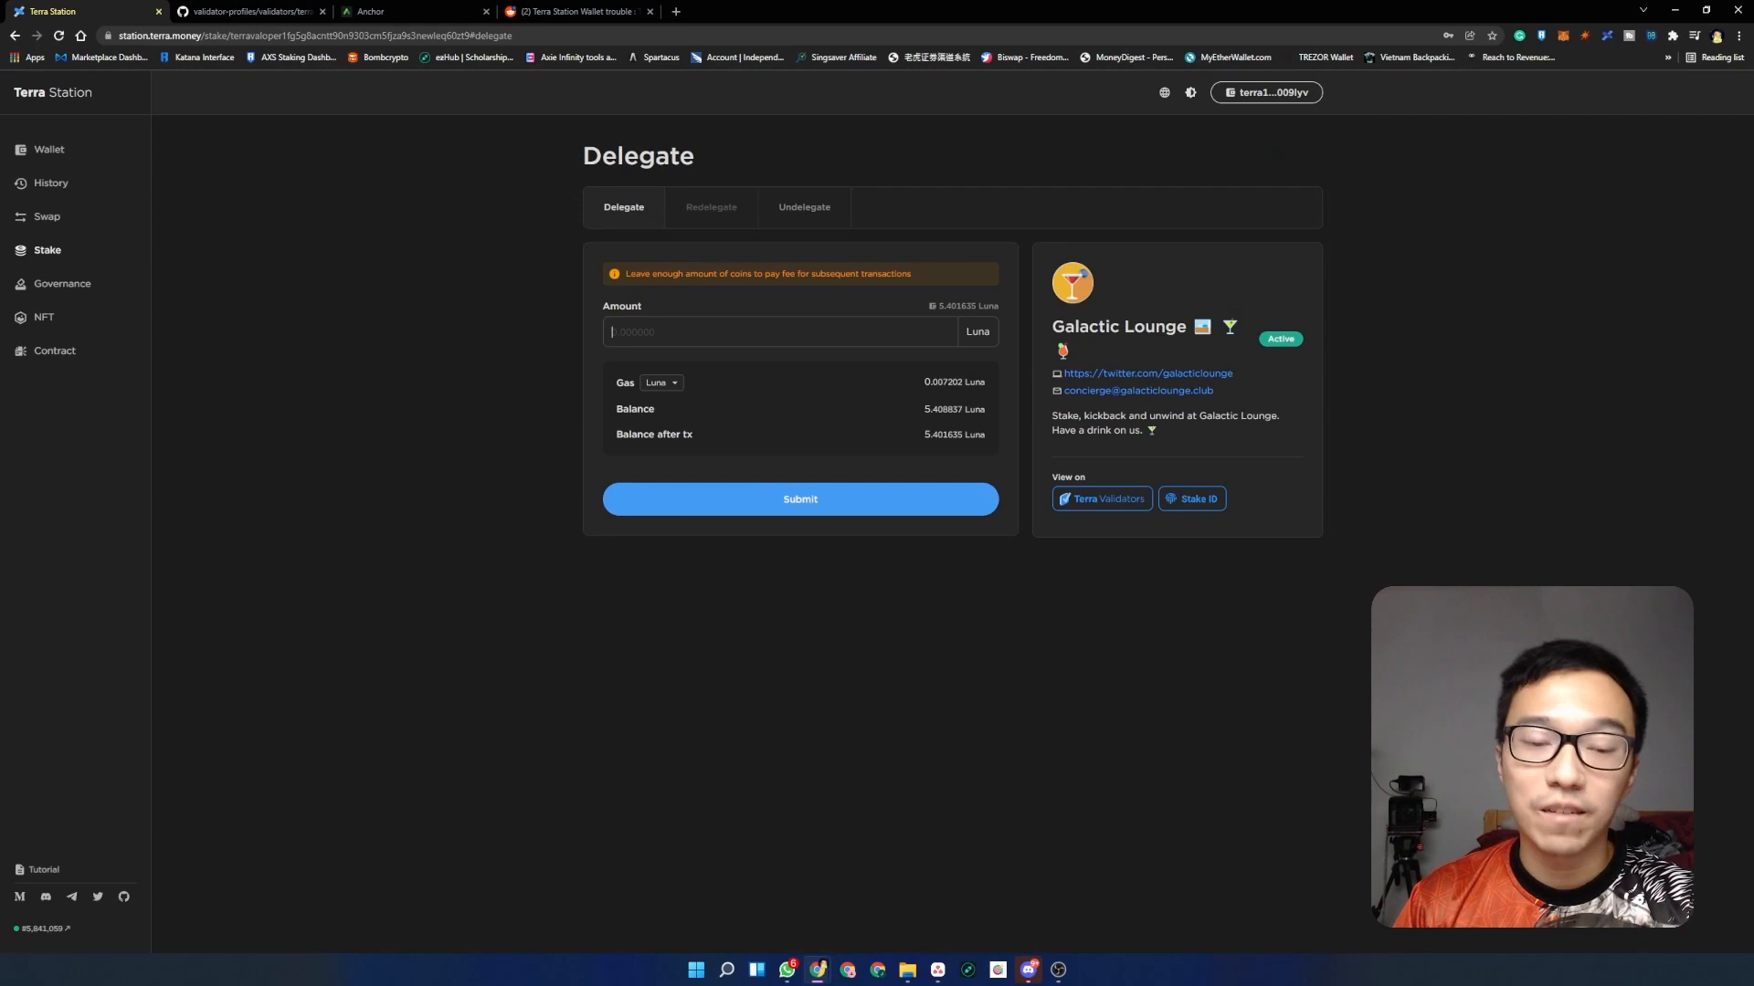
text(5)
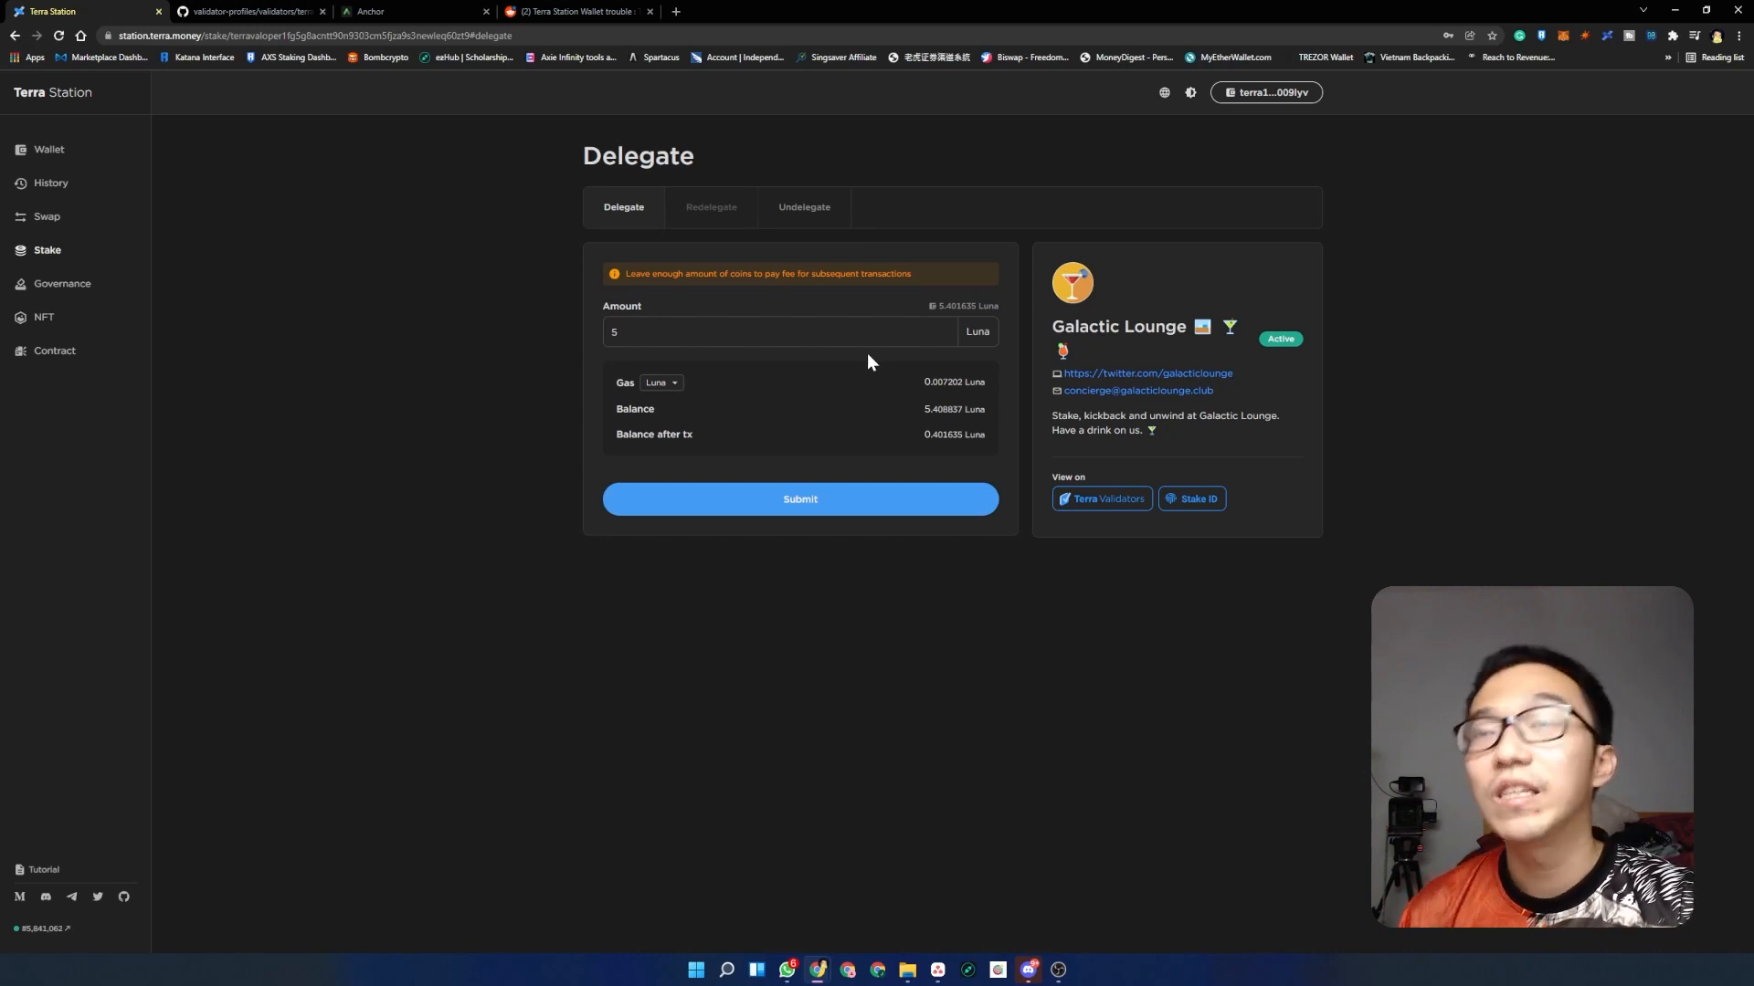
mouse_move(950, 316)
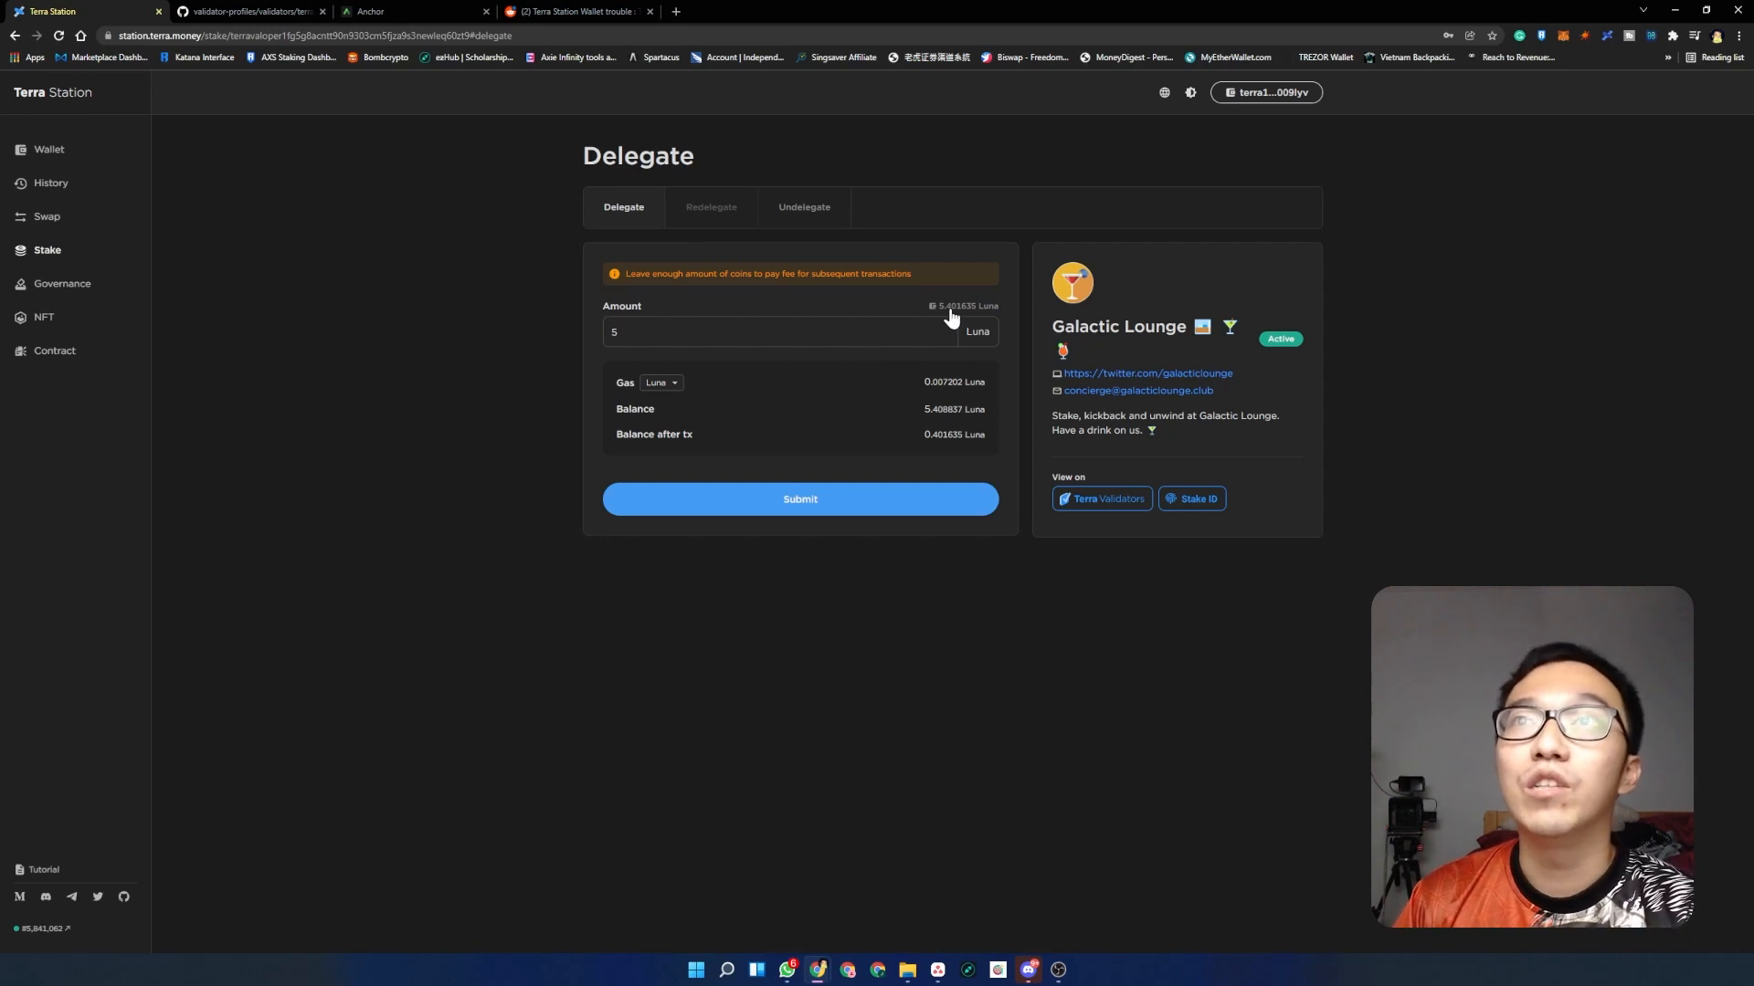
mouse_move(954, 323)
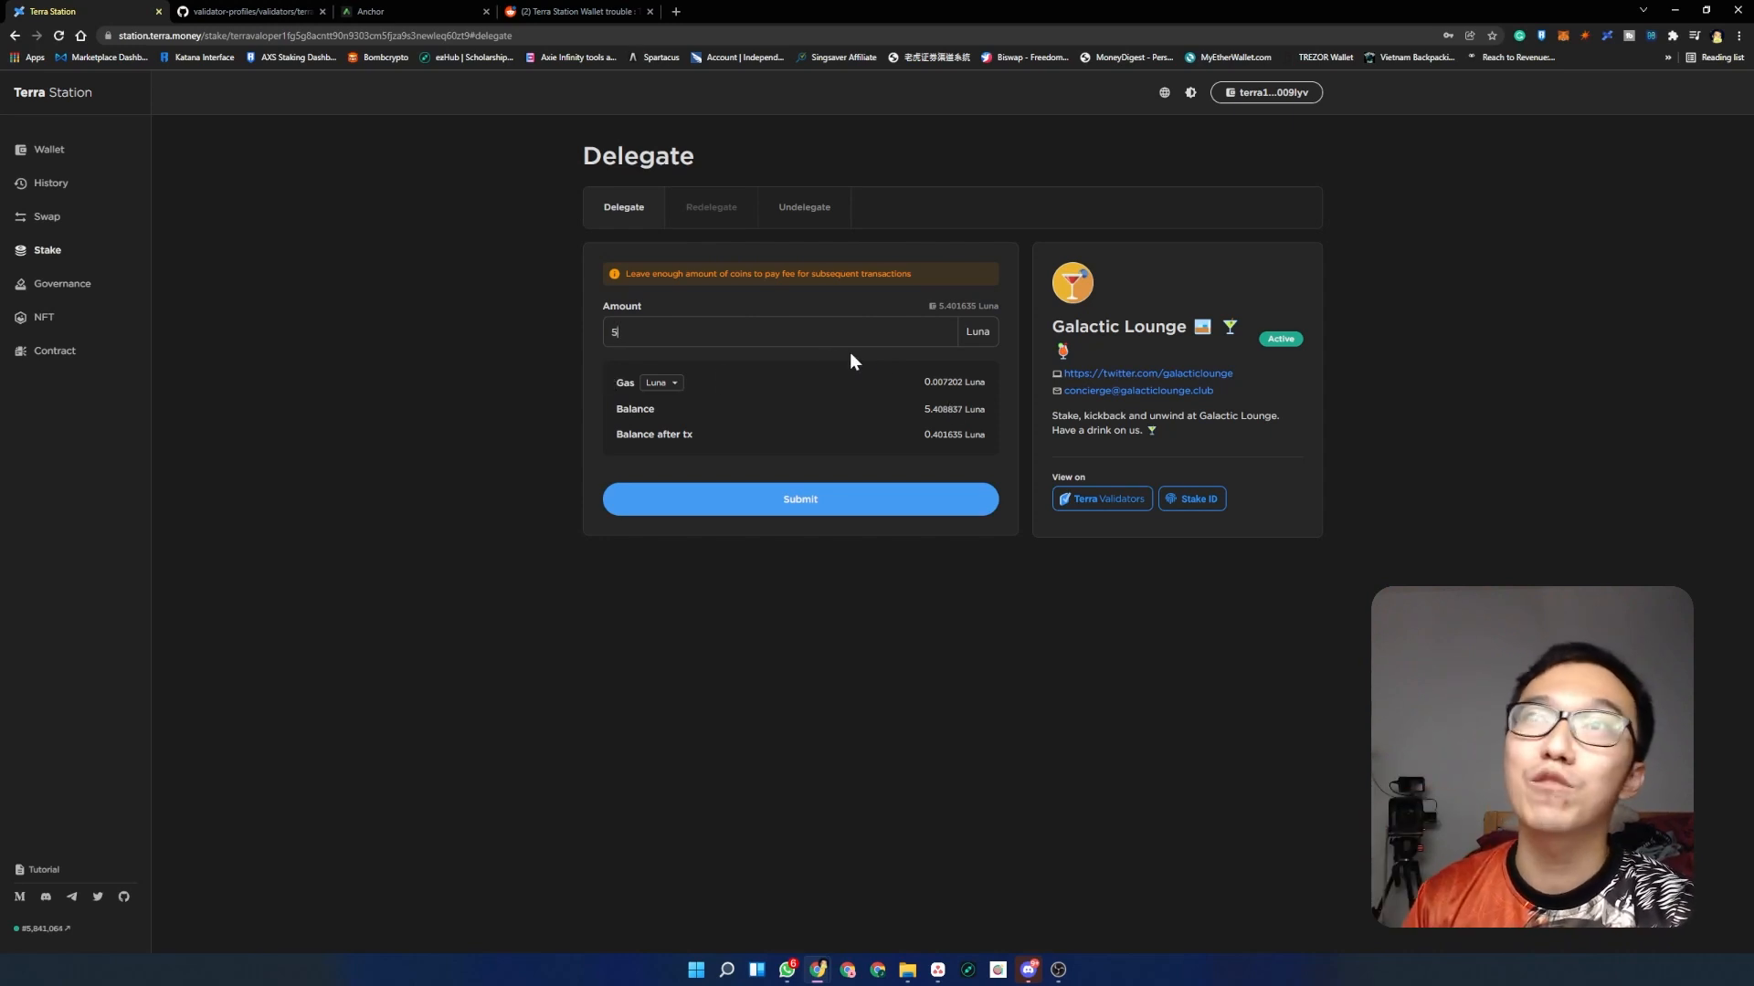
mouse_move(849, 364)
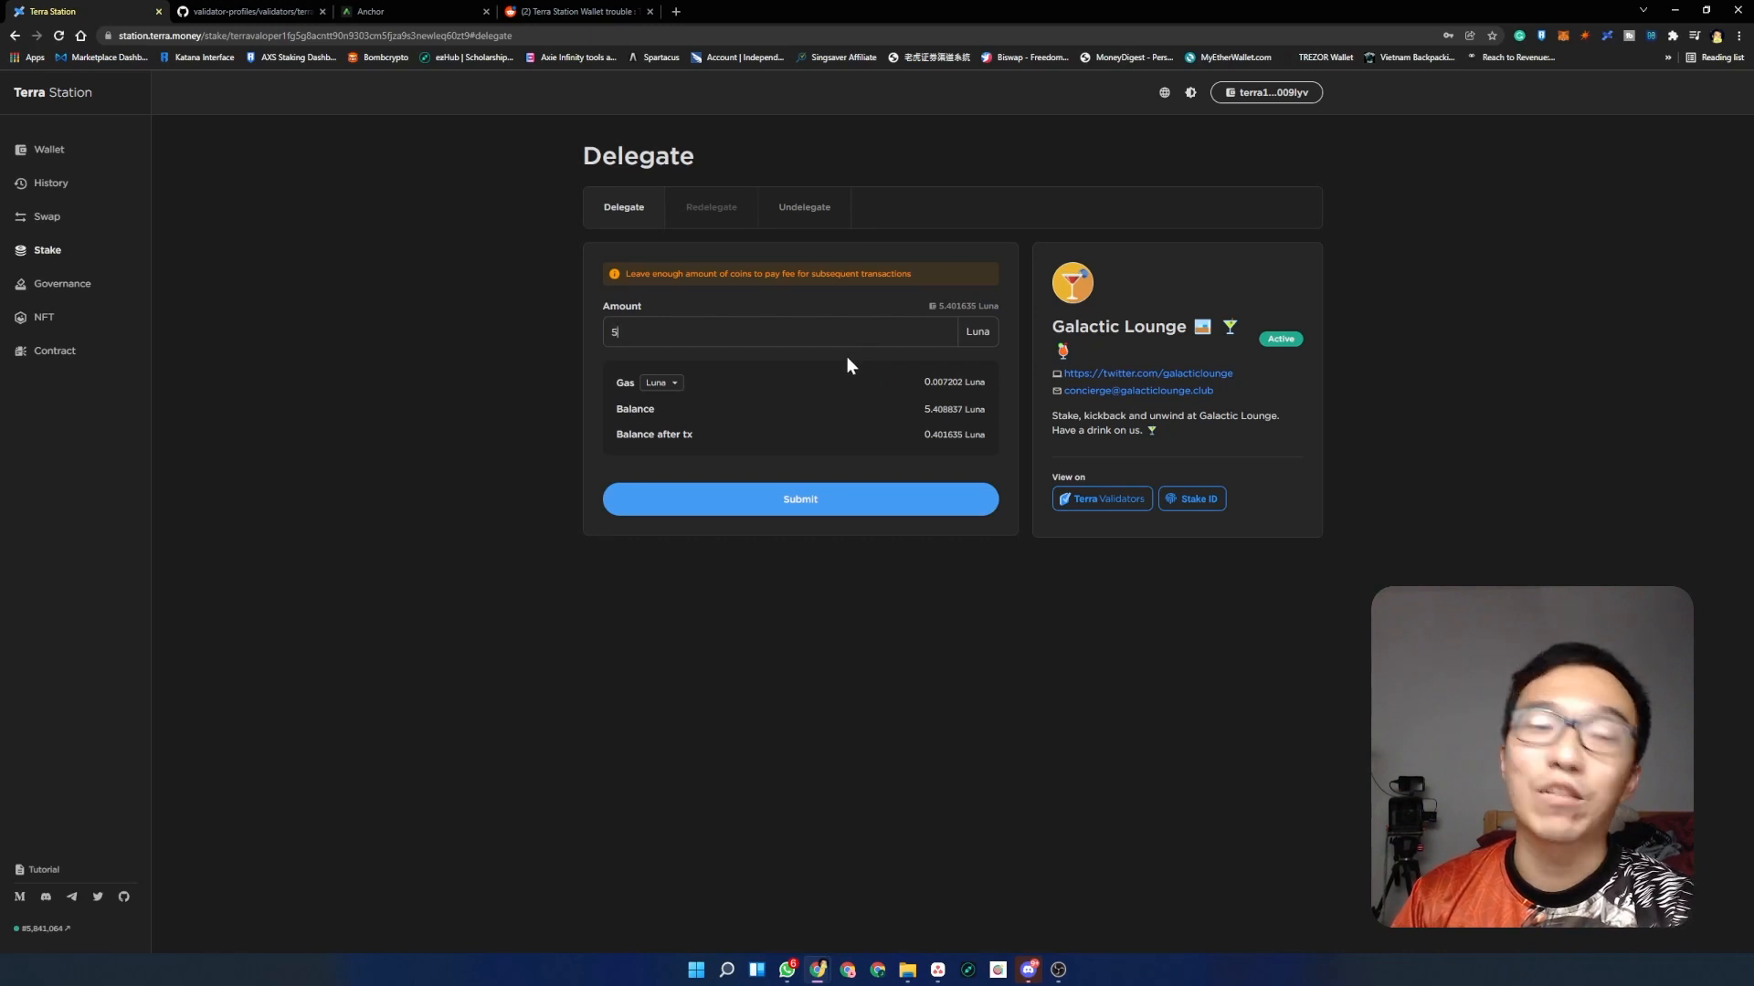
mouse_move(800, 499)
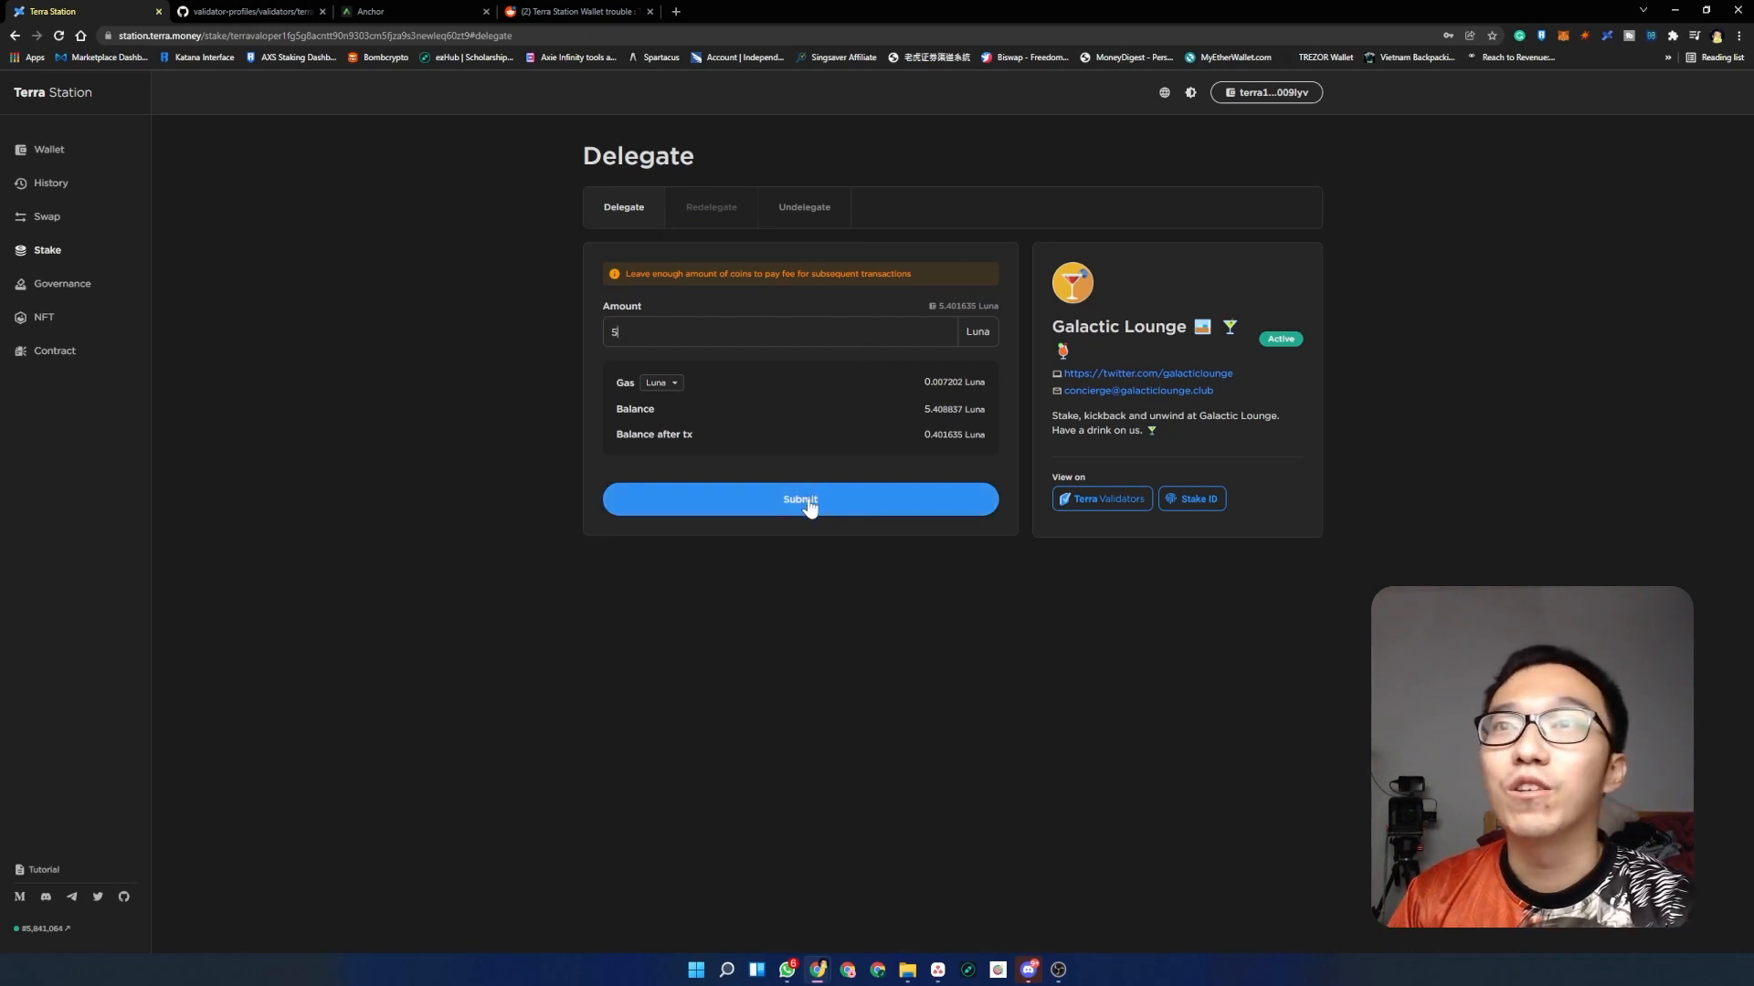
click(798, 499)
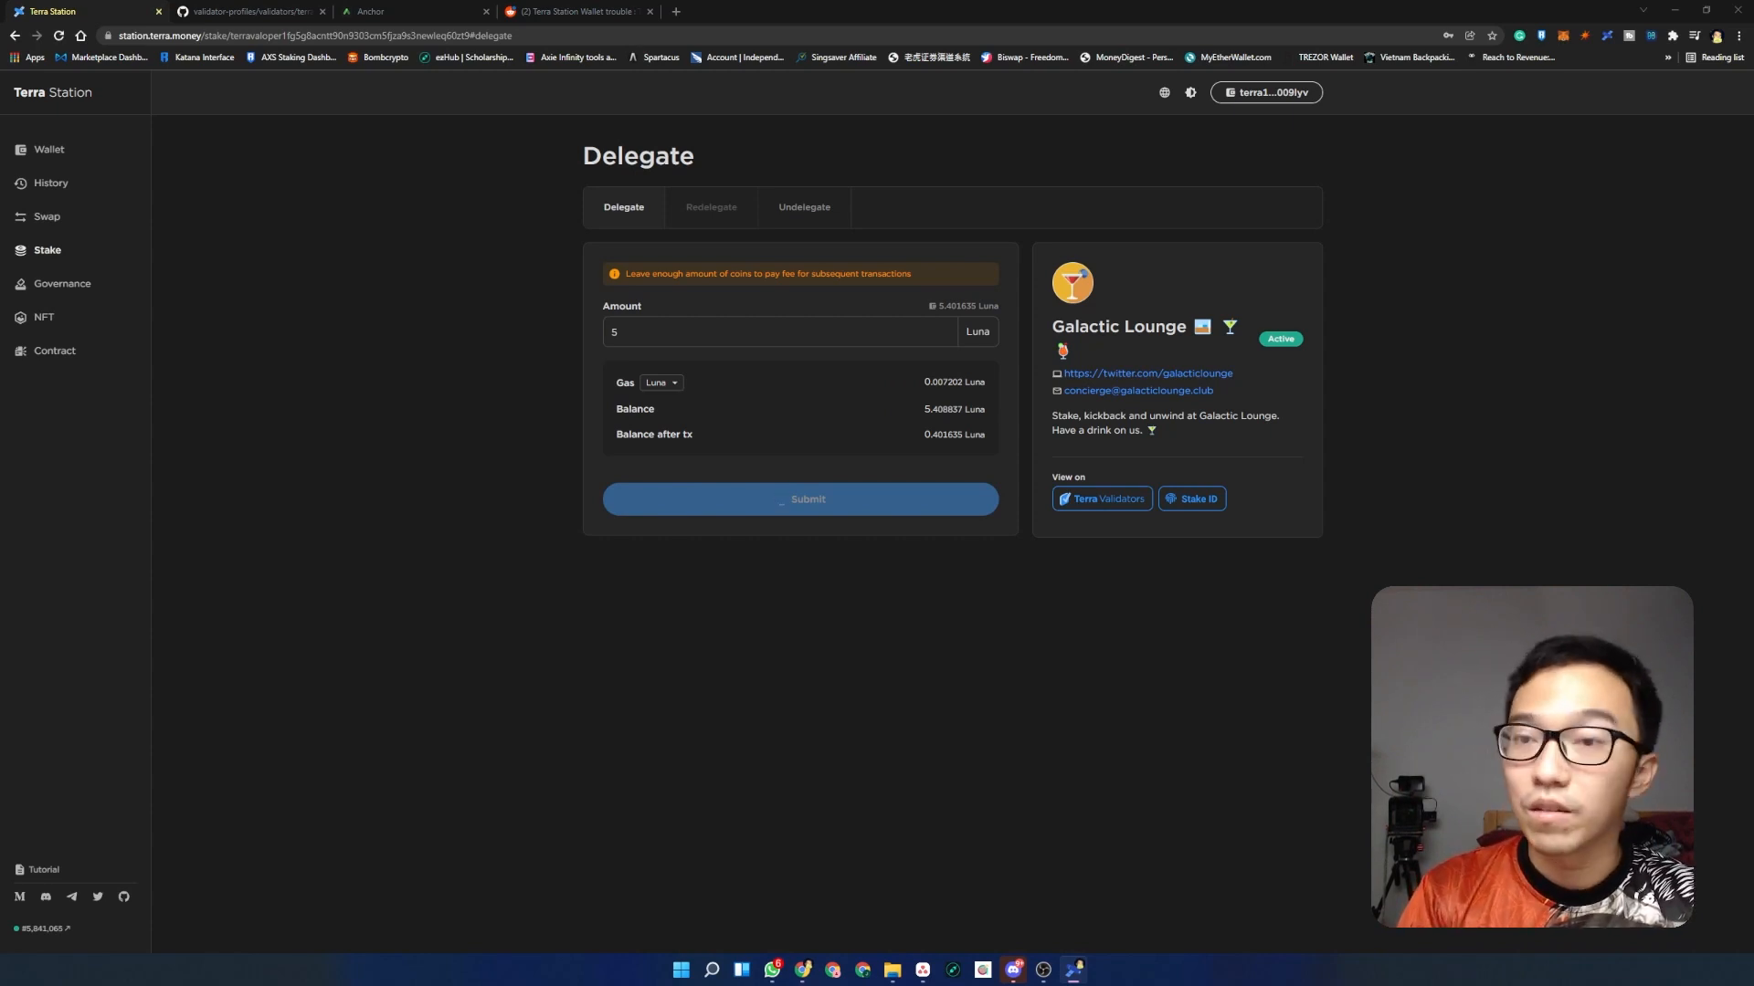
click(800, 499)
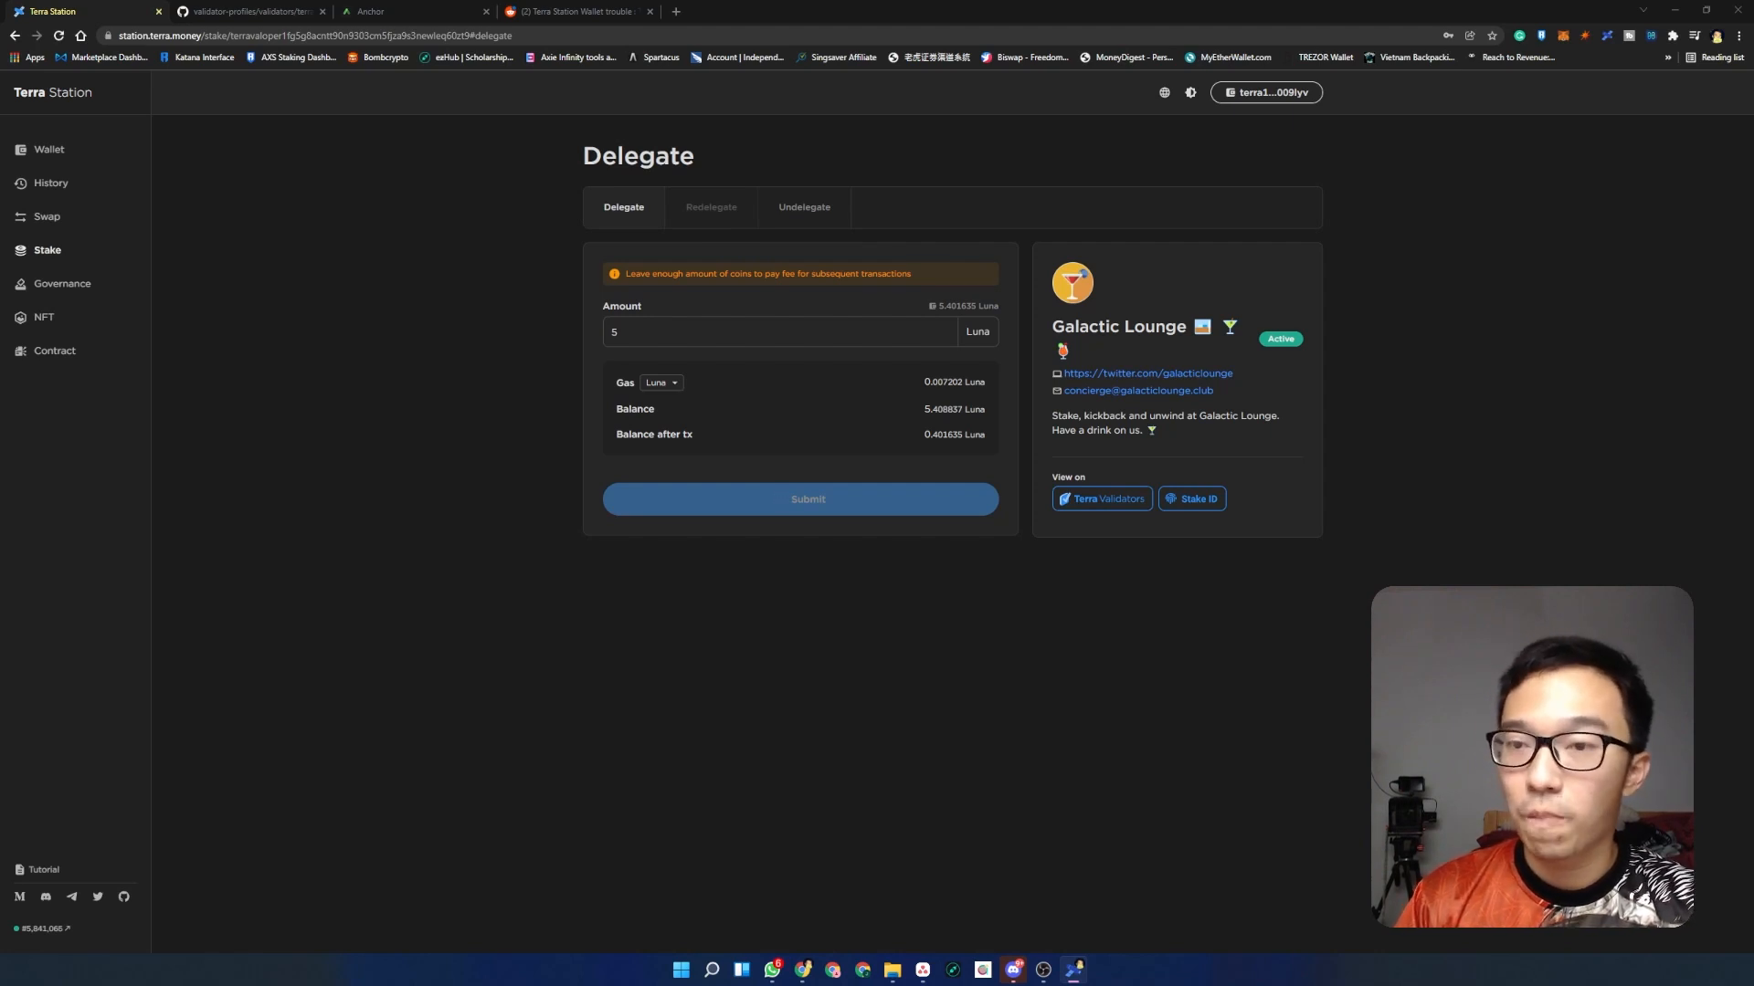
- Confirm the 5 Luna delegation succeeded and dismiss the notice, leaving about 0.40 Luna
click(805, 498)
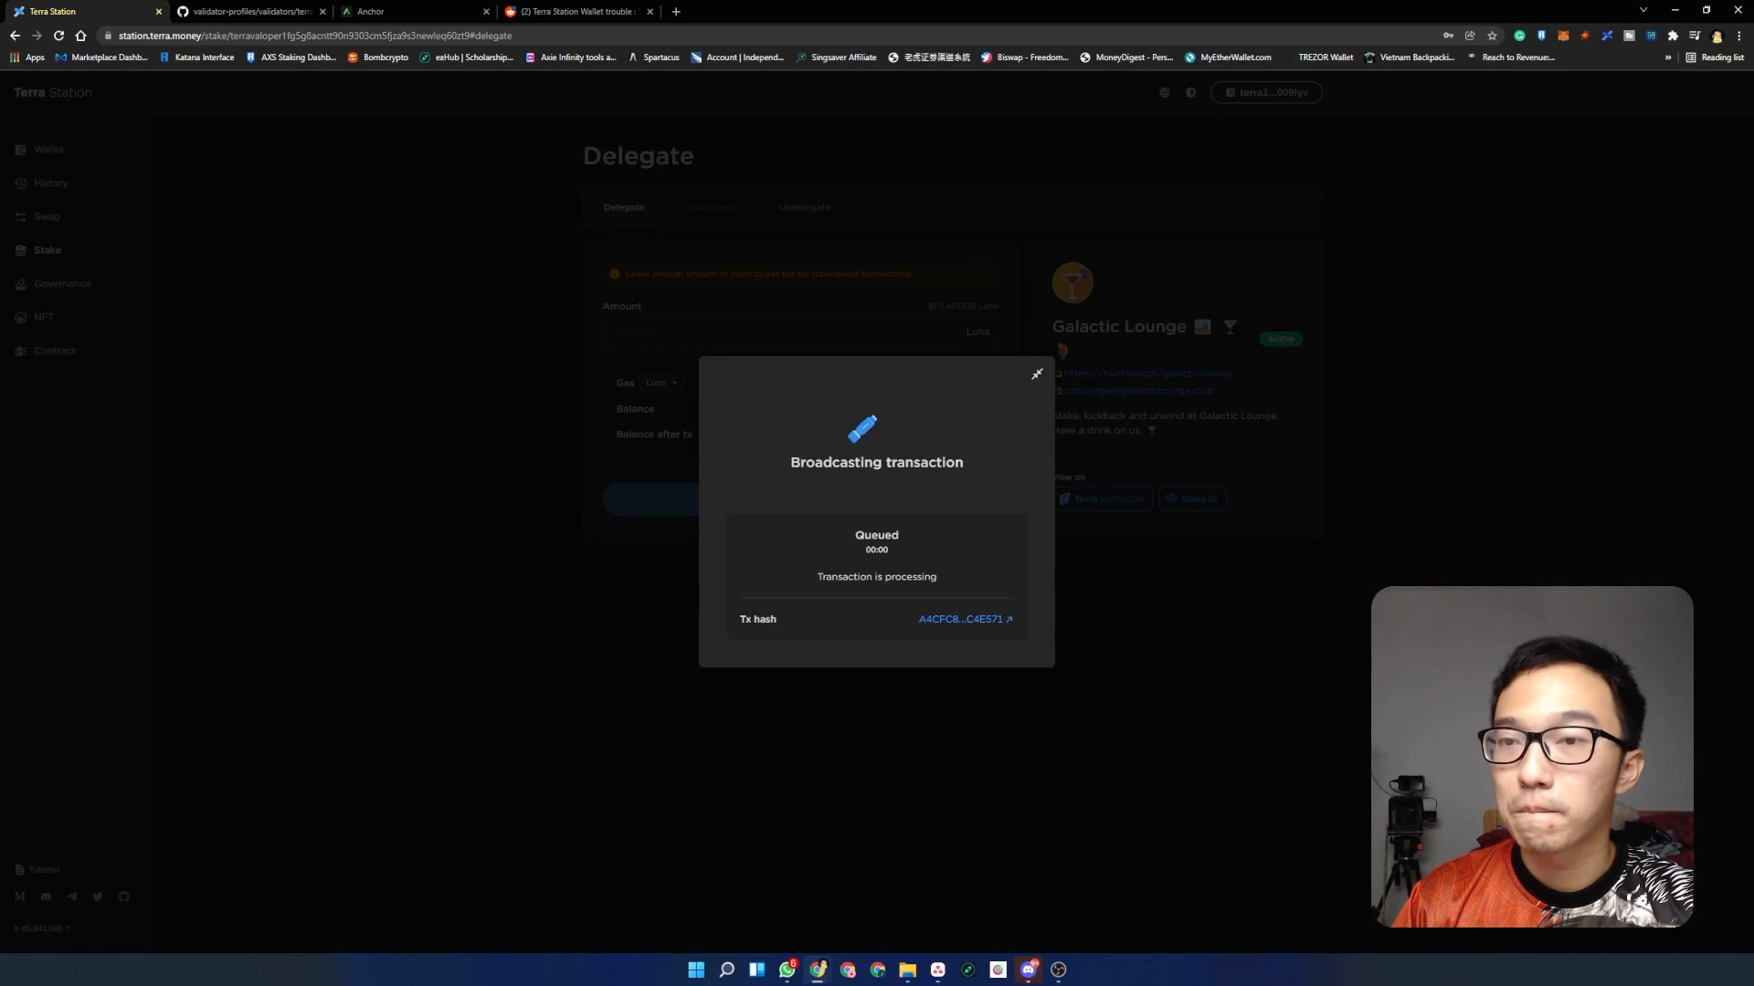
mouse_move(959, 619)
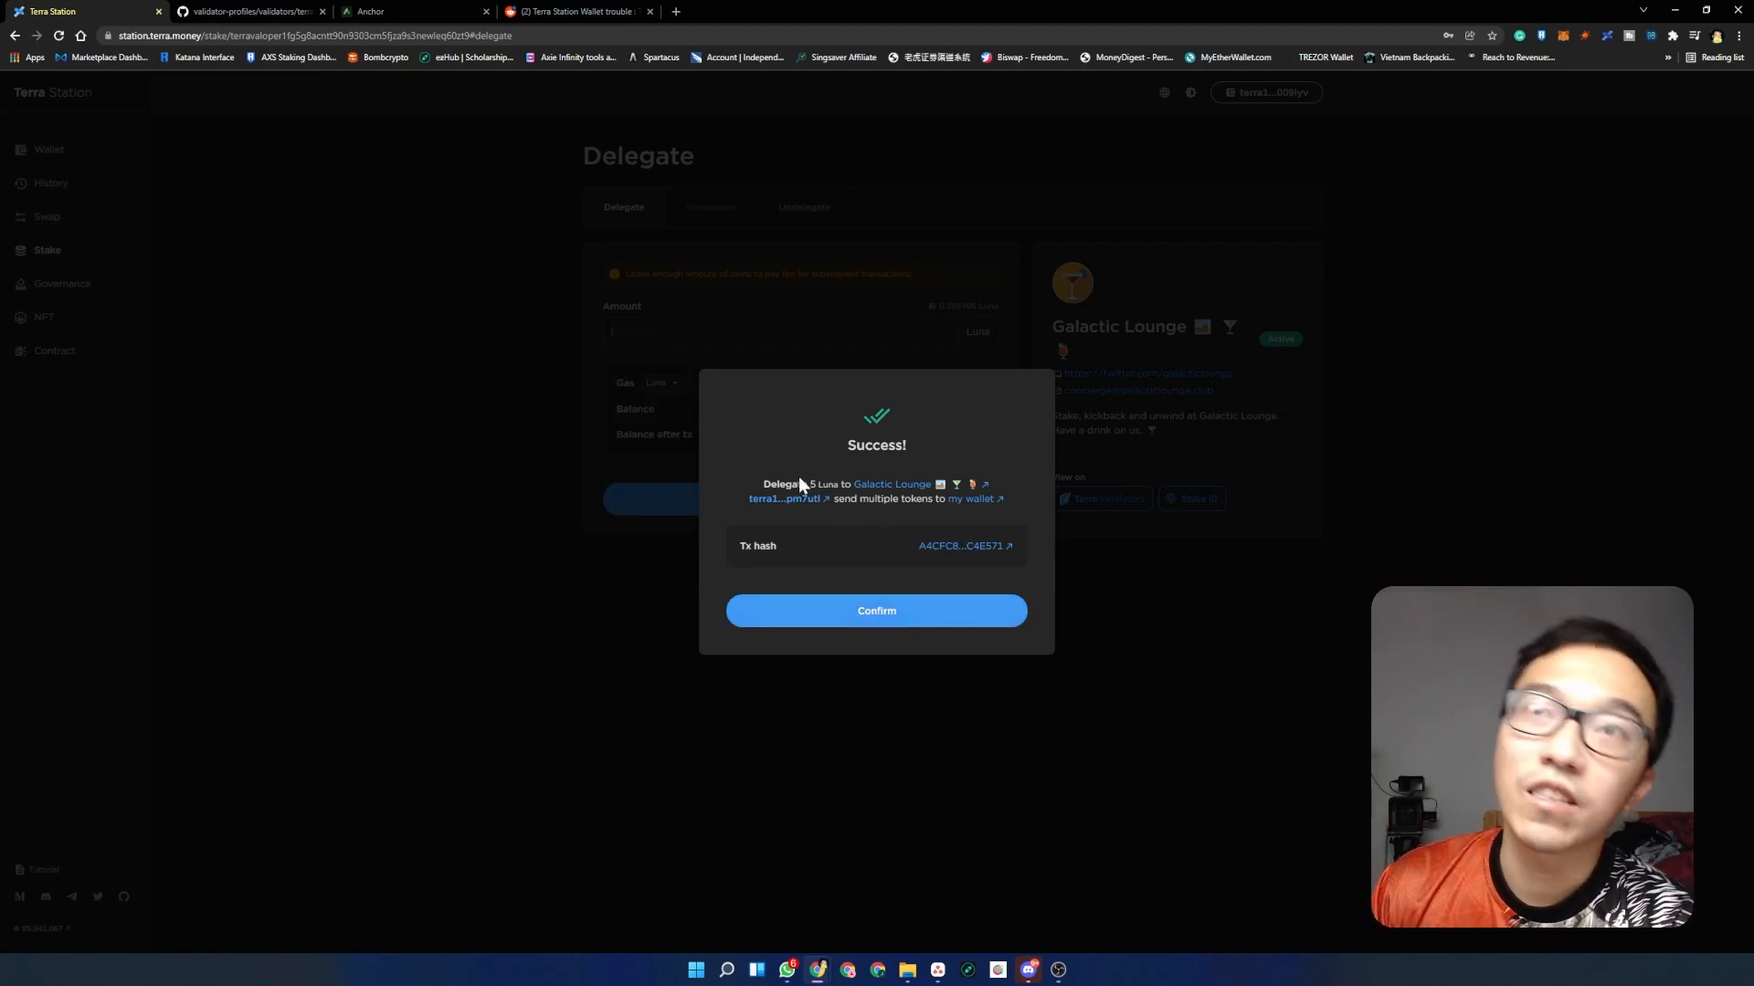
mouse_move(894, 484)
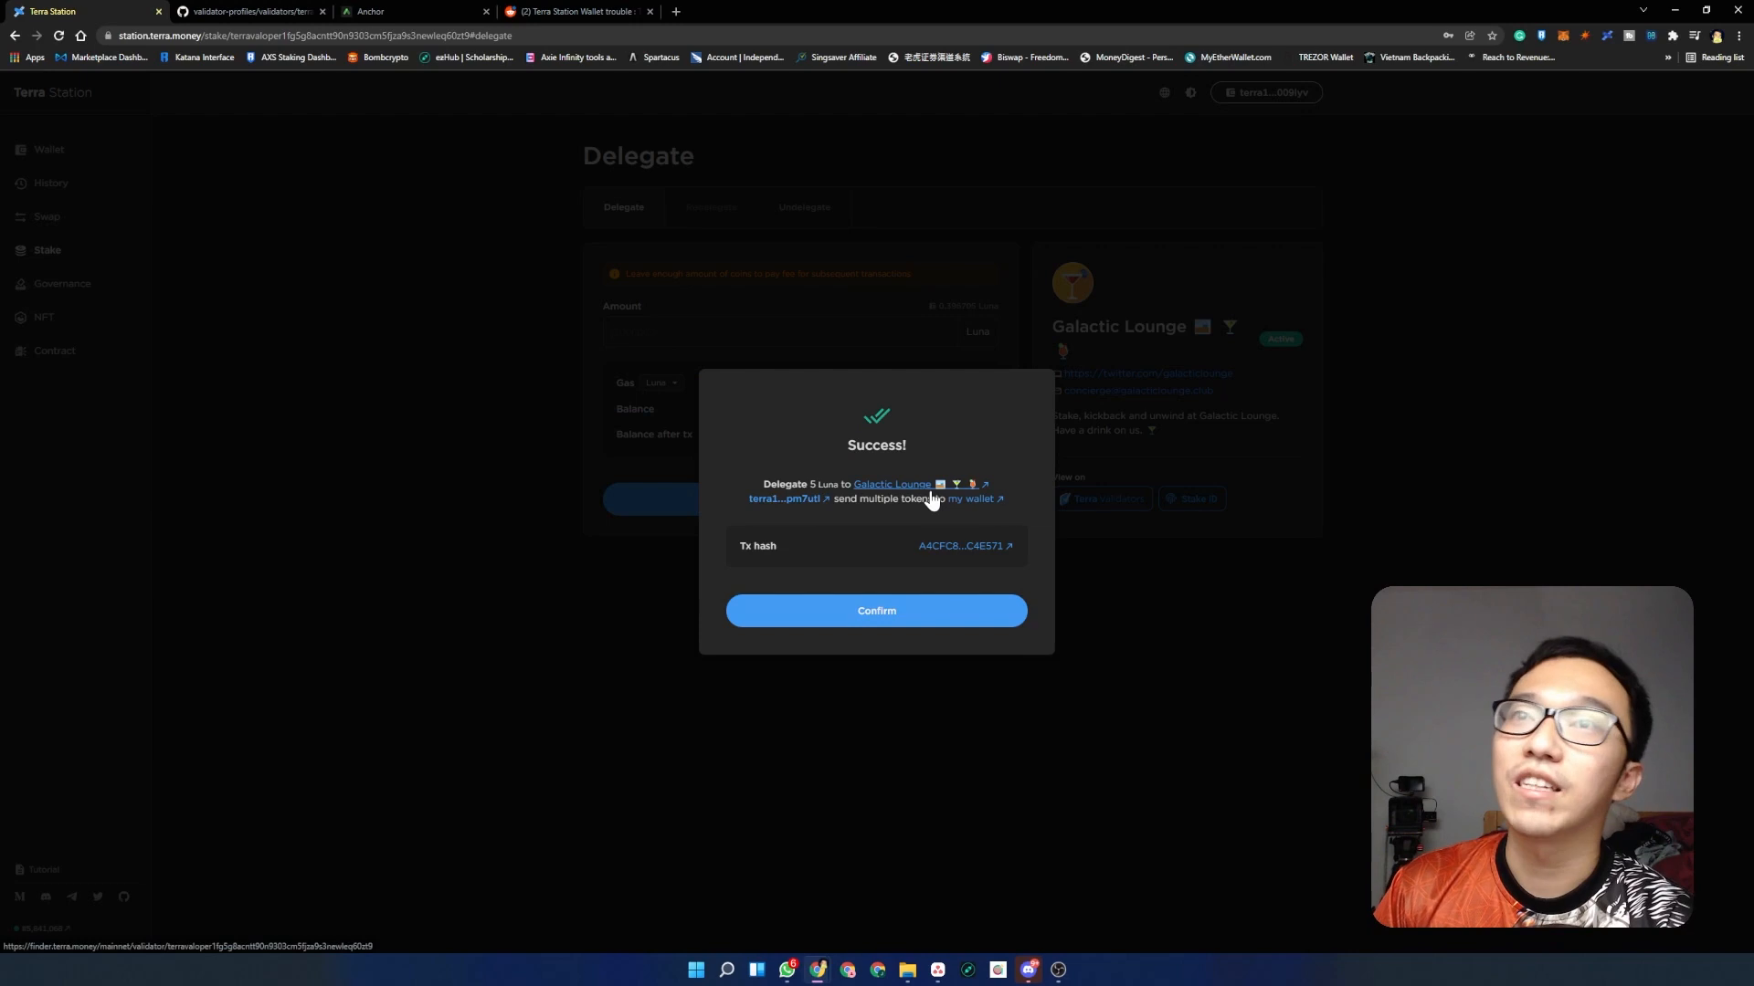
mouse_move(972, 499)
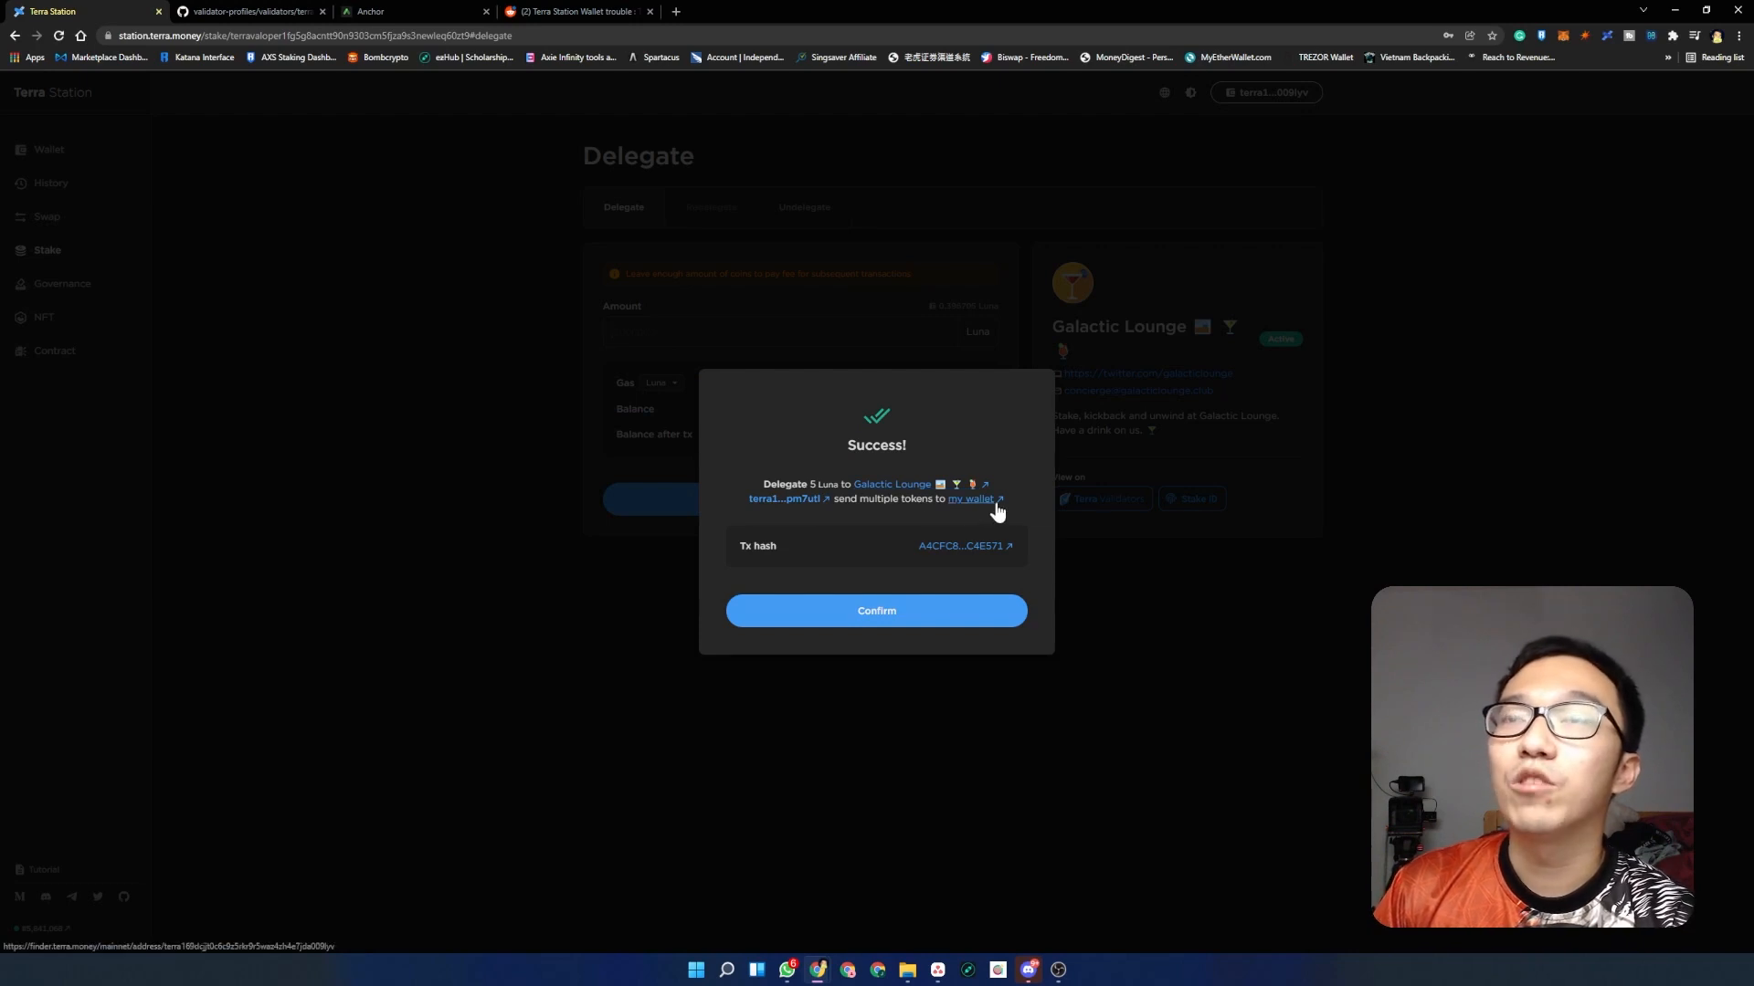
mouse_move(970, 504)
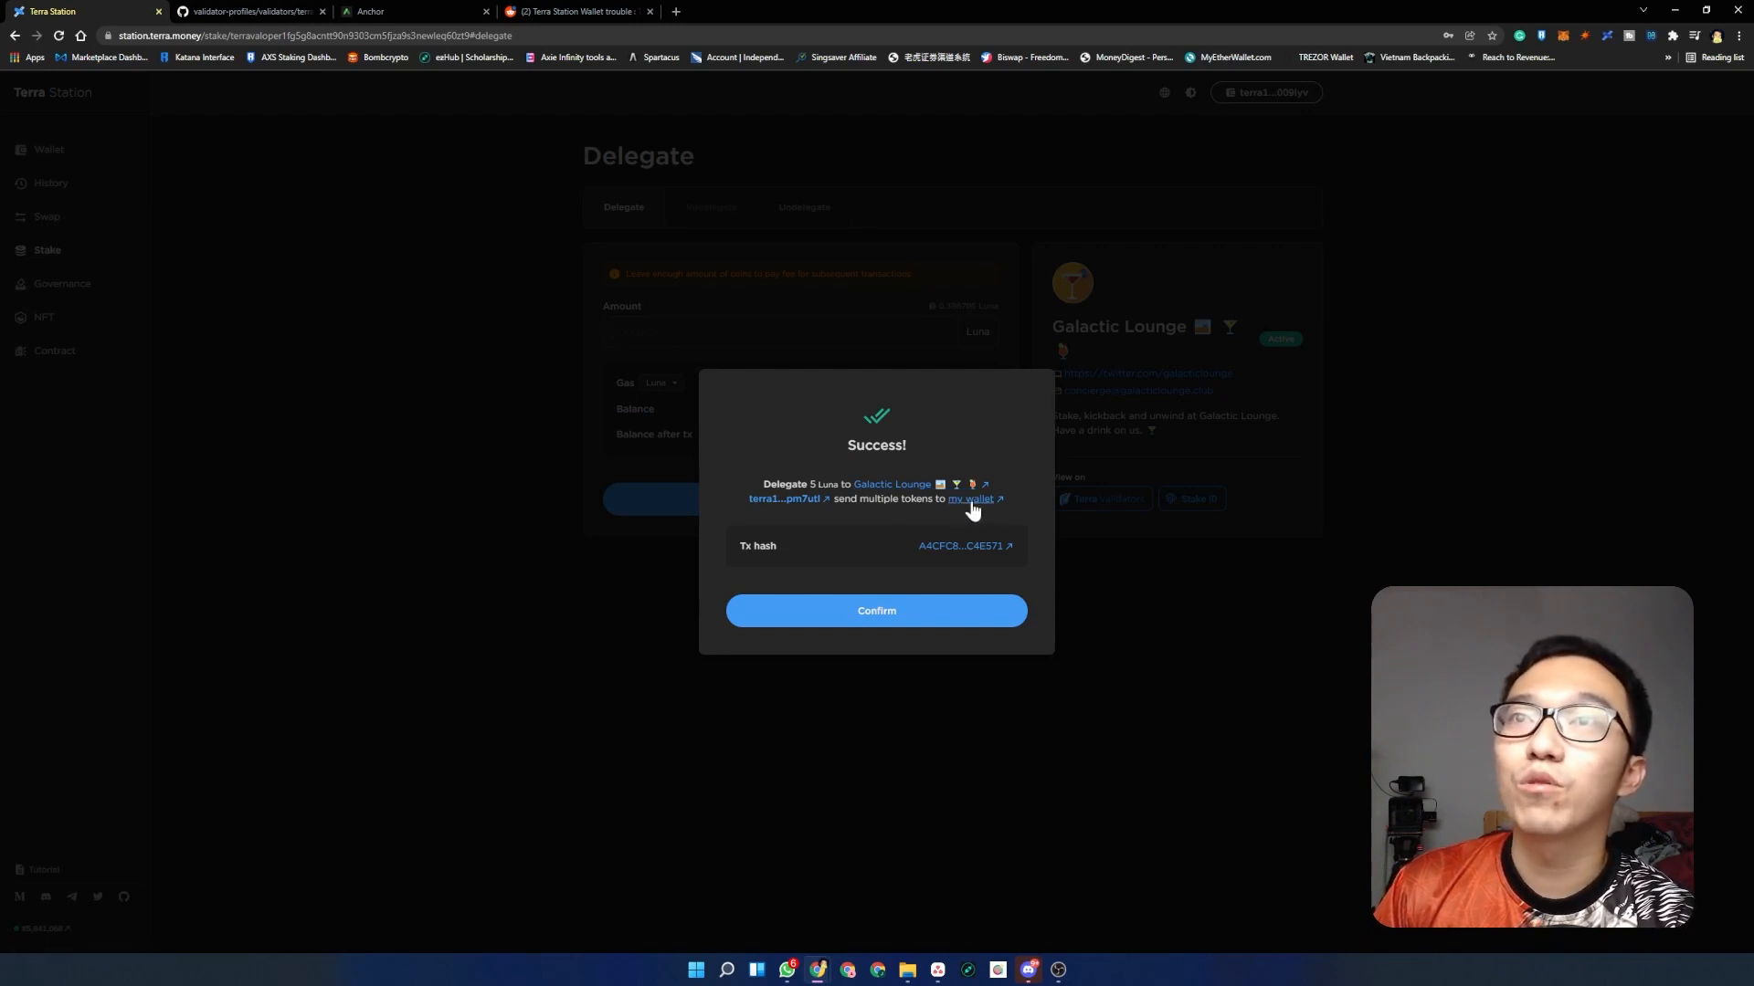
click(875, 610)
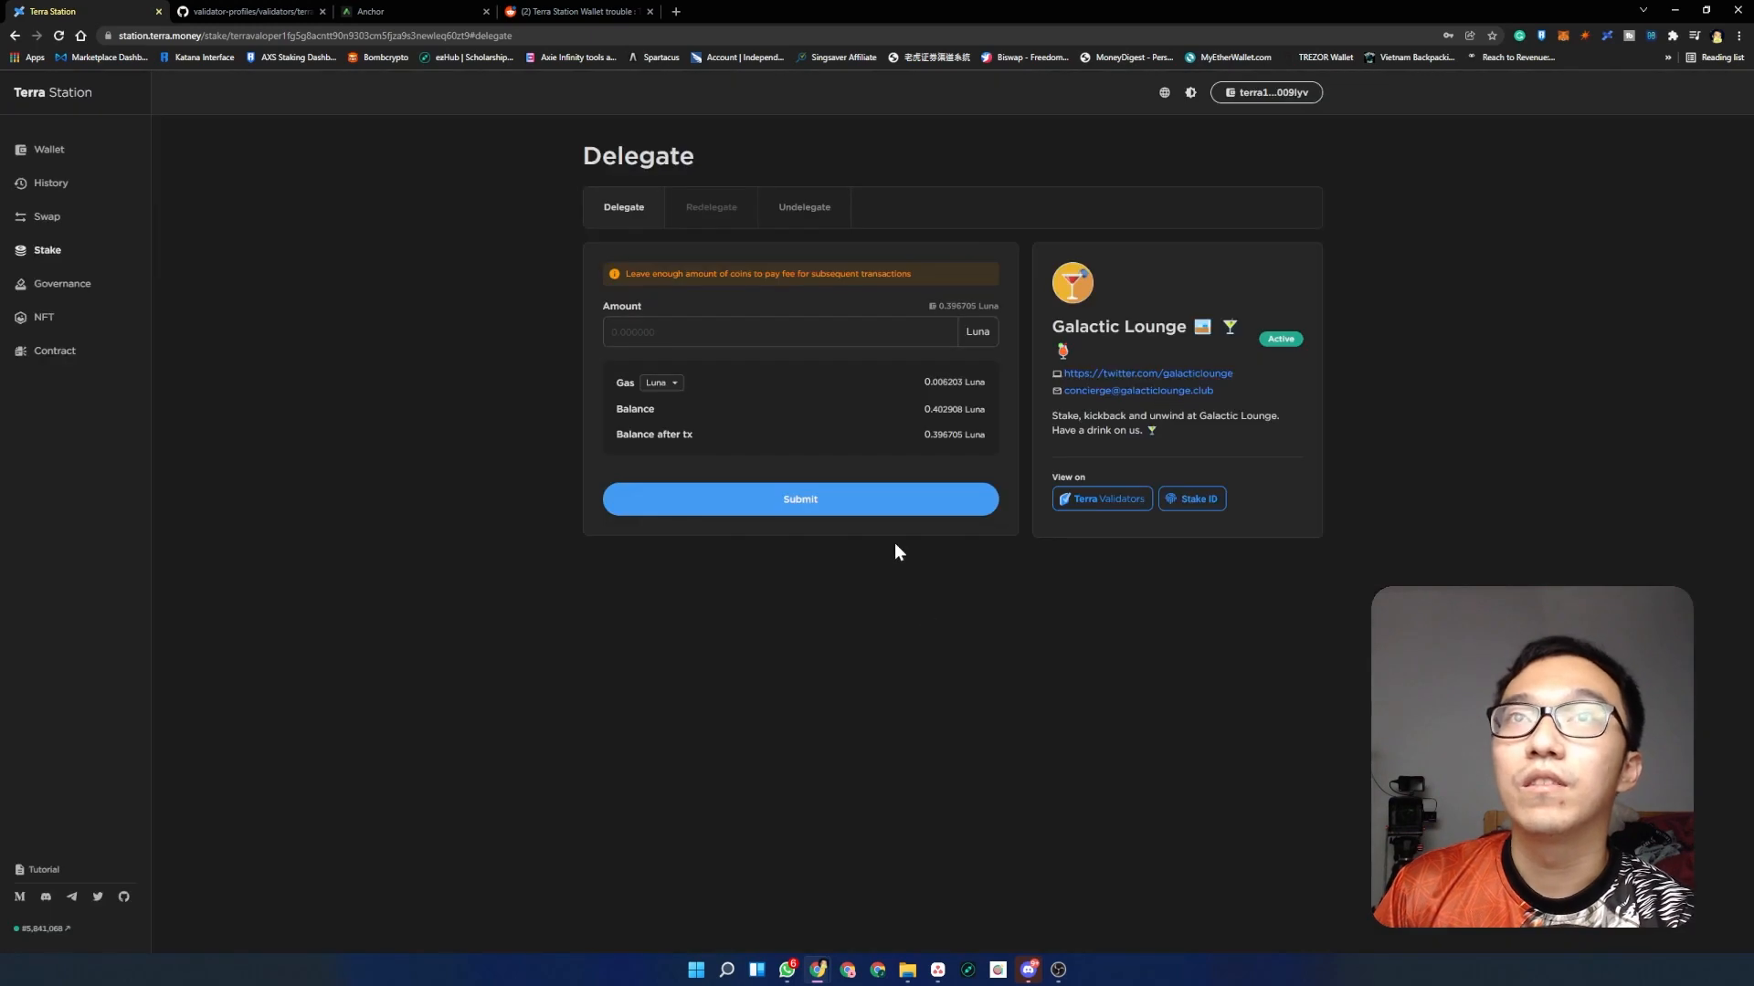
mouse_move(1031, 331)
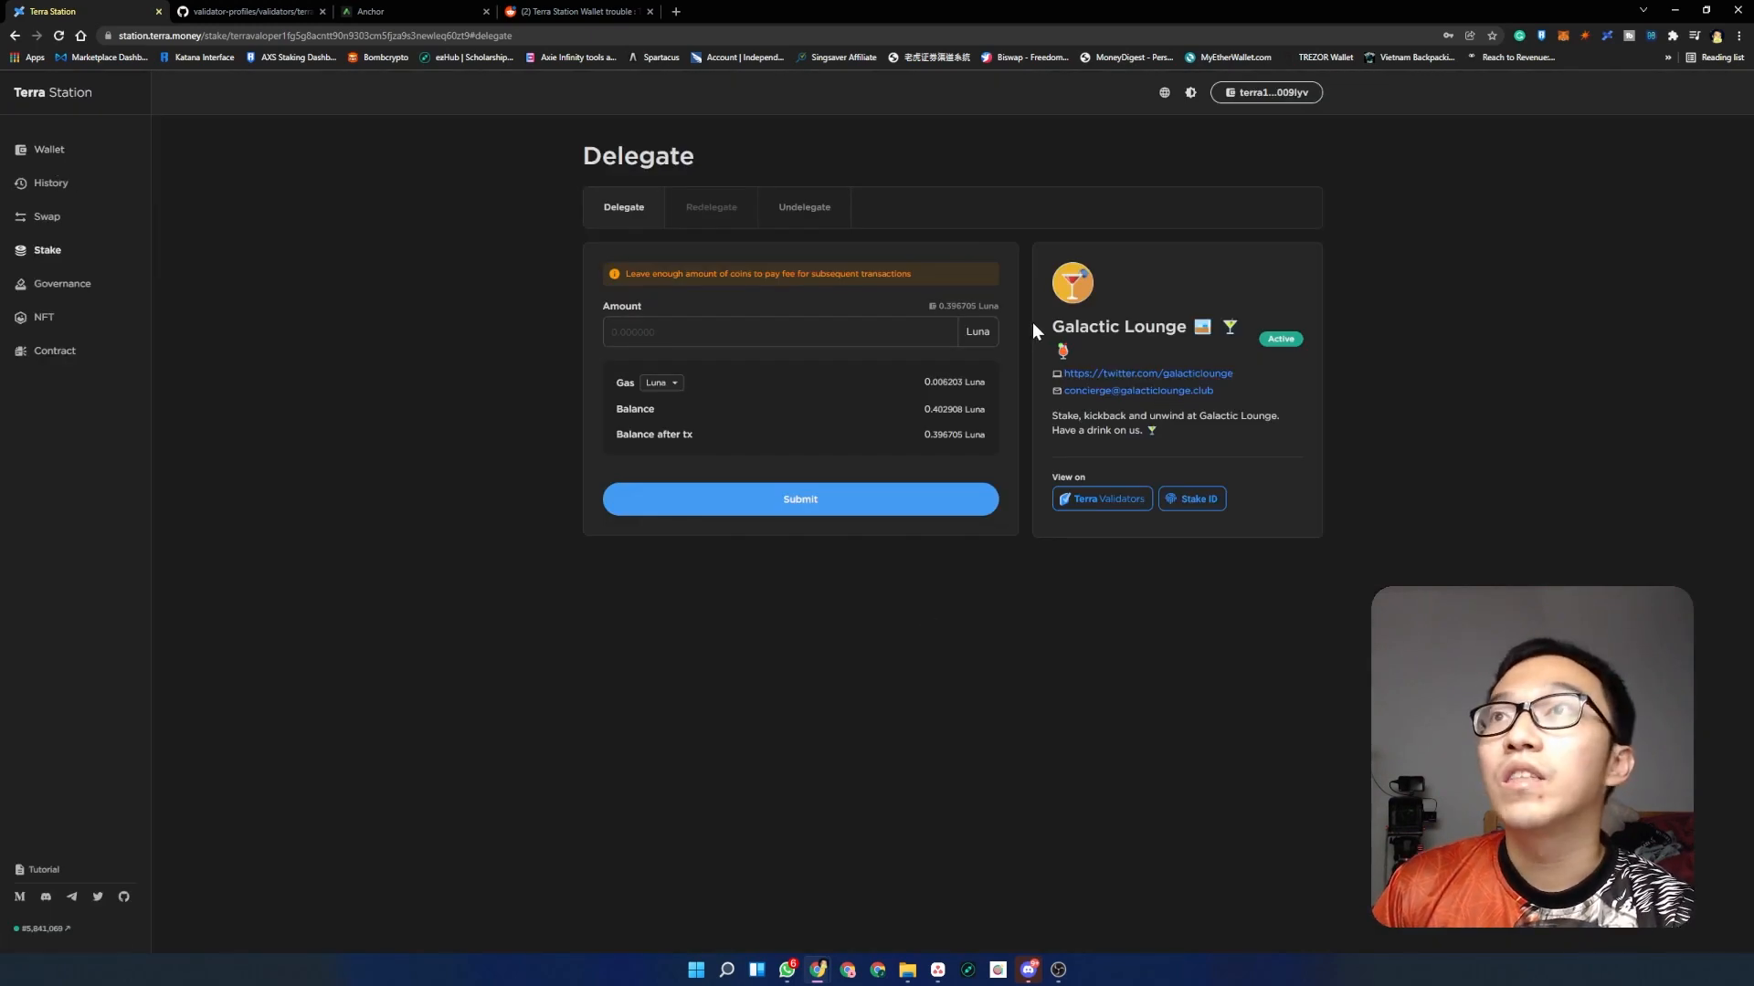
mouse_move(711, 206)
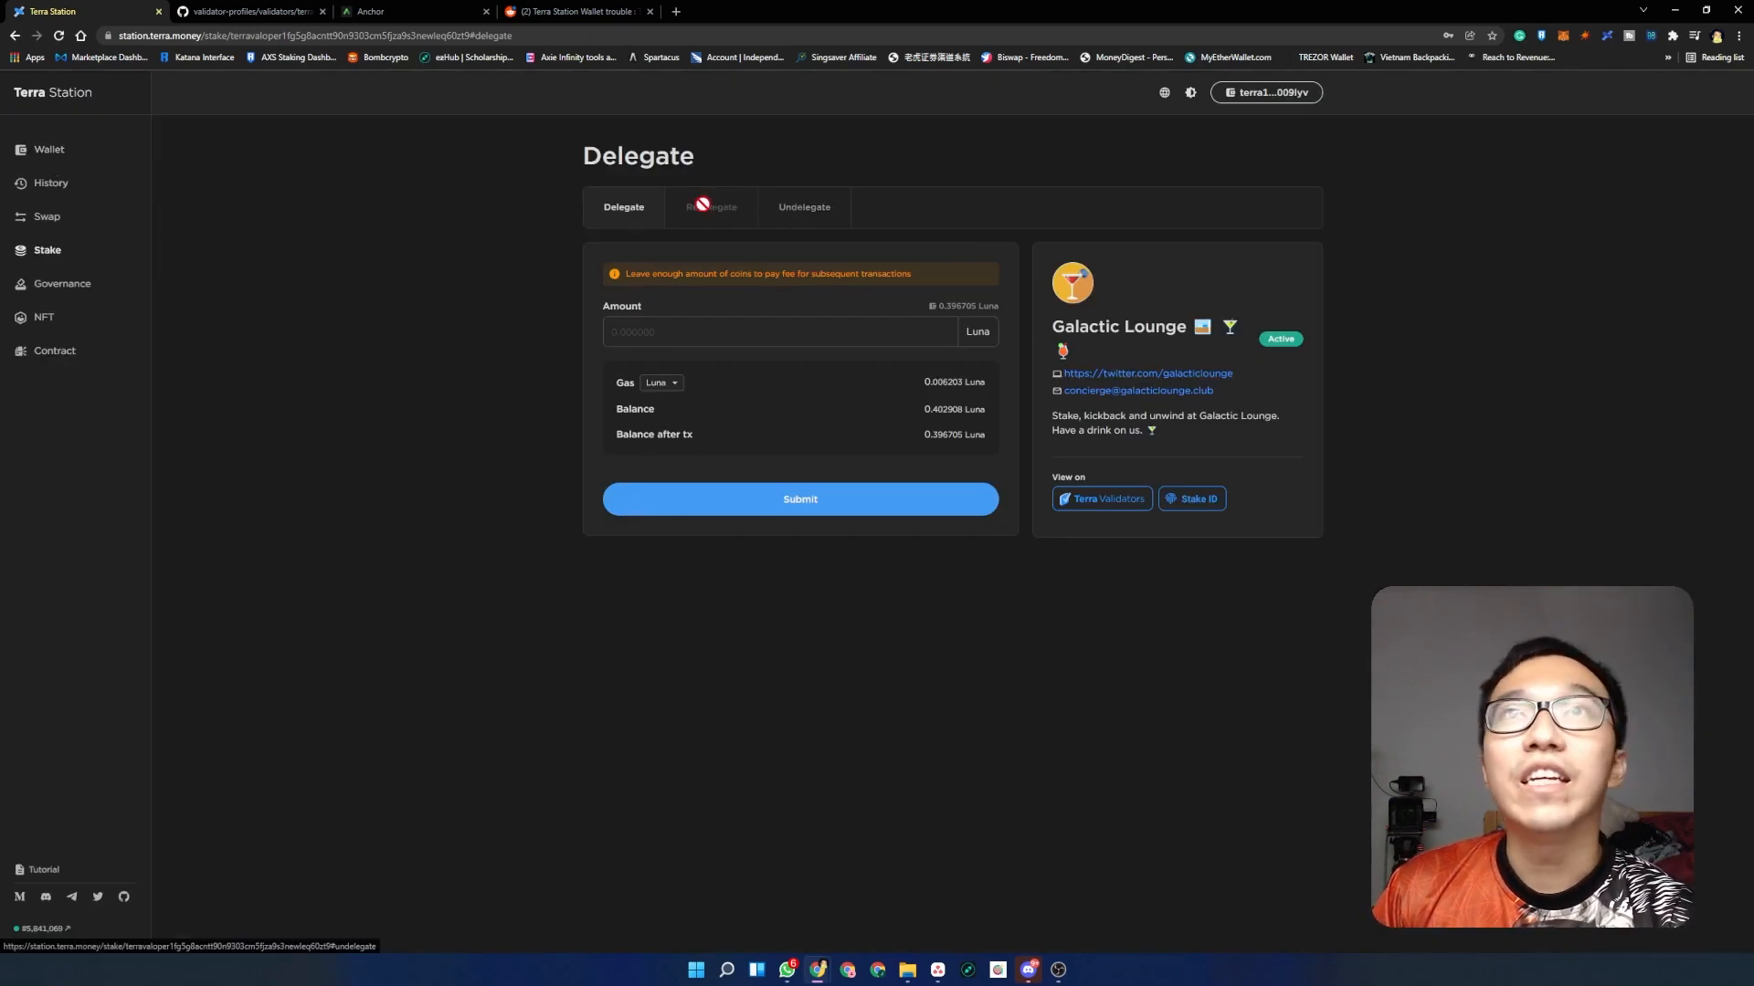
- Show the wallet overview with 7 Luna delegated and 223 UST in Anchor Earn
click(47, 148)
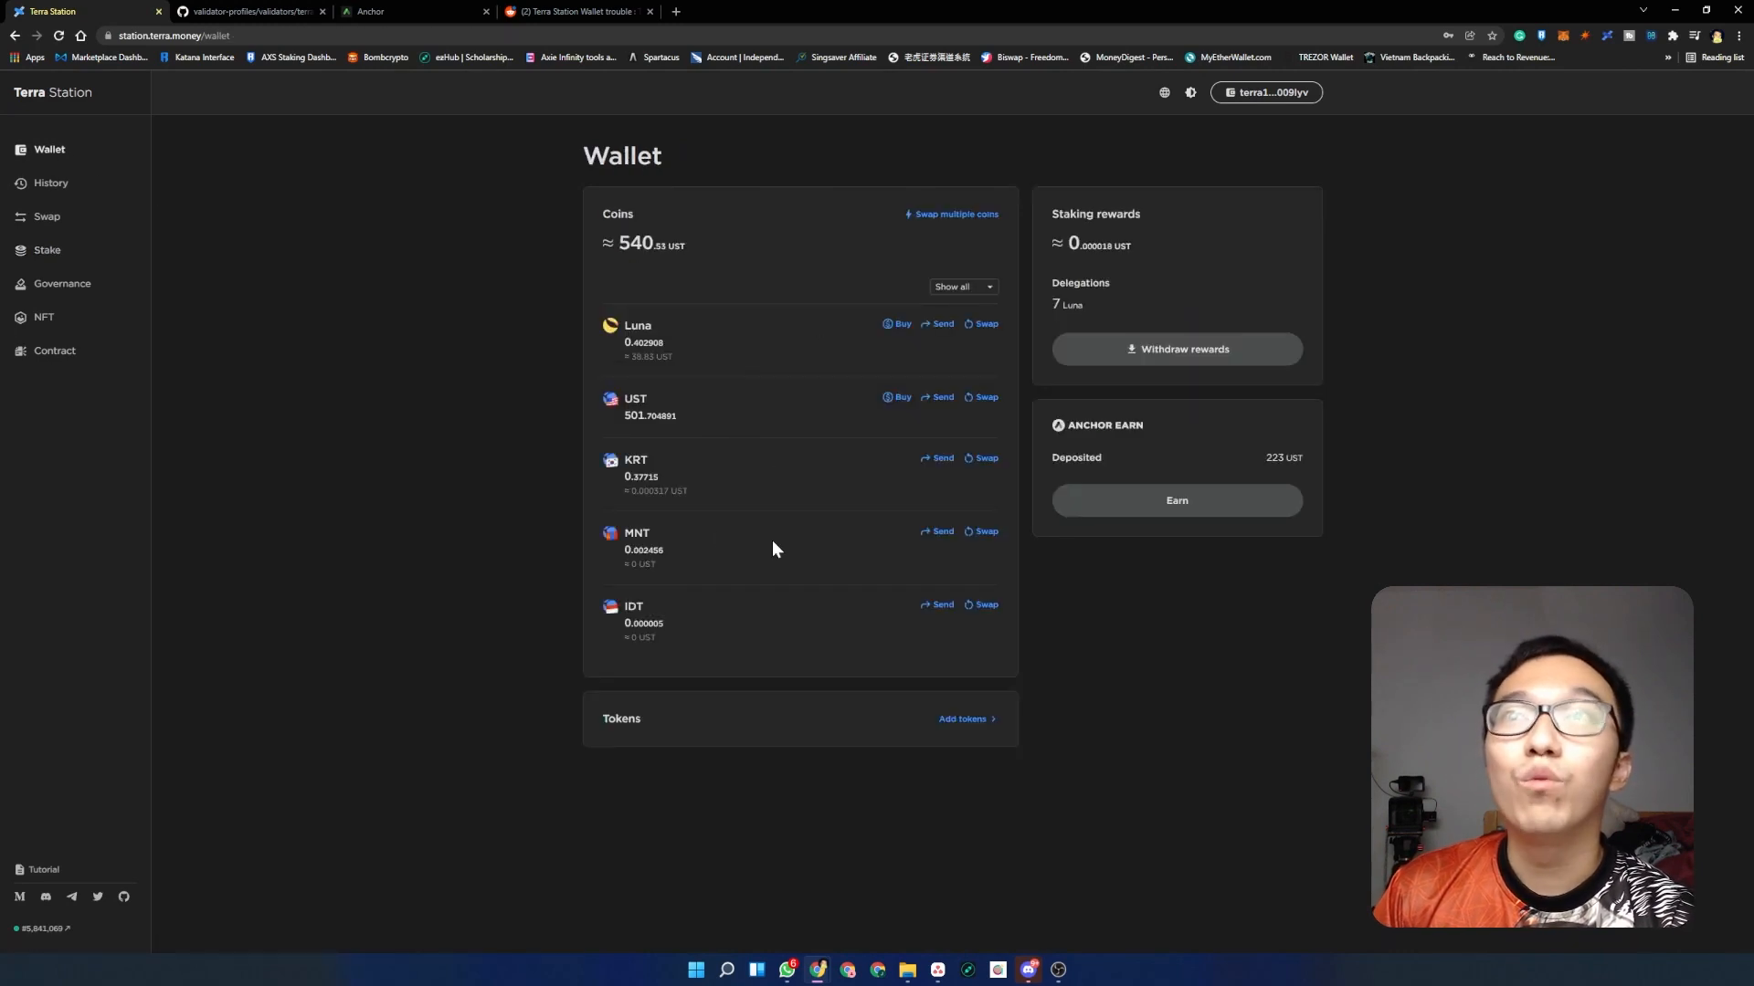
mouse_move(698, 490)
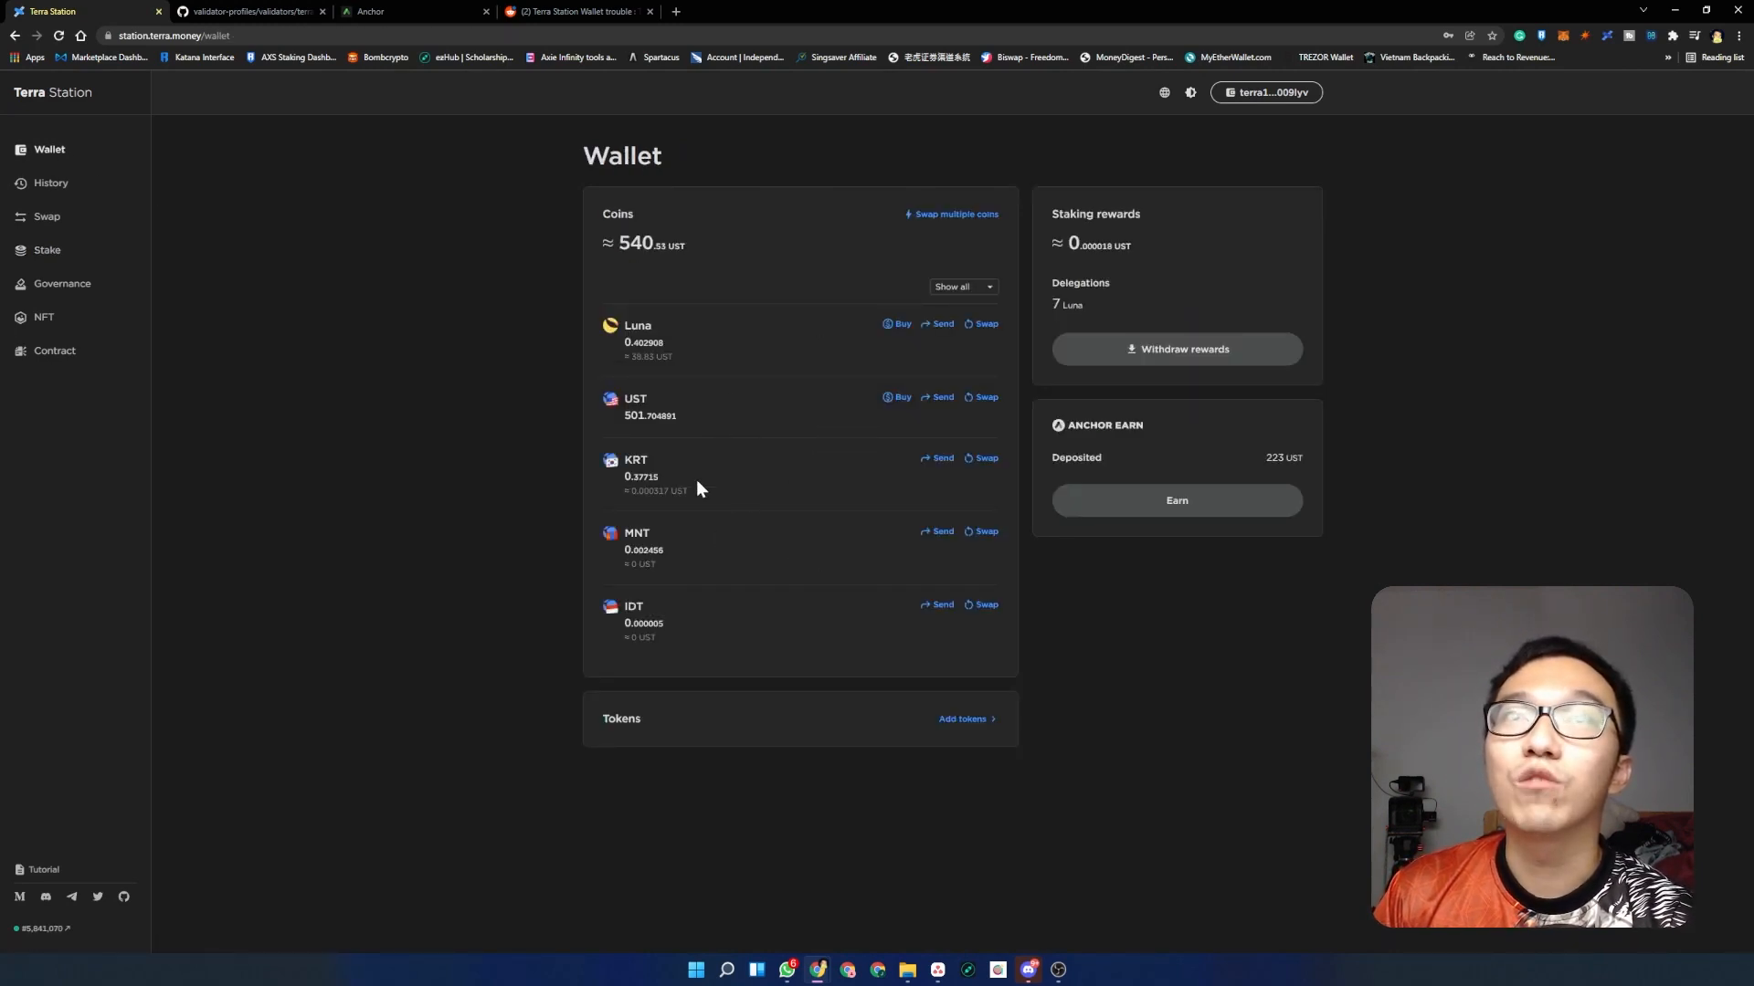
mouse_move(623, 466)
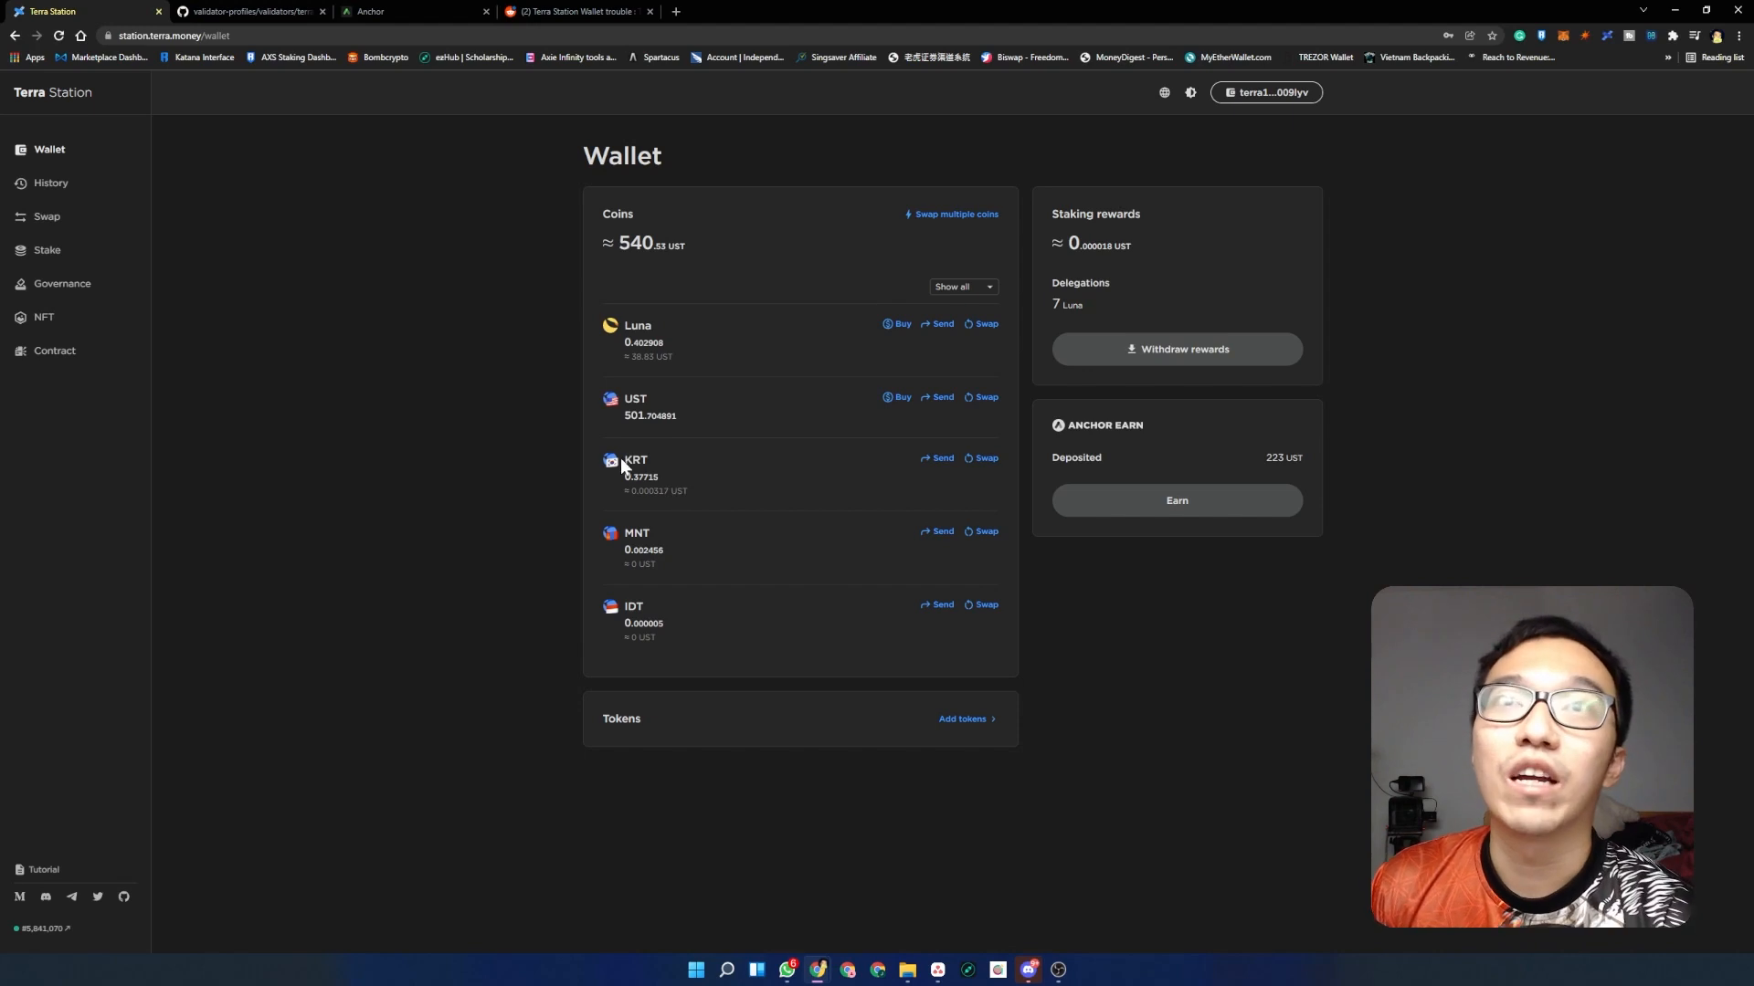
mouse_move(623, 469)
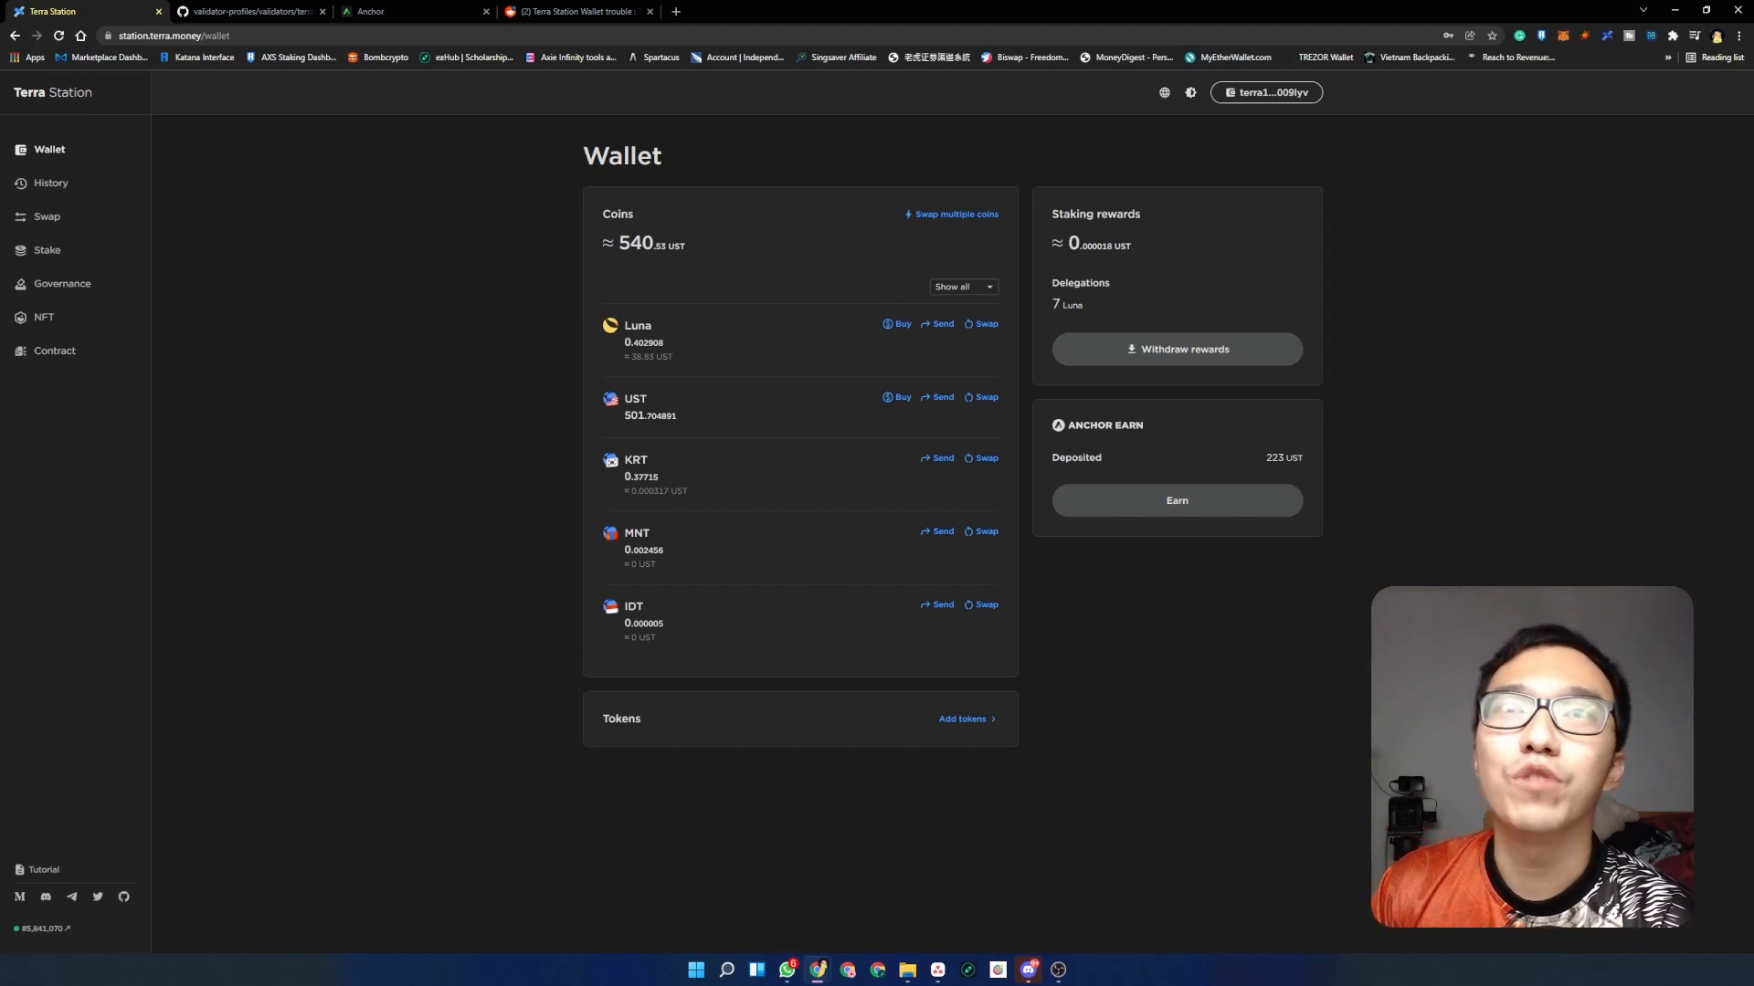
mouse_move(733, 616)
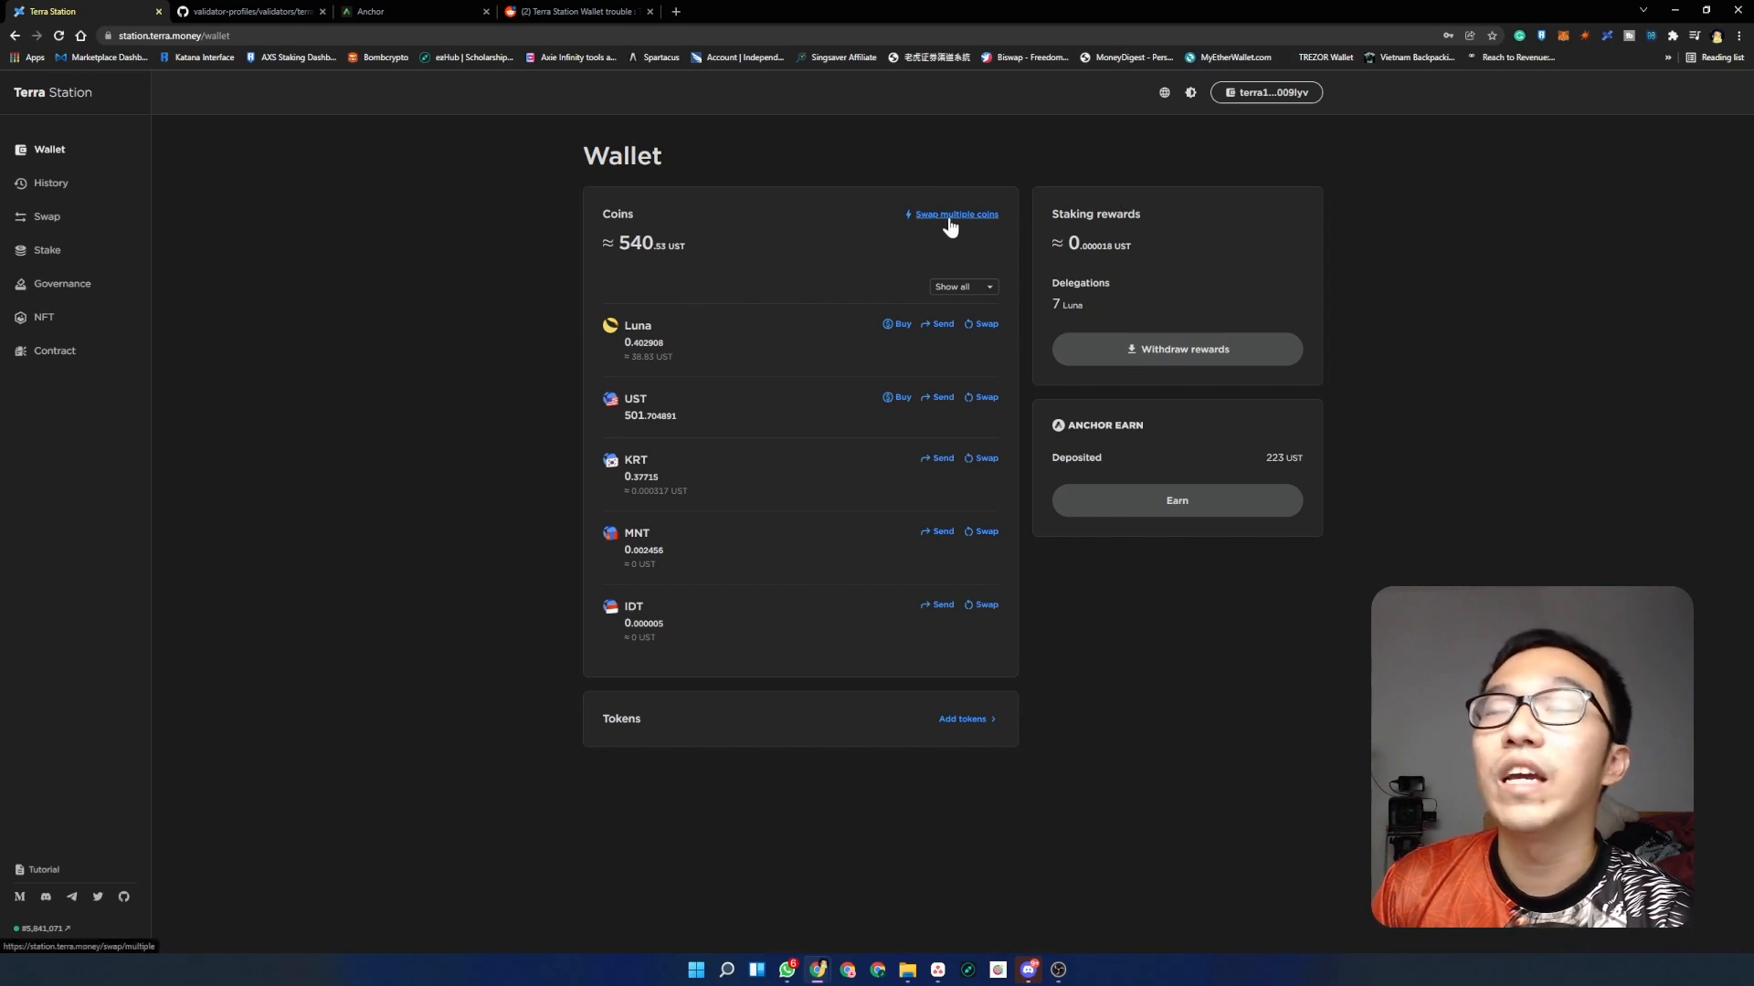
- Preview a multi-coin swap of UST and KRT into Luna, exclude UST, then return to the wallet
click(955, 213)
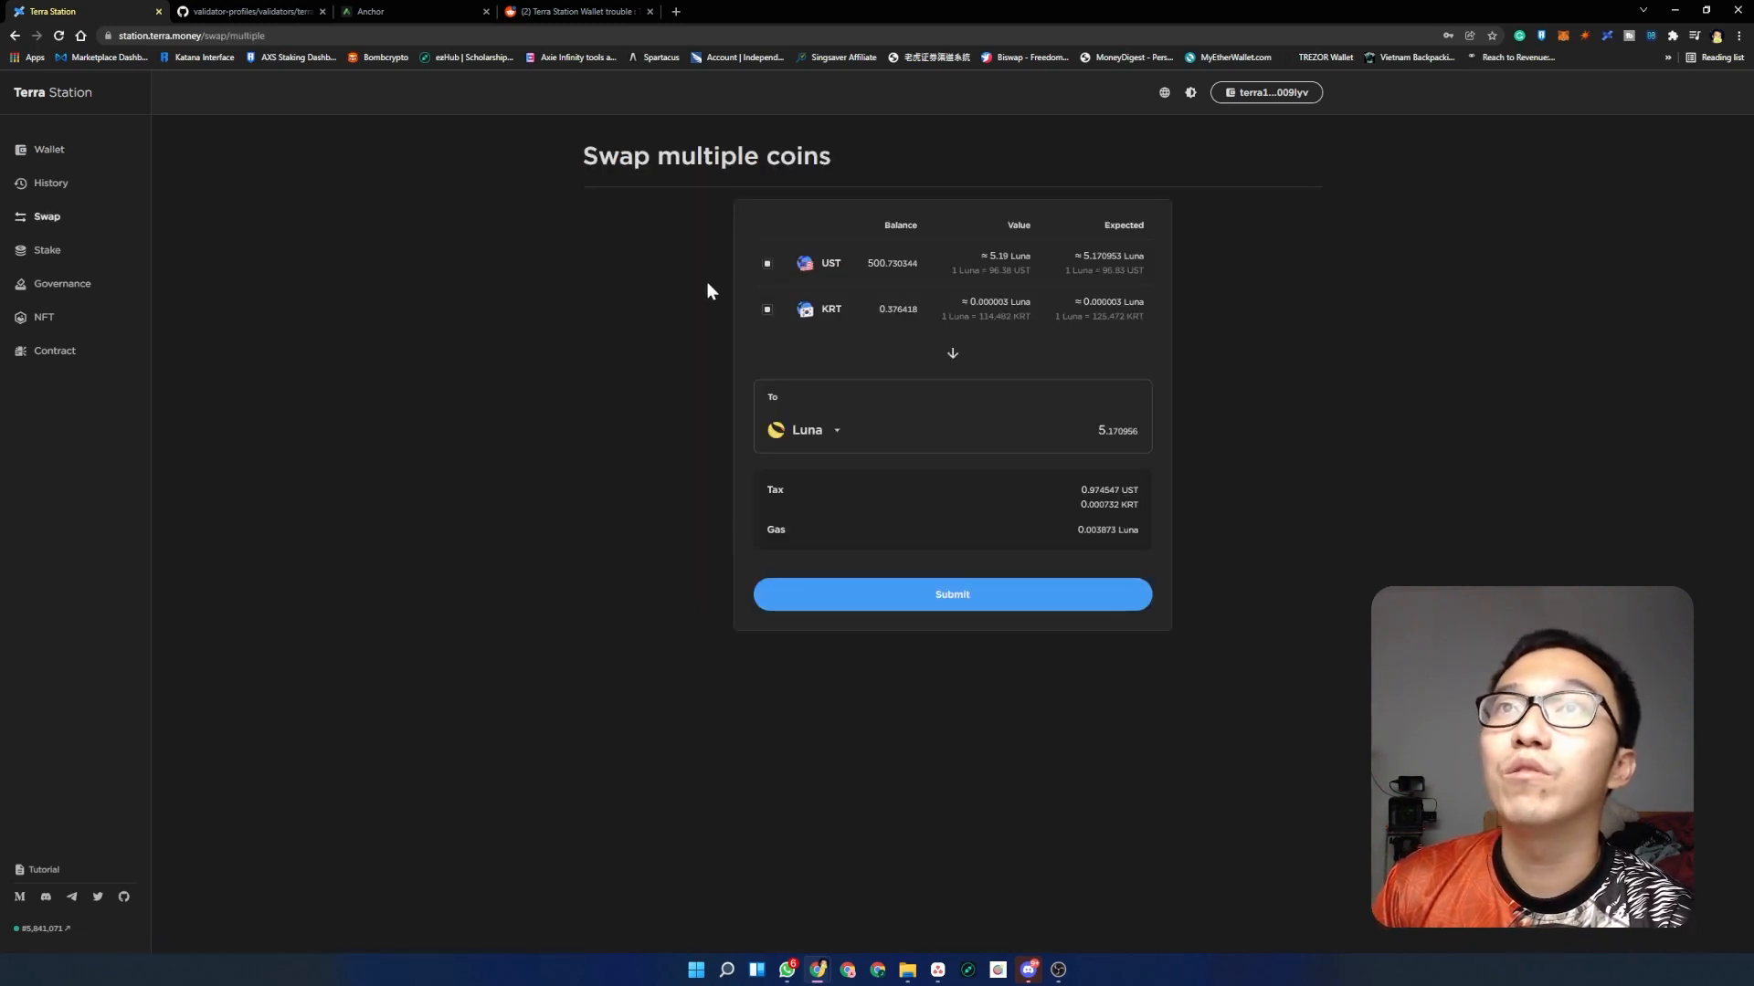
mouse_move(874, 440)
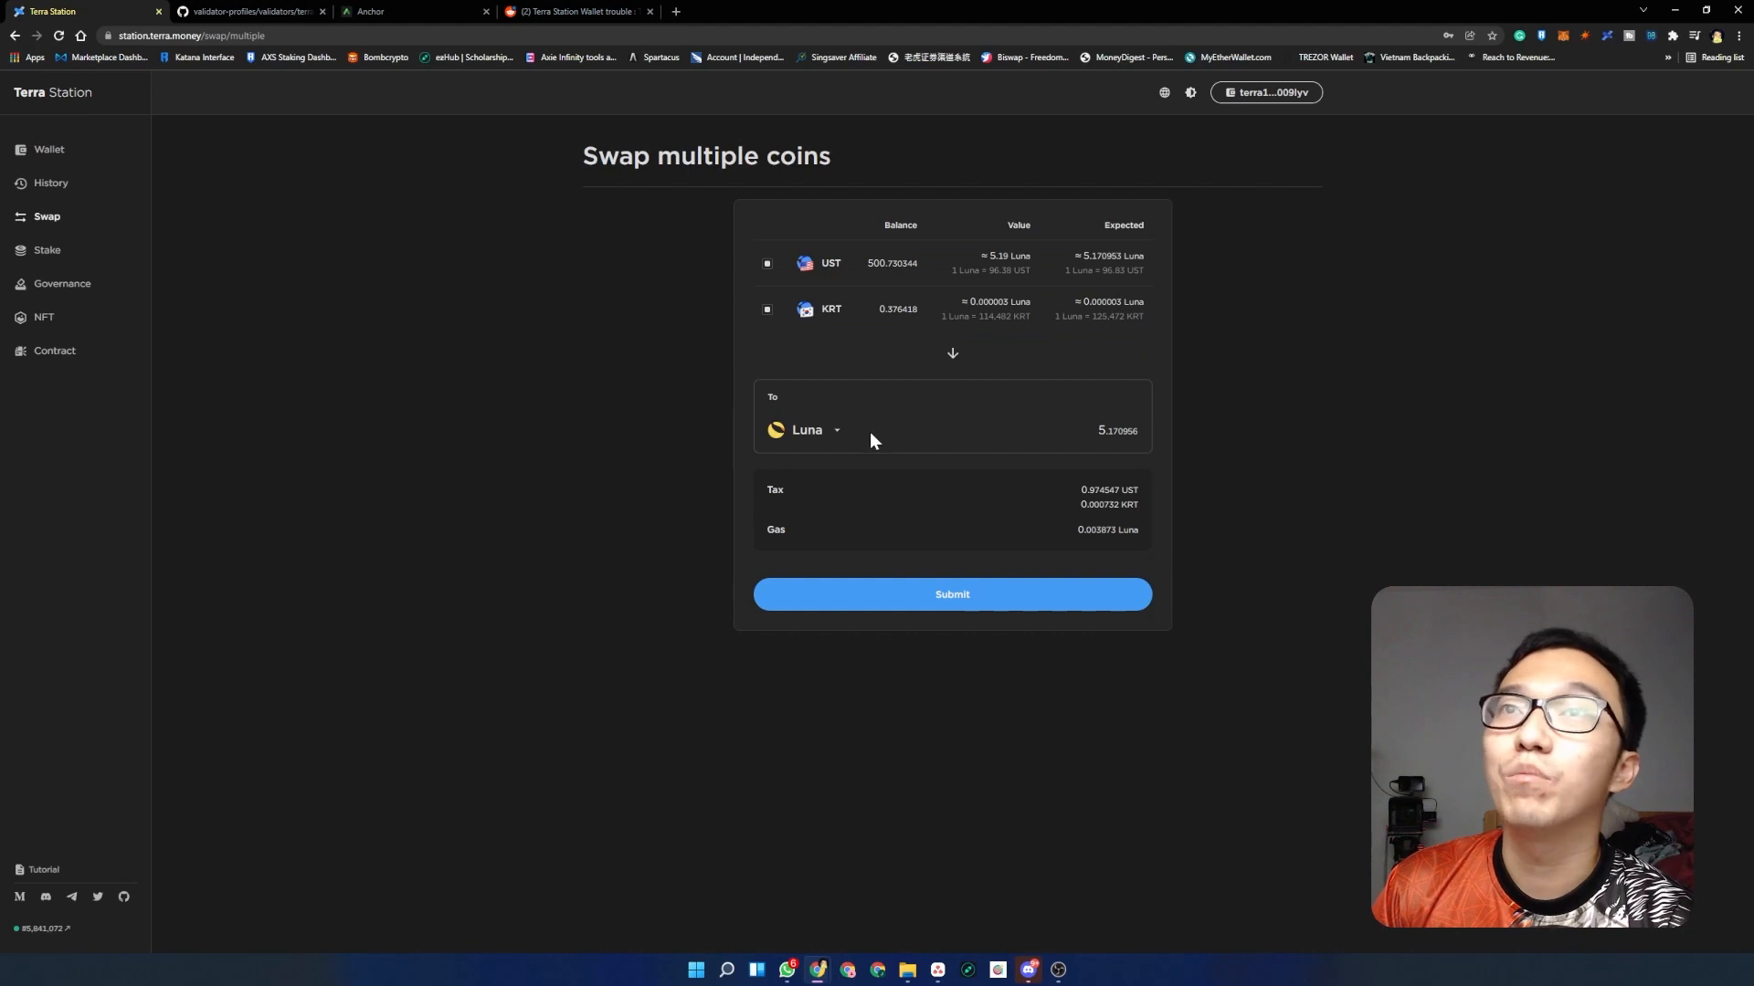
mouse_move(811, 554)
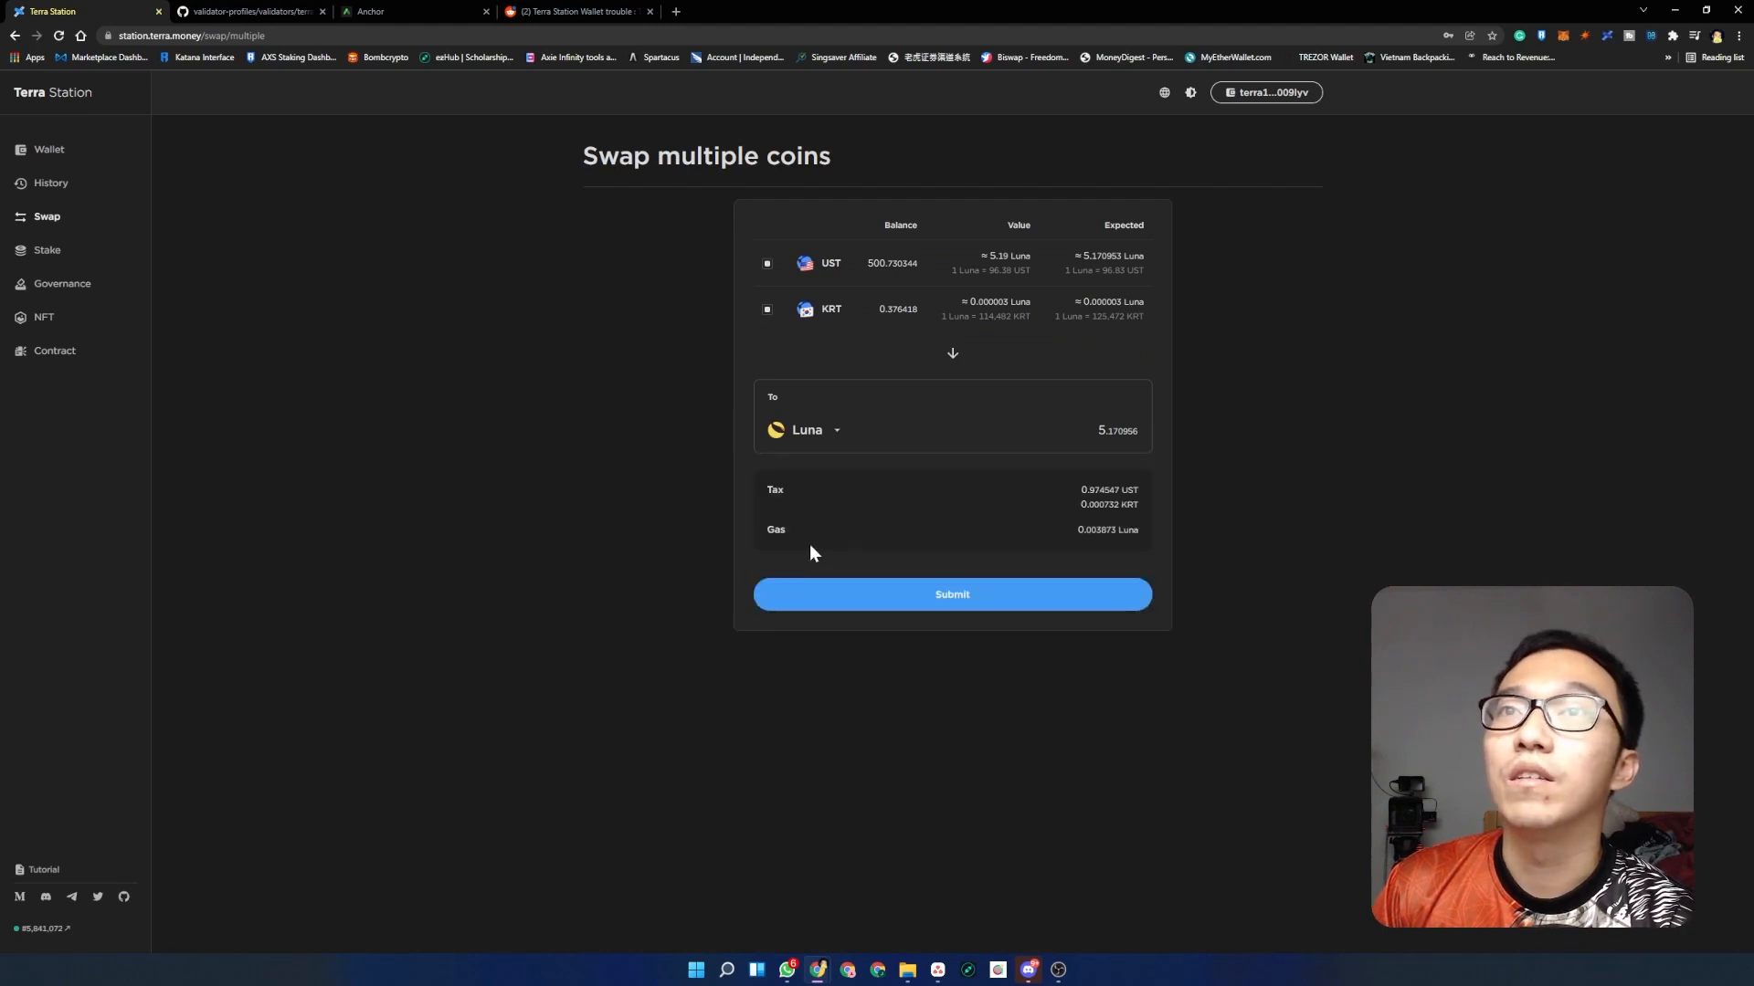
mouse_move(1116, 520)
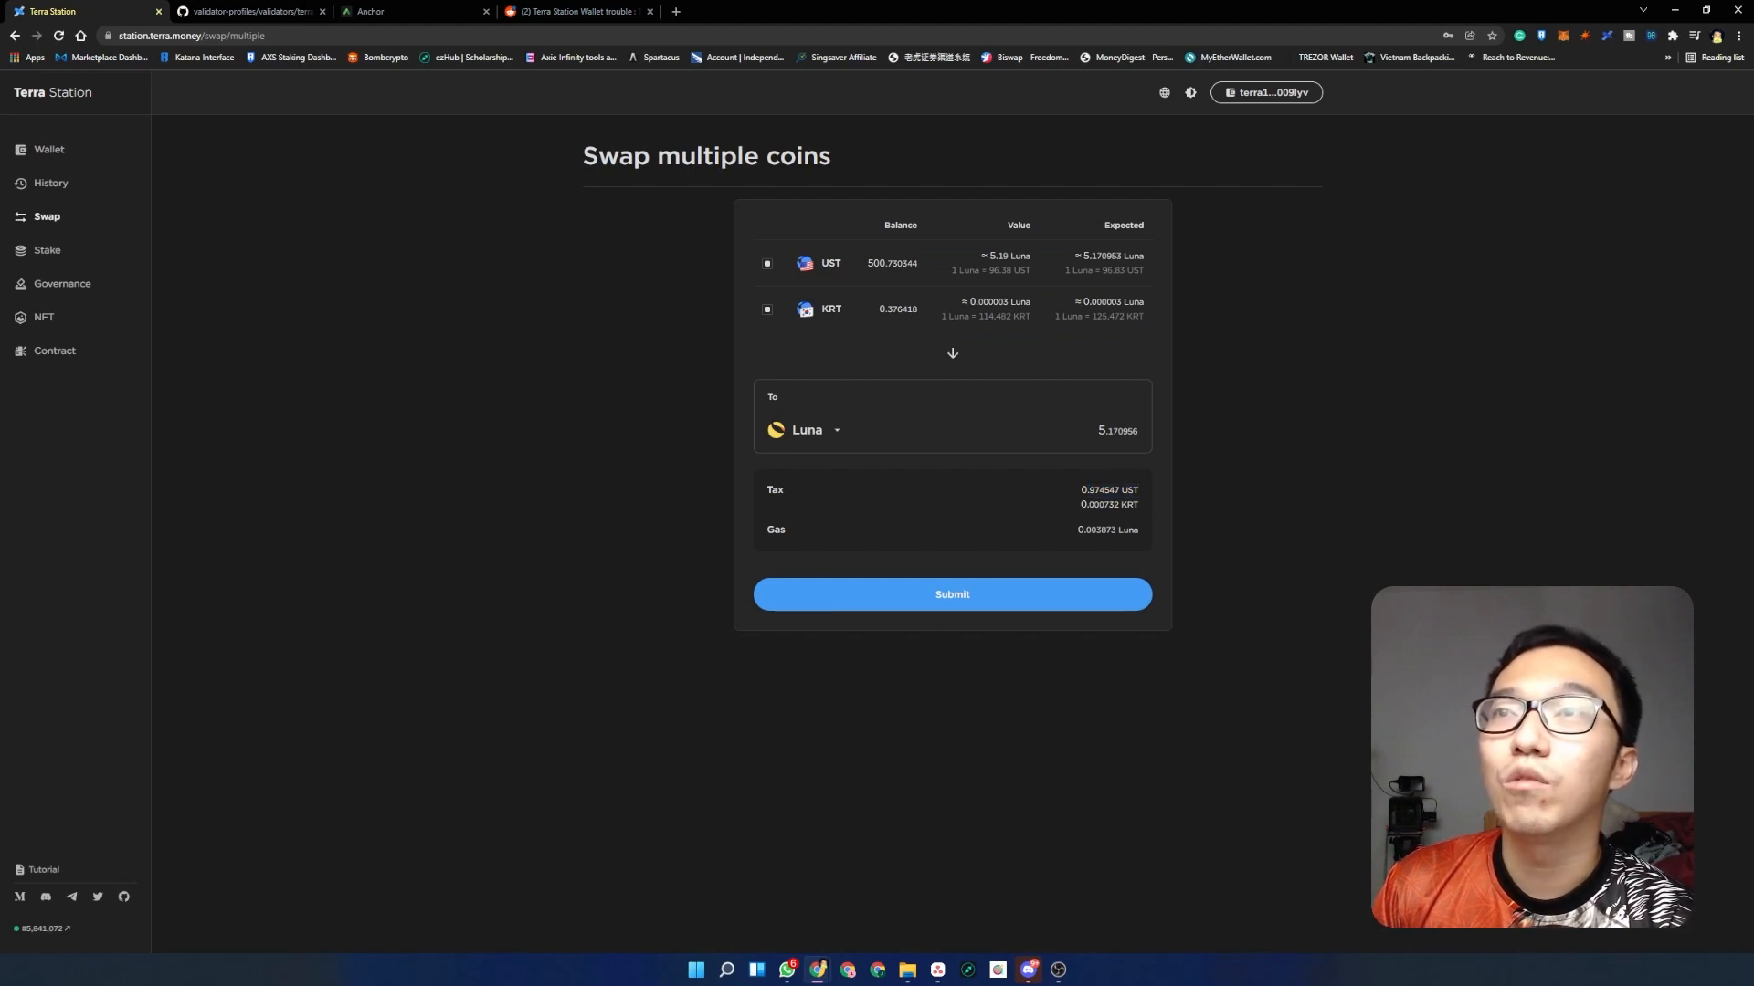
double_click(1109, 489)
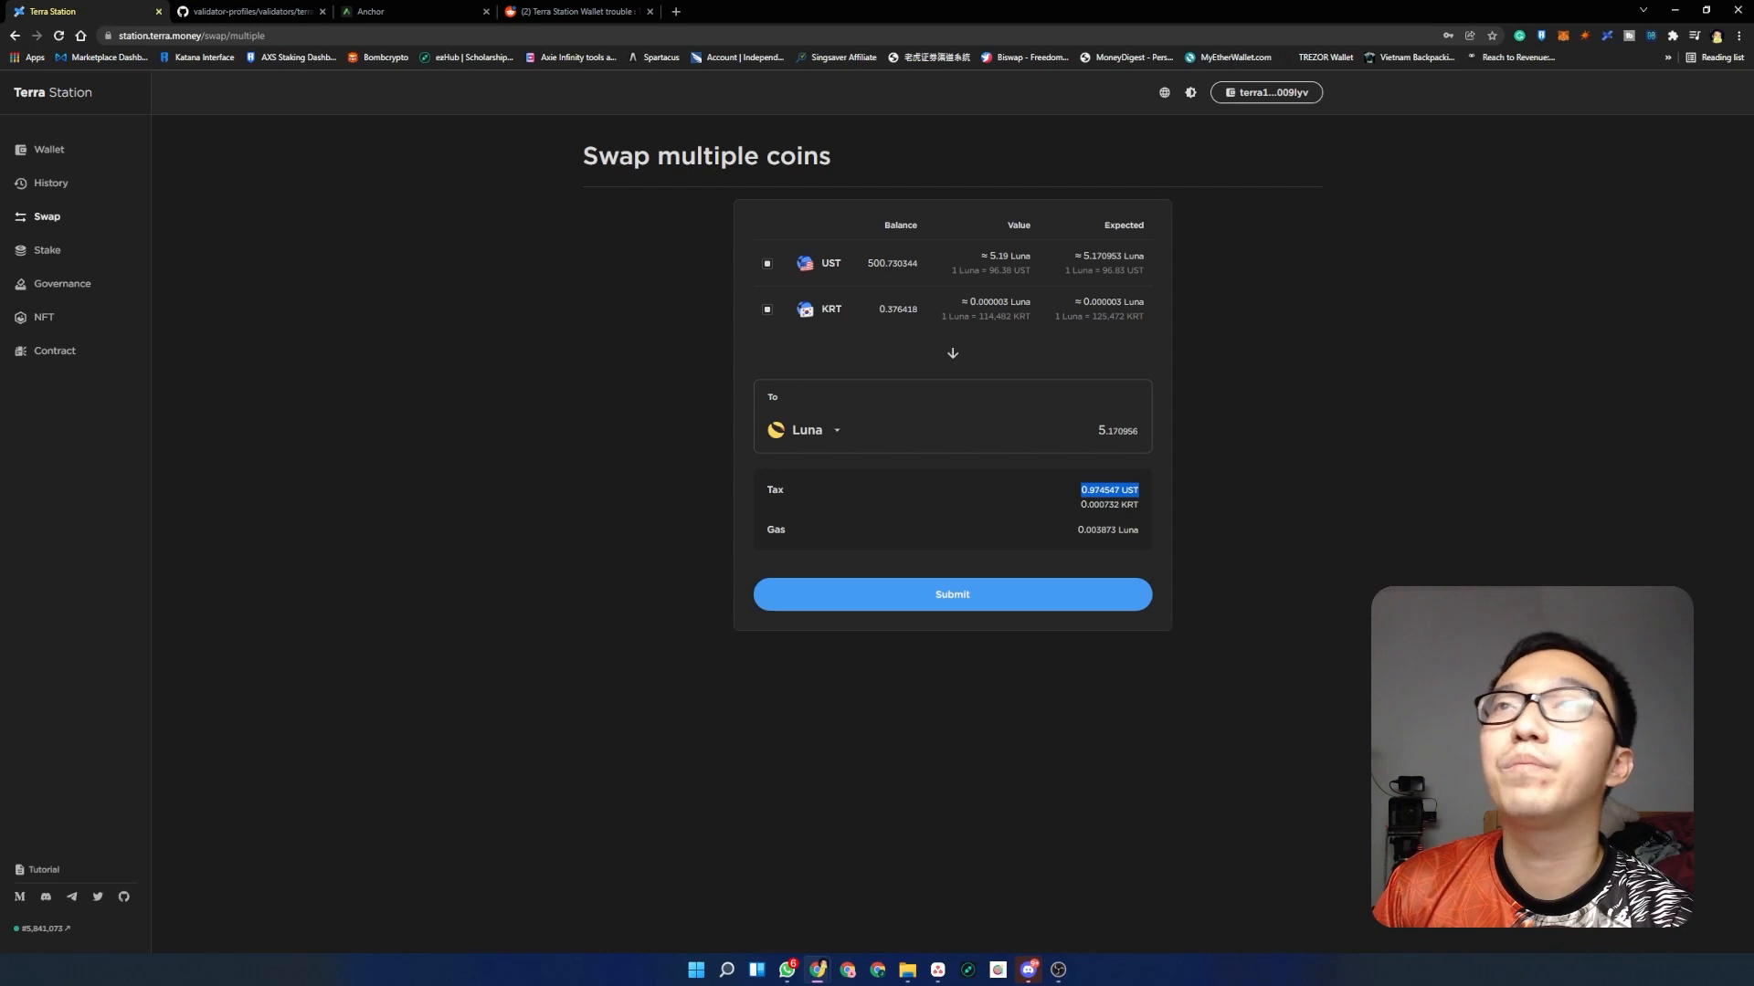
mouse_move(955, 261)
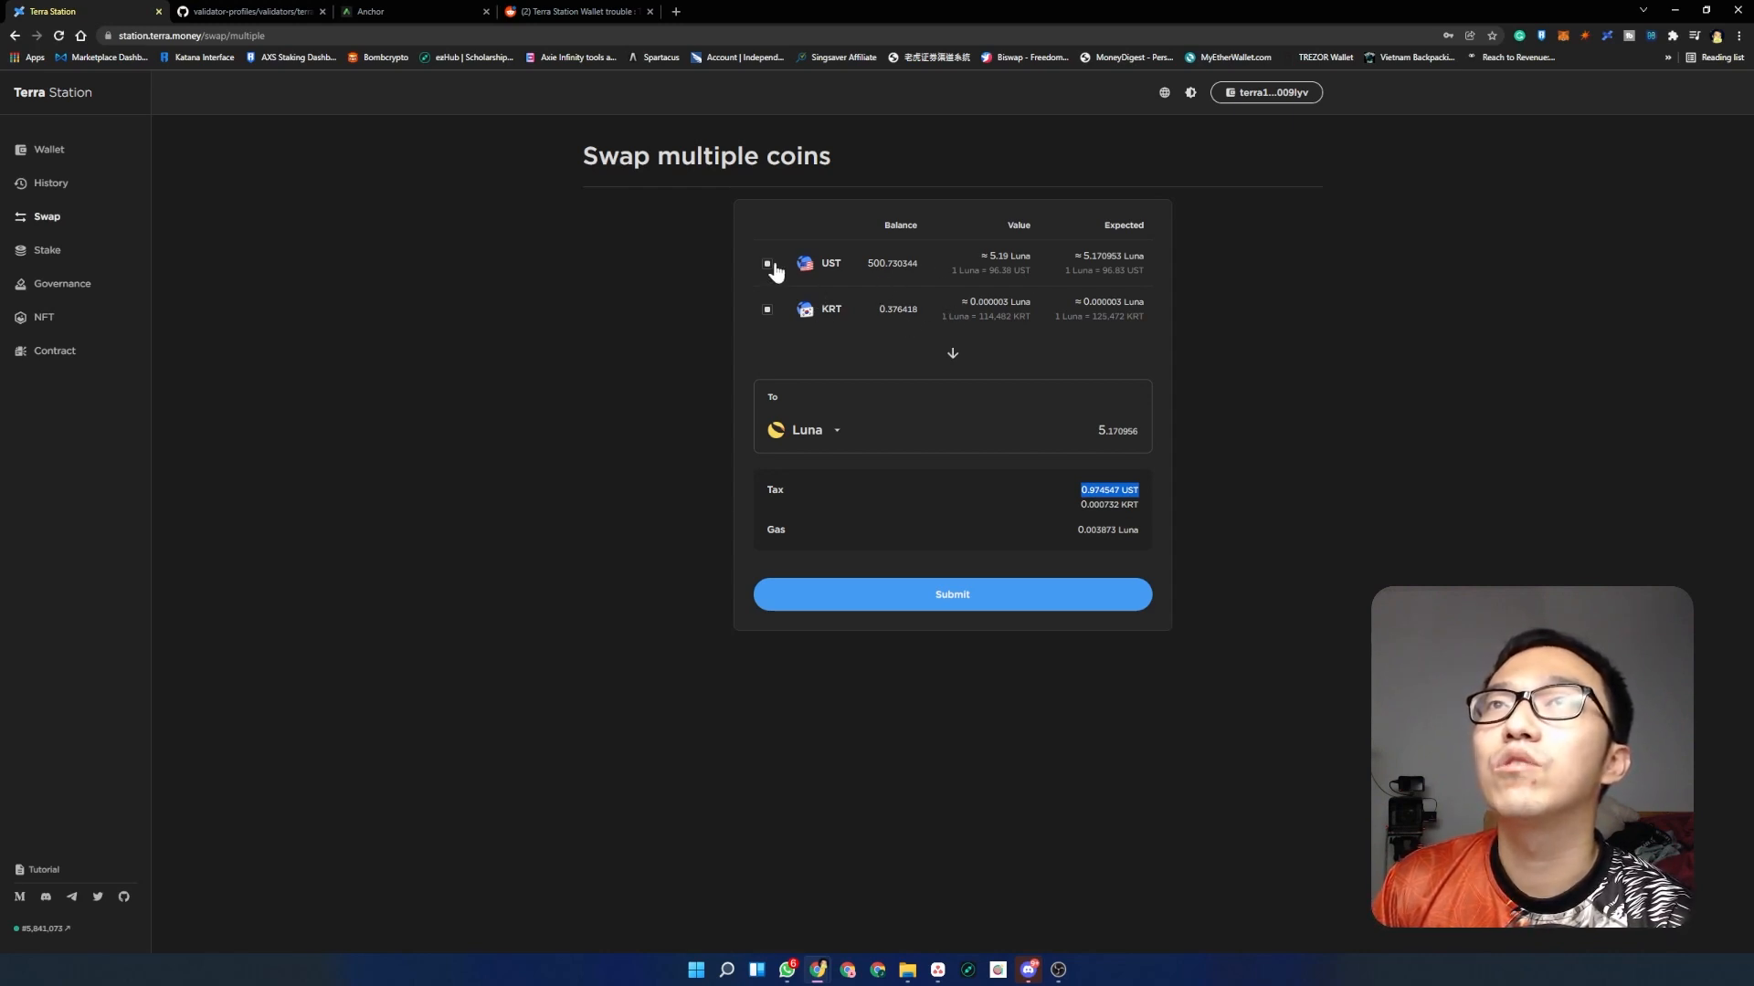
click(765, 263)
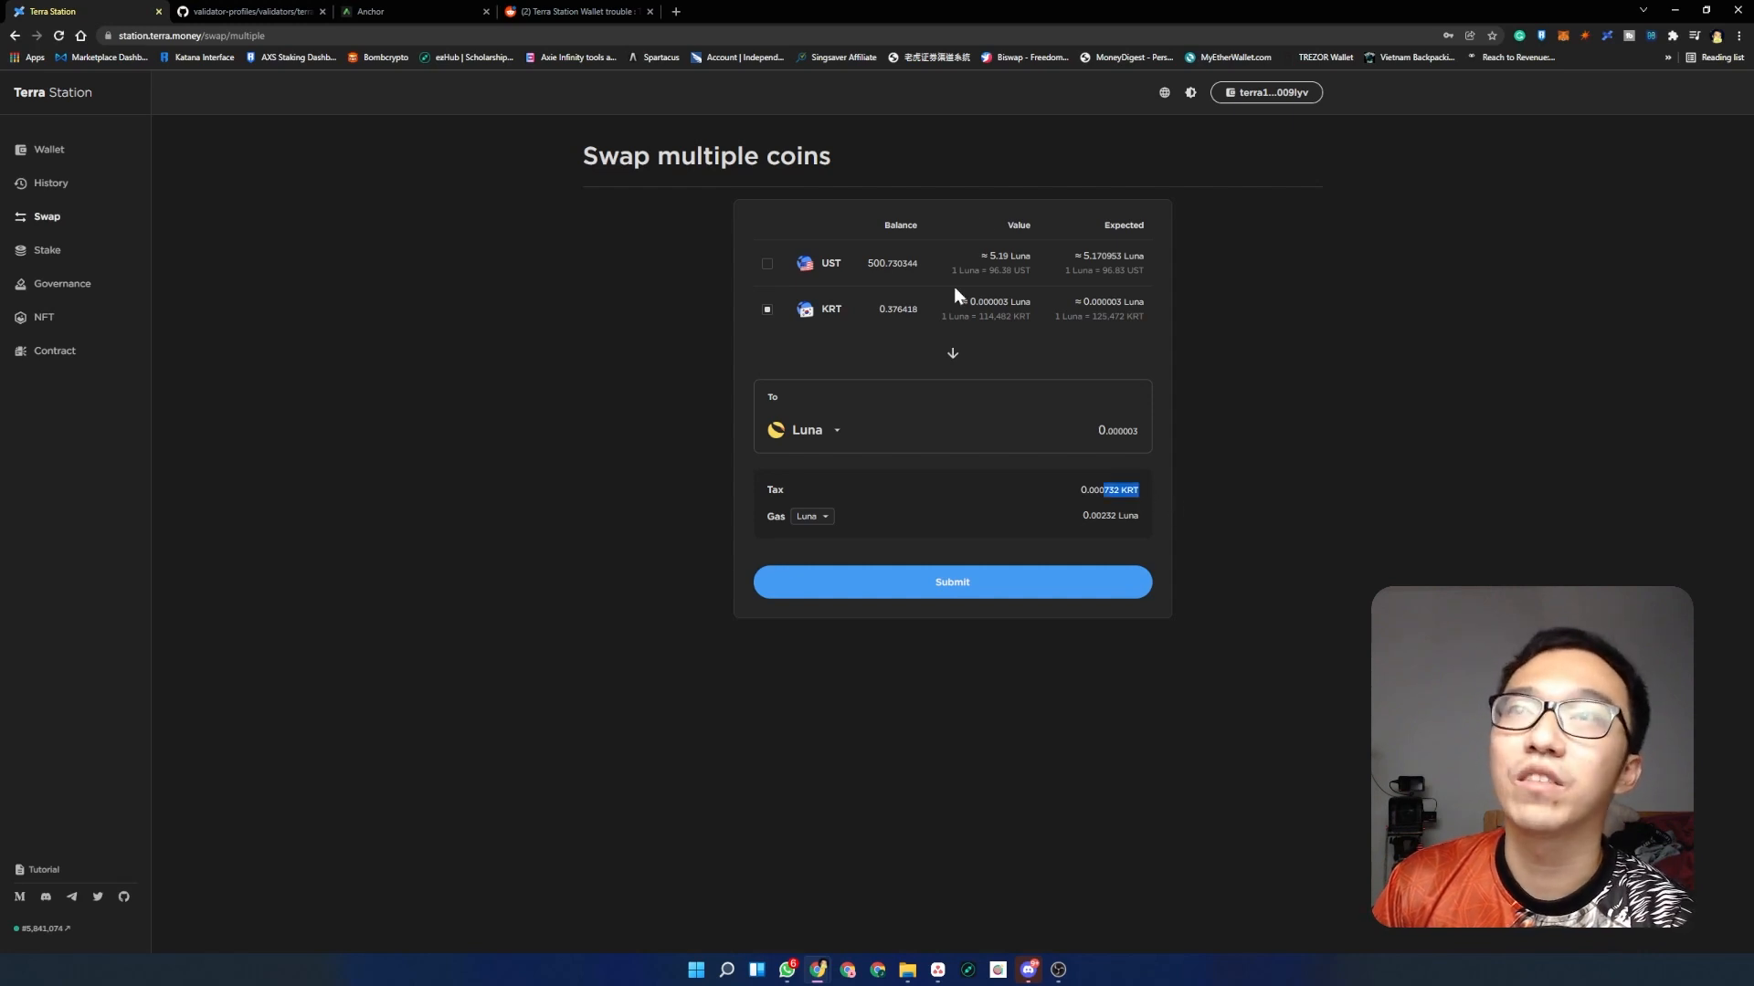
click(49, 148)
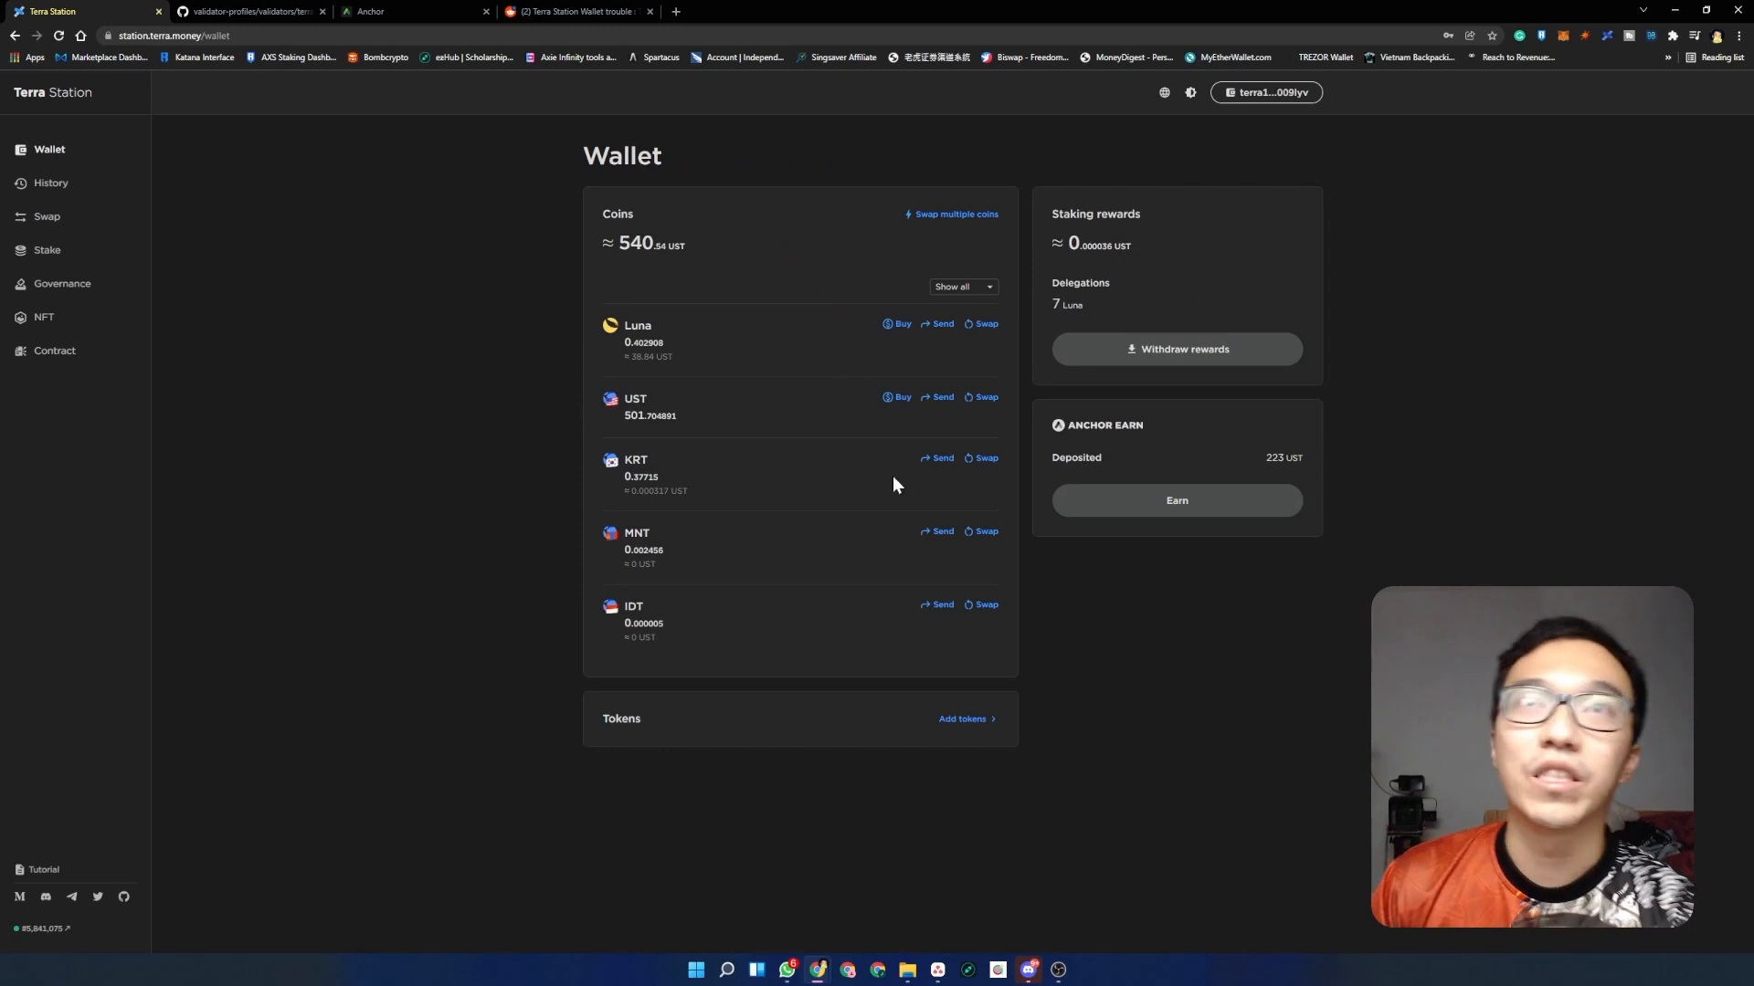
mouse_move(877, 355)
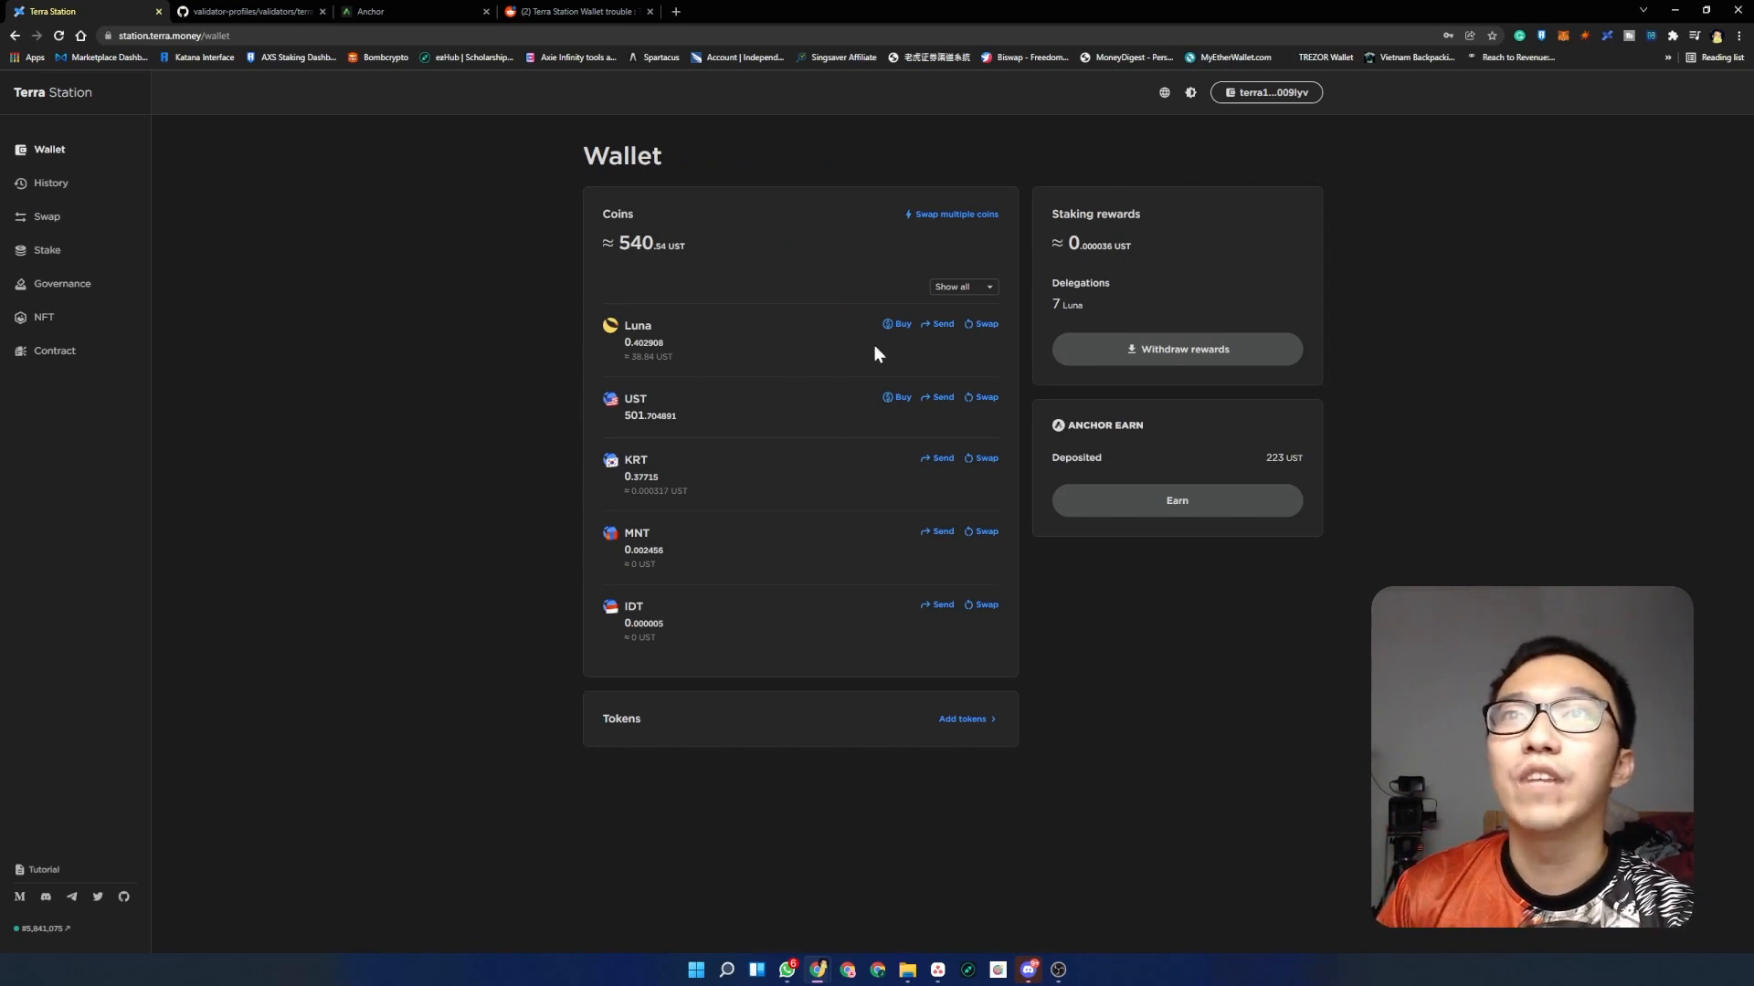
mouse_move(393, 283)
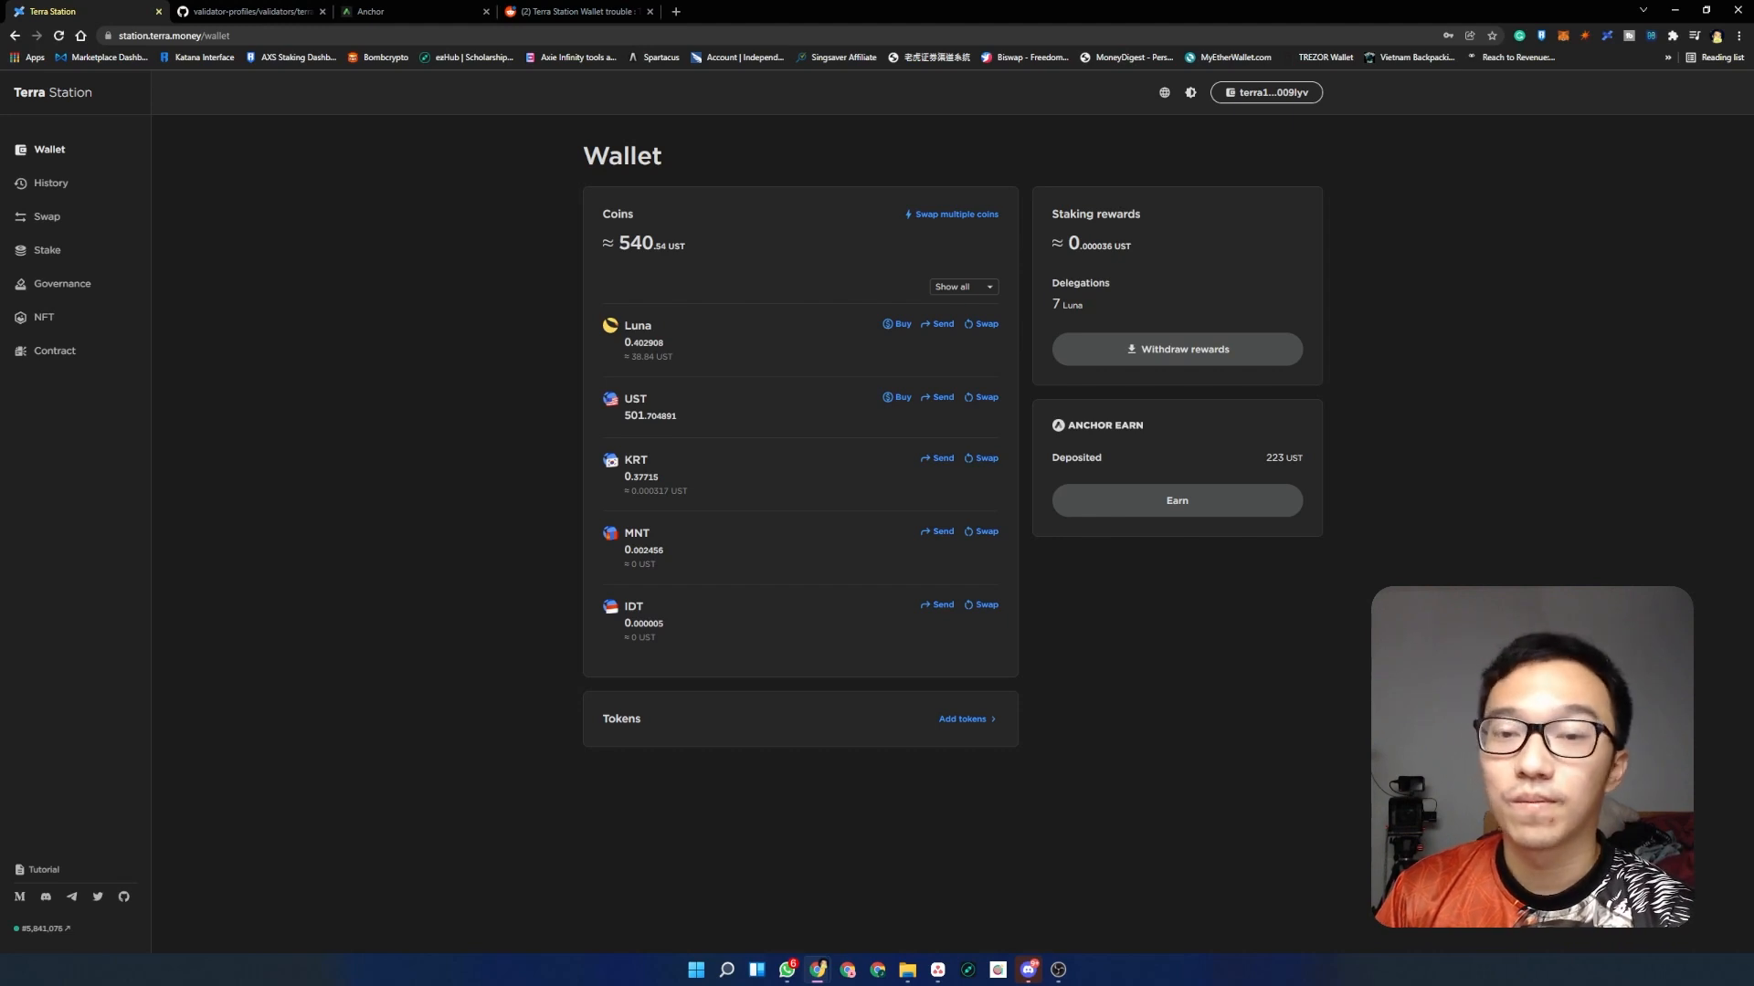
click(650, 11)
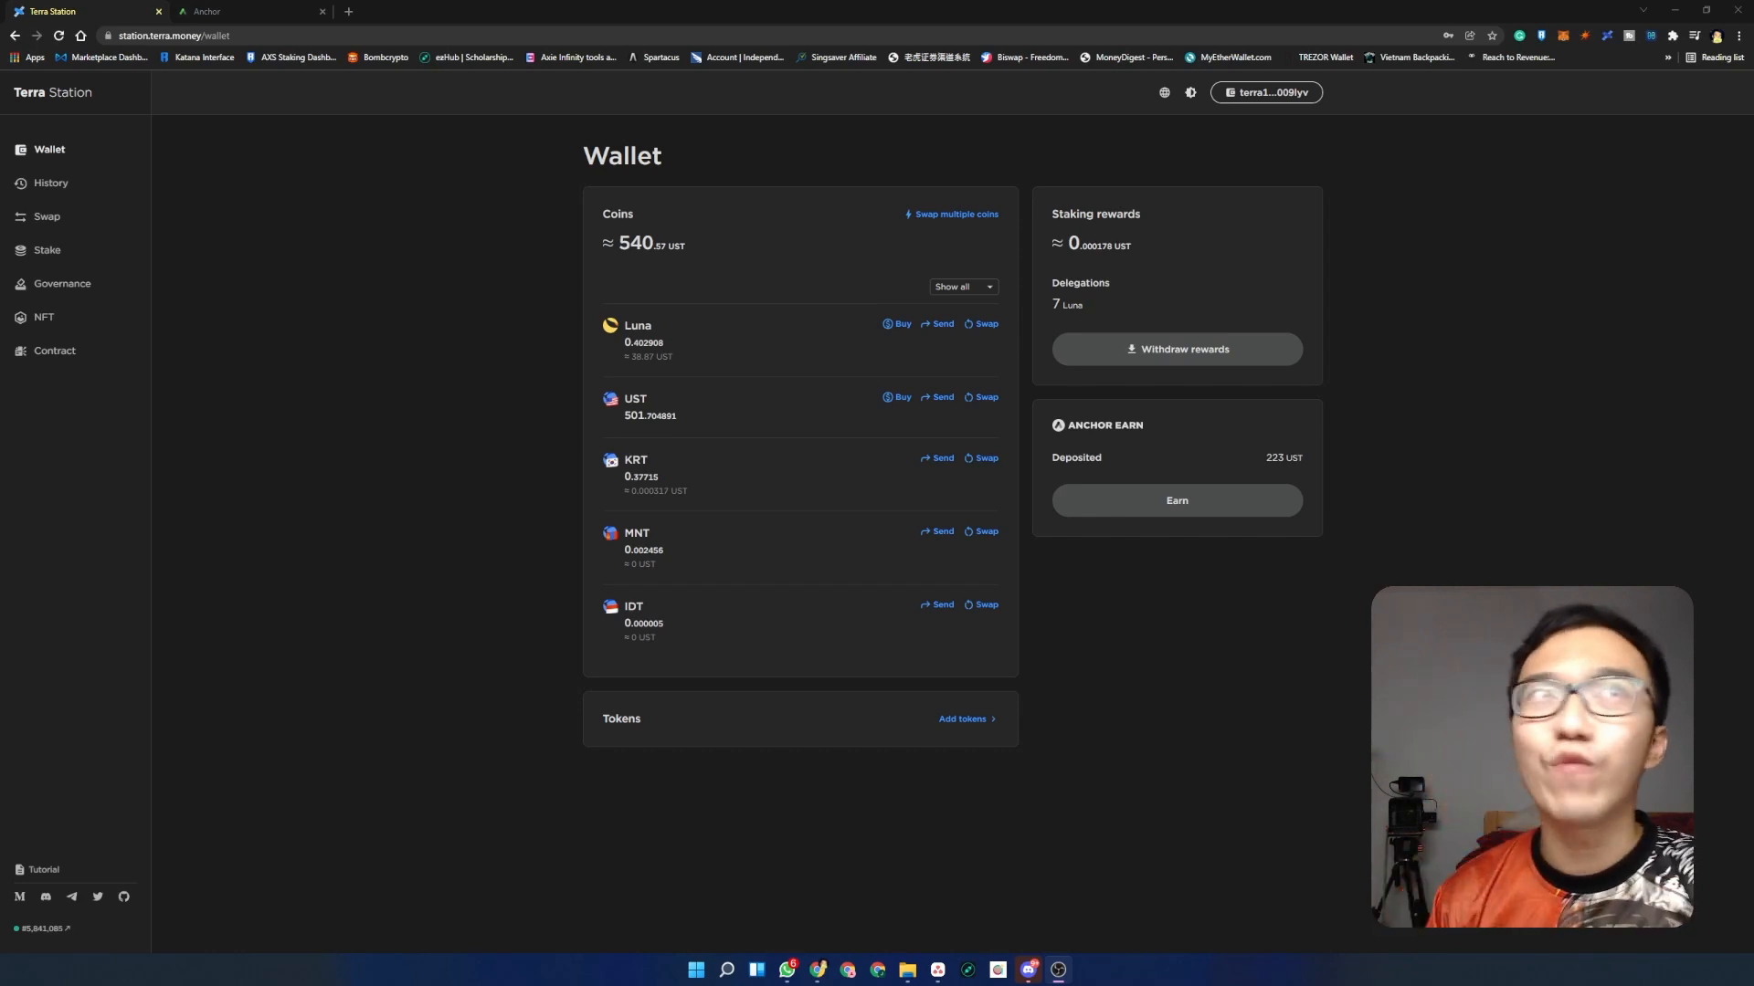
mouse_move(248, 680)
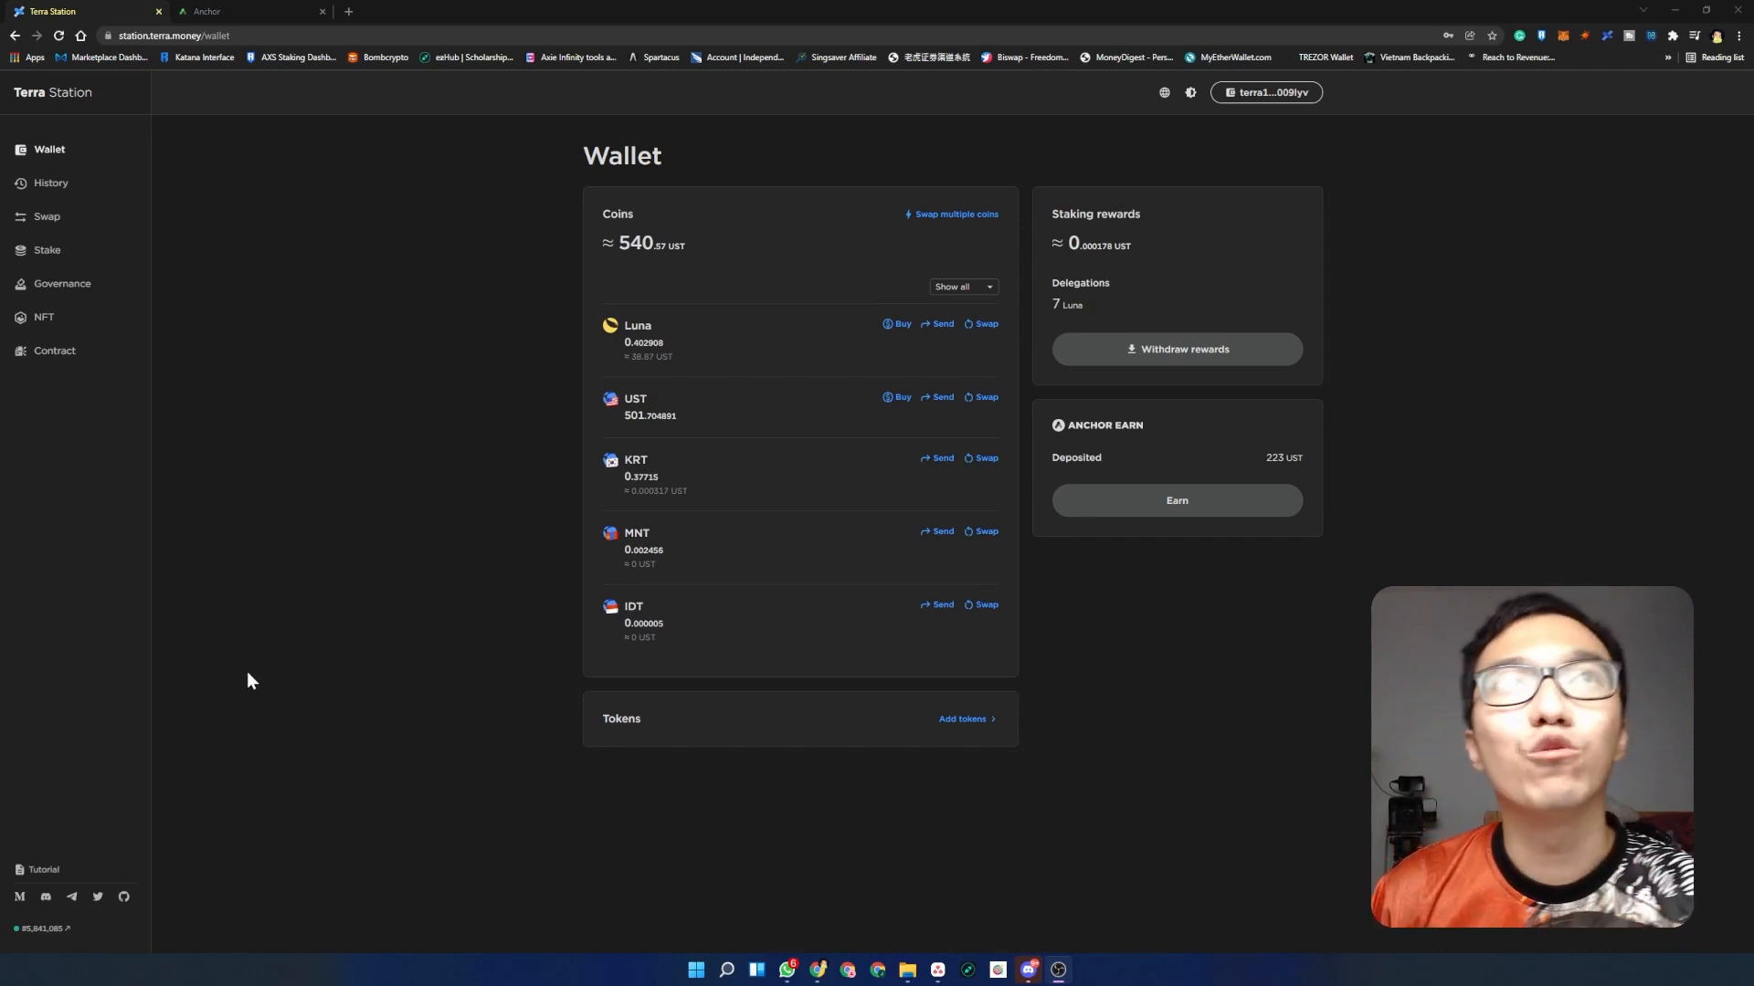
mouse_move(526, 263)
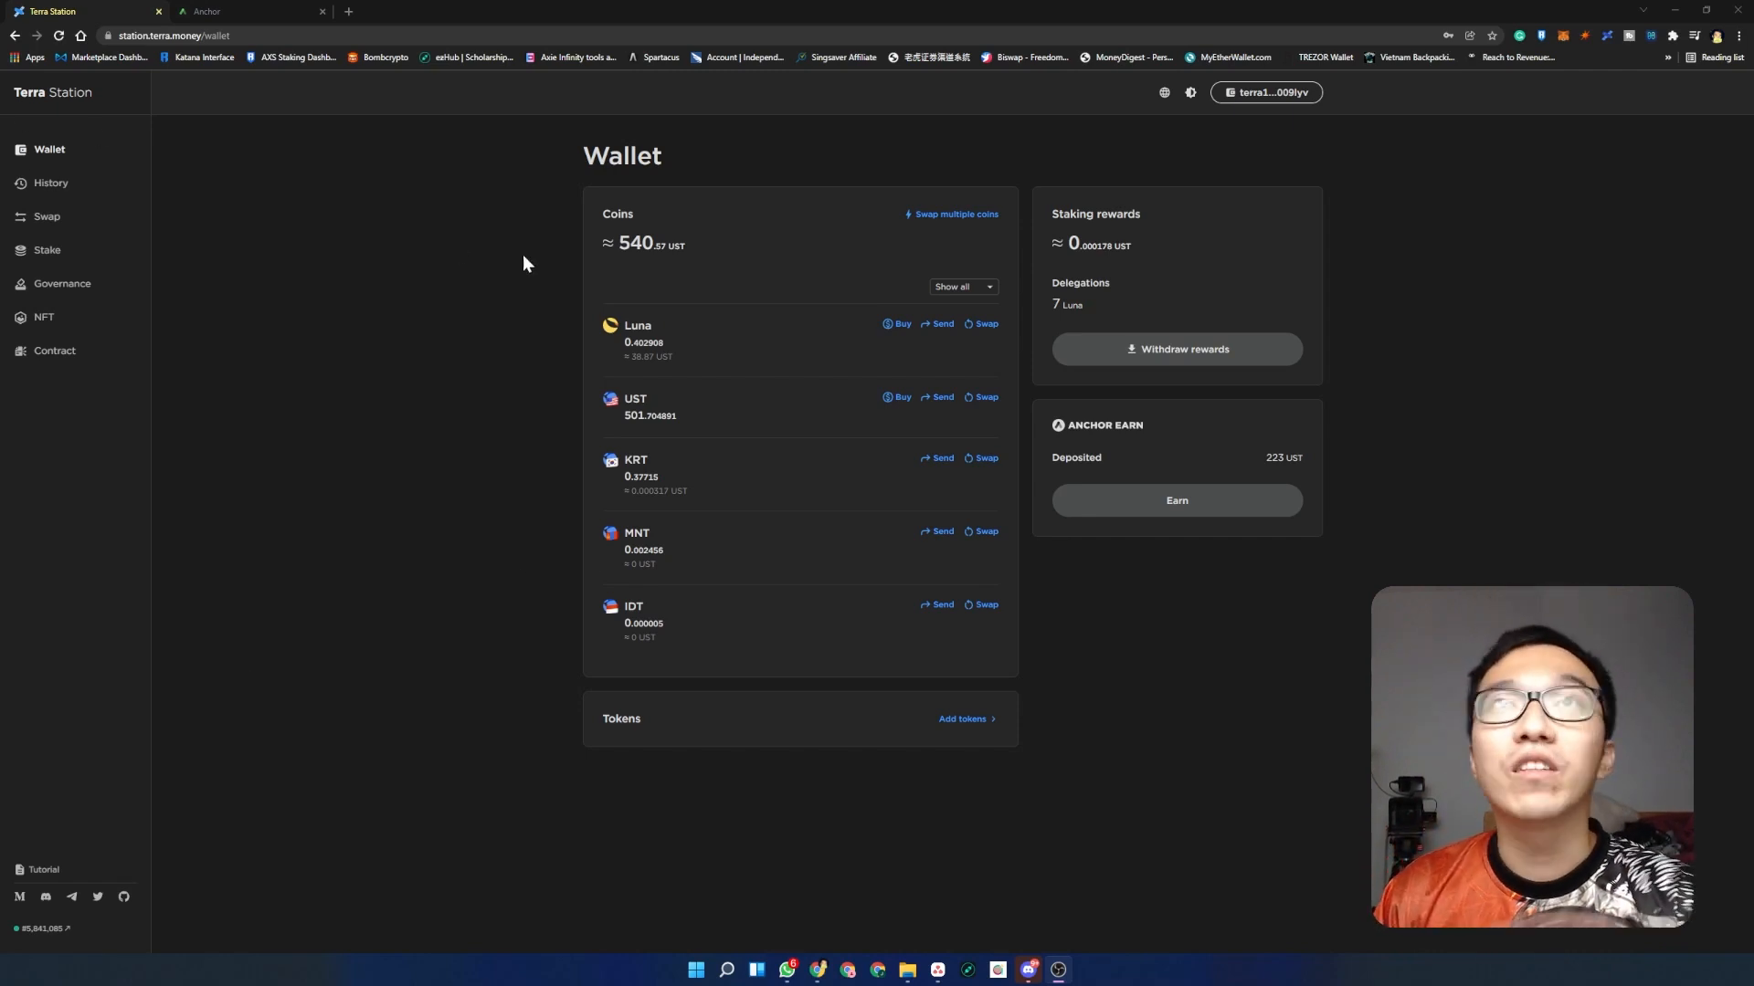
mouse_move(420, 232)
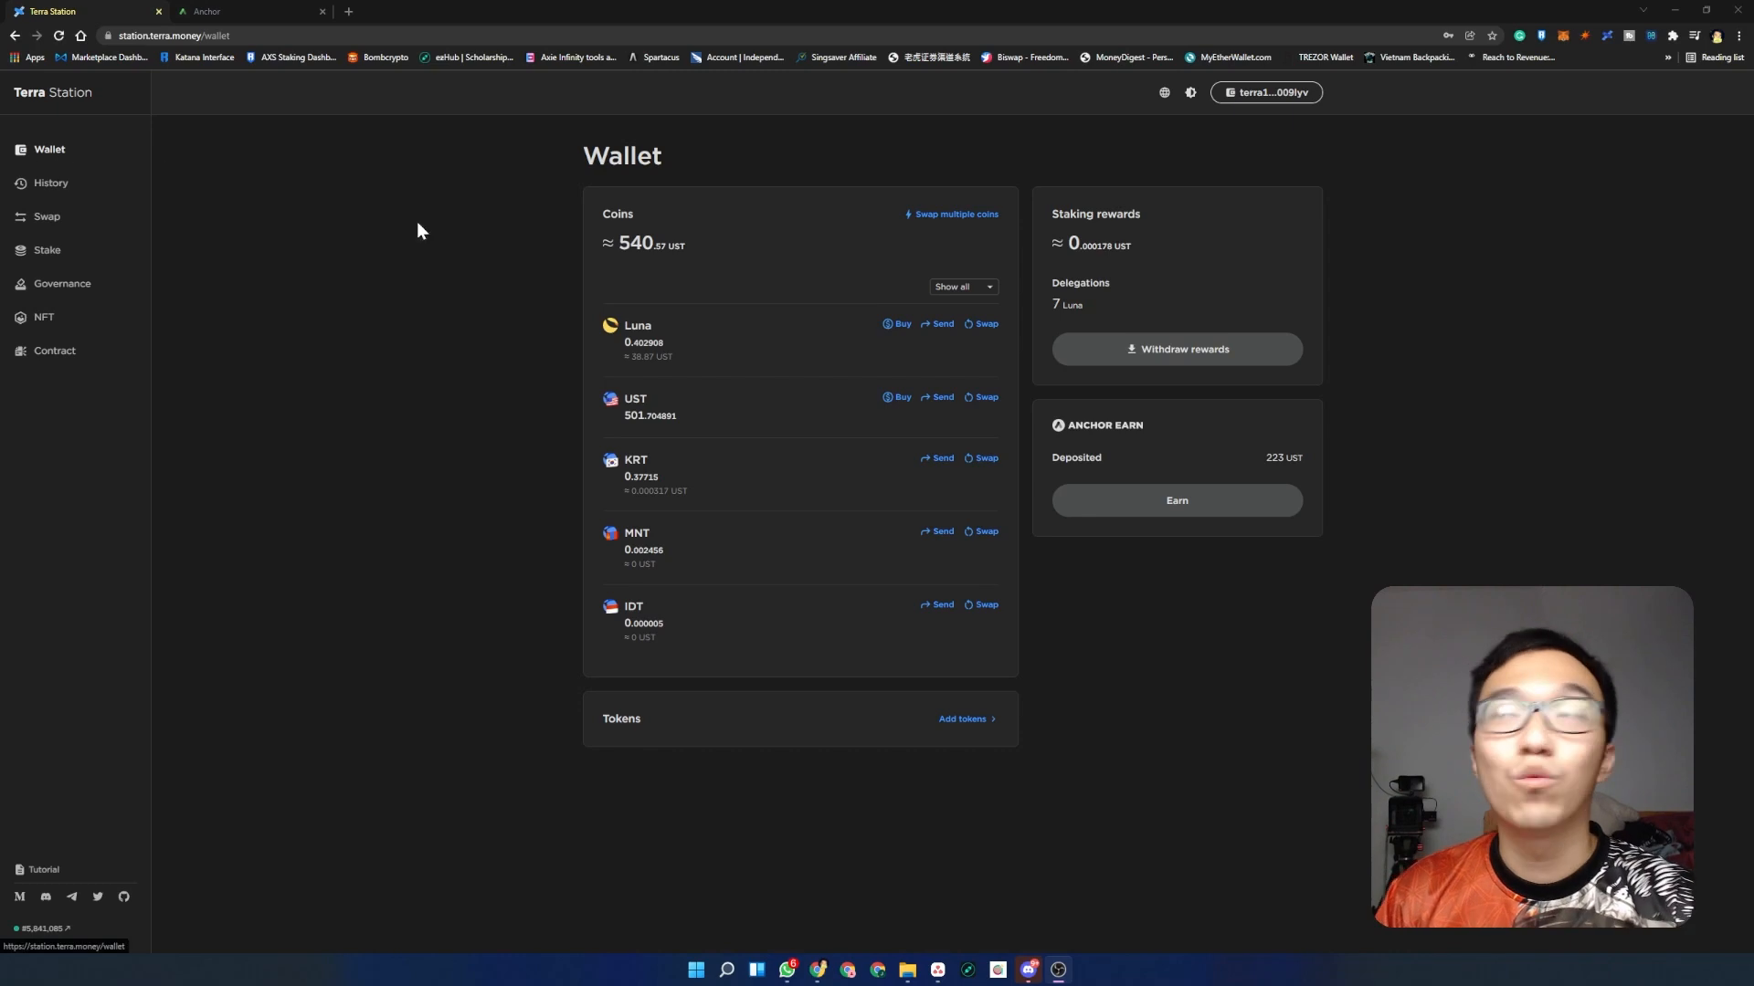
mouse_move(1143, 277)
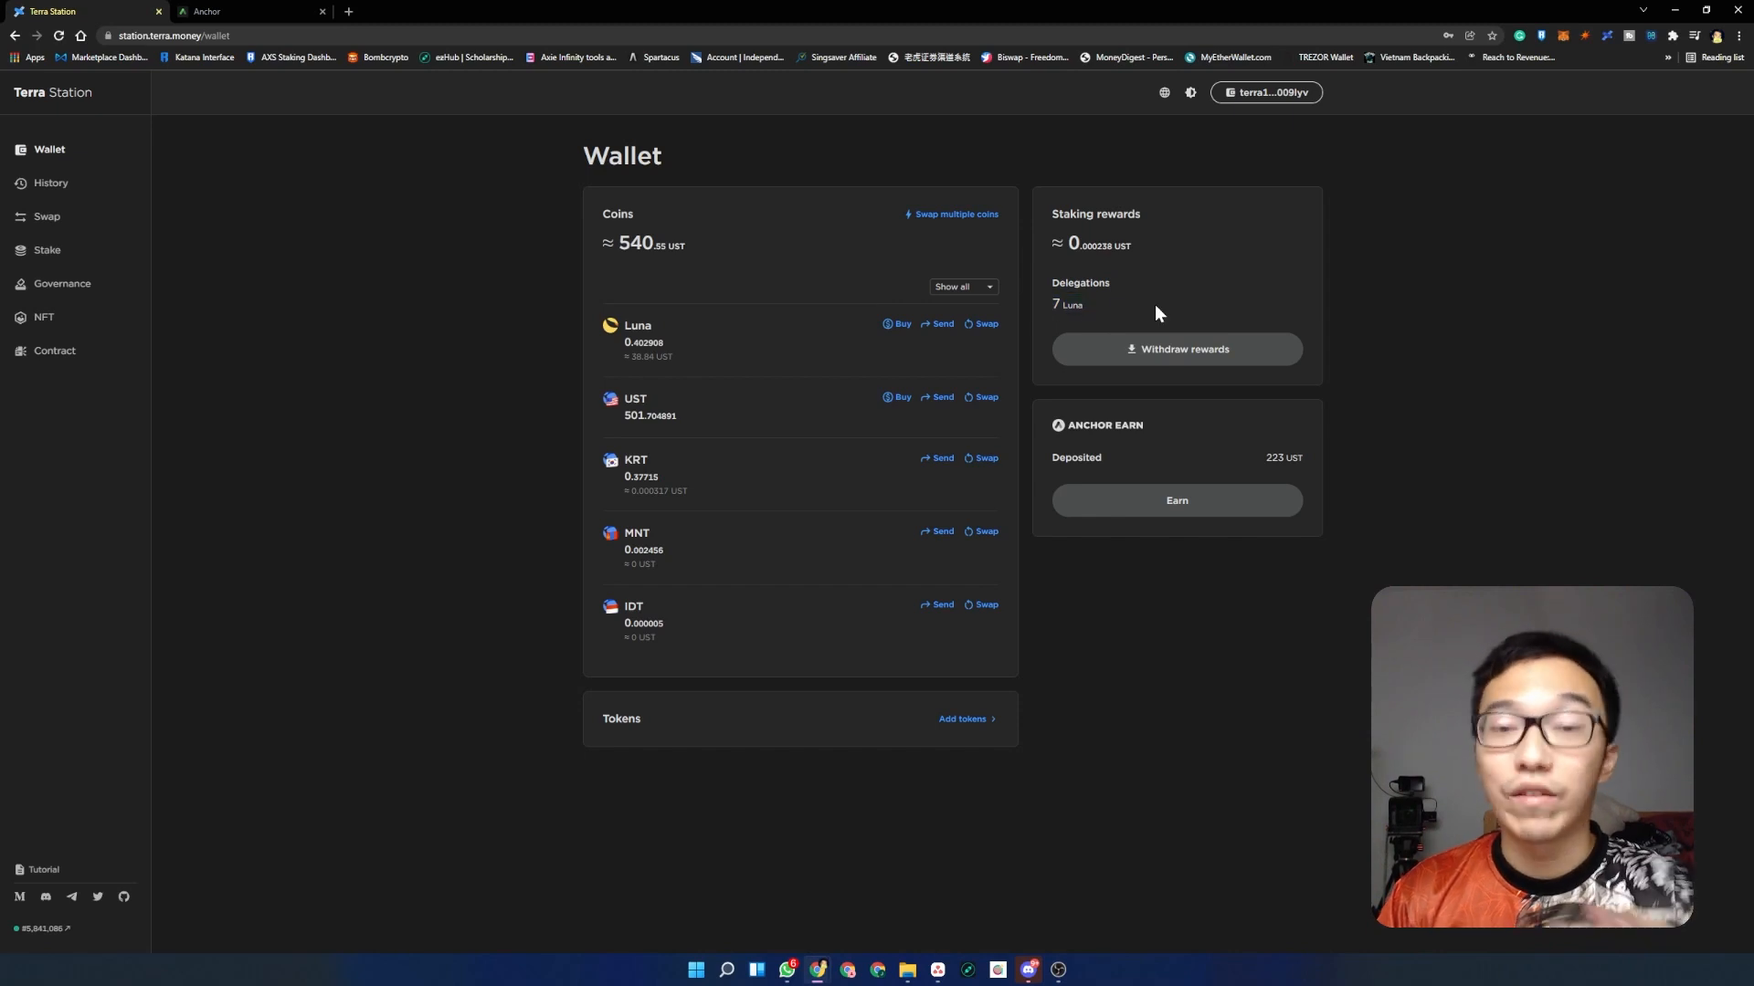
mouse_move(1169, 497)
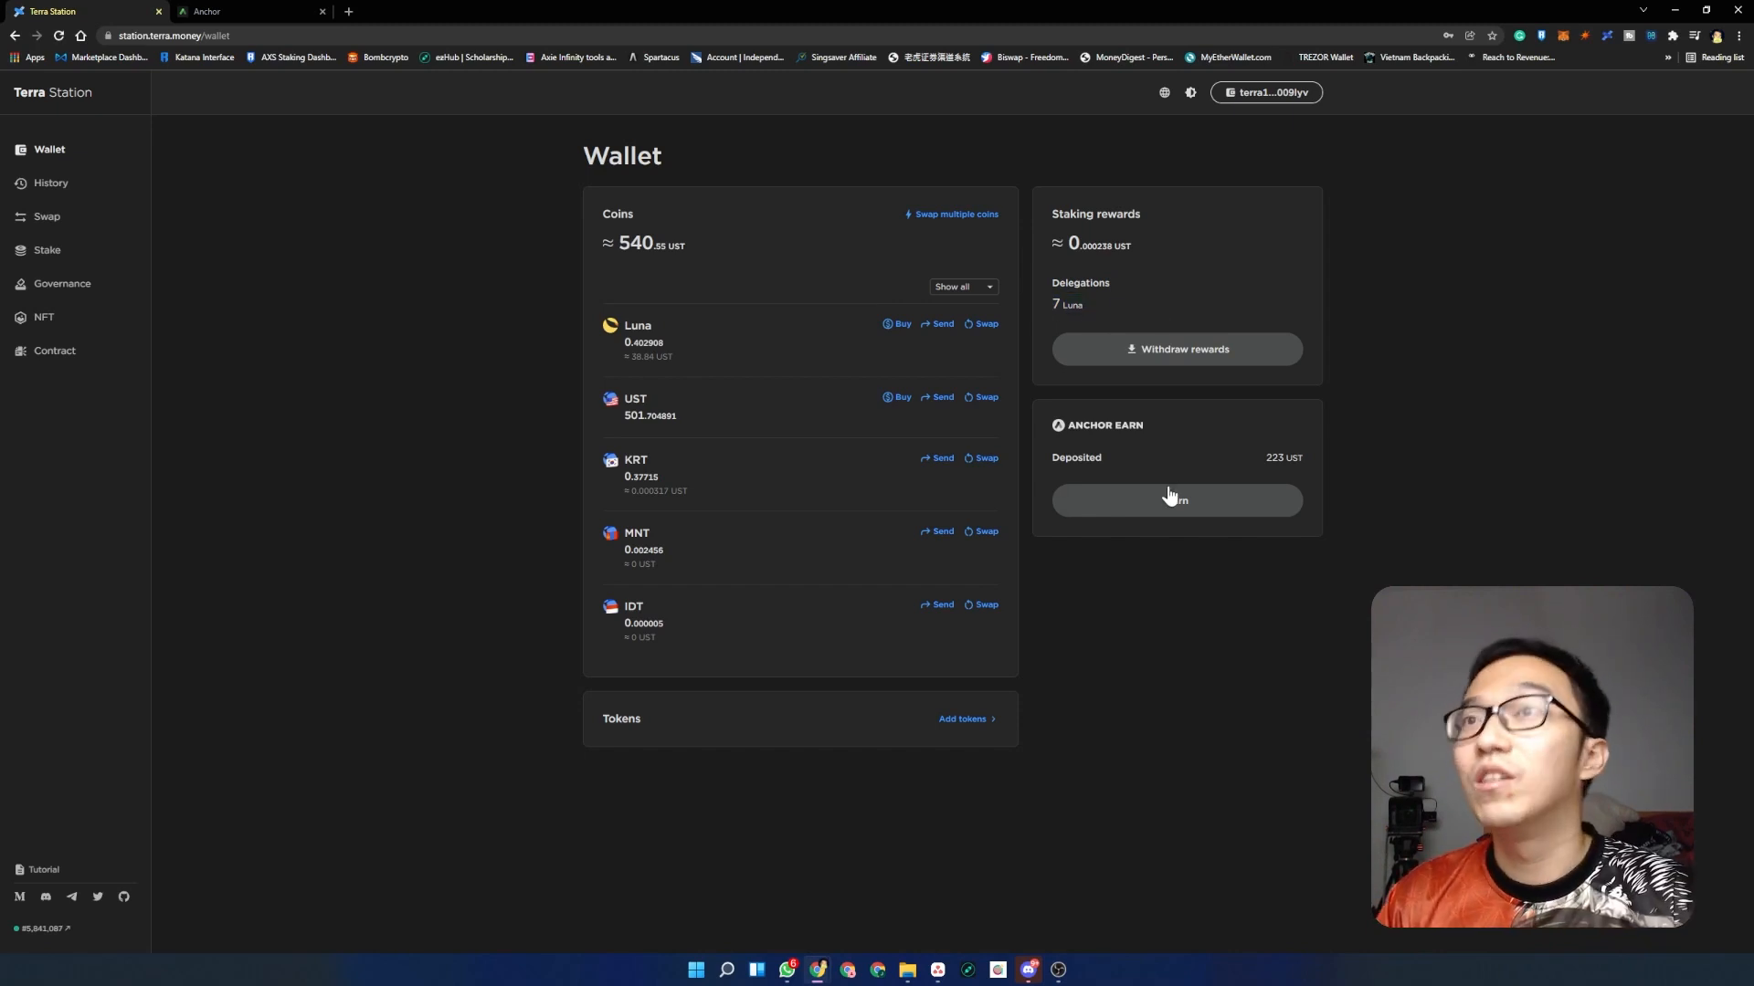
mouse_move(1071, 448)
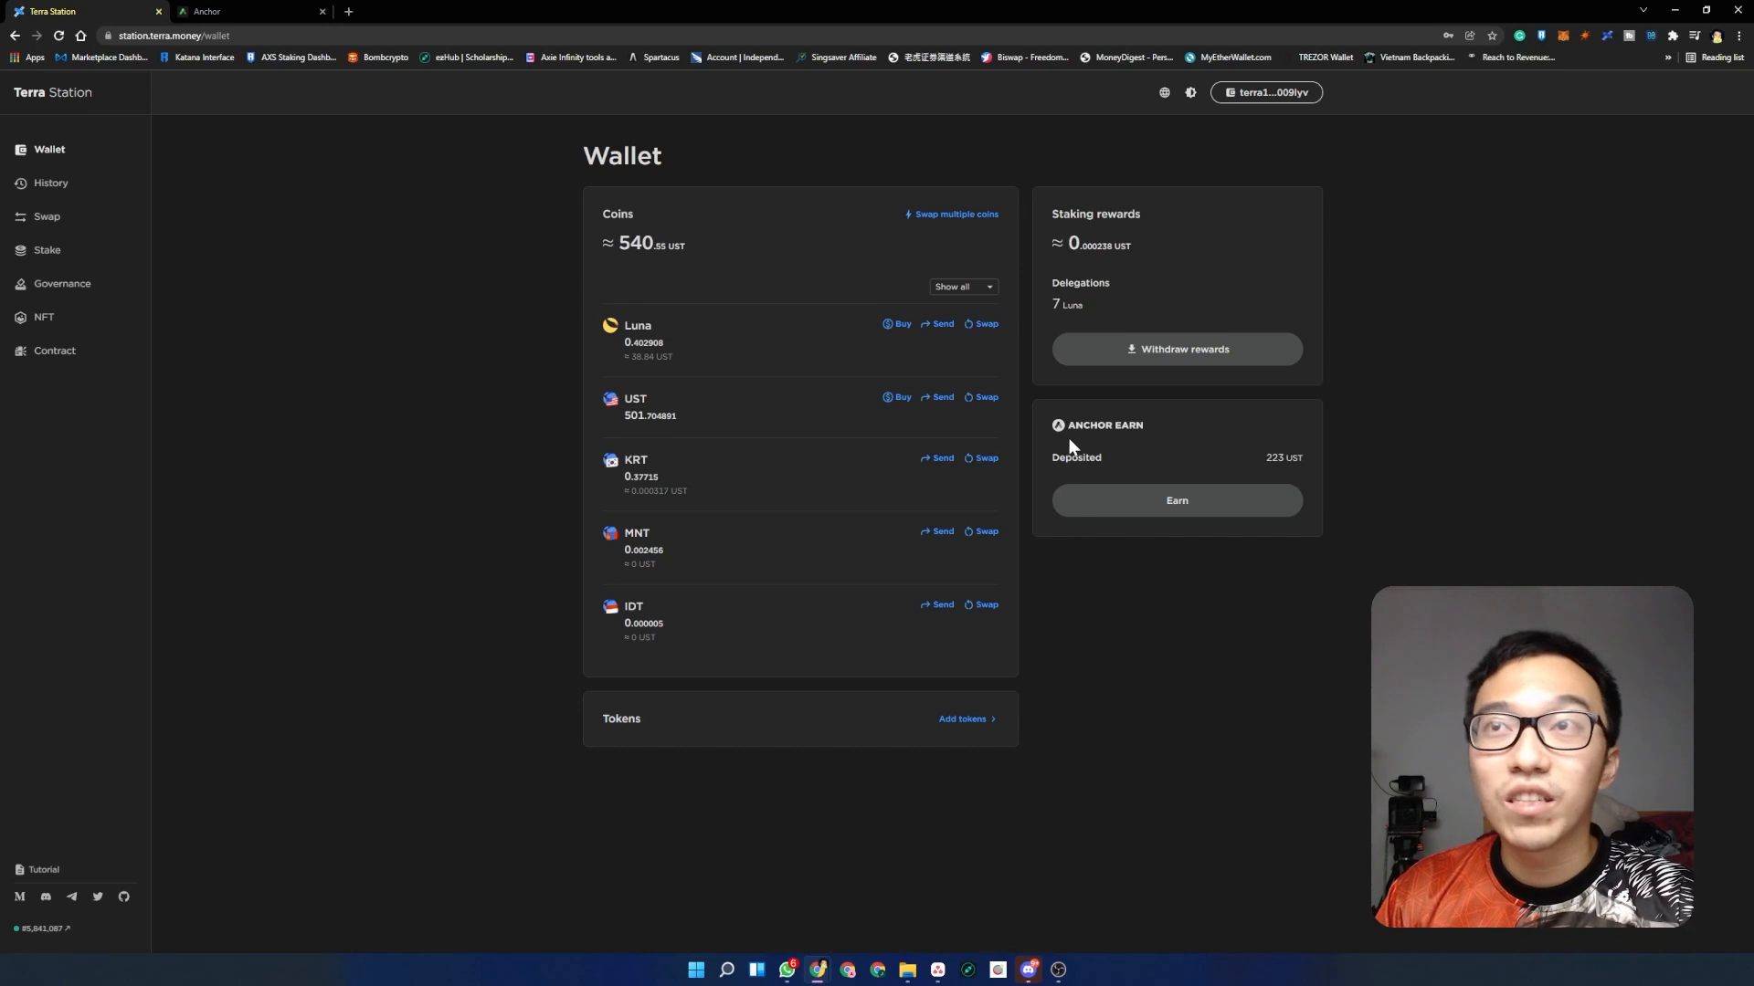
mouse_move(1049, 465)
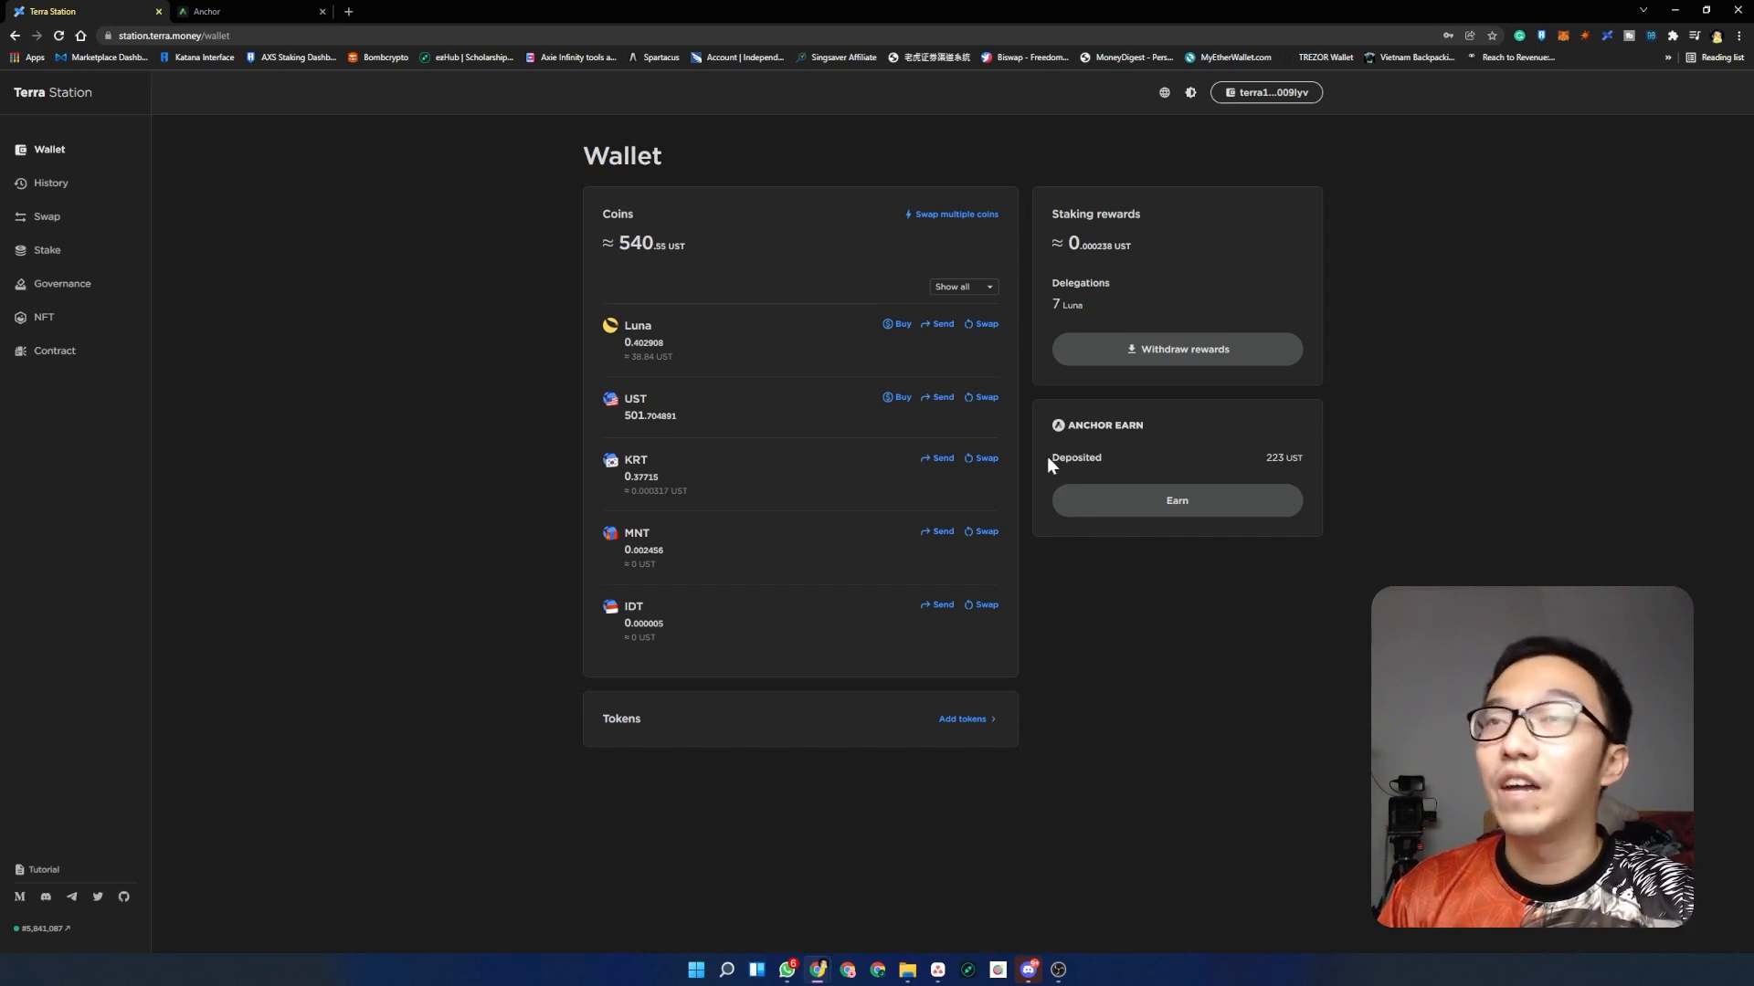
double_click(1283, 457)
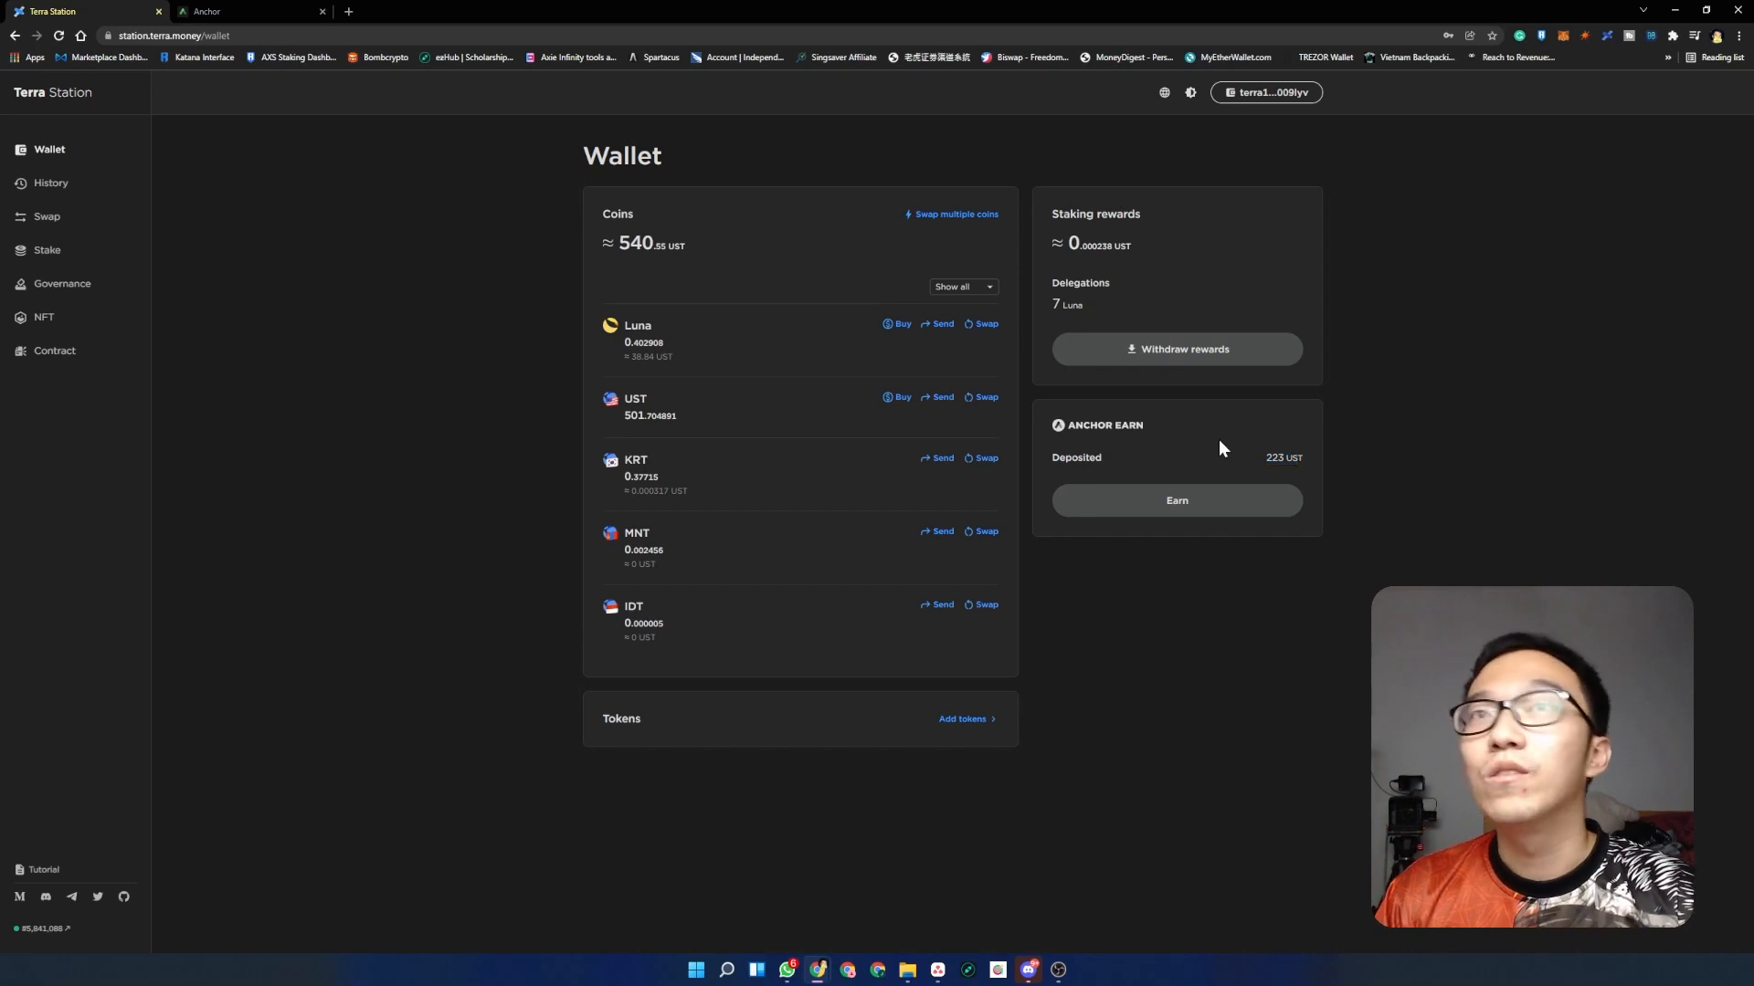
double_click(635, 415)
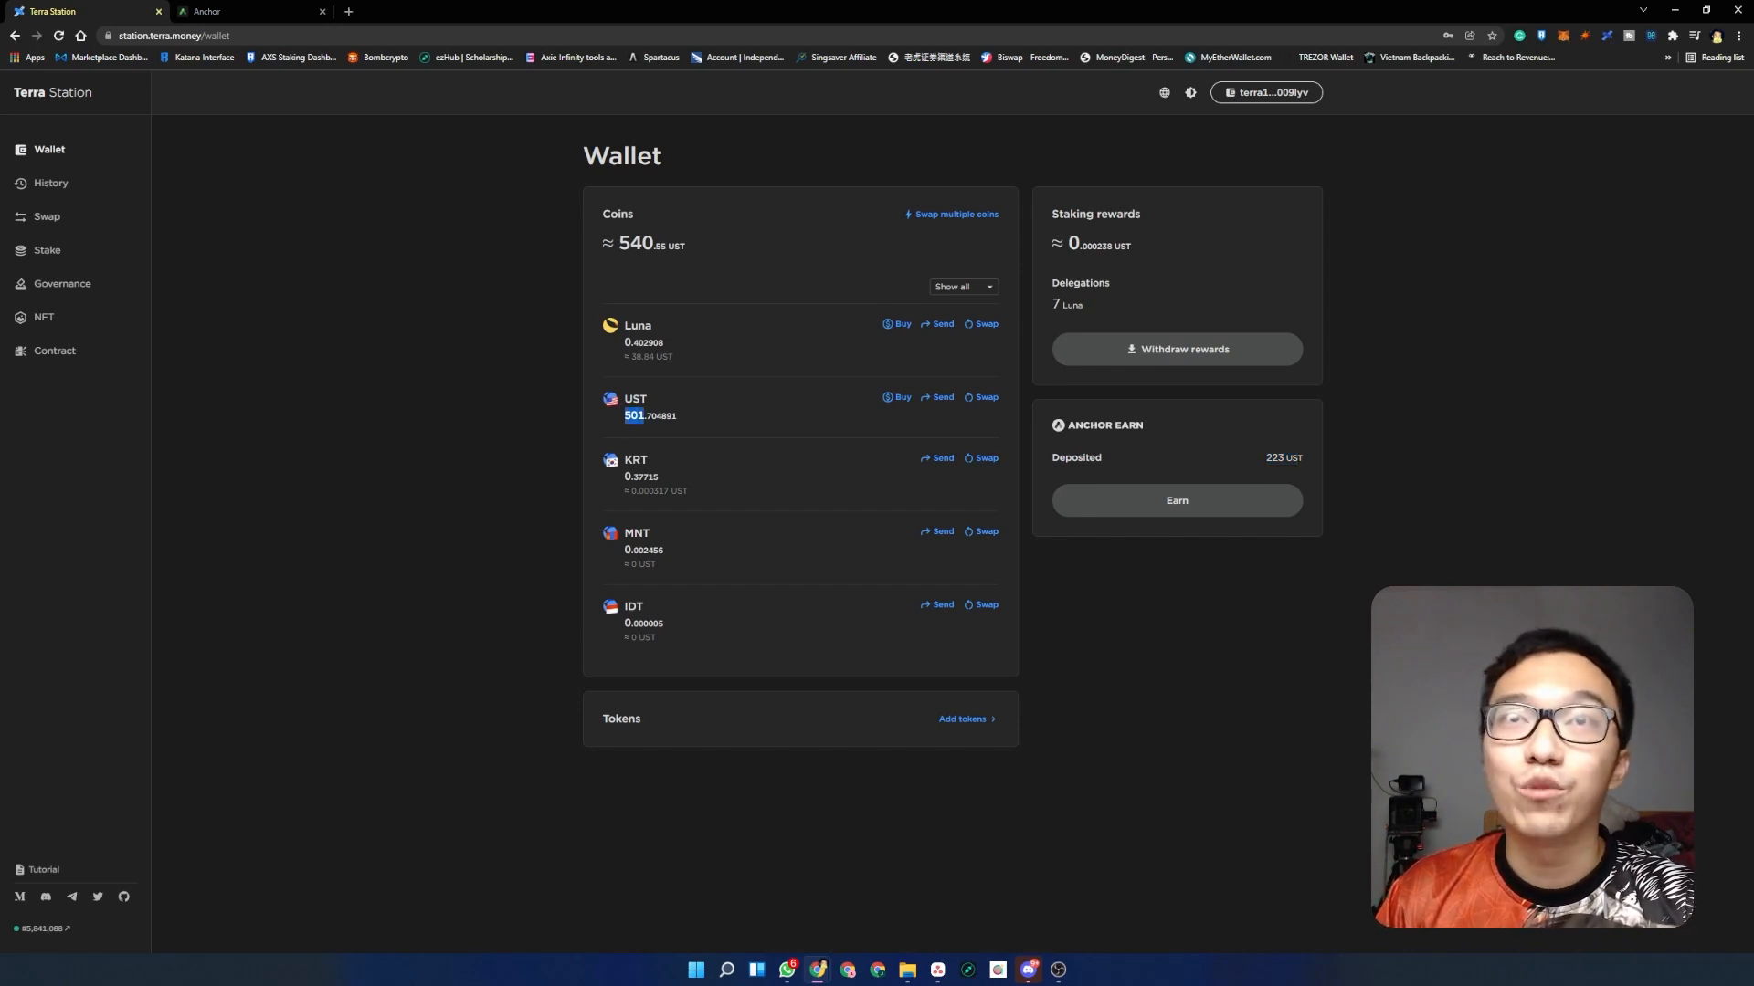
mouse_move(1195, 462)
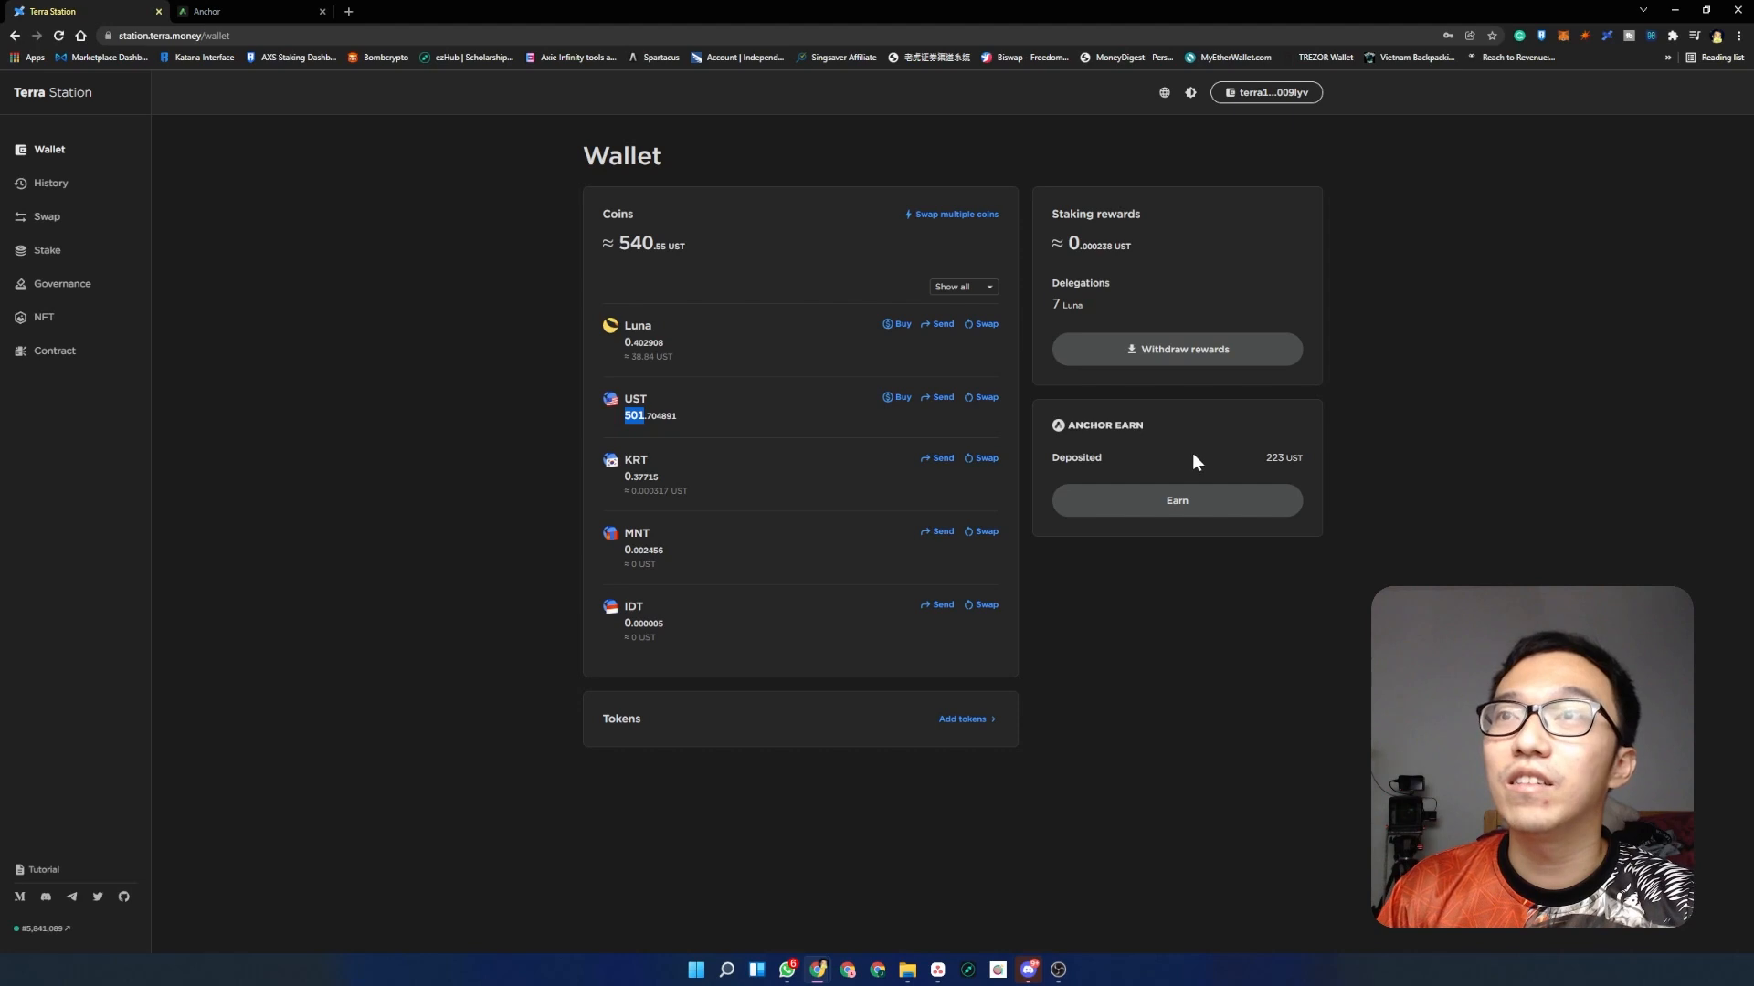
mouse_move(1176, 501)
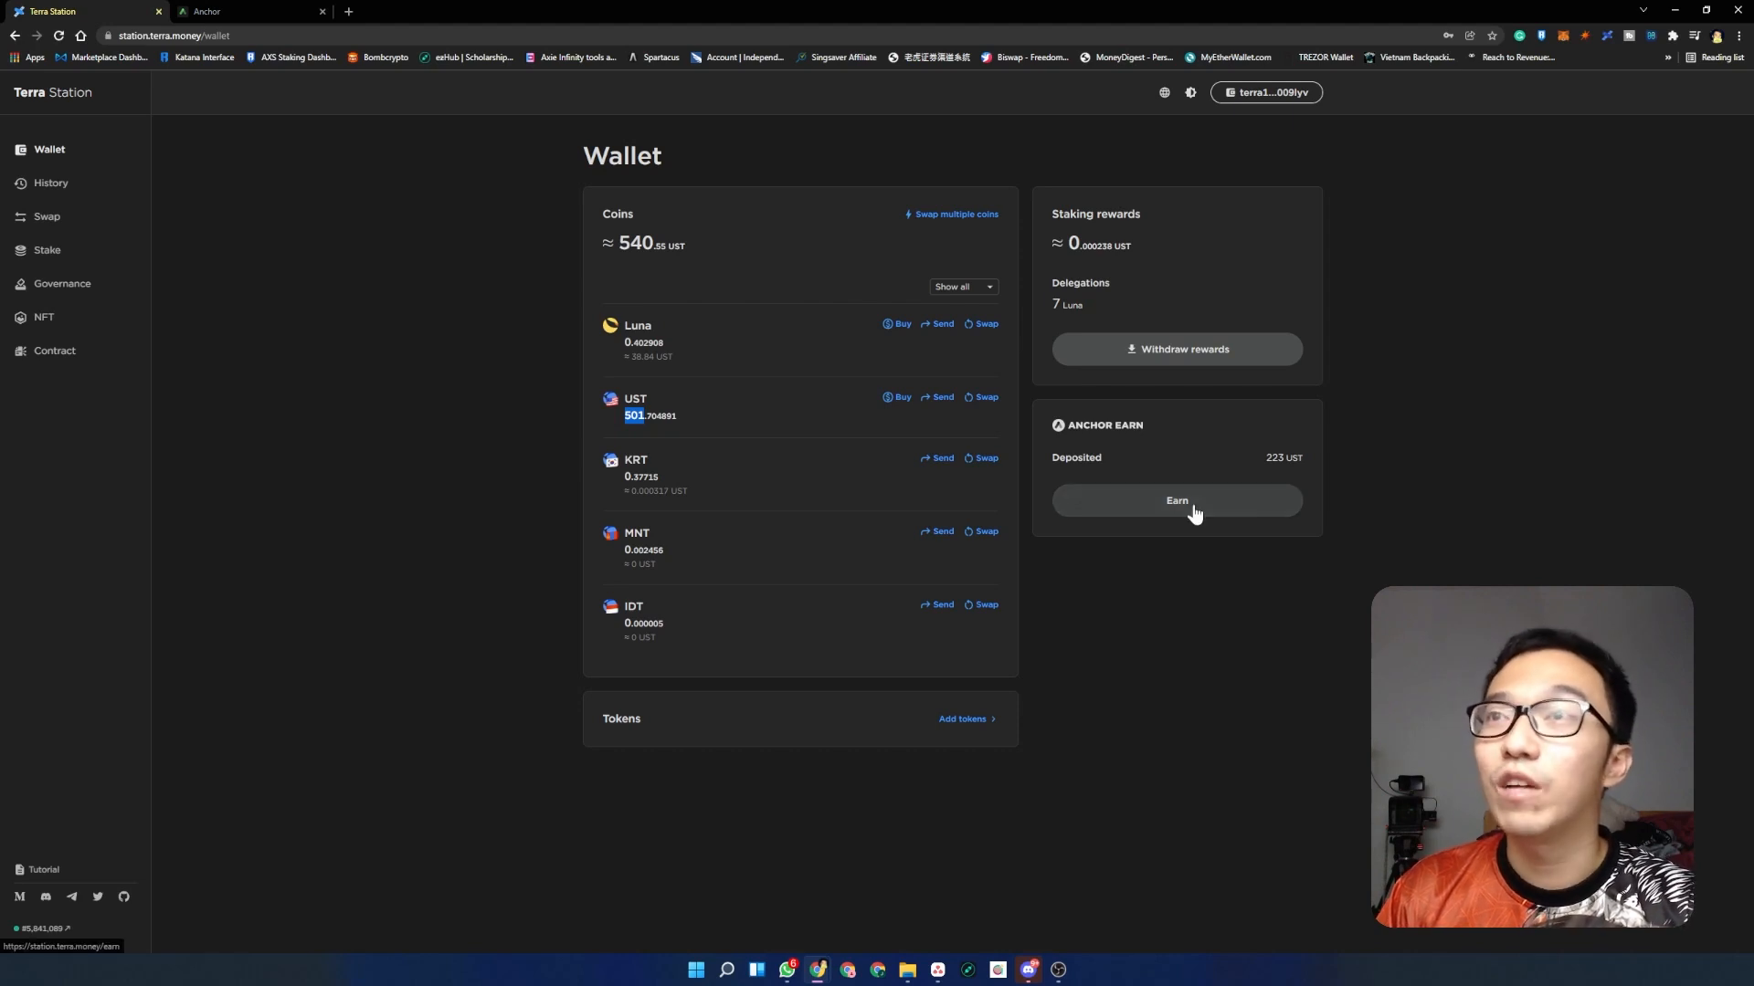
- Set up an Anchor Earn deposit of 500 UST with the gas fee paid in UST
click(1174, 501)
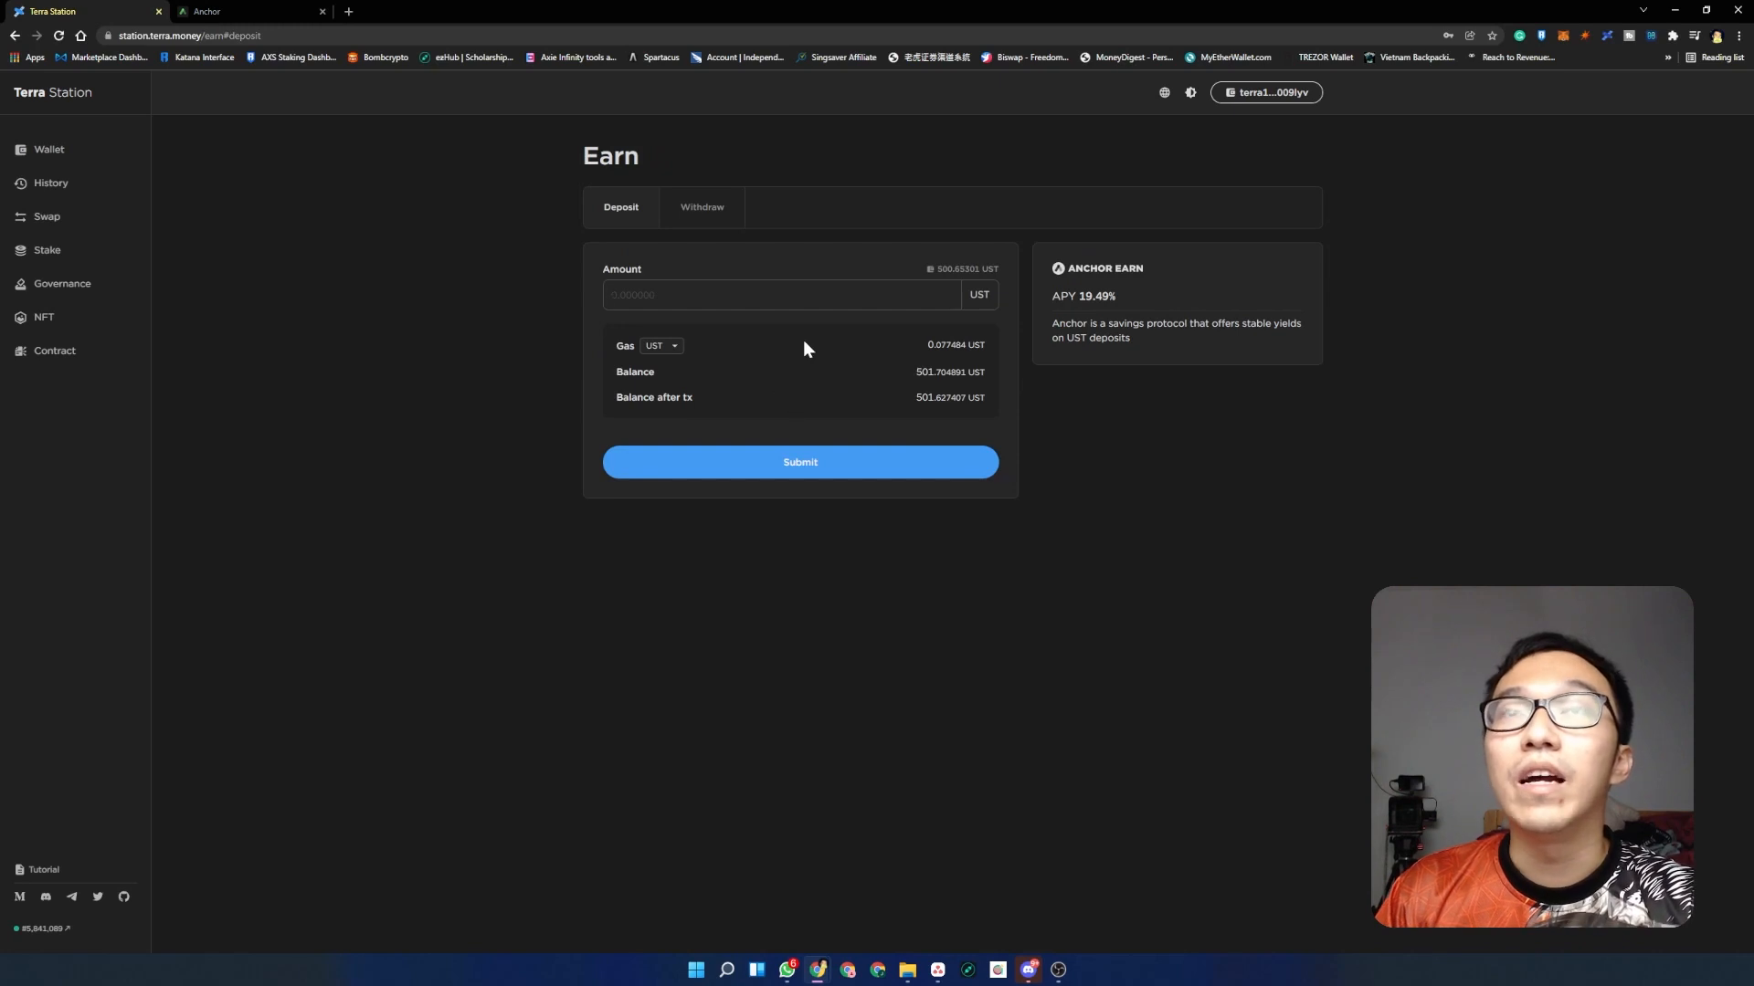
mouse_move(701, 206)
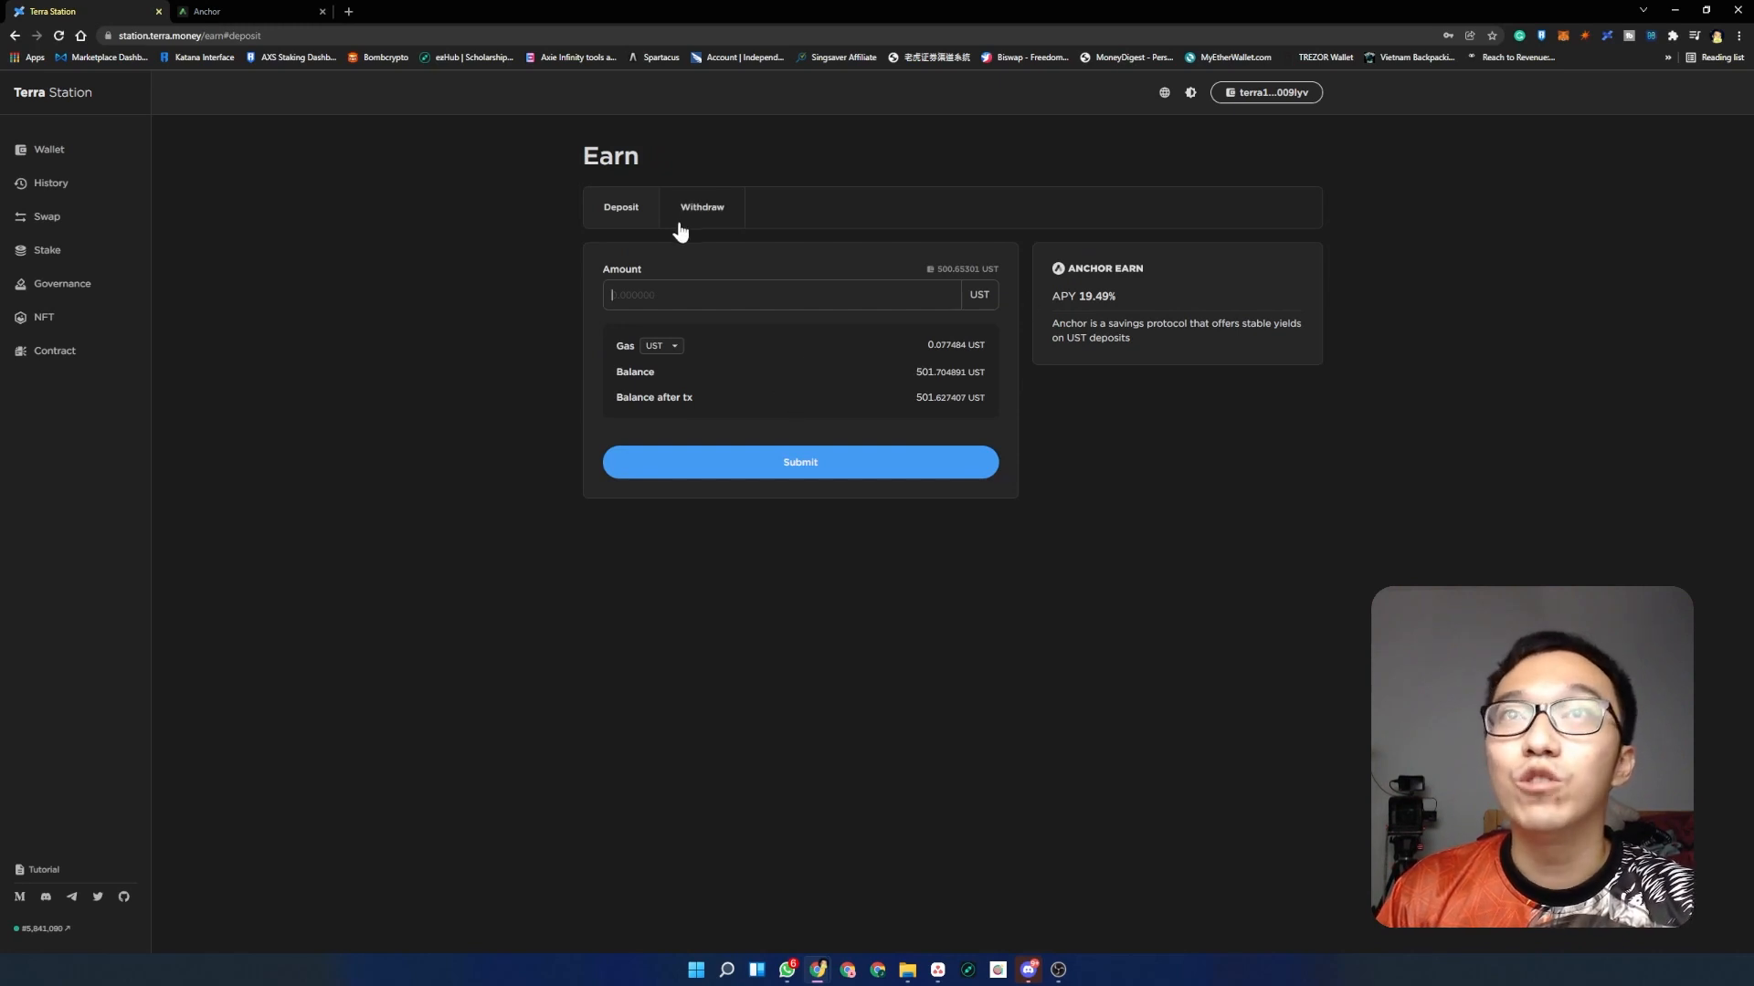
click(964, 269)
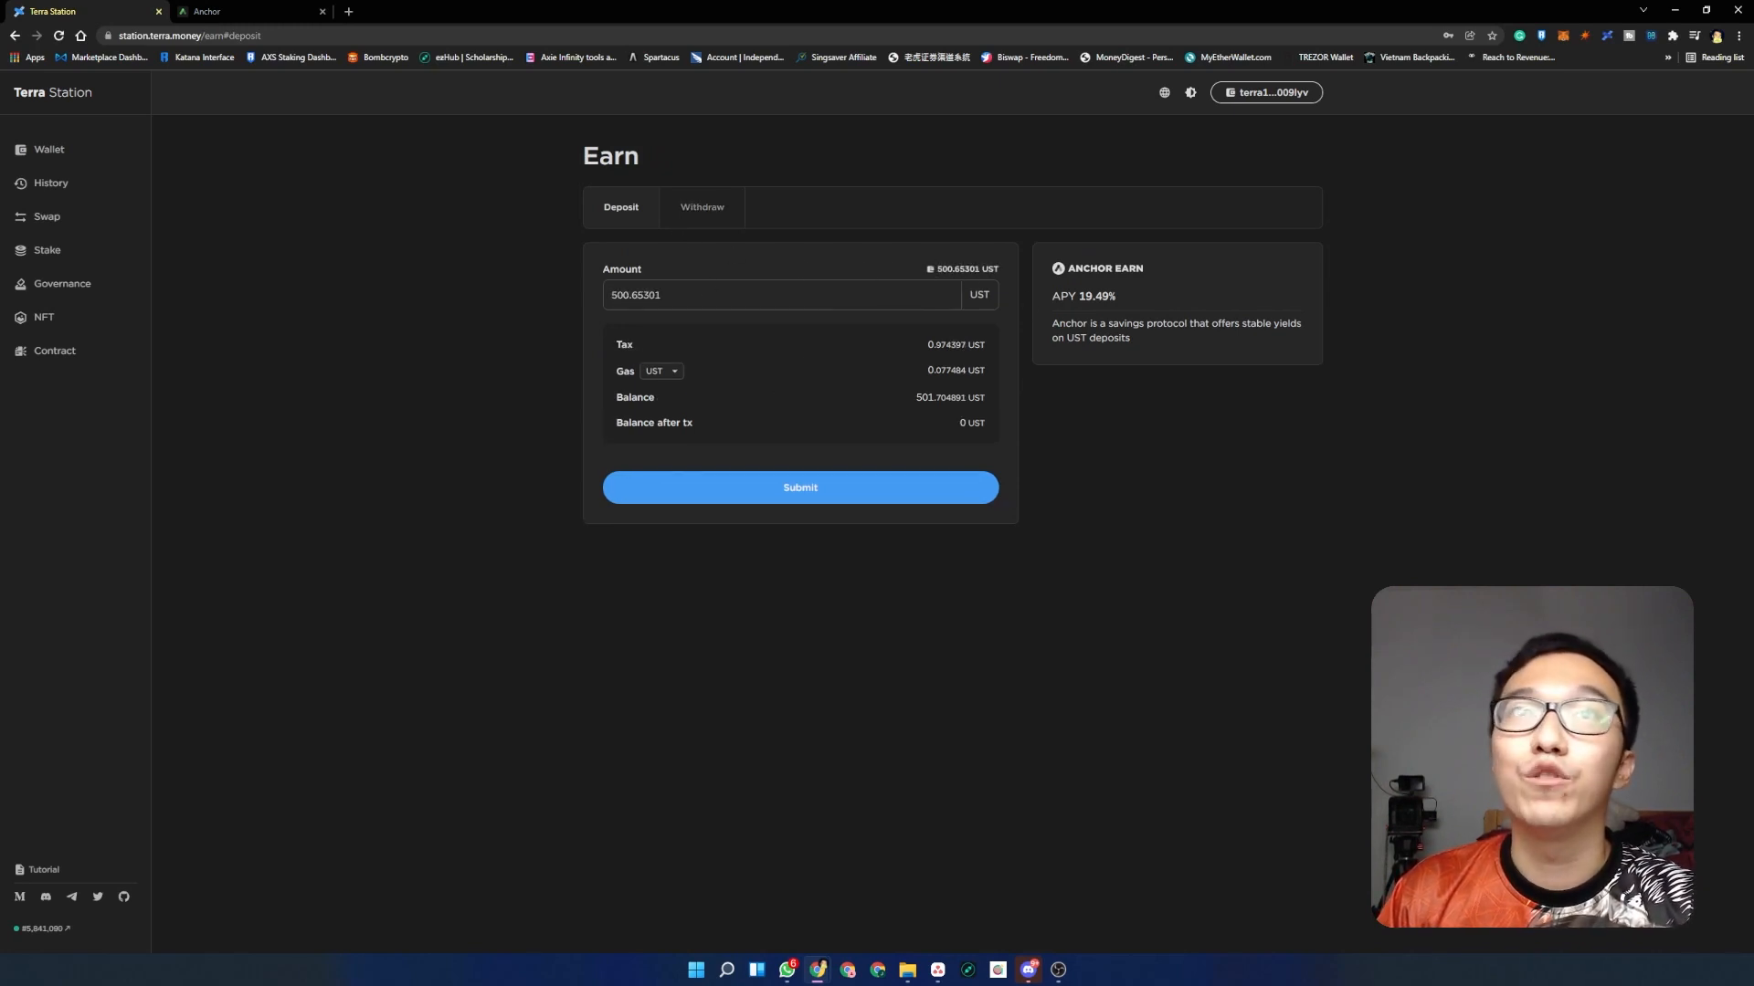
text(500)
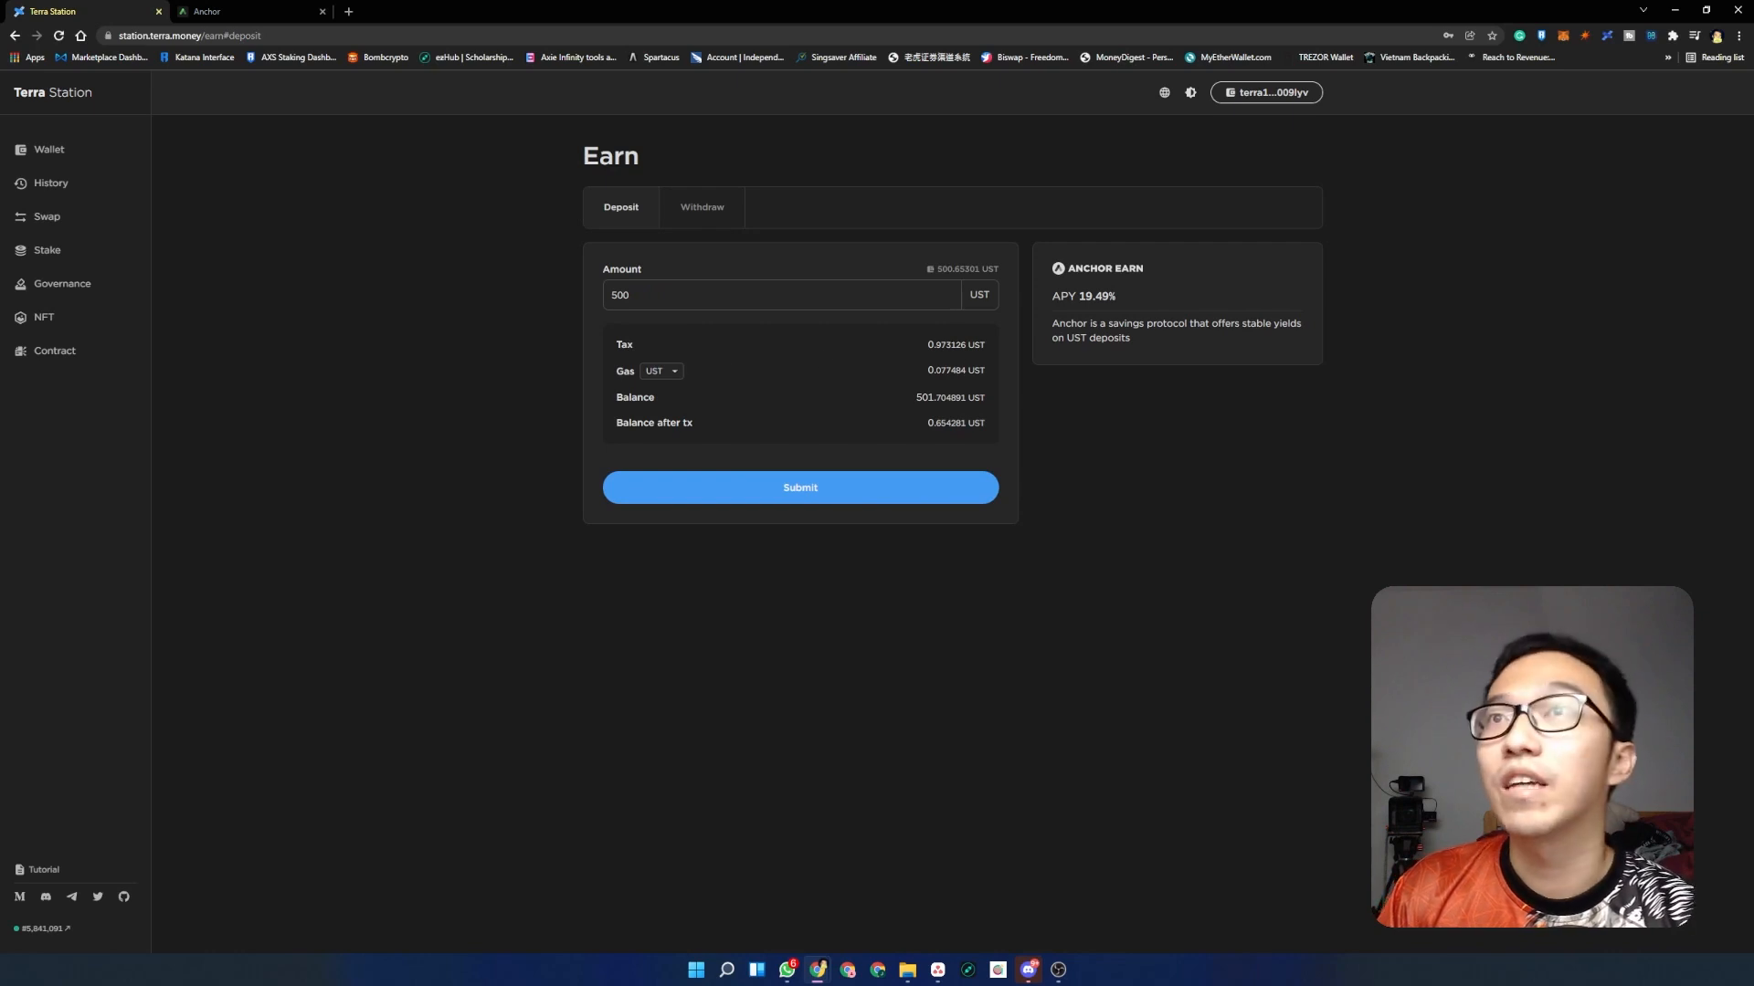
double_click(953, 345)
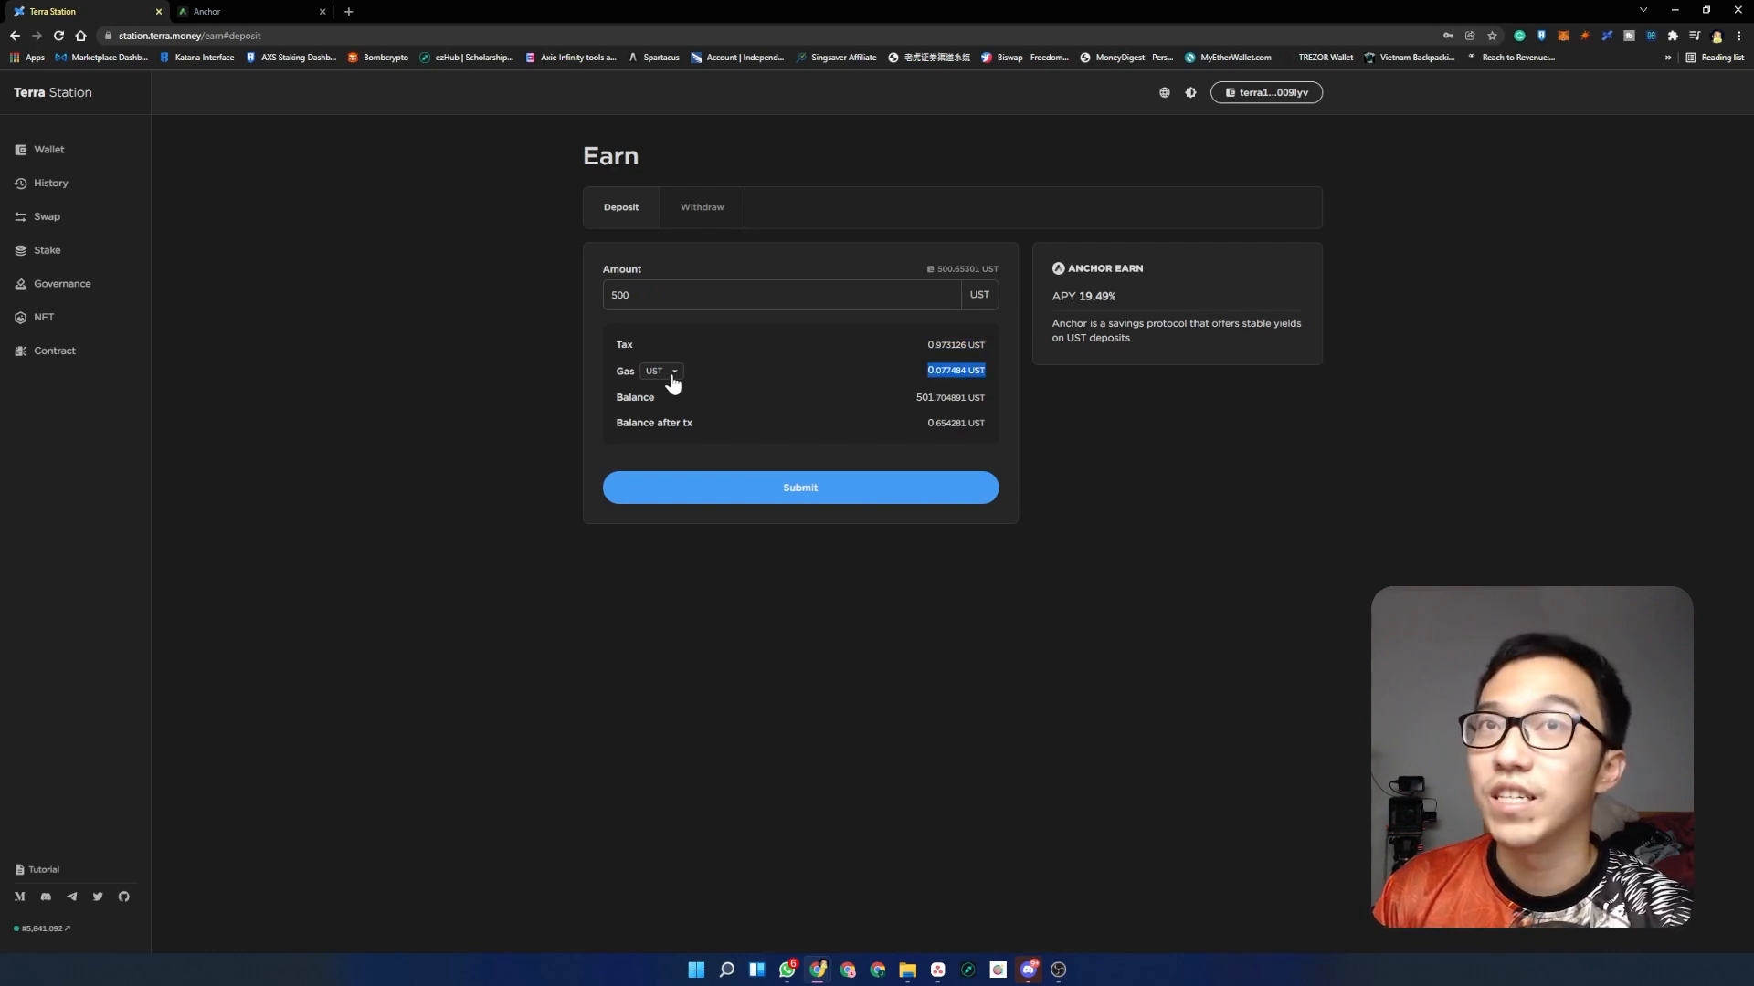
click(661, 371)
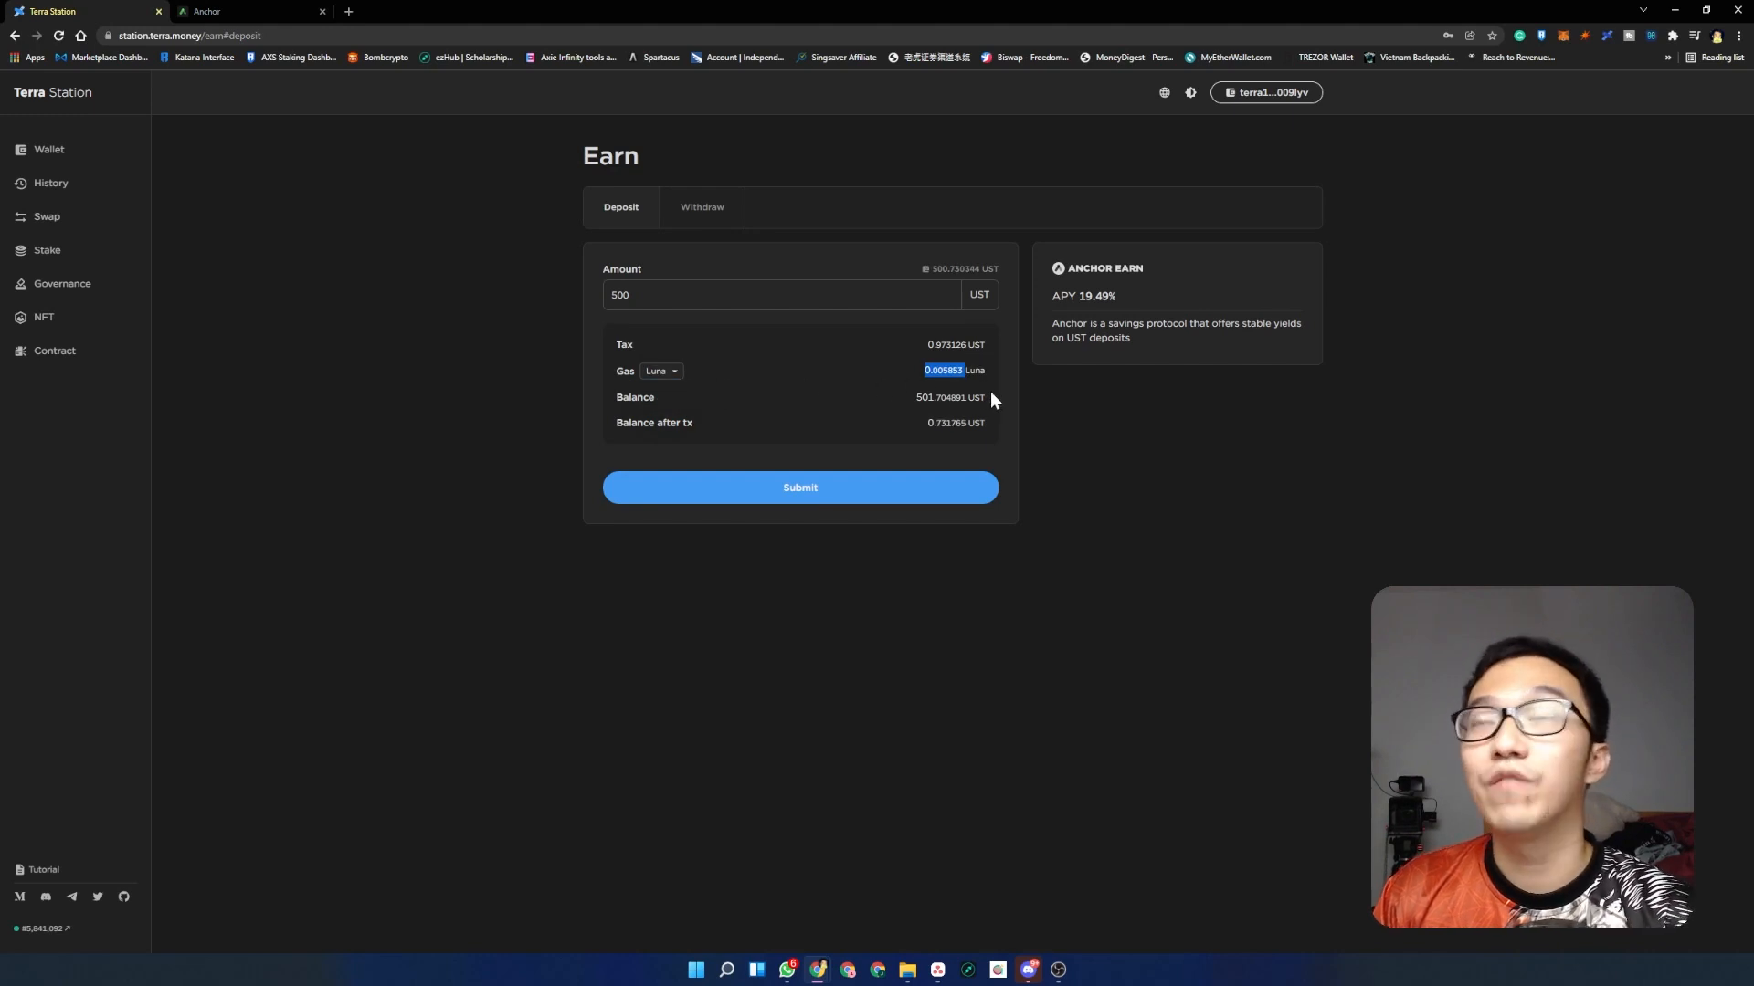
click(661, 371)
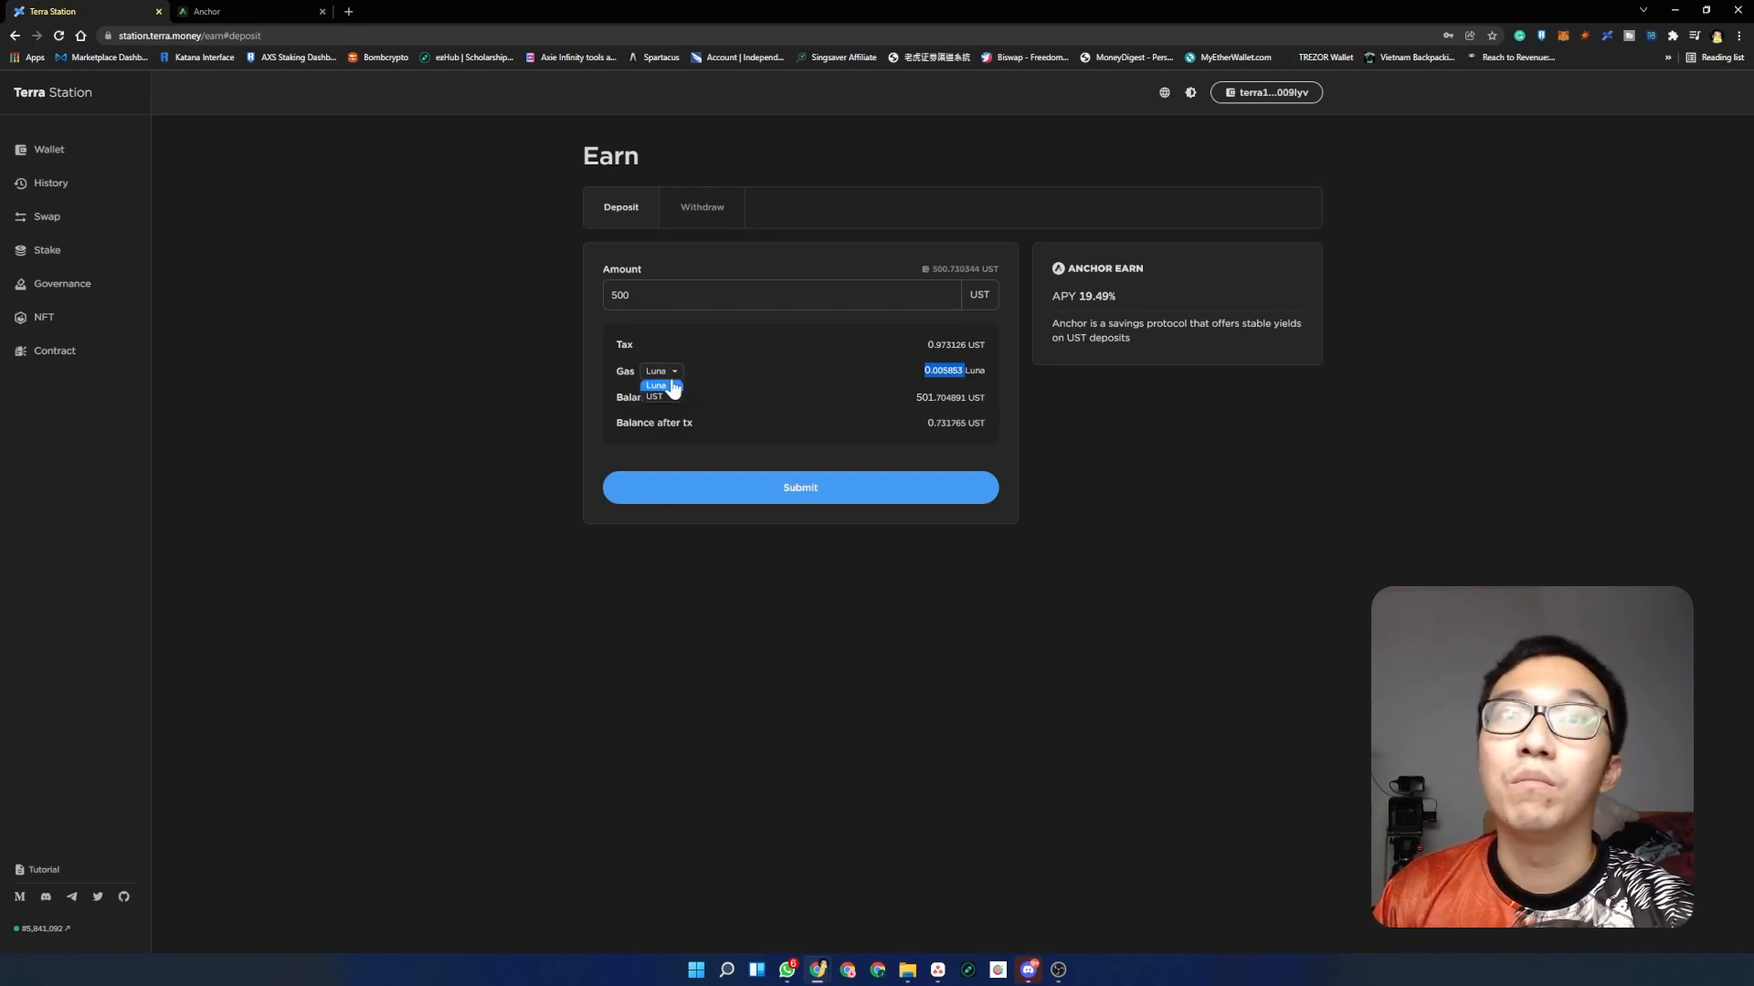
click(654, 396)
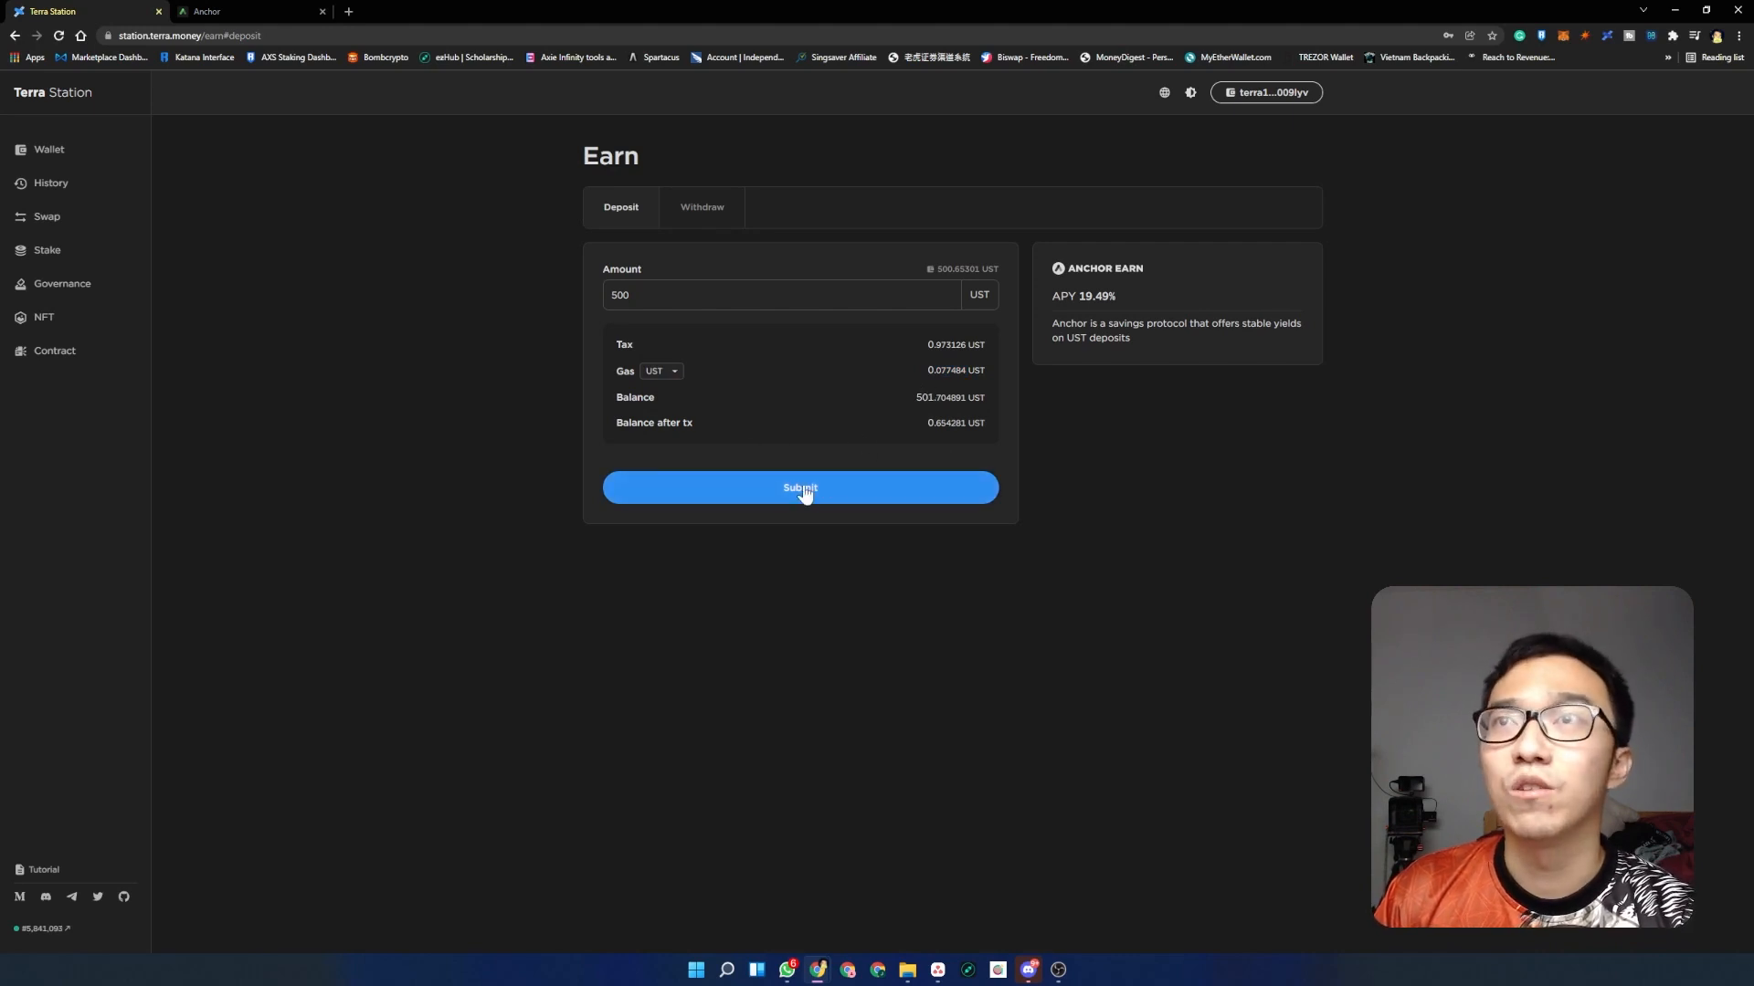
- Submit and approve the 500 UST deposit, minting about 430.34 aUST
click(800, 487)
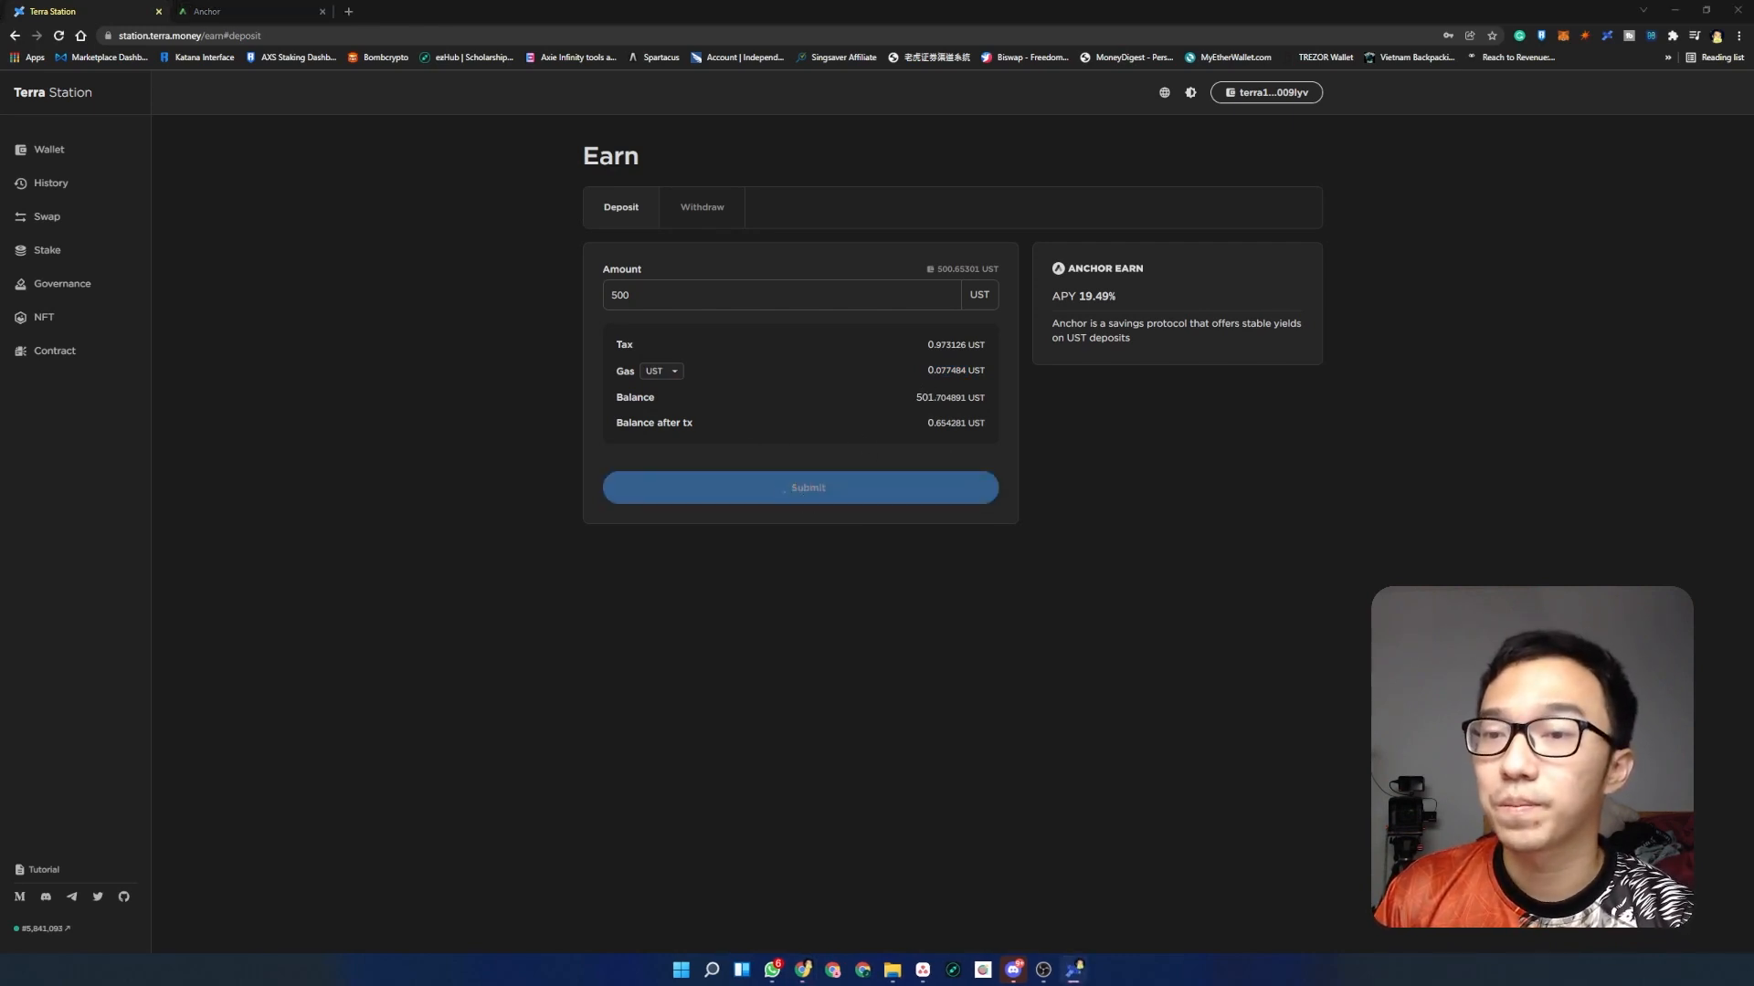
click(806, 488)
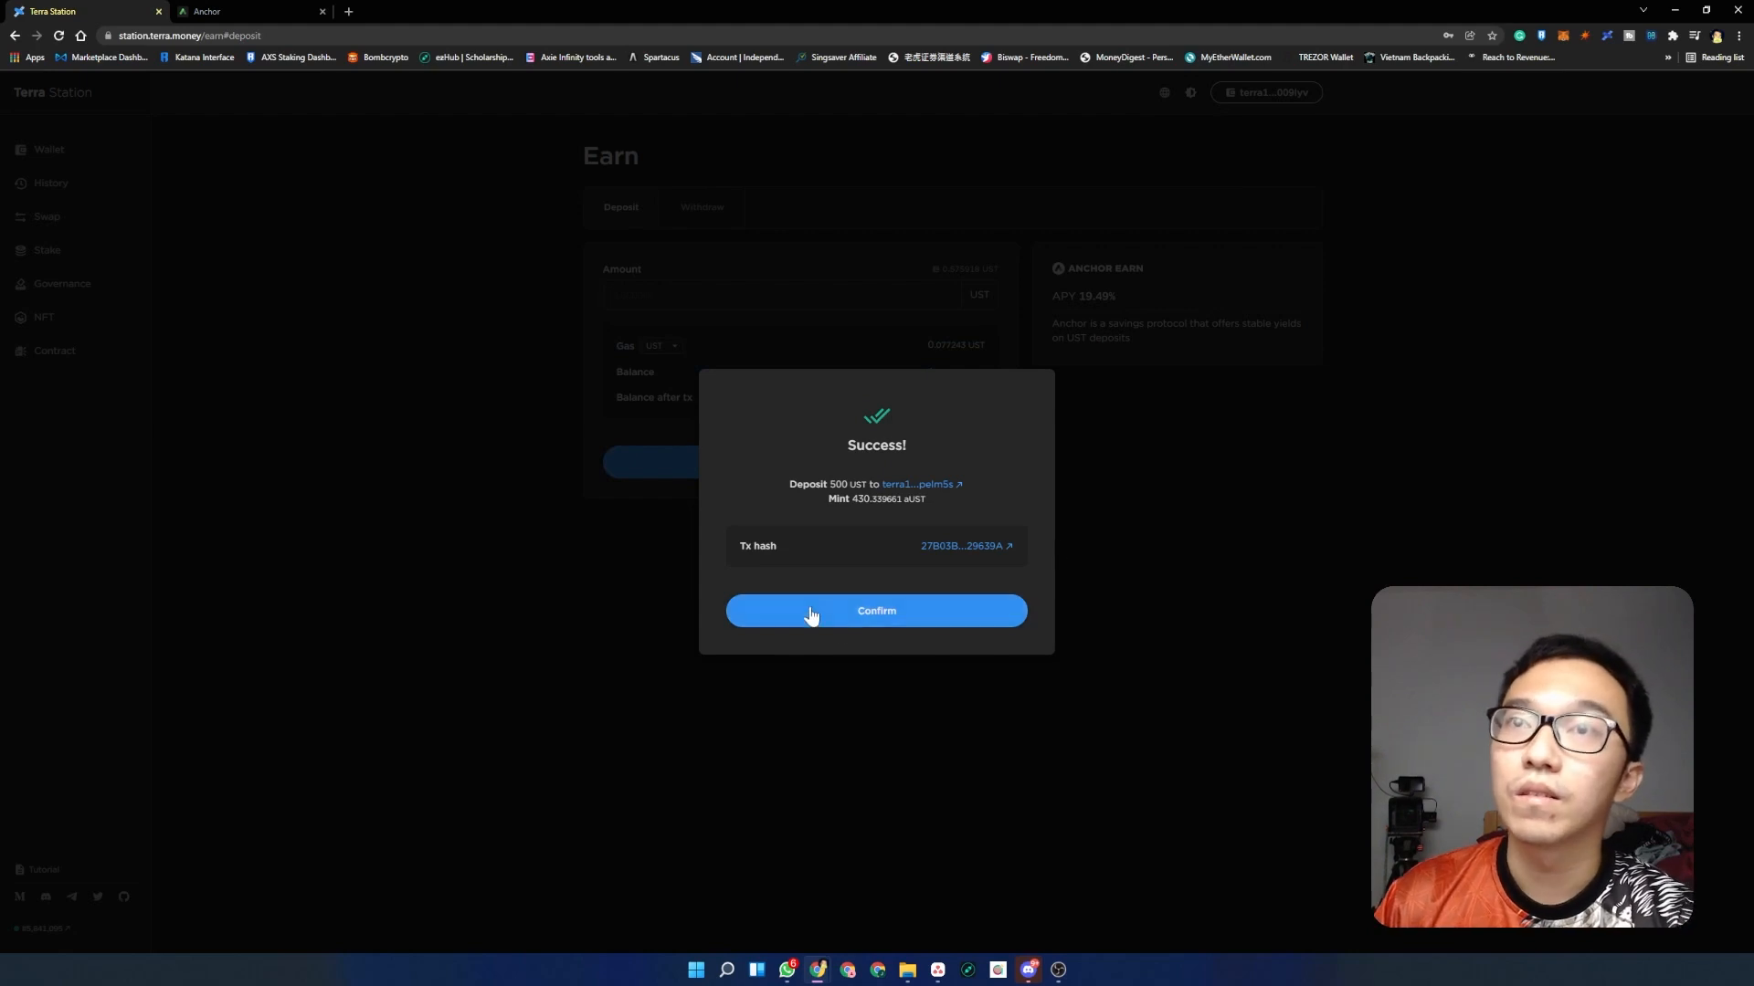
- Dismiss the deposit result and view the Anchor Dashboard with the ANC price of 4.031
click(875, 611)
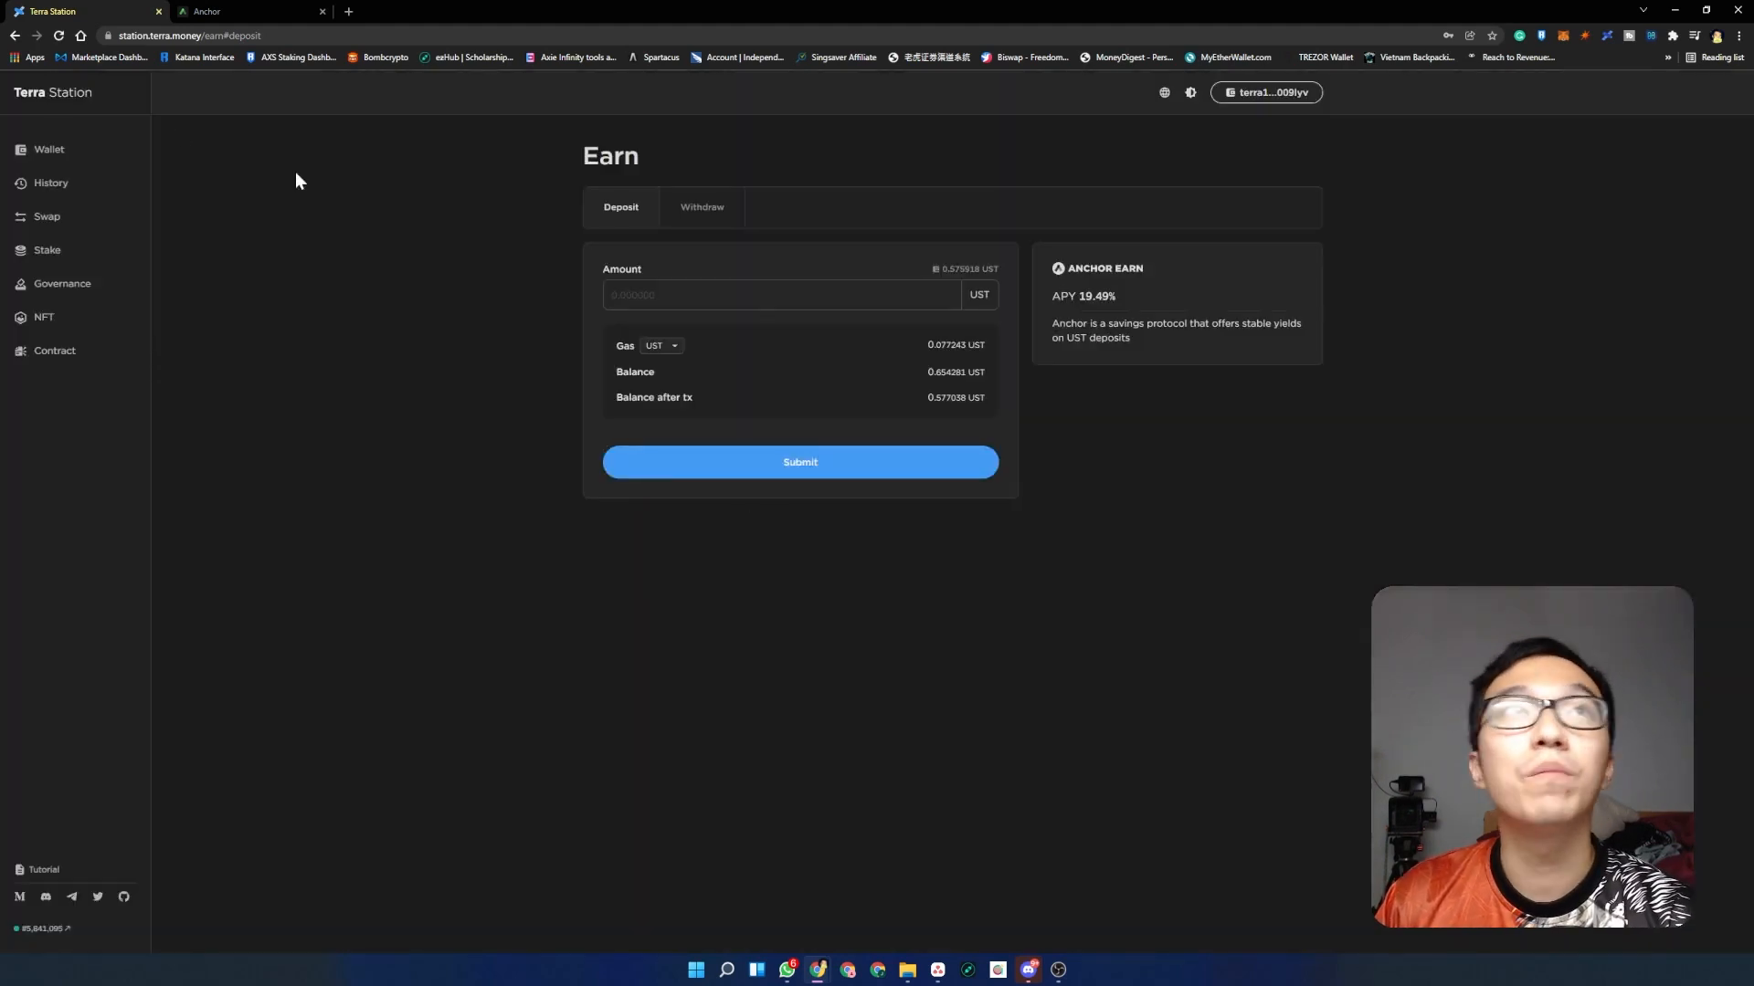
click(242, 11)
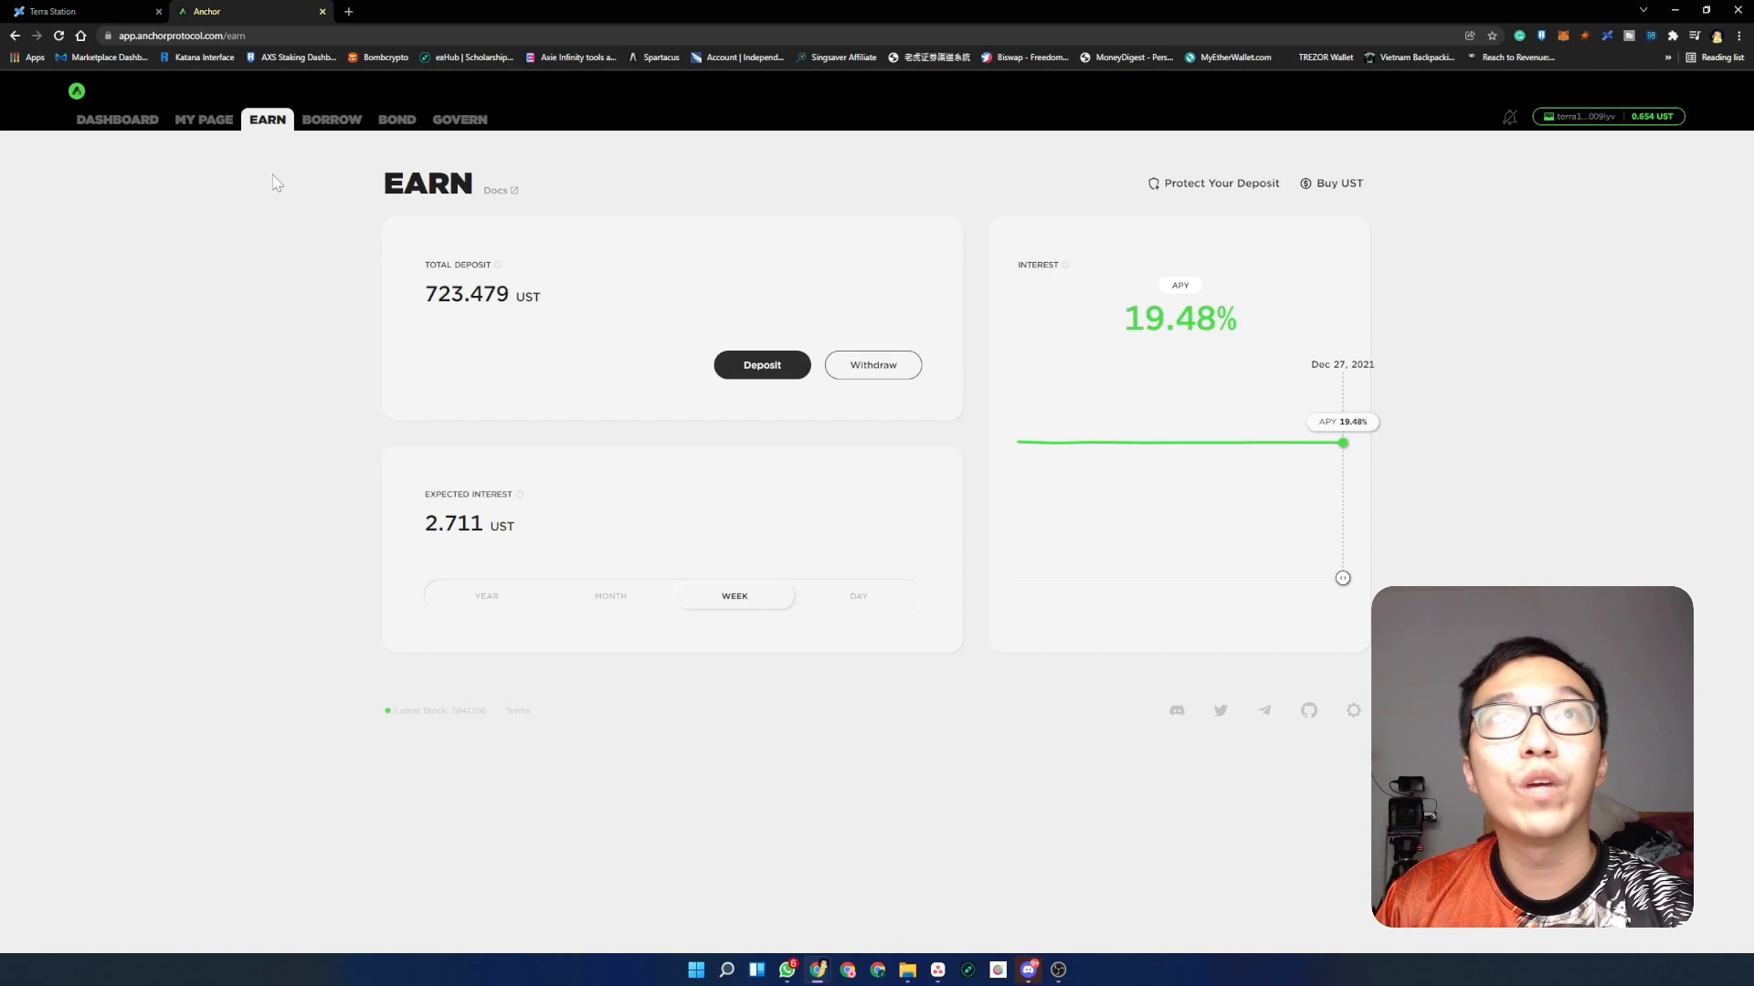
mouse_move(141, 133)
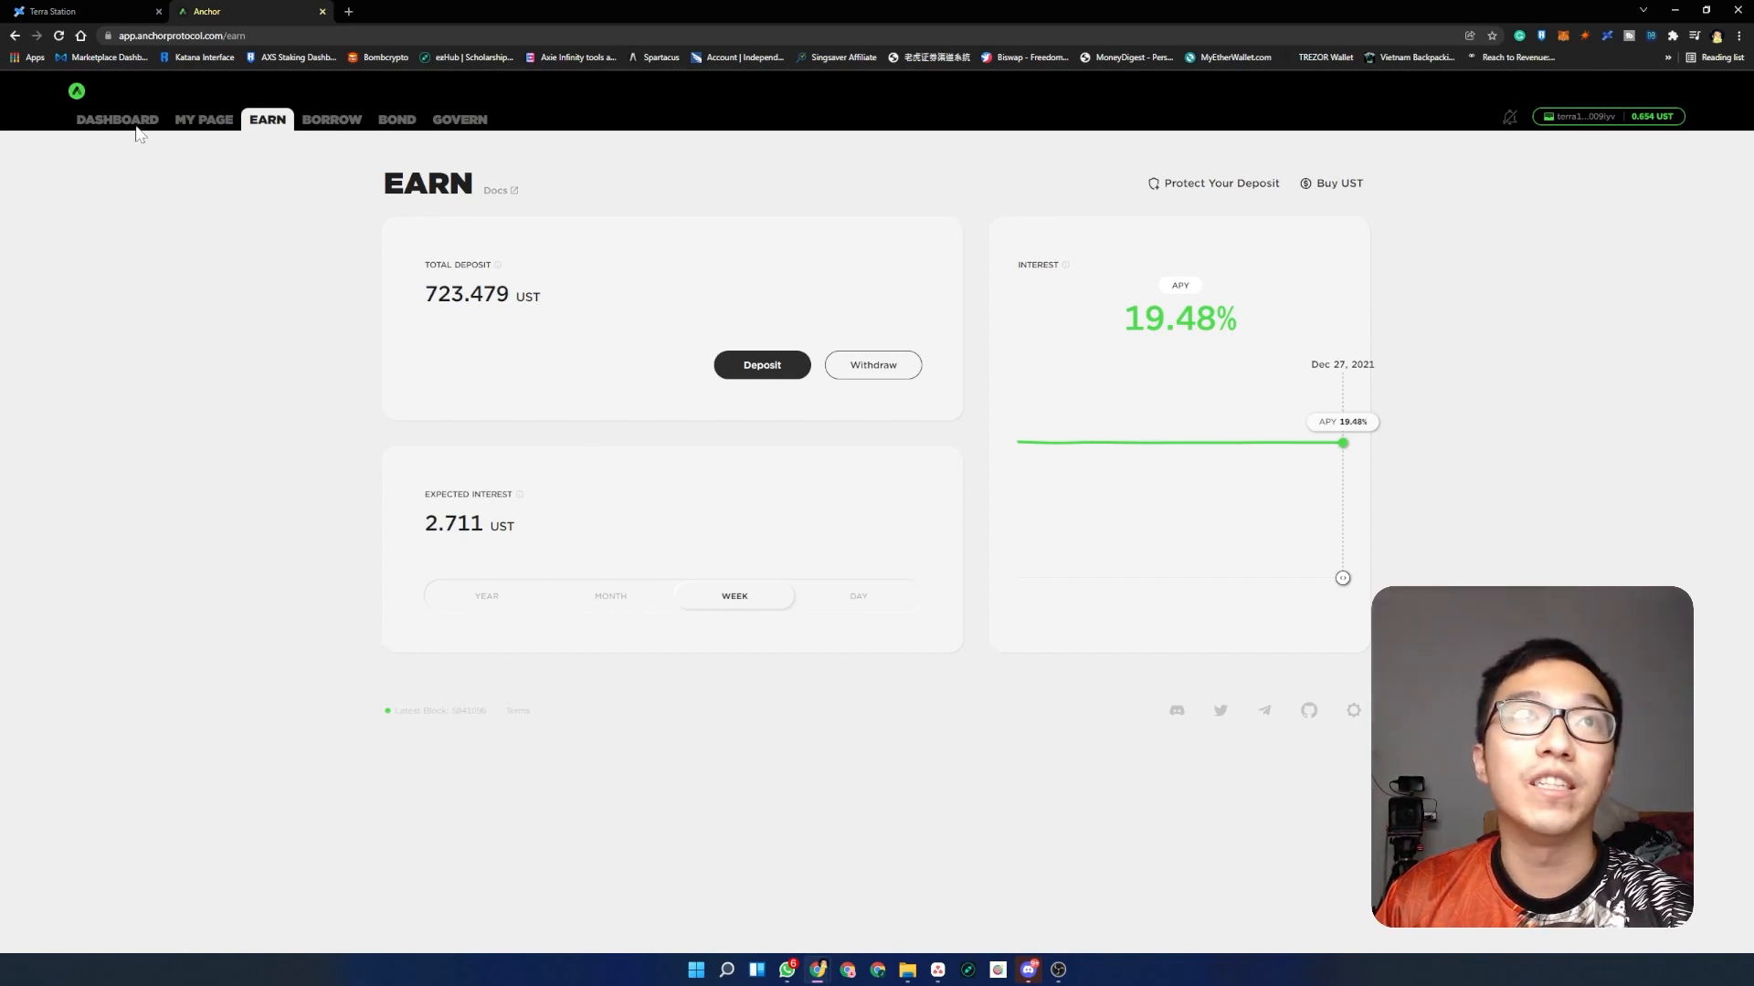
click(117, 121)
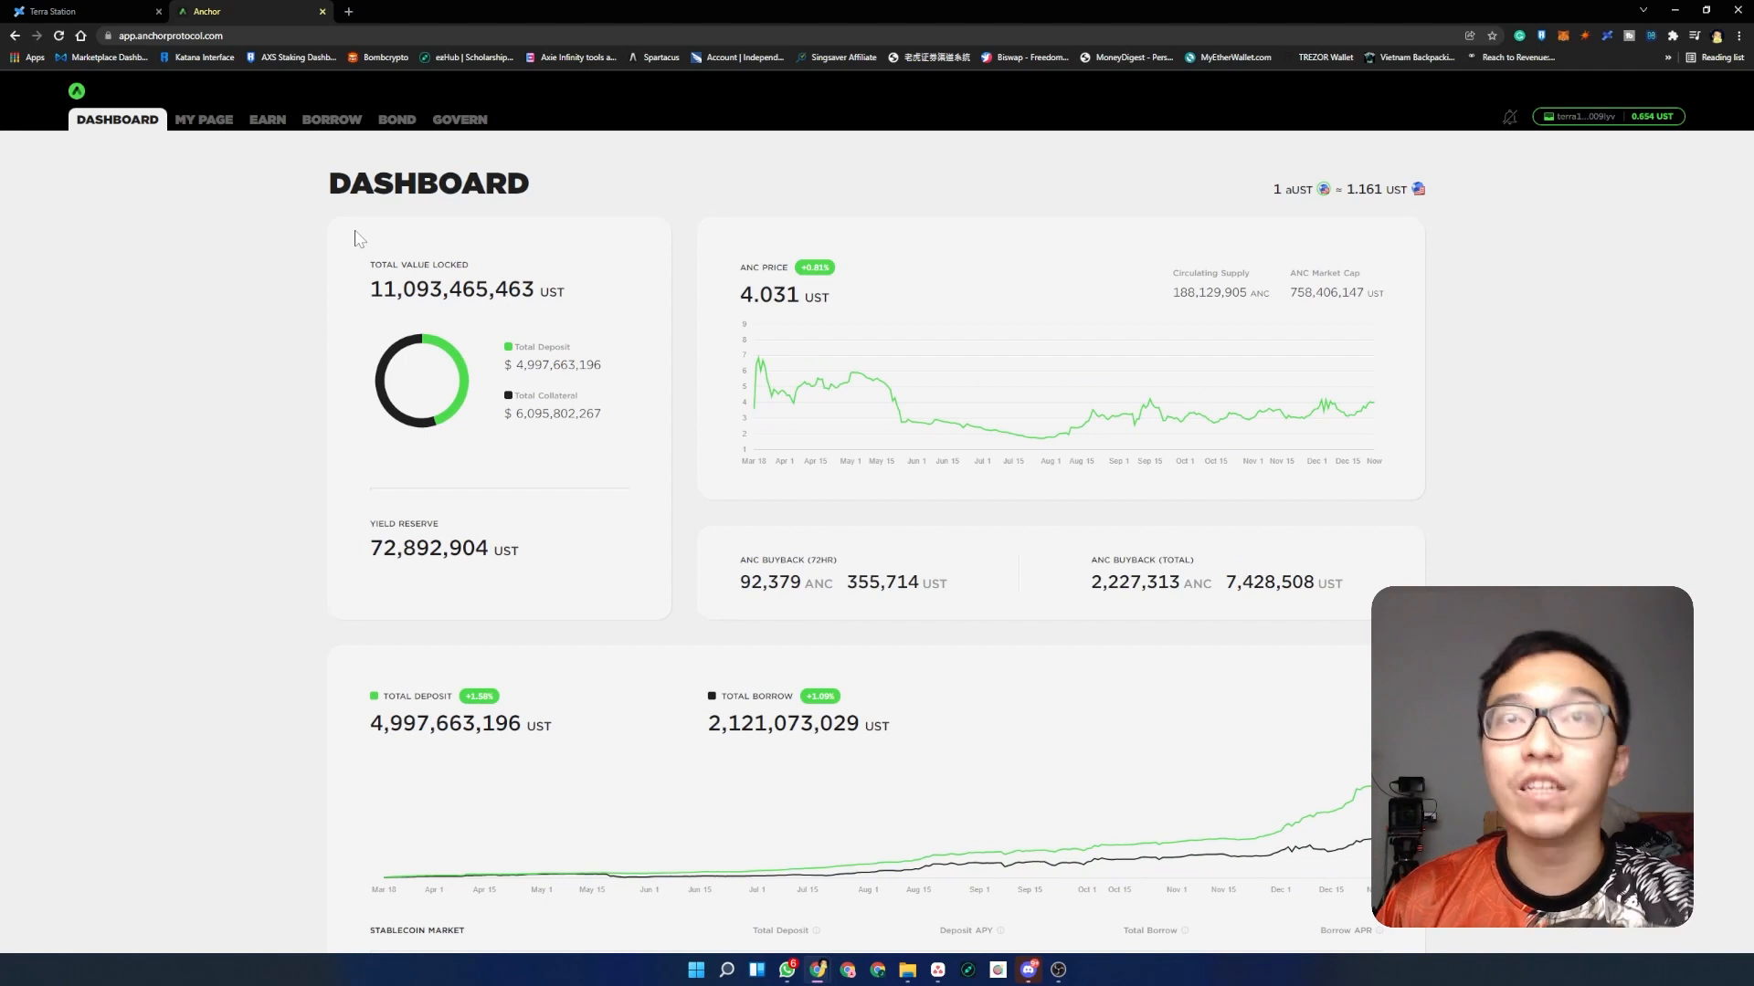
mouse_move(806, 310)
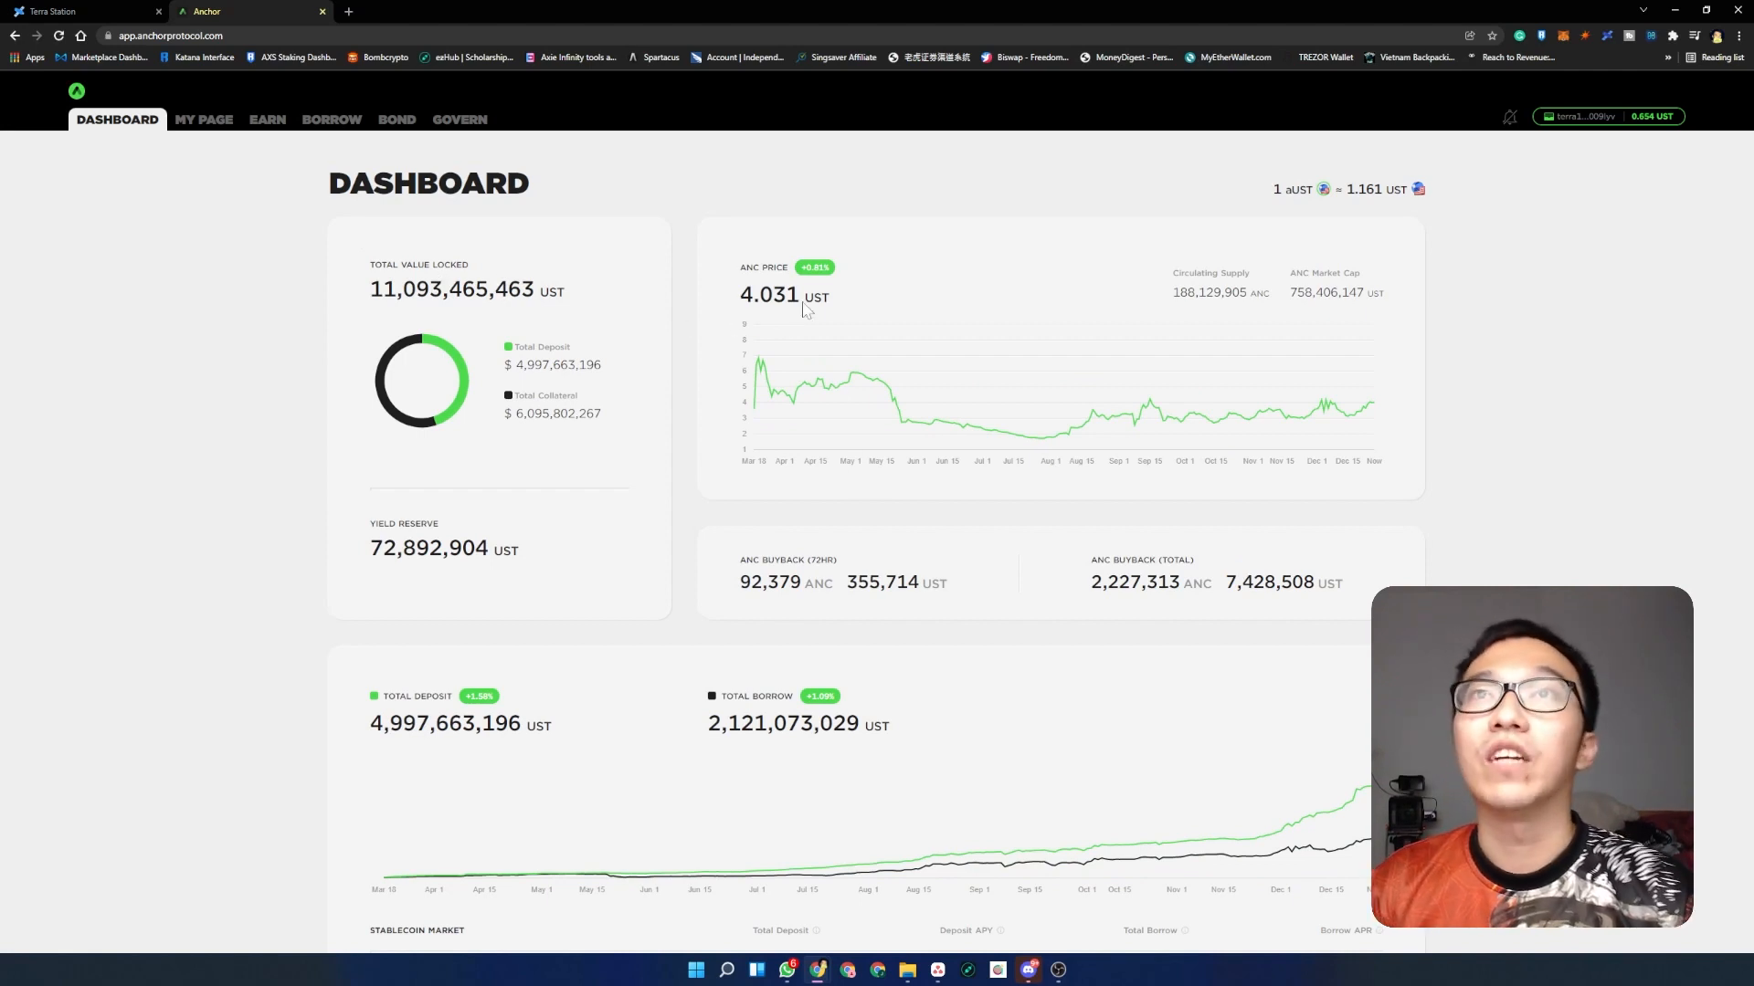
double_click(767, 296)
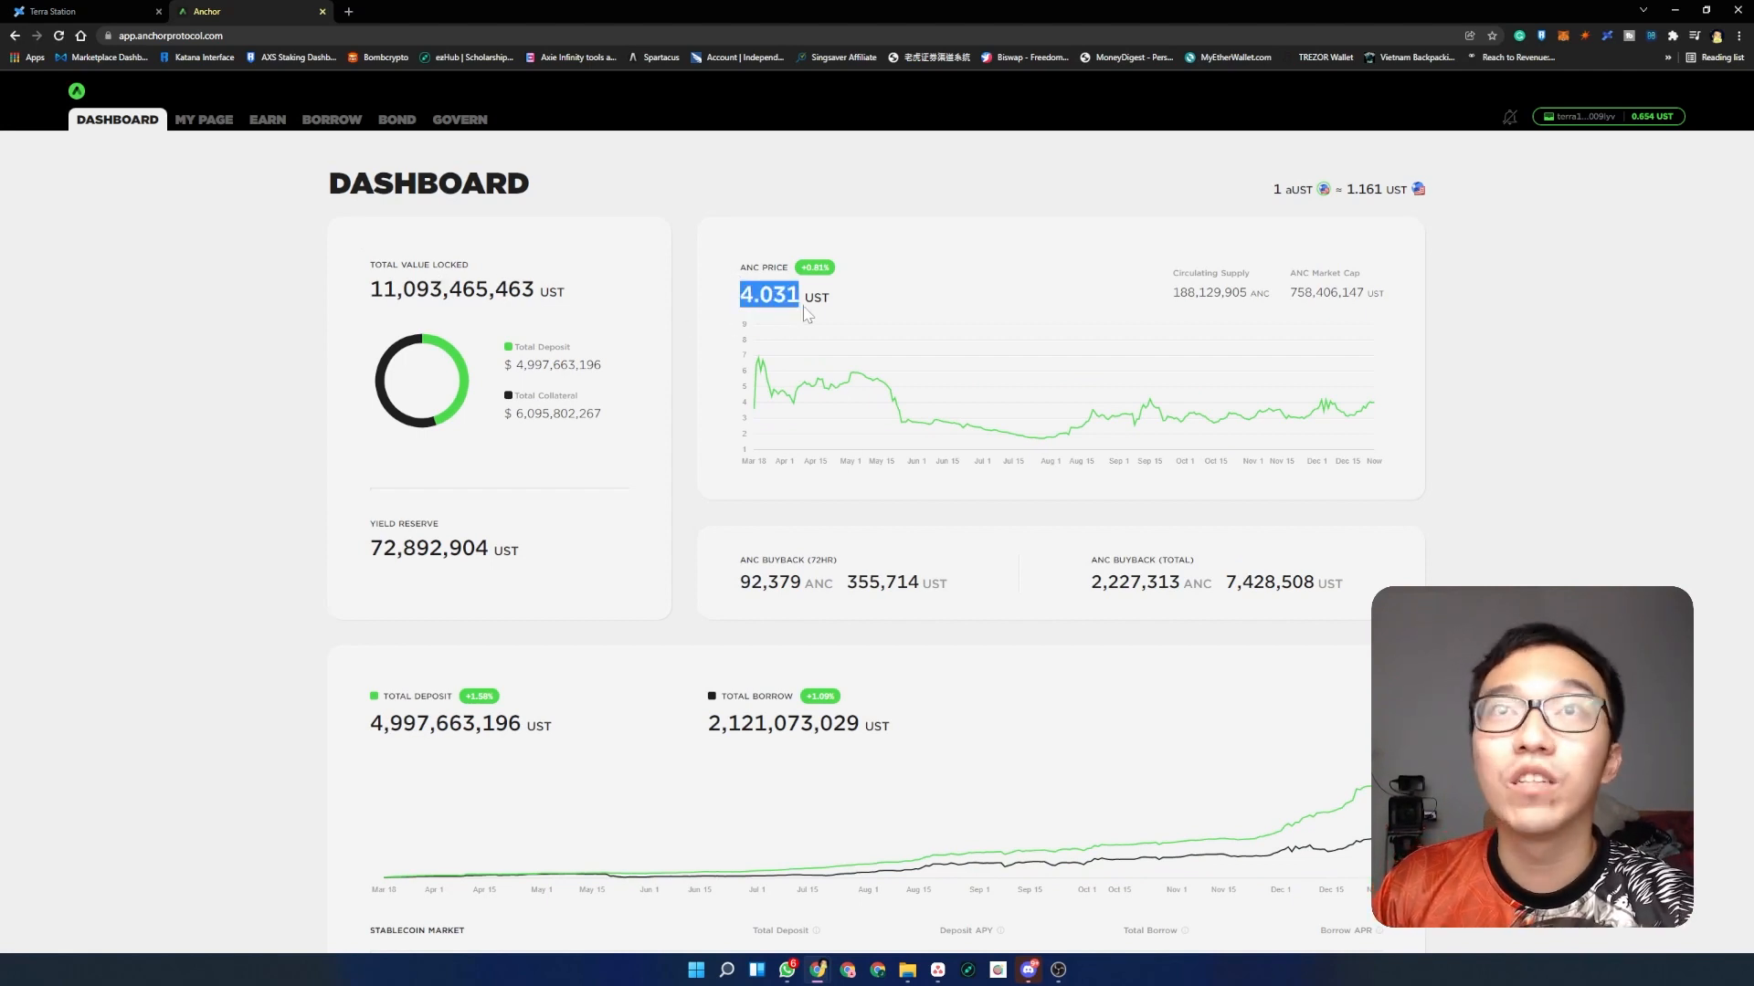
click(769, 296)
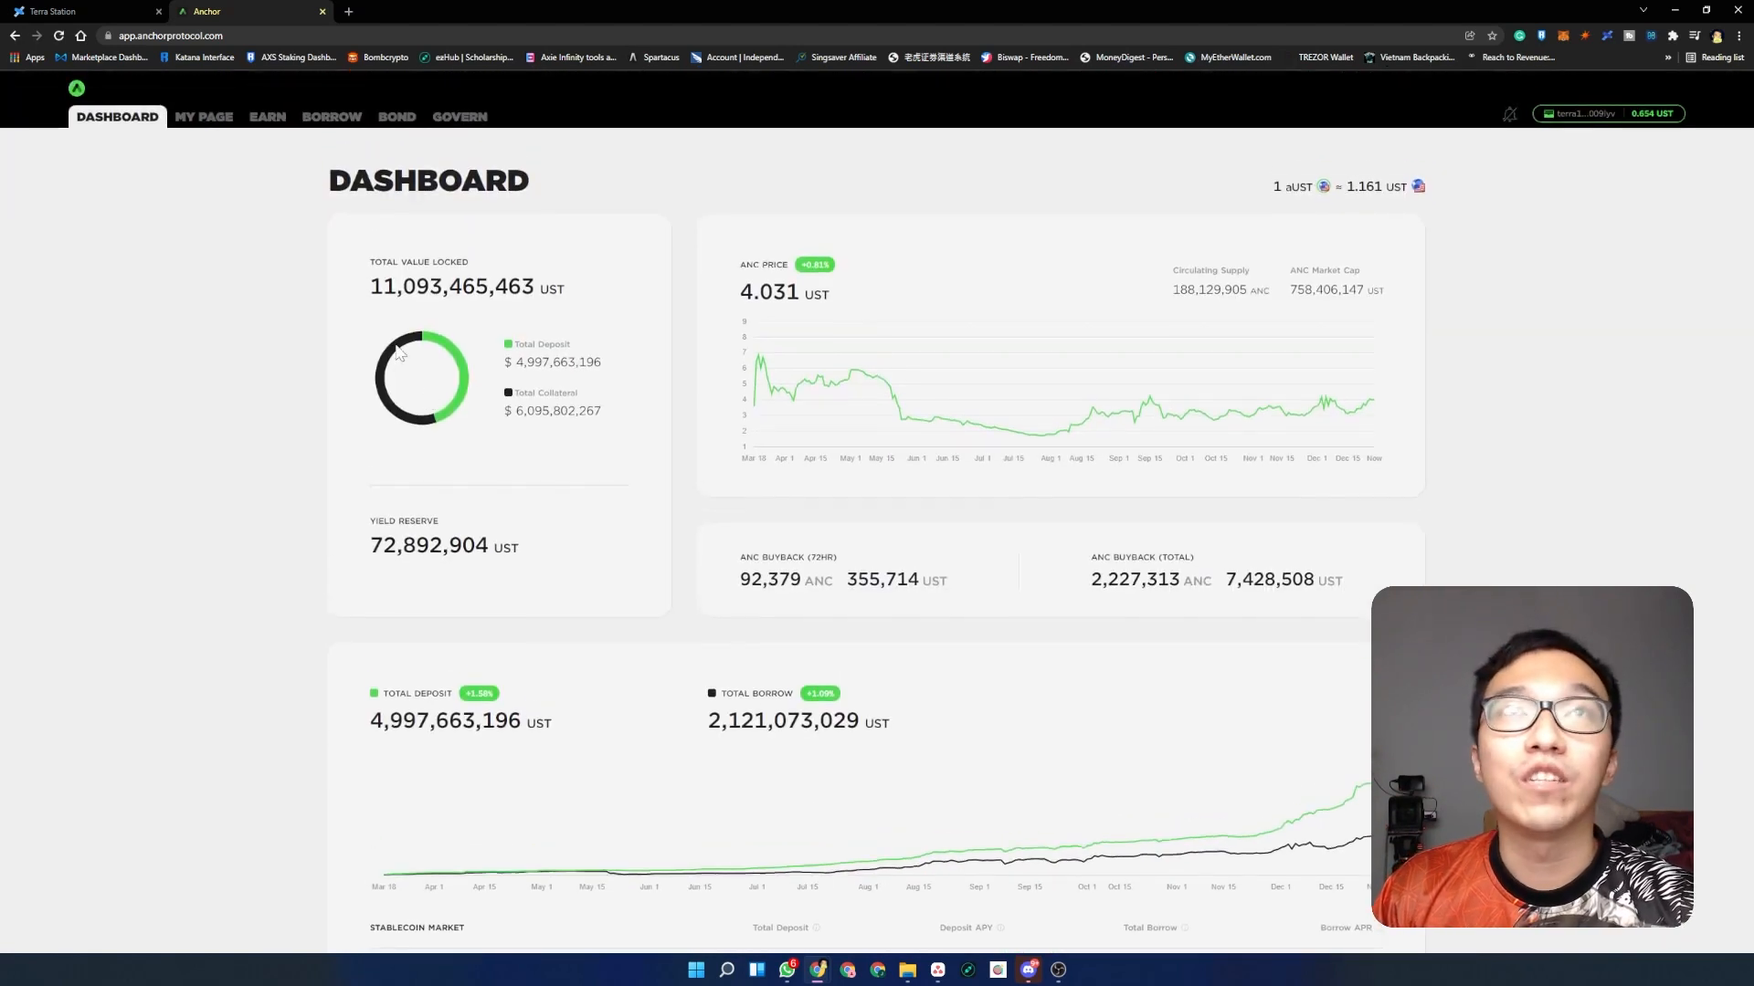
- Review My Page, then Earn showing 723.479 UST with weekly expected interest of 2.711 UST
click(203, 117)
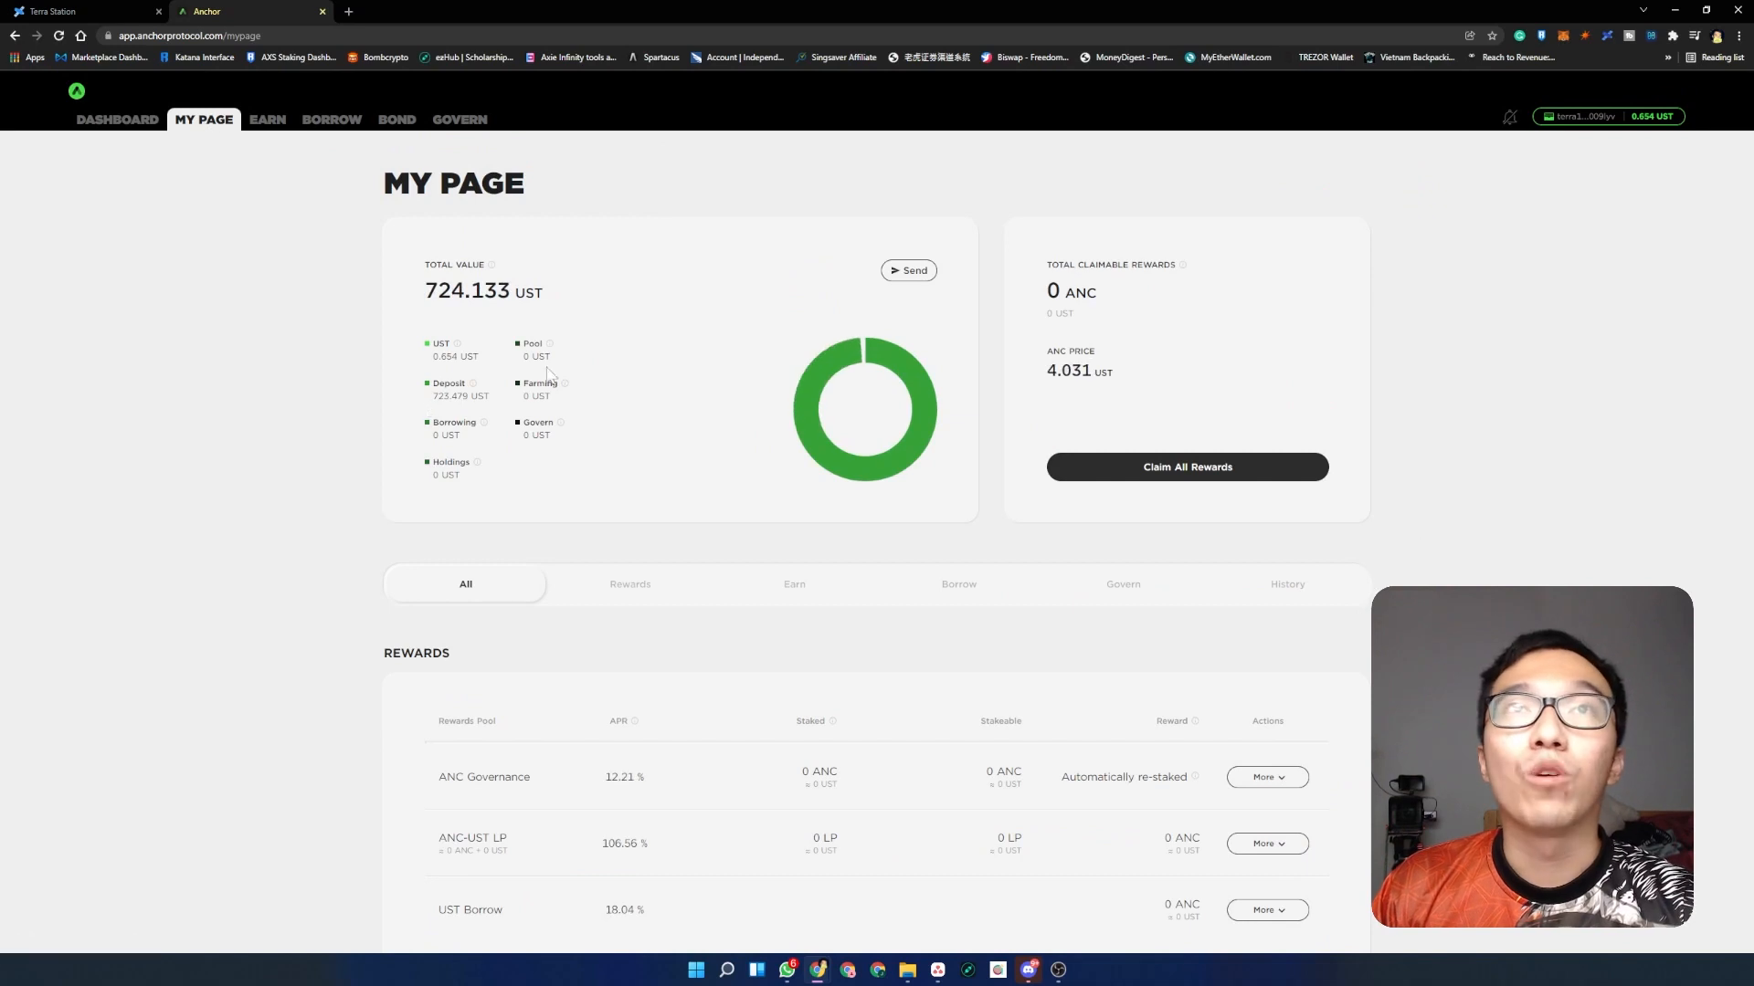
mouse_move(315, 561)
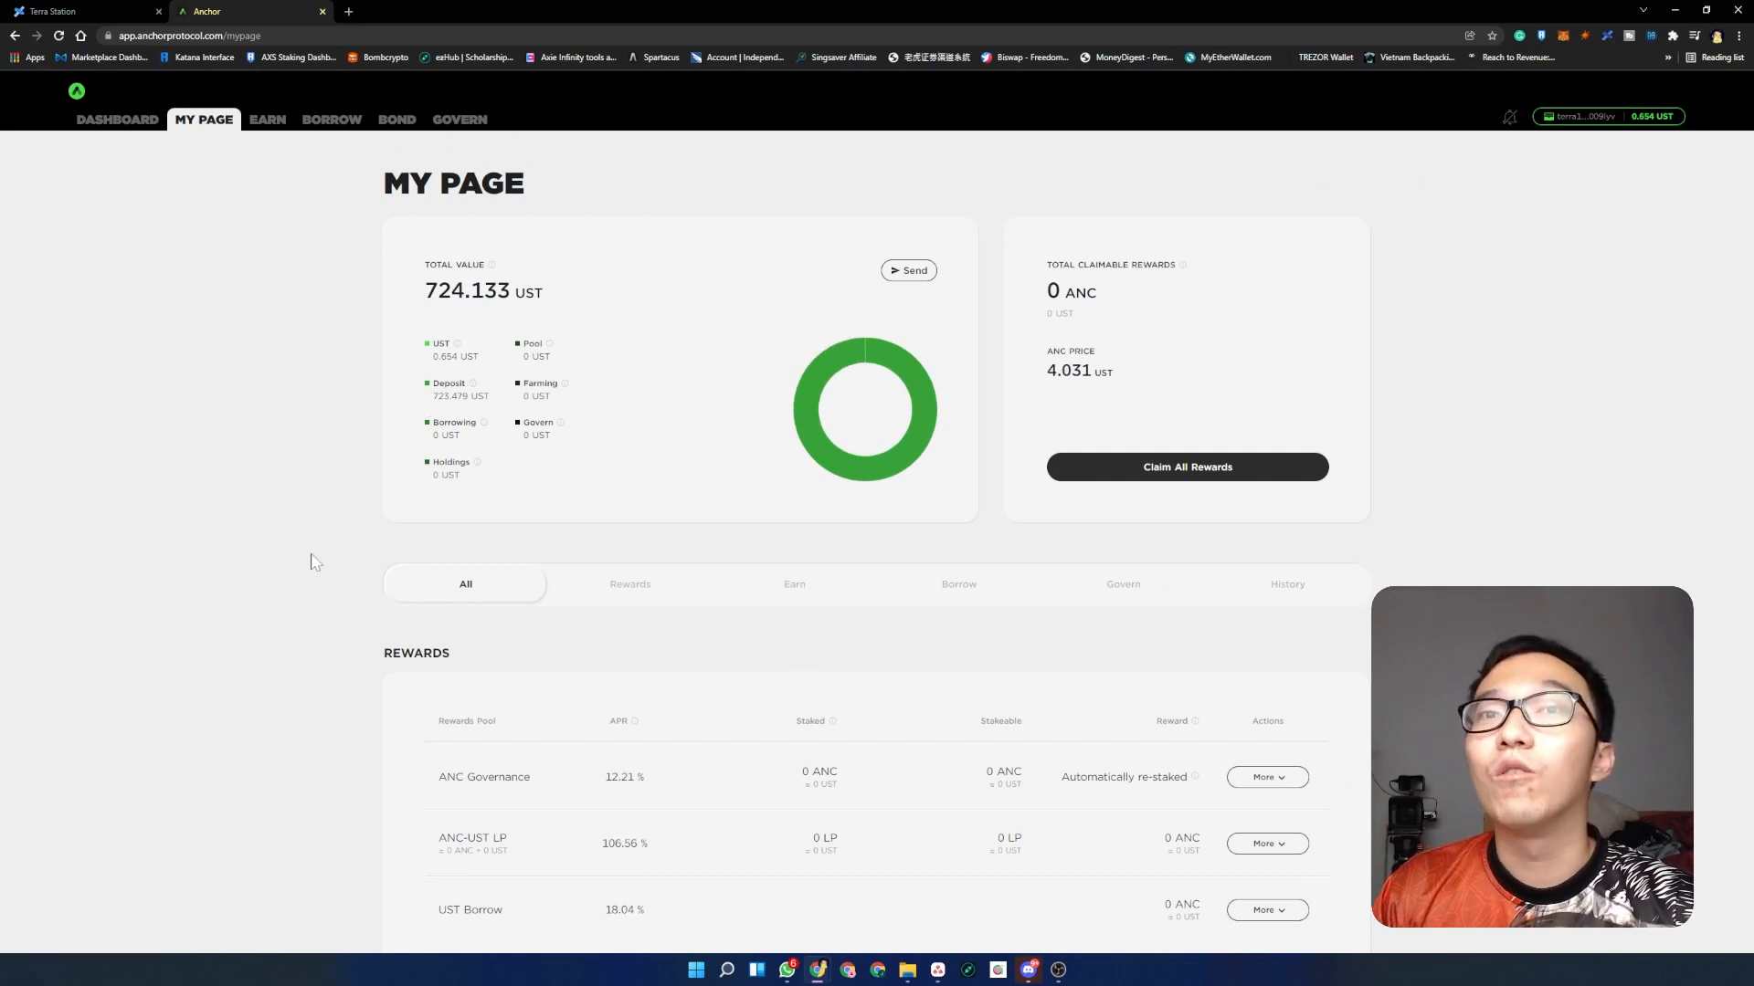
mouse_move(674, 517)
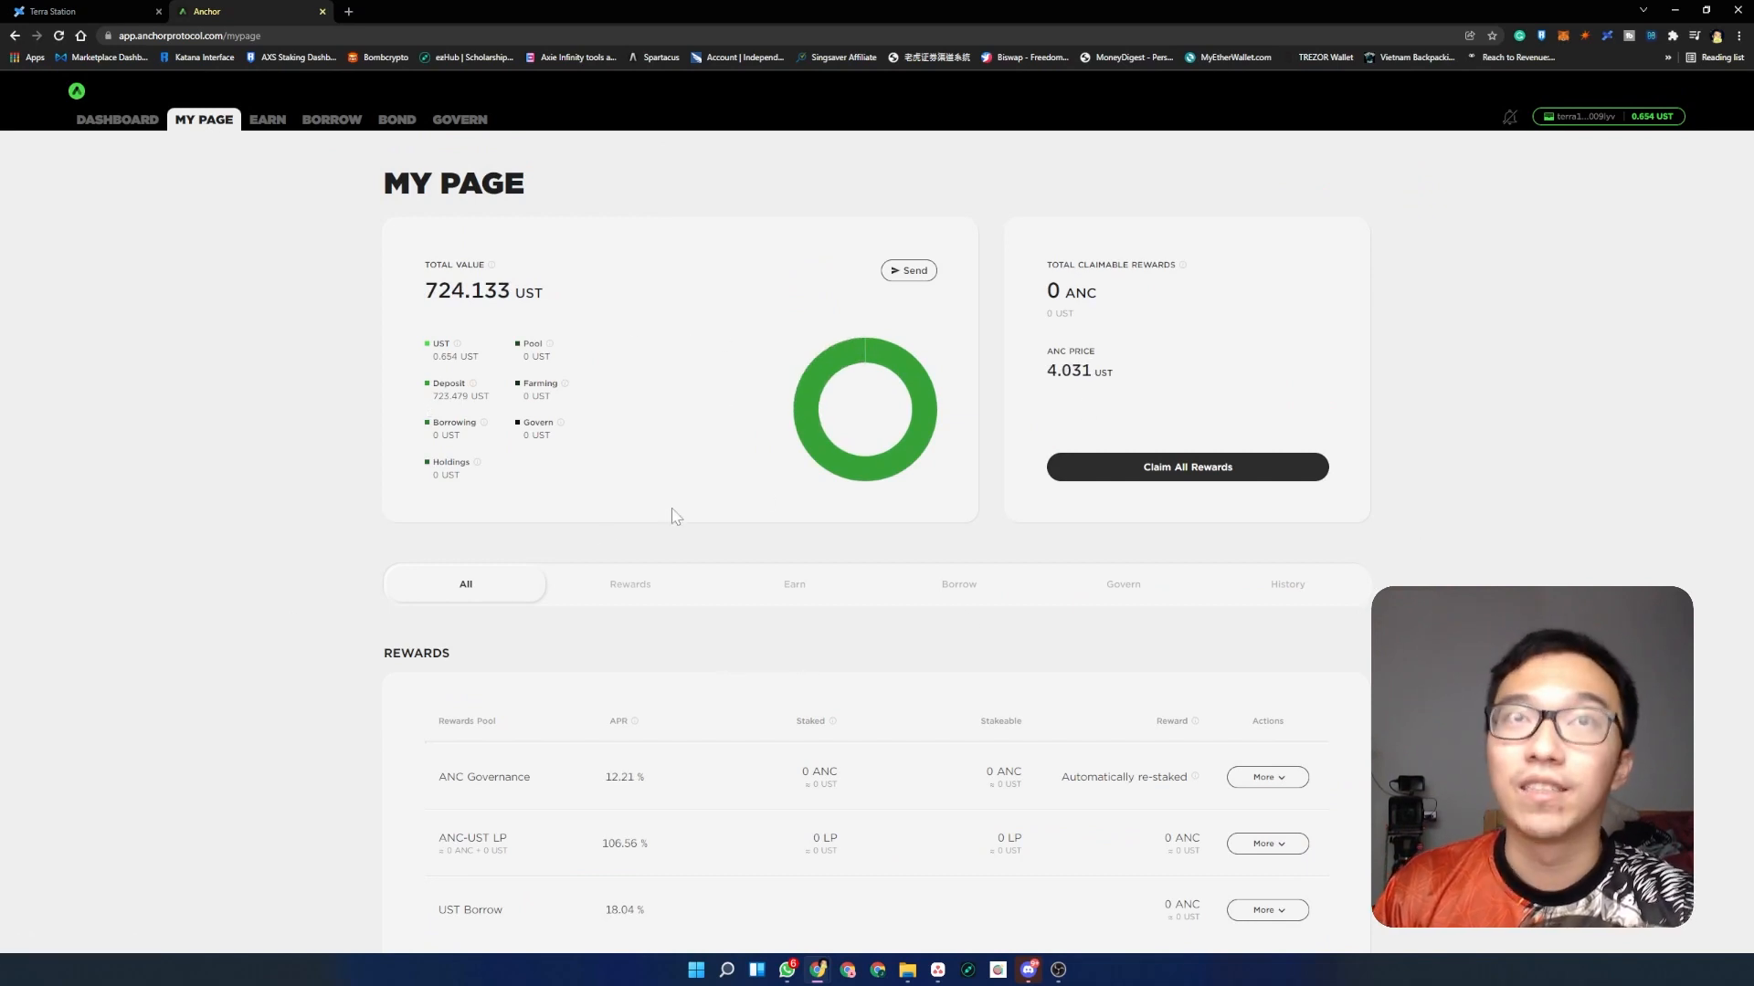
click(267, 120)
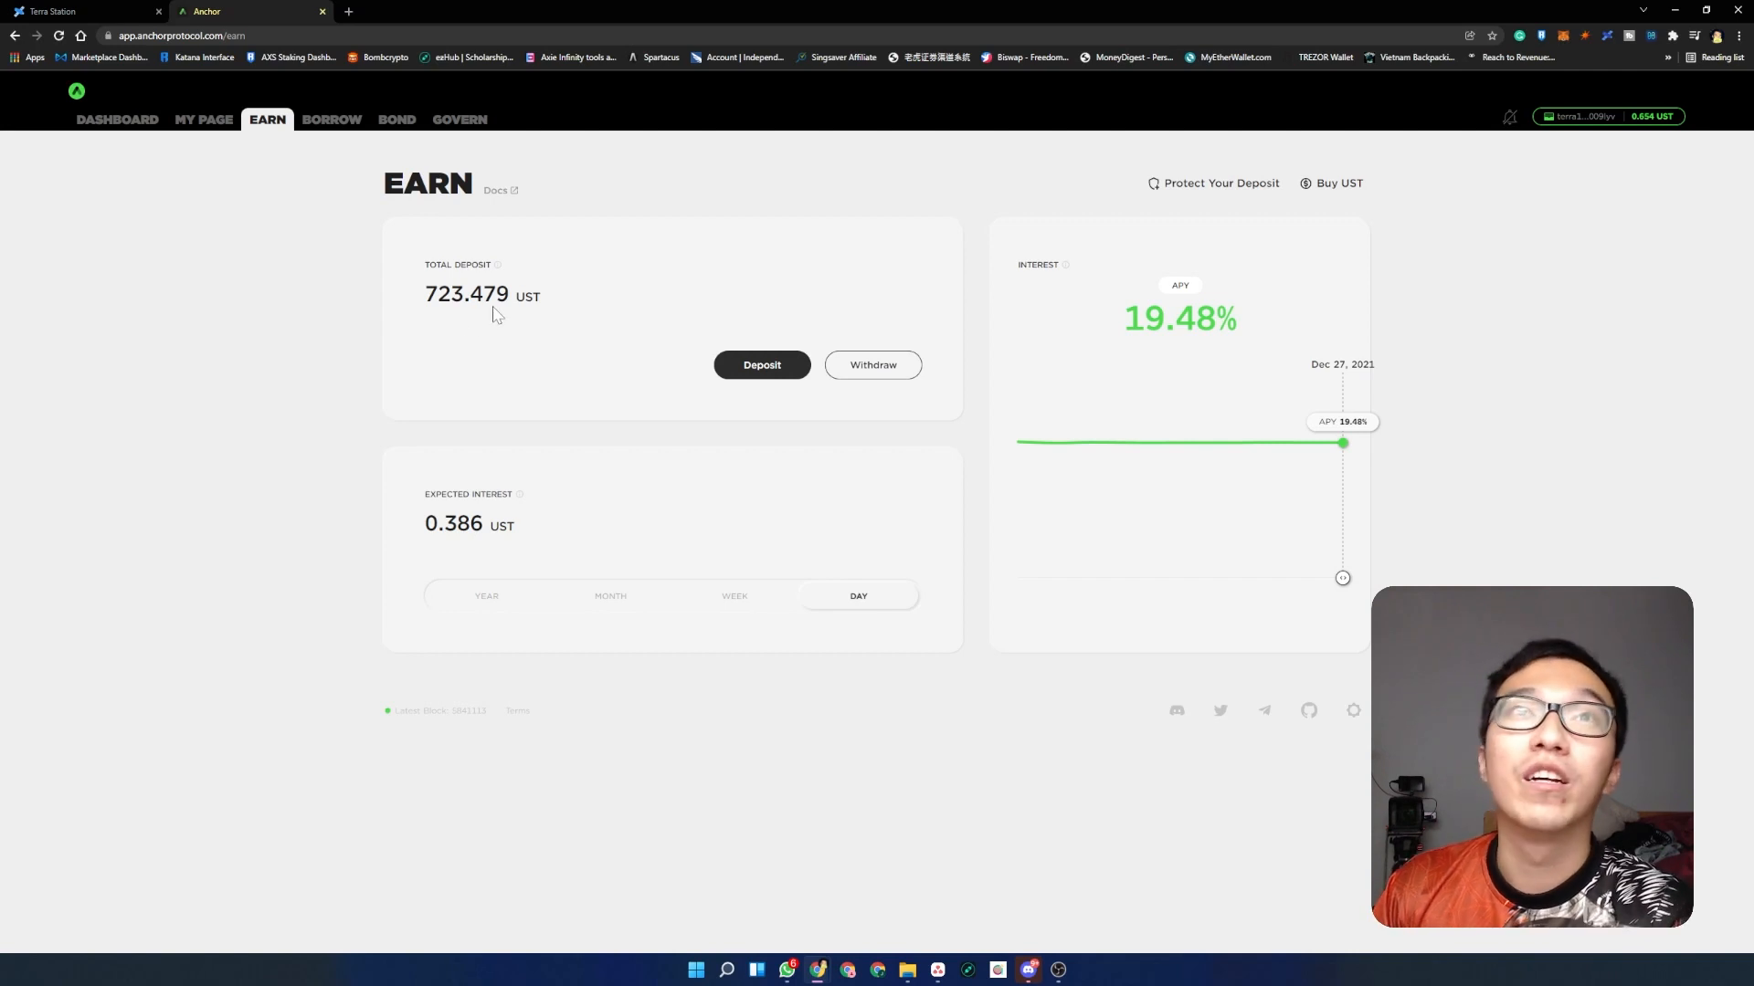
mouse_move(954, 550)
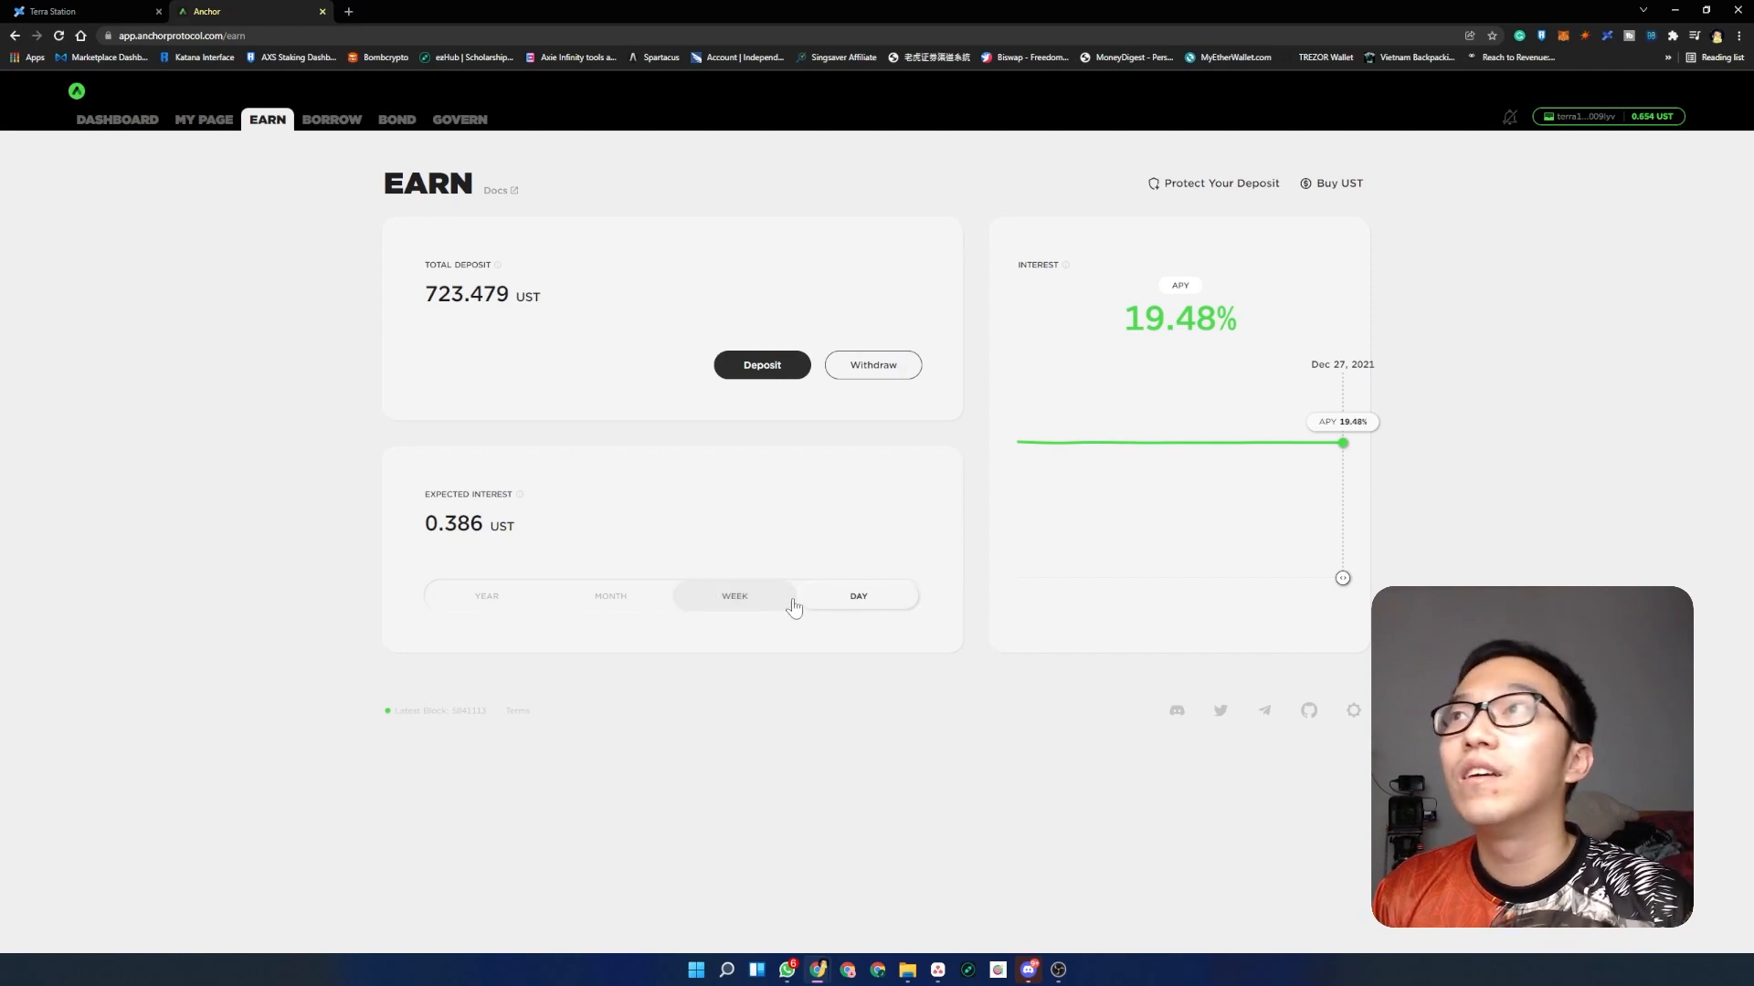
click(859, 596)
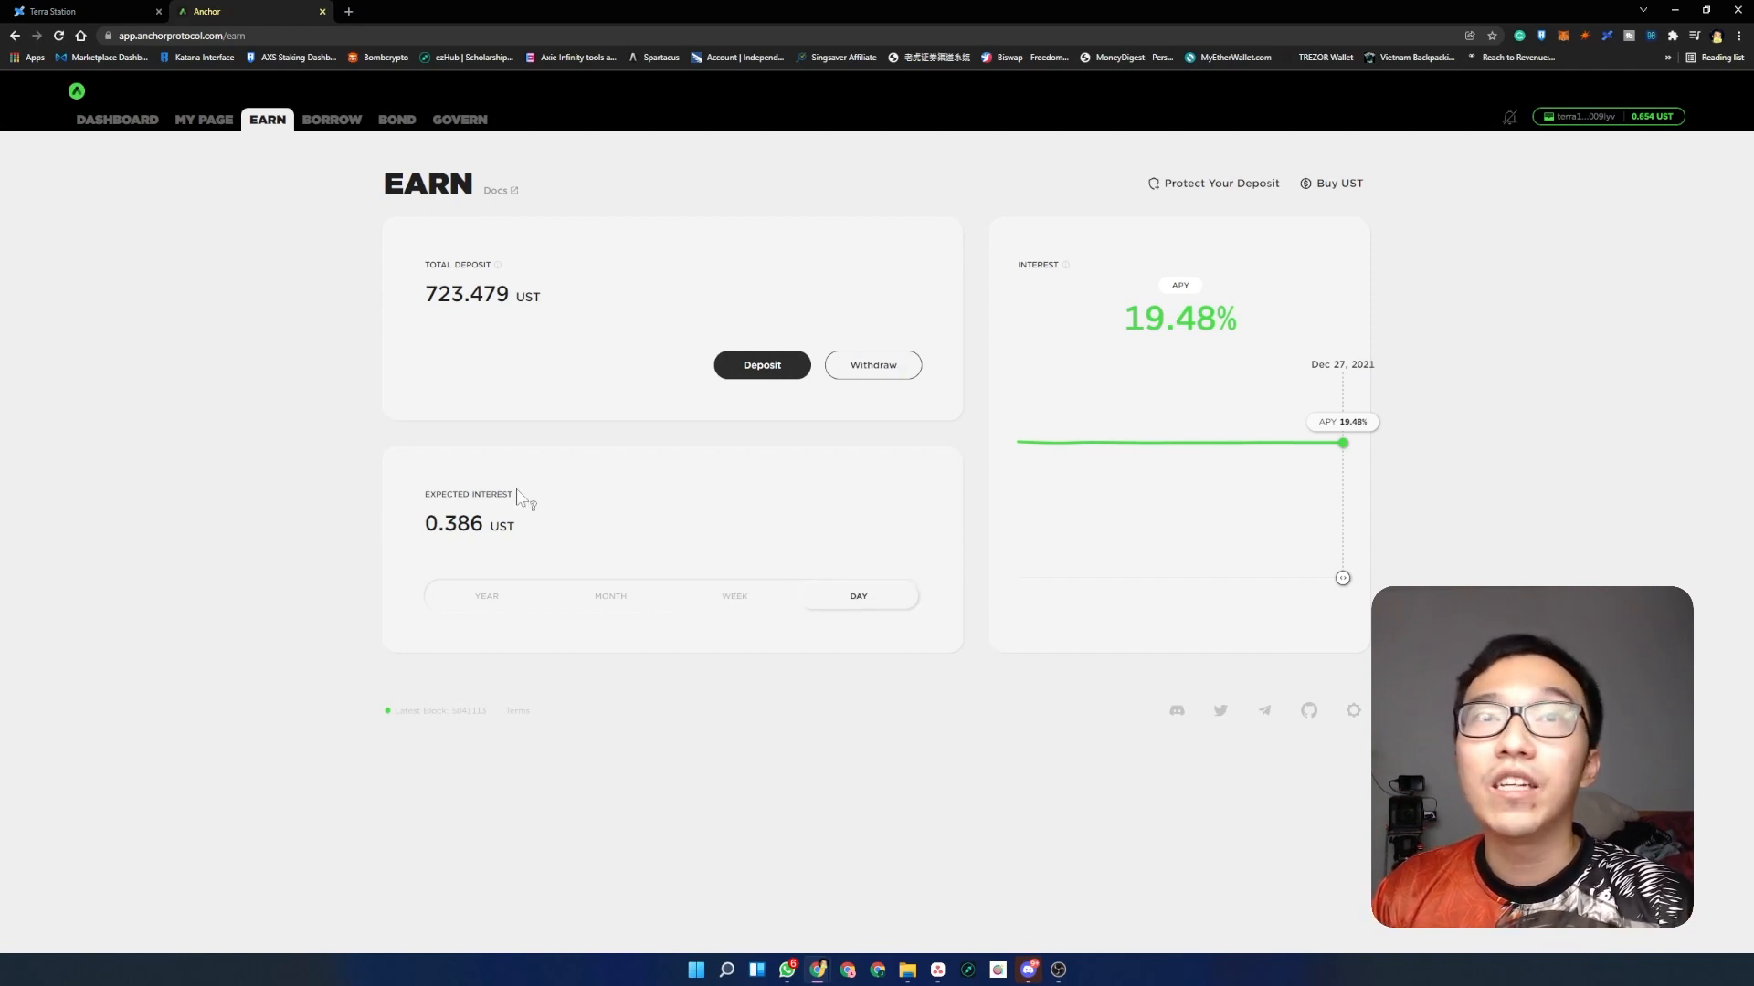
double_click(453, 524)
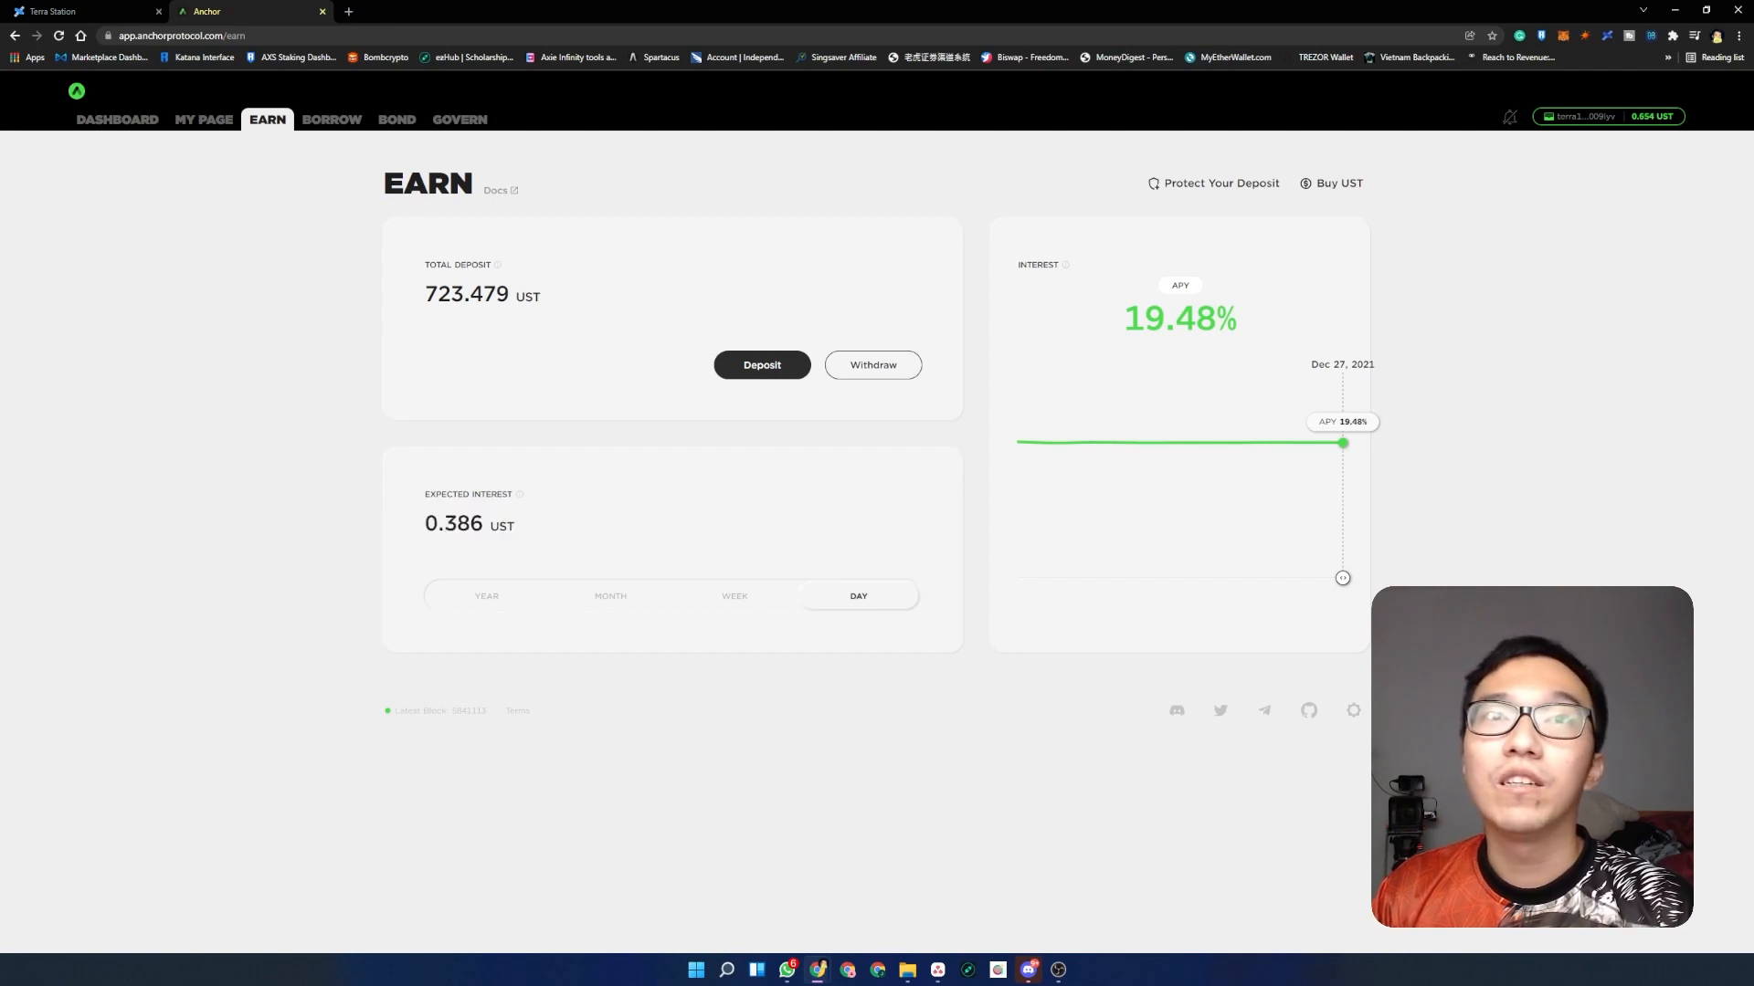
click(734, 596)
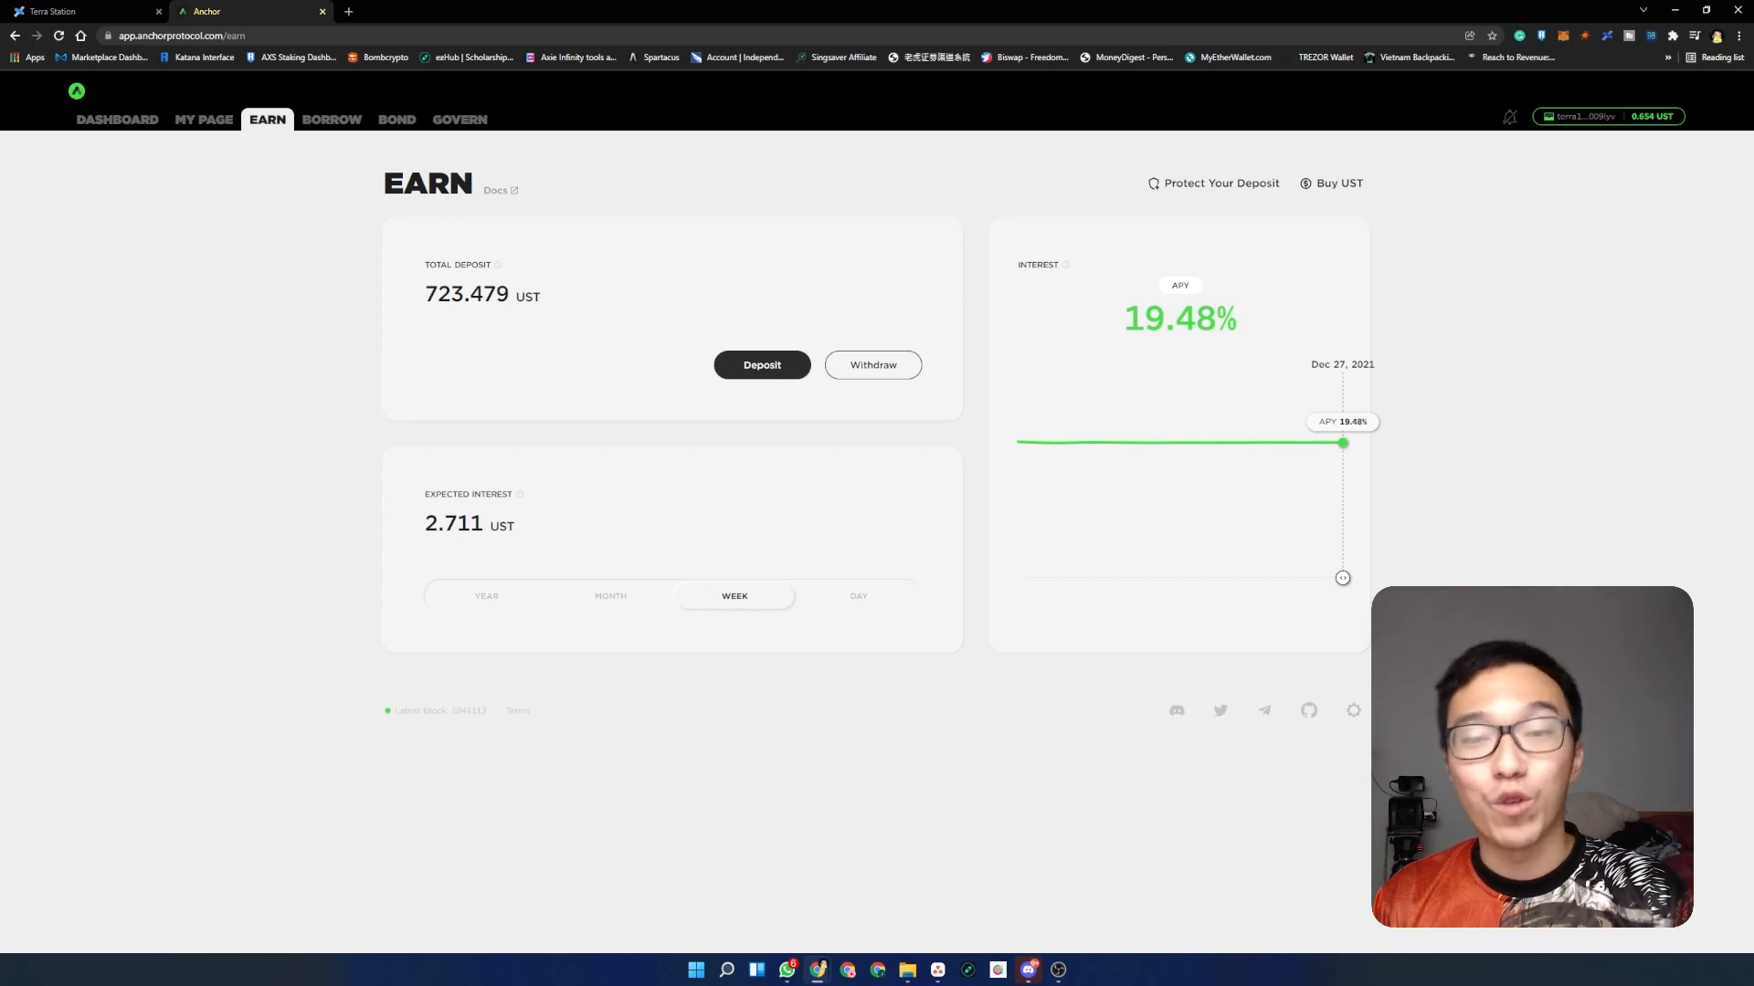
mouse_move(351, 137)
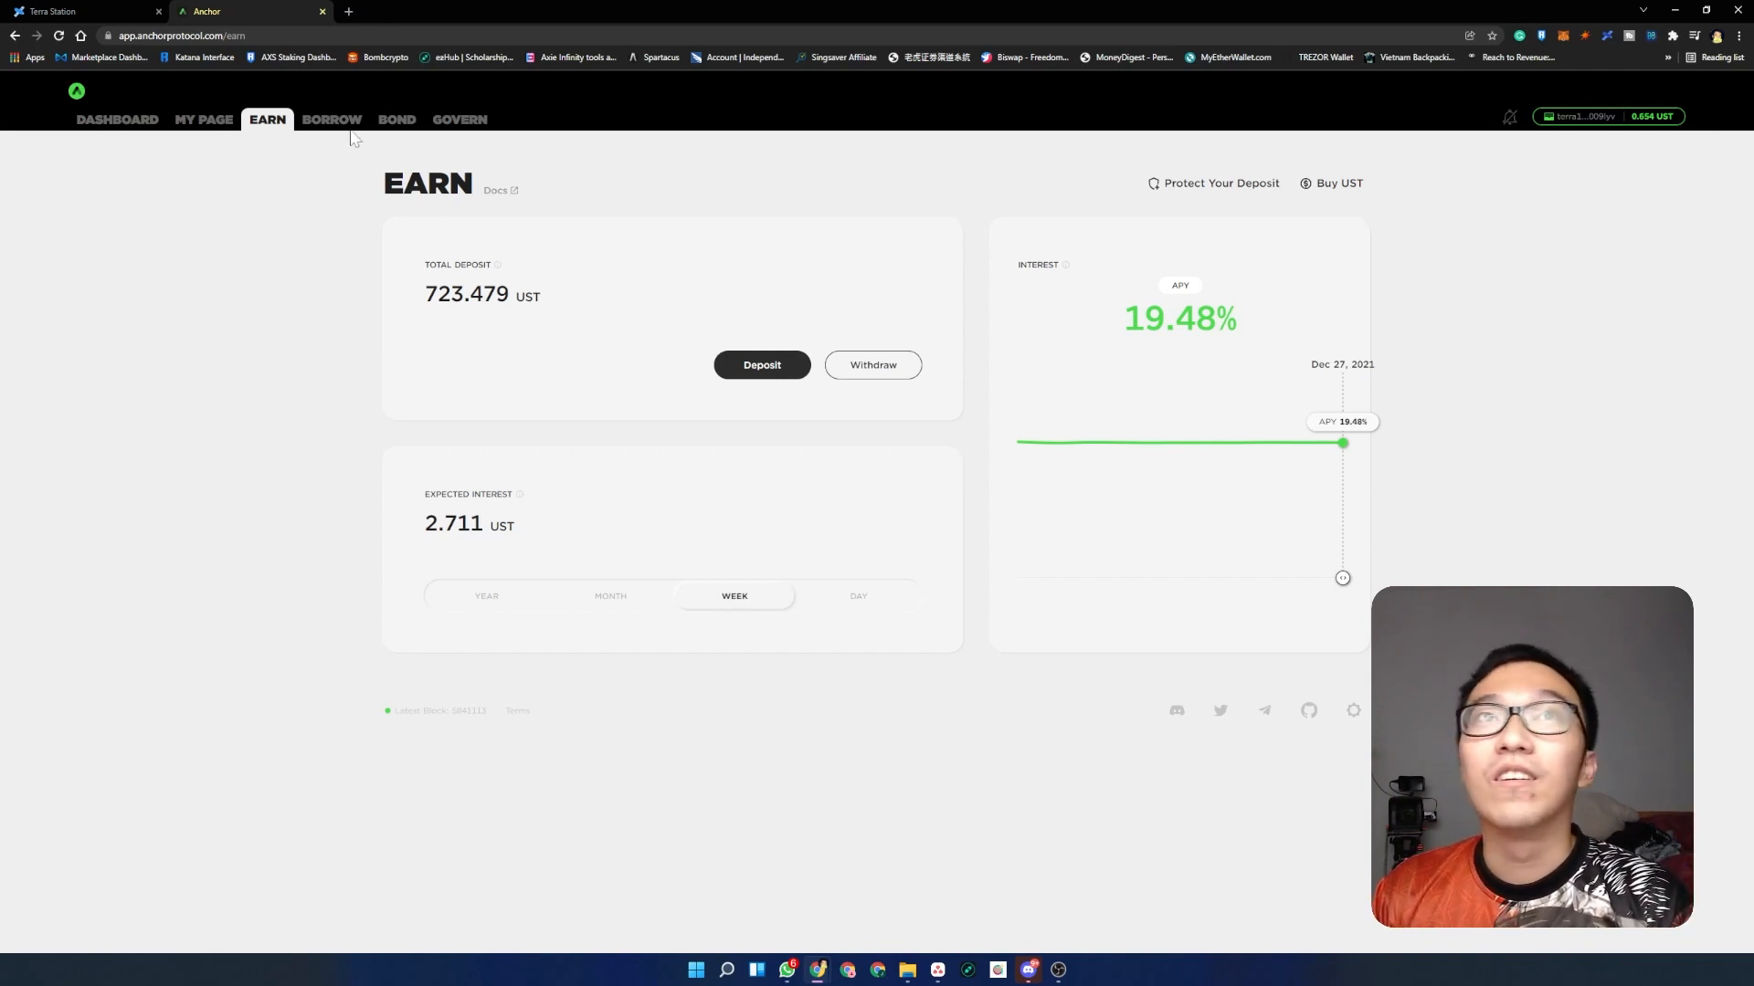
- Preview the Borrow, Bond and Govern pages, then return to Earn with 140.975 UST yearly interest
click(331, 121)
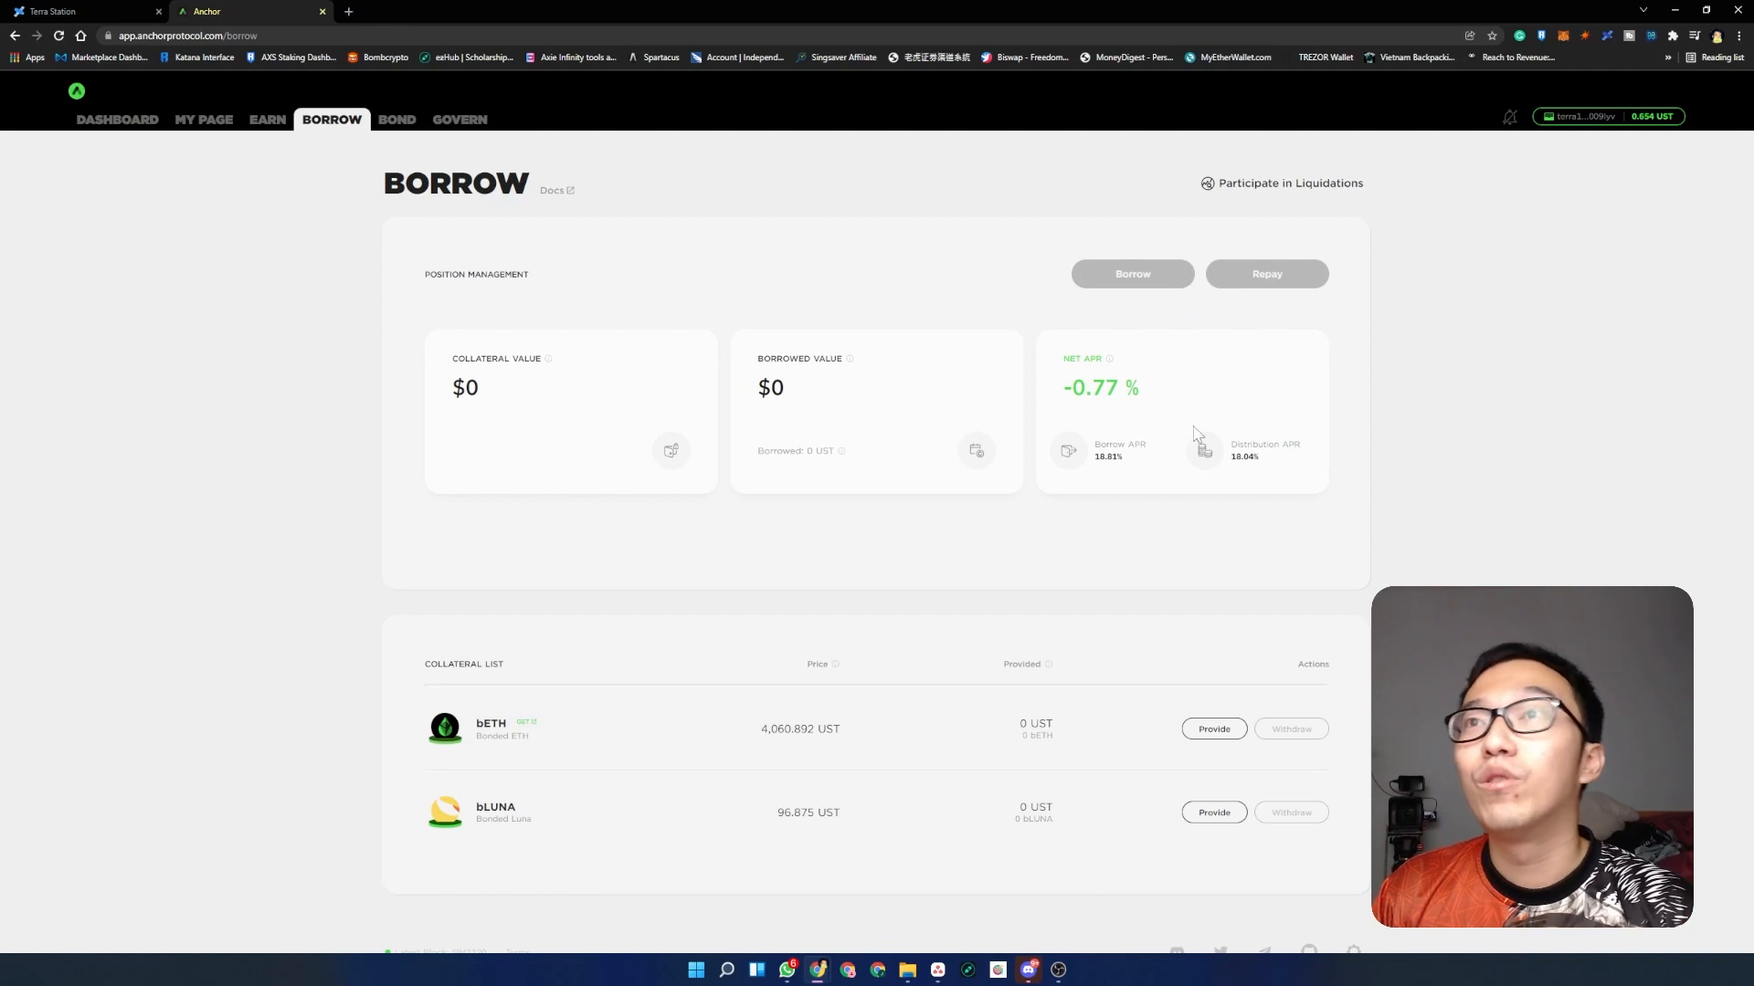
mouse_move(780, 378)
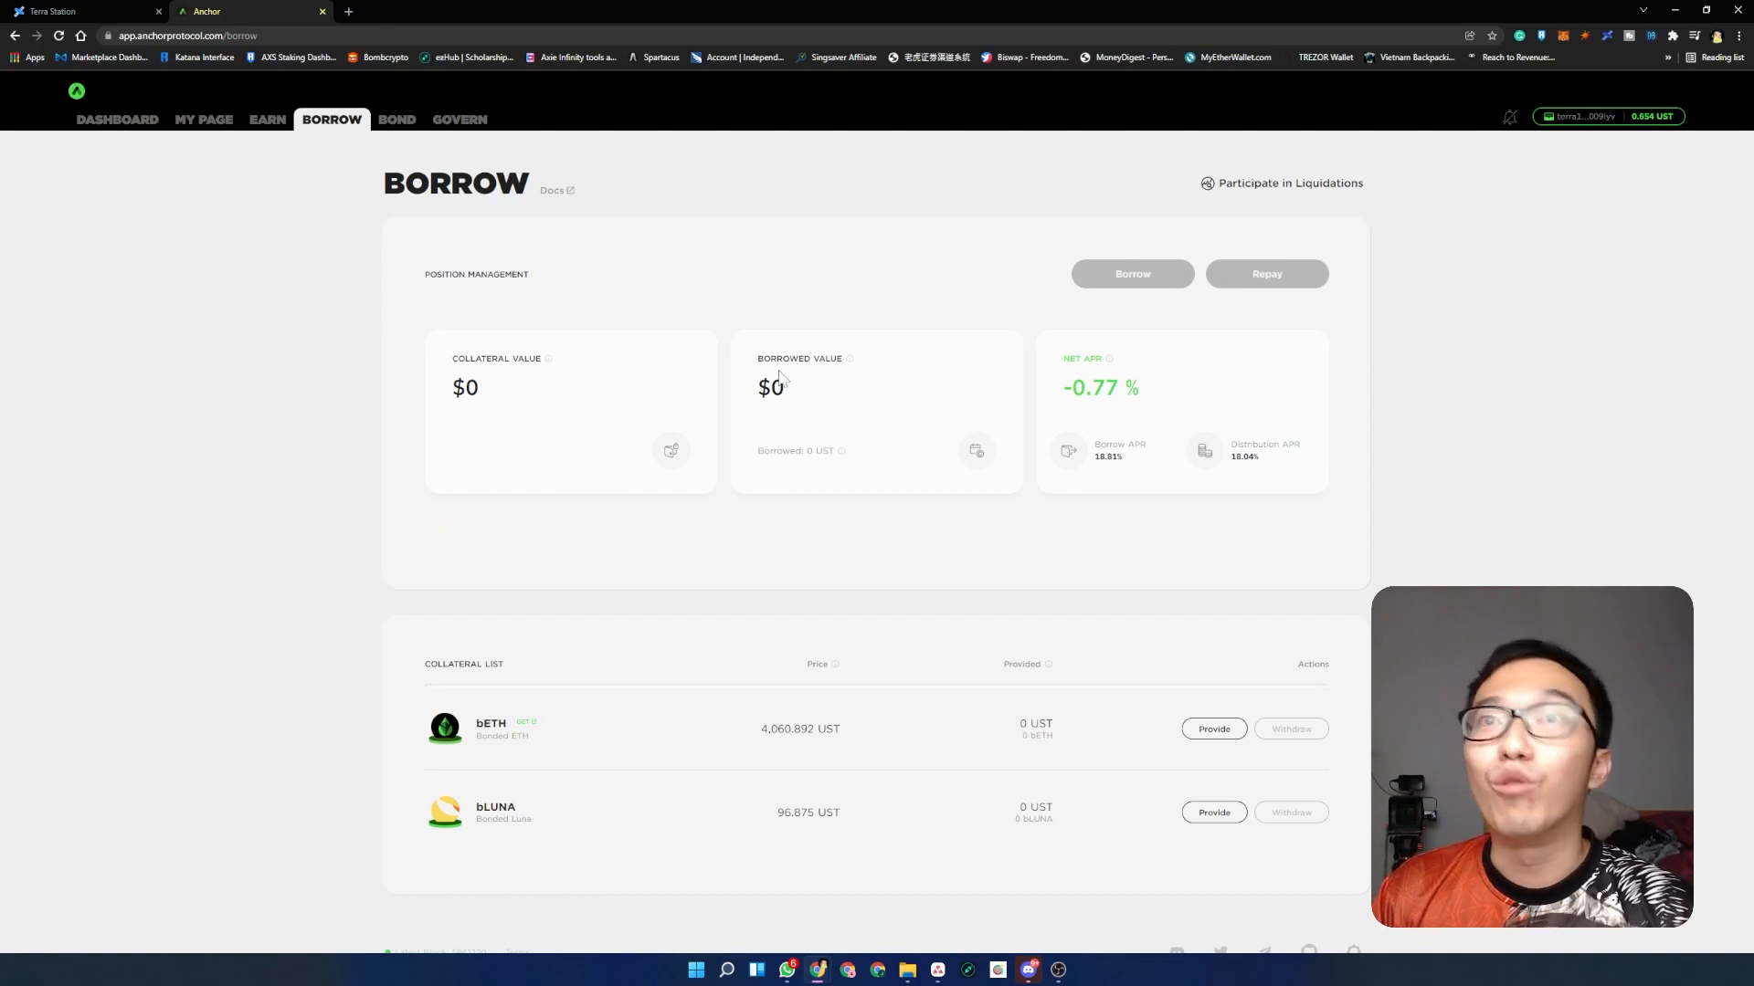
scroll(down, 3)
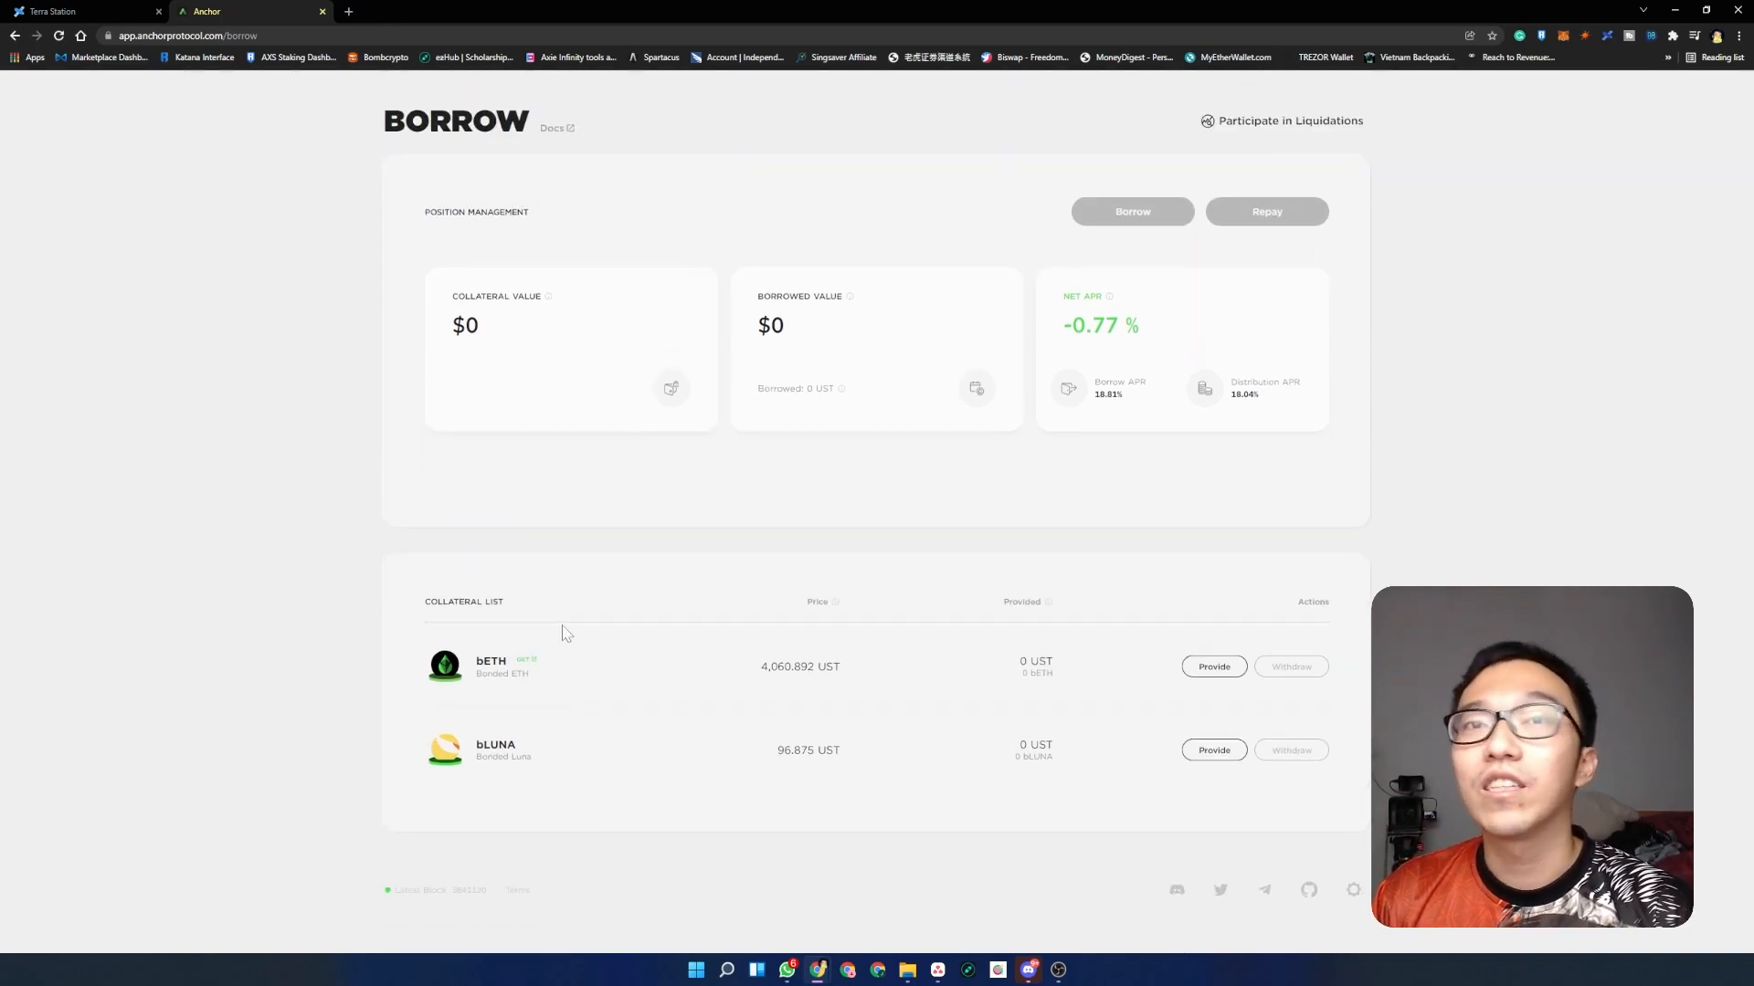
click(396, 120)
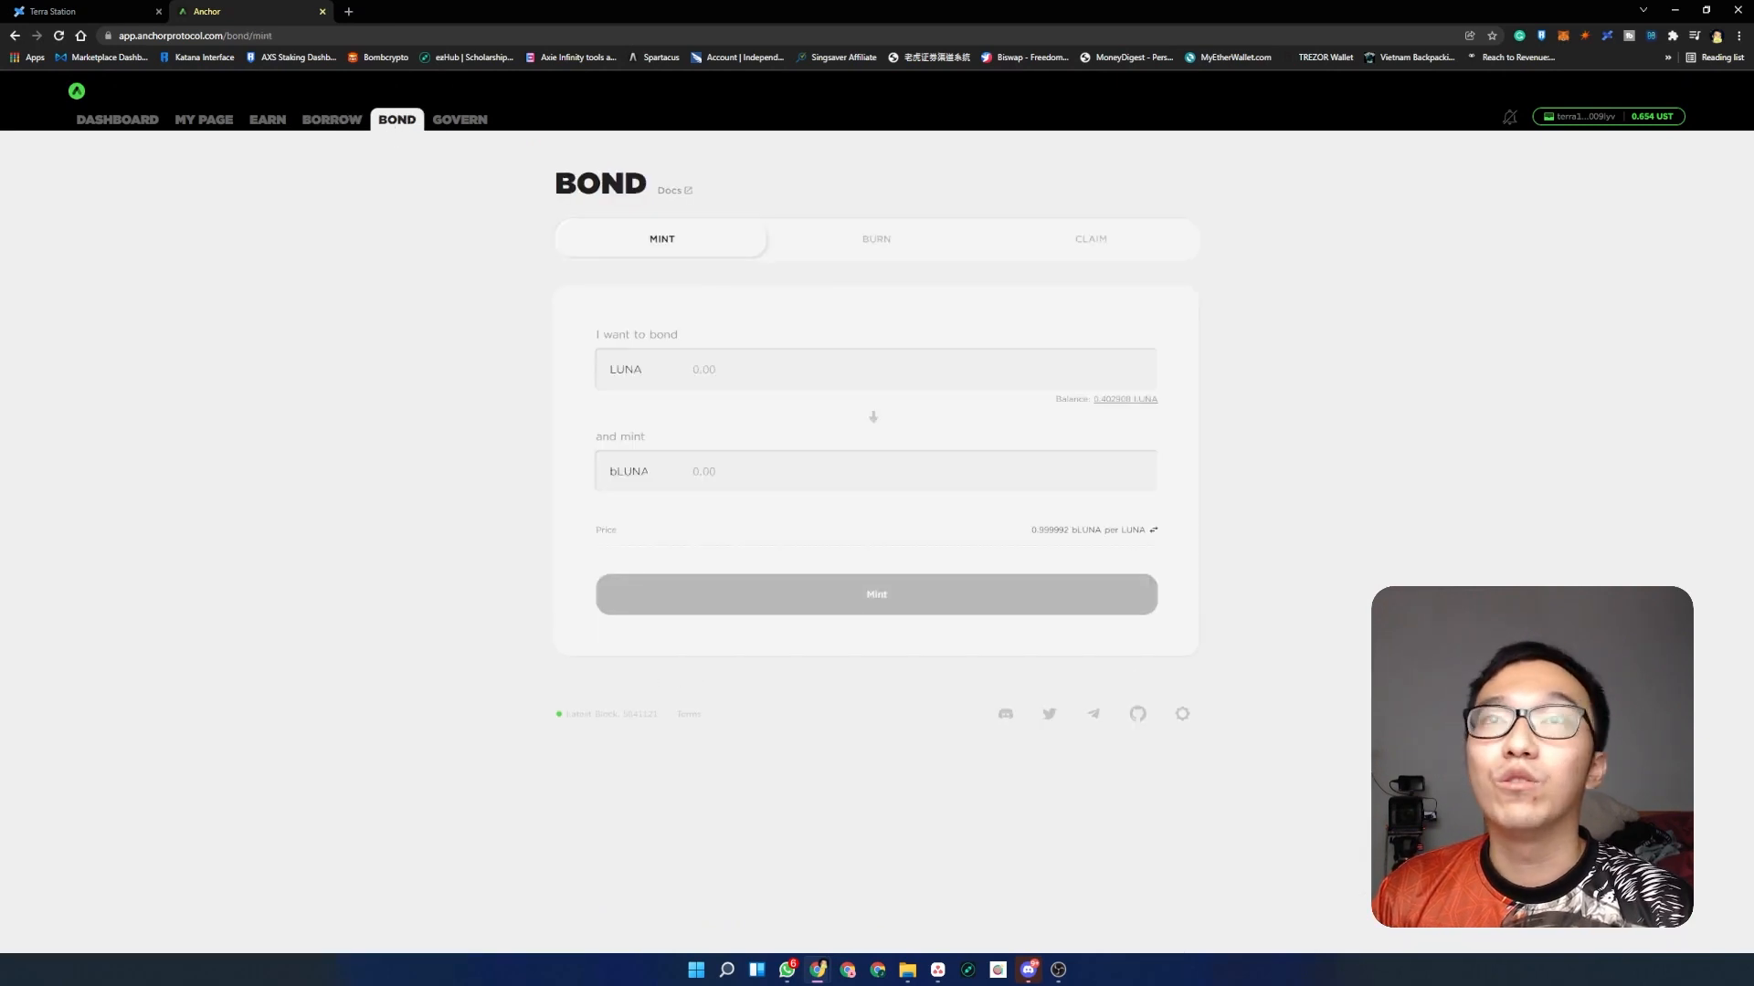
click(458, 121)
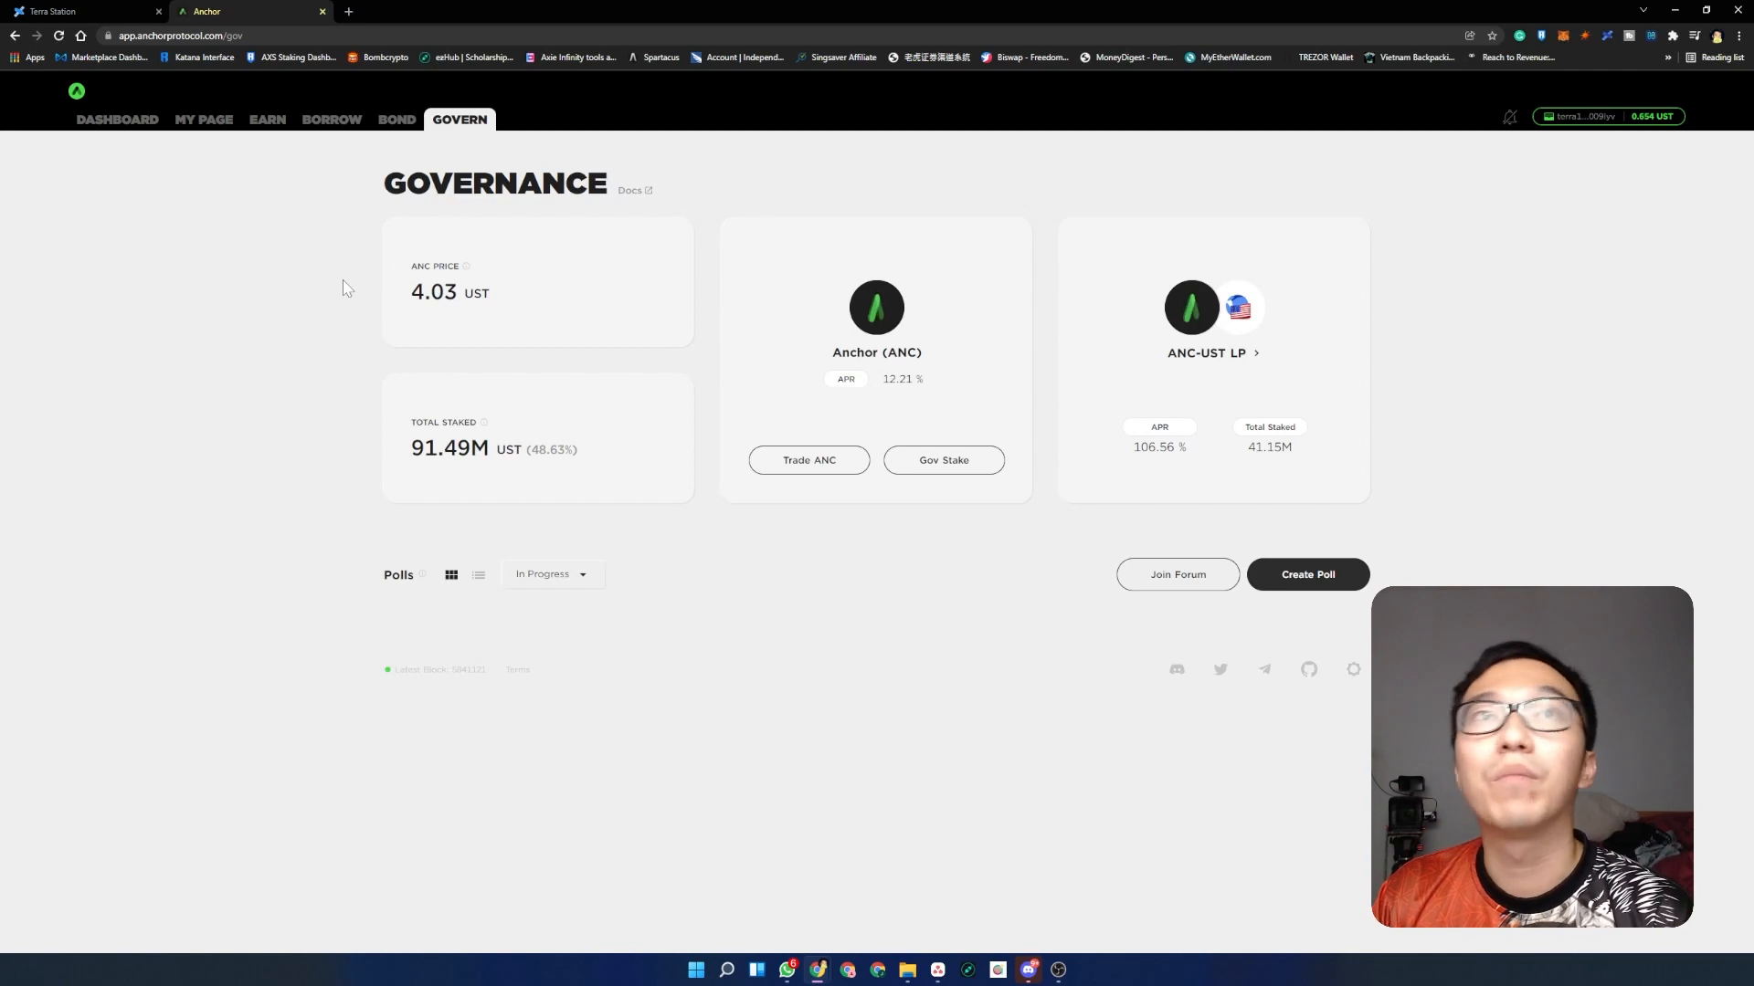
mouse_move(1160, 446)
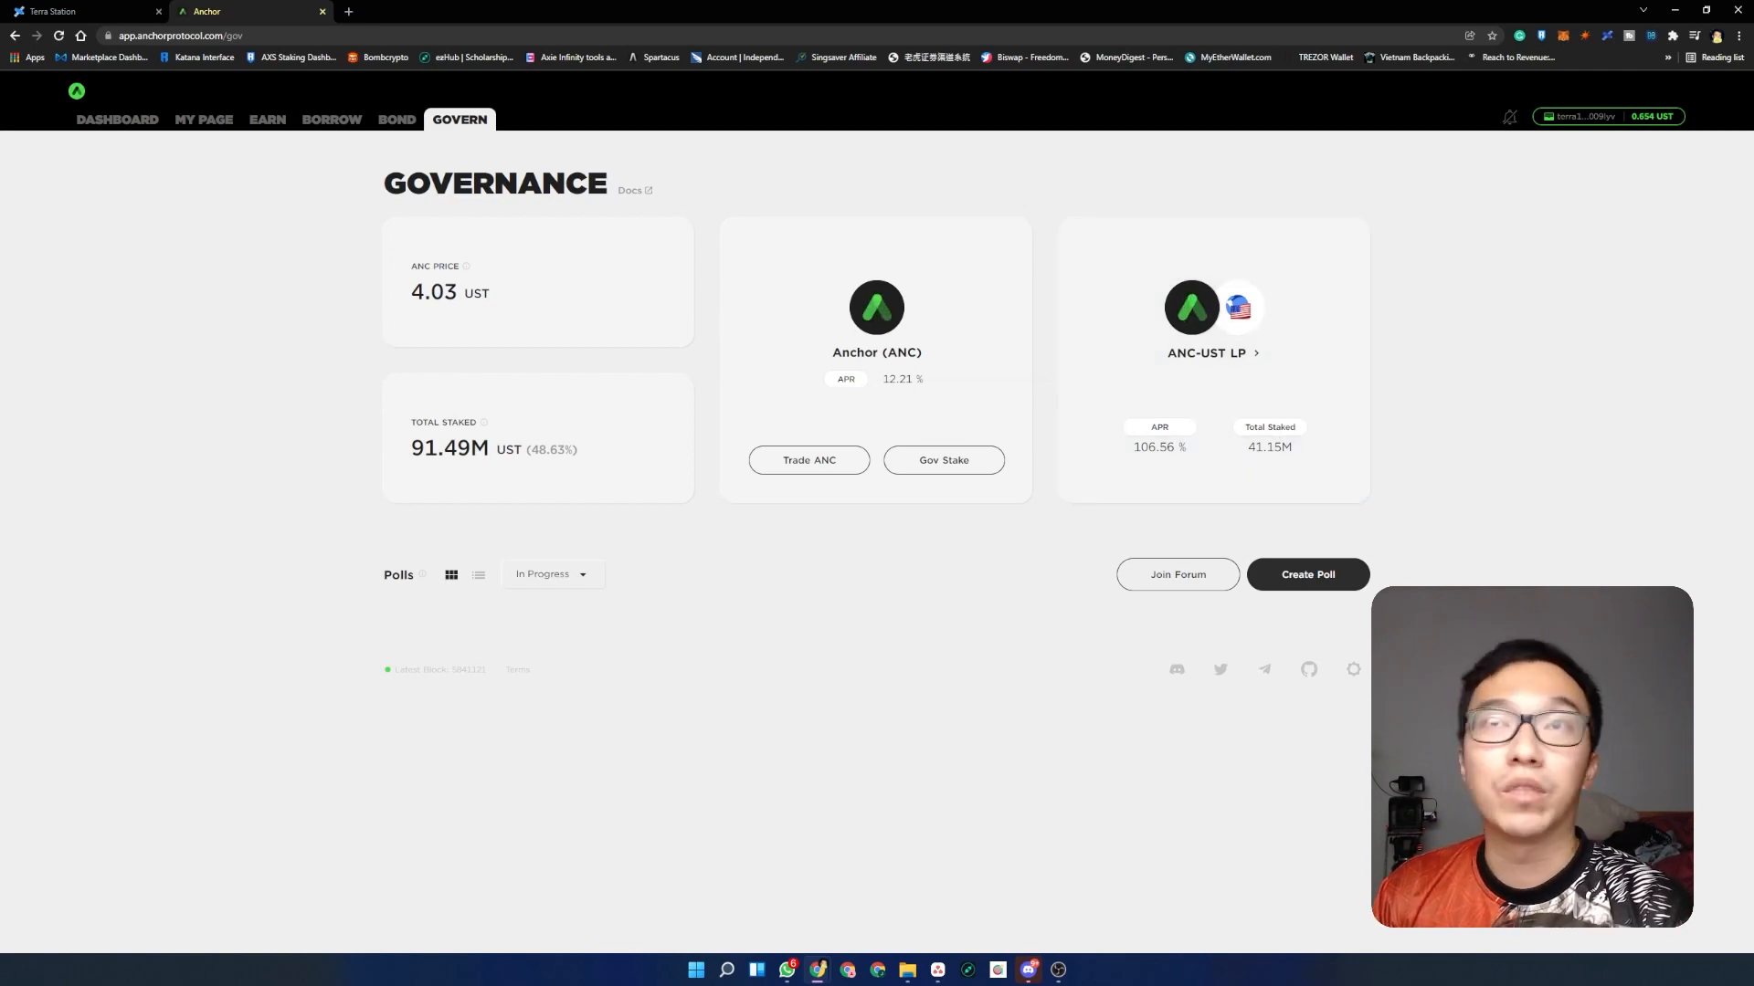
click(267, 120)
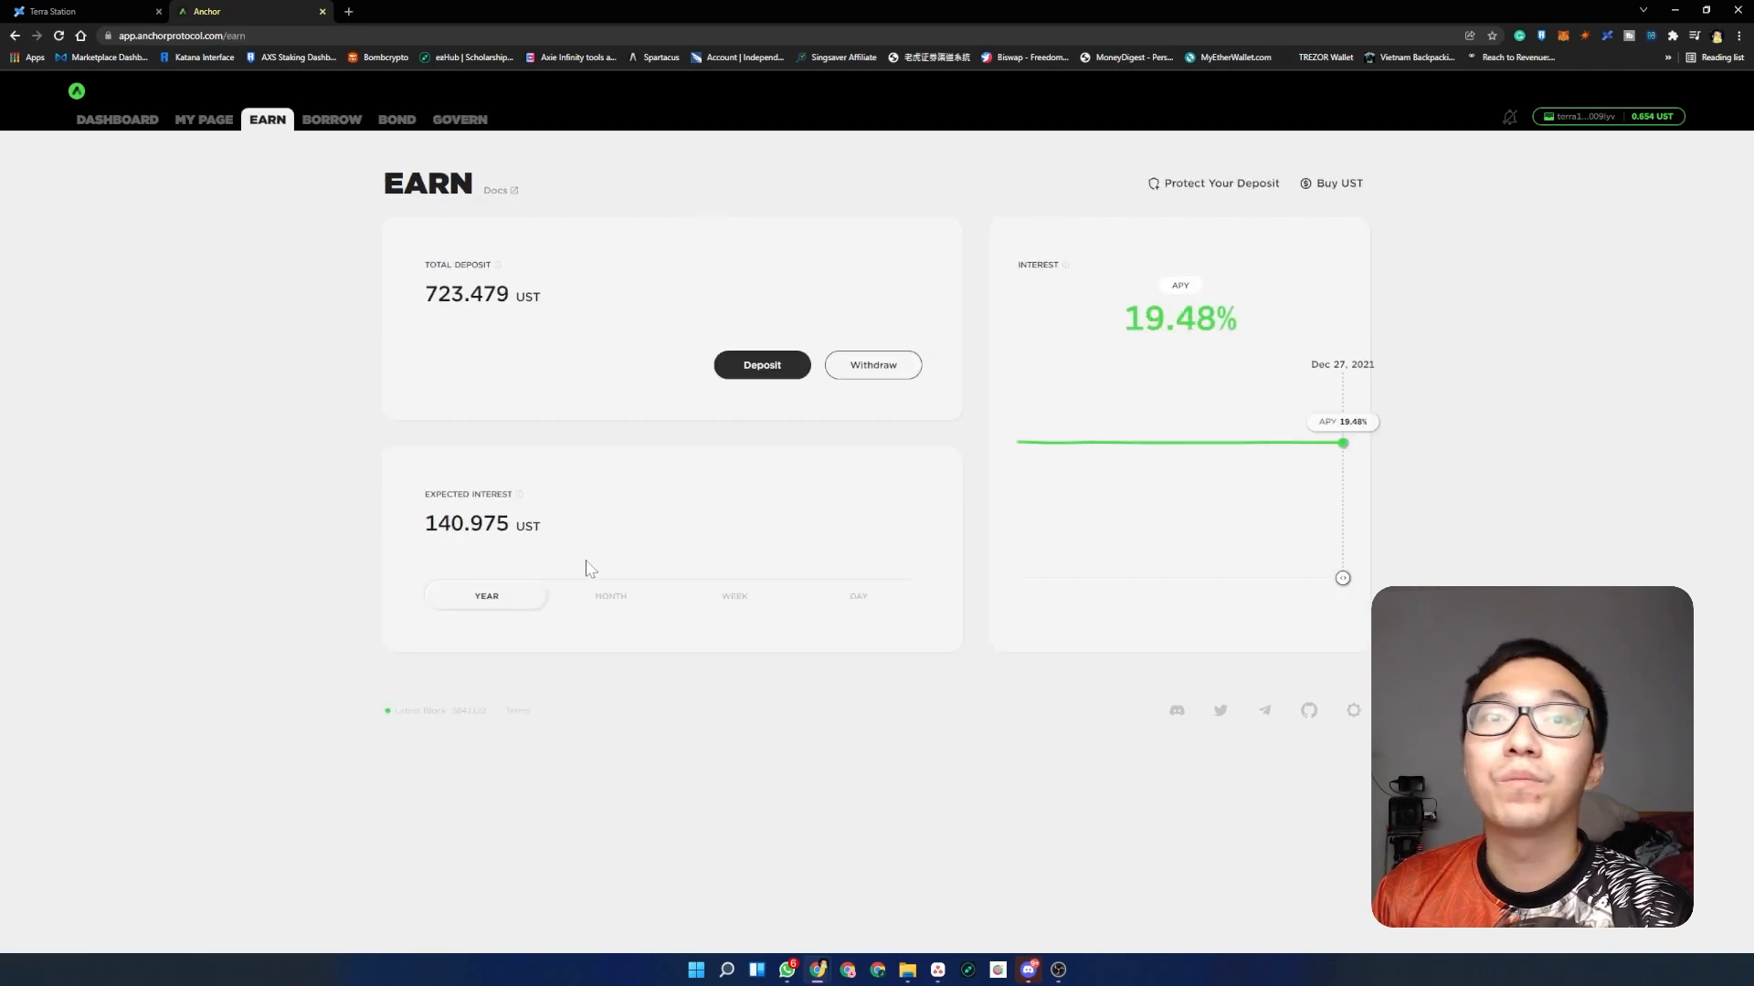
mouse_move(347, 221)
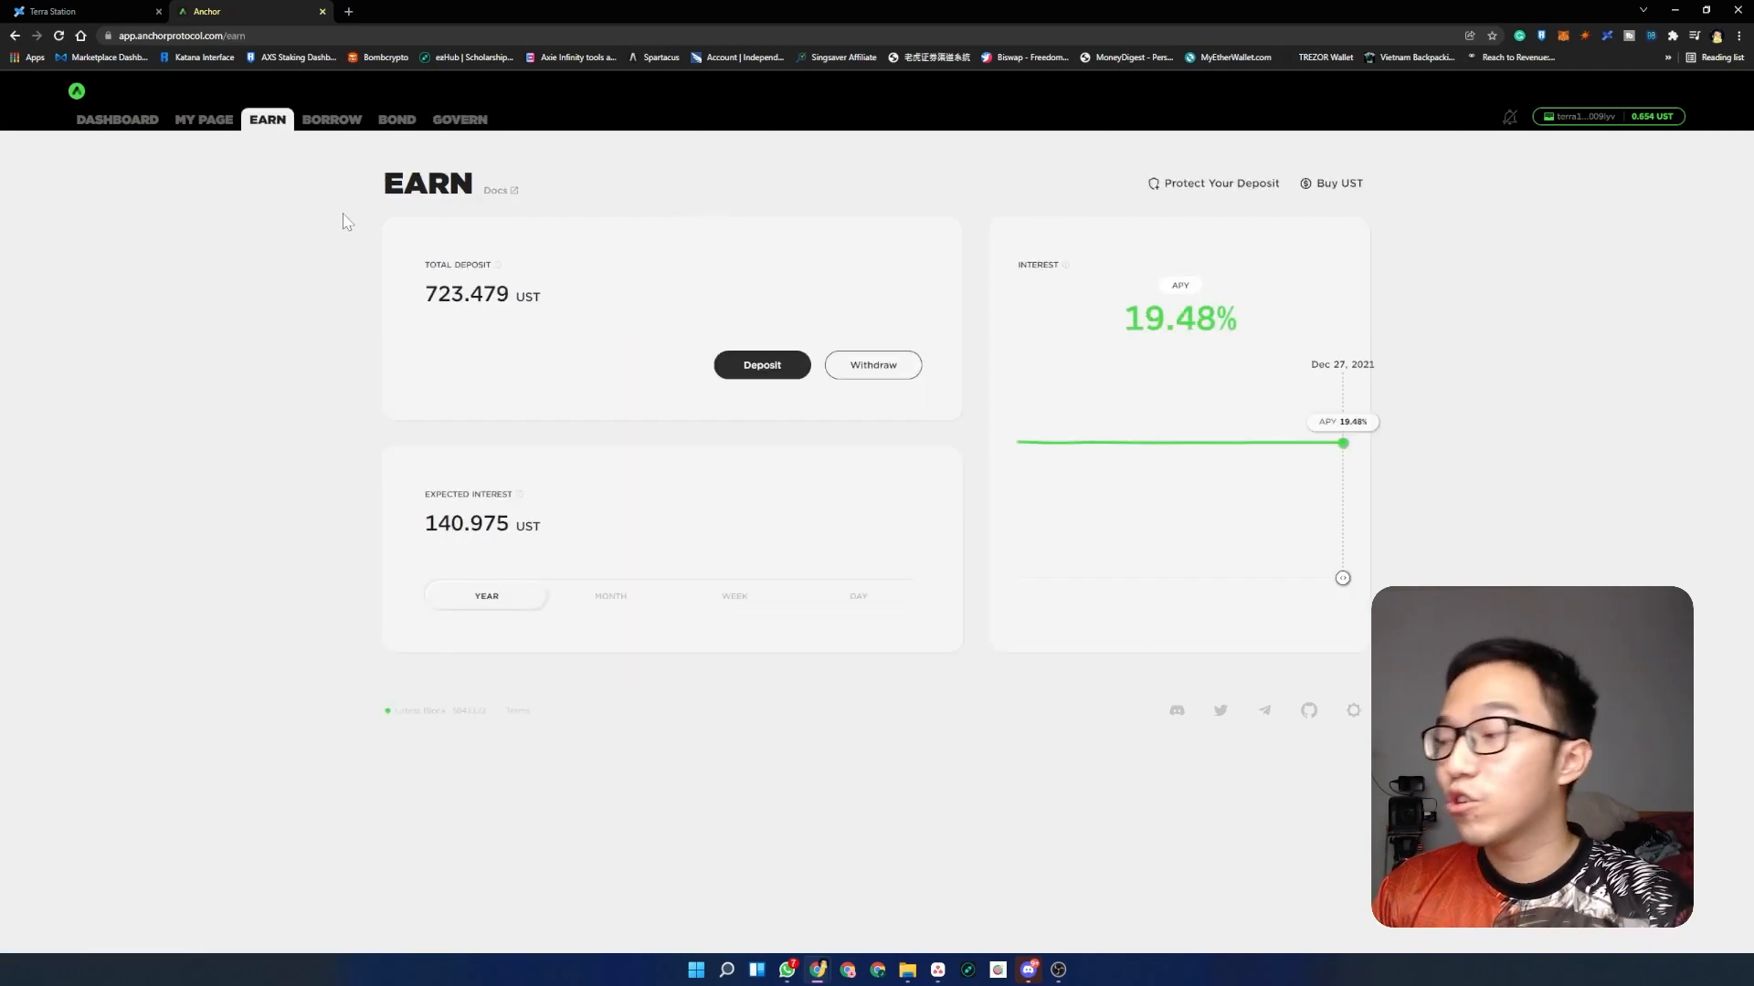
- Add the aUST token to the Terra Station wallet's Tokens list by searching 'ust'
click(85, 11)
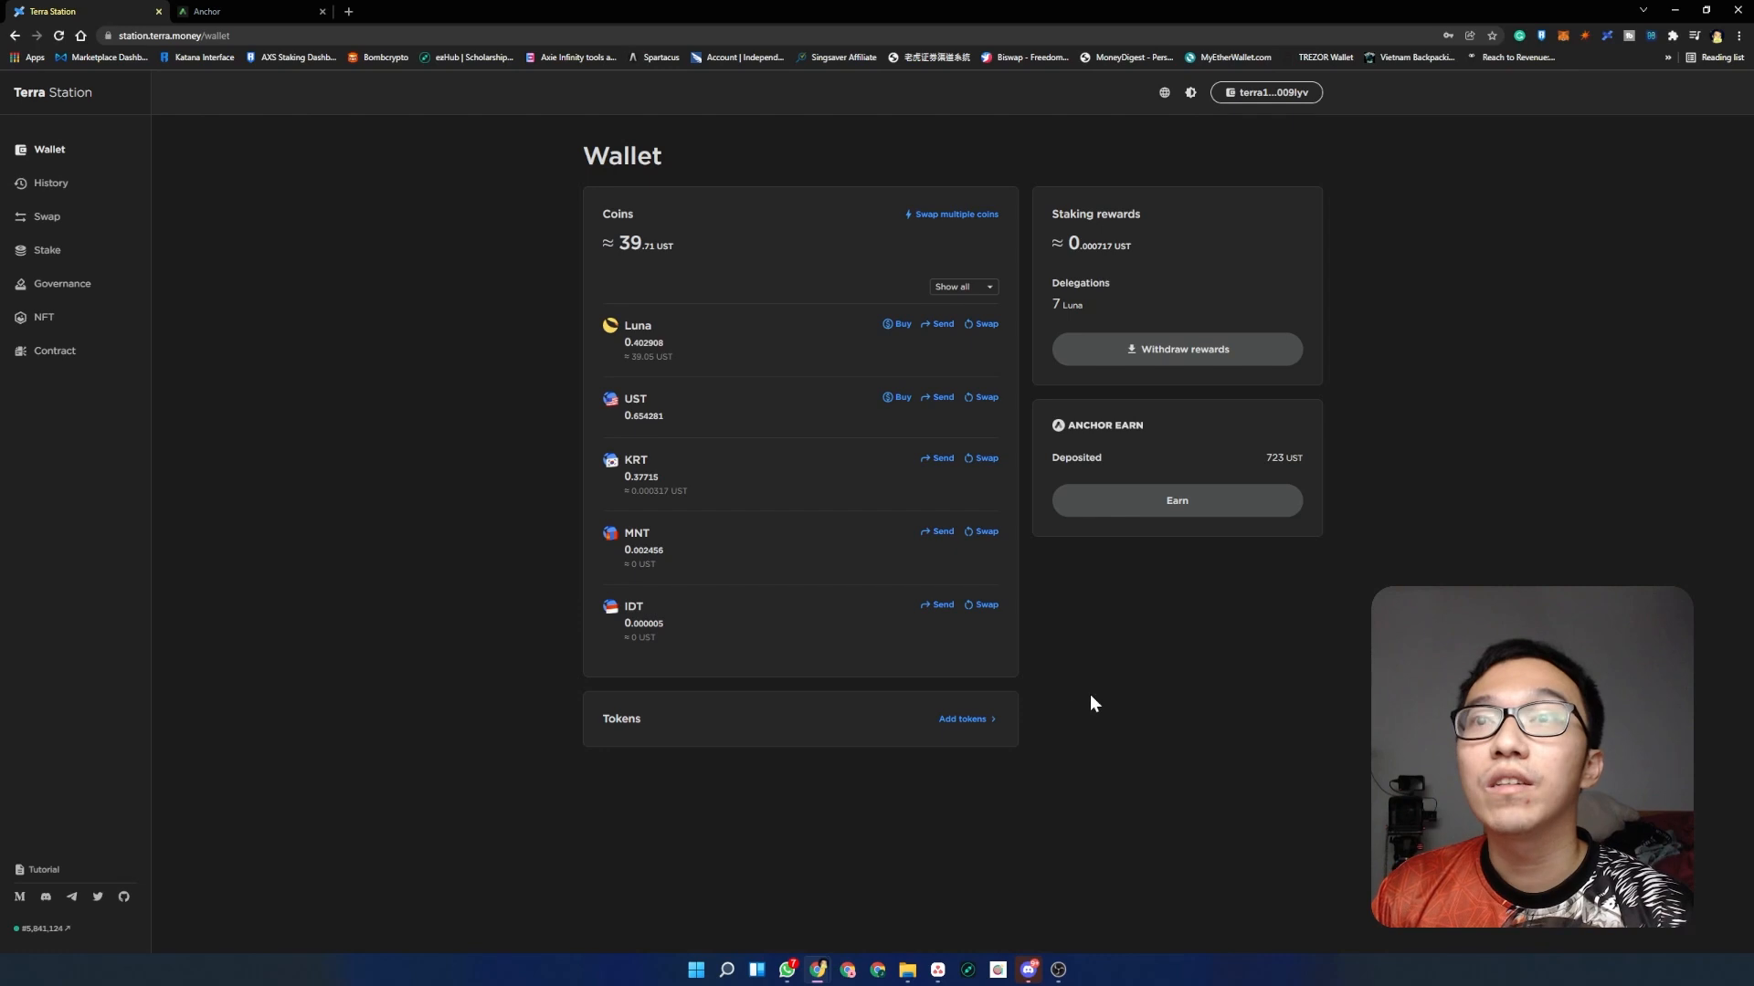
mouse_move(982, 727)
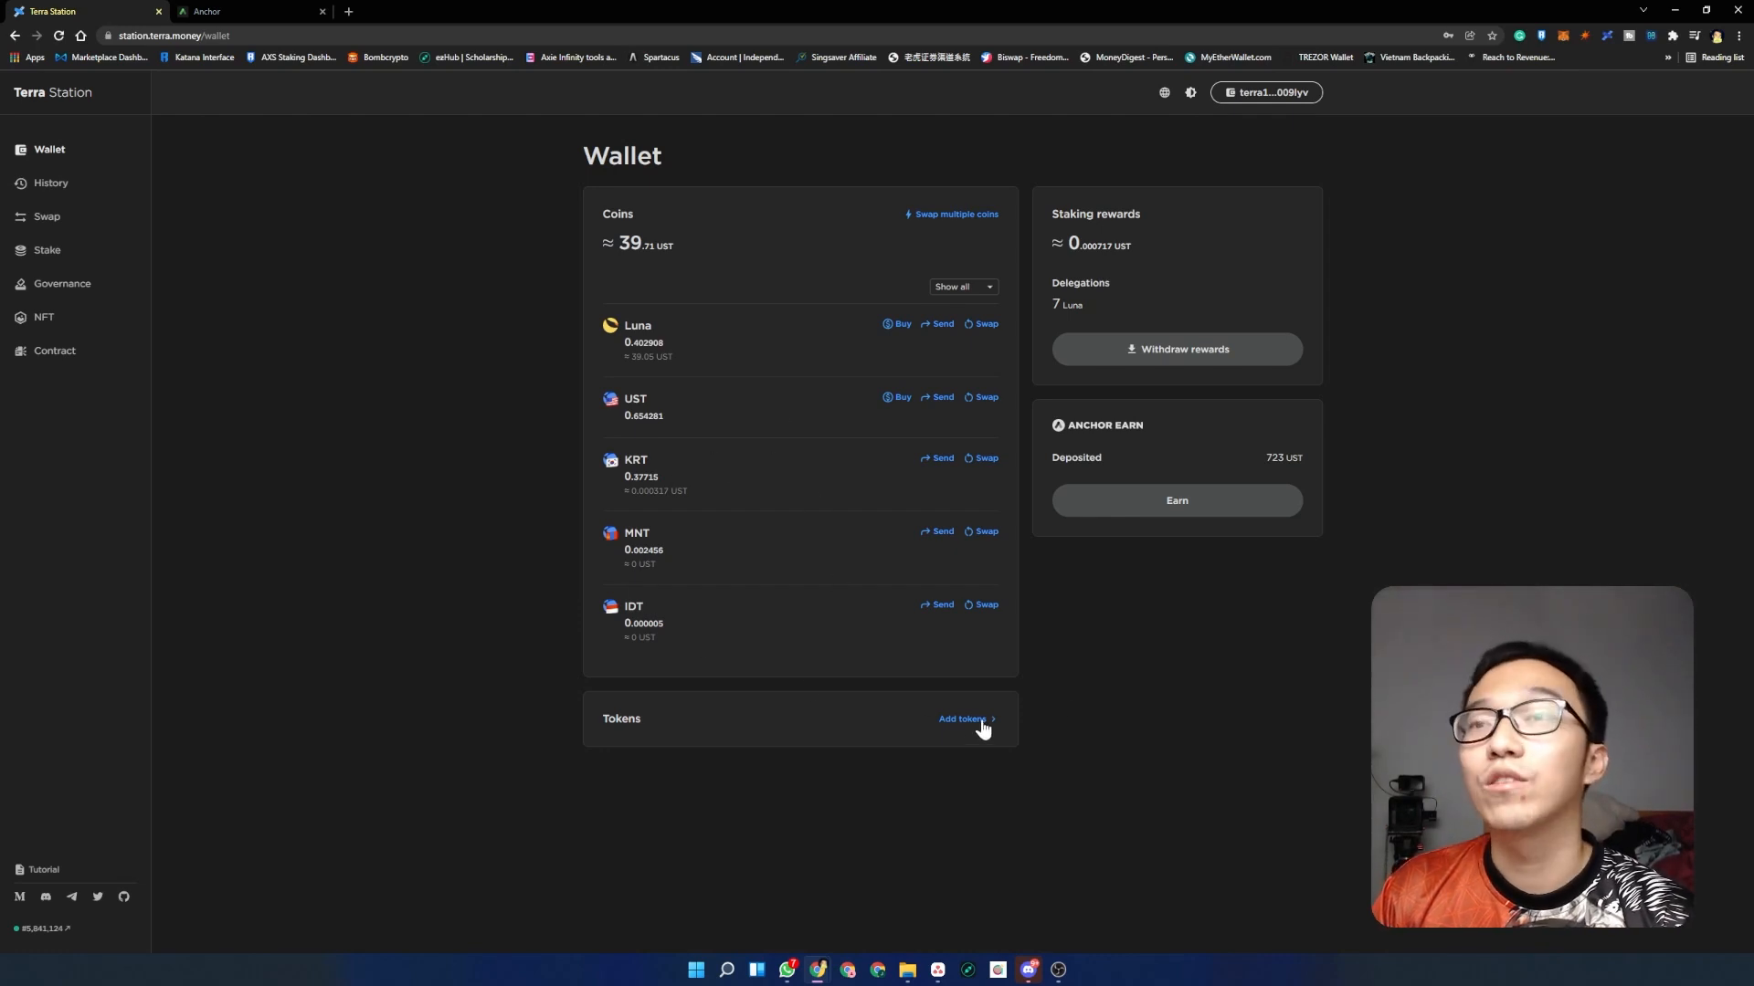
click(961, 720)
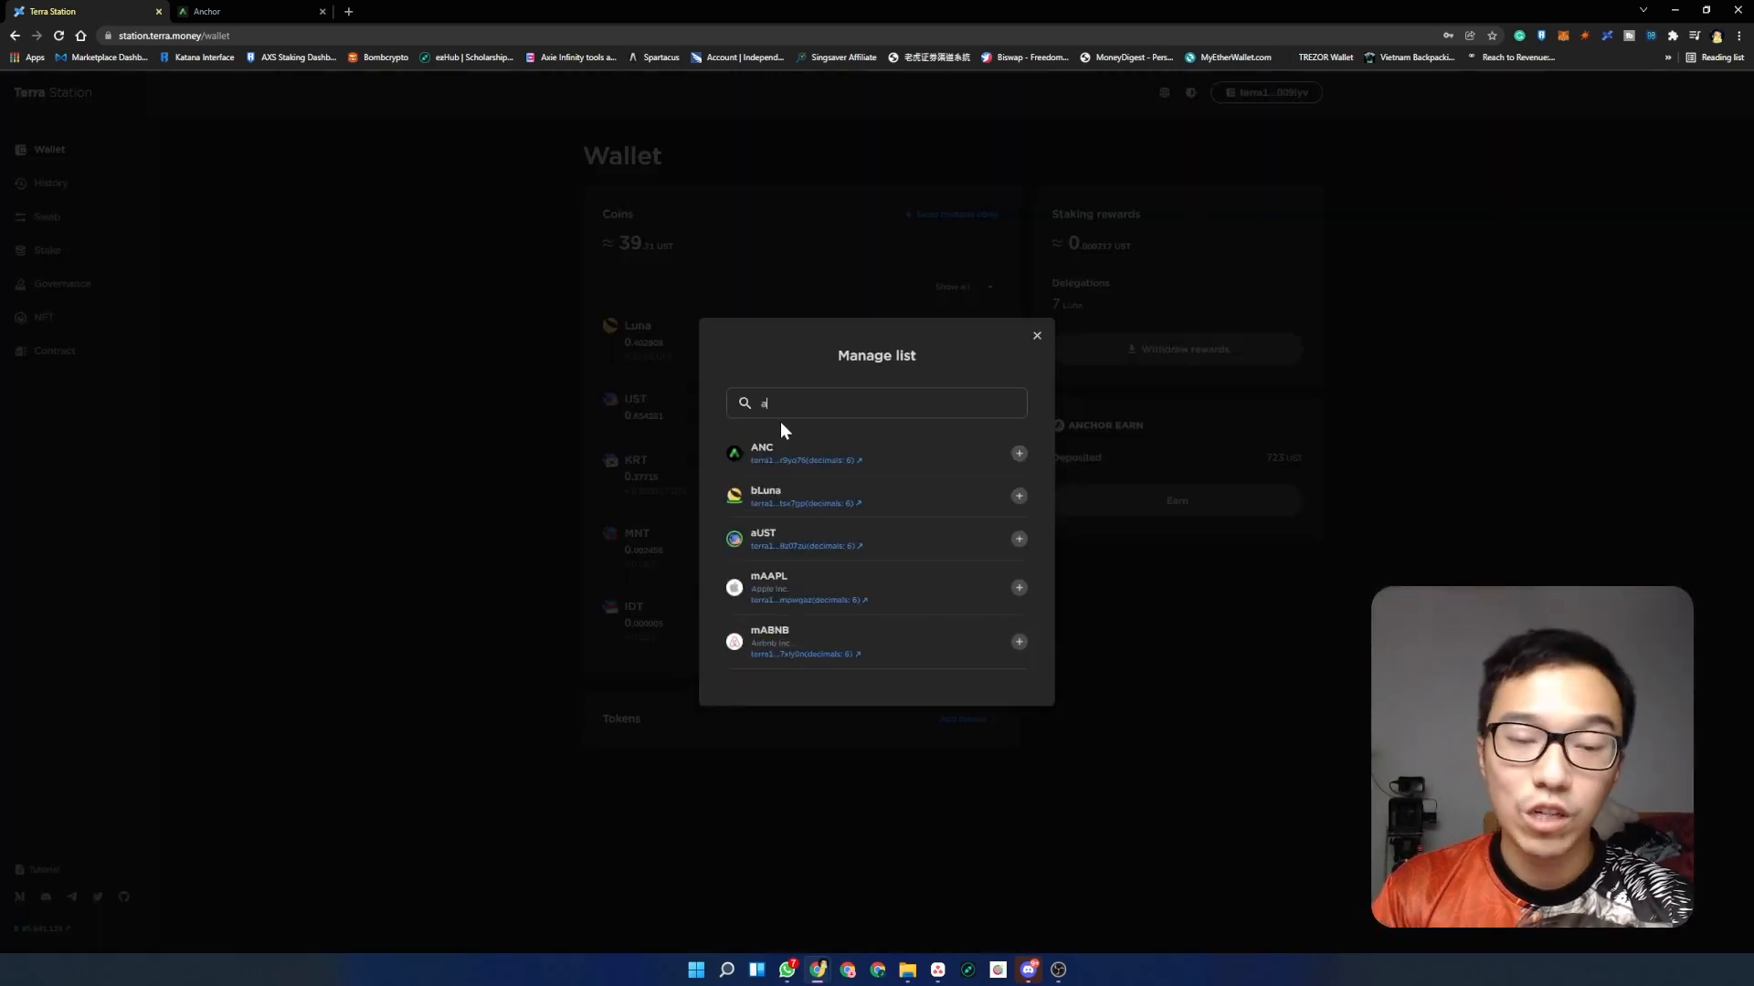
text(ust)
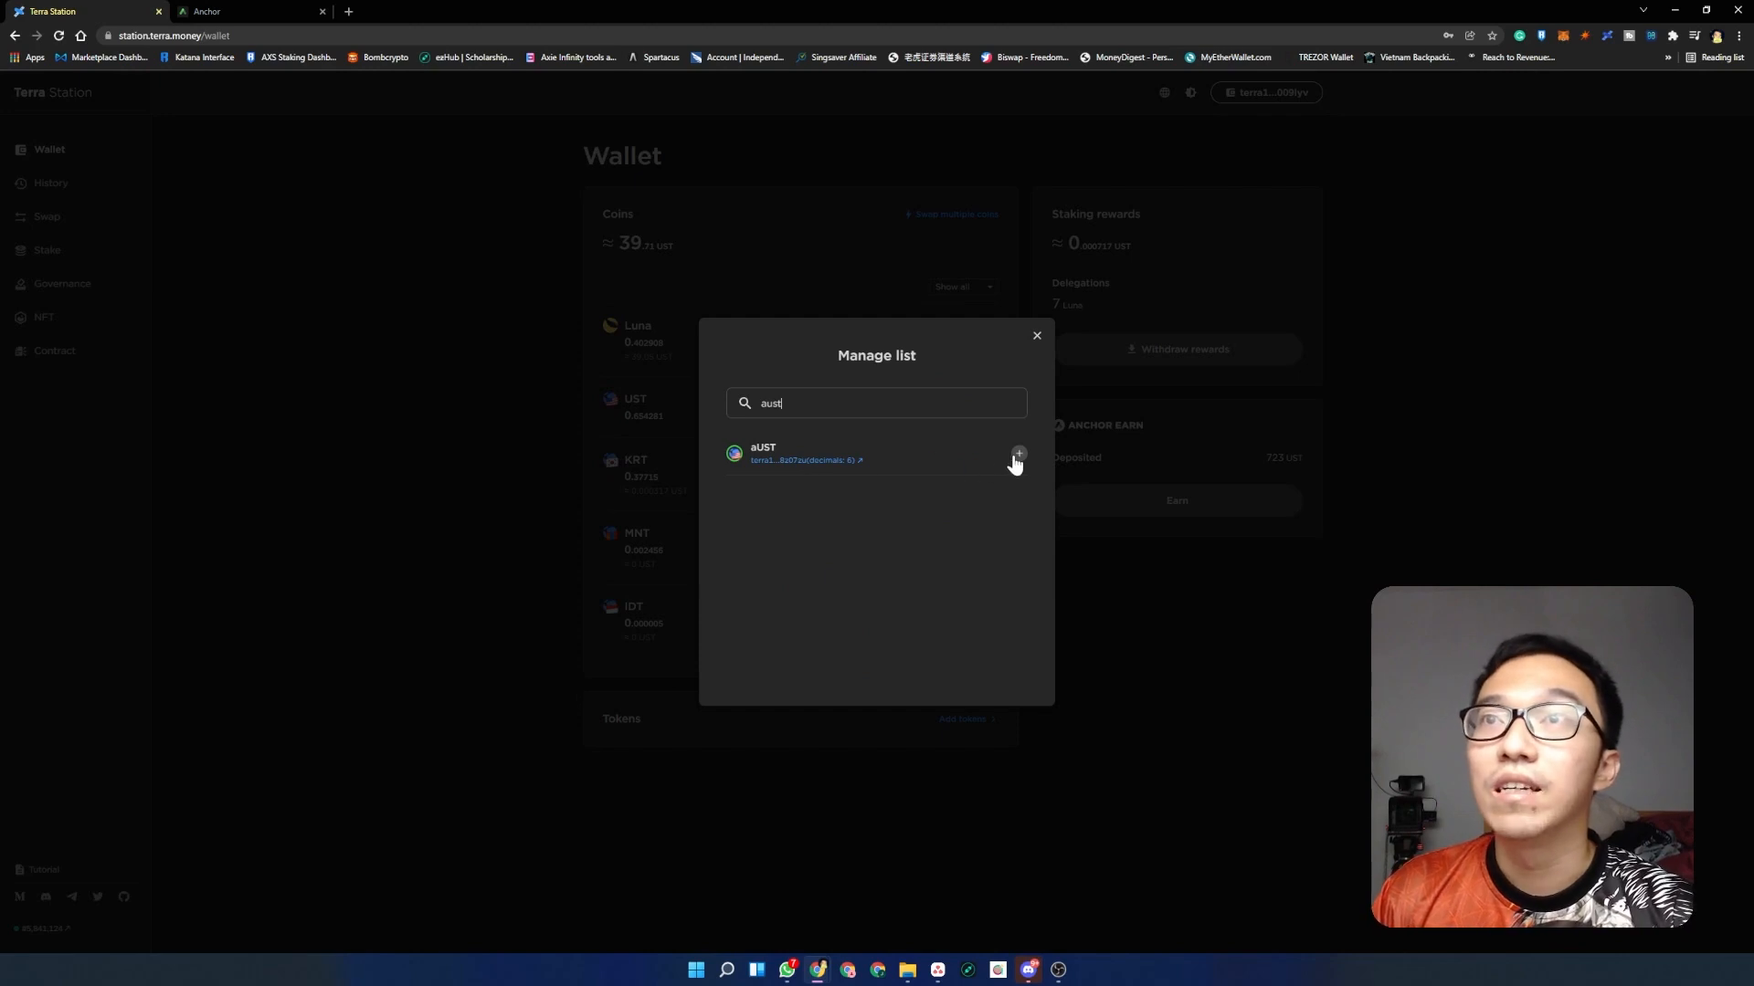
click(1018, 455)
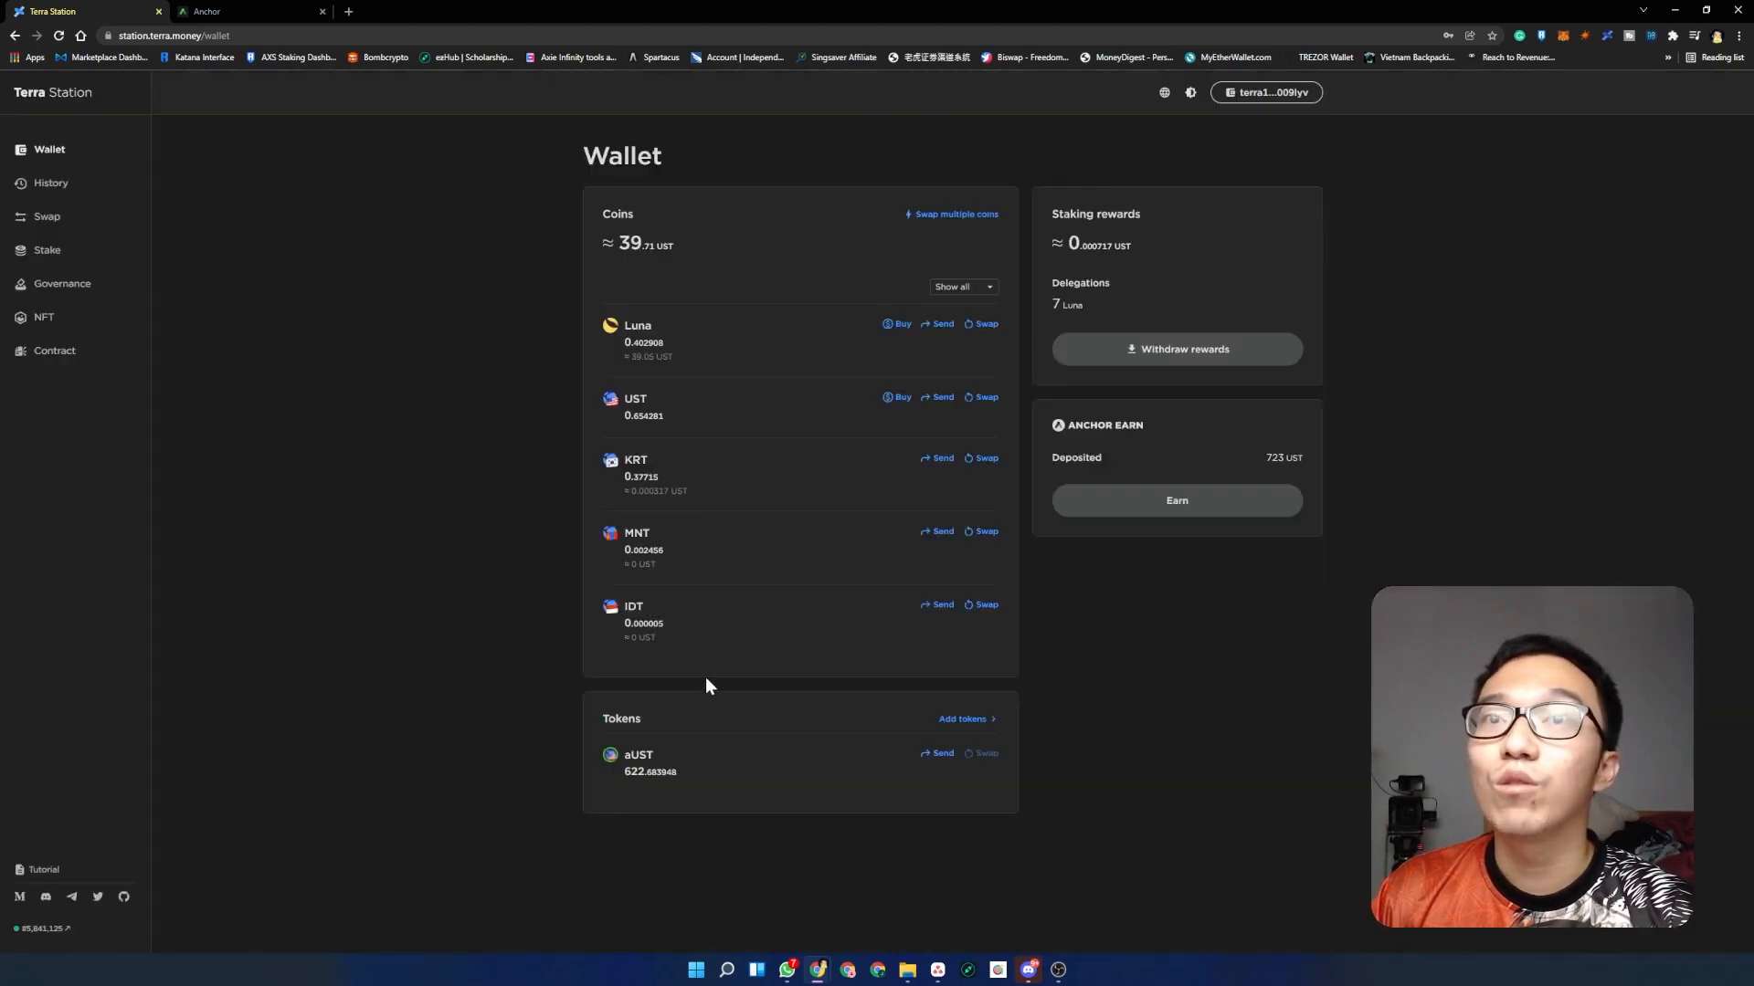
mouse_move(627, 783)
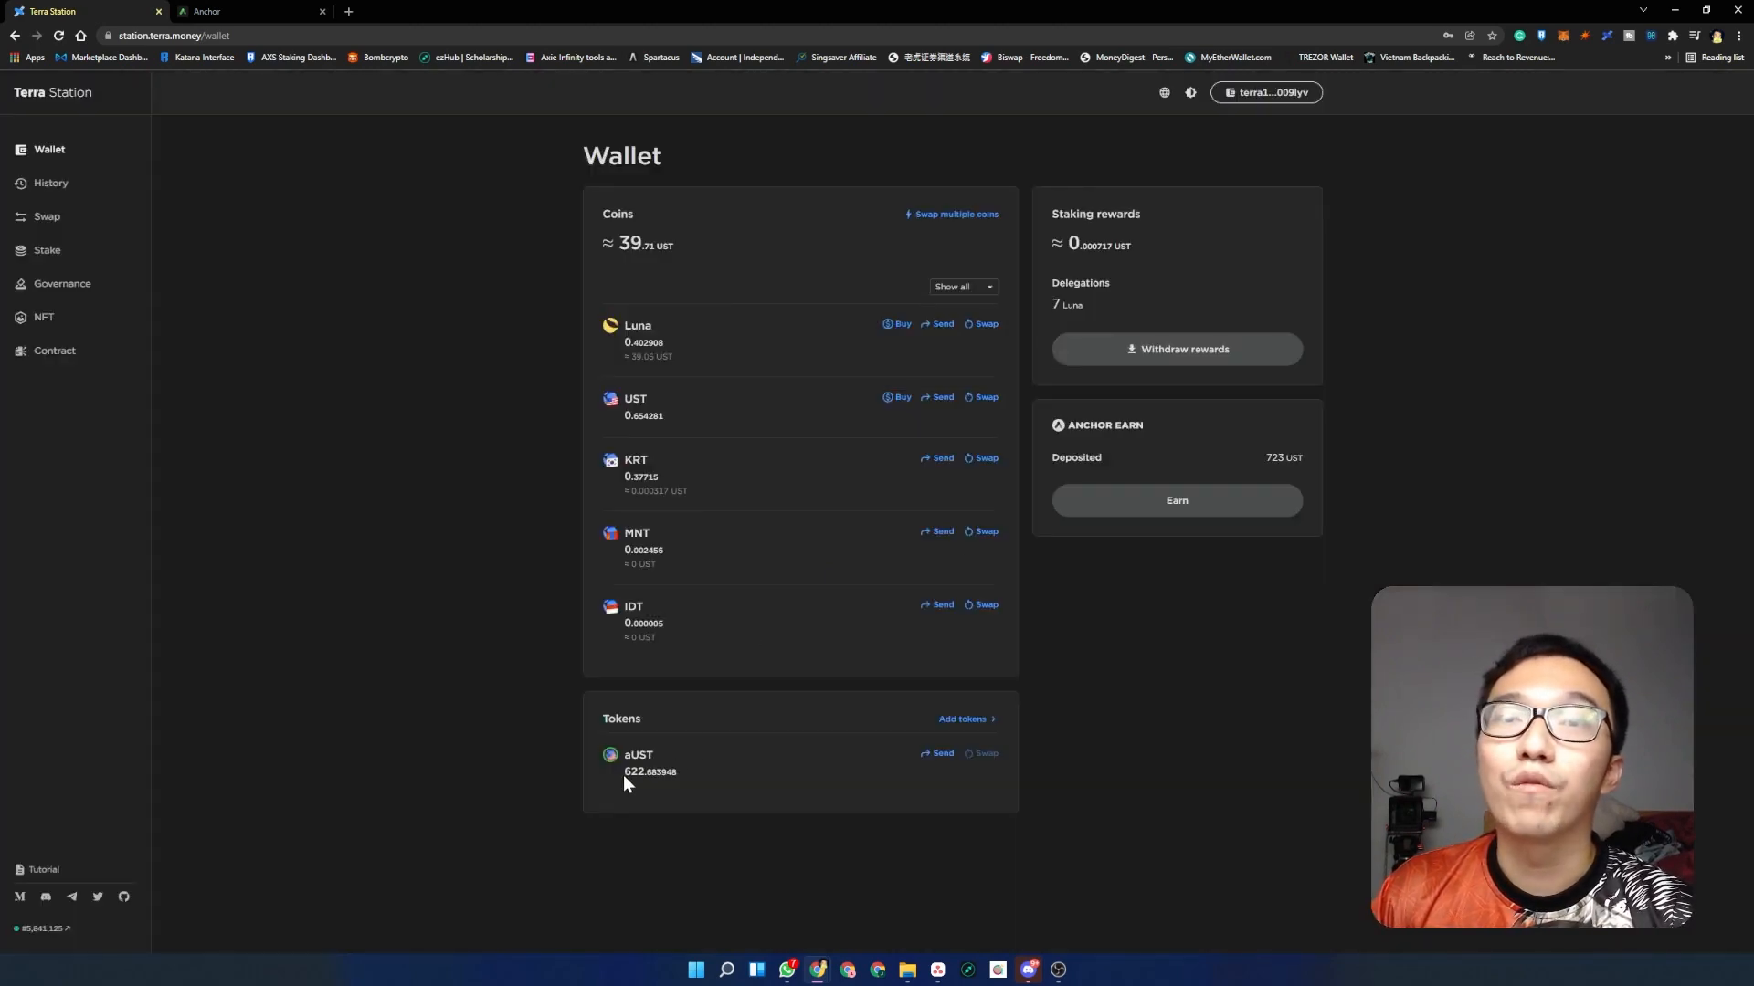
- Highlight the 622.683948 aUST balance and the 723 UST Anchor Earn deposit
double_click(648, 770)
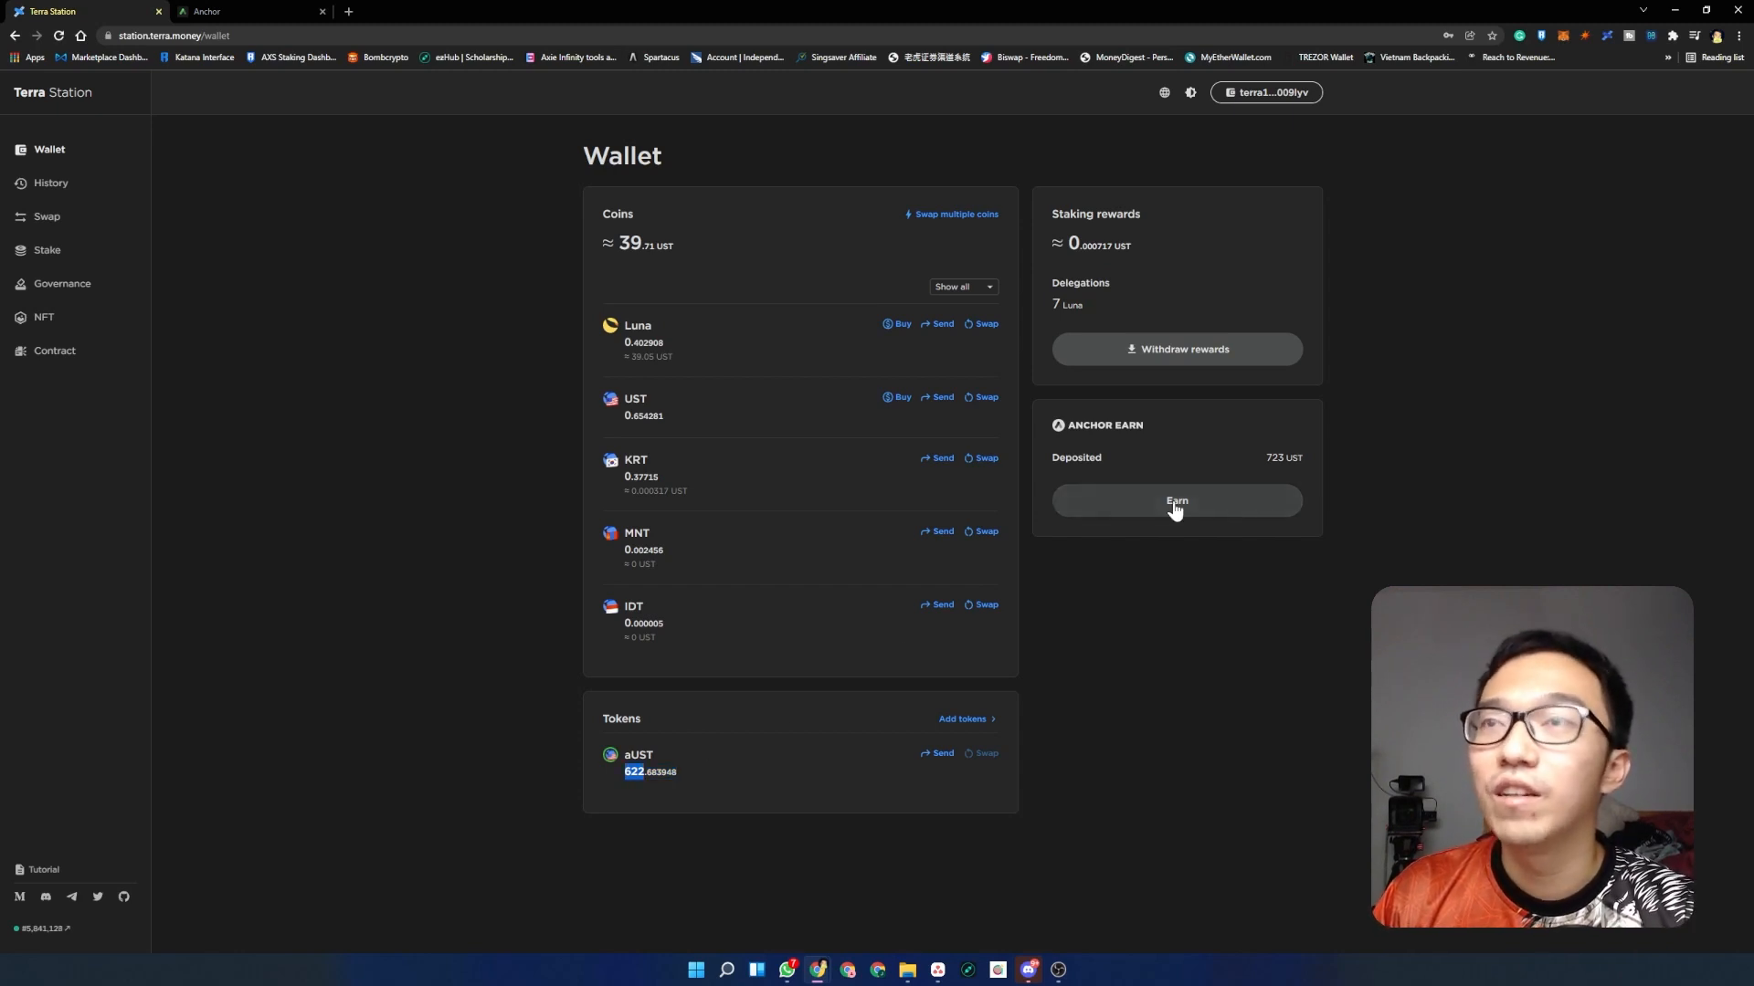
mouse_move(1264, 465)
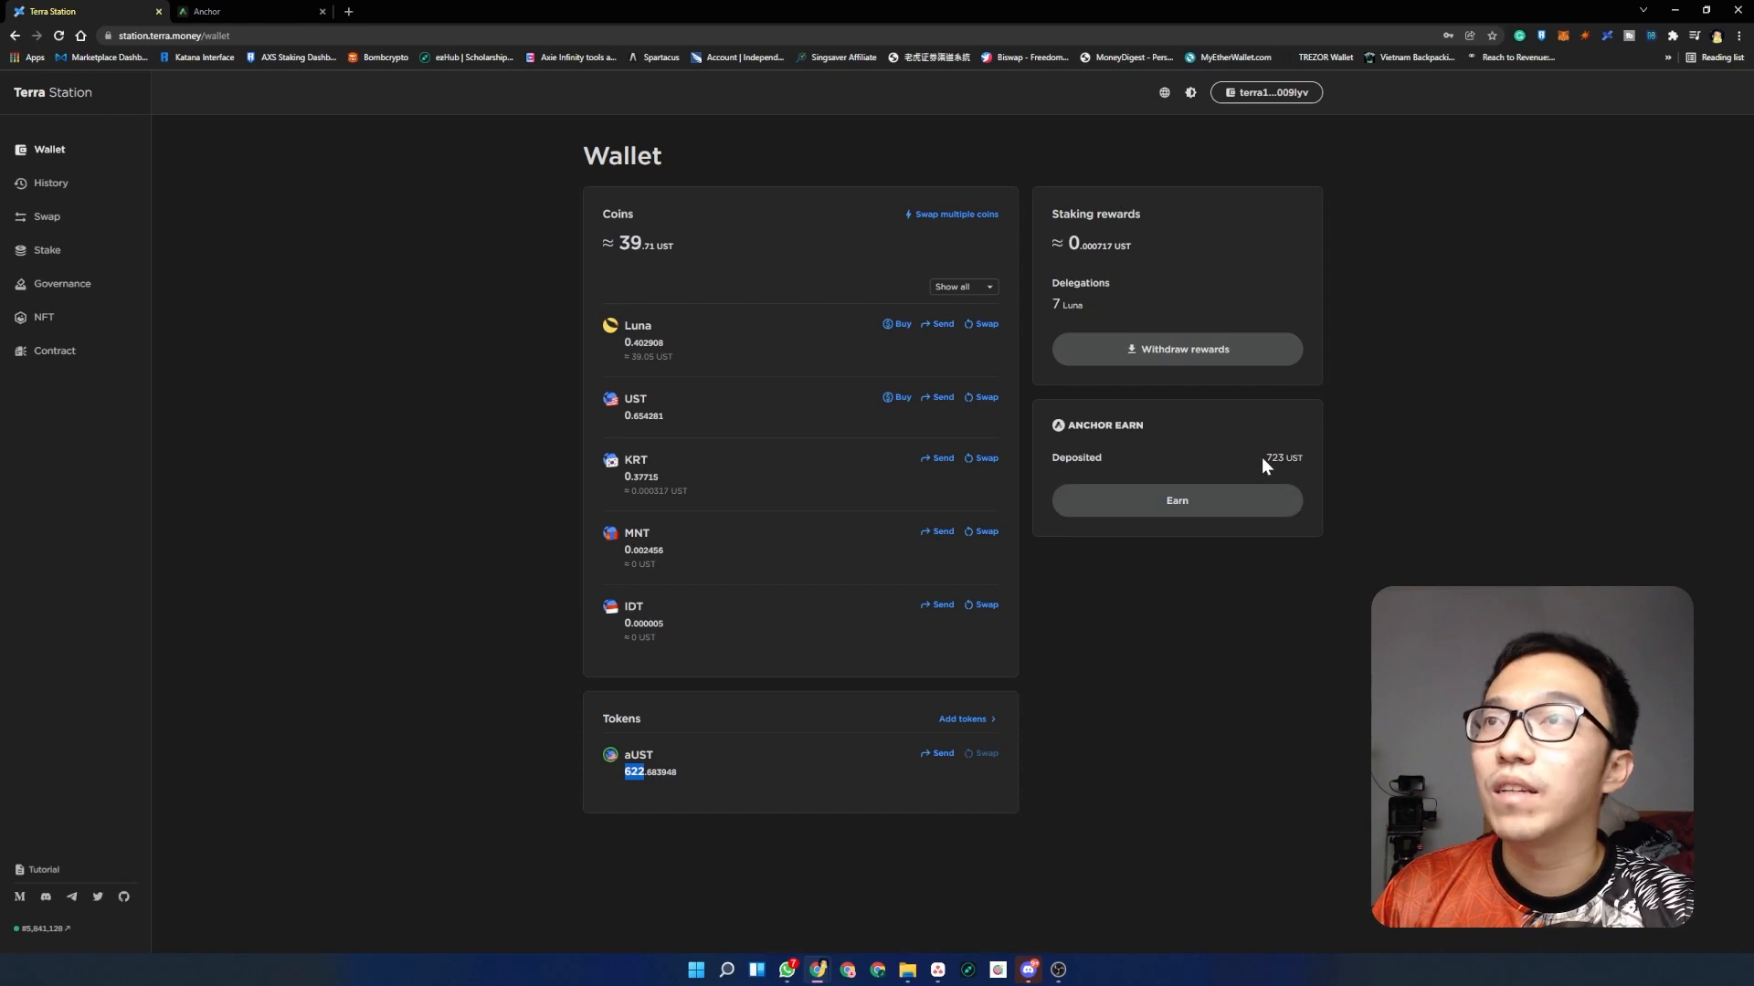
double_click(1273, 456)
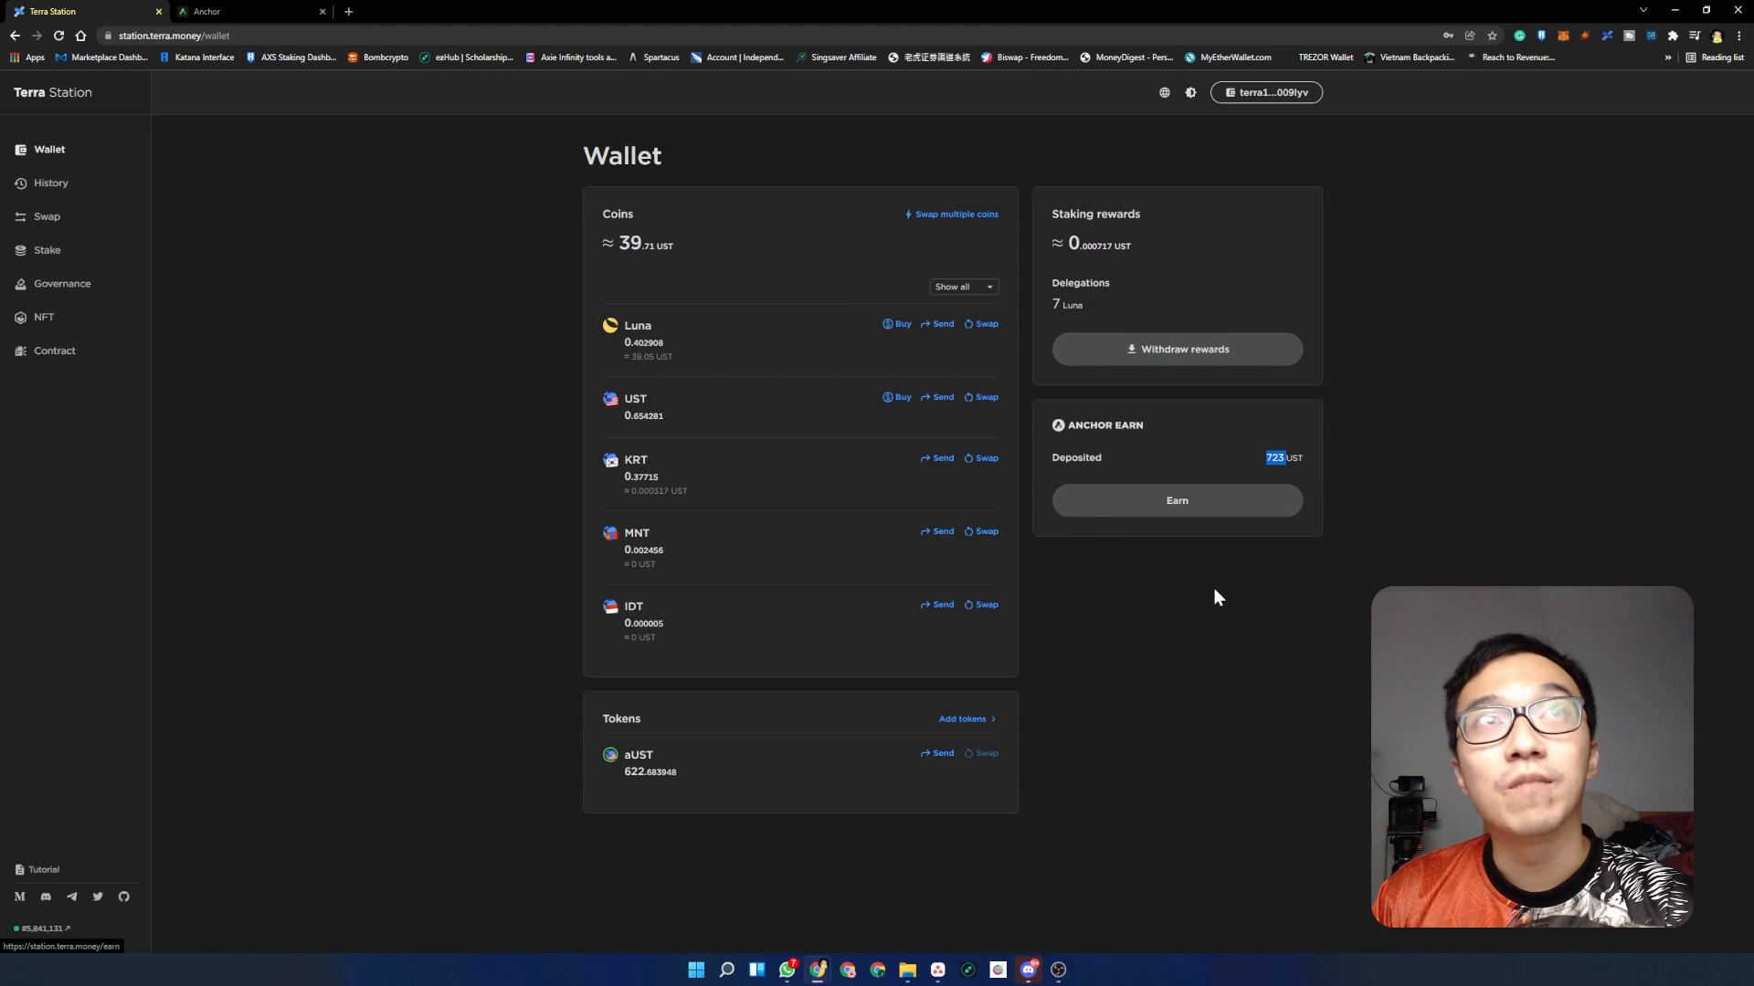
mouse_move(636, 786)
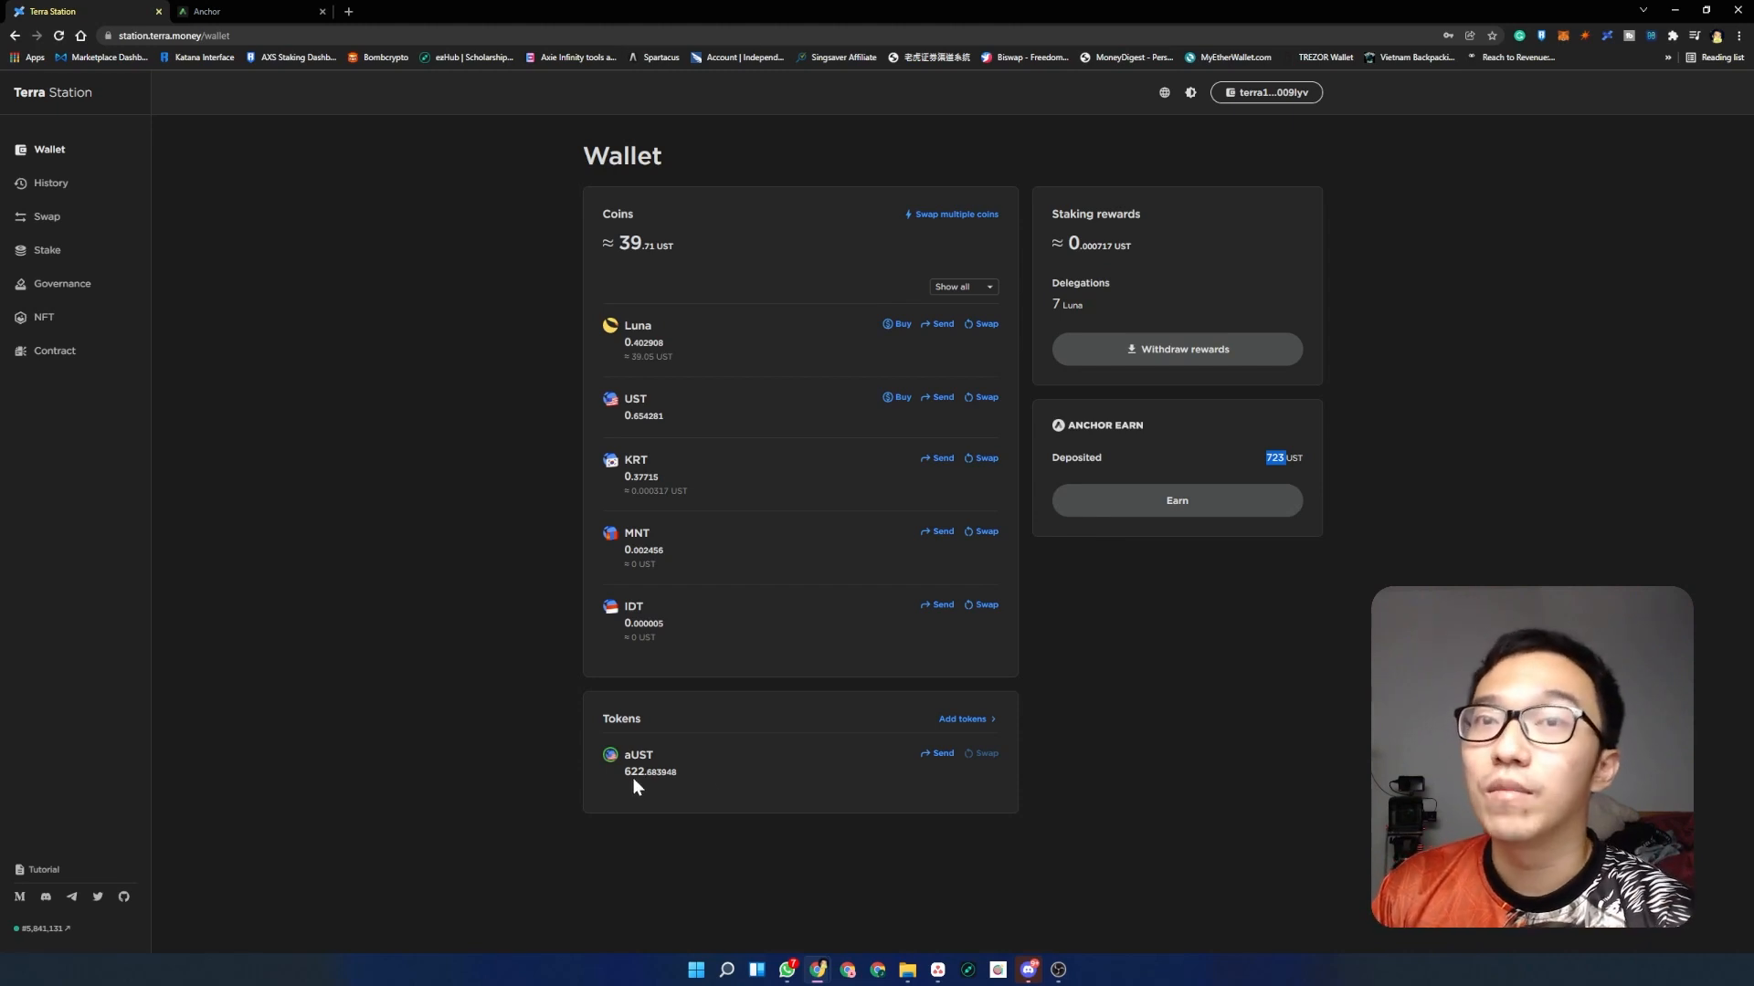
mouse_move(1238, 477)
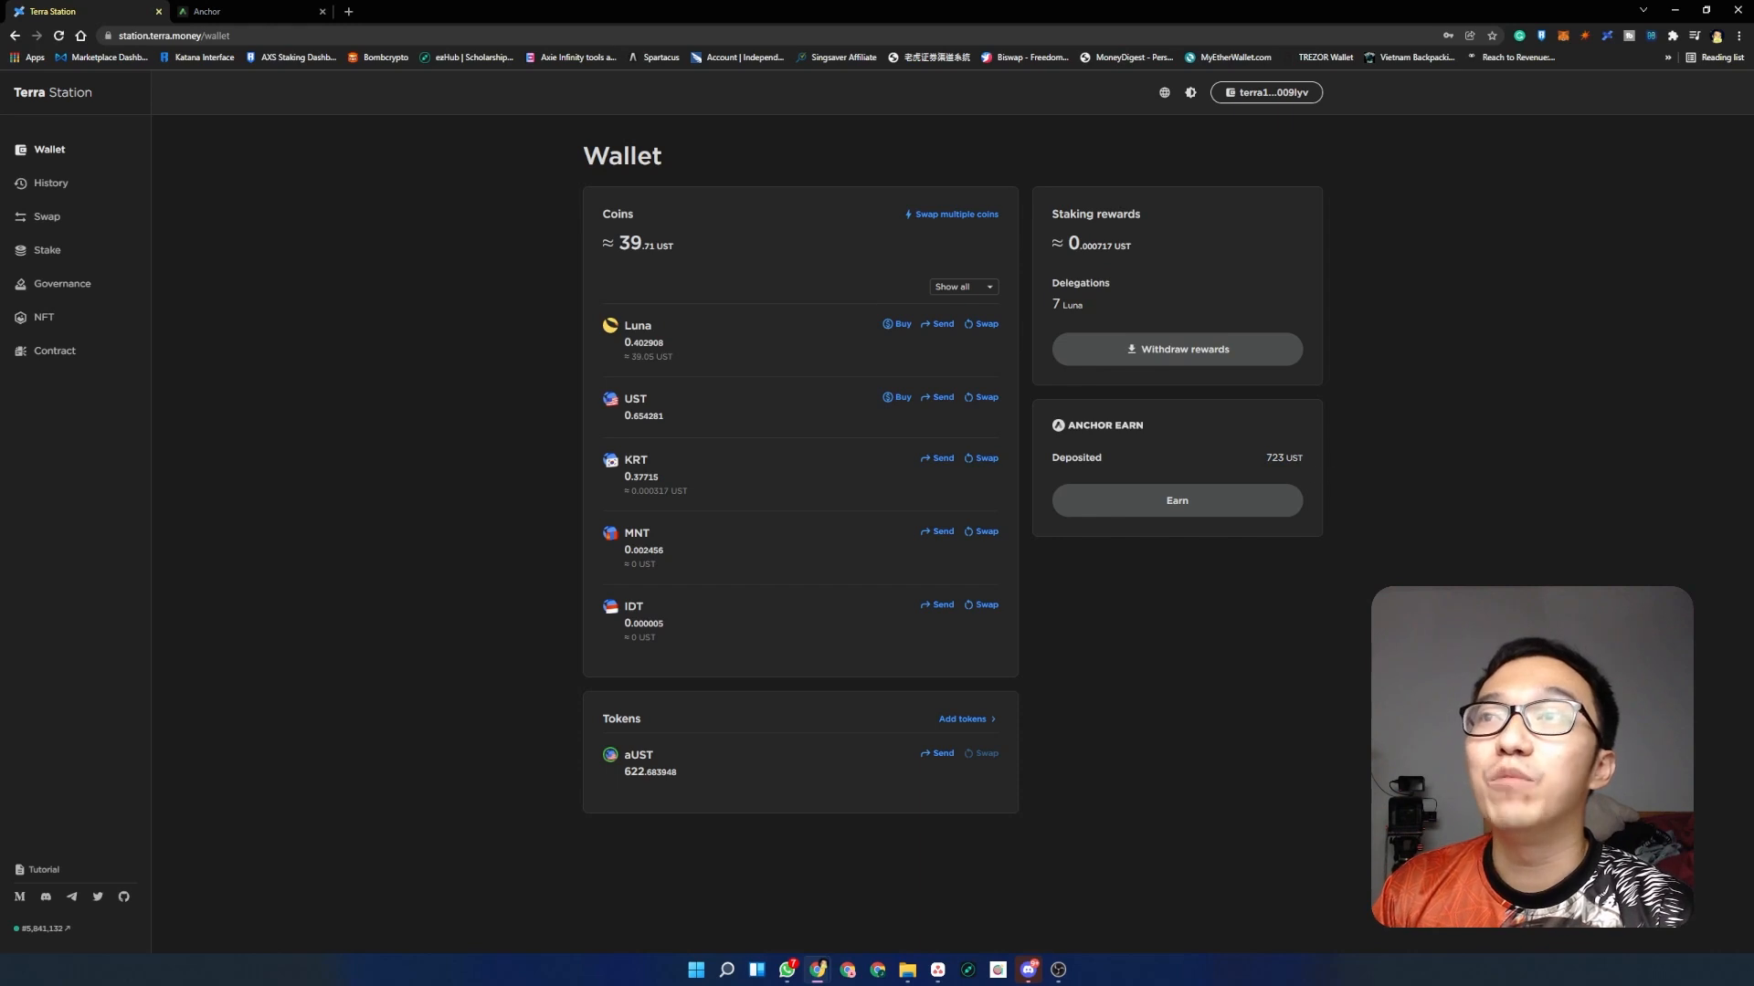
- Prepare a 500 UST withdrawal from Anchor Earn, showing the 0.25 UST transaction fee
click(249, 11)
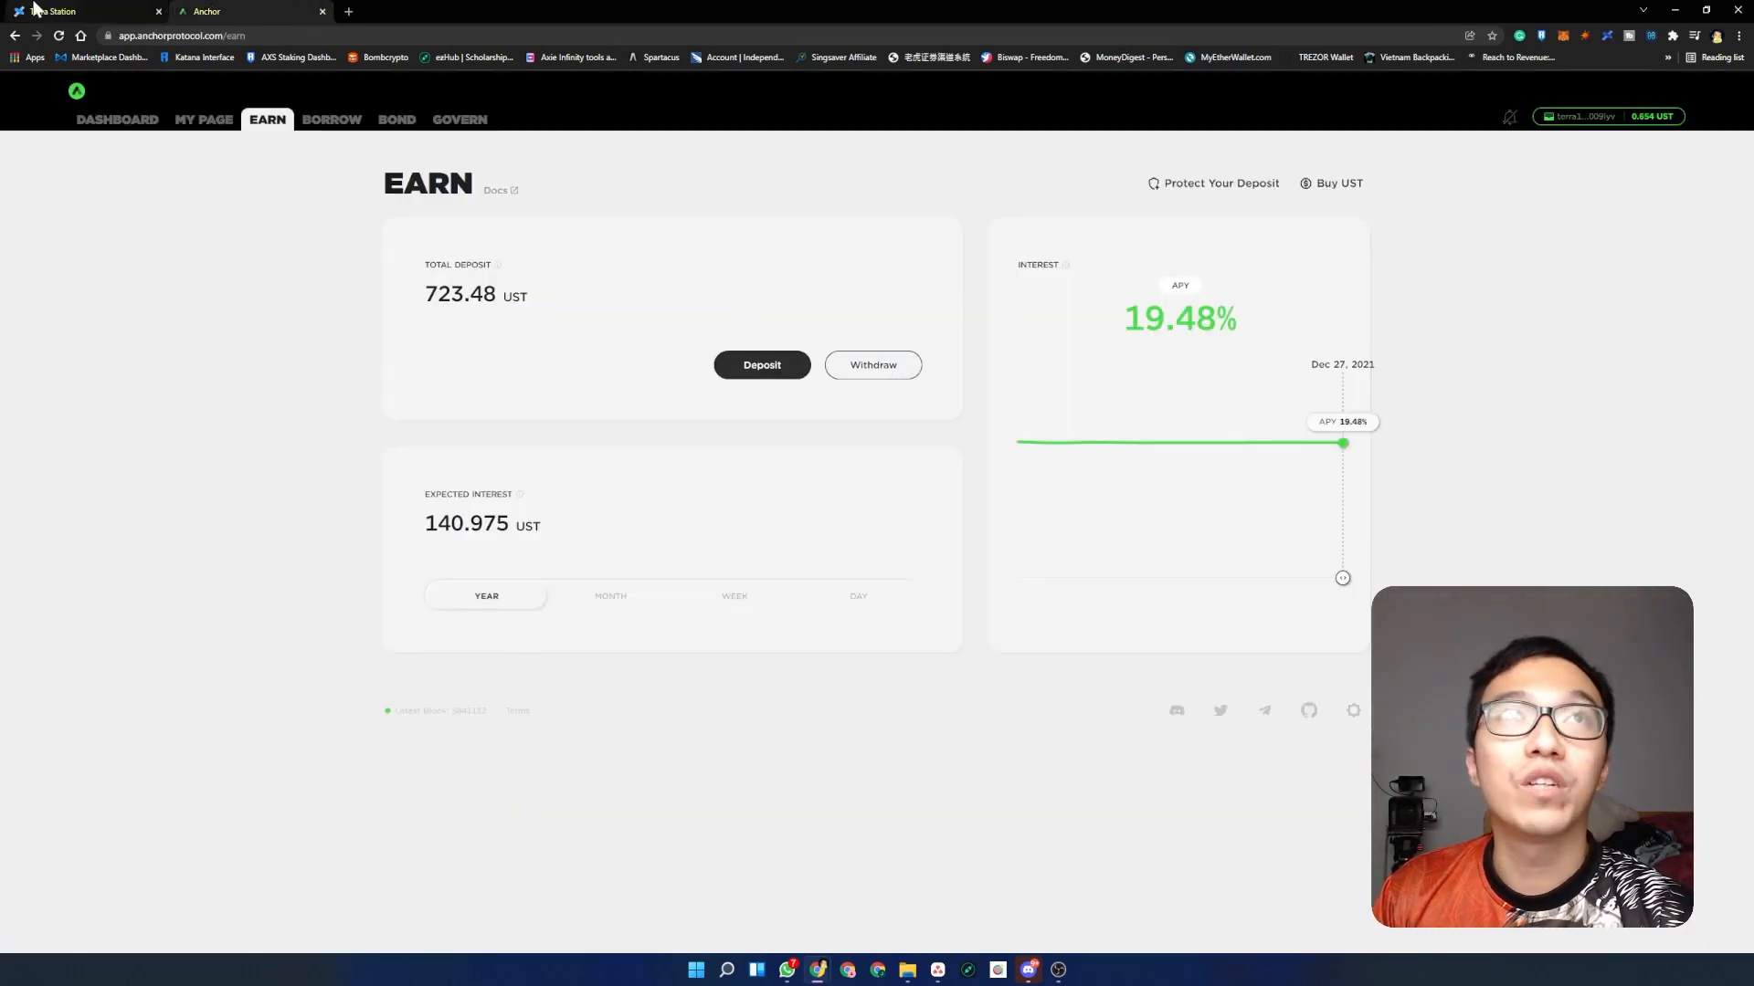
mouse_move(873, 366)
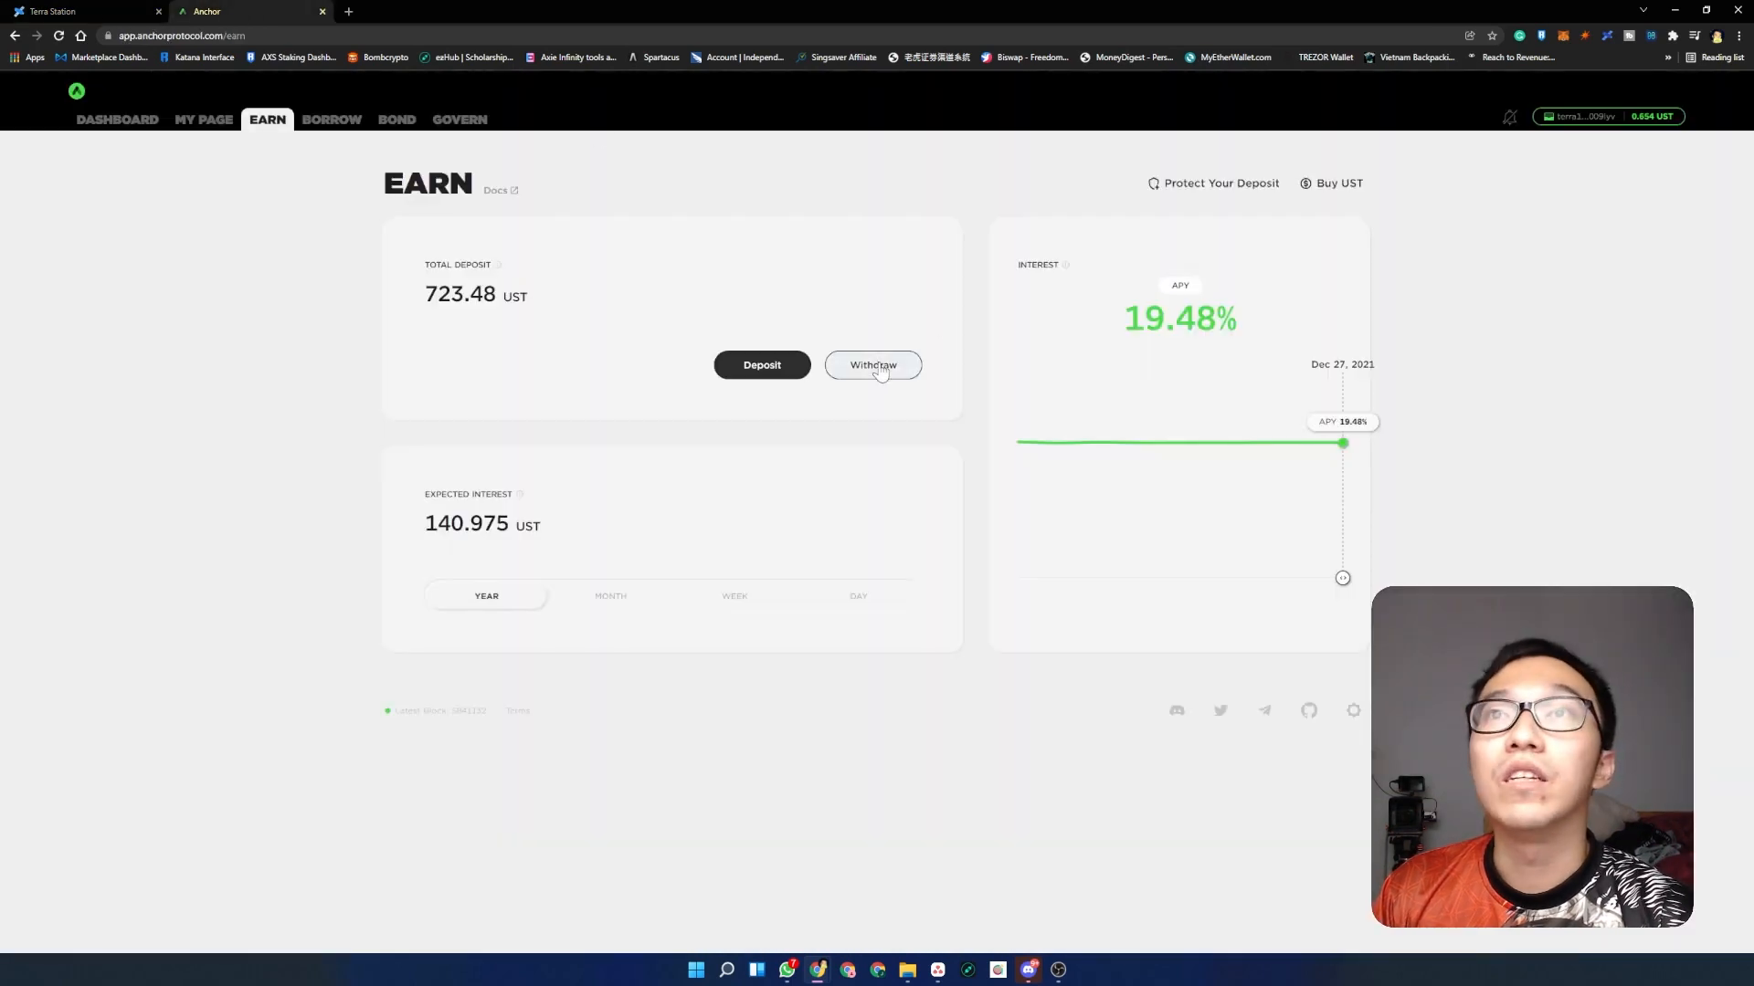
click(873, 365)
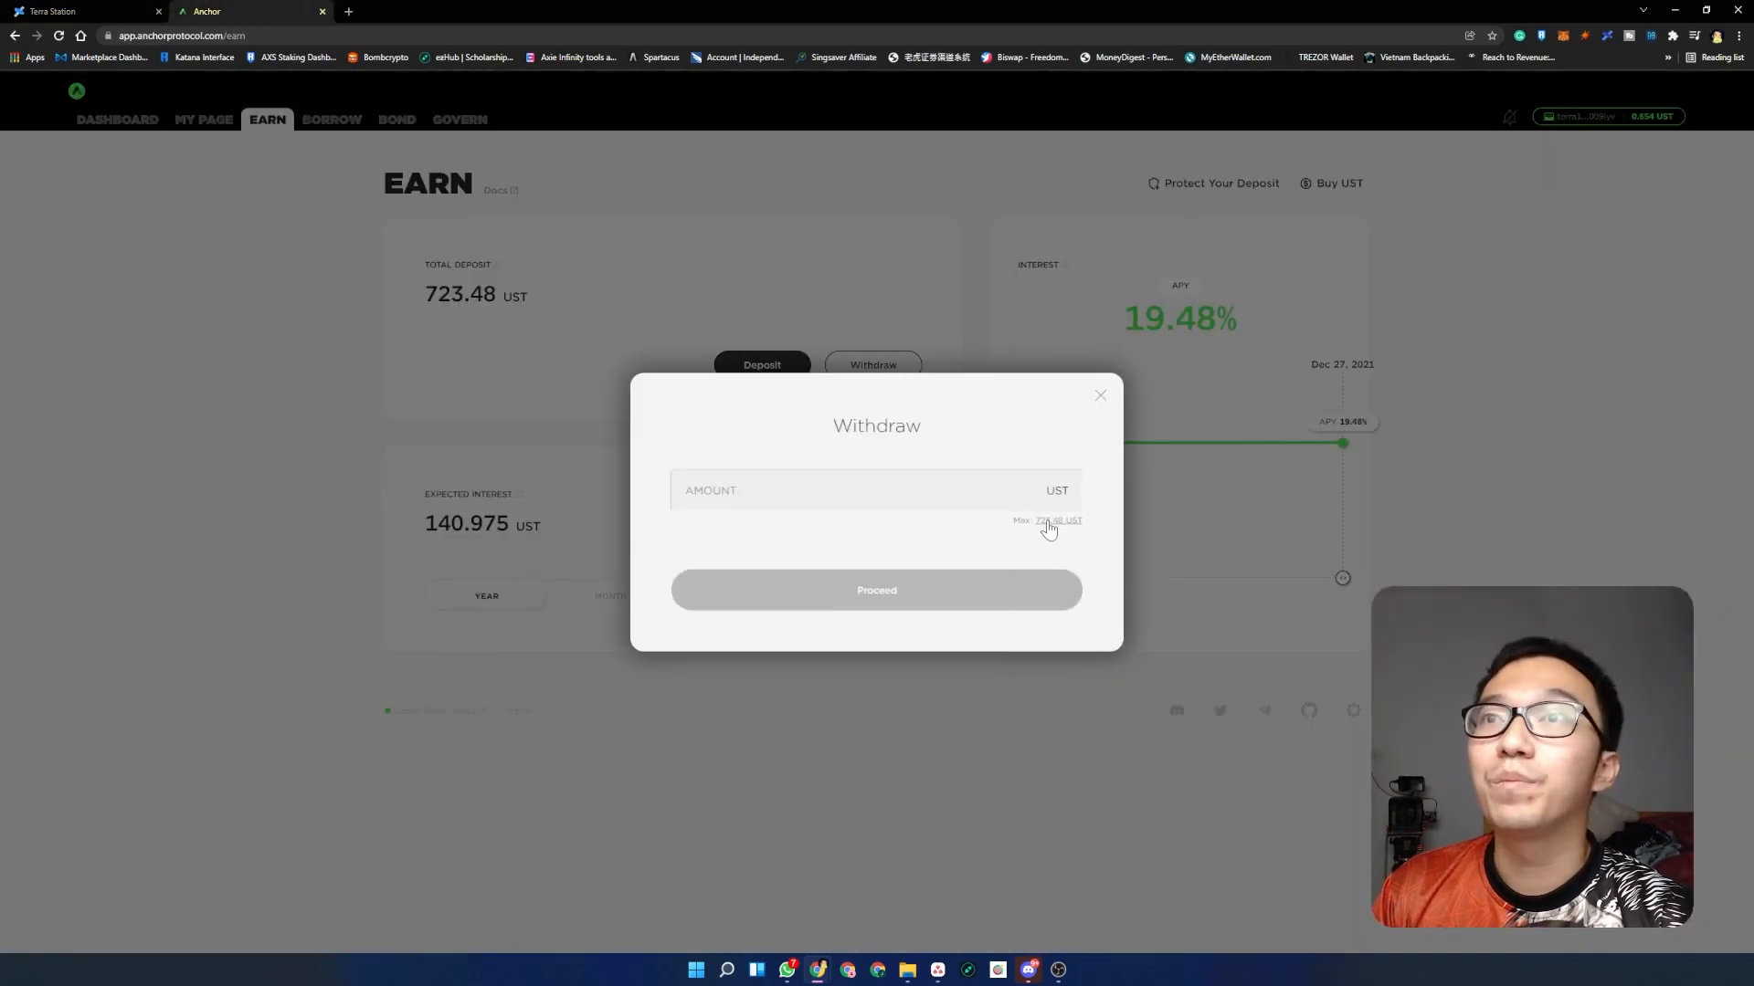
click(1057, 521)
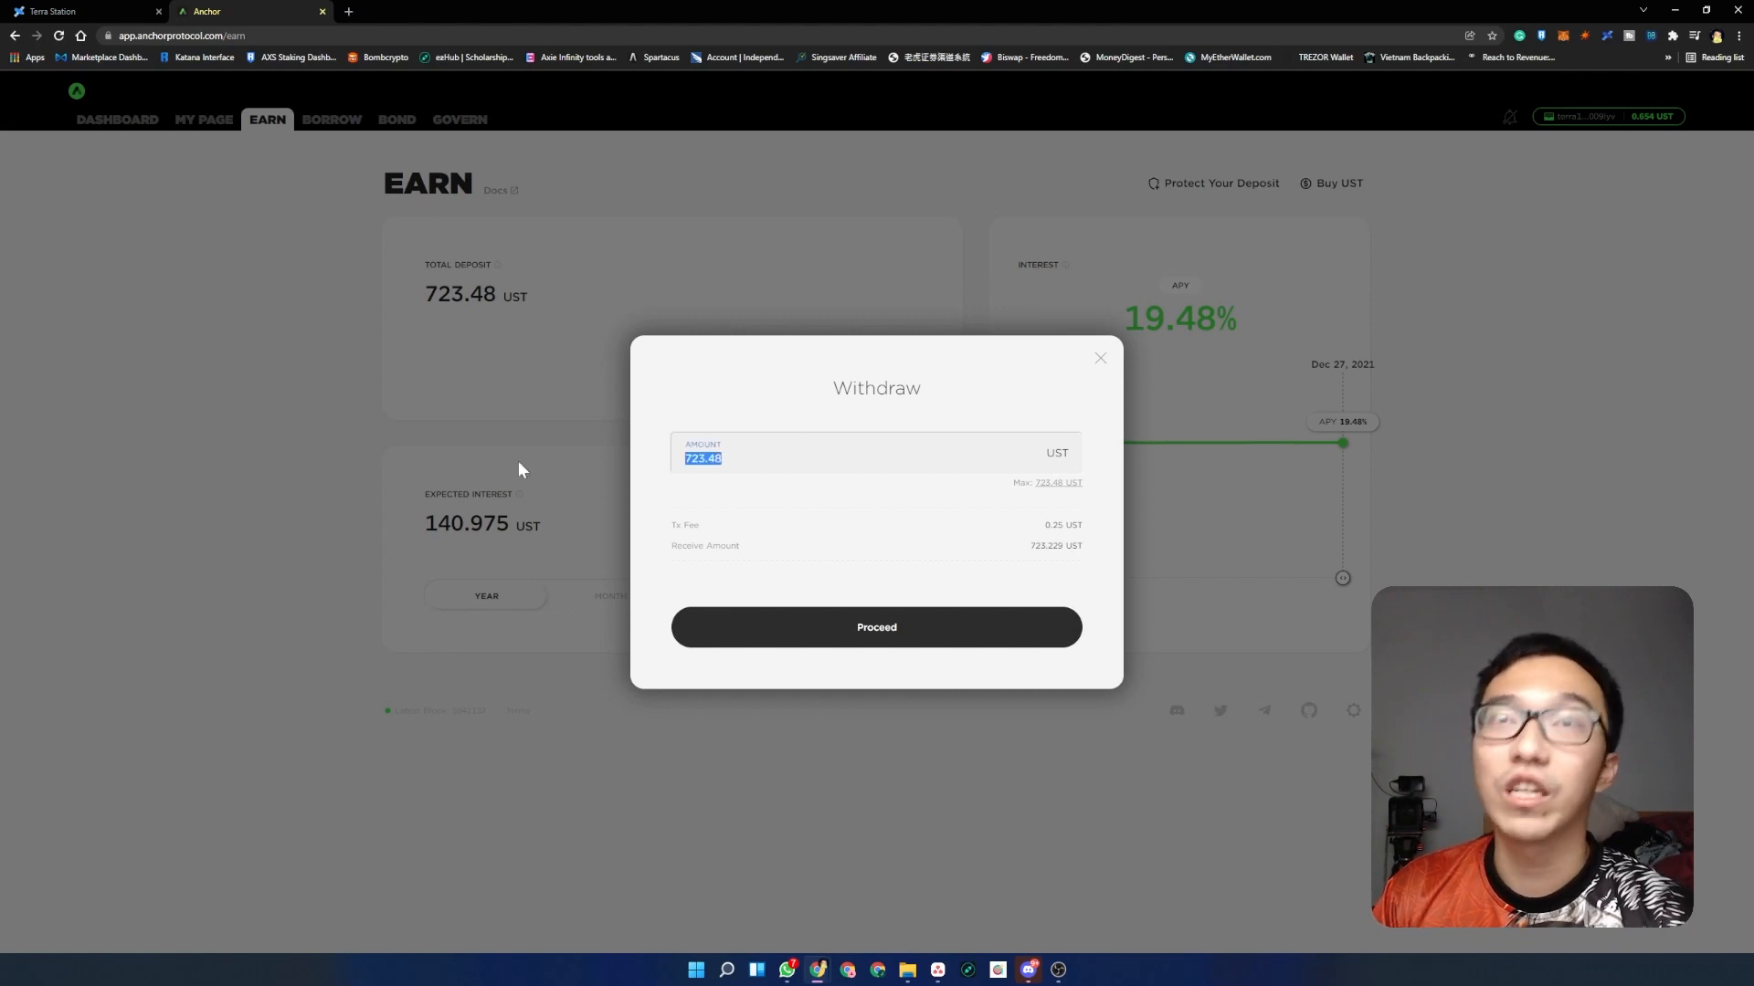
text(500)
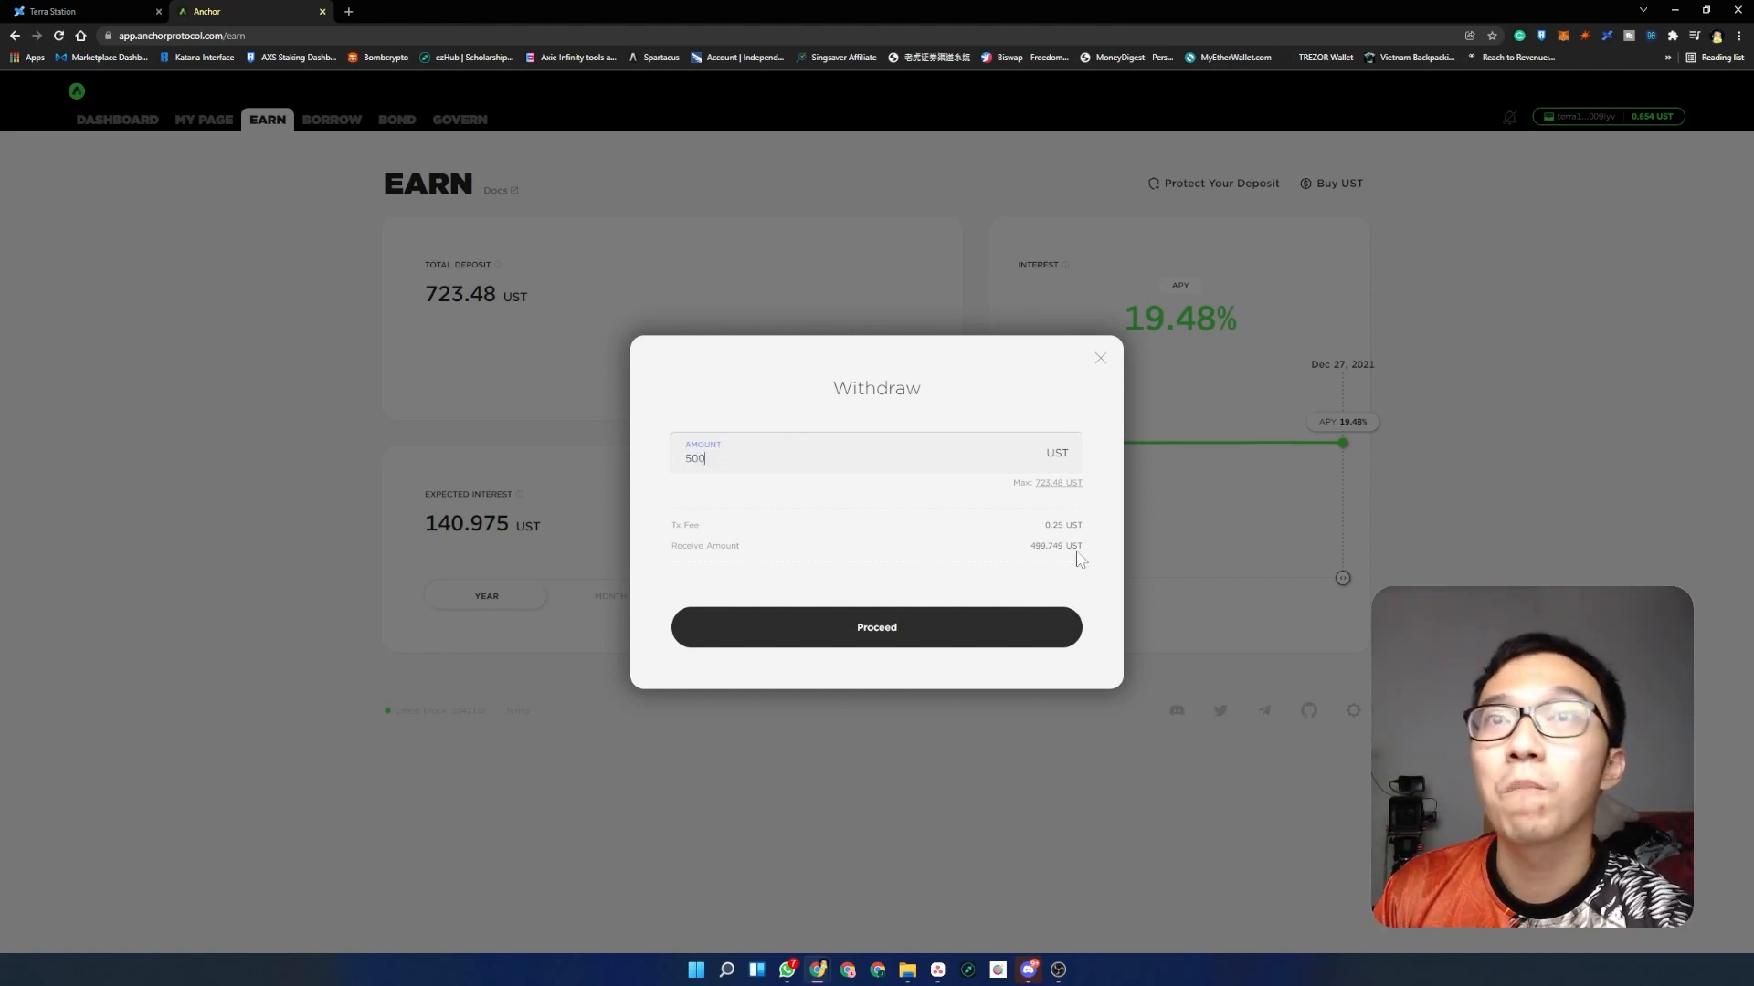
double_click(1062, 526)
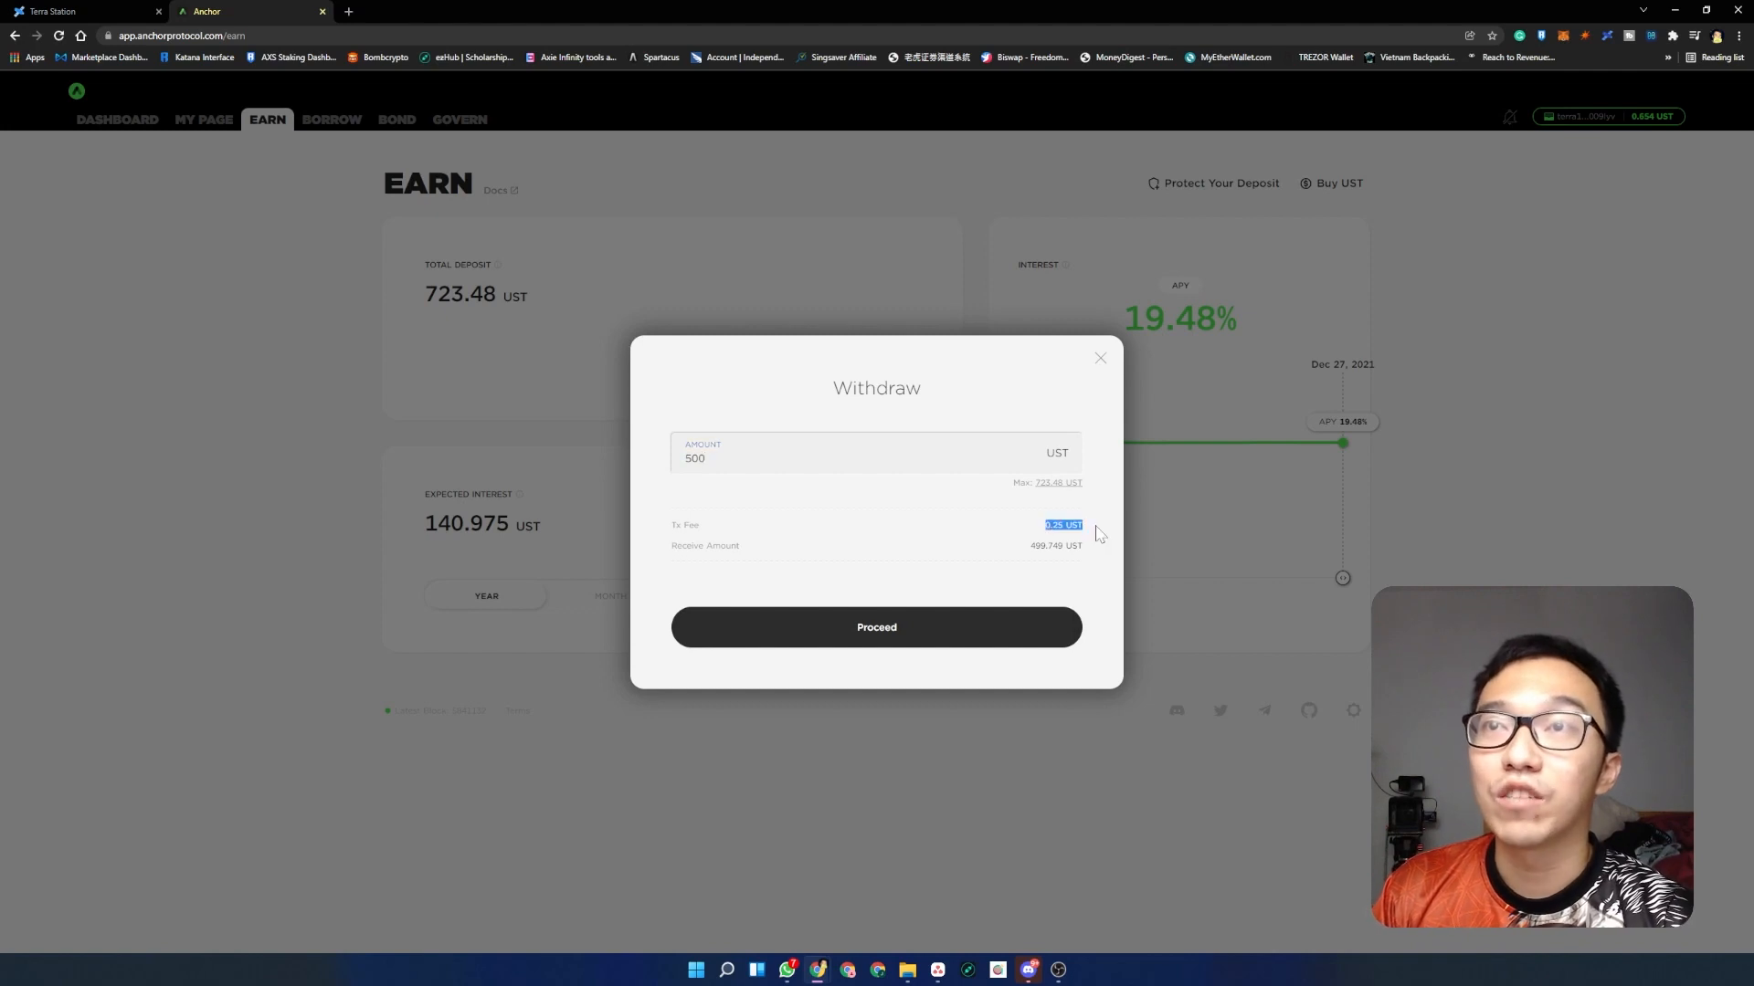
mouse_move(1040, 535)
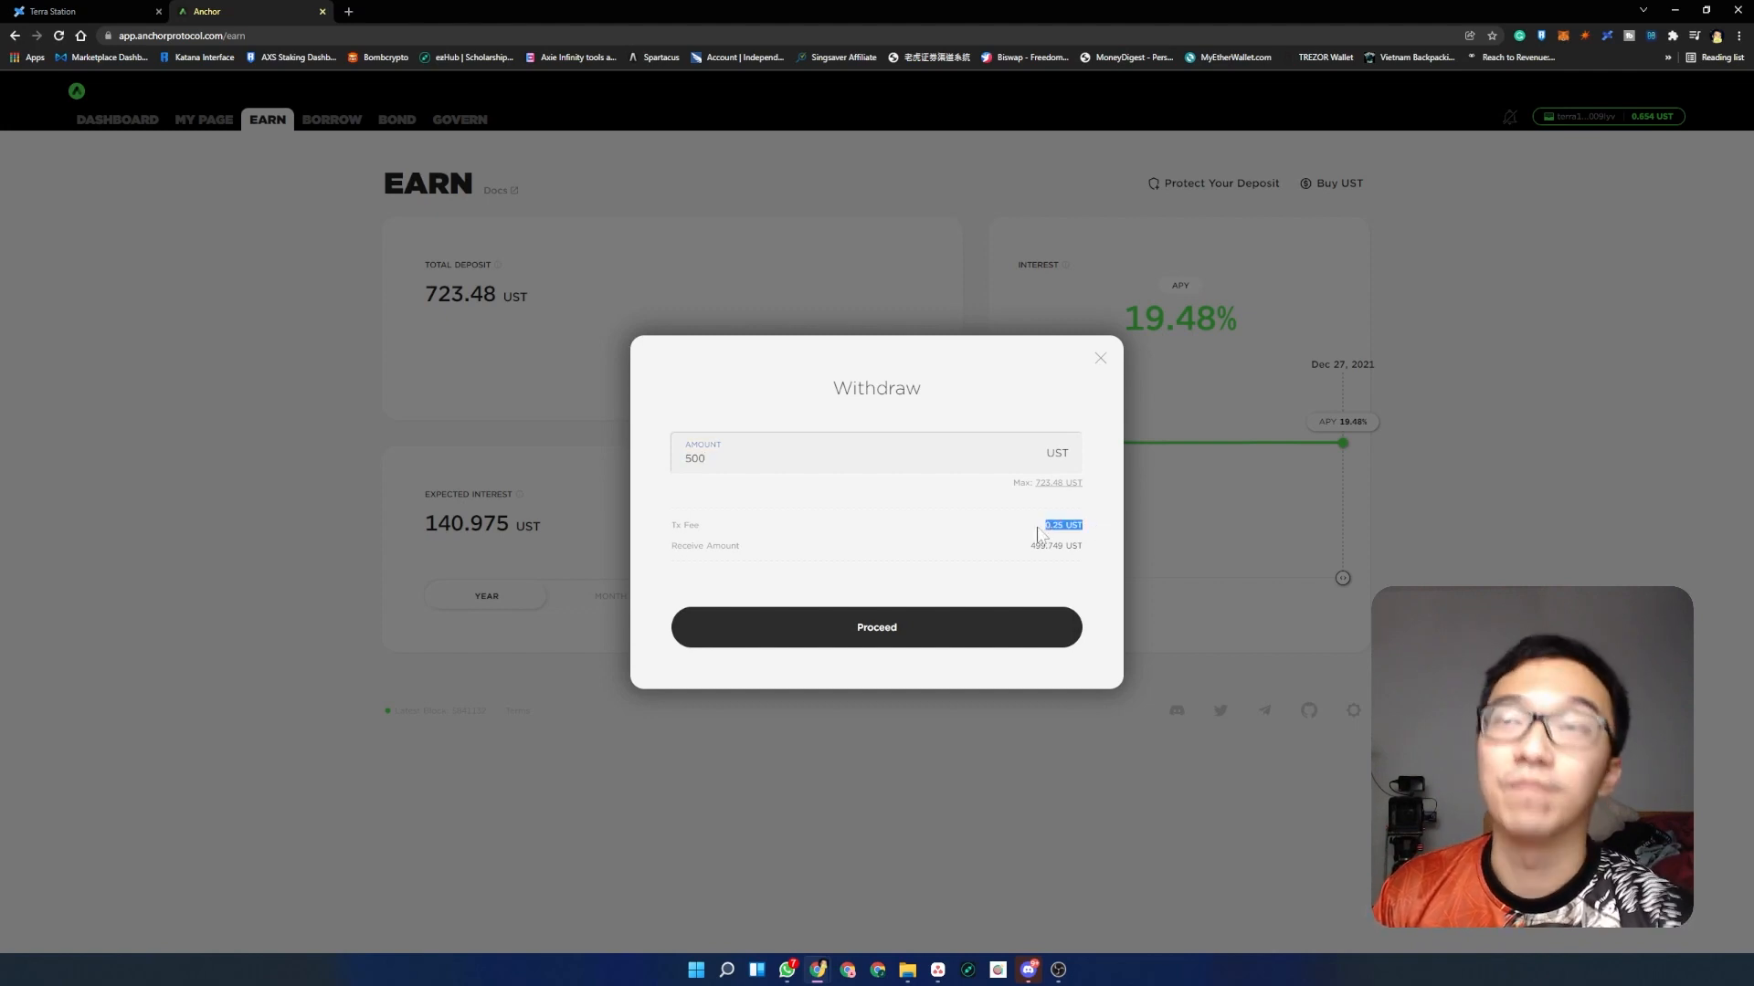
- Return to the Terra Station wallet showing the aUST balance and 723 UST deposit
click(84, 11)
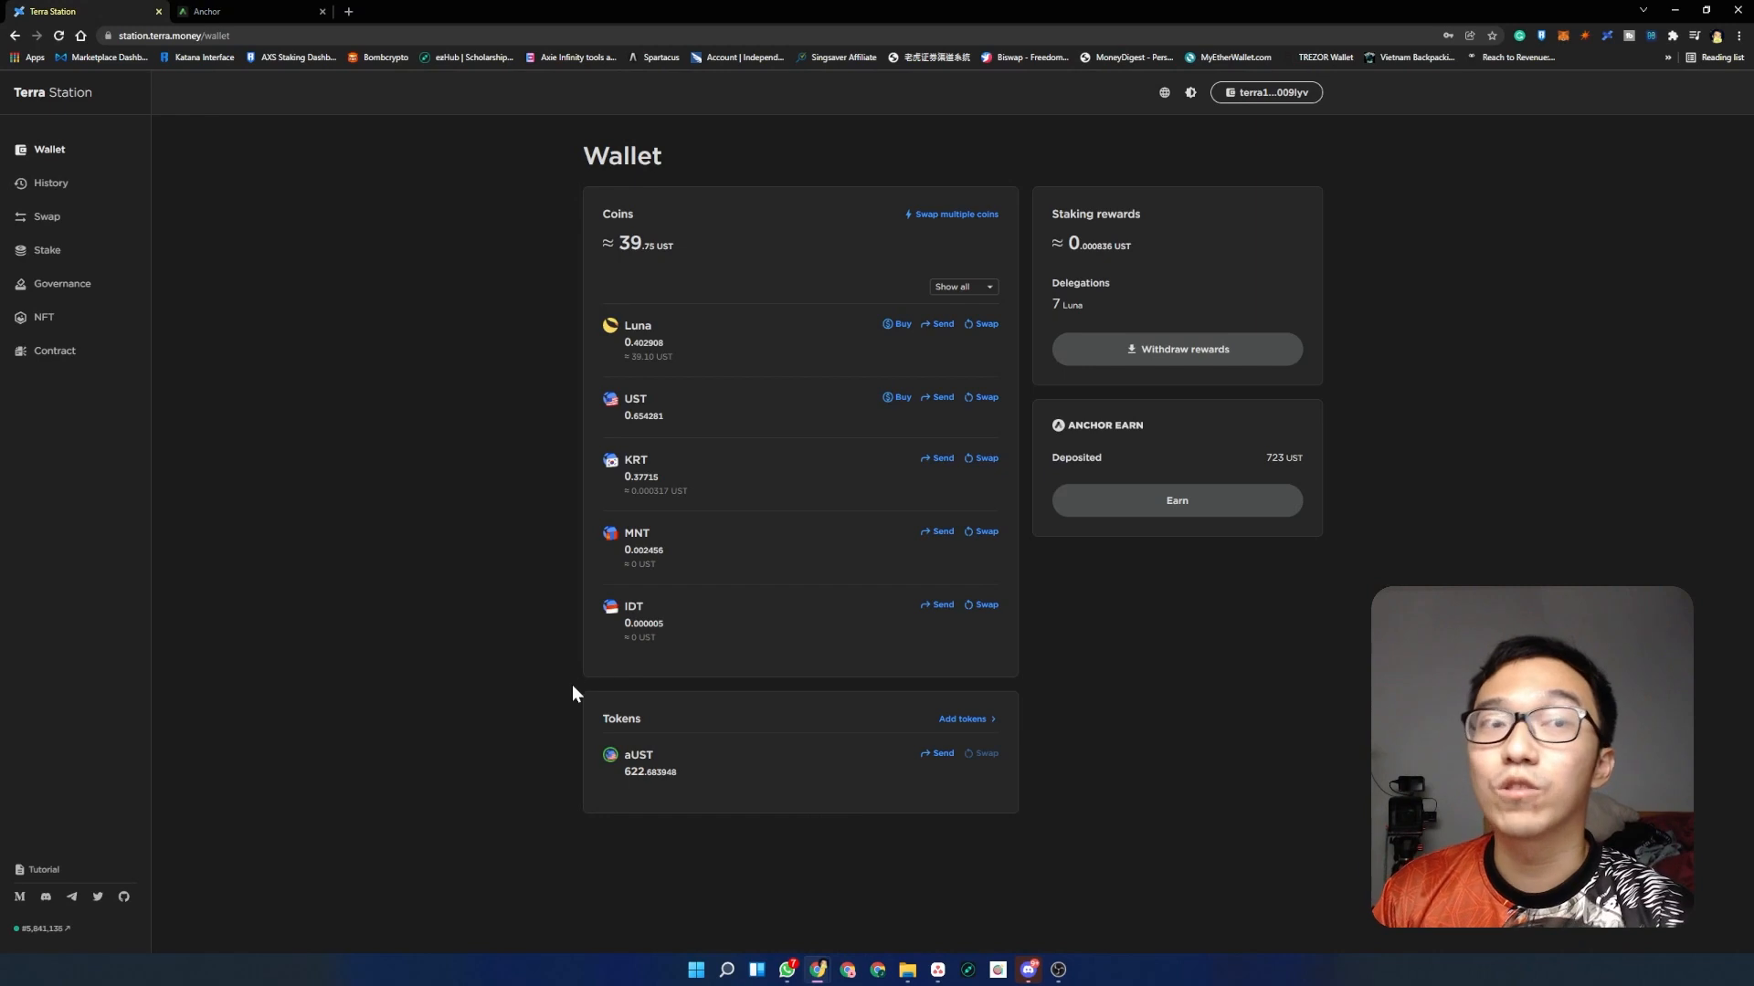
mouse_move(648, 757)
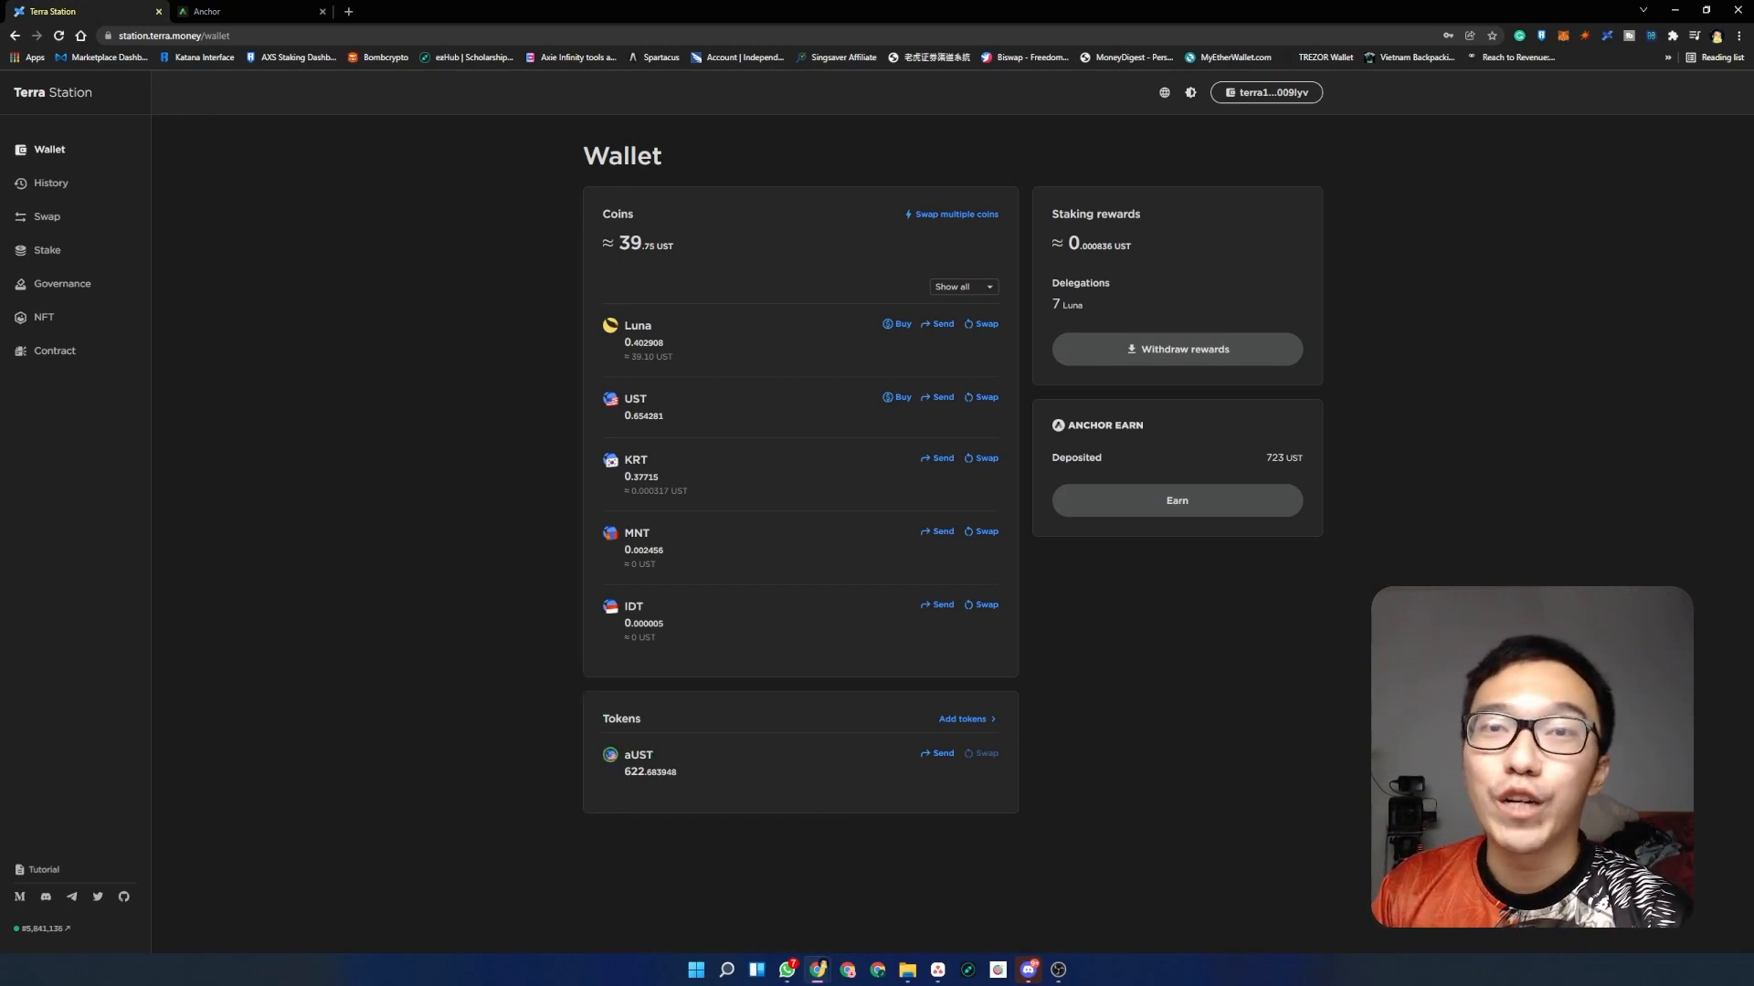
mouse_move(685, 780)
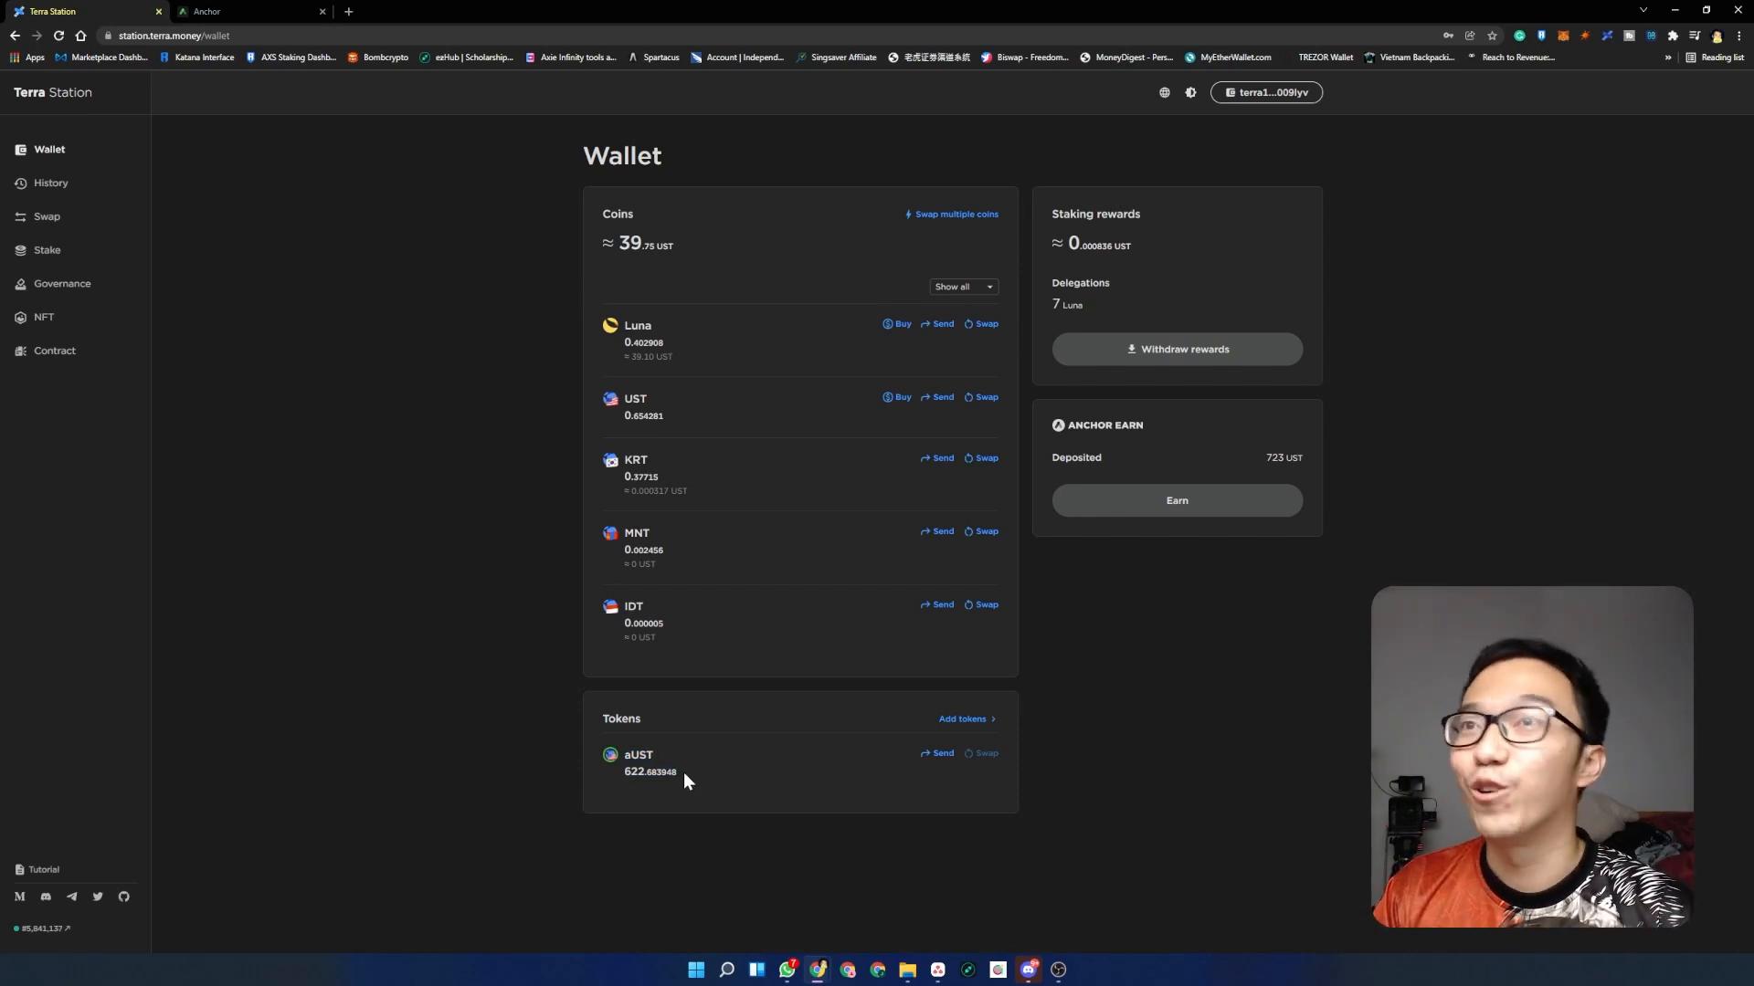
mouse_move(676, 698)
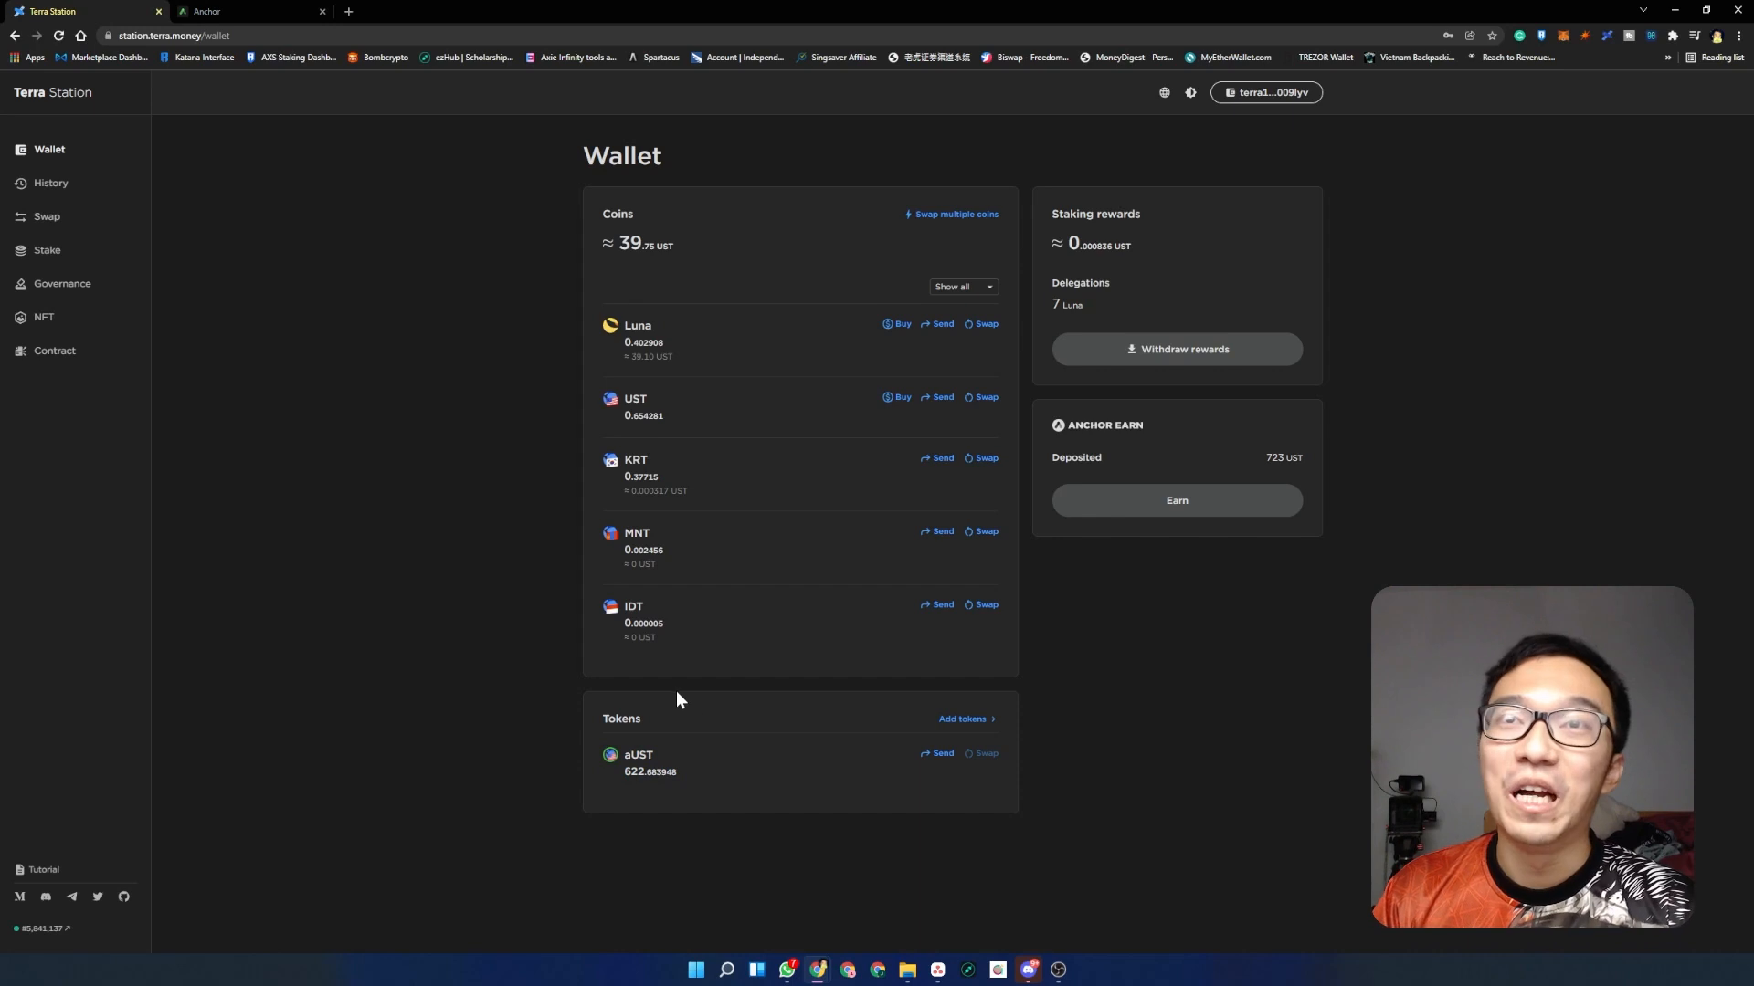
mouse_move(694, 729)
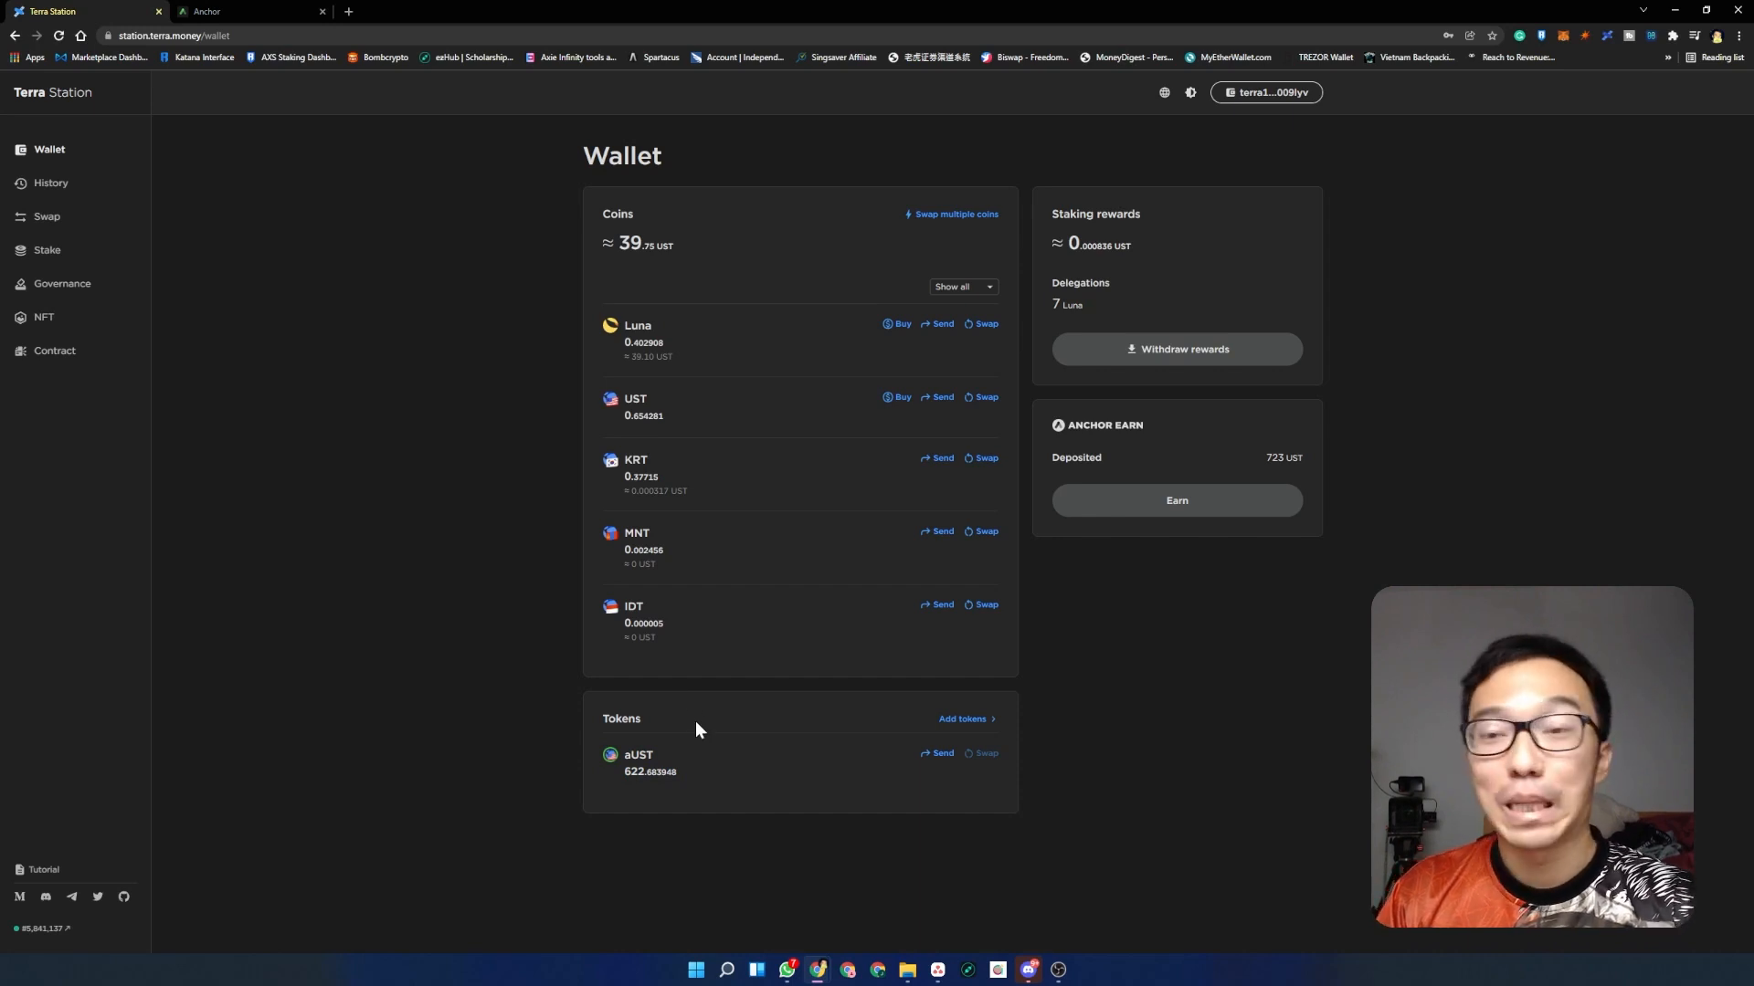